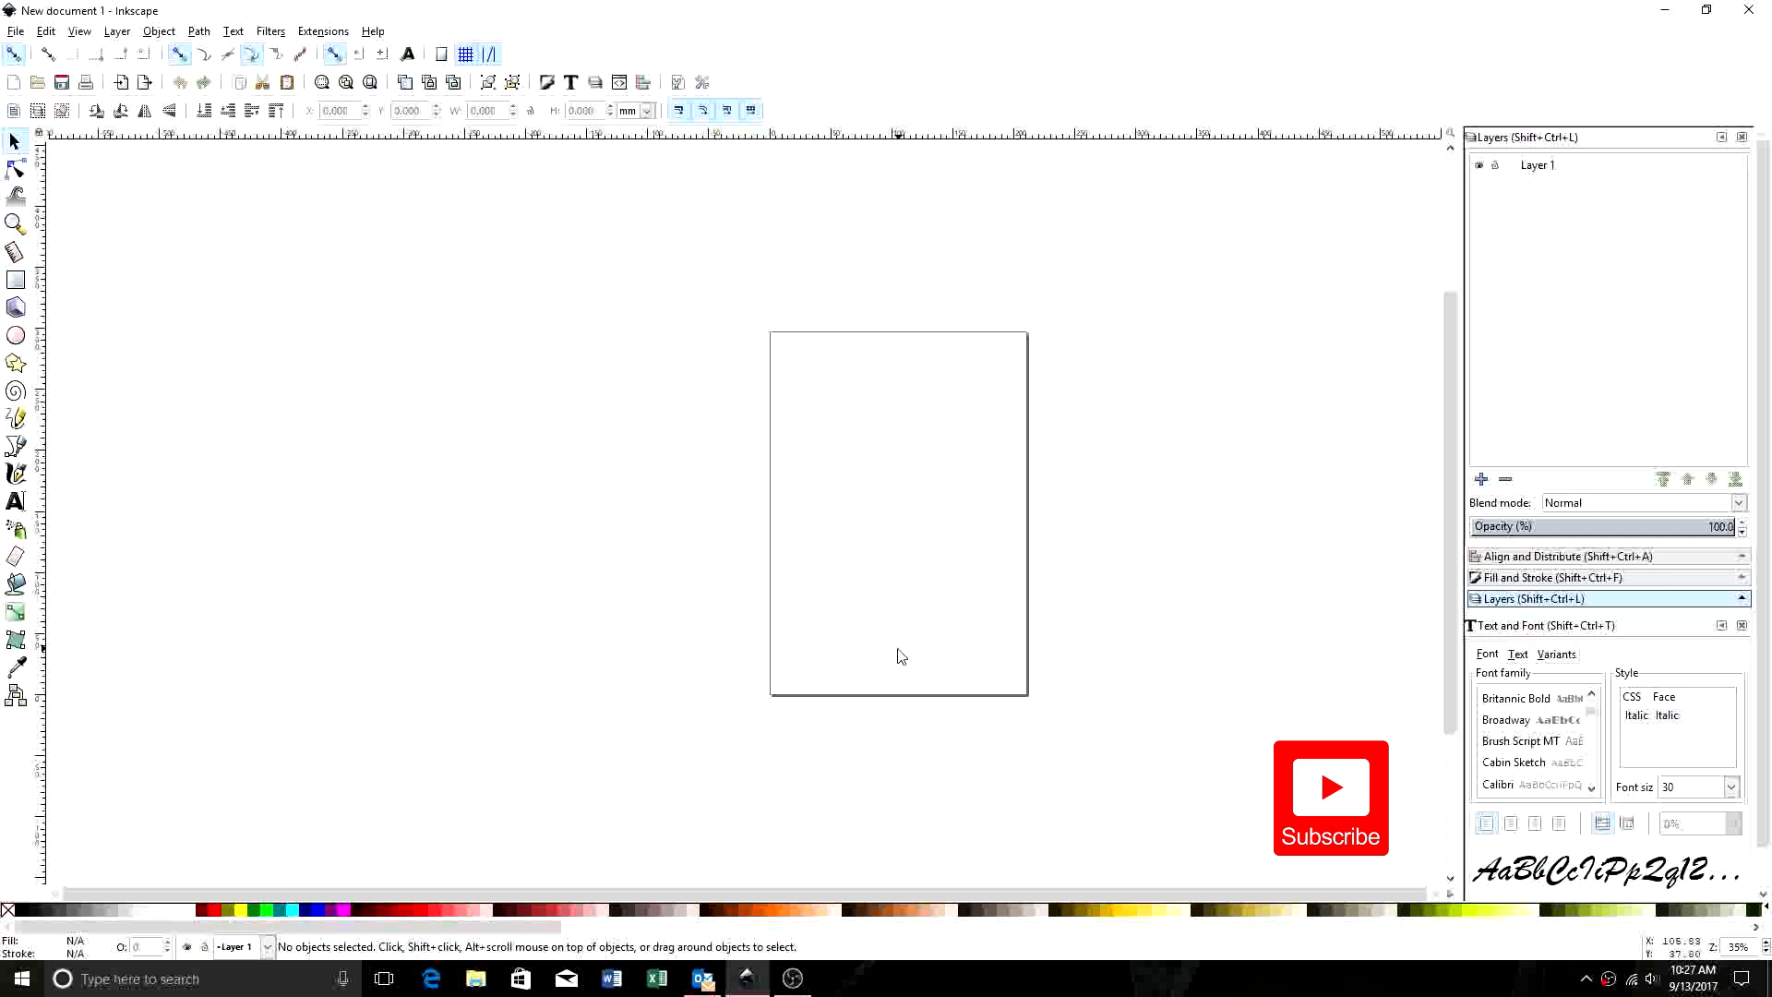
{"action": "mouse_move", "coordinate": [898, 656]}
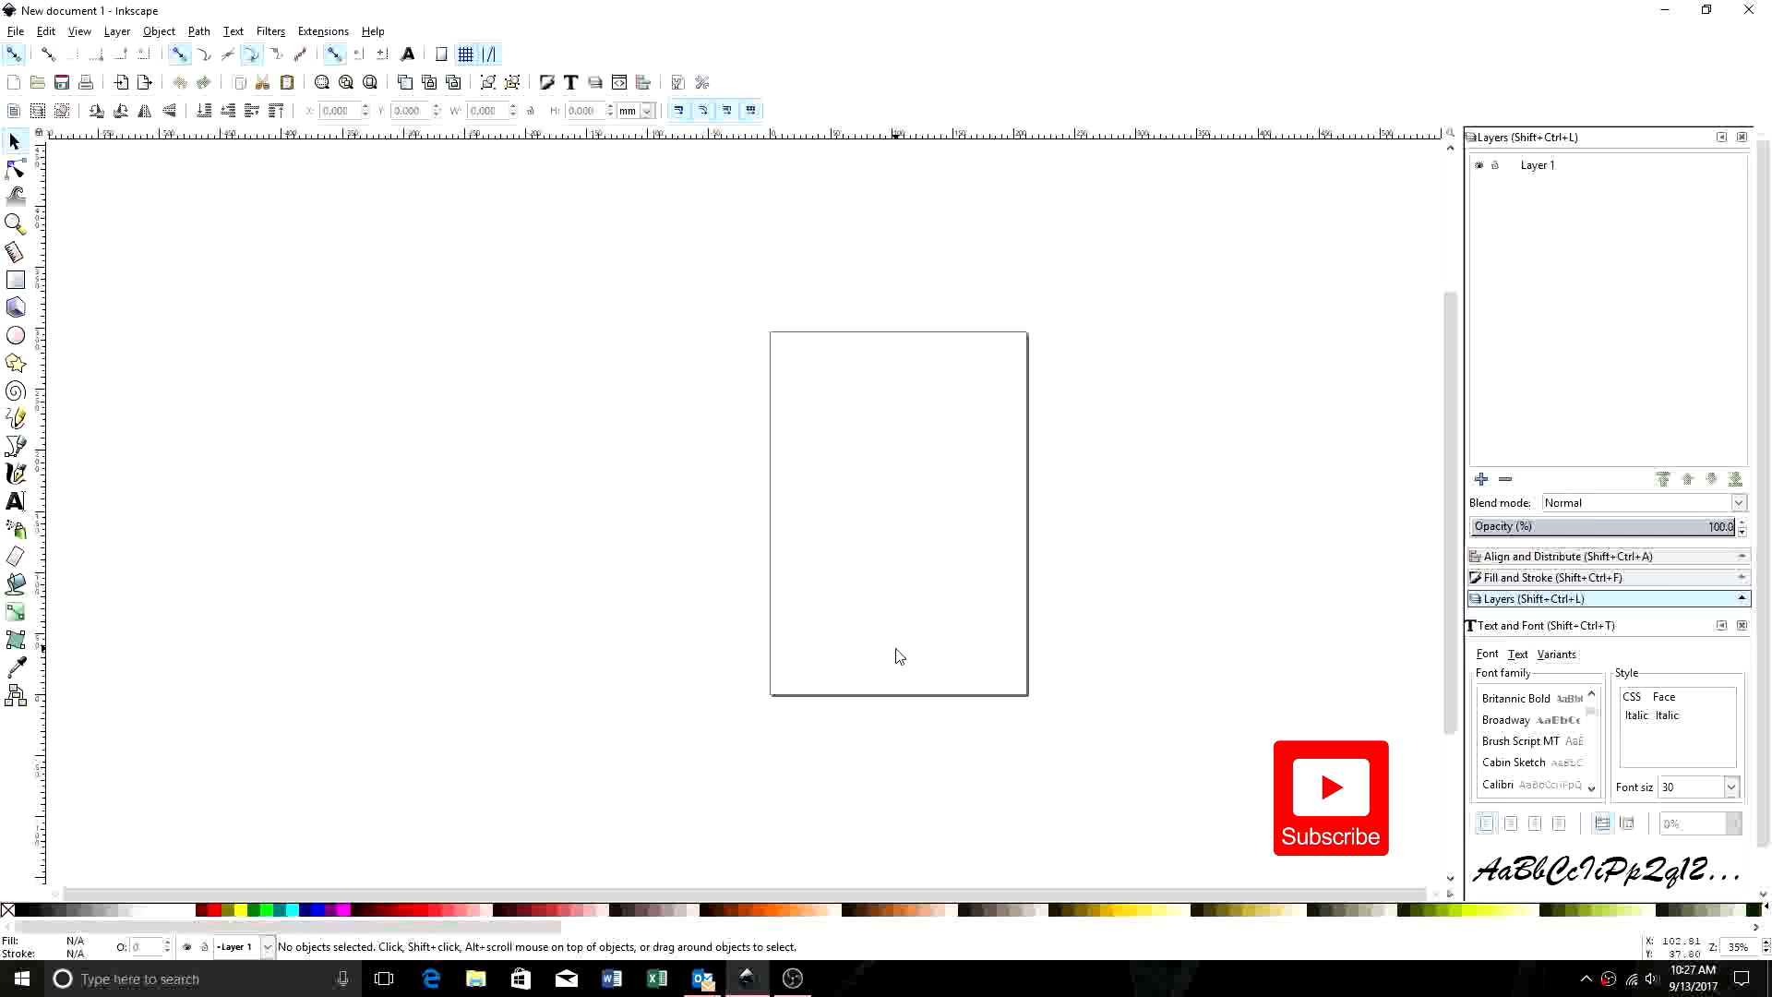
{"action": "mouse_move", "coordinate": [896, 655]}
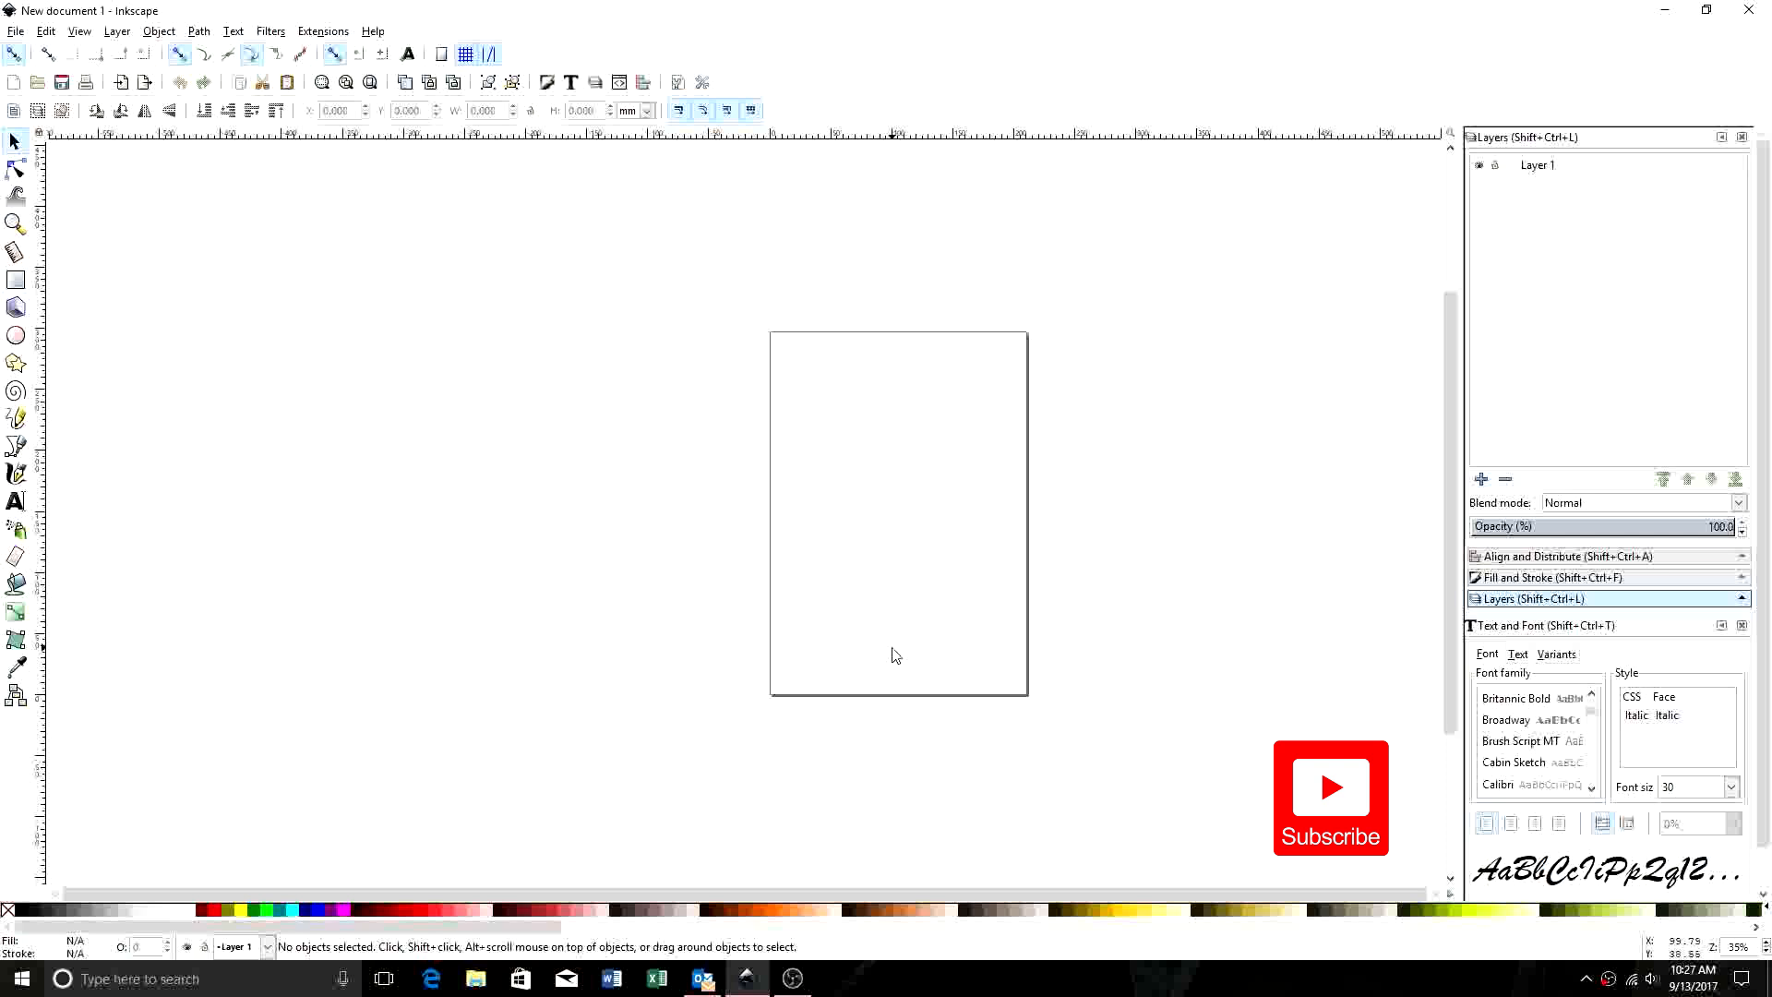
{"action": "mouse_move", "coordinate": [905, 529]}
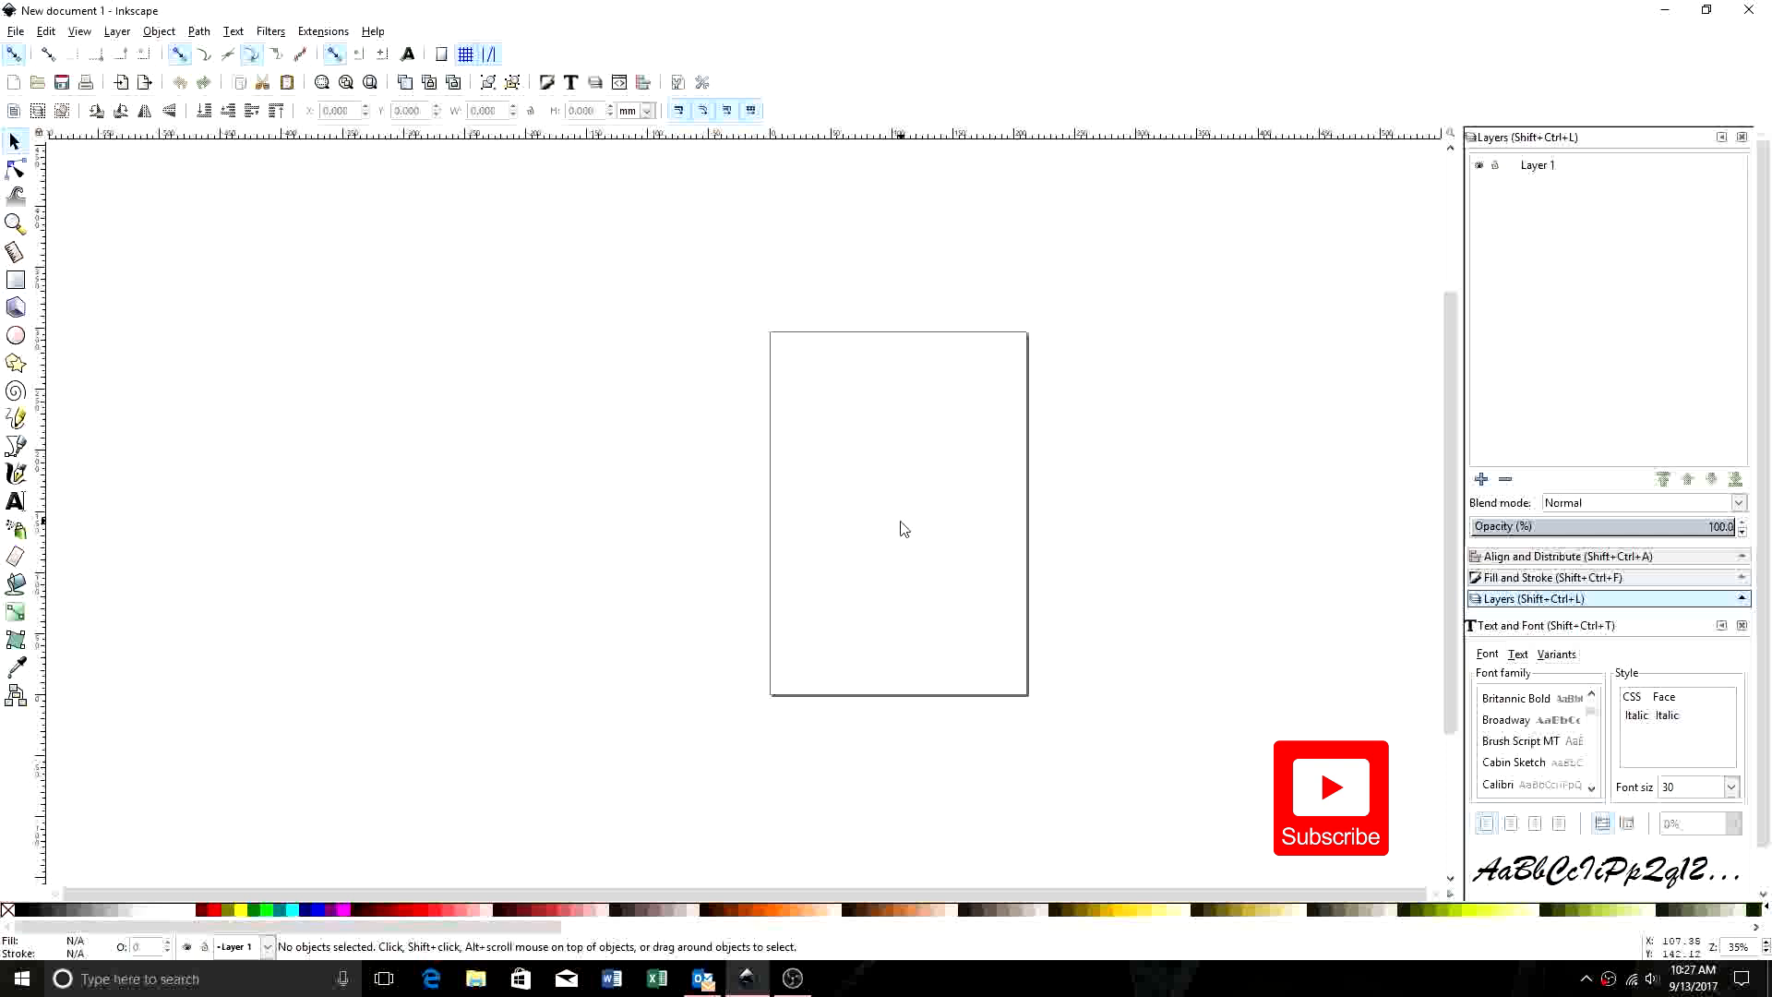
{"action": "mouse_move", "coordinate": [884, 587]}
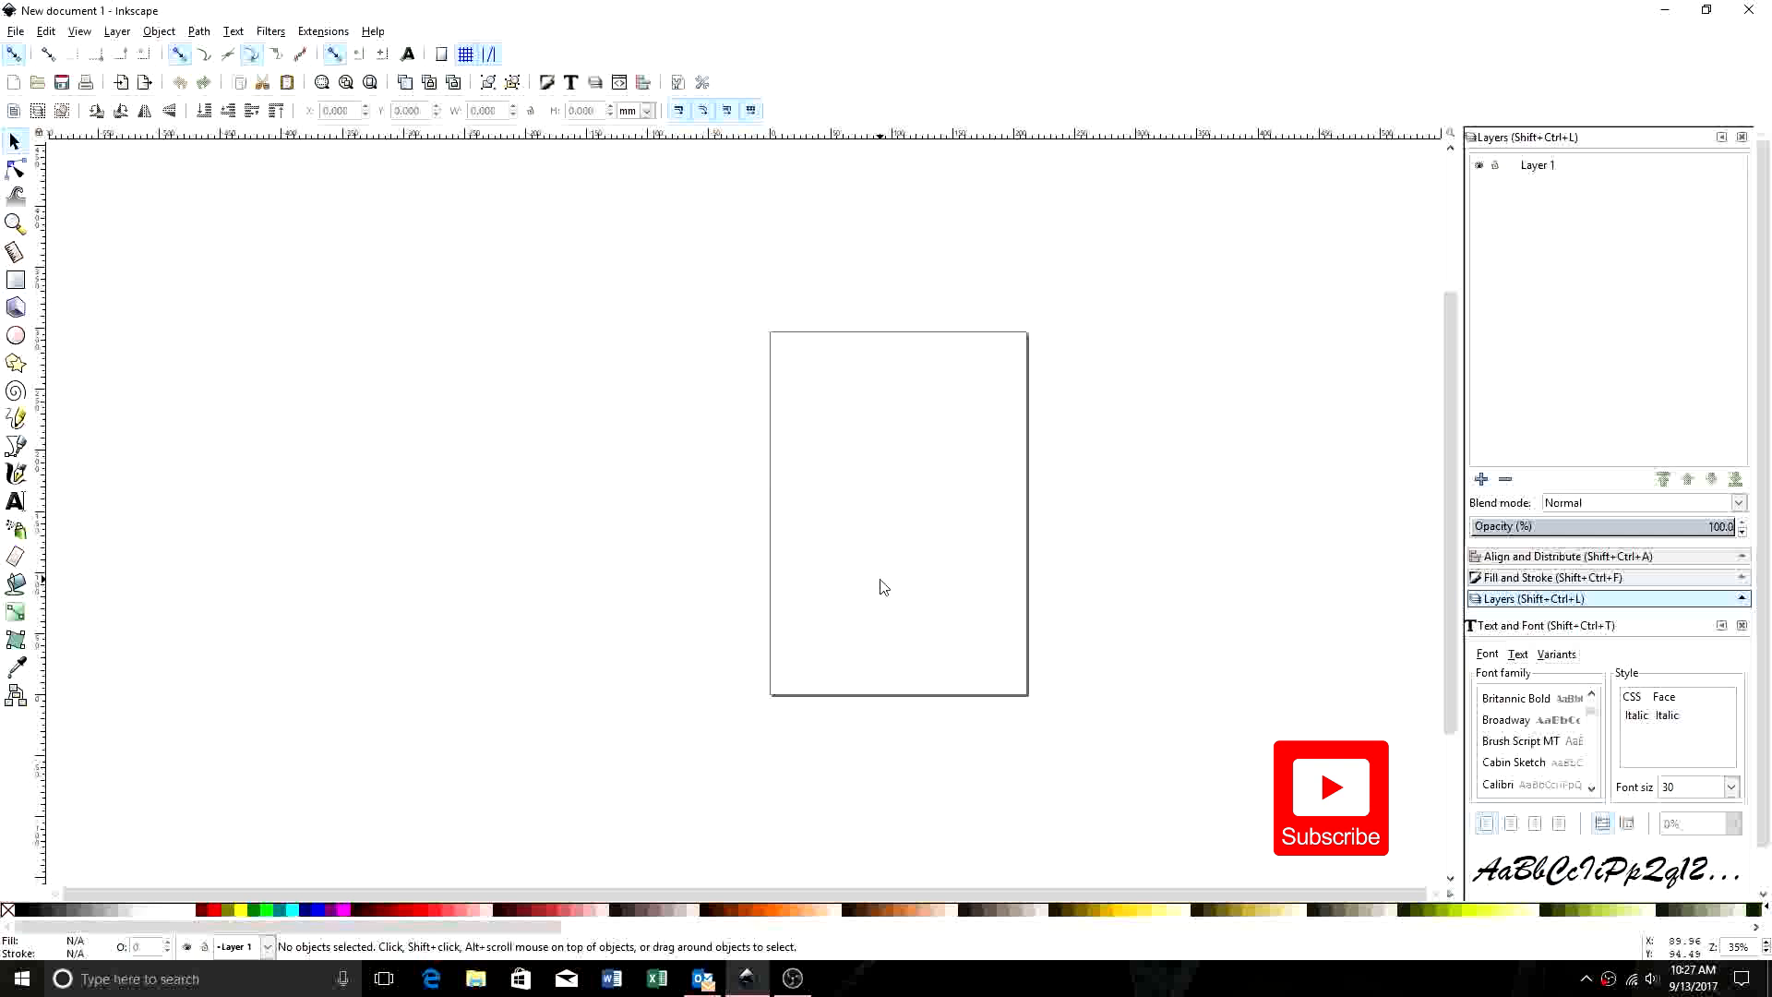
{"action": "mouse_move", "coordinate": [872, 582]}
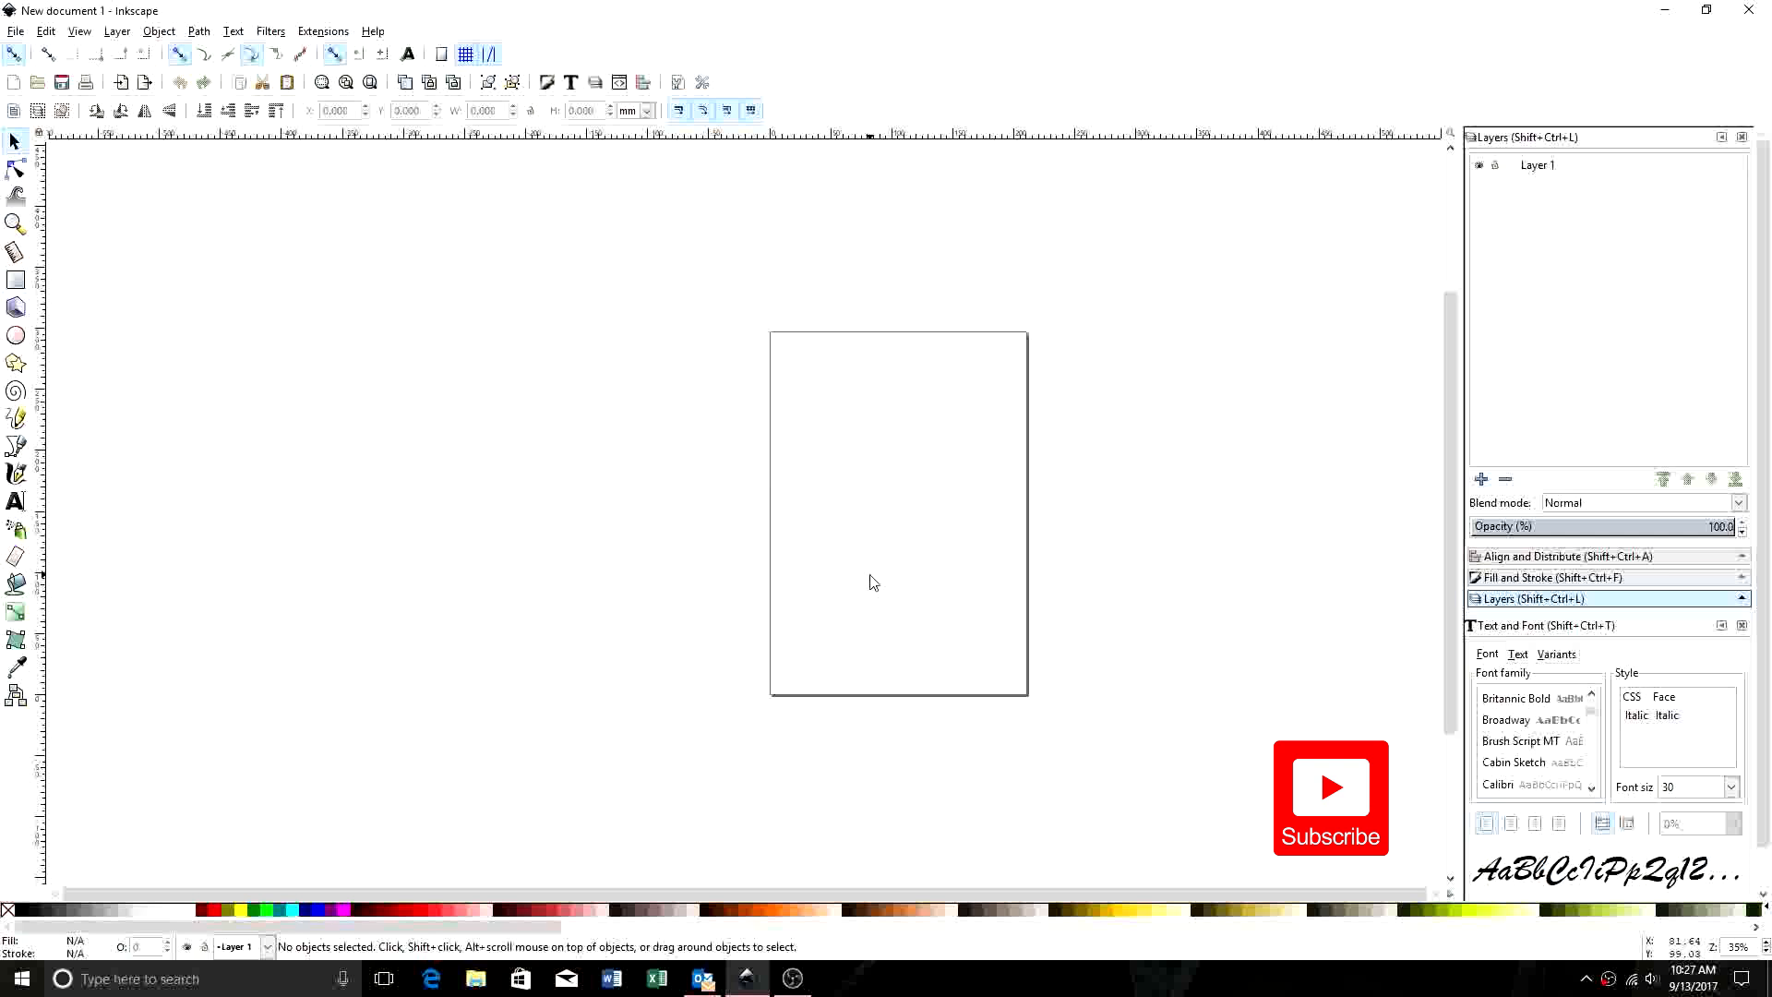
{"action": "mouse_move", "coordinate": [875, 518]}
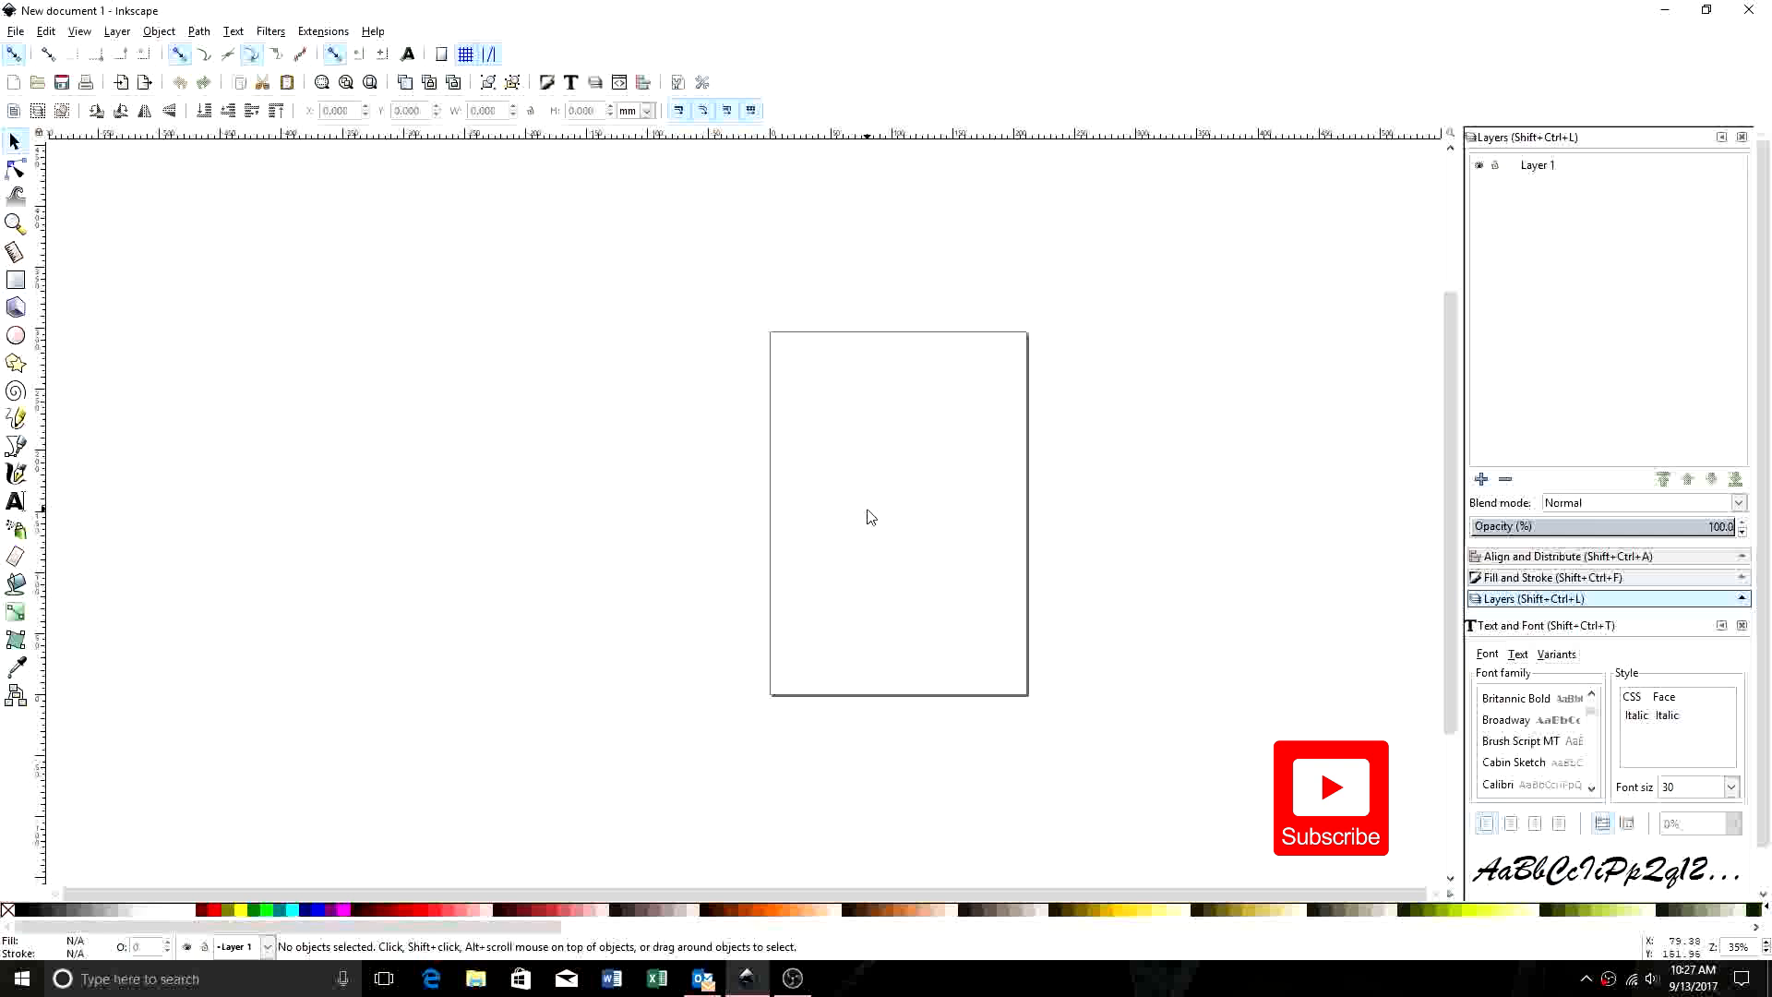
{"action": "mouse_move", "coordinate": [875, 520]}
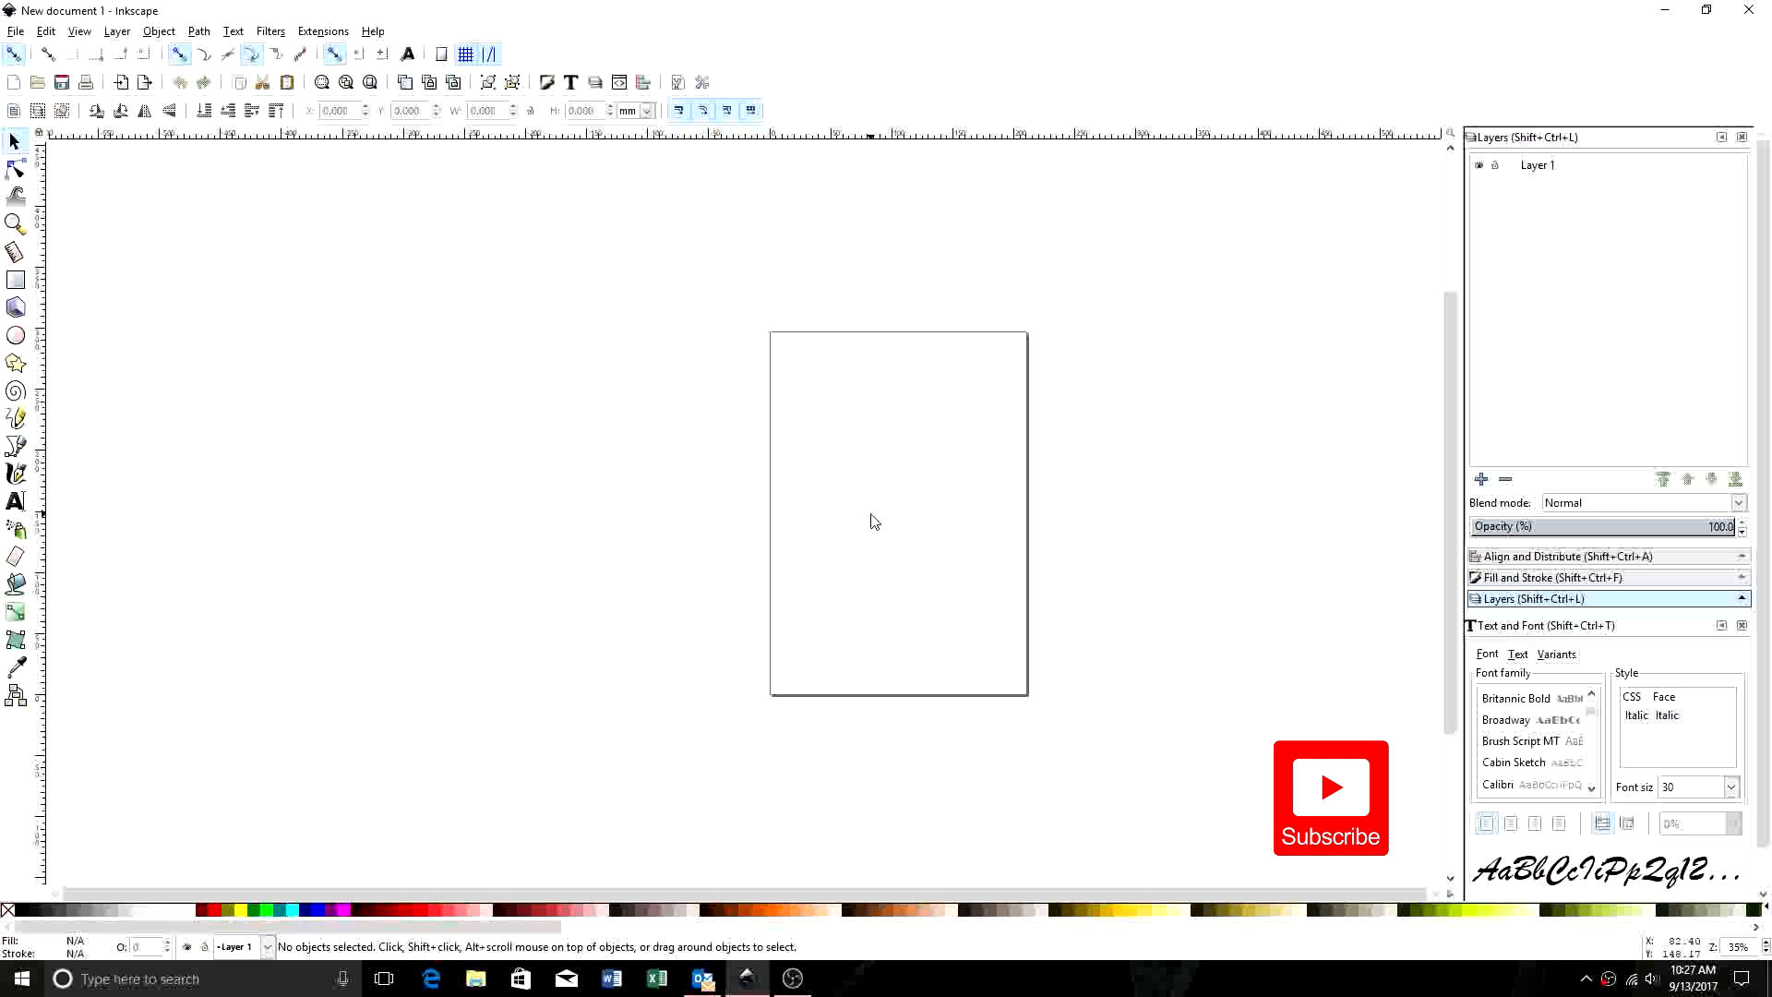
{"action": "mouse_move", "coordinate": [905, 562]}
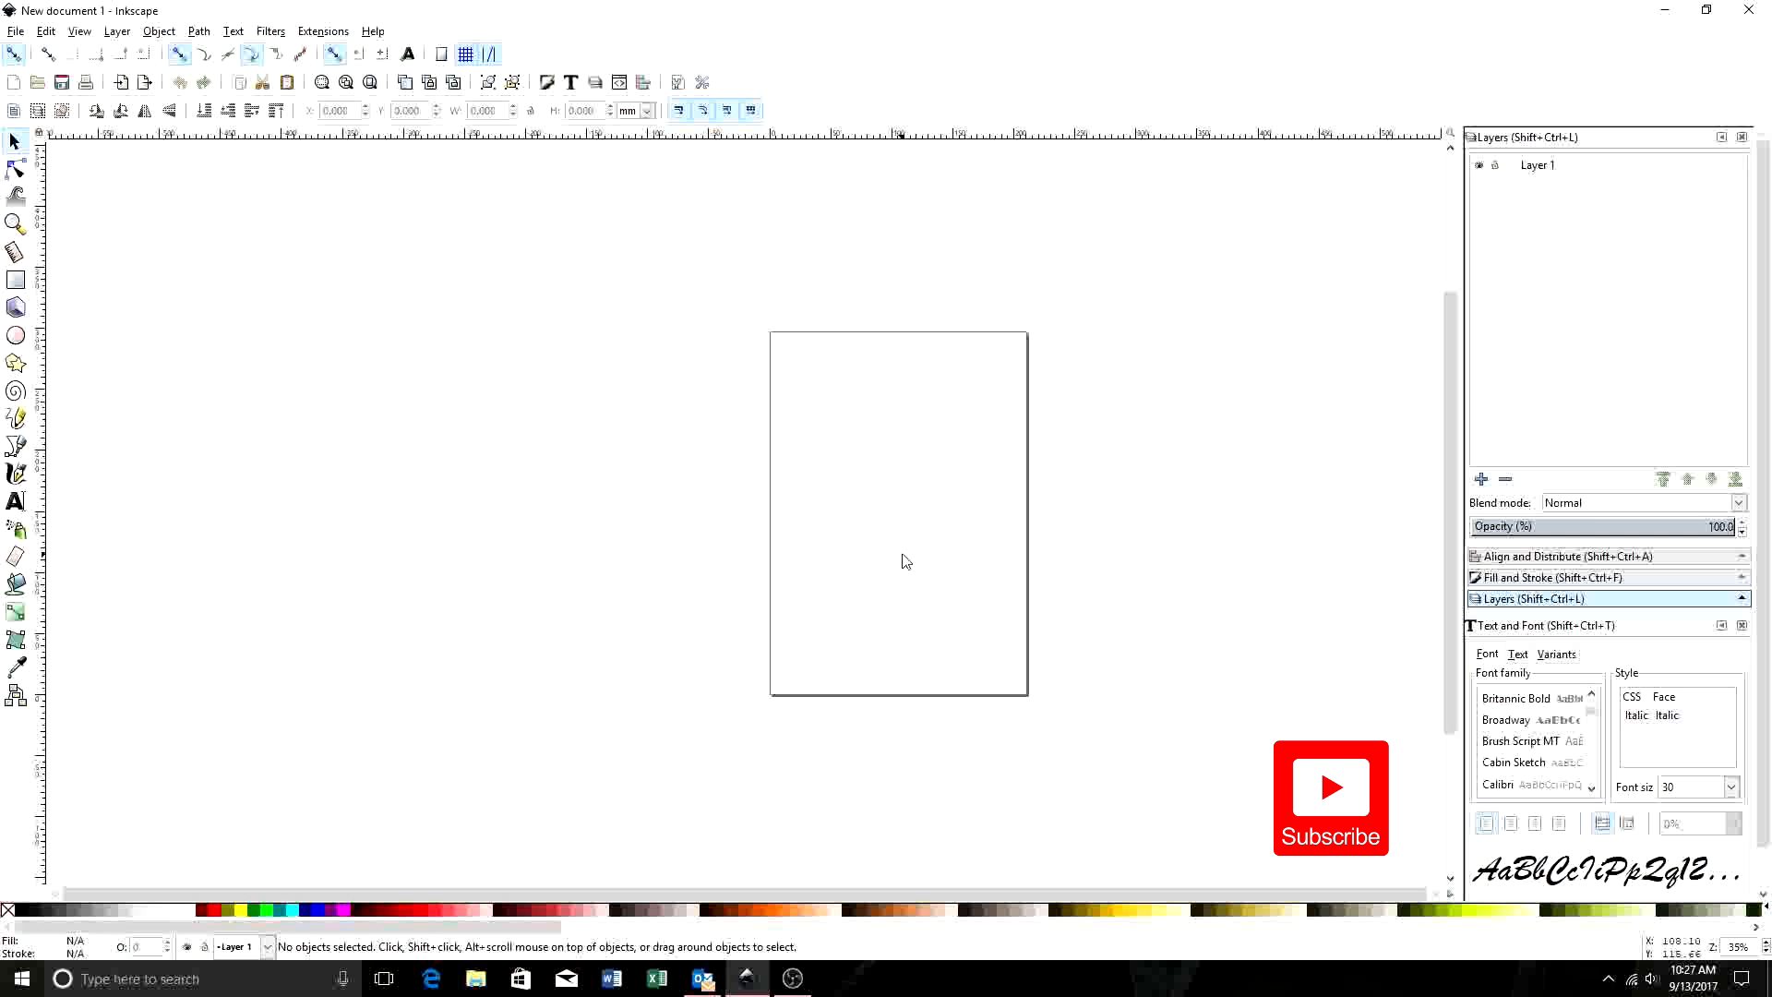
{"action": "mouse_move", "coordinate": [871, 528]}
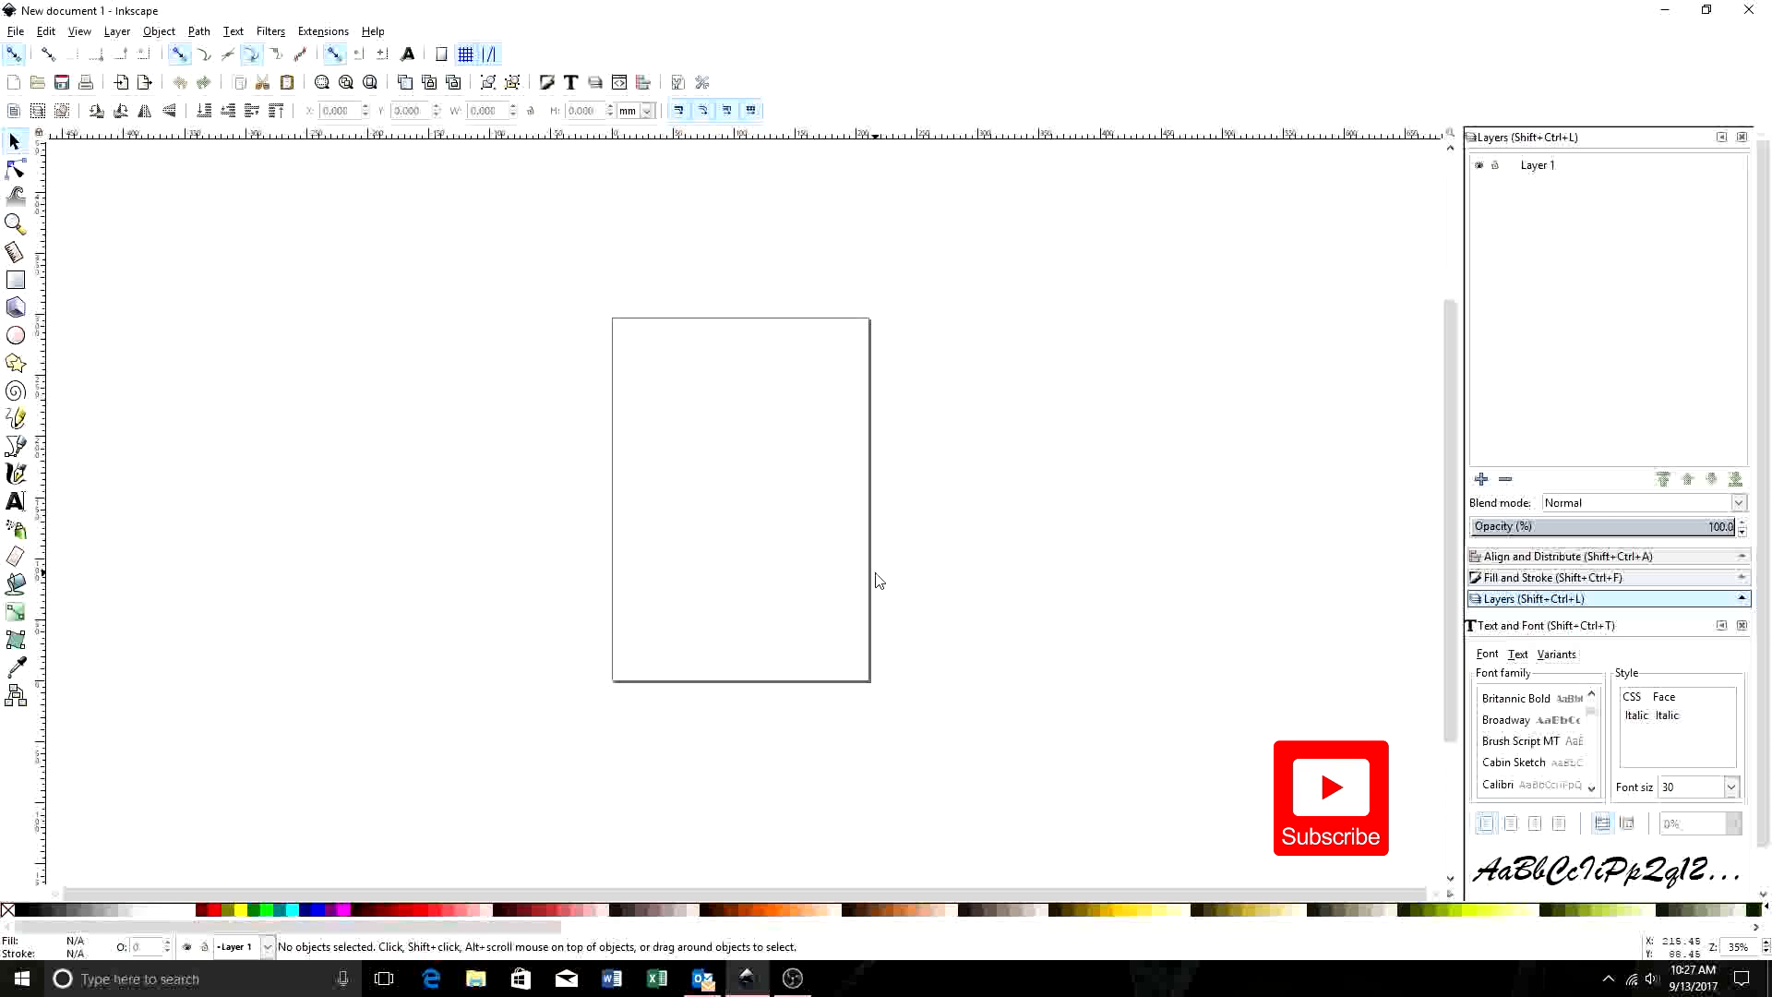
{"action": "mouse_move", "coordinate": [626, 379]}
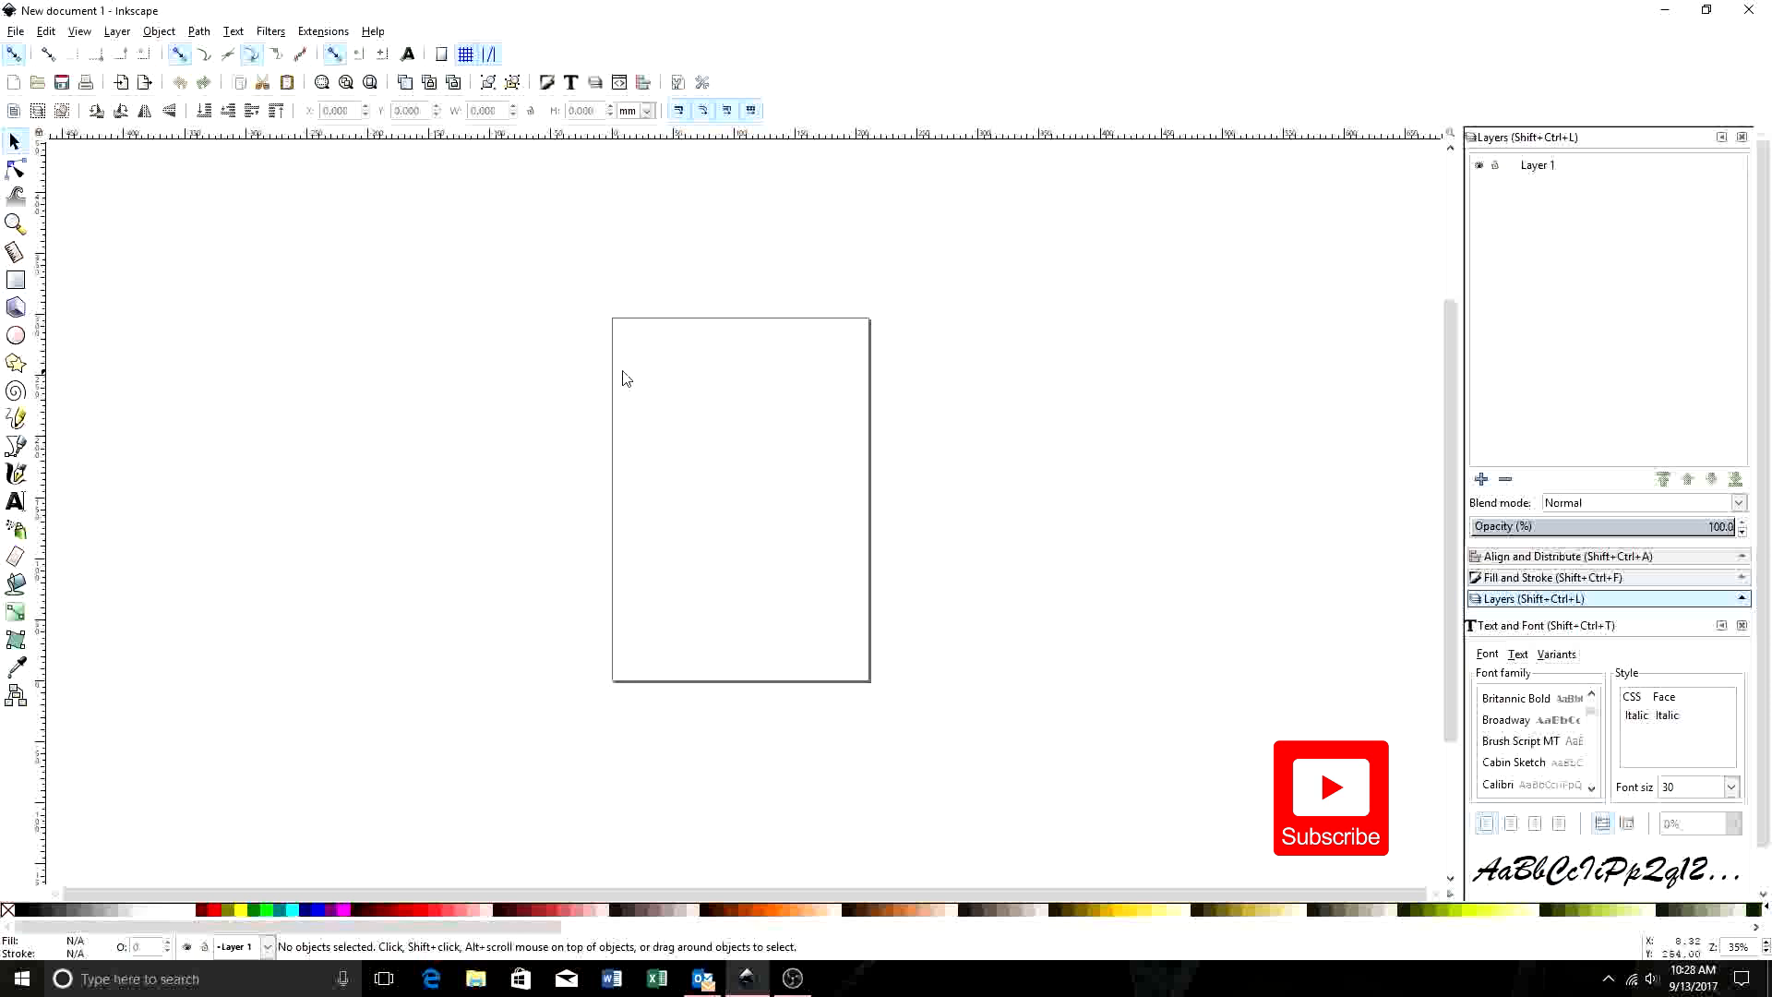
{"action": "mouse_move", "coordinate": [604, 712]}
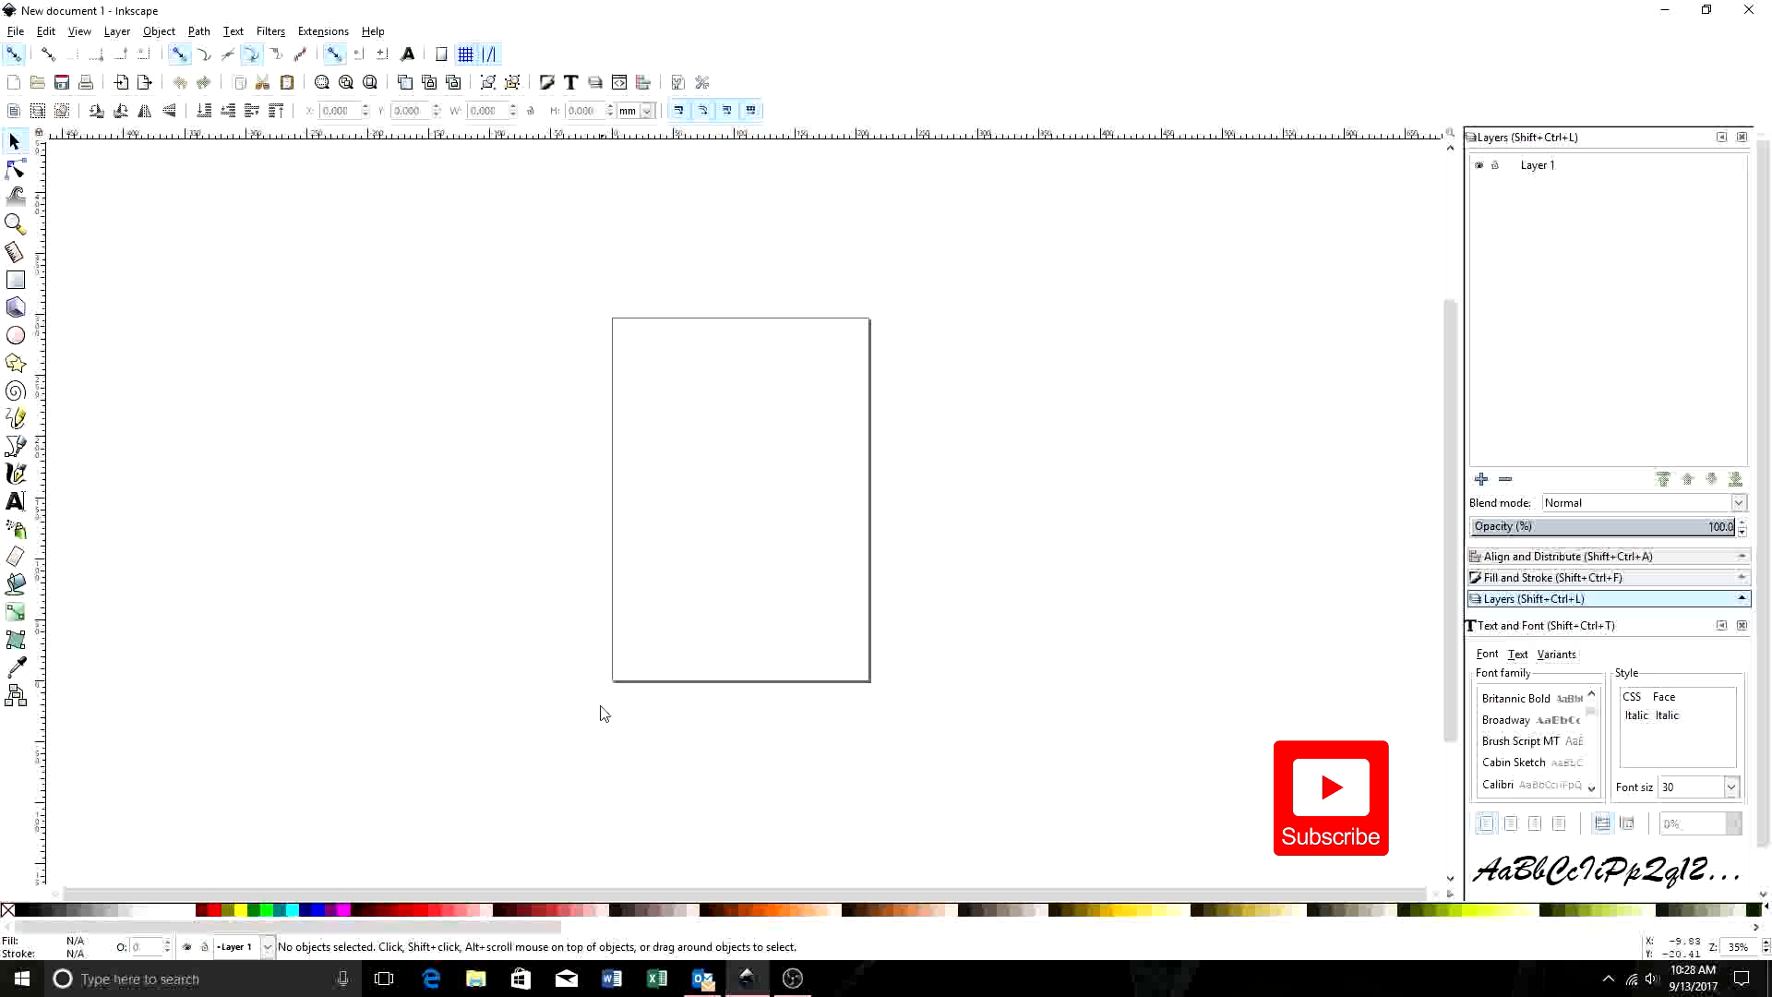
{"action": "mouse_move", "coordinate": [236, 207]}
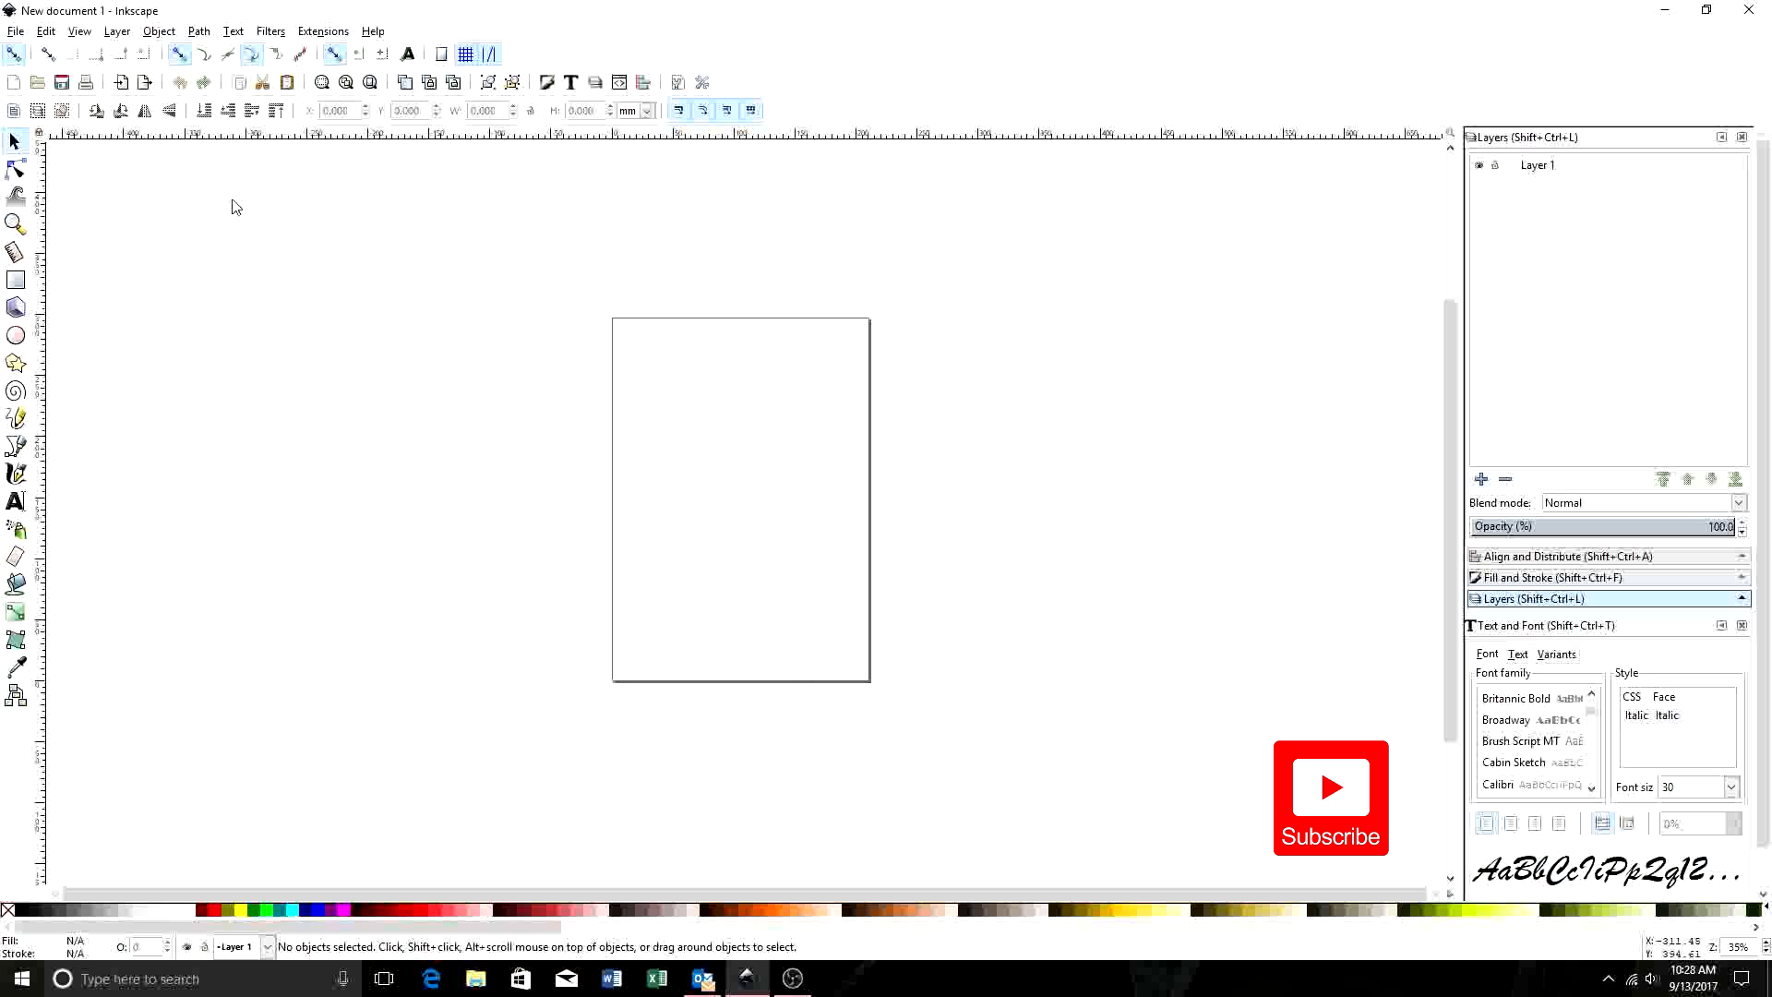
{"action": "mouse_move", "coordinate": [923, 645]}
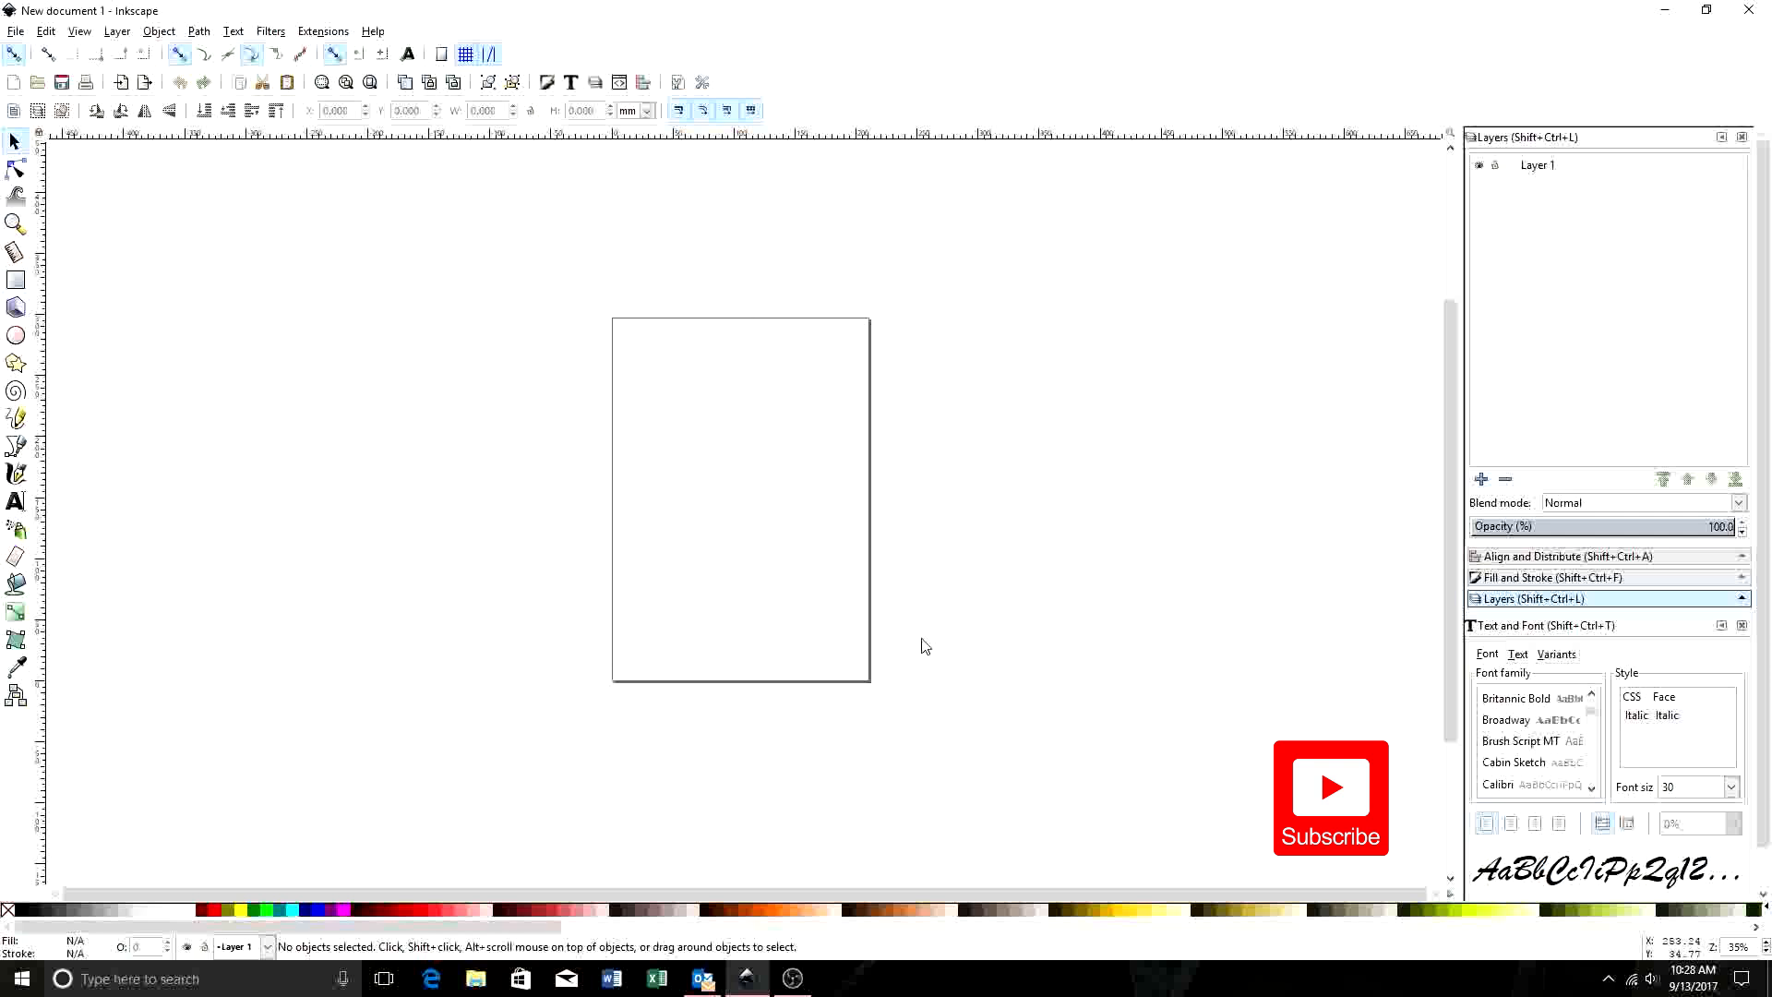
{"action": "mouse_move", "coordinate": [837, 552]}
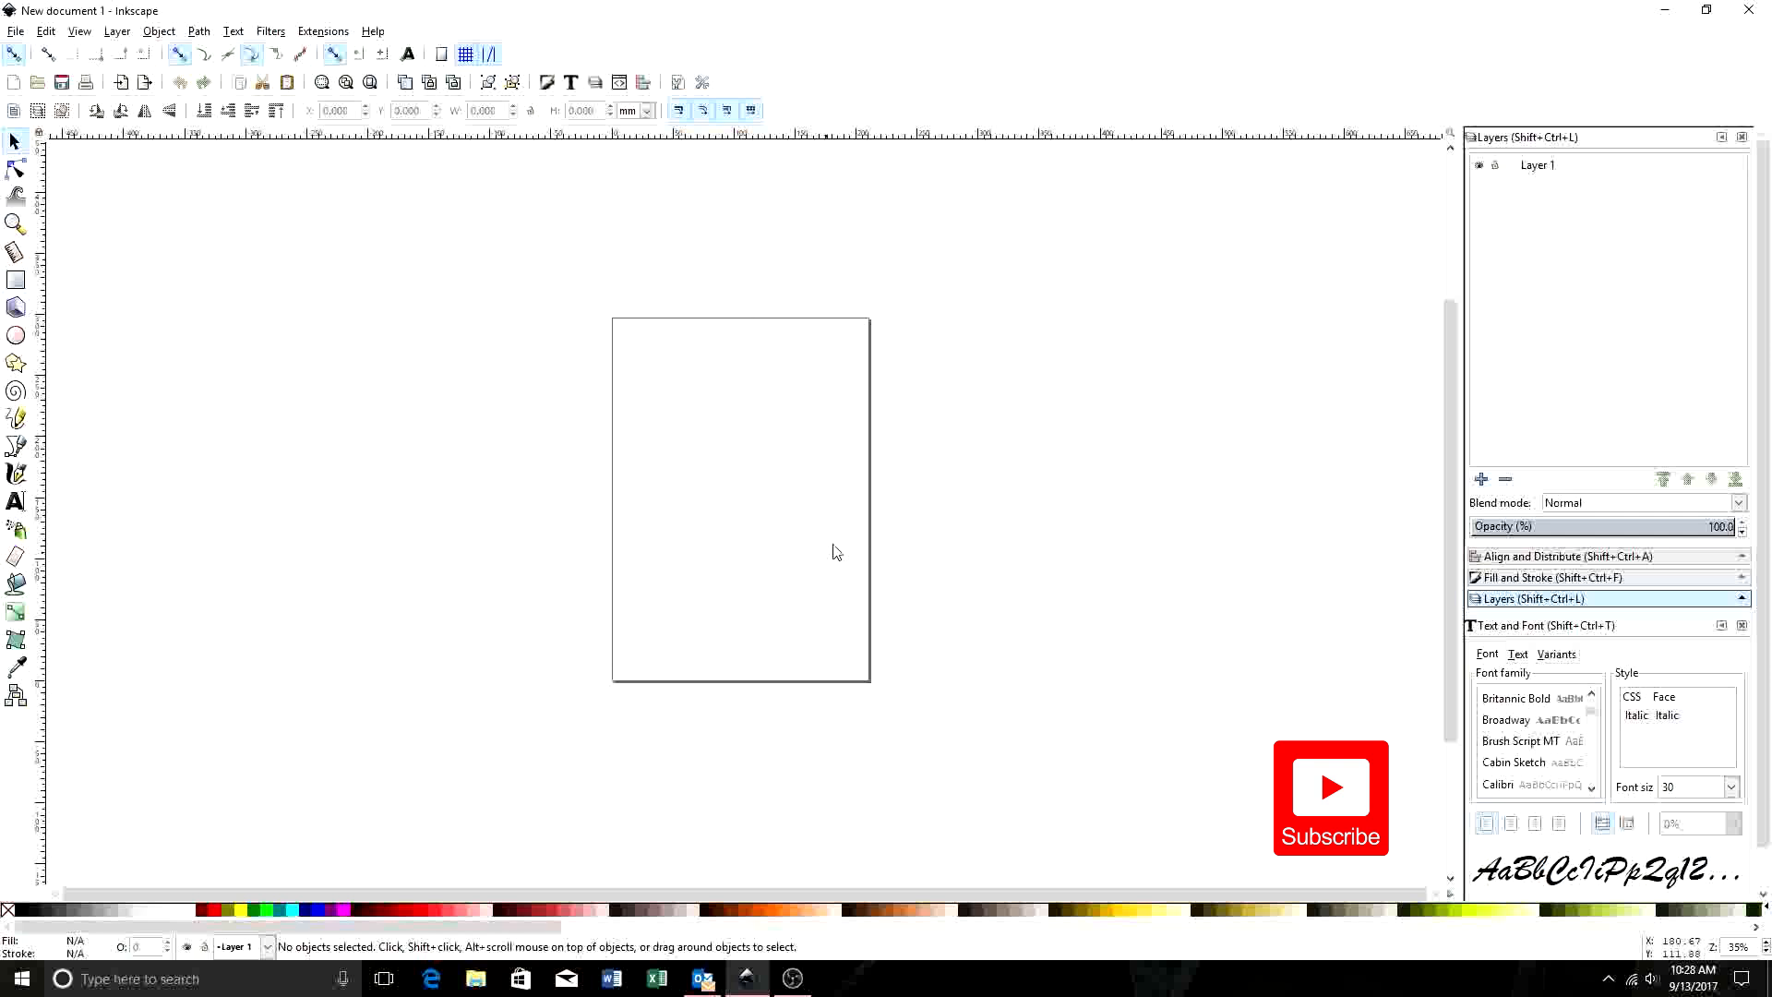
{"action": "mouse_move", "coordinate": [884, 472]}
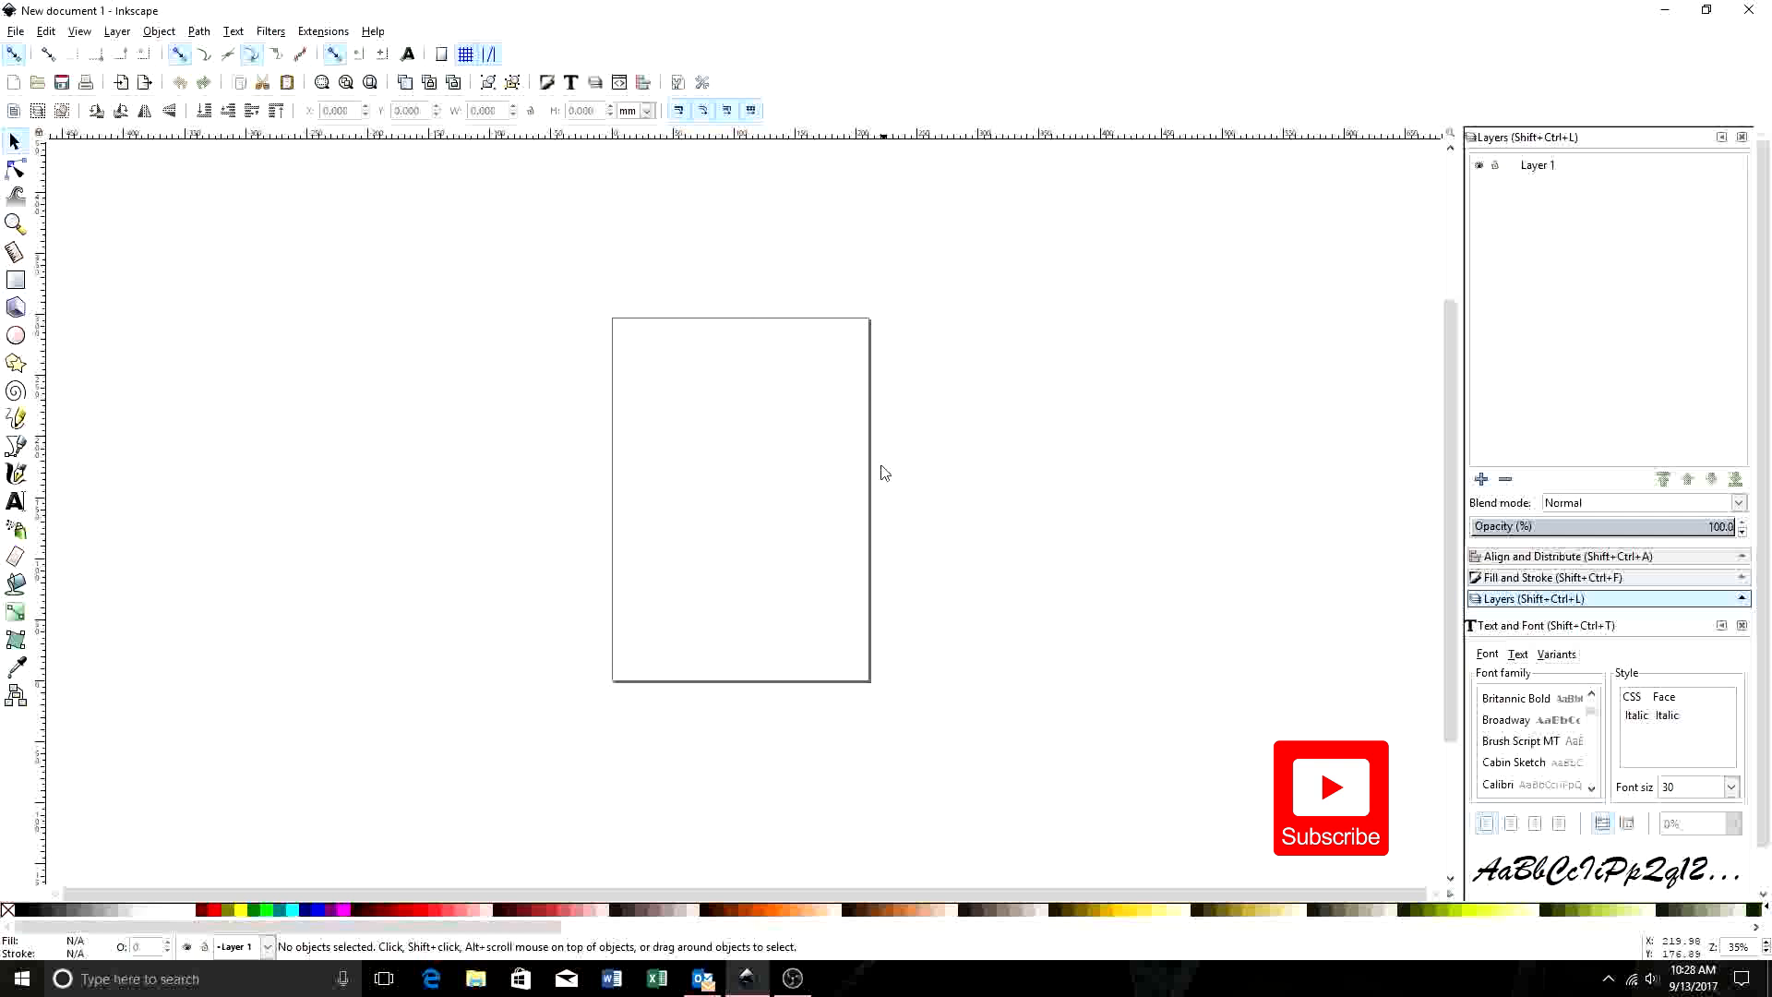
{"action": "mouse_move", "coordinate": [34, 40]}
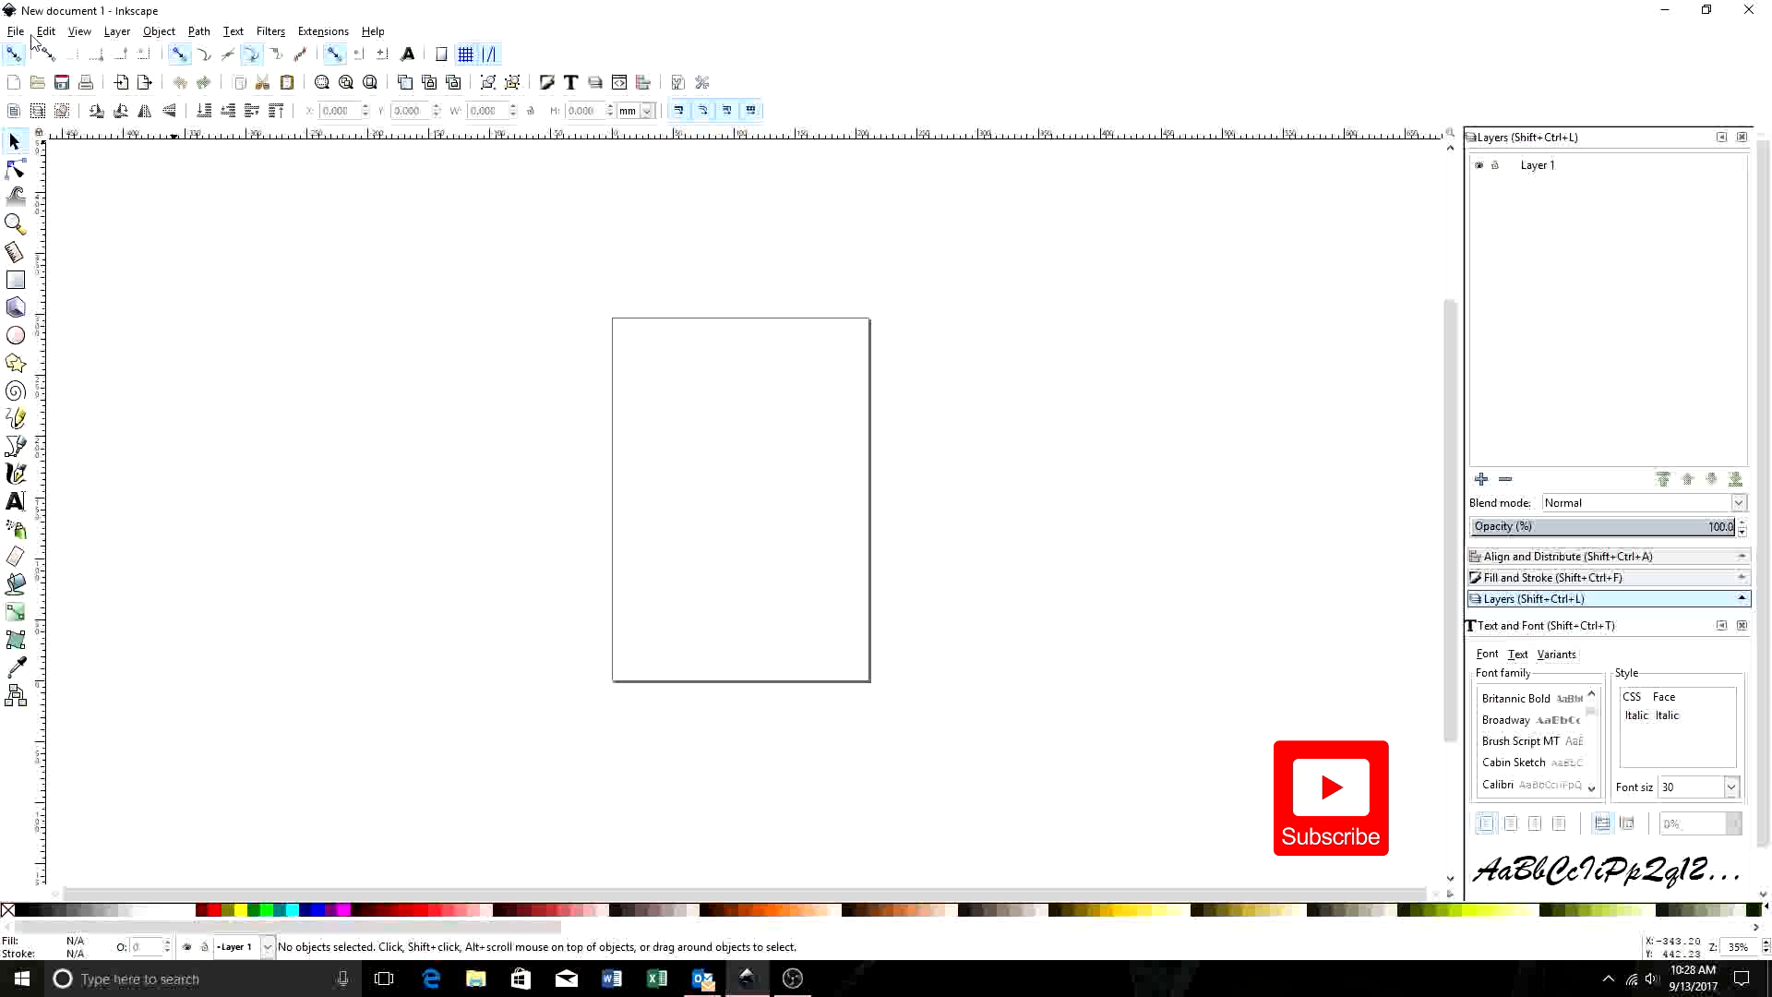
- Set the page to landscape, measured in inches, 120 wide by 60 high
{"action": "left_click", "coordinate": [15, 30]}
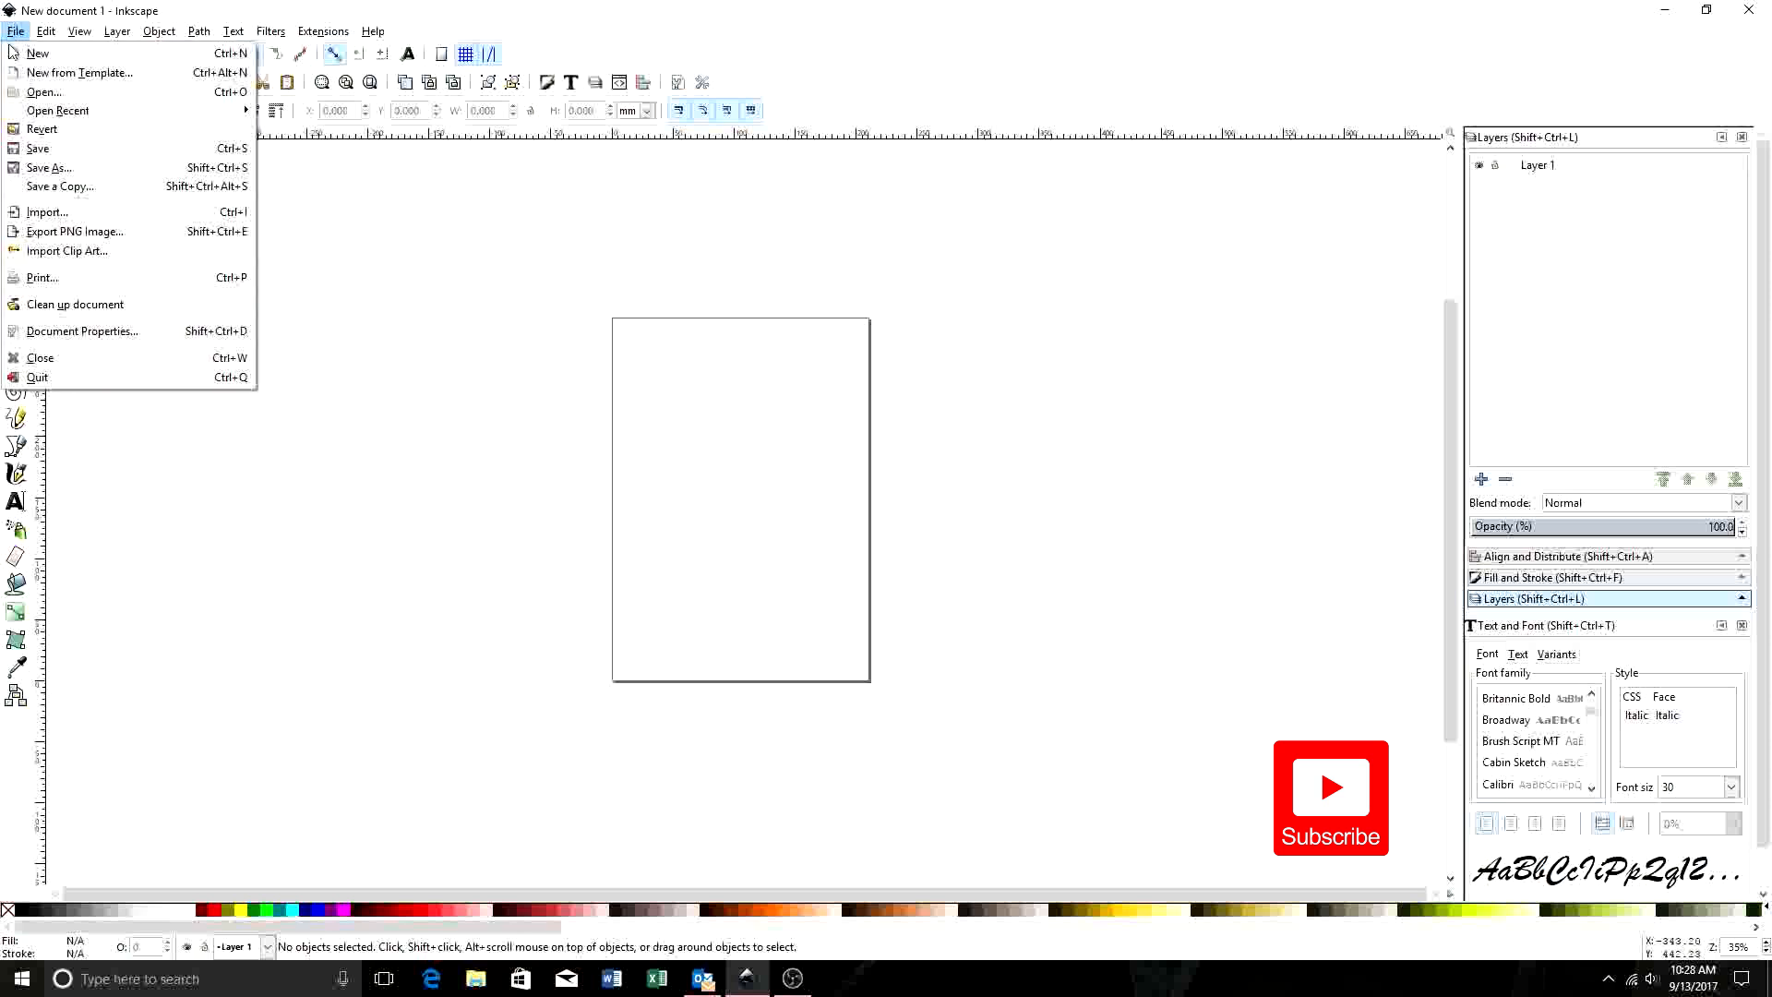
{"action": "left_click", "coordinate": [80, 332]}
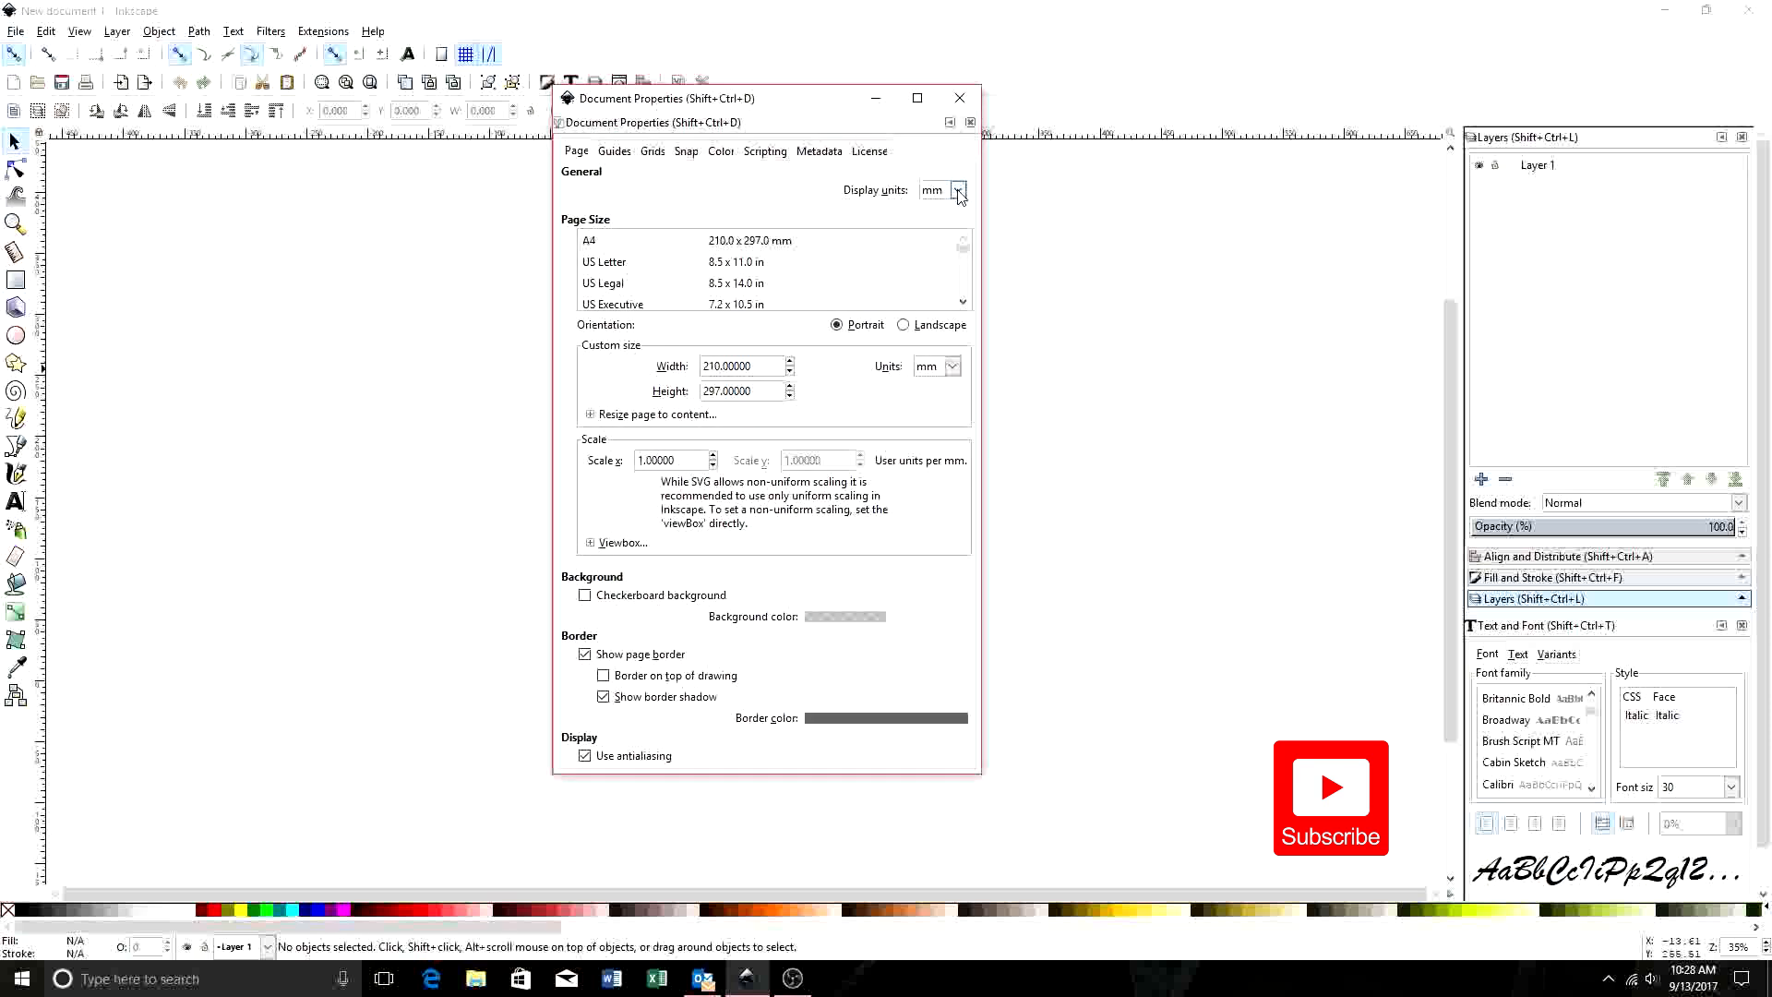
{"action": "mouse_move", "coordinate": [929, 198]}
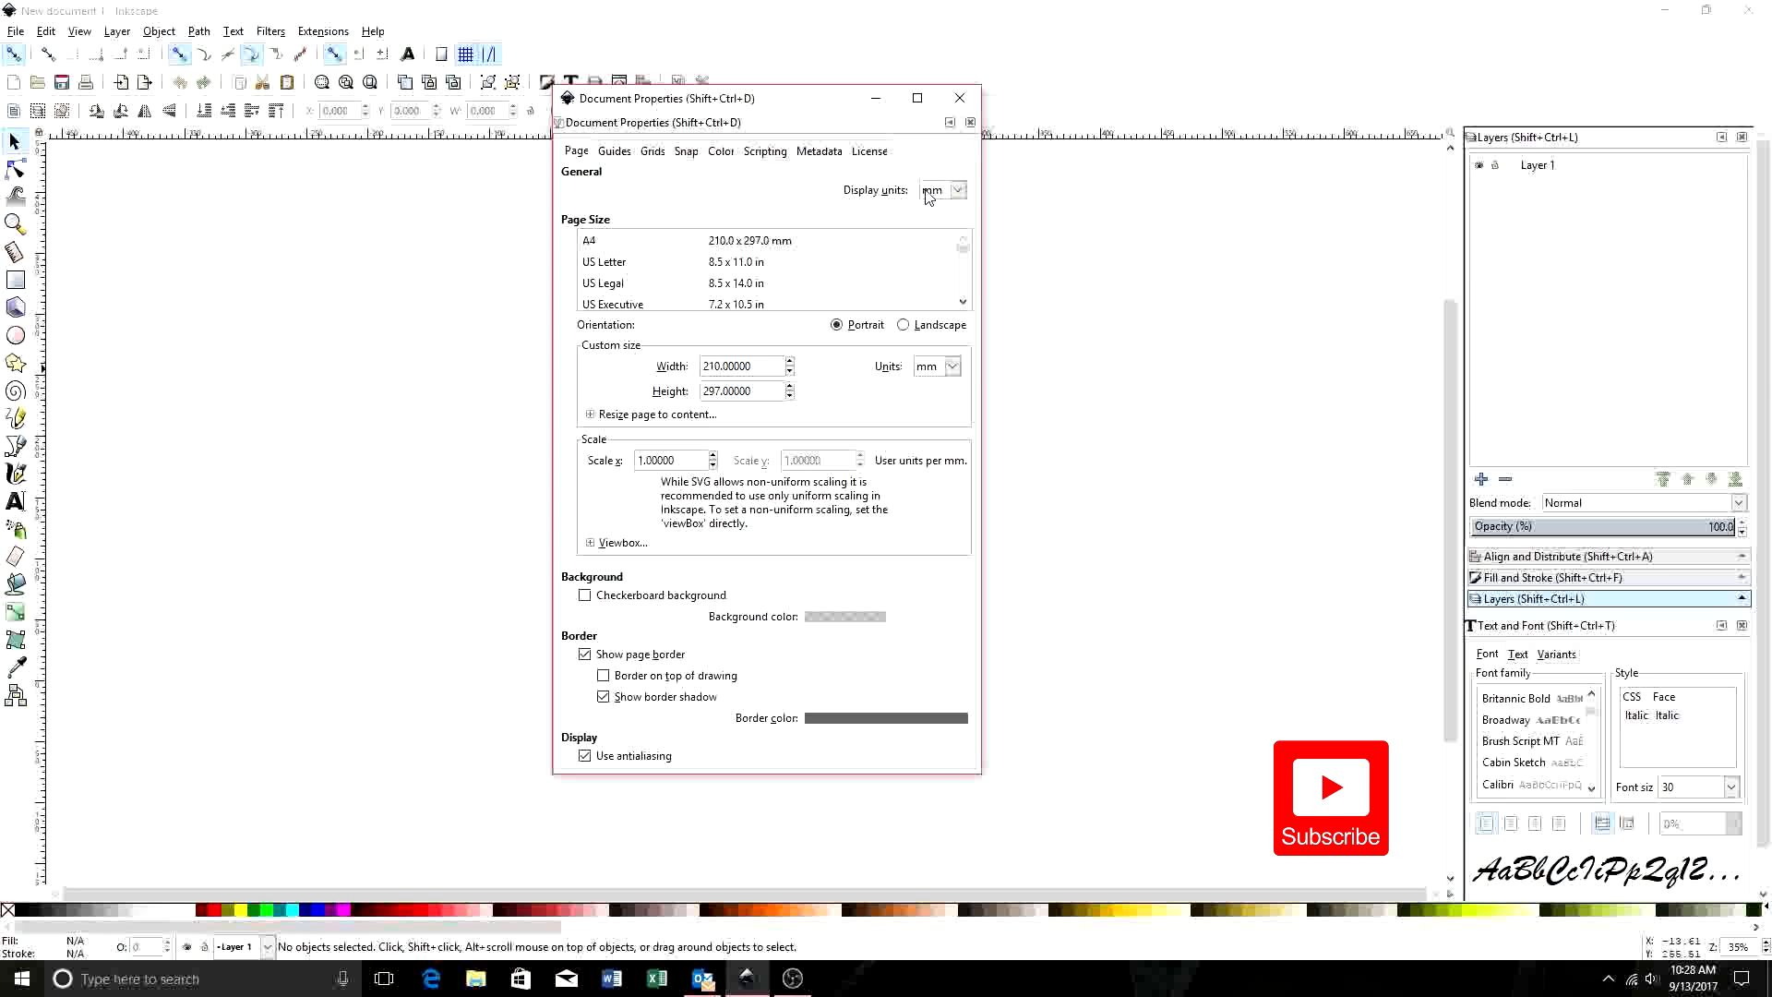
{"action": "mouse_move", "coordinate": [942, 244]}
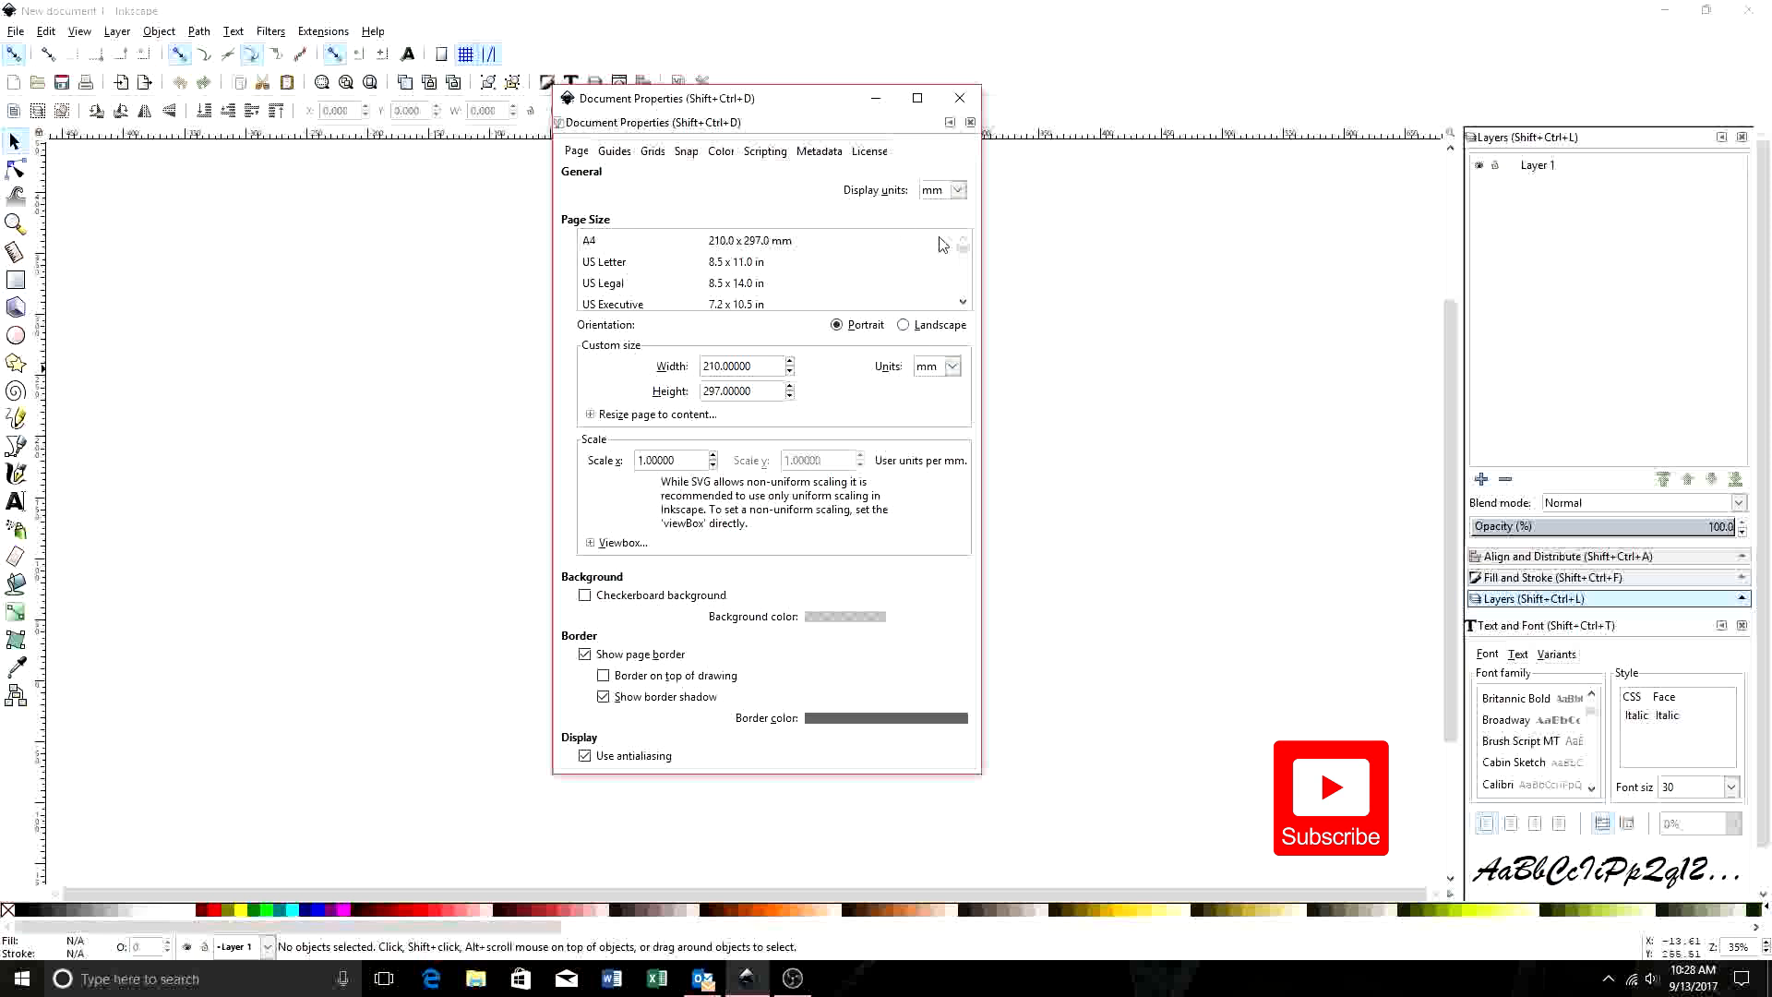
{"action": "left_click", "coordinate": [941, 188]}
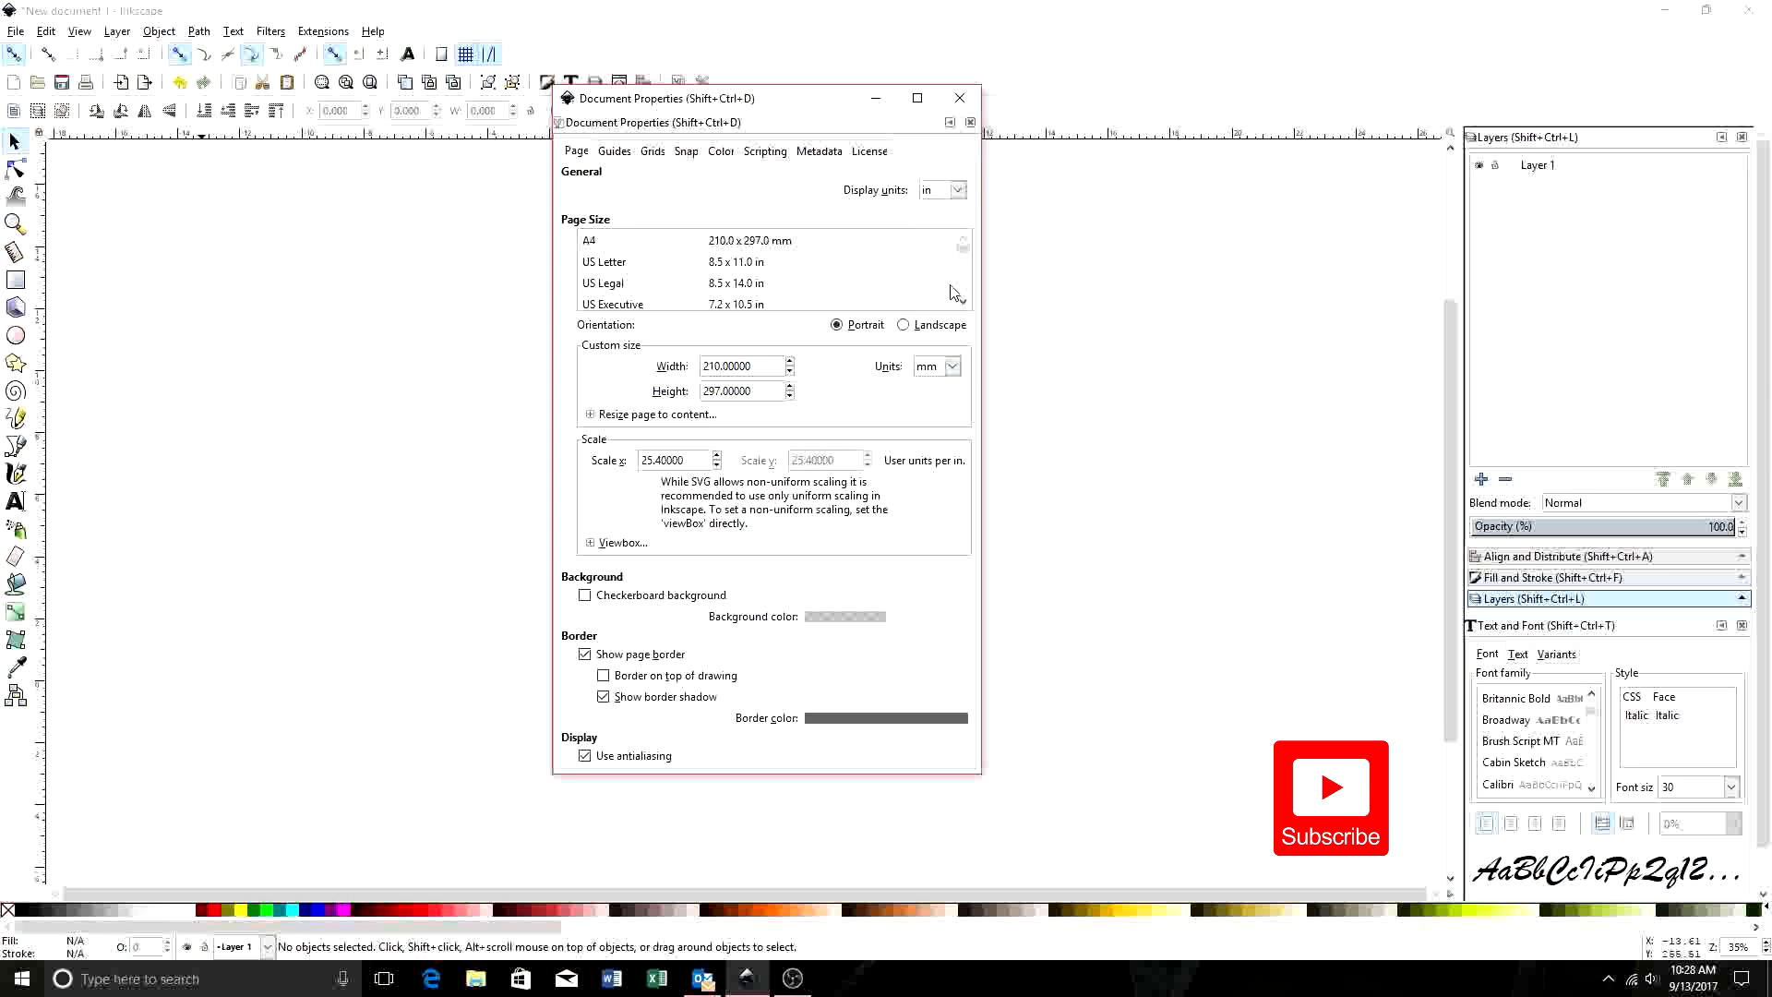
{"action": "mouse_move", "coordinate": [939, 377]}
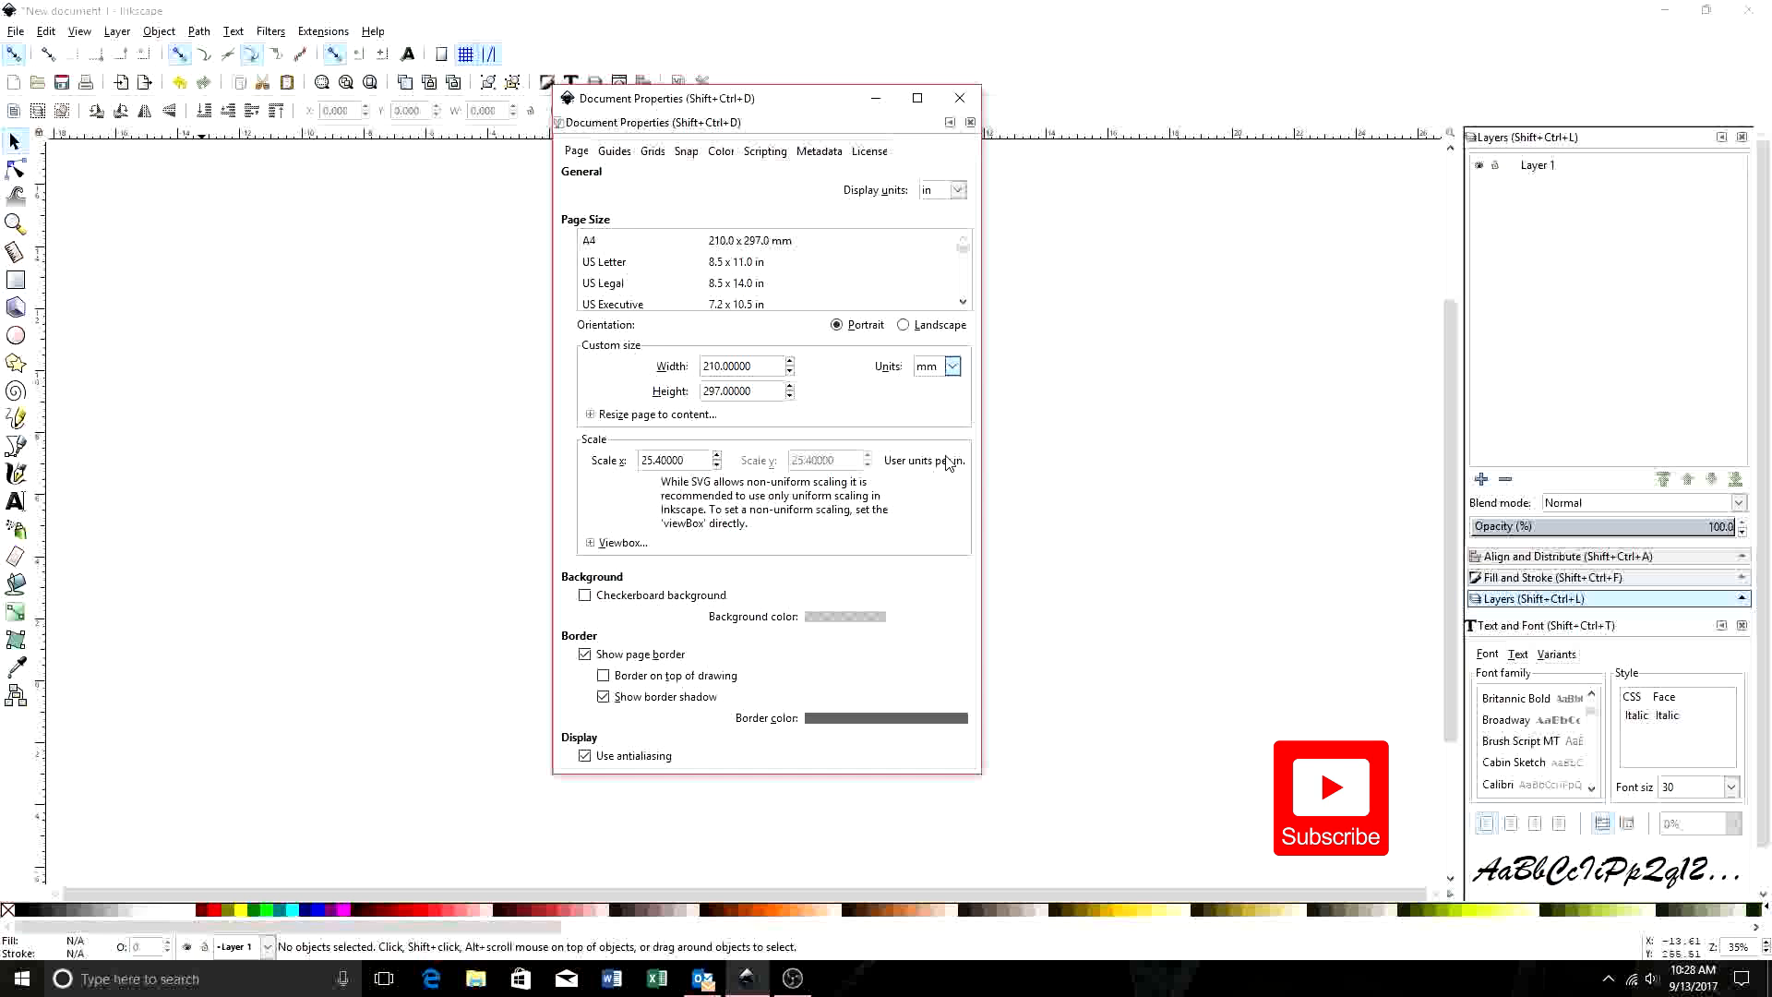
{"action": "left_click", "coordinate": [951, 365]}
{"action": "type", "text": "120.00000"}
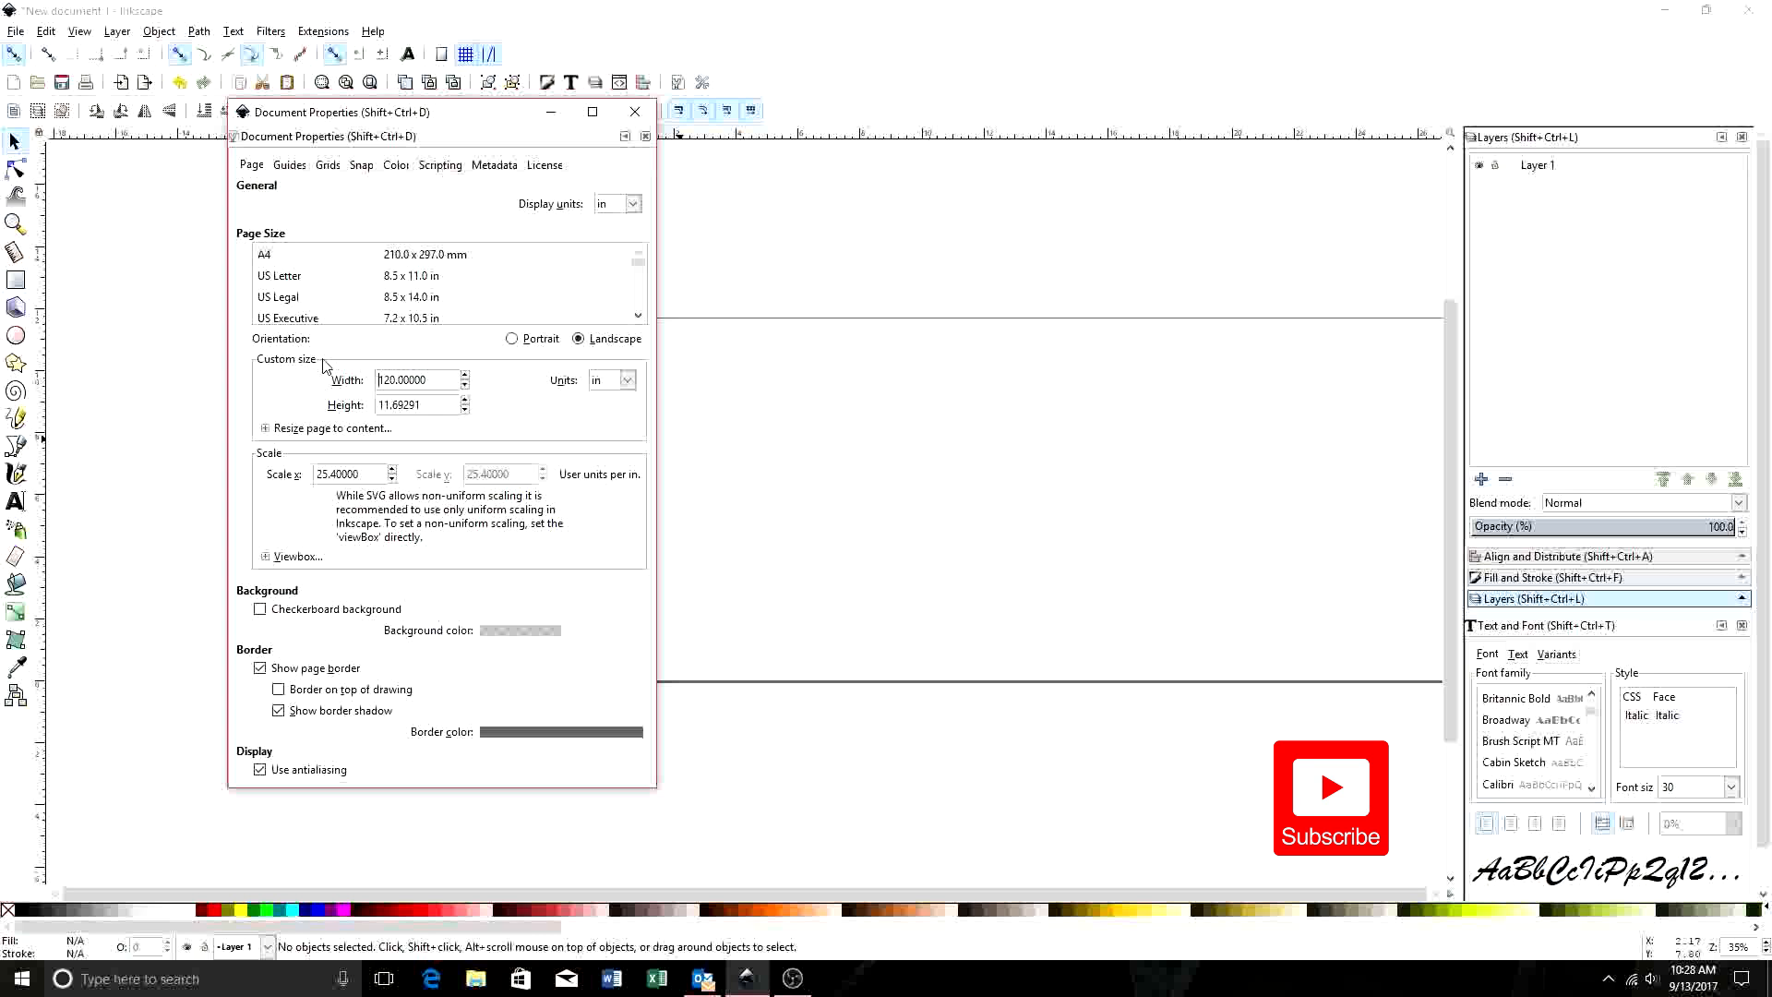
{"action": "triple_click", "coordinate": [415, 404]}
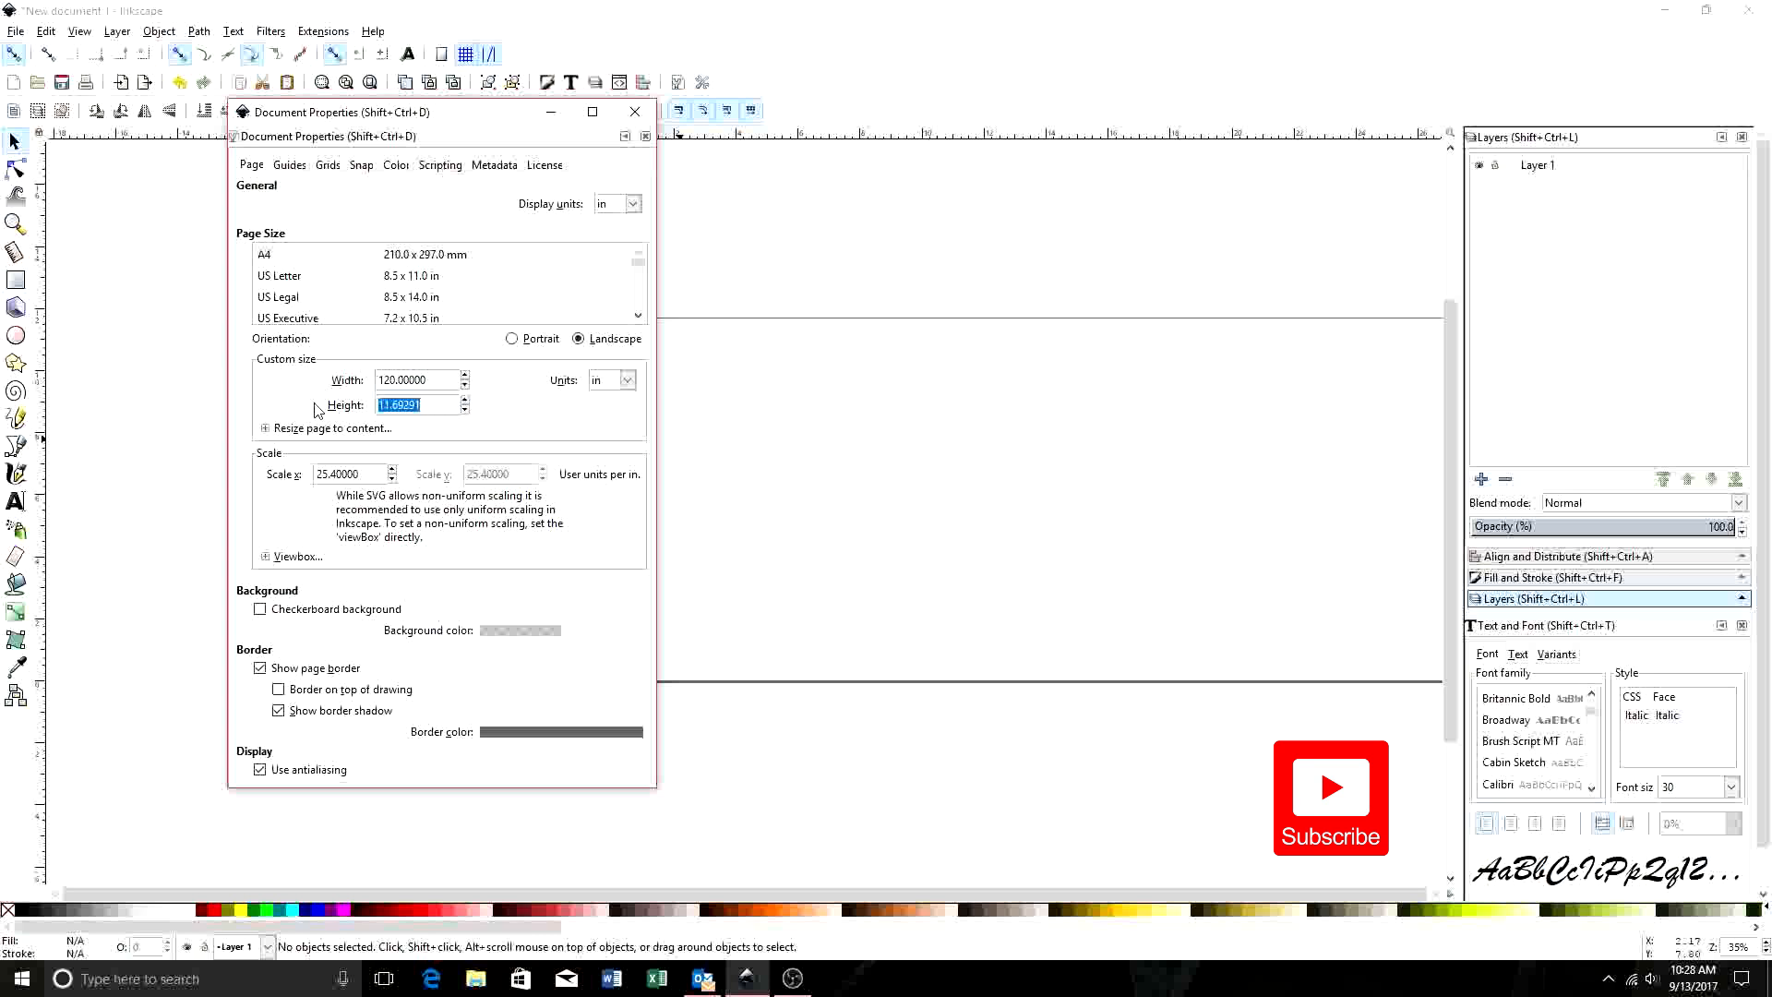
{"action": "type", "text": "60.00000"}
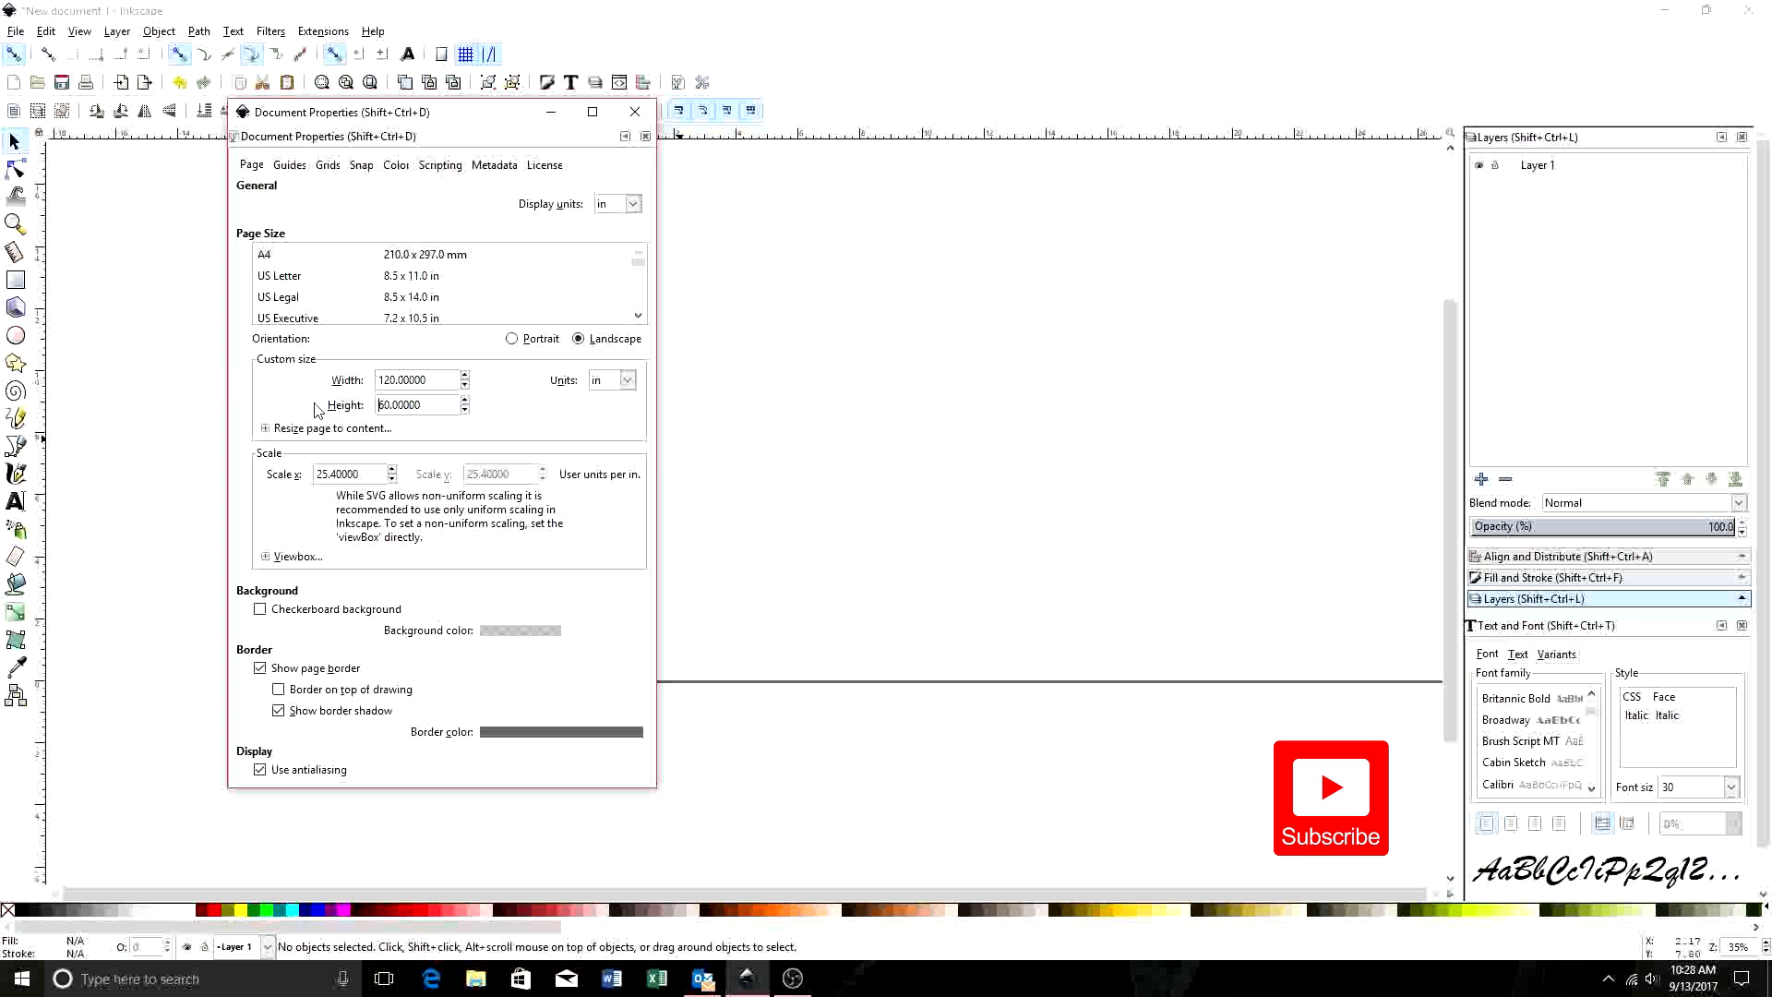
{"action": "mouse_move", "coordinate": [1066, 297]}
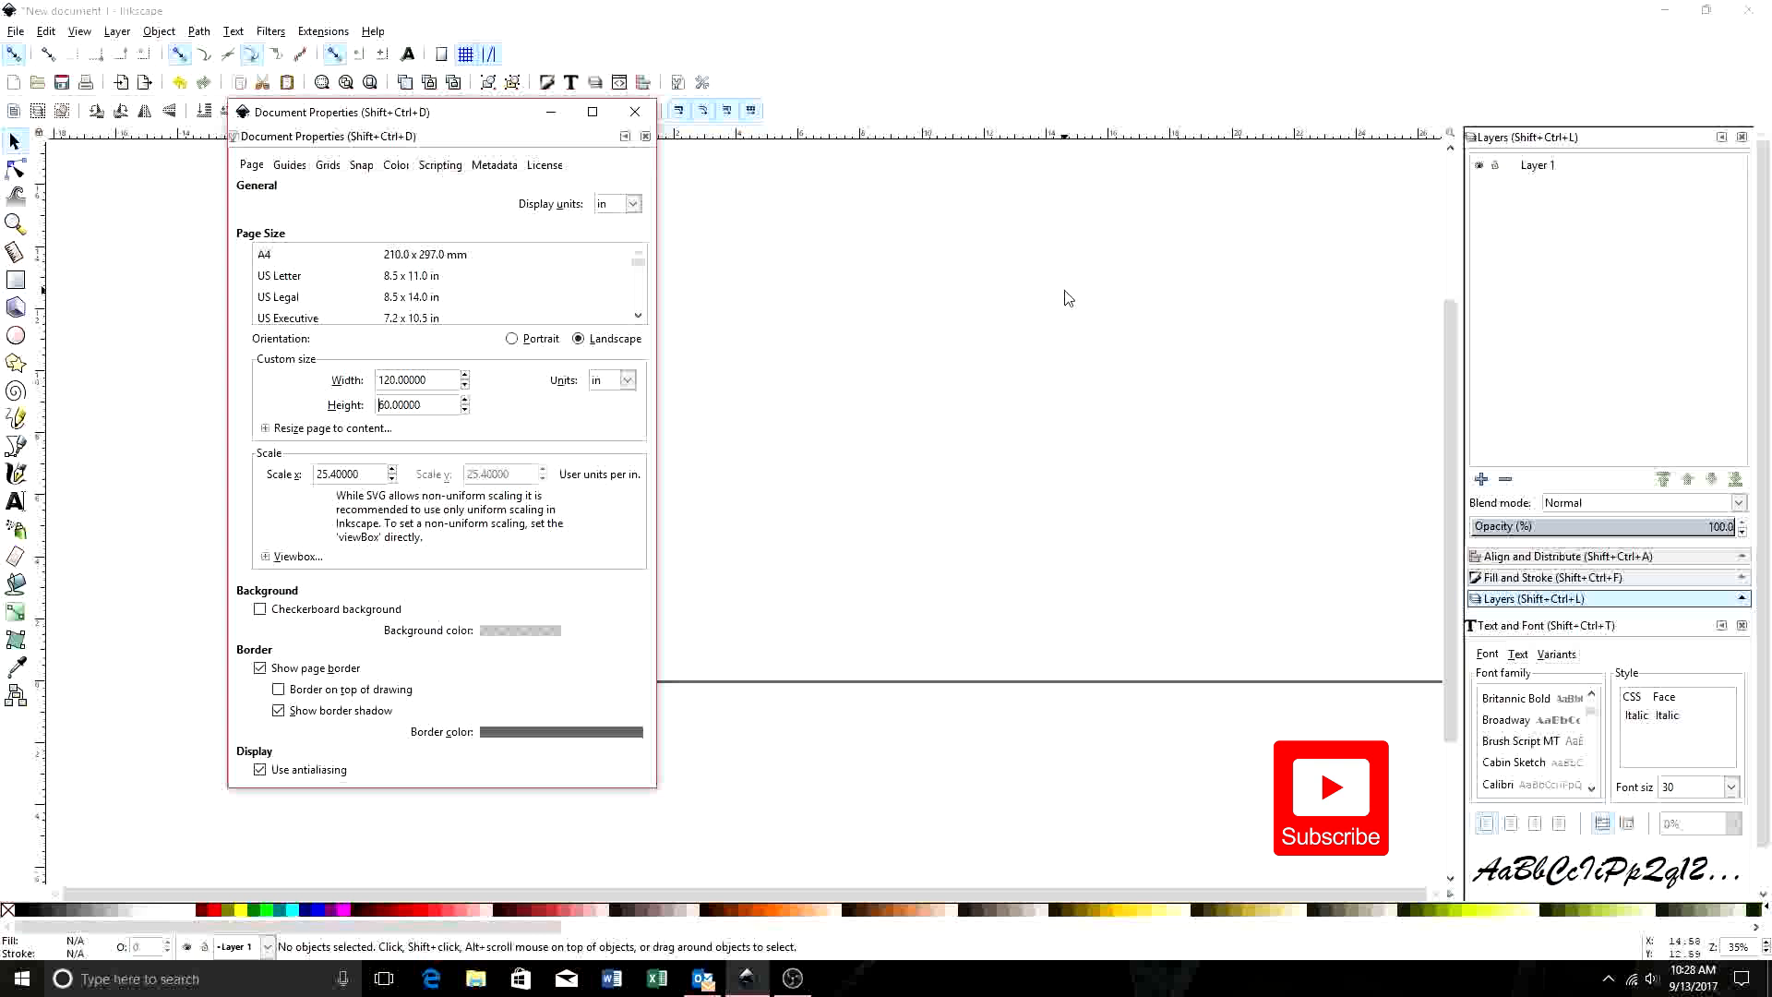
{"action": "left_click", "coordinate": [634, 112]}
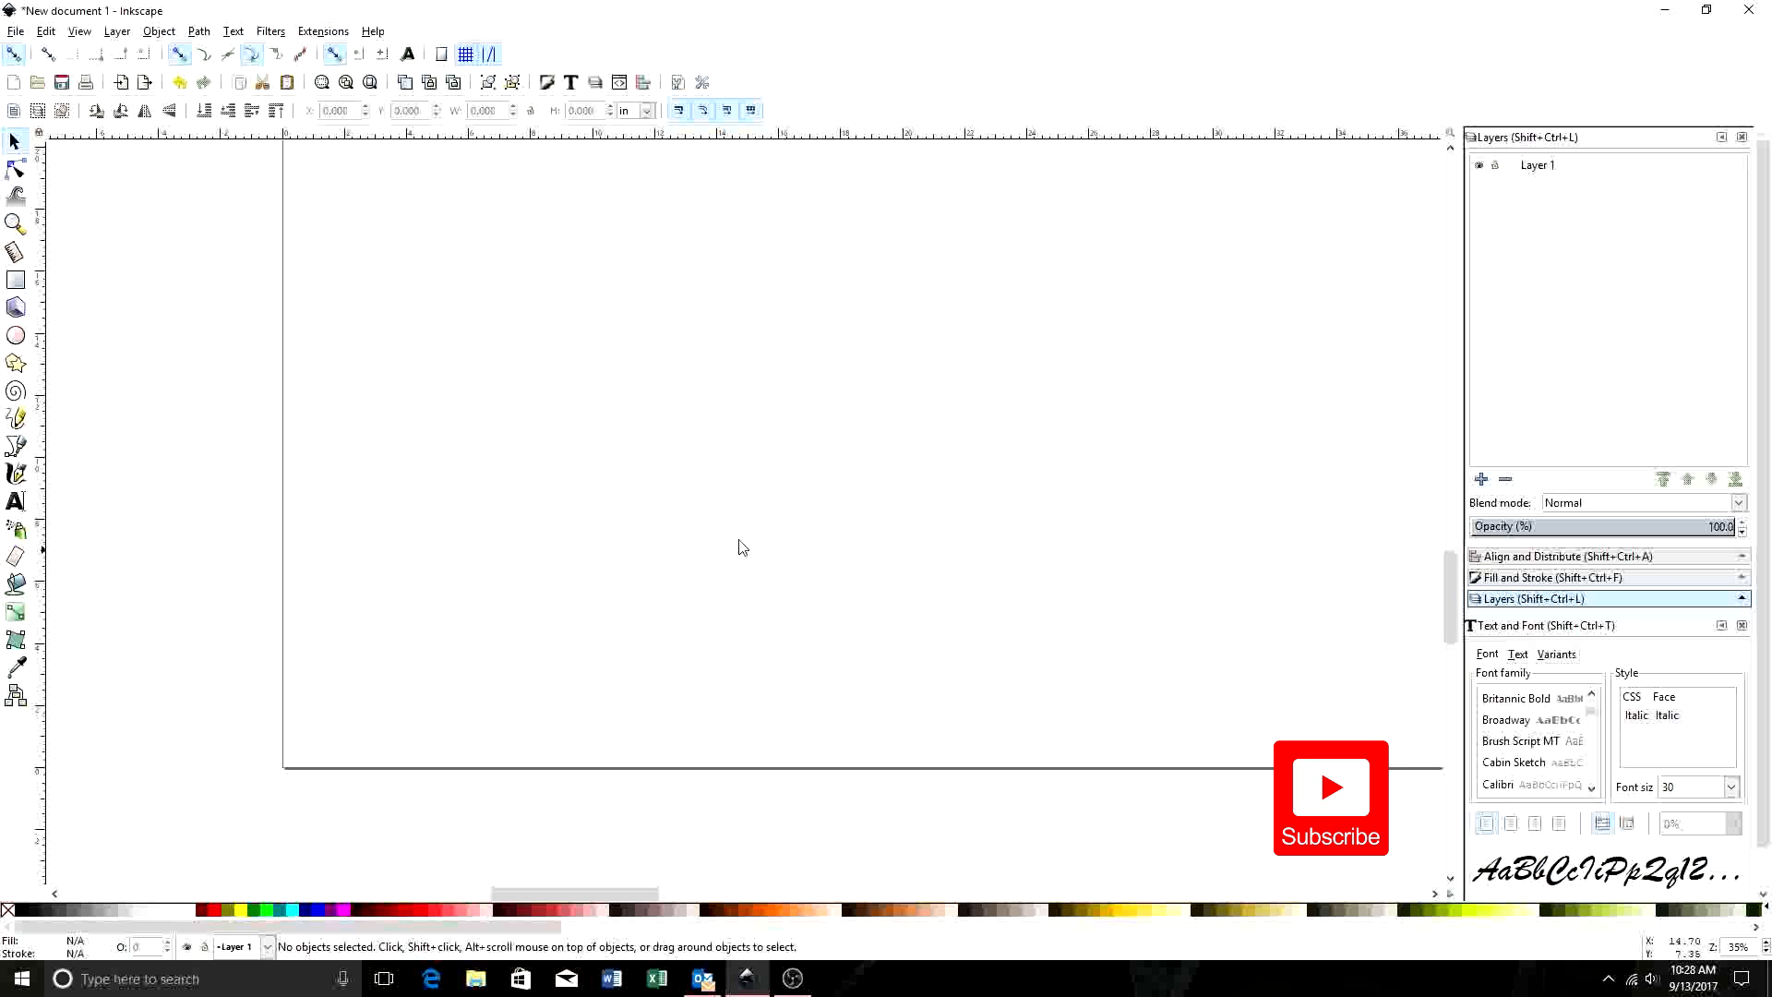
{"action": "mouse_move", "coordinate": [650, 461]}
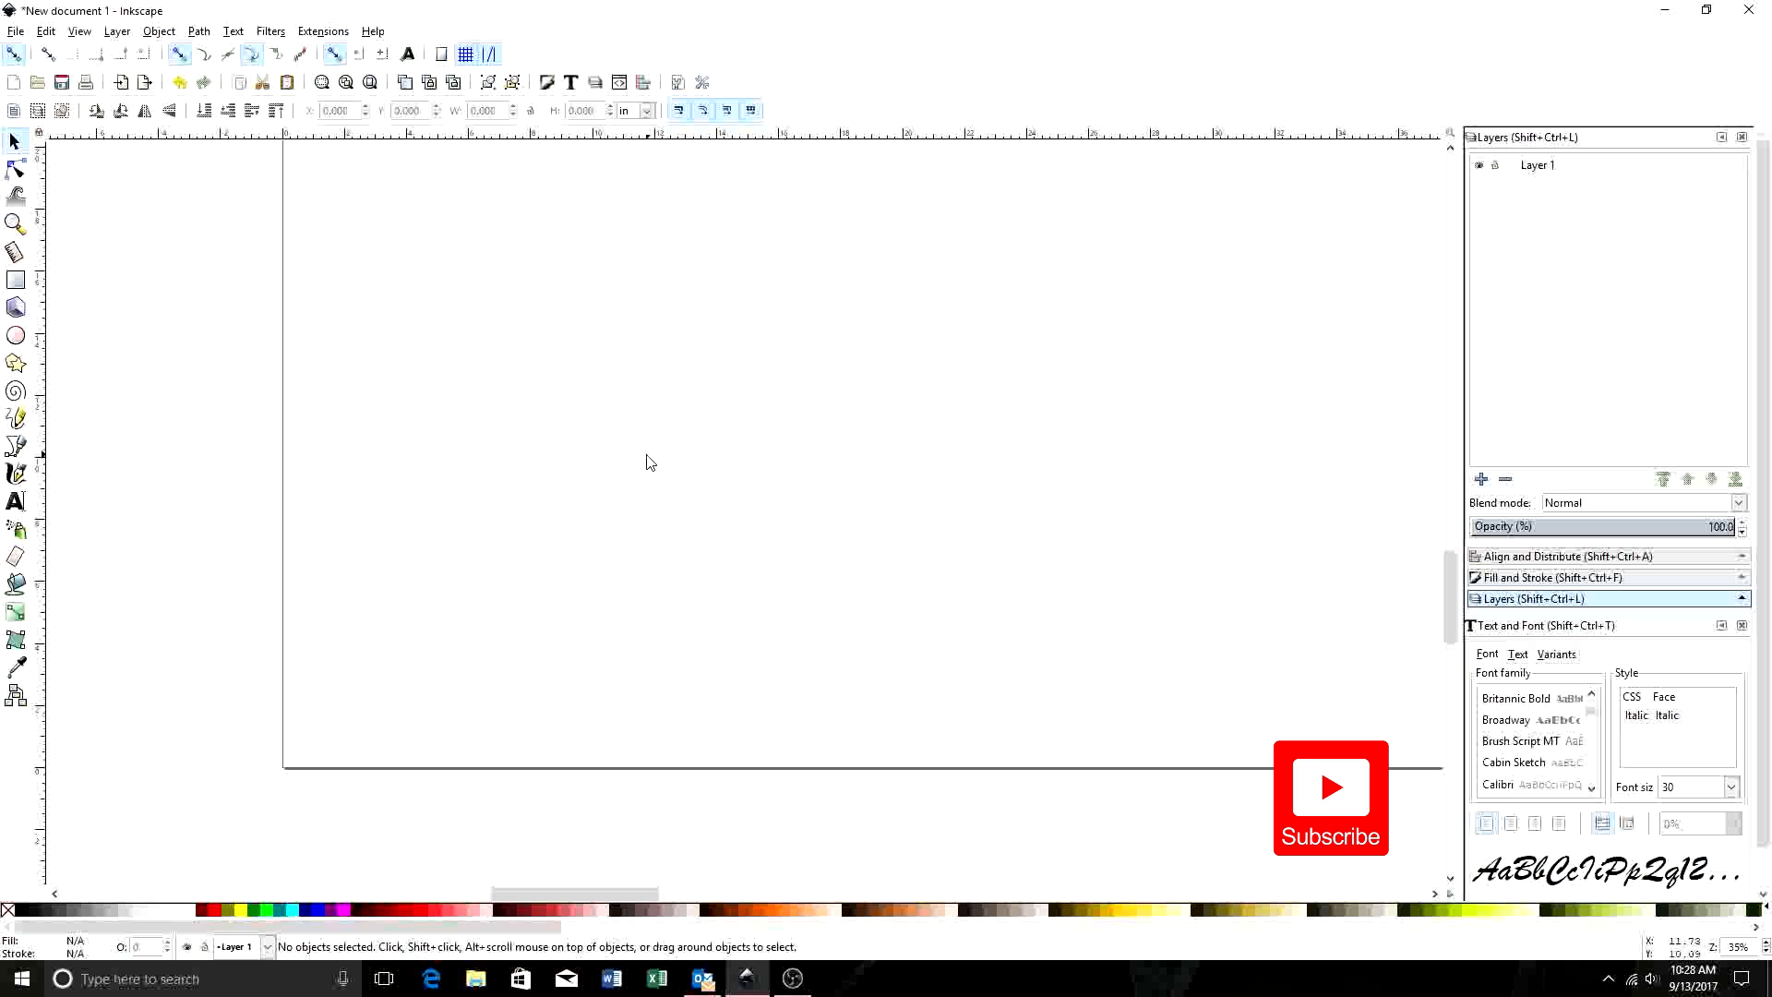
{"action": "mouse_move", "coordinate": [15, 31]}
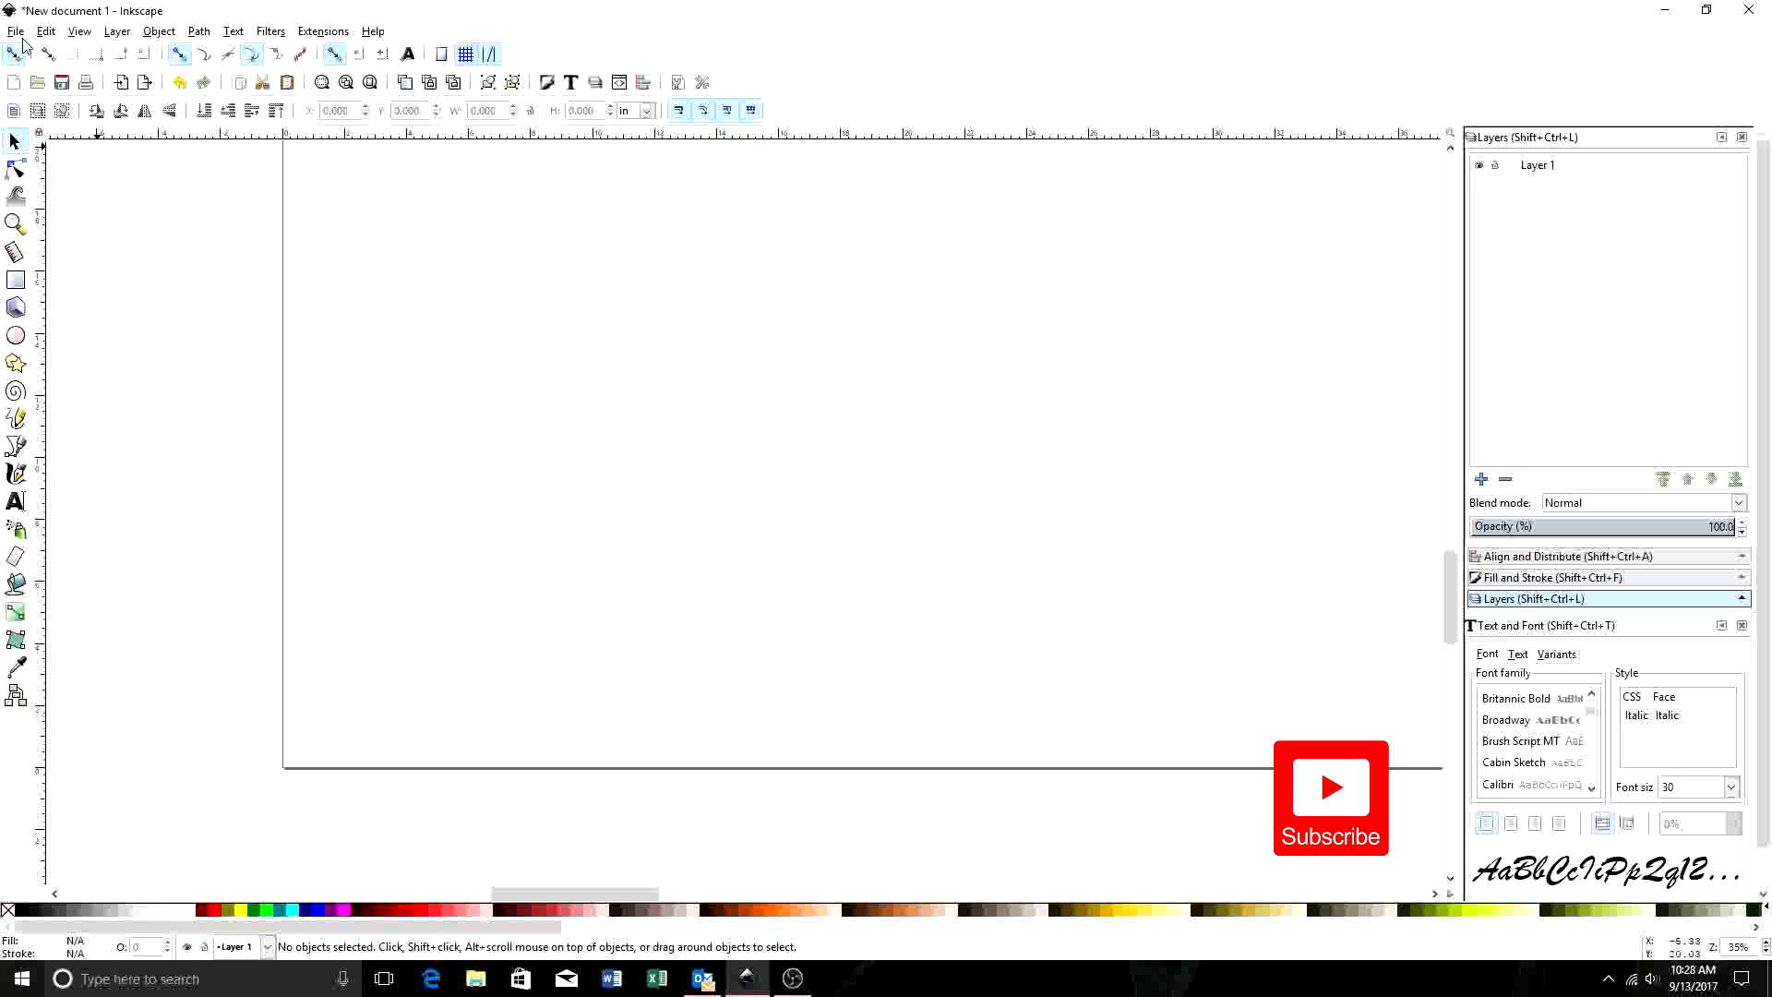
- Import Test drawing.jpg from Pictures > phone as an embedded image
{"action": "left_click", "coordinate": [16, 30]}
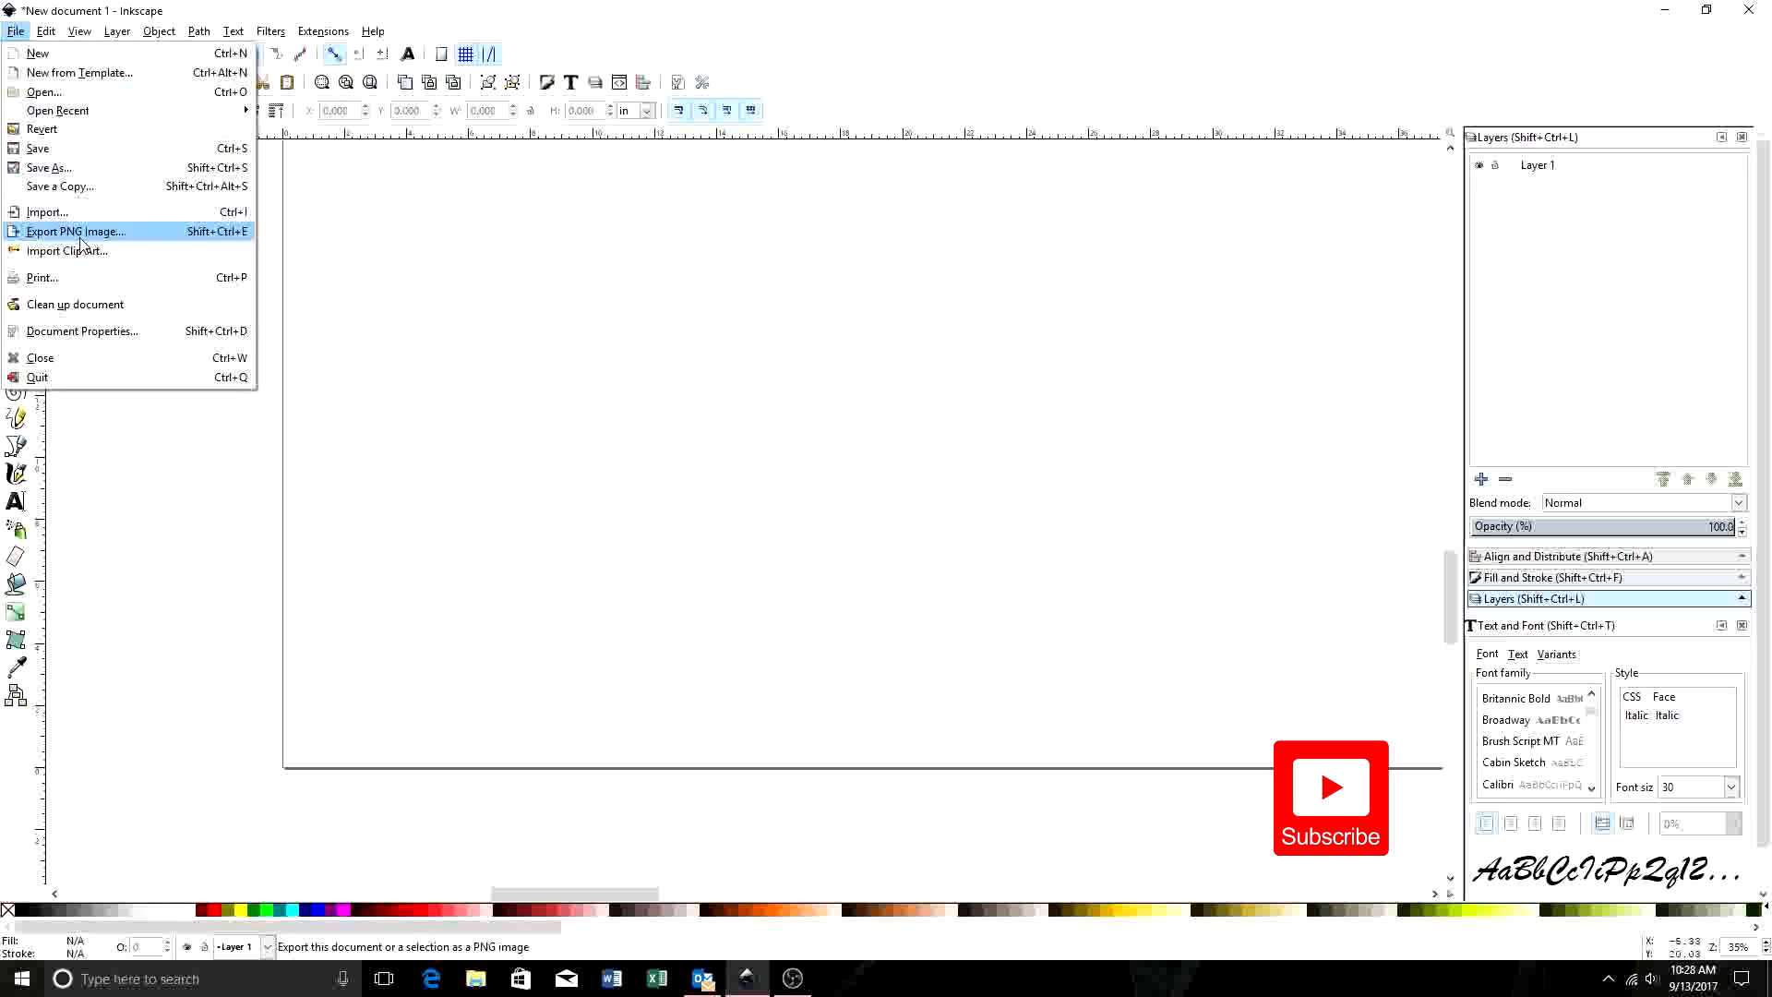
{"action": "mouse_move", "coordinate": [66, 250]}
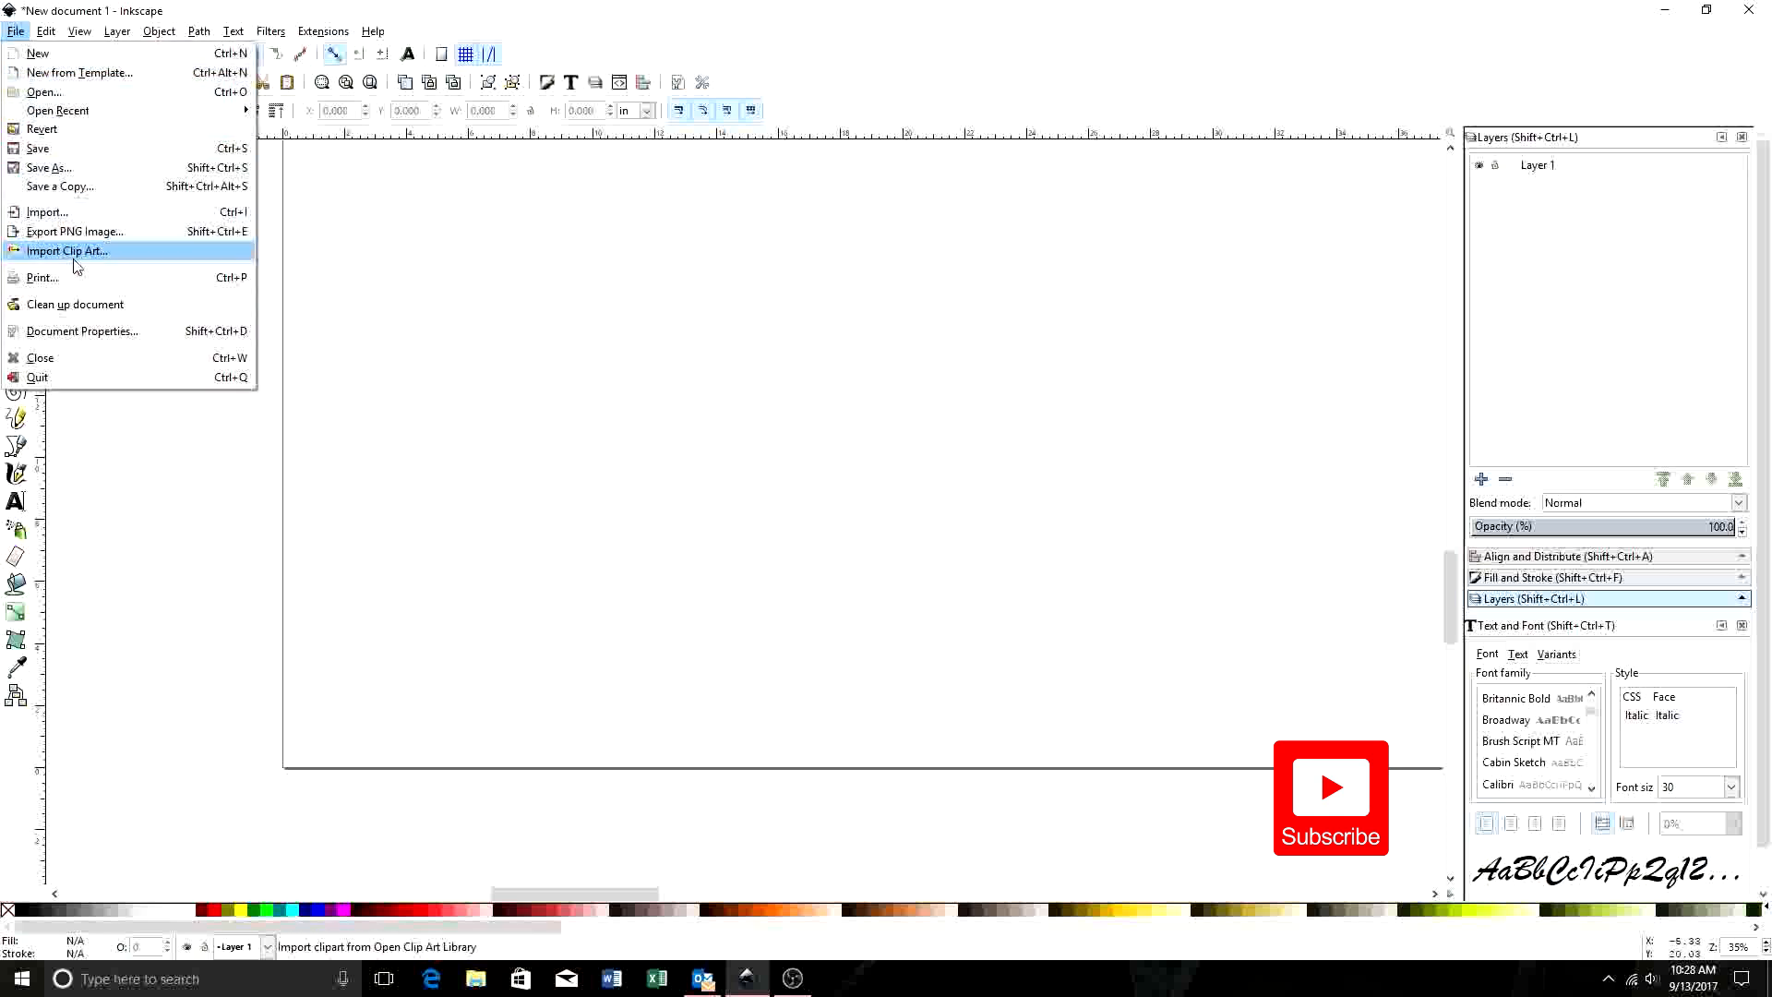
{"action": "mouse_move", "coordinate": [74, 231]}
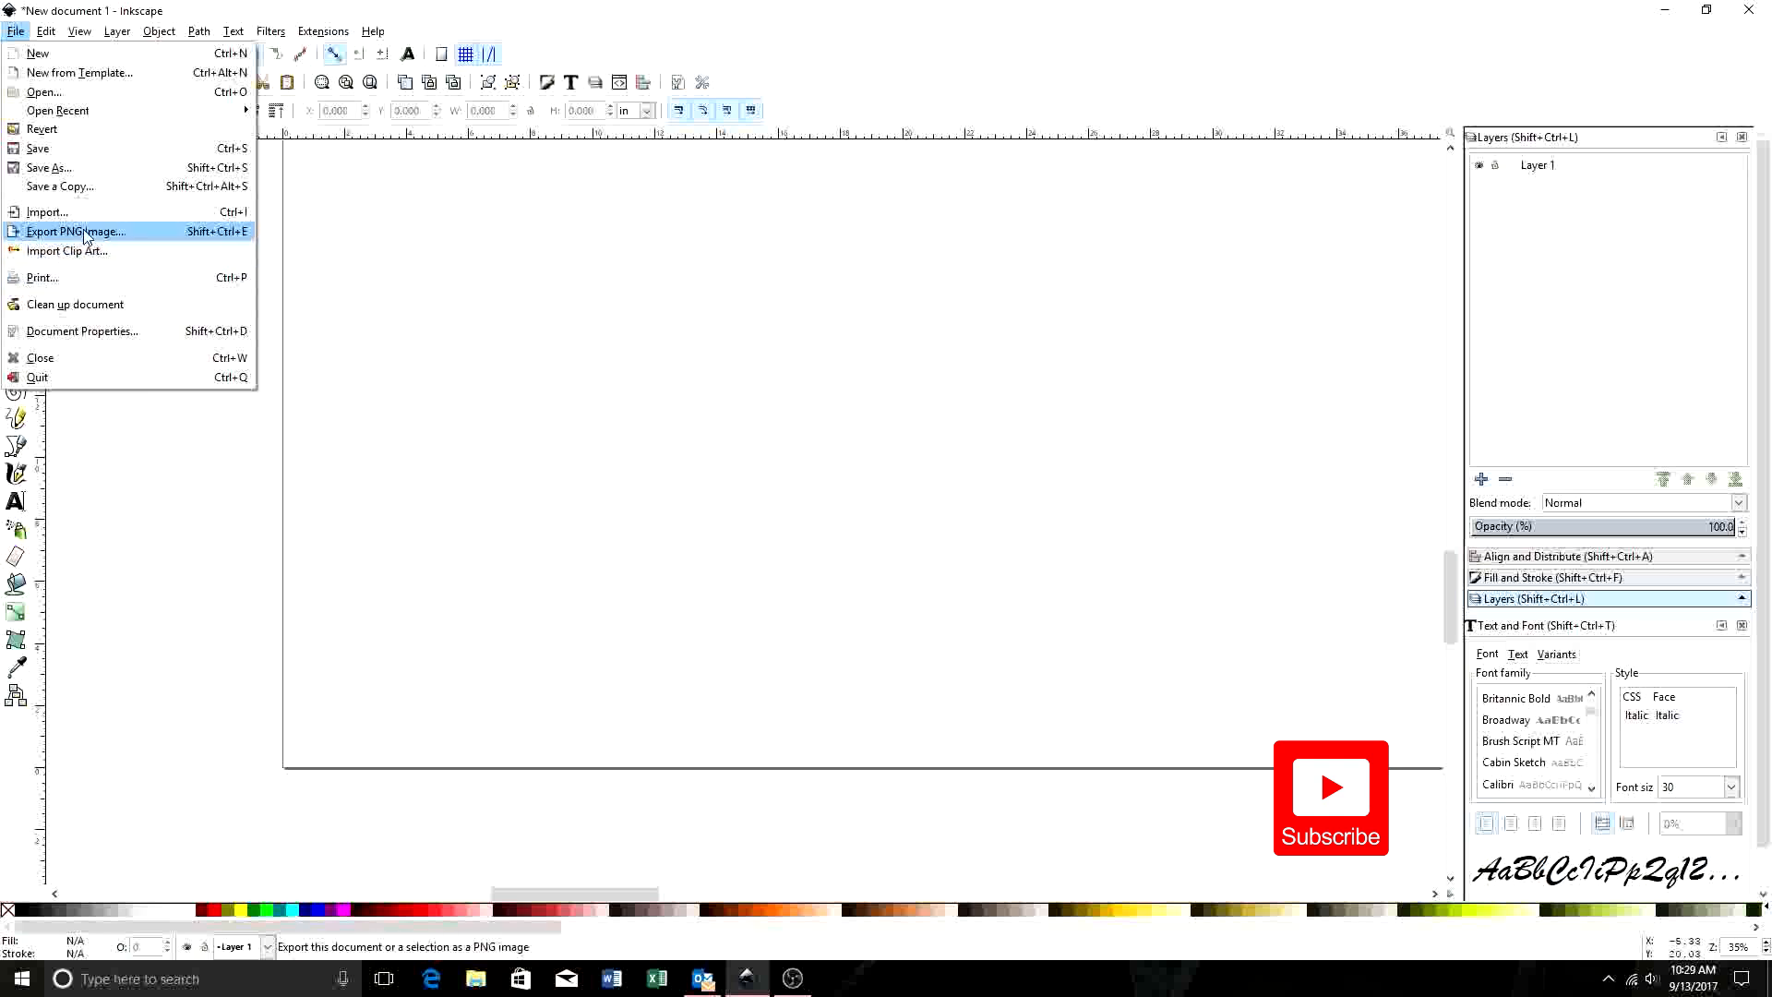
{"action": "left_click", "coordinate": [46, 213]}
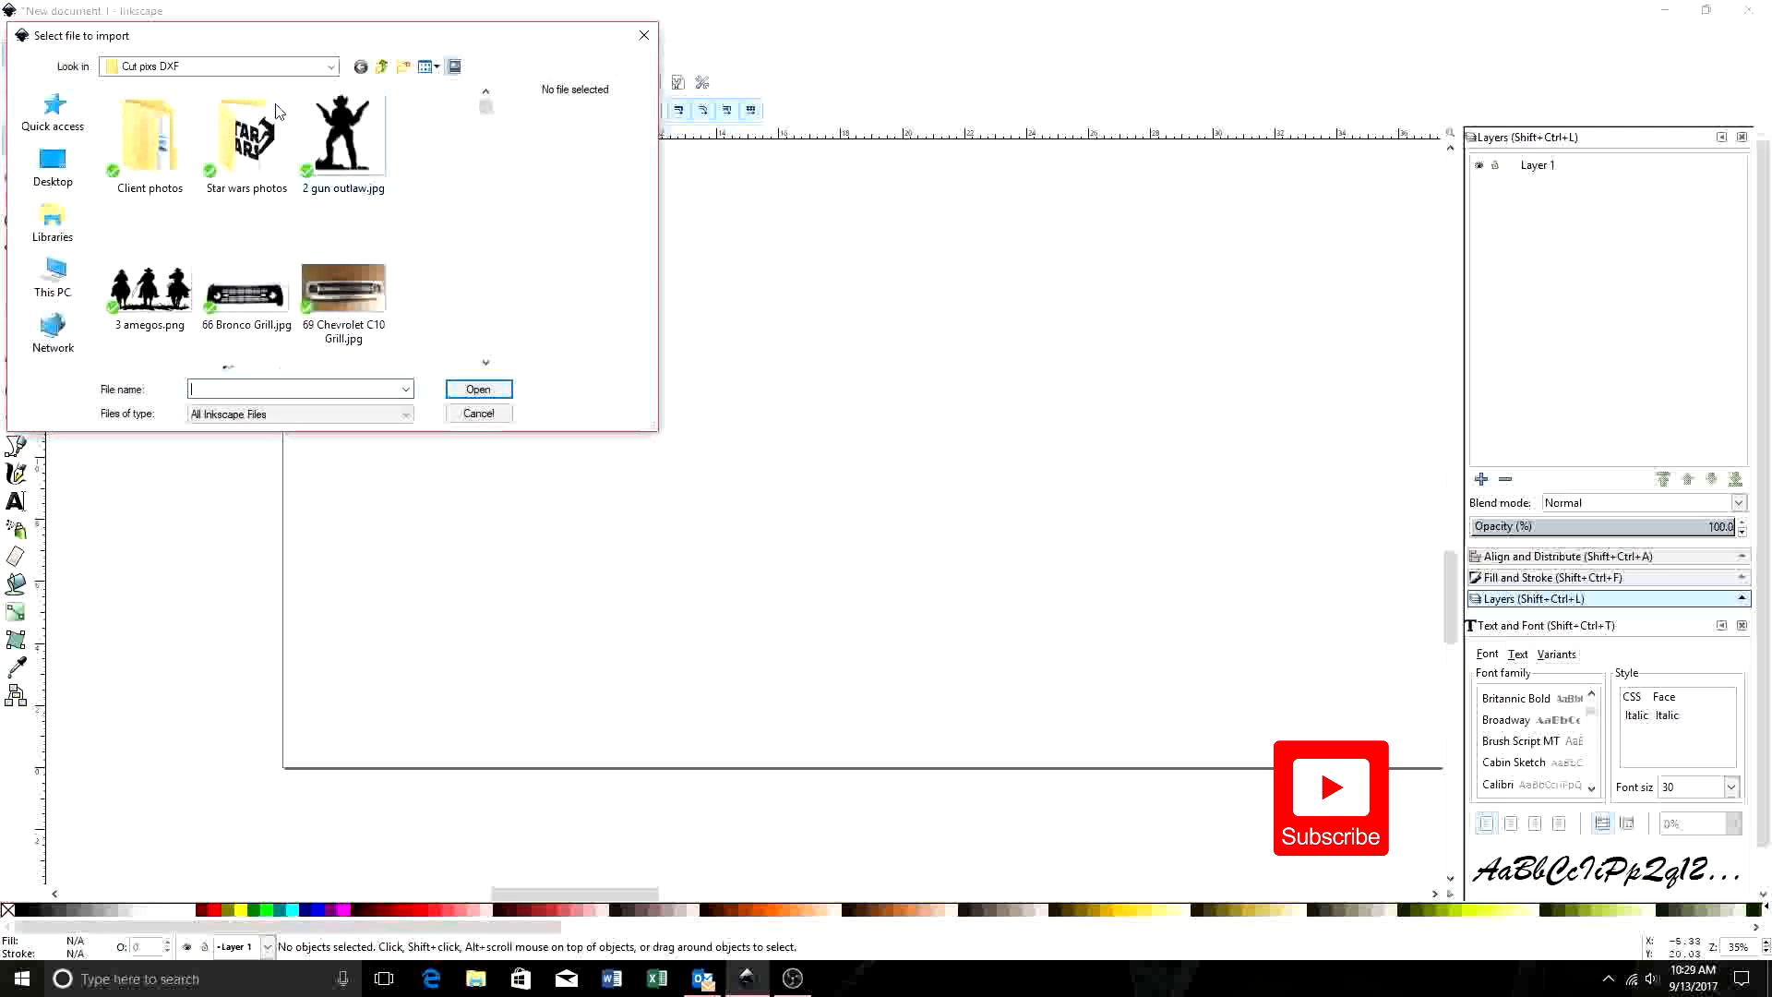
{"action": "left_click", "coordinate": [332, 66]}
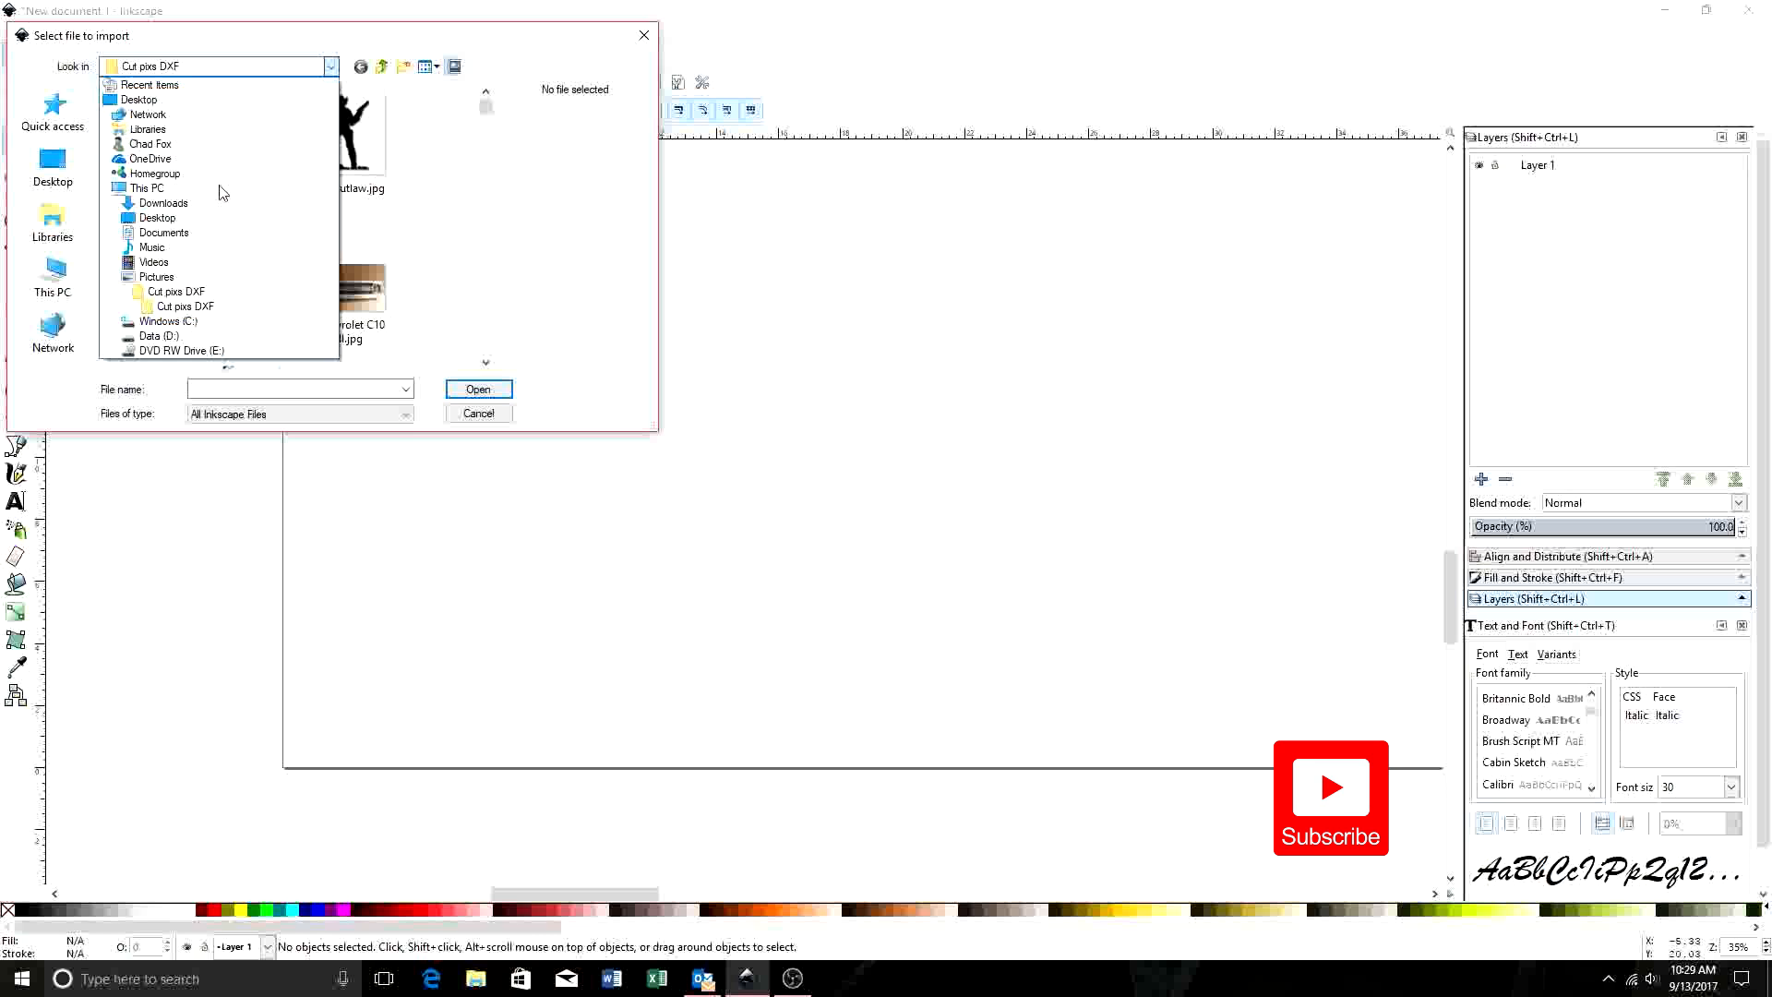
{"action": "left_click", "coordinate": [175, 292]}
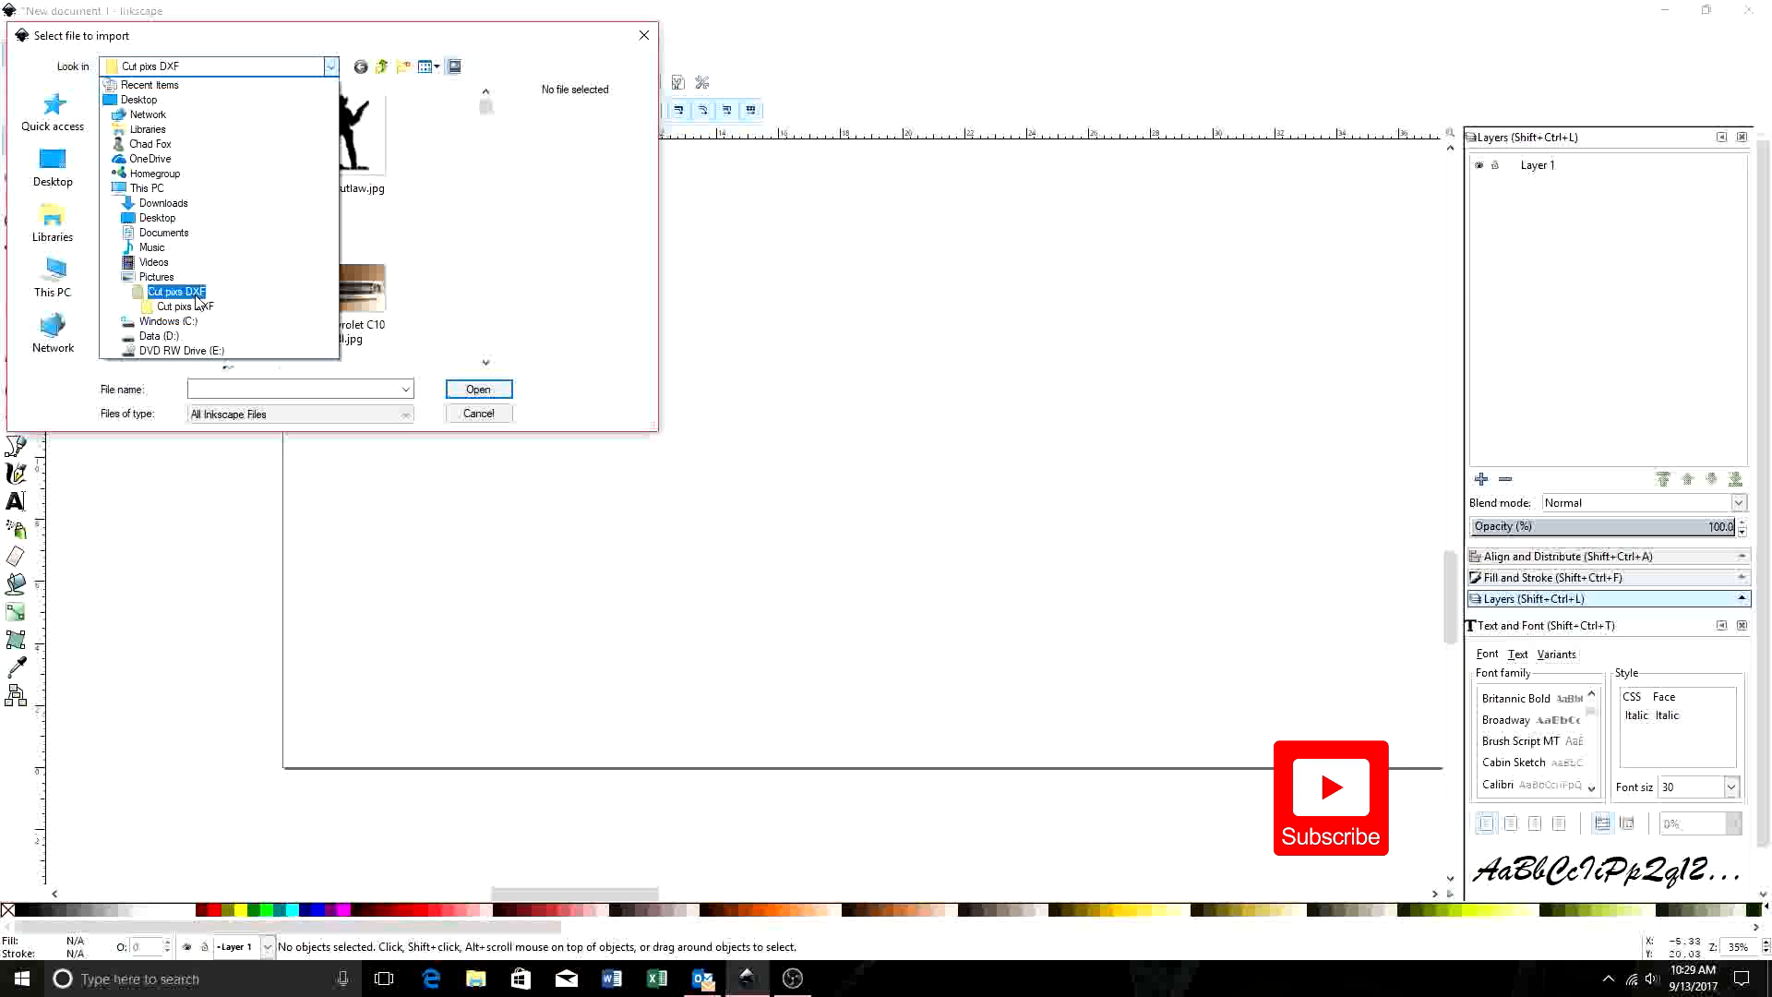
{"action": "left_click", "coordinate": [157, 276]}
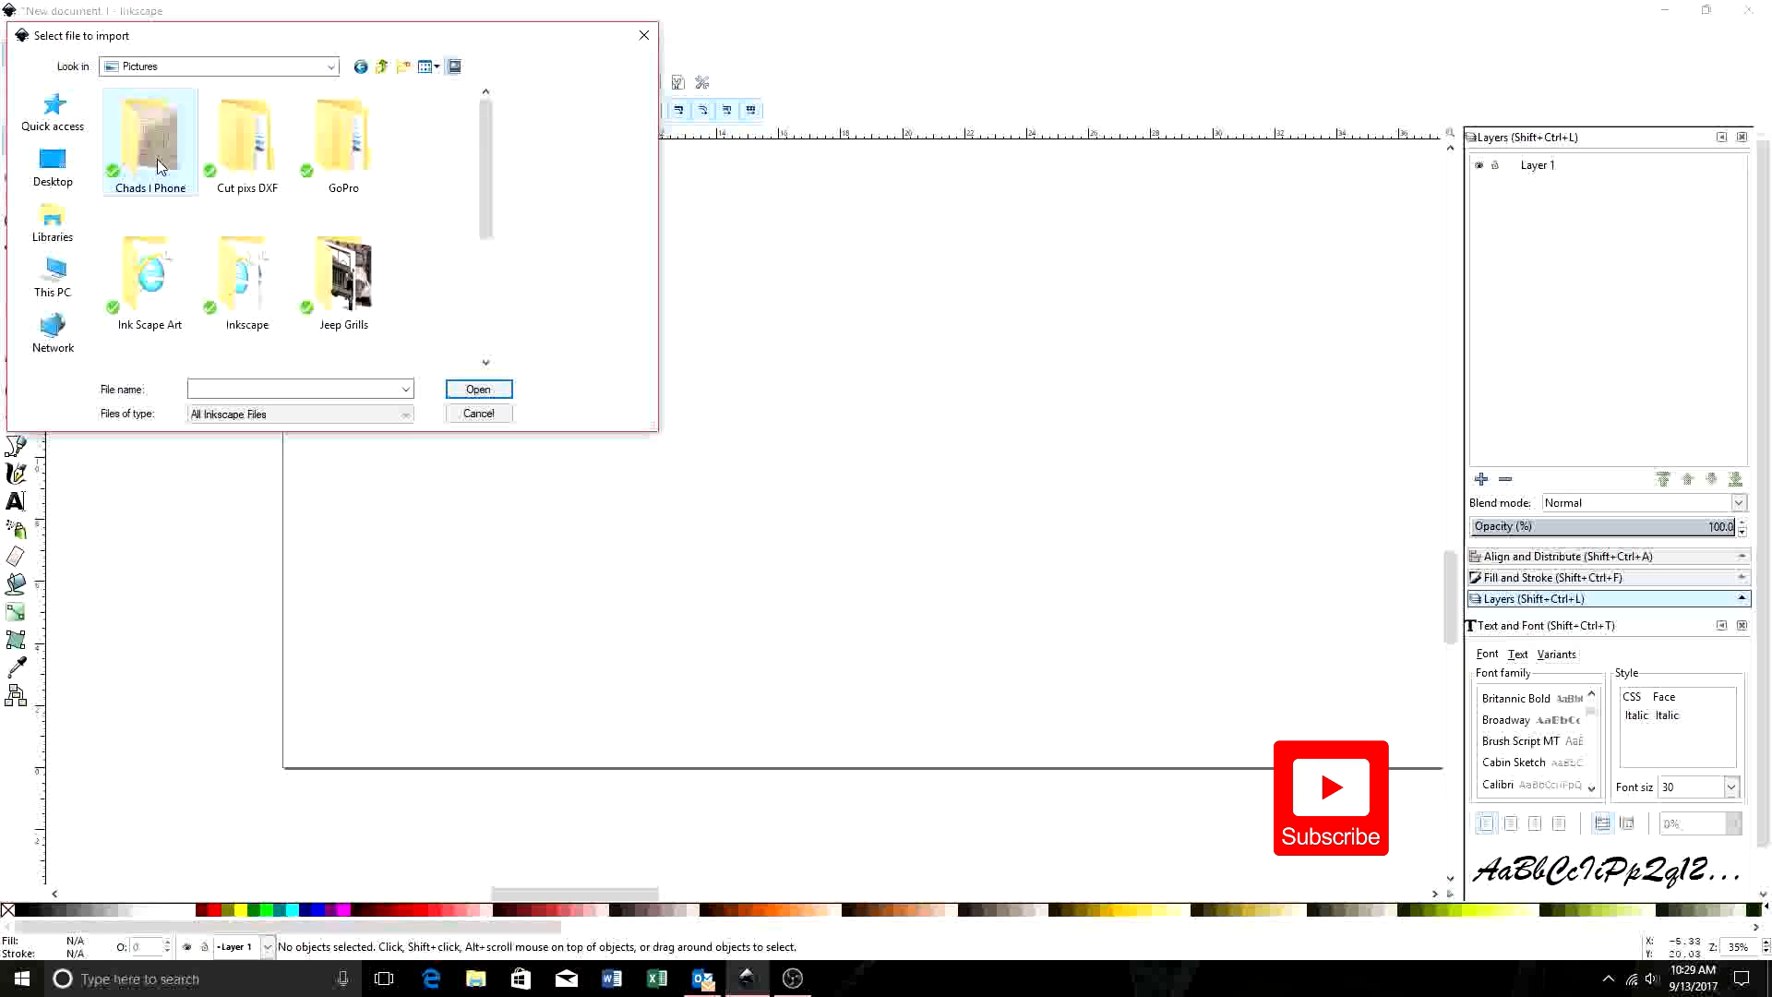
{"action": "double_click", "coordinate": [150, 132]}
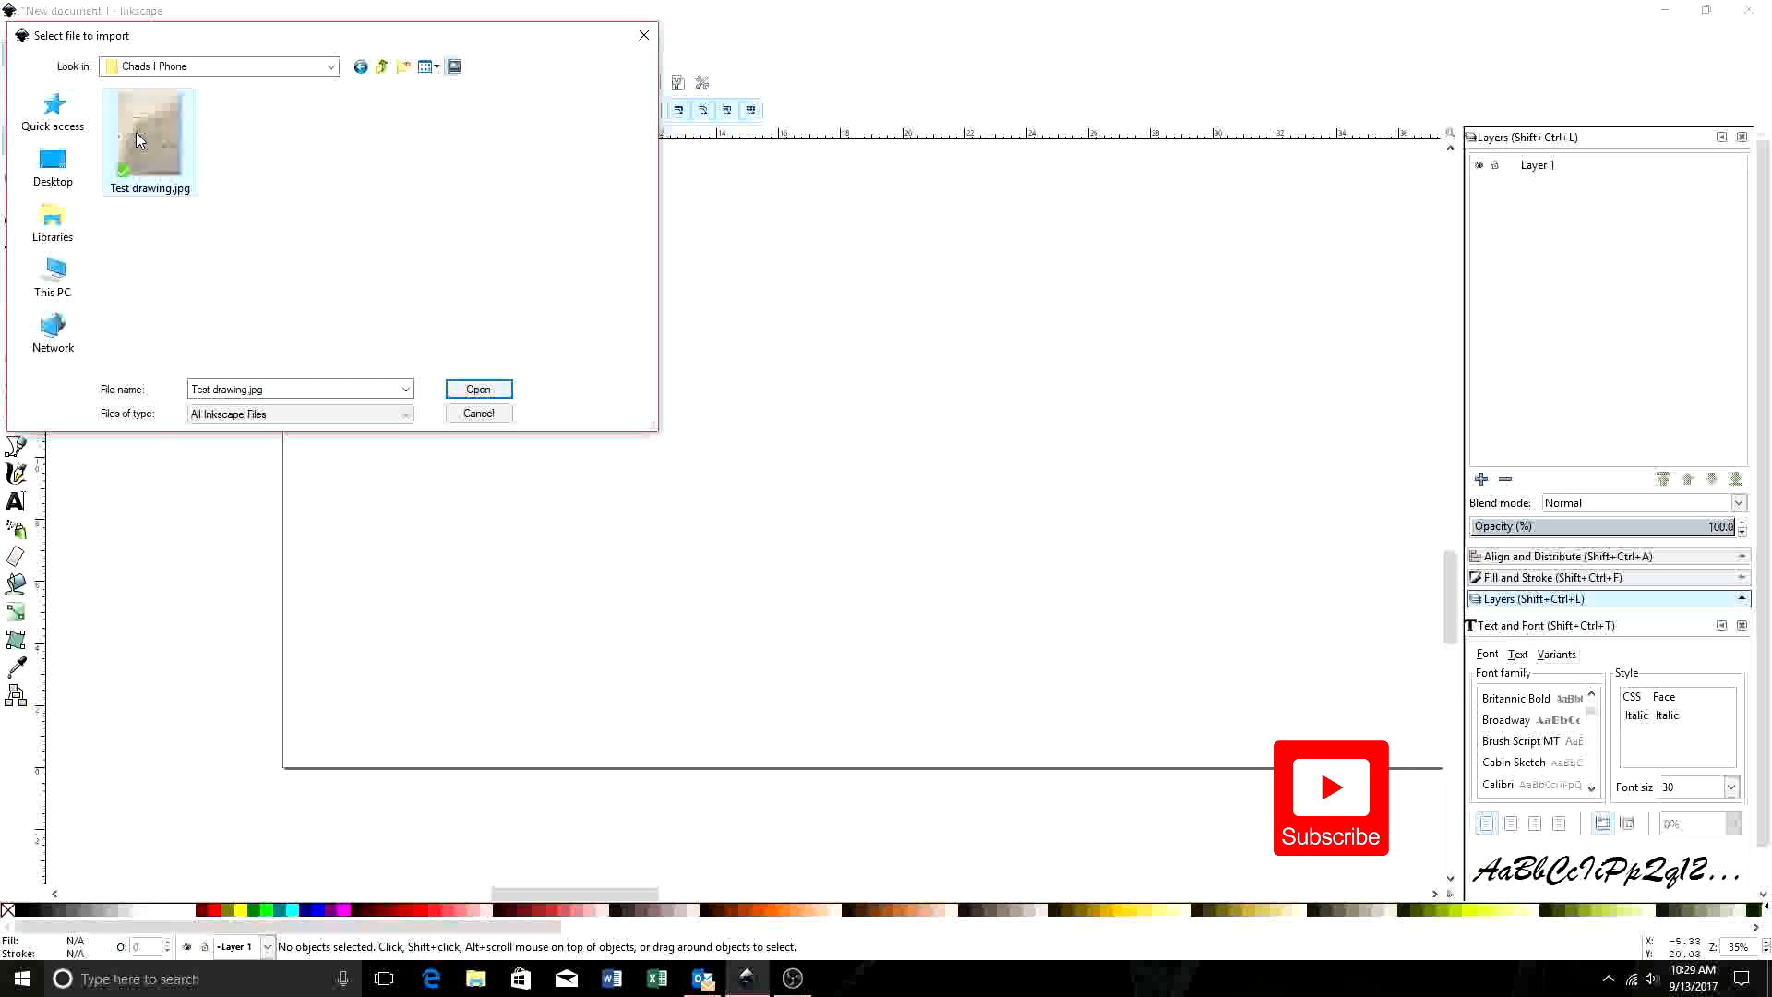
{"action": "left_click", "coordinate": [478, 389]}
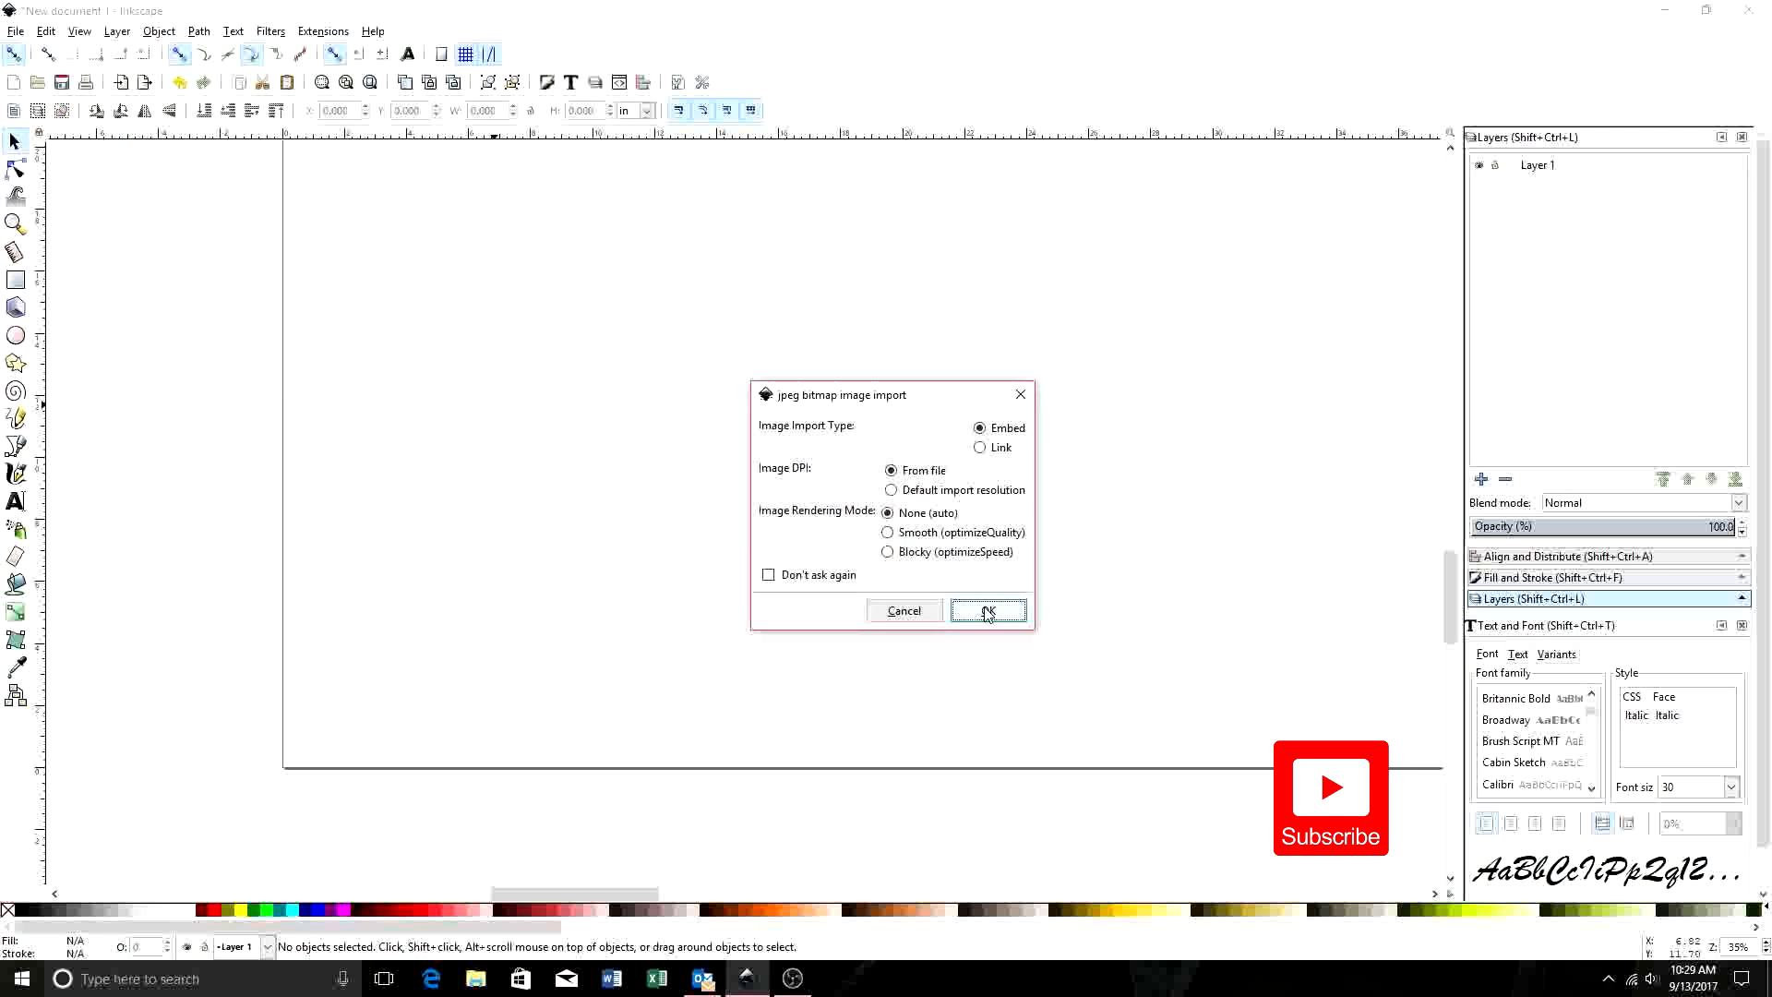
{"action": "left_click", "coordinate": [986, 610]}
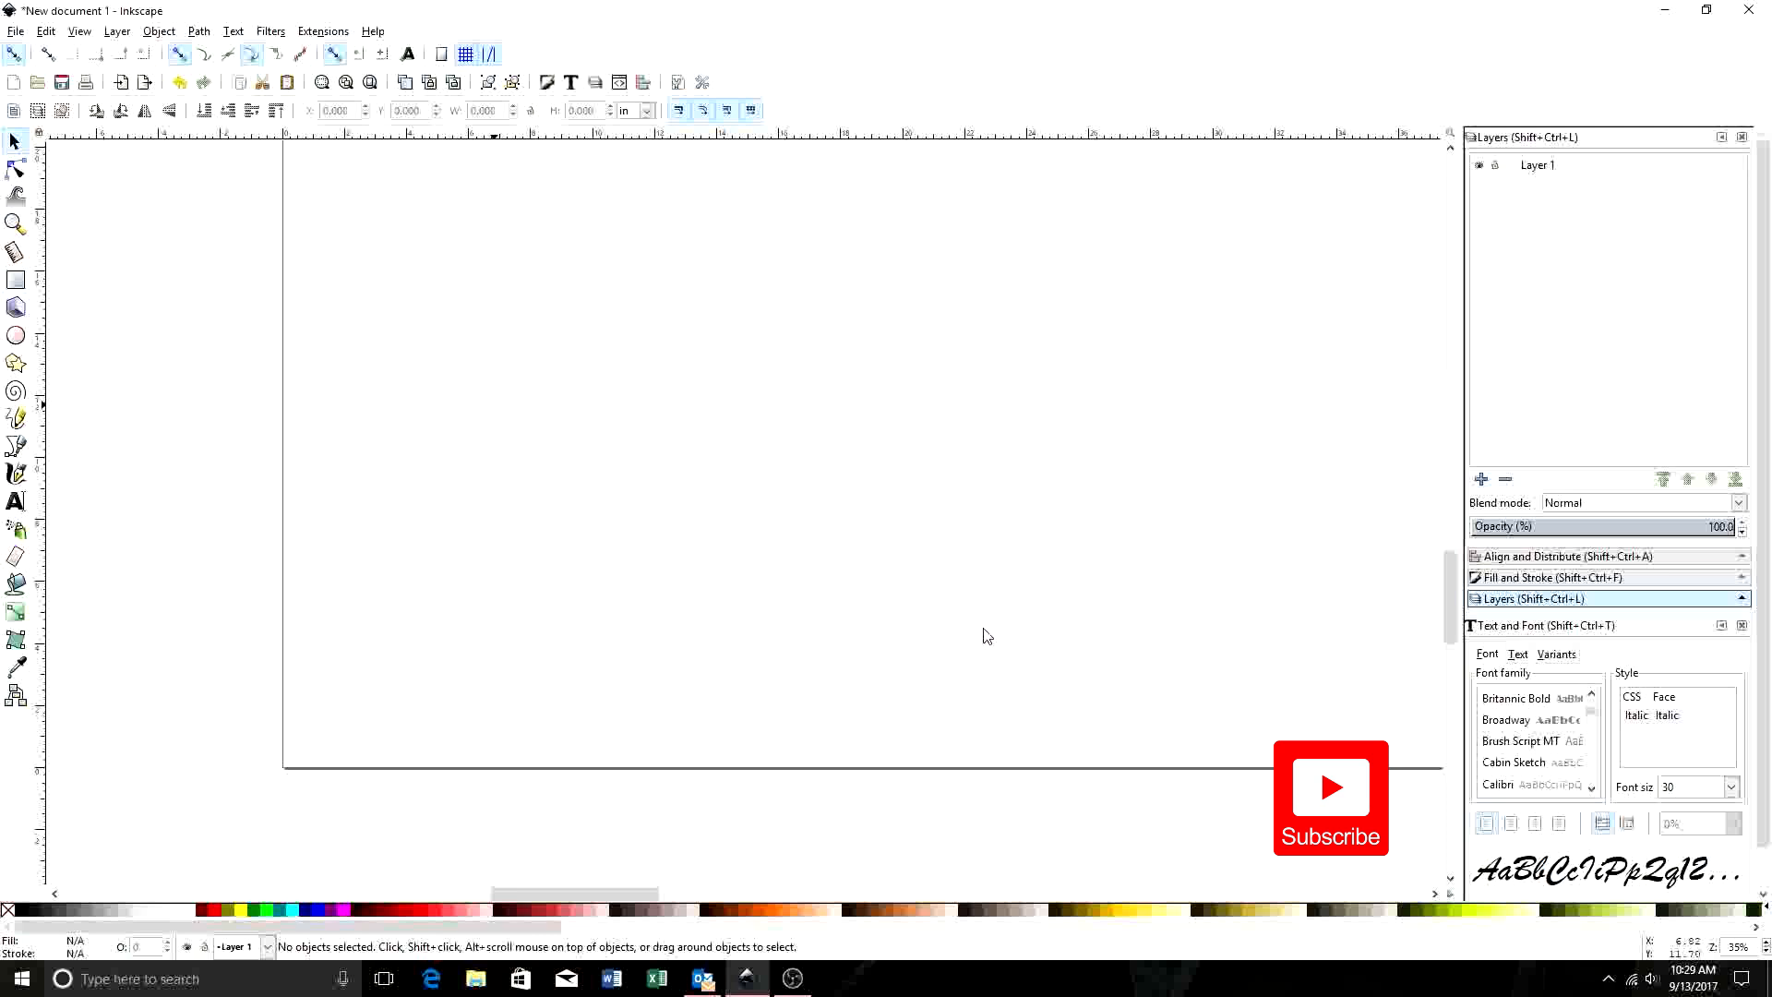
{"action": "mouse_move", "coordinate": [950, 594]}
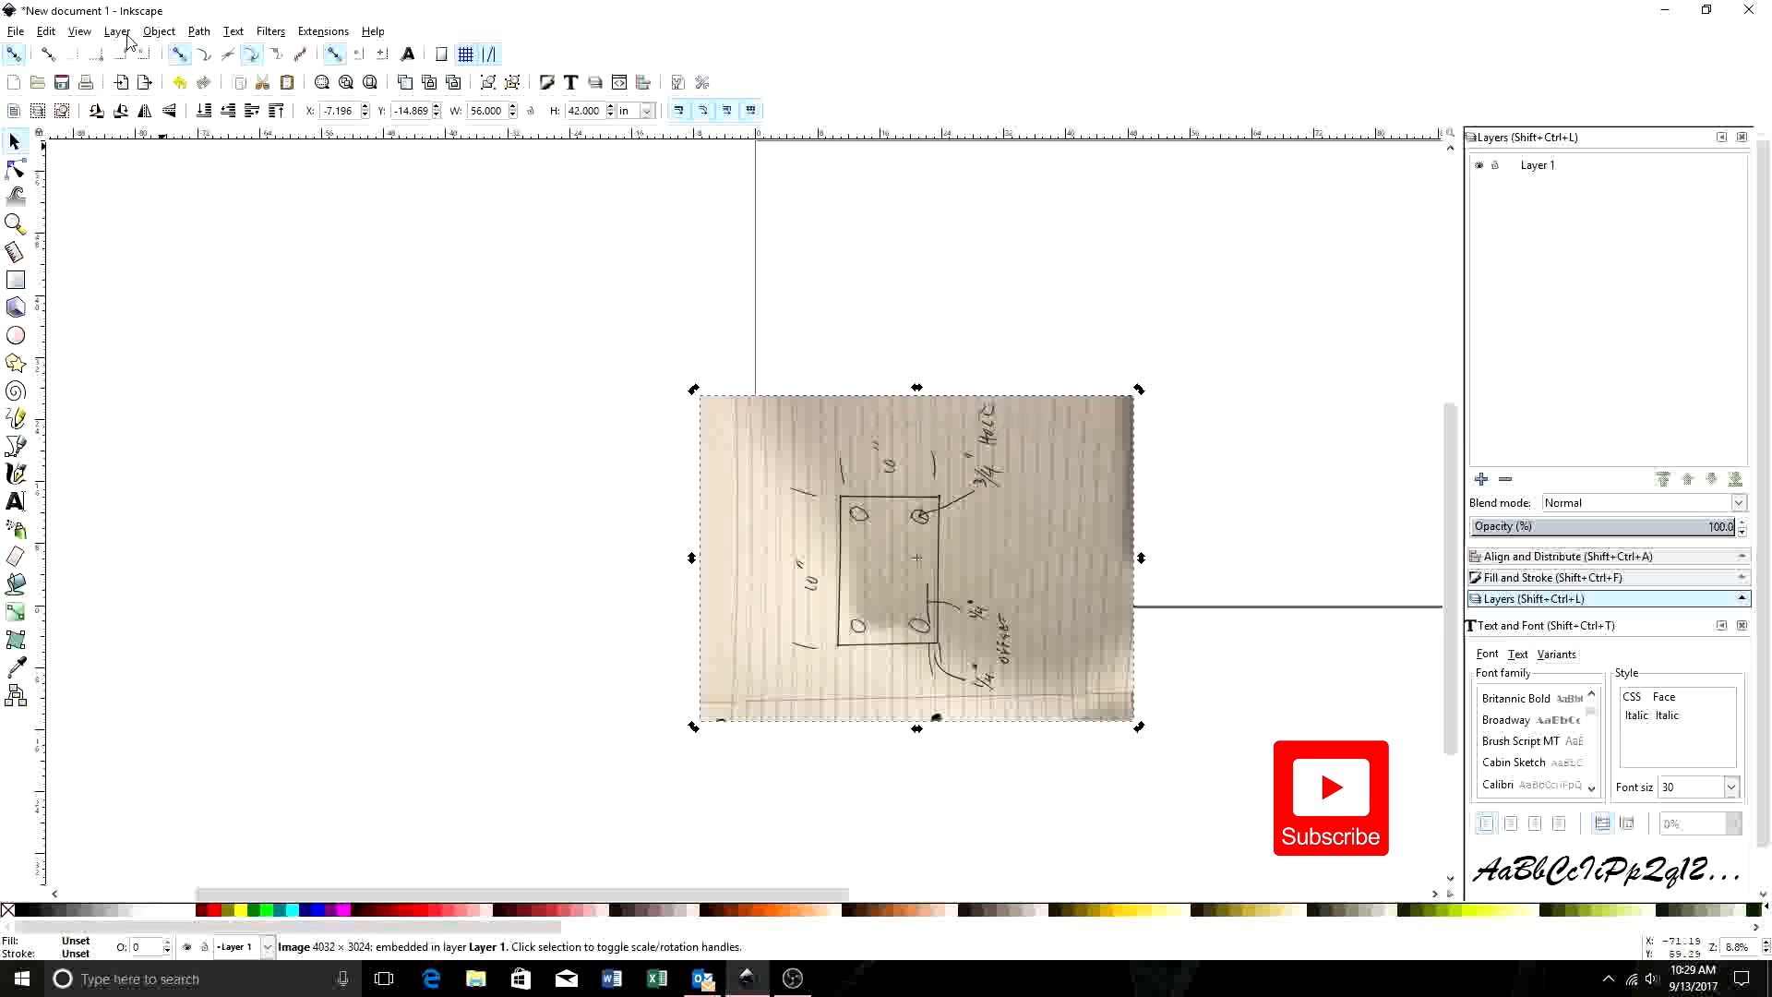
- Rotate the sketch photo 90° to portrait and drop it left of the page
{"action": "left_click", "coordinate": [158, 31]}
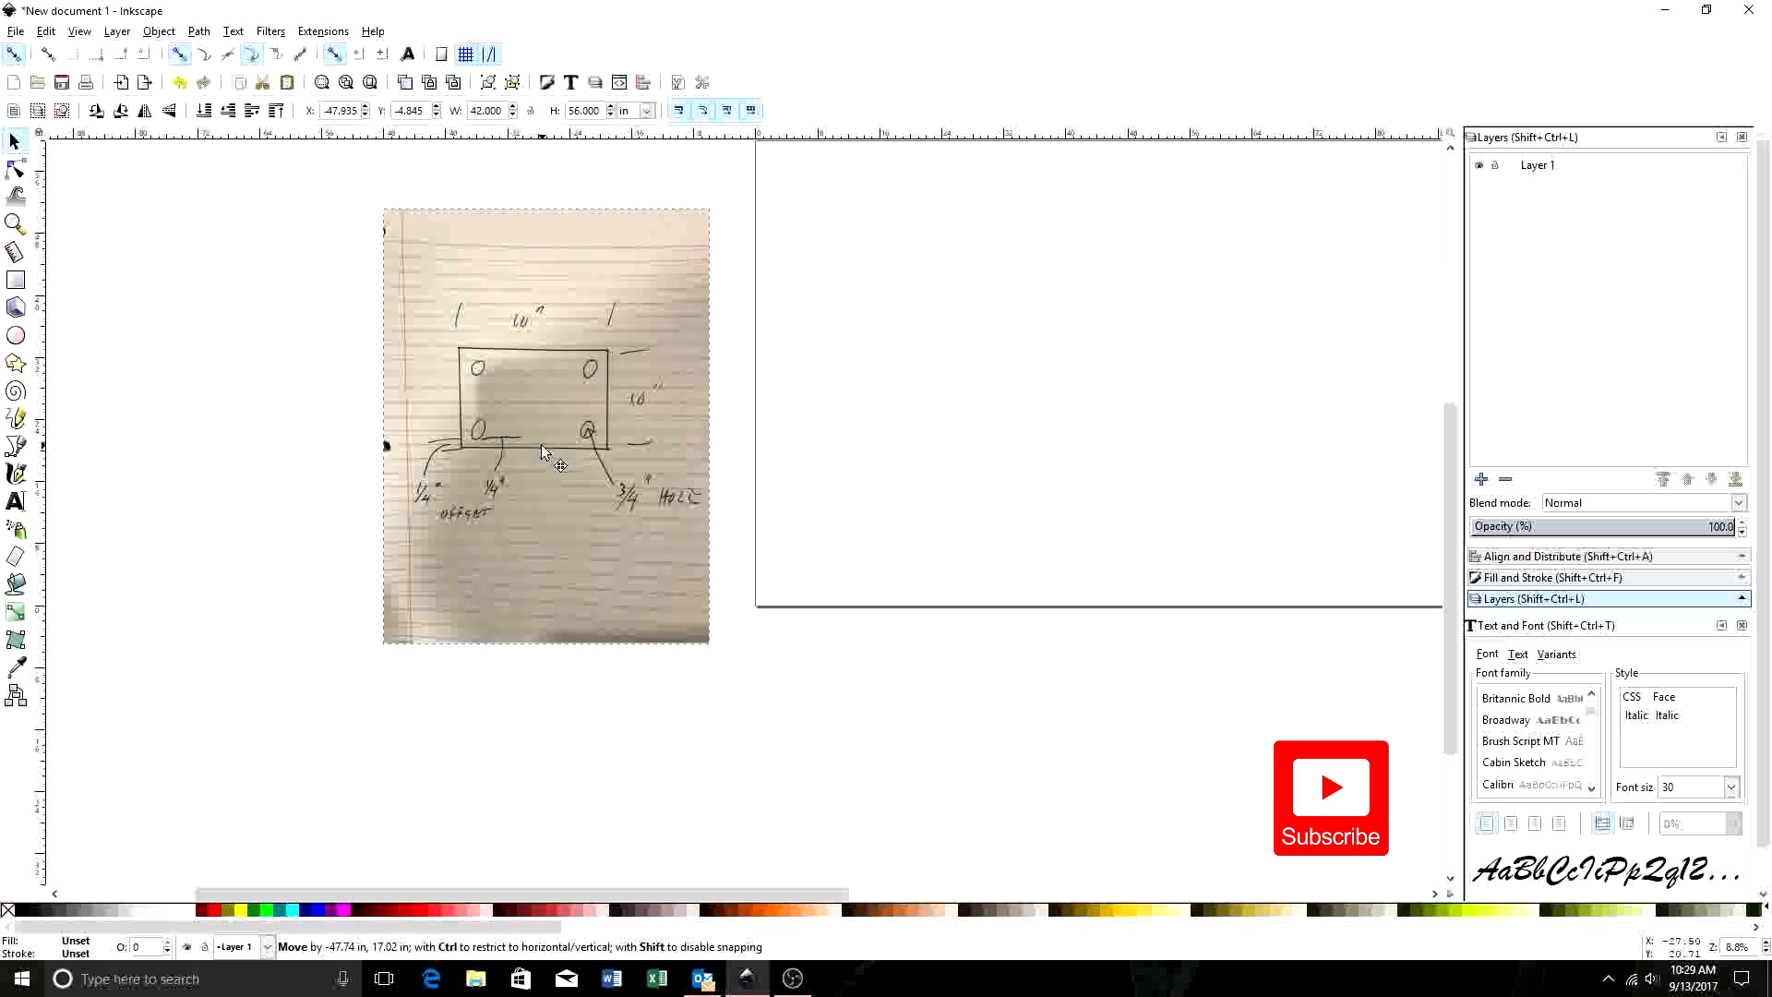
{"action": "left_click", "coordinate": [587, 431]}
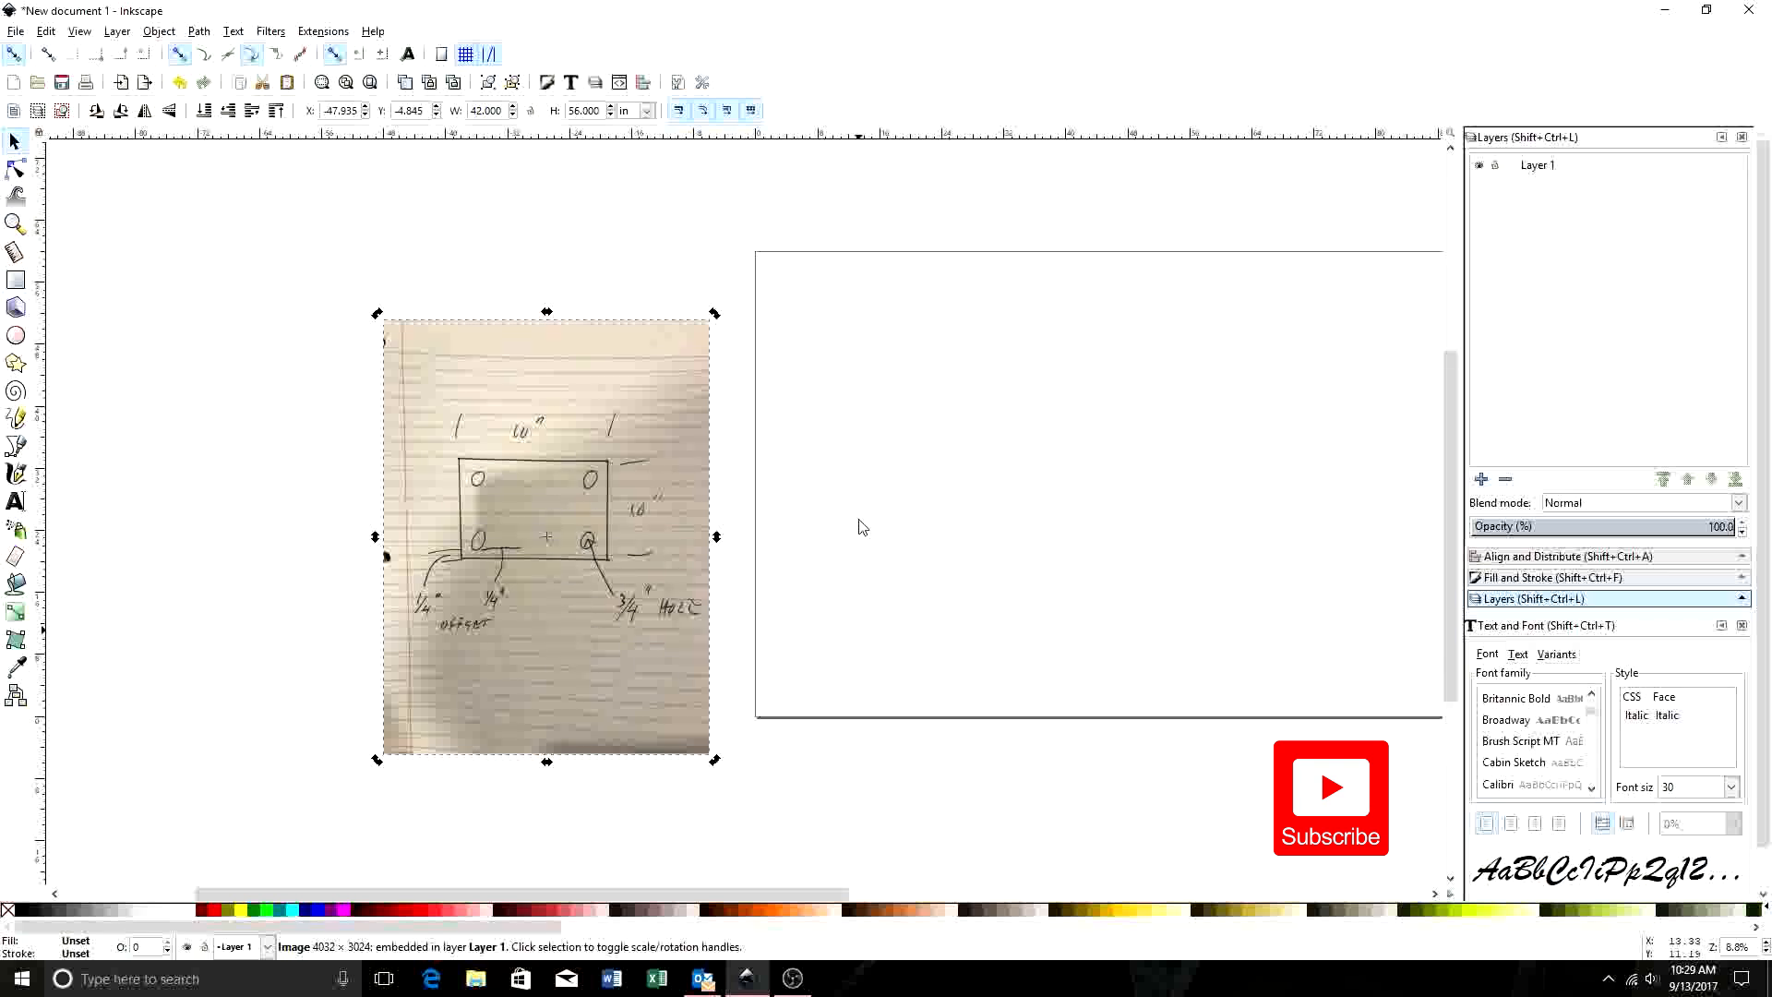
{"action": "mouse_move", "coordinate": [658, 562]}
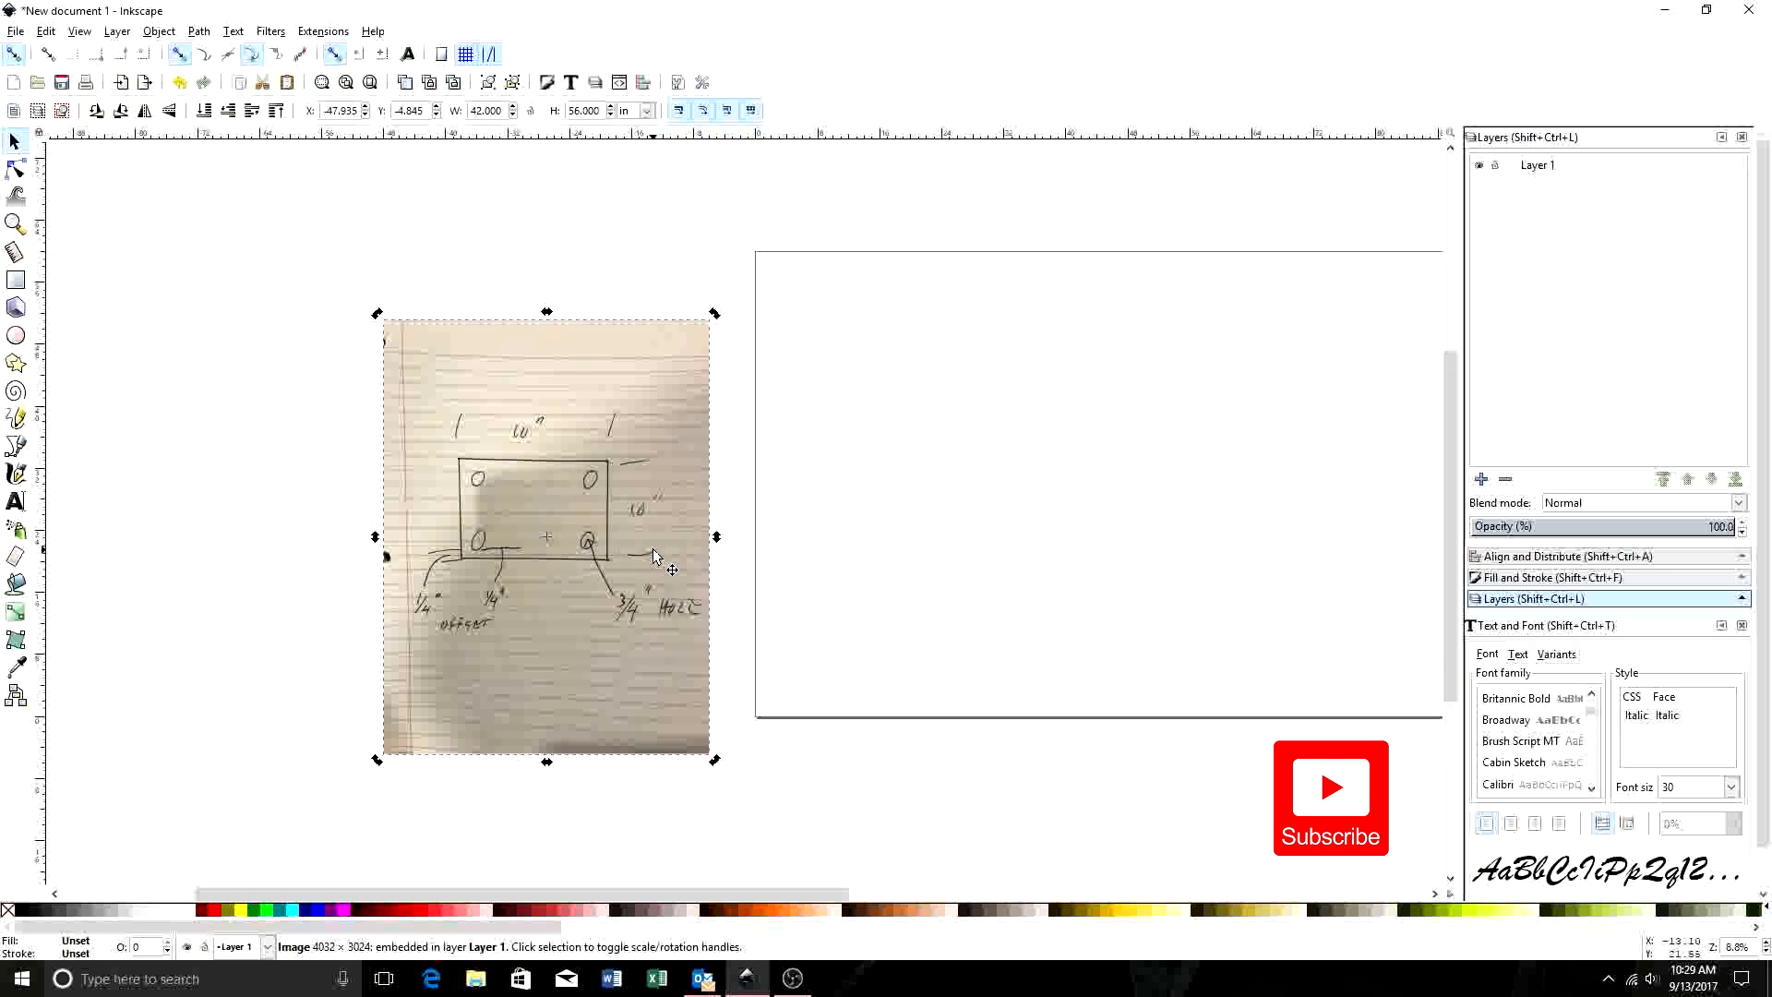
{"action": "mouse_move", "coordinate": [565, 492]}
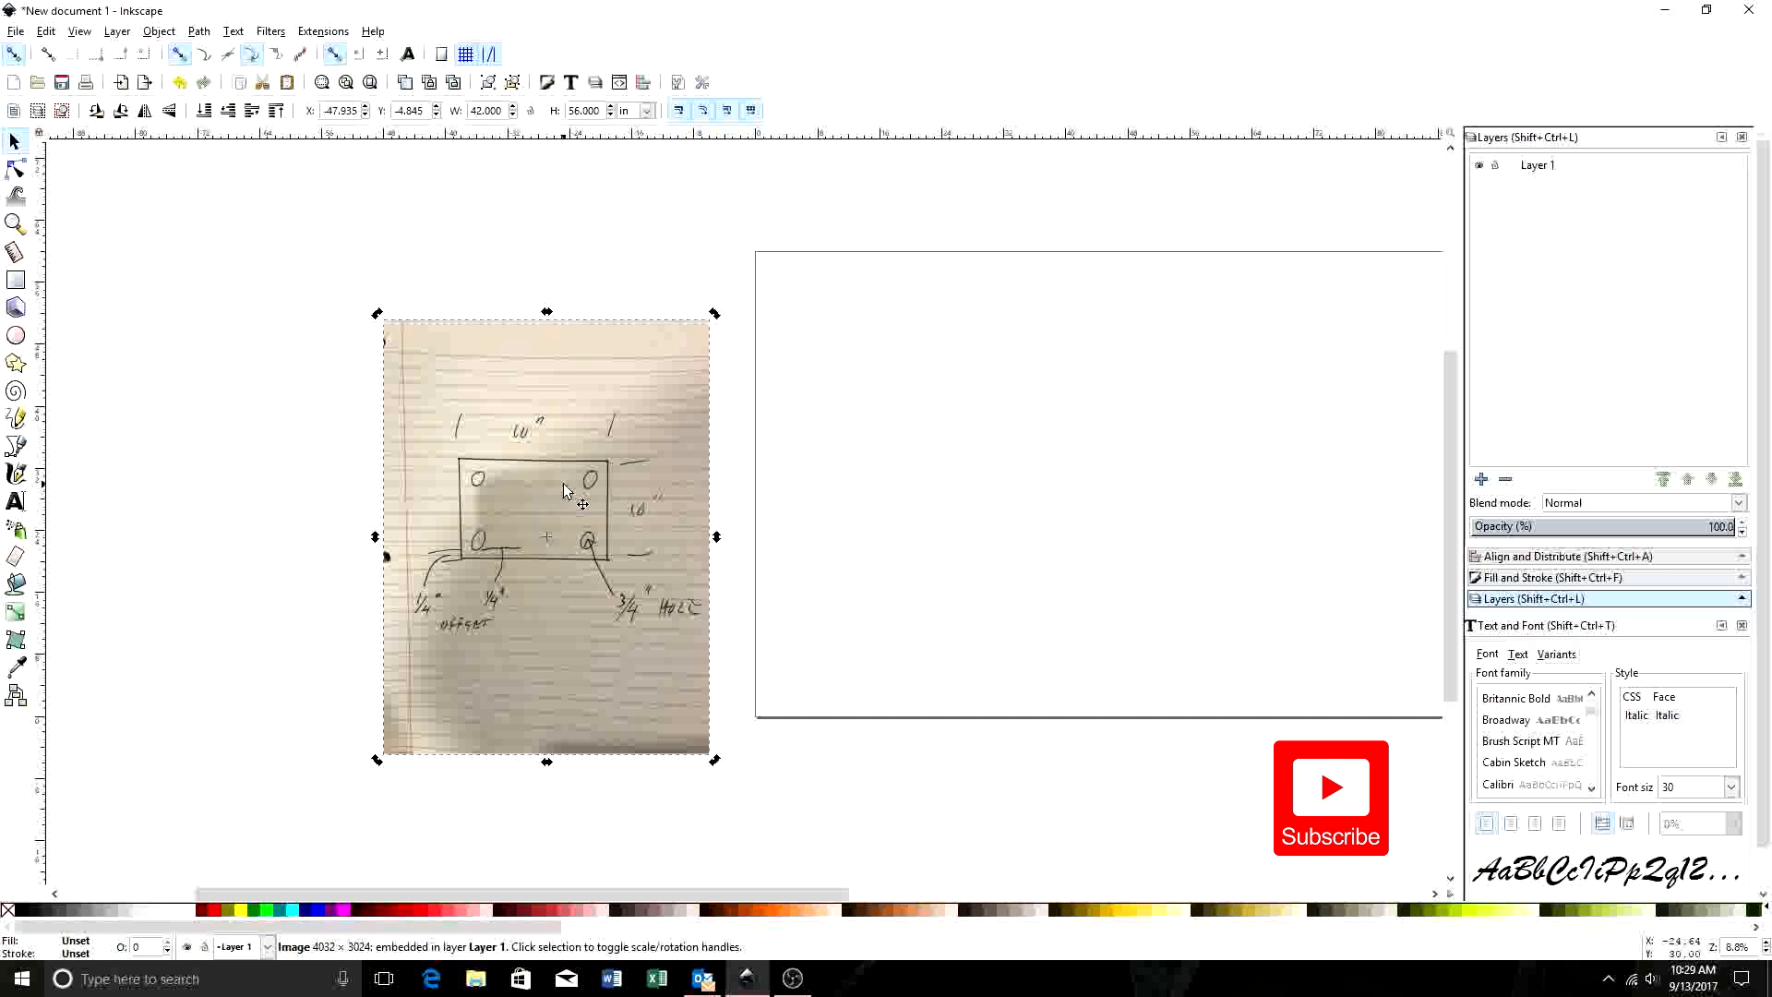
{"action": "mouse_move", "coordinate": [835, 563]}
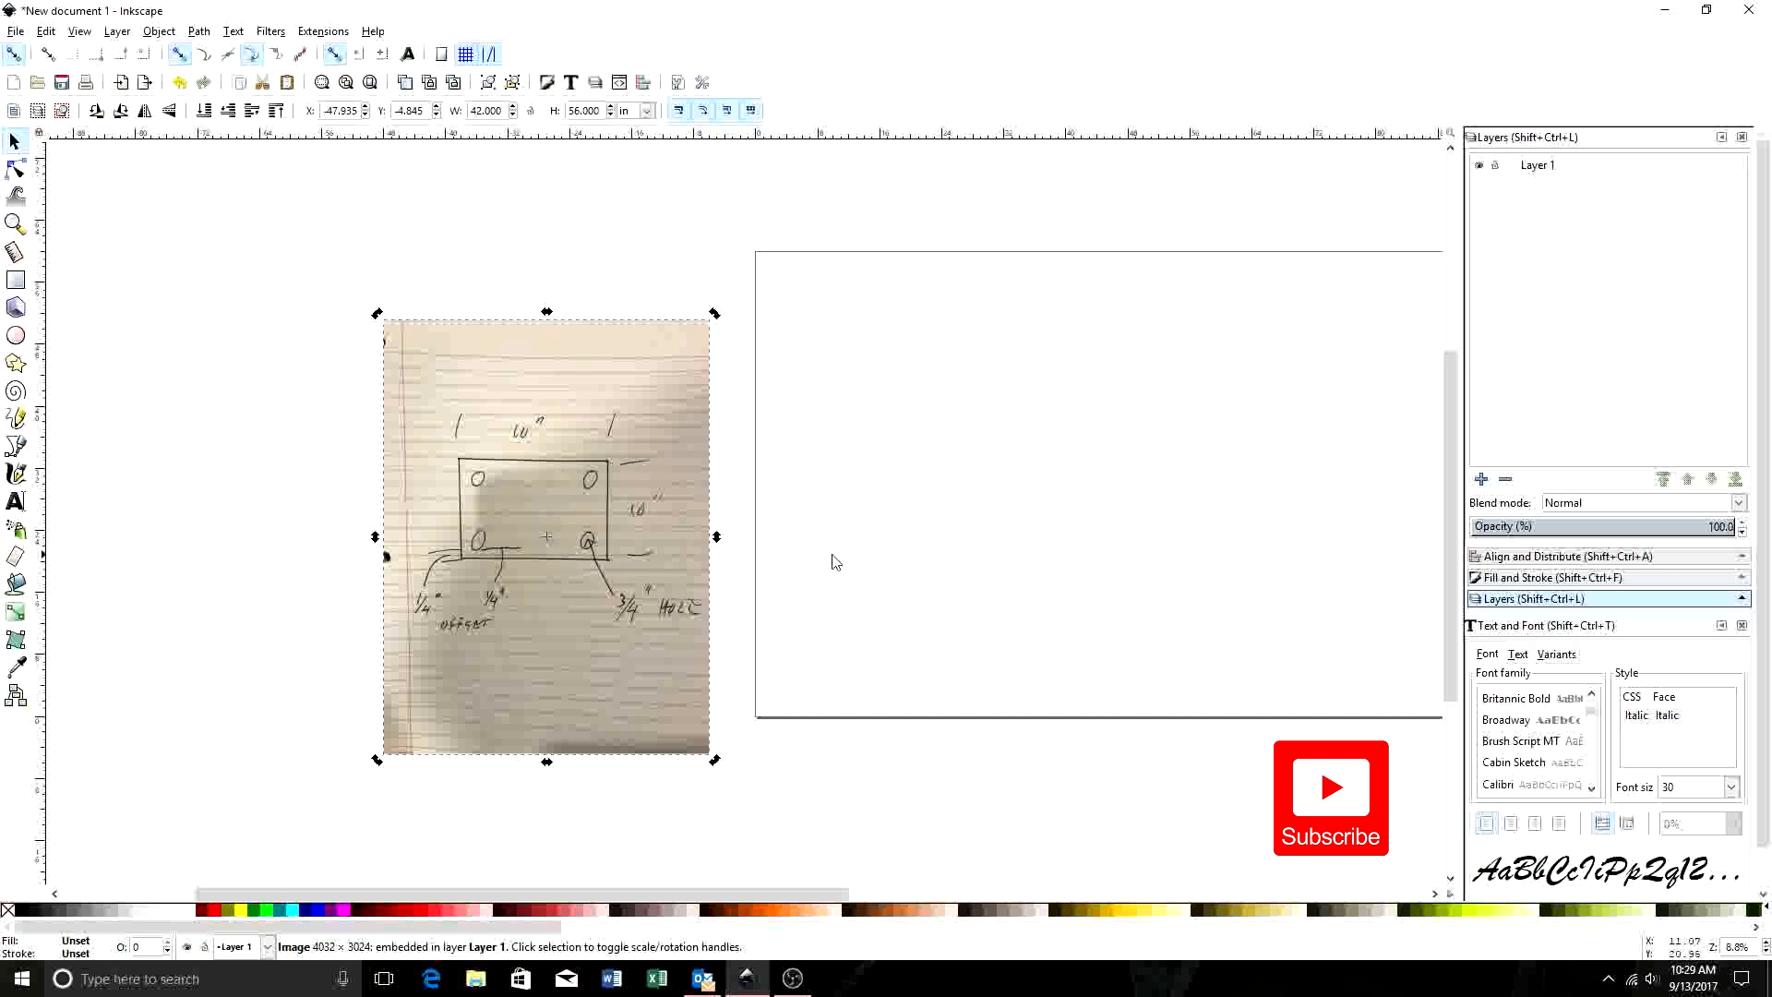
{"action": "mouse_move", "coordinate": [654, 511]}
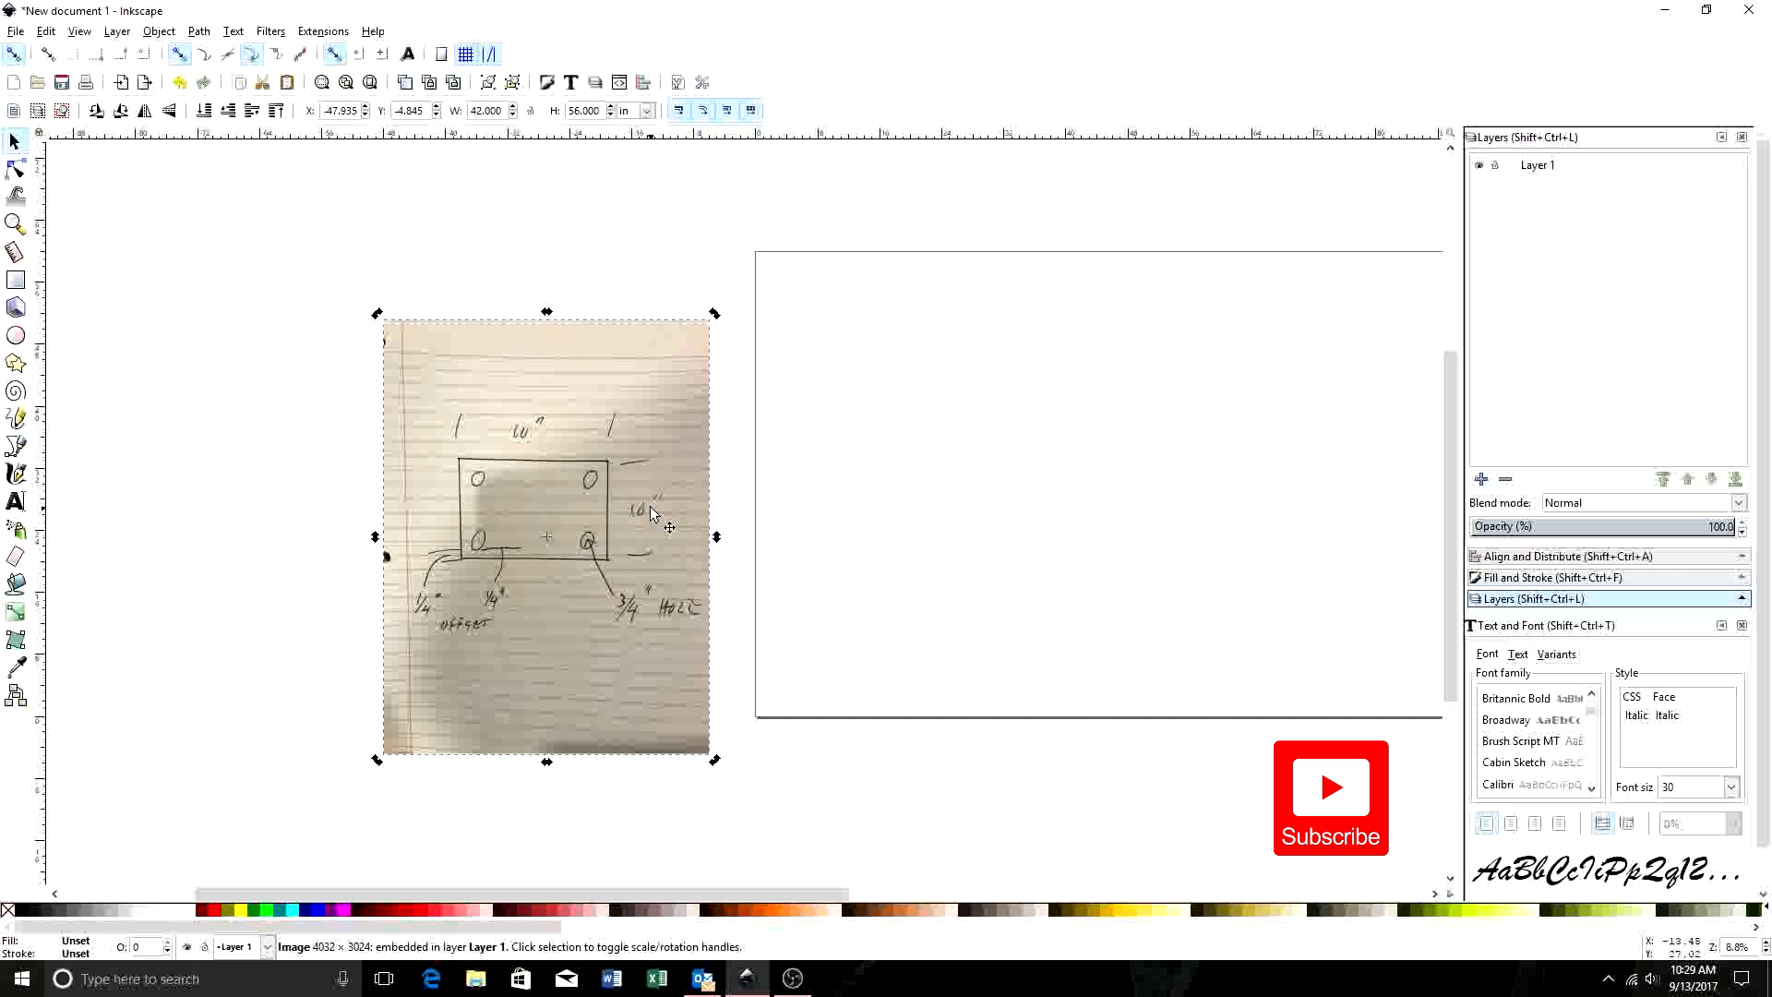
{"action": "mouse_move", "coordinate": [842, 417]}
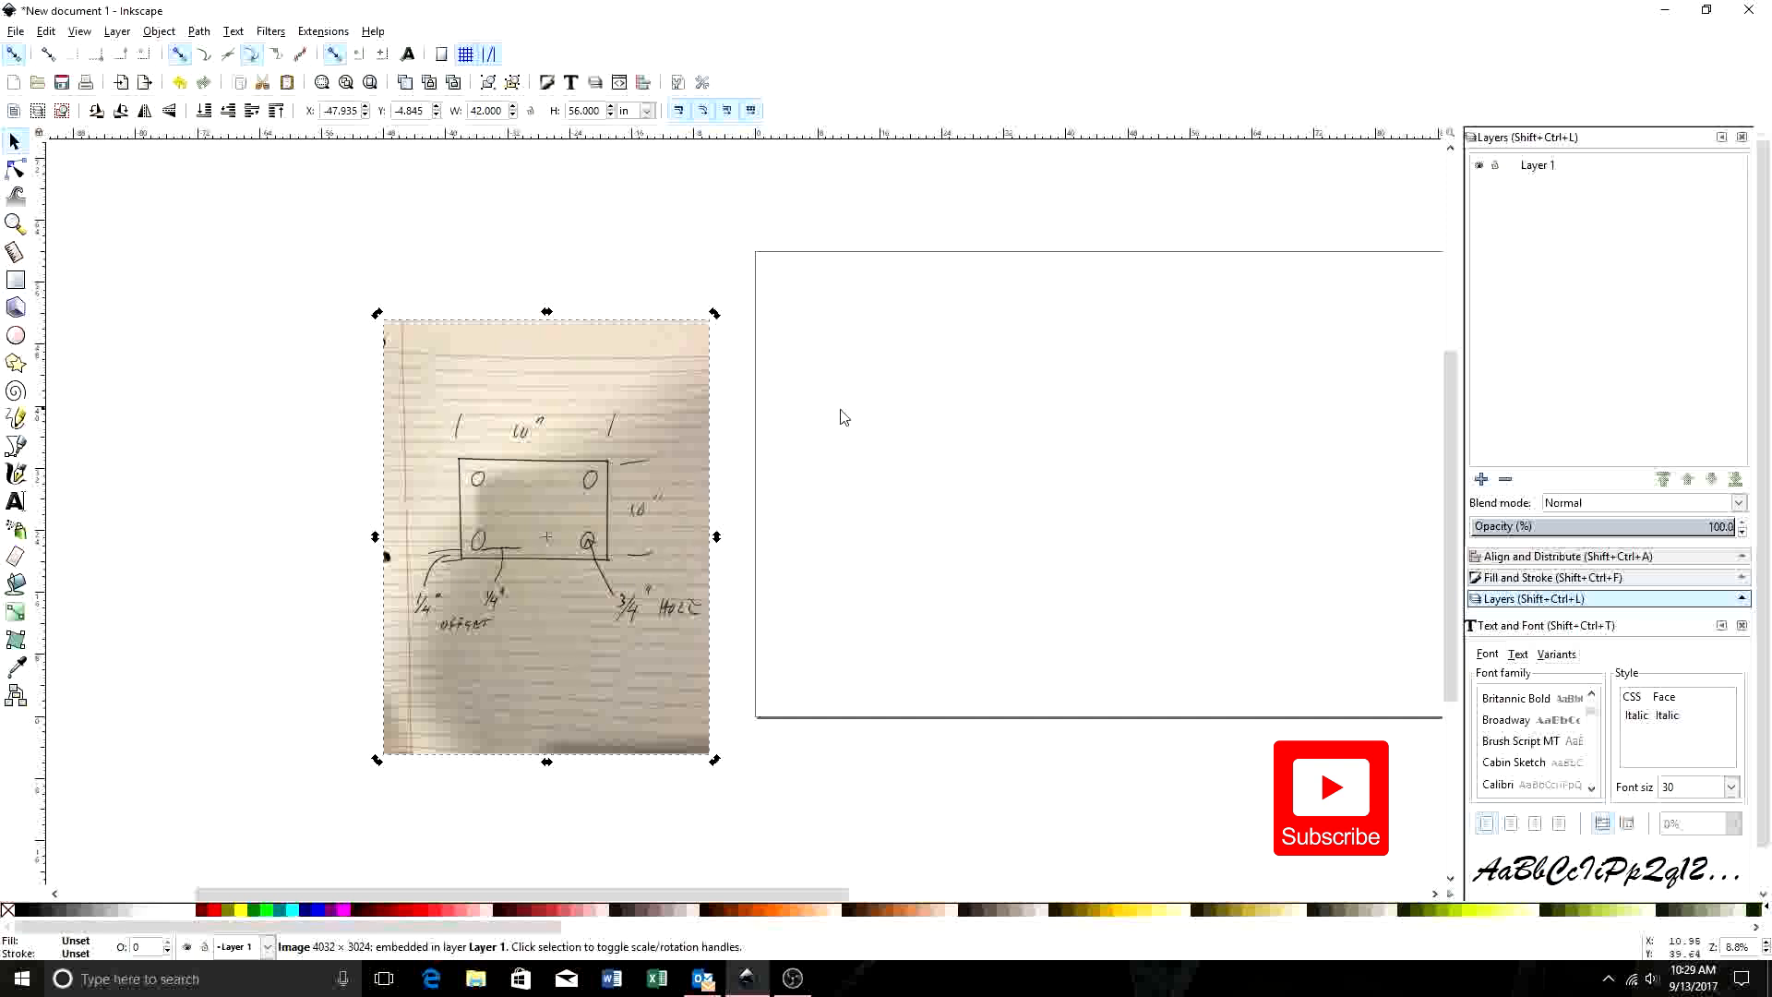
{"action": "mouse_move", "coordinate": [678, 599]}
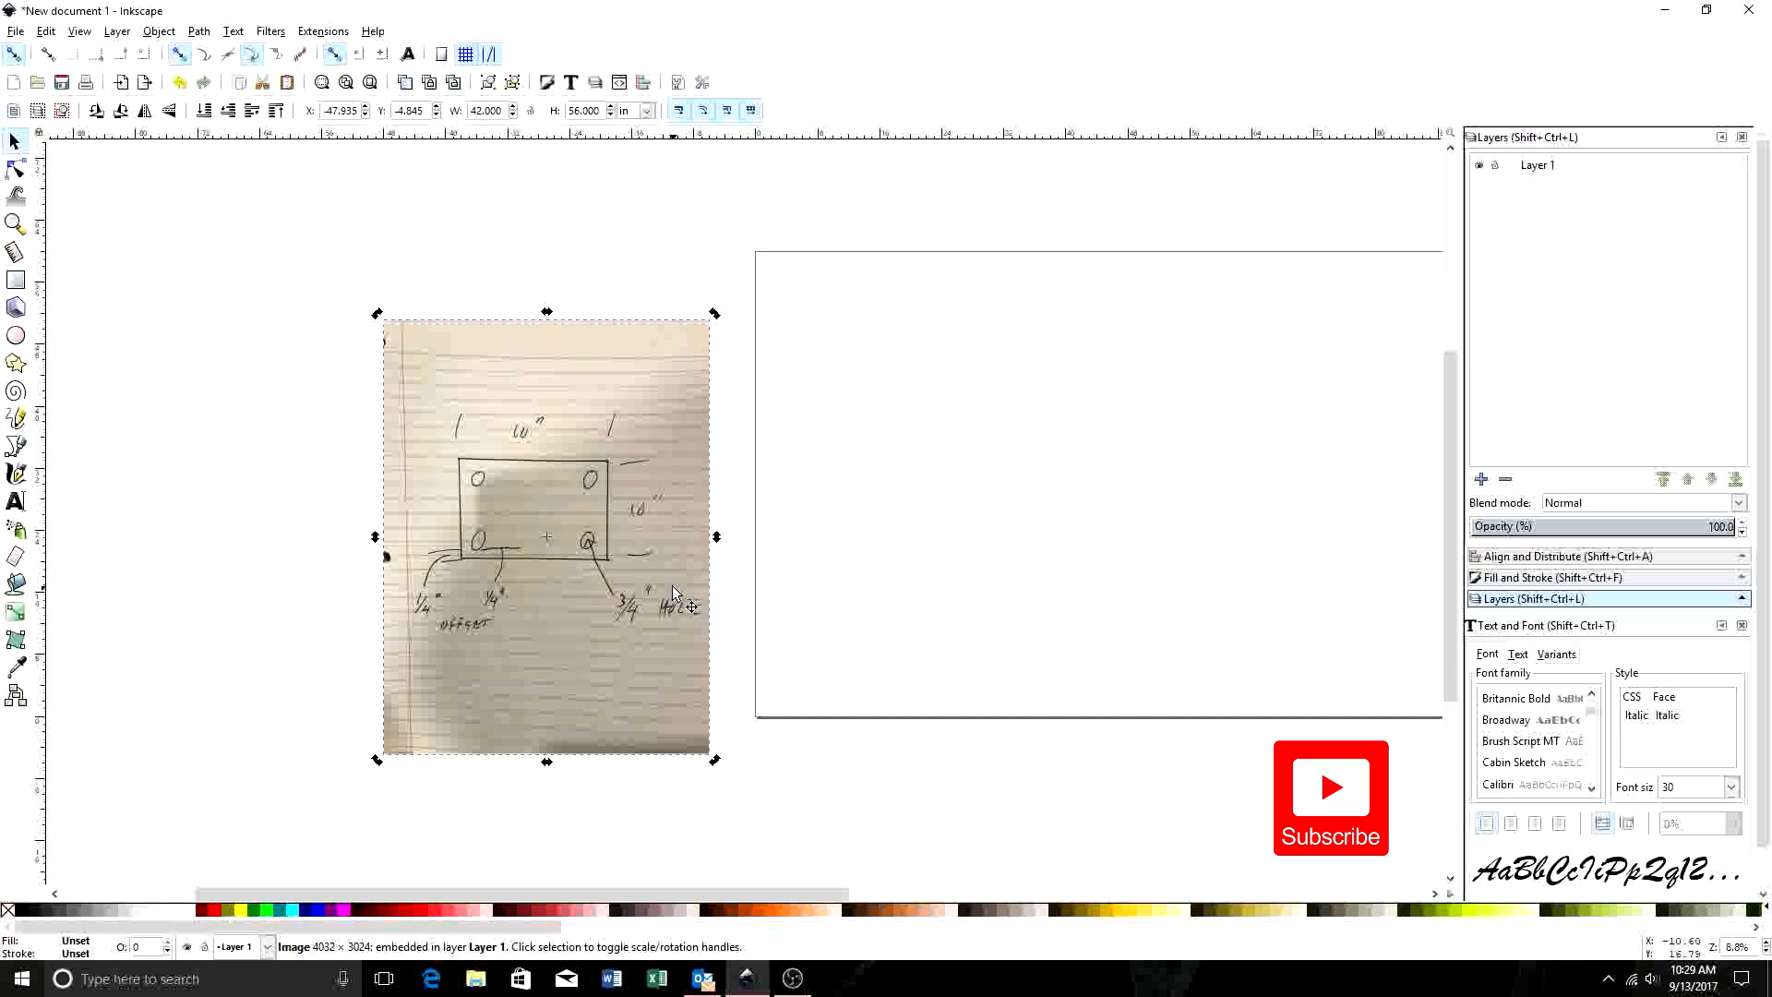
{"action": "mouse_move", "coordinate": [580, 559]}
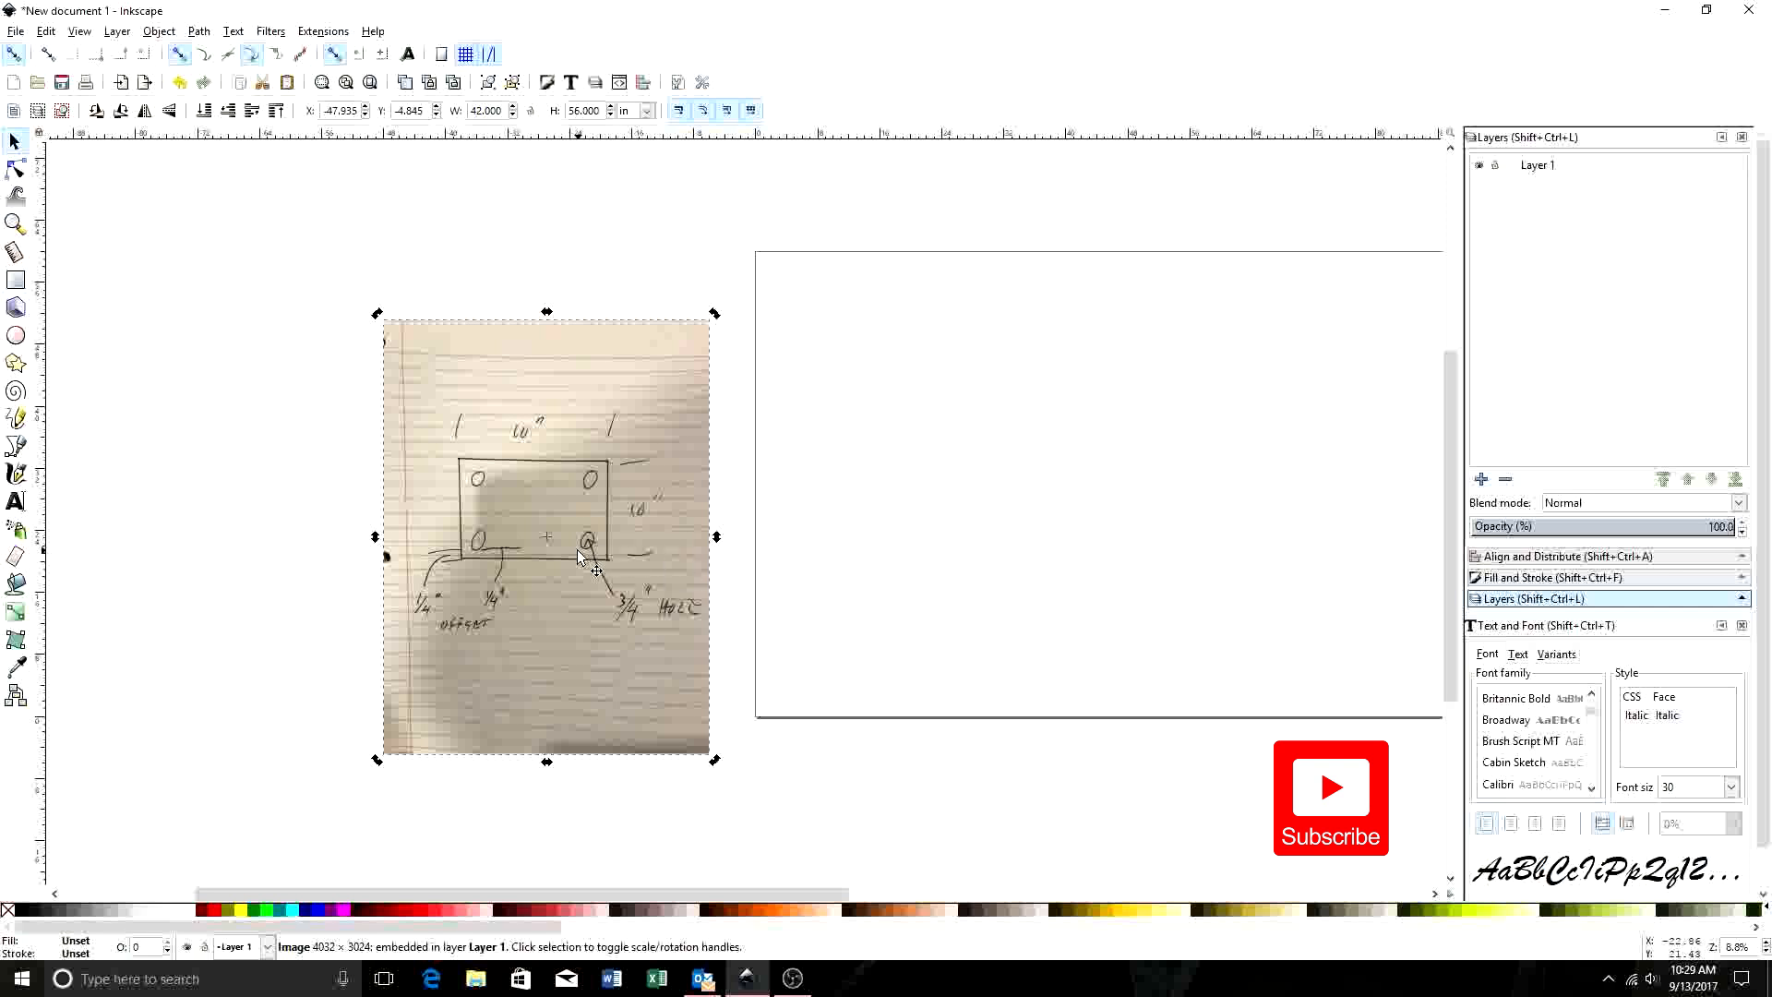
{"action": "mouse_move", "coordinate": [549, 543]}
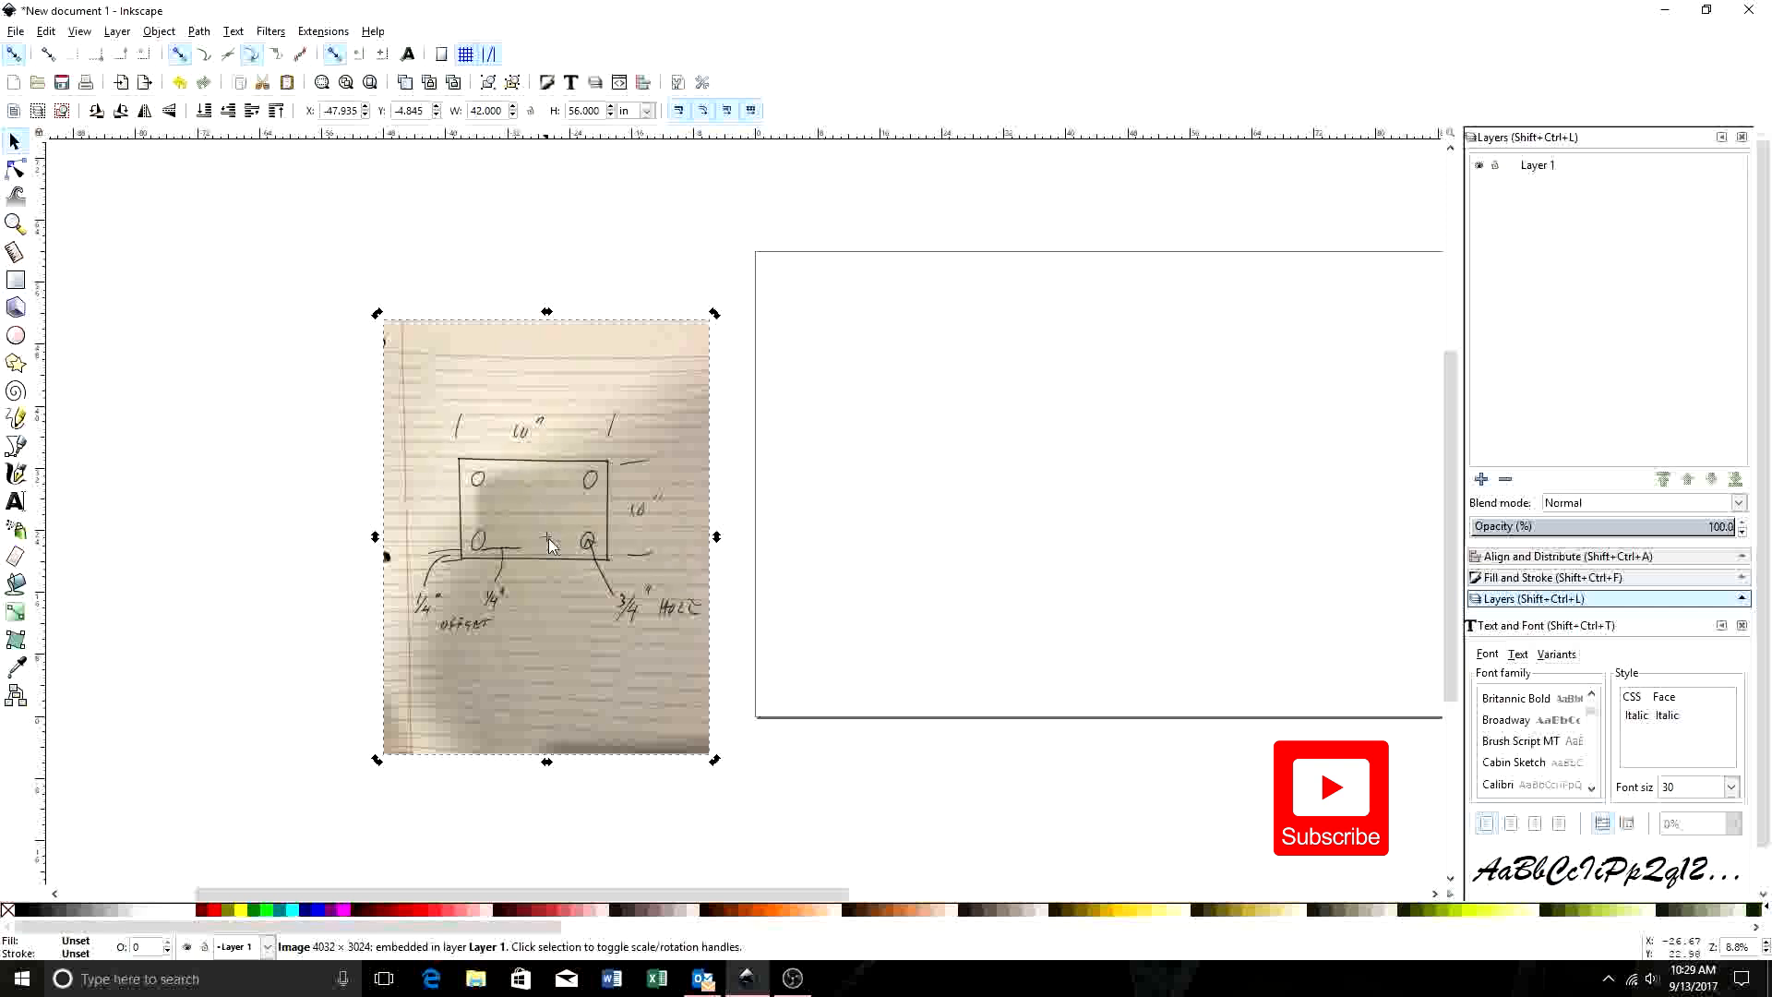
{"action": "mouse_move", "coordinate": [648, 628]}
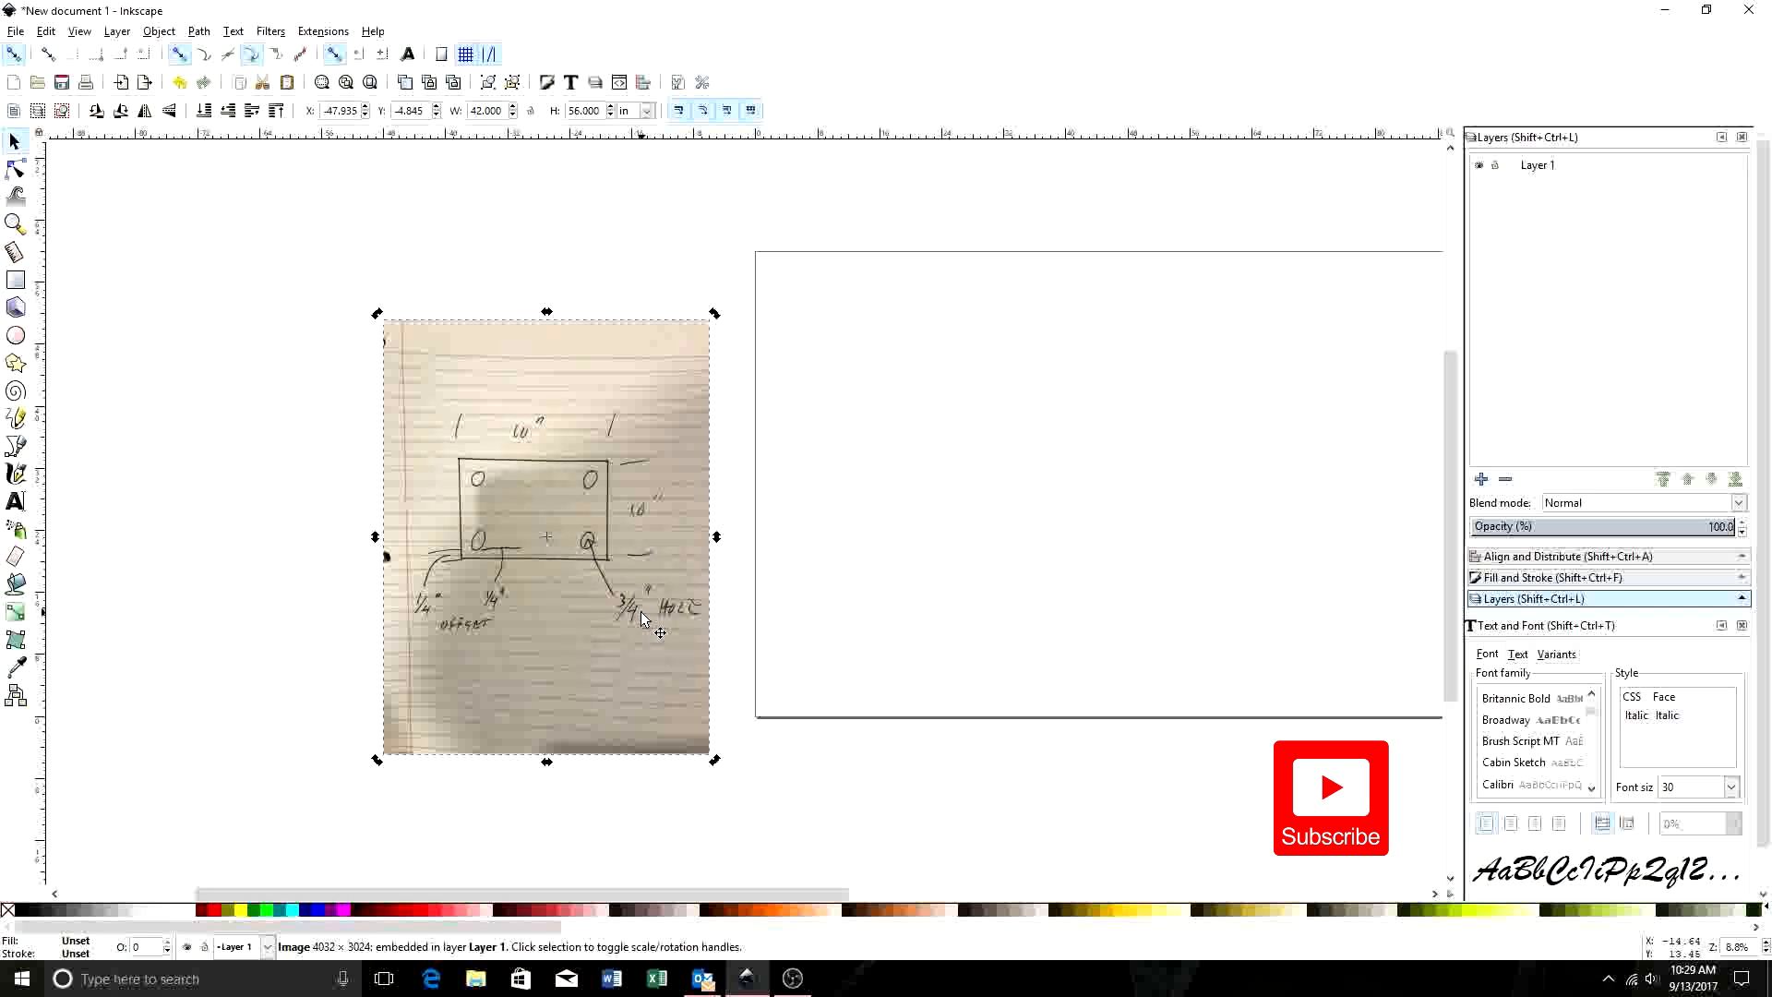
{"action": "mouse_move", "coordinate": [488, 634]}
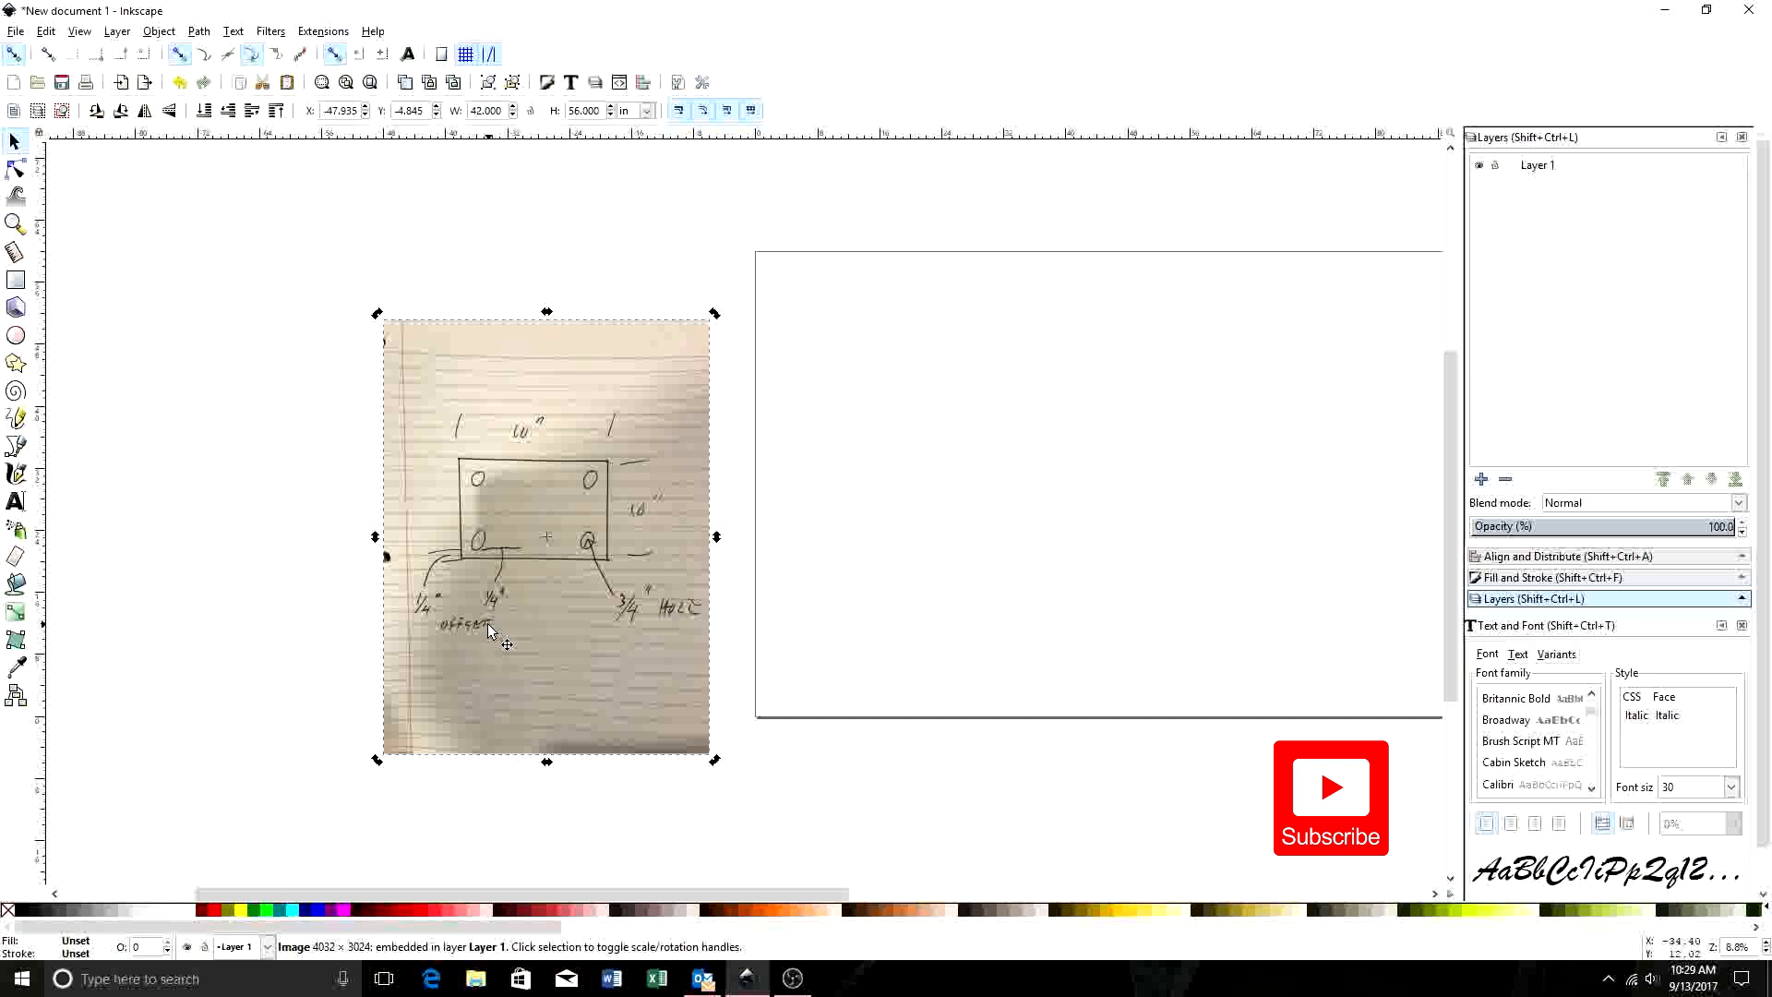
{"action": "mouse_move", "coordinate": [492, 565]}
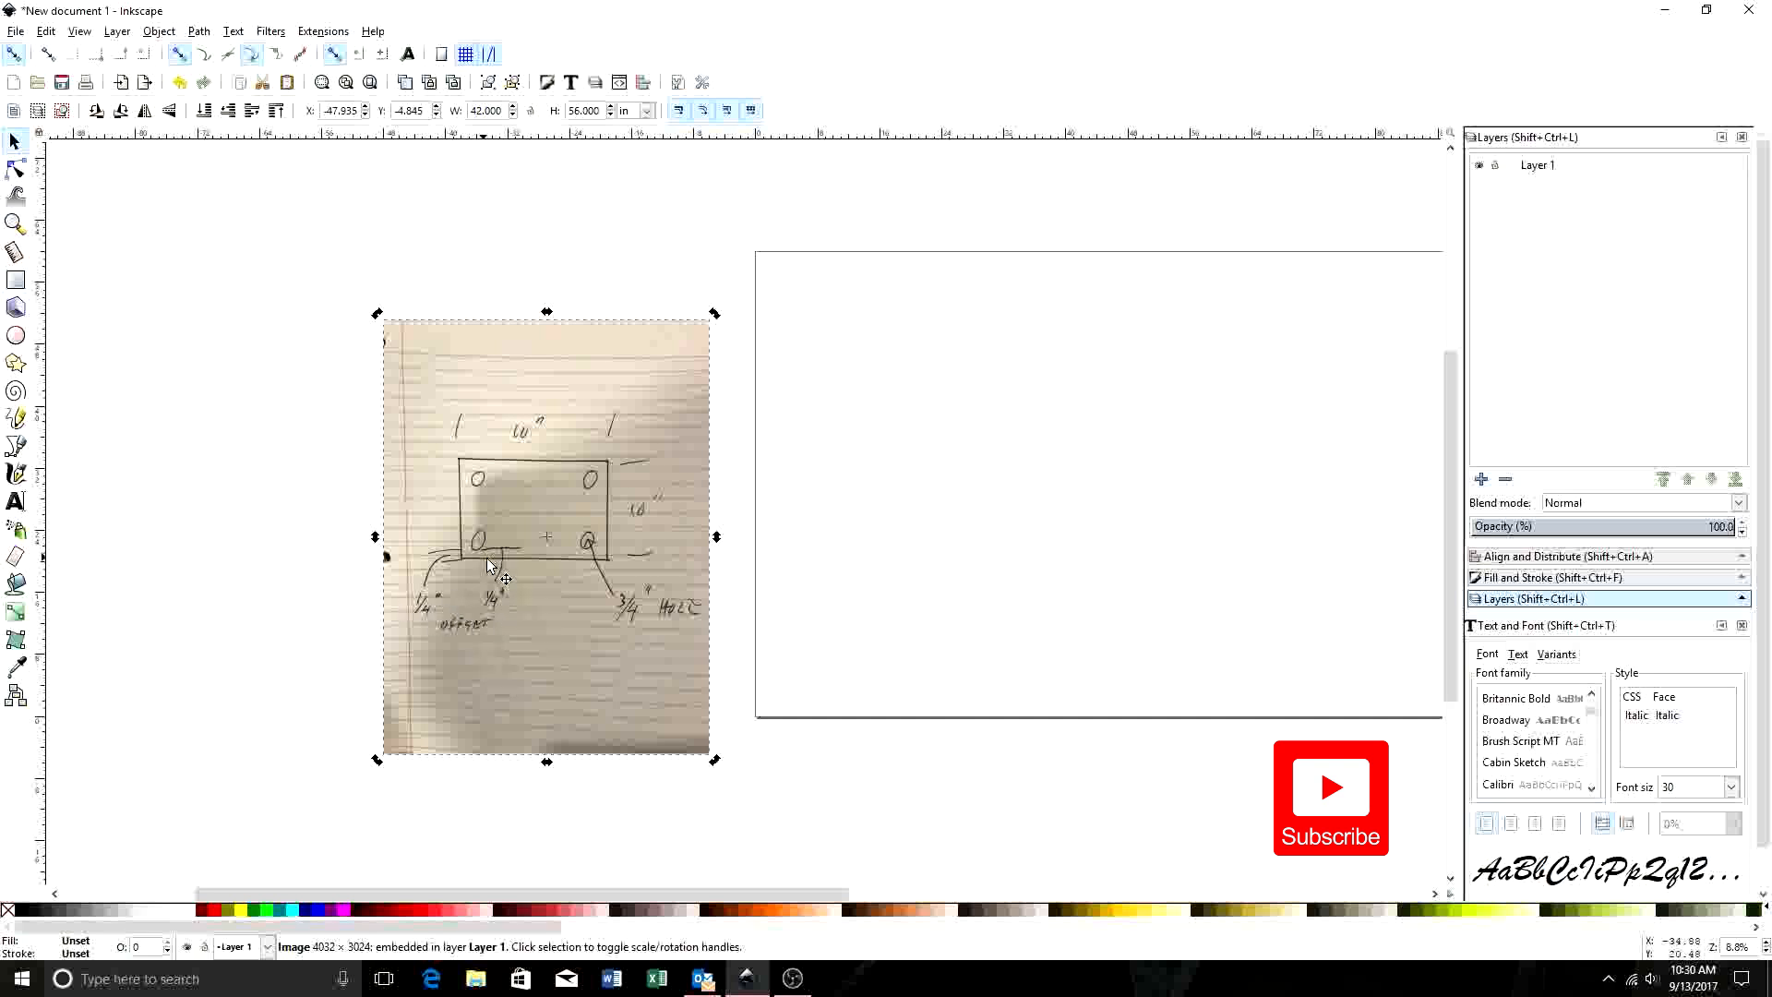
{"action": "mouse_move", "coordinate": [487, 553]}
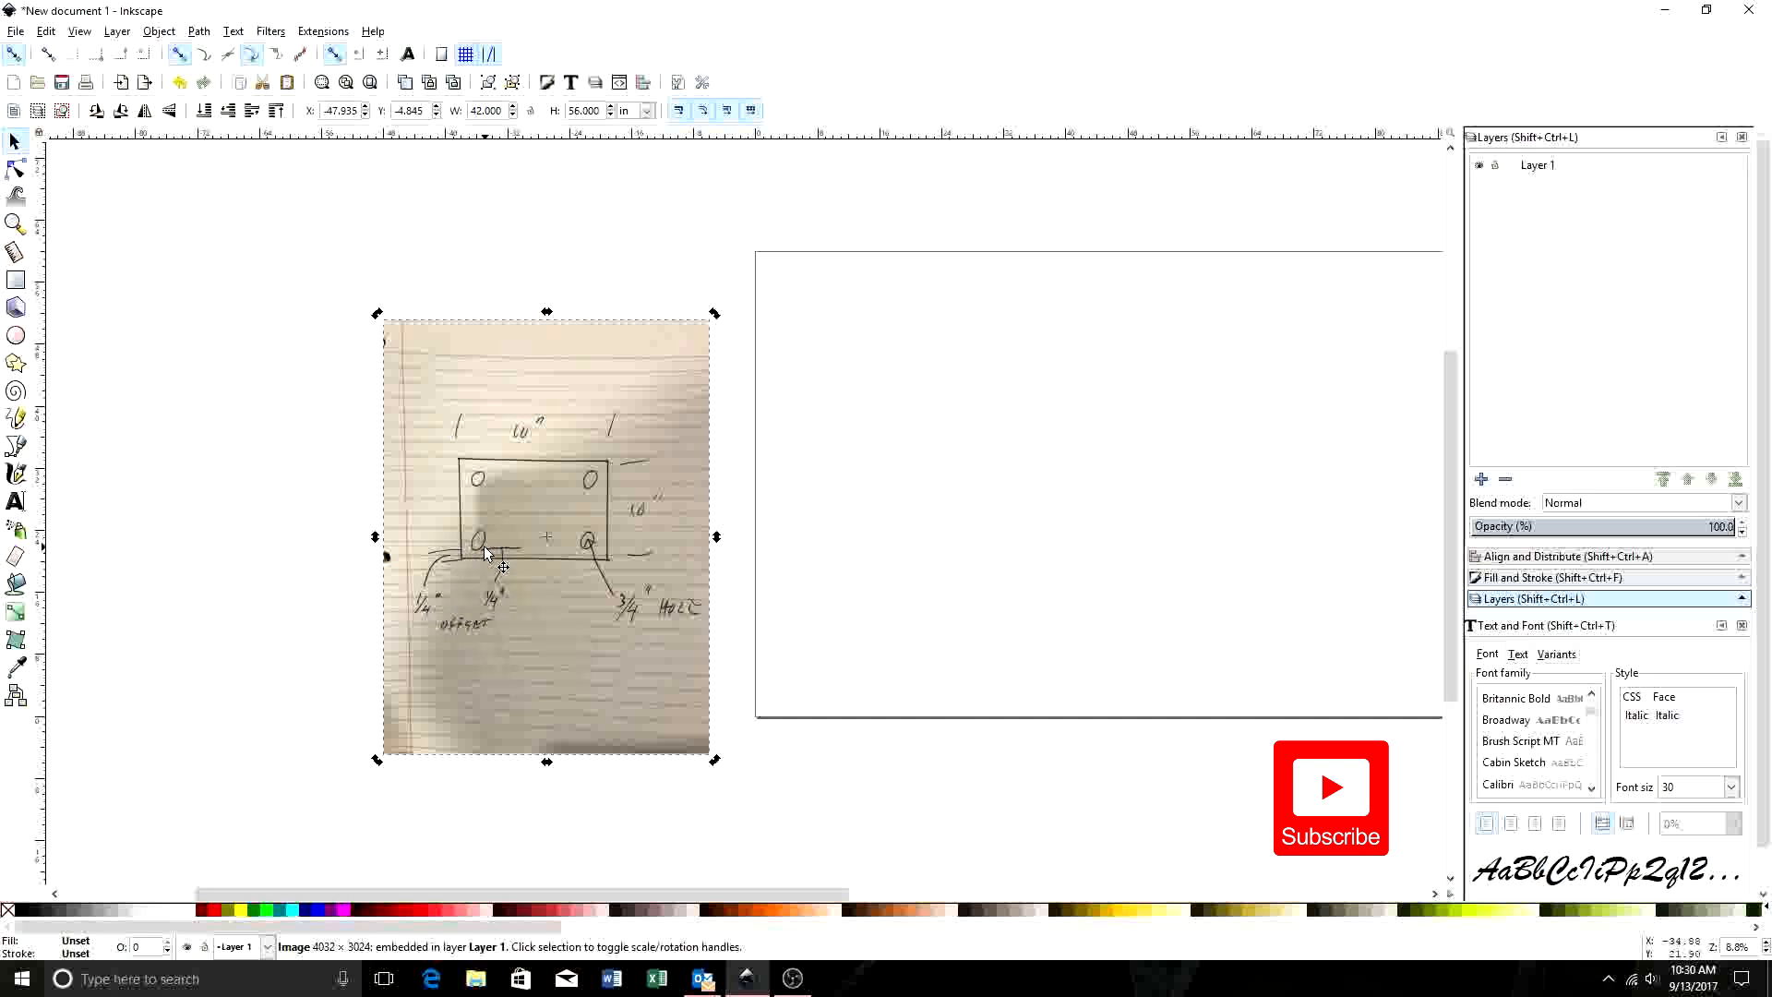
{"action": "mouse_move", "coordinate": [570, 378]}
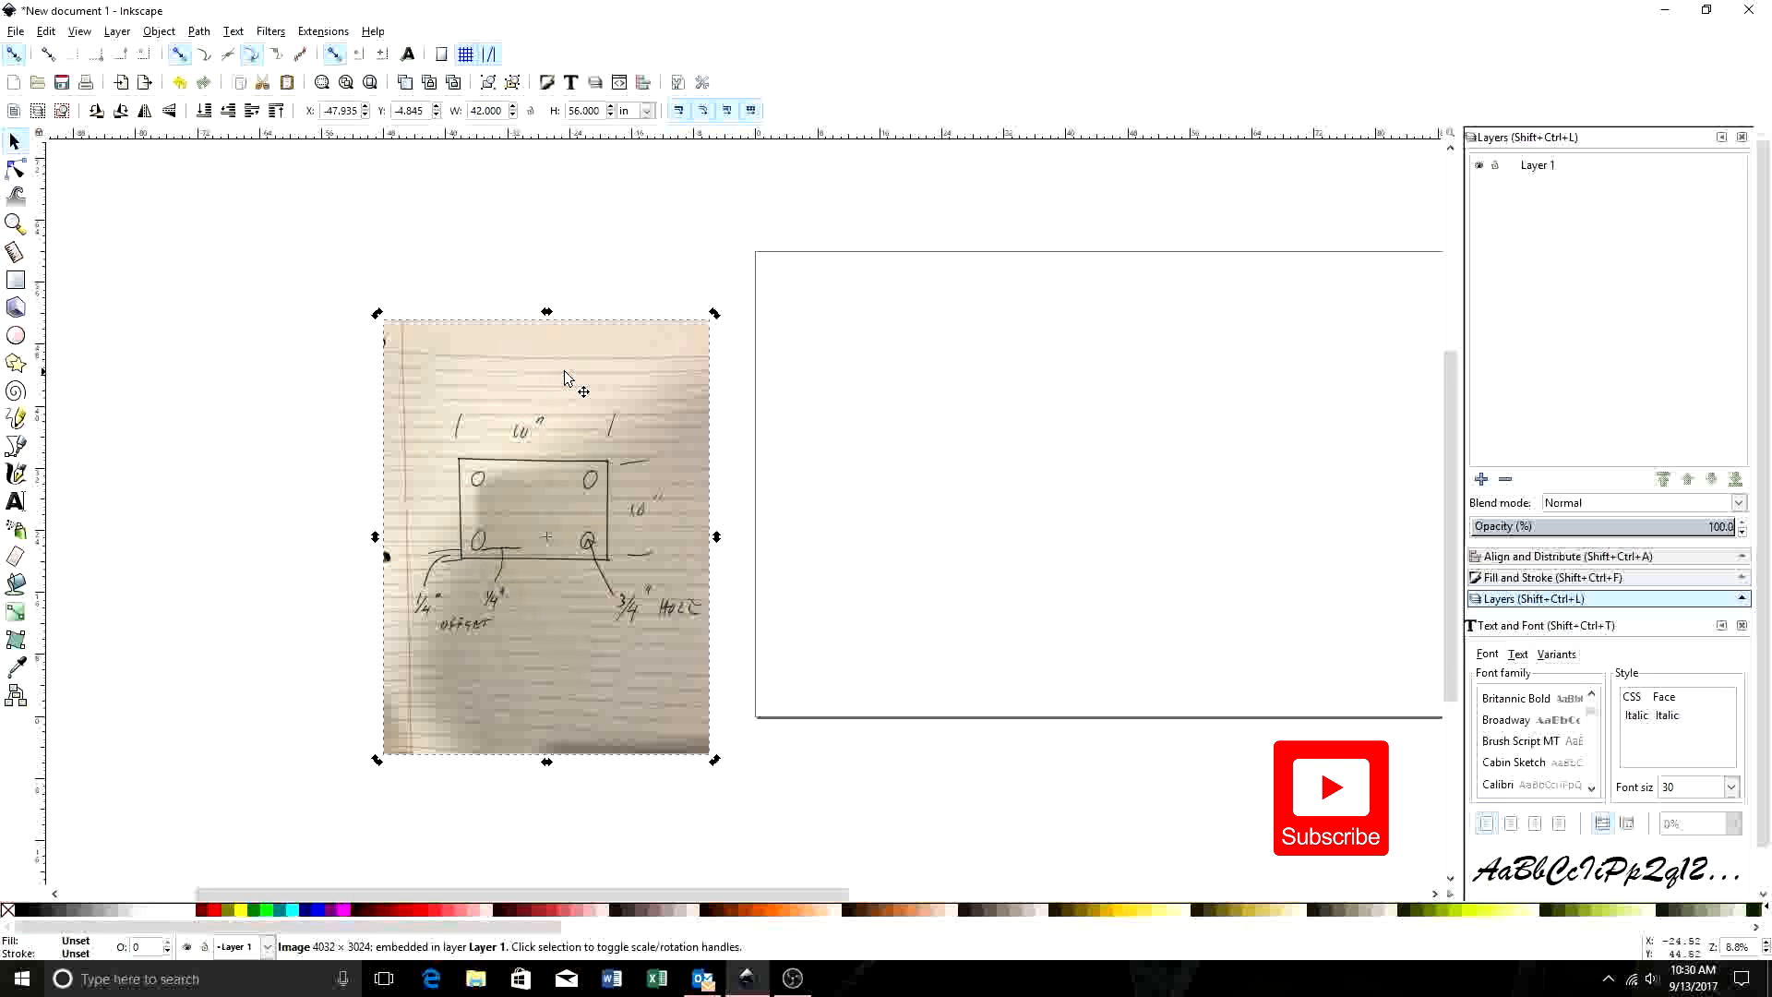
{"action": "mouse_move", "coordinate": [550, 519]}
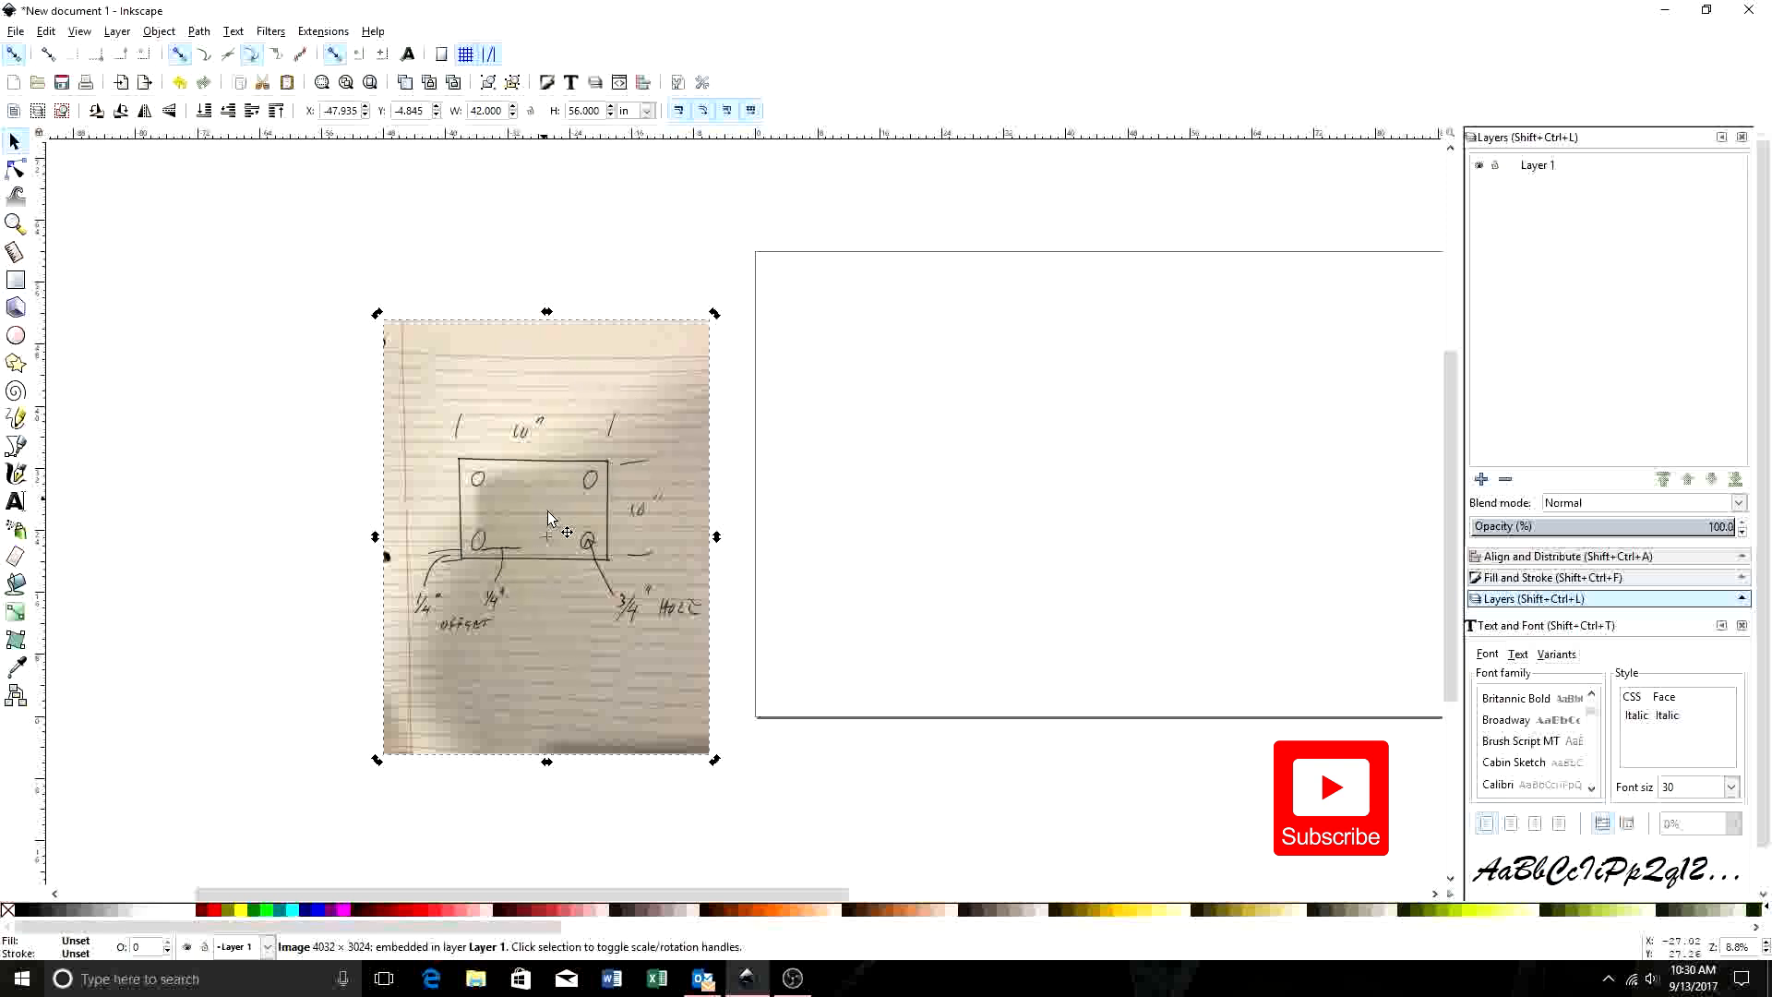
{"action": "mouse_move", "coordinate": [862, 605]}
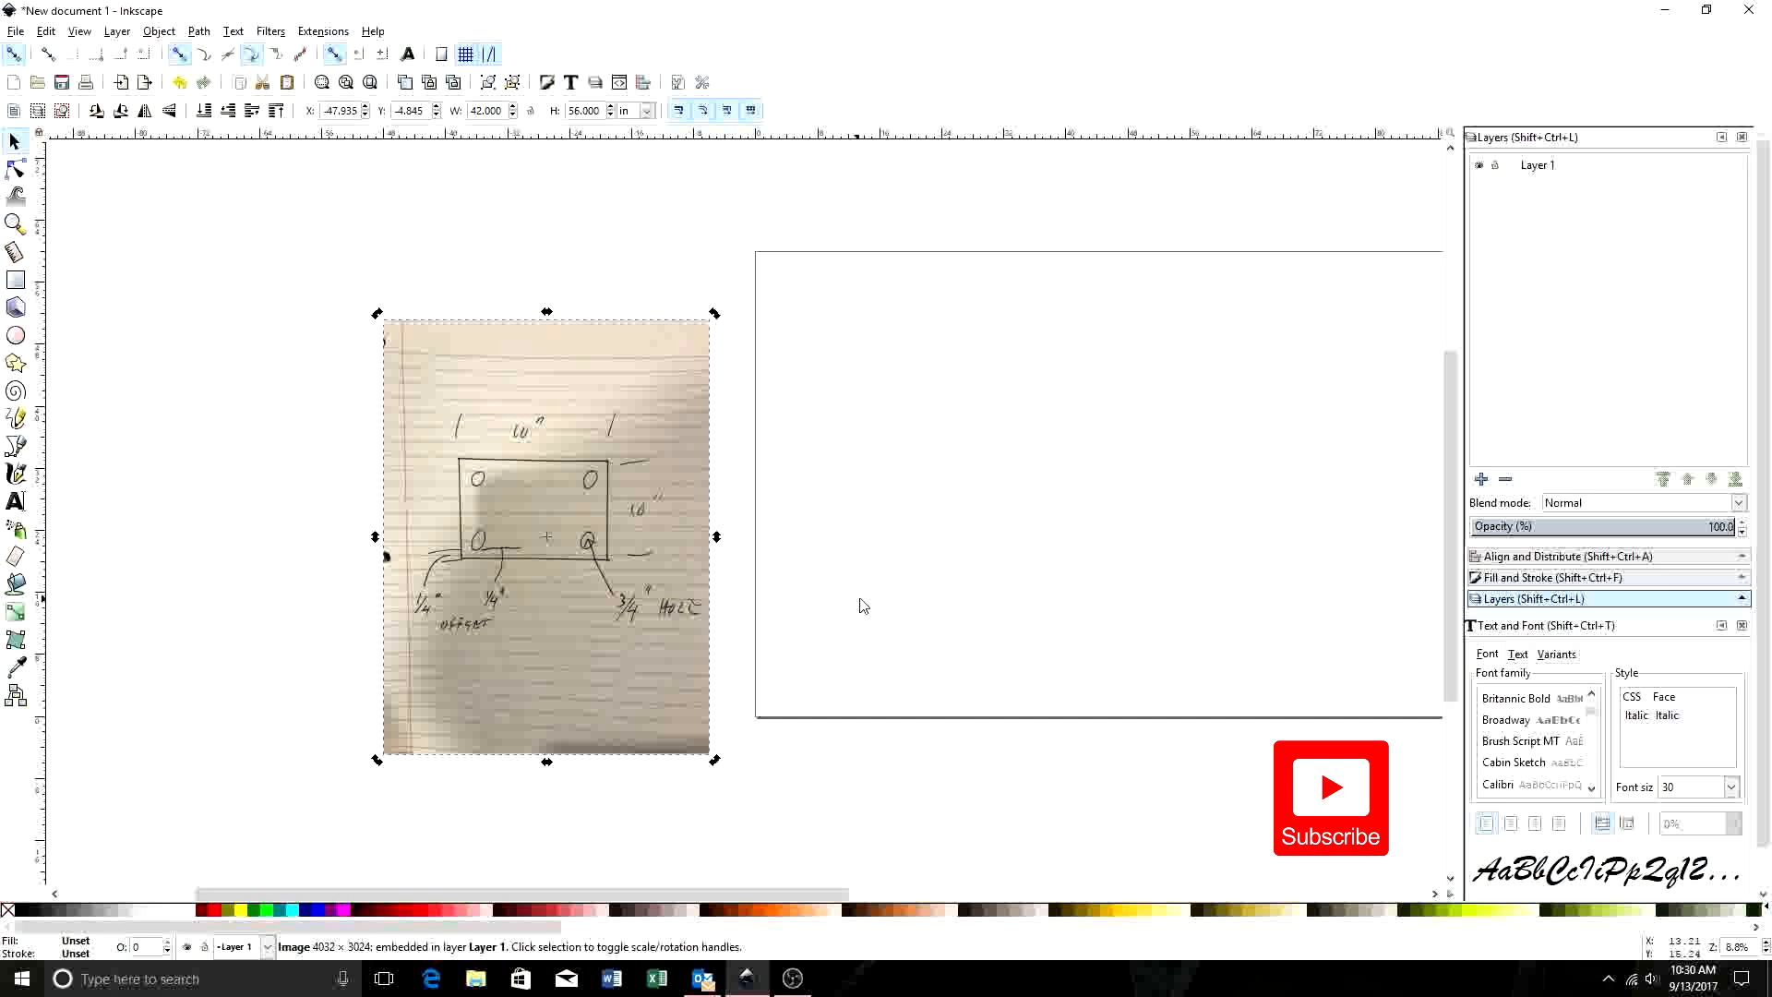
{"action": "mouse_move", "coordinate": [941, 610]}
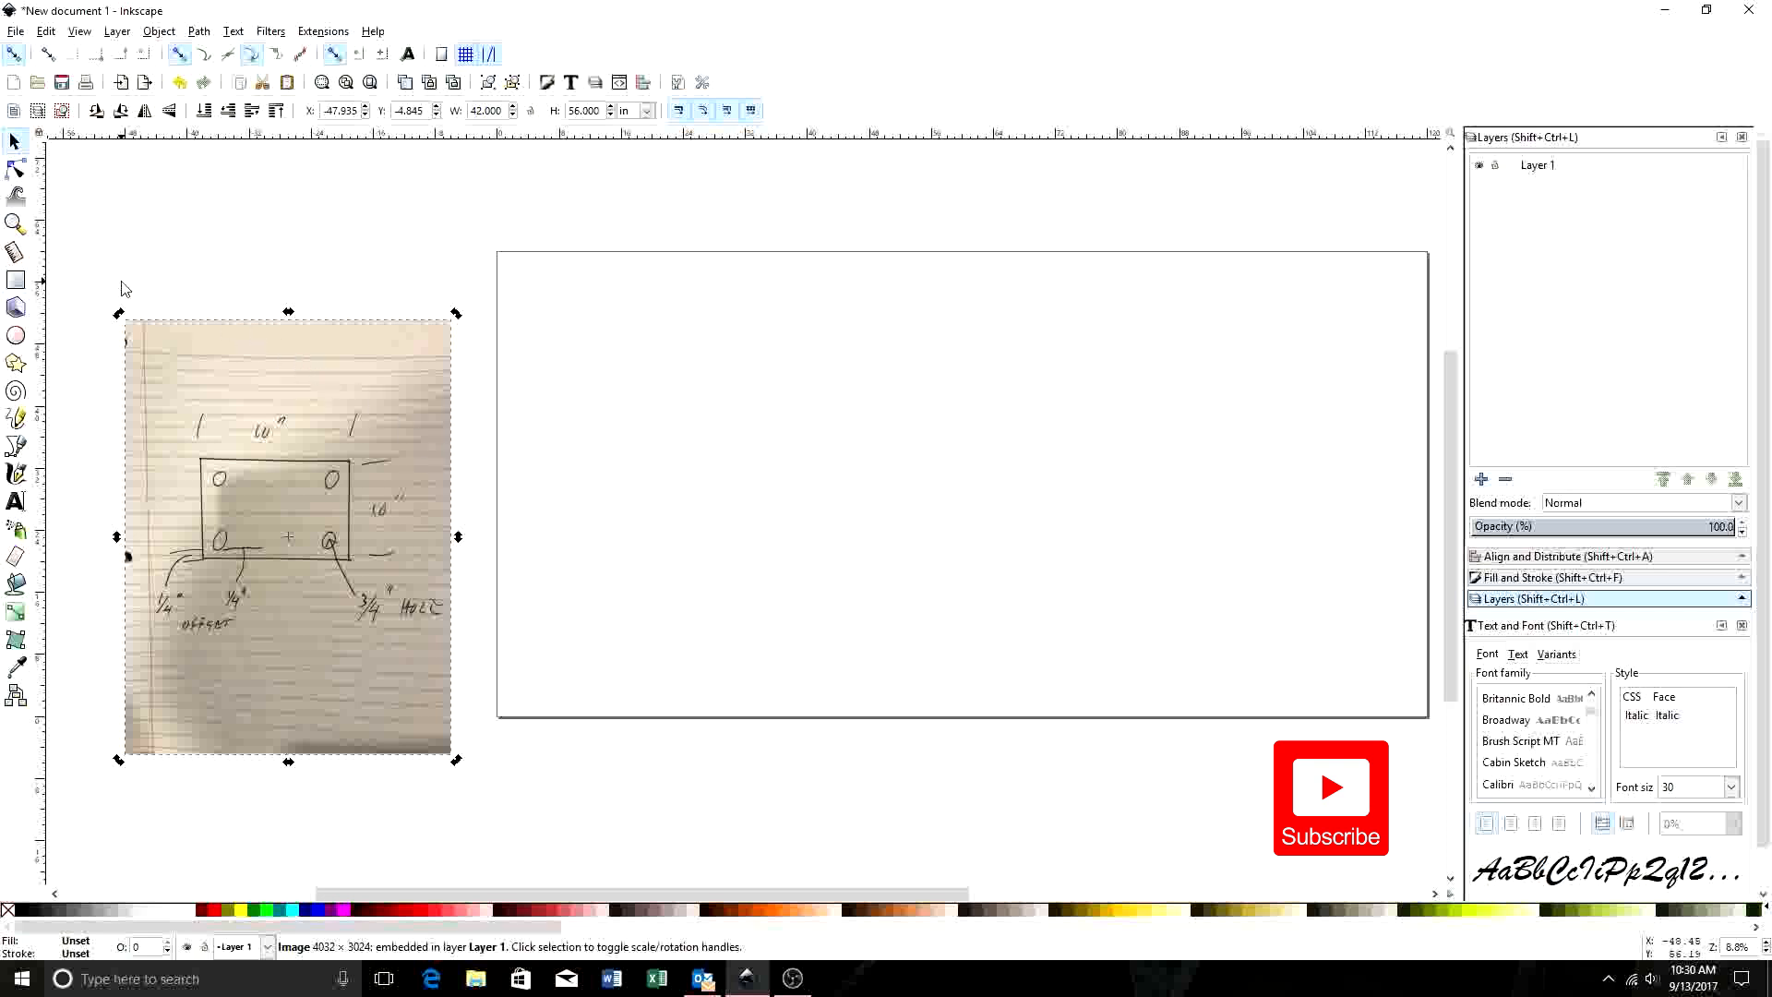
{"action": "mouse_move", "coordinate": [16, 279]}
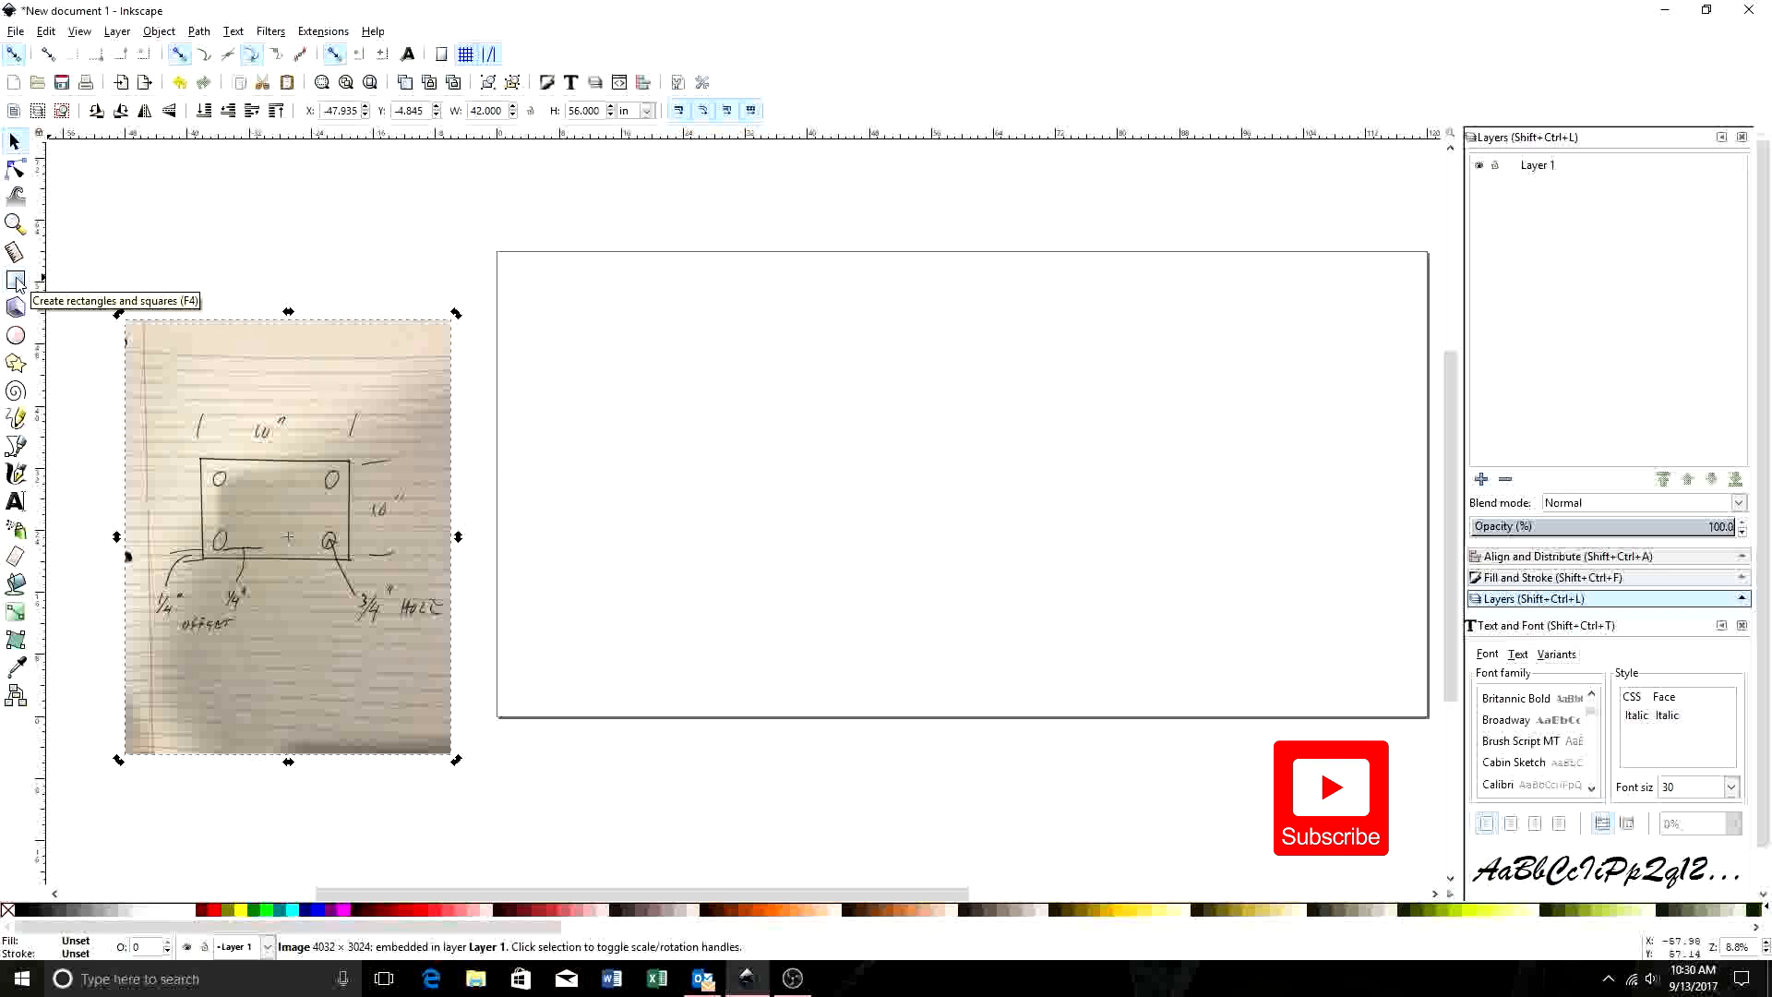
{"action": "left_click", "coordinate": [15, 281]}
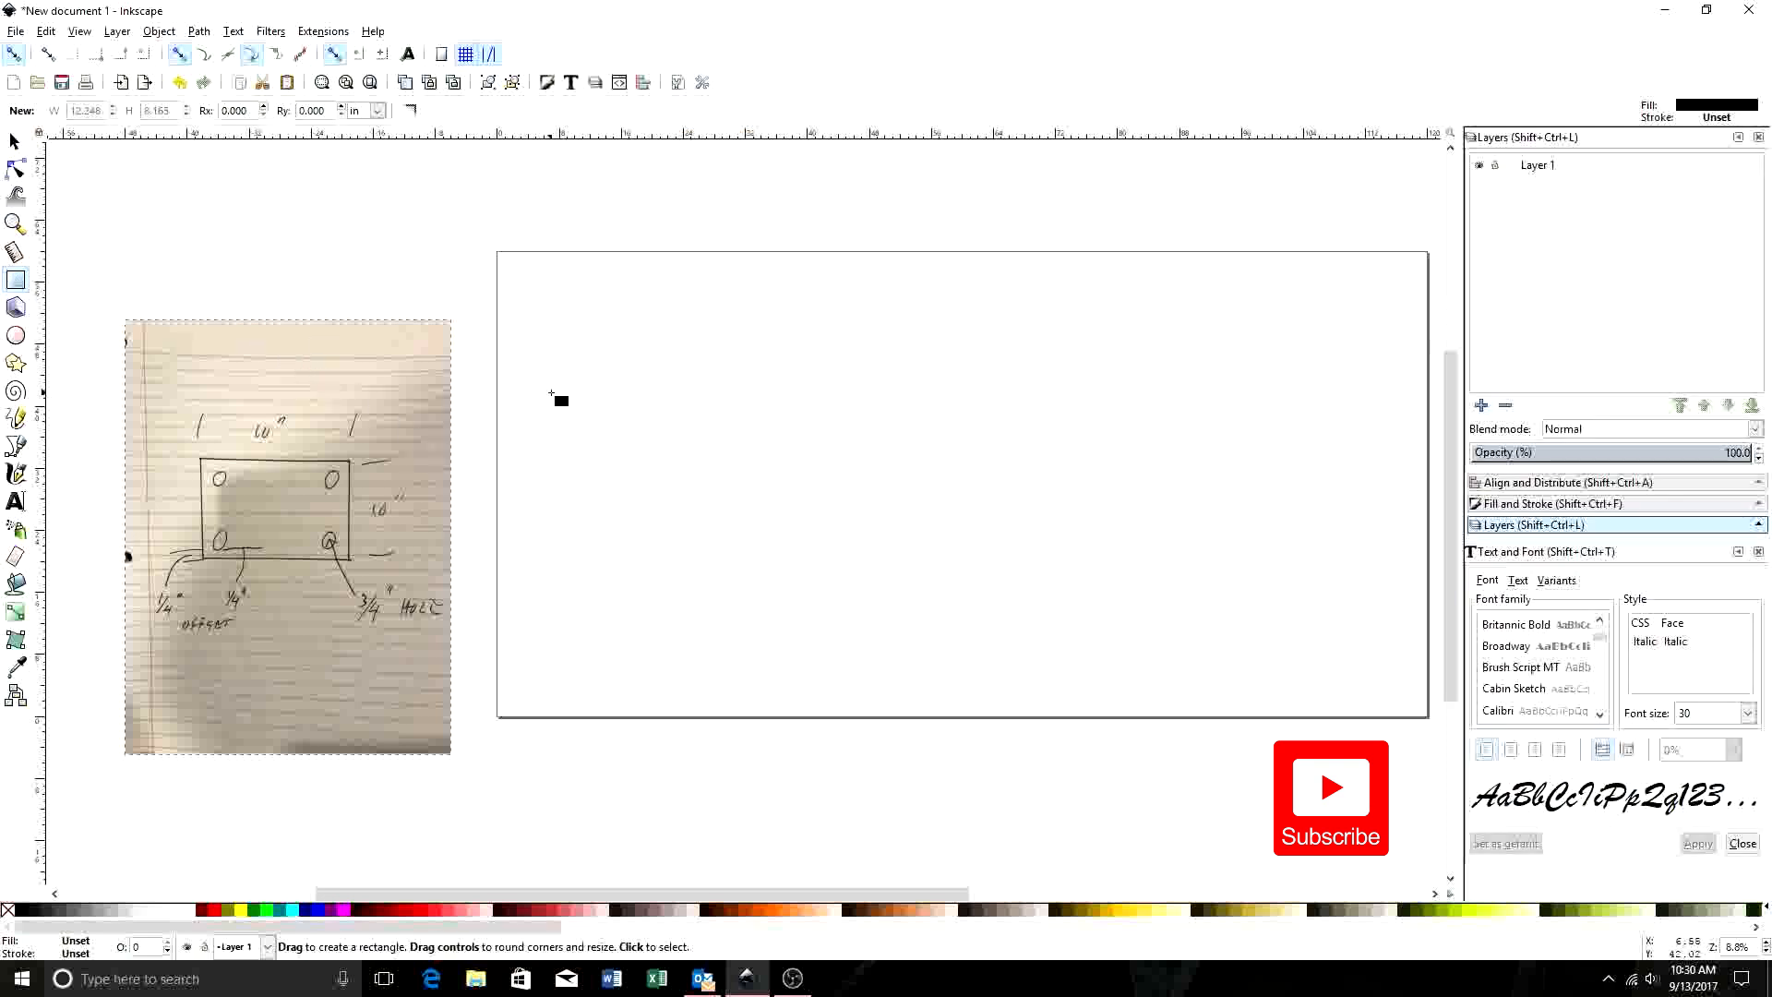
{"action": "mouse_move", "coordinate": [661, 483]}
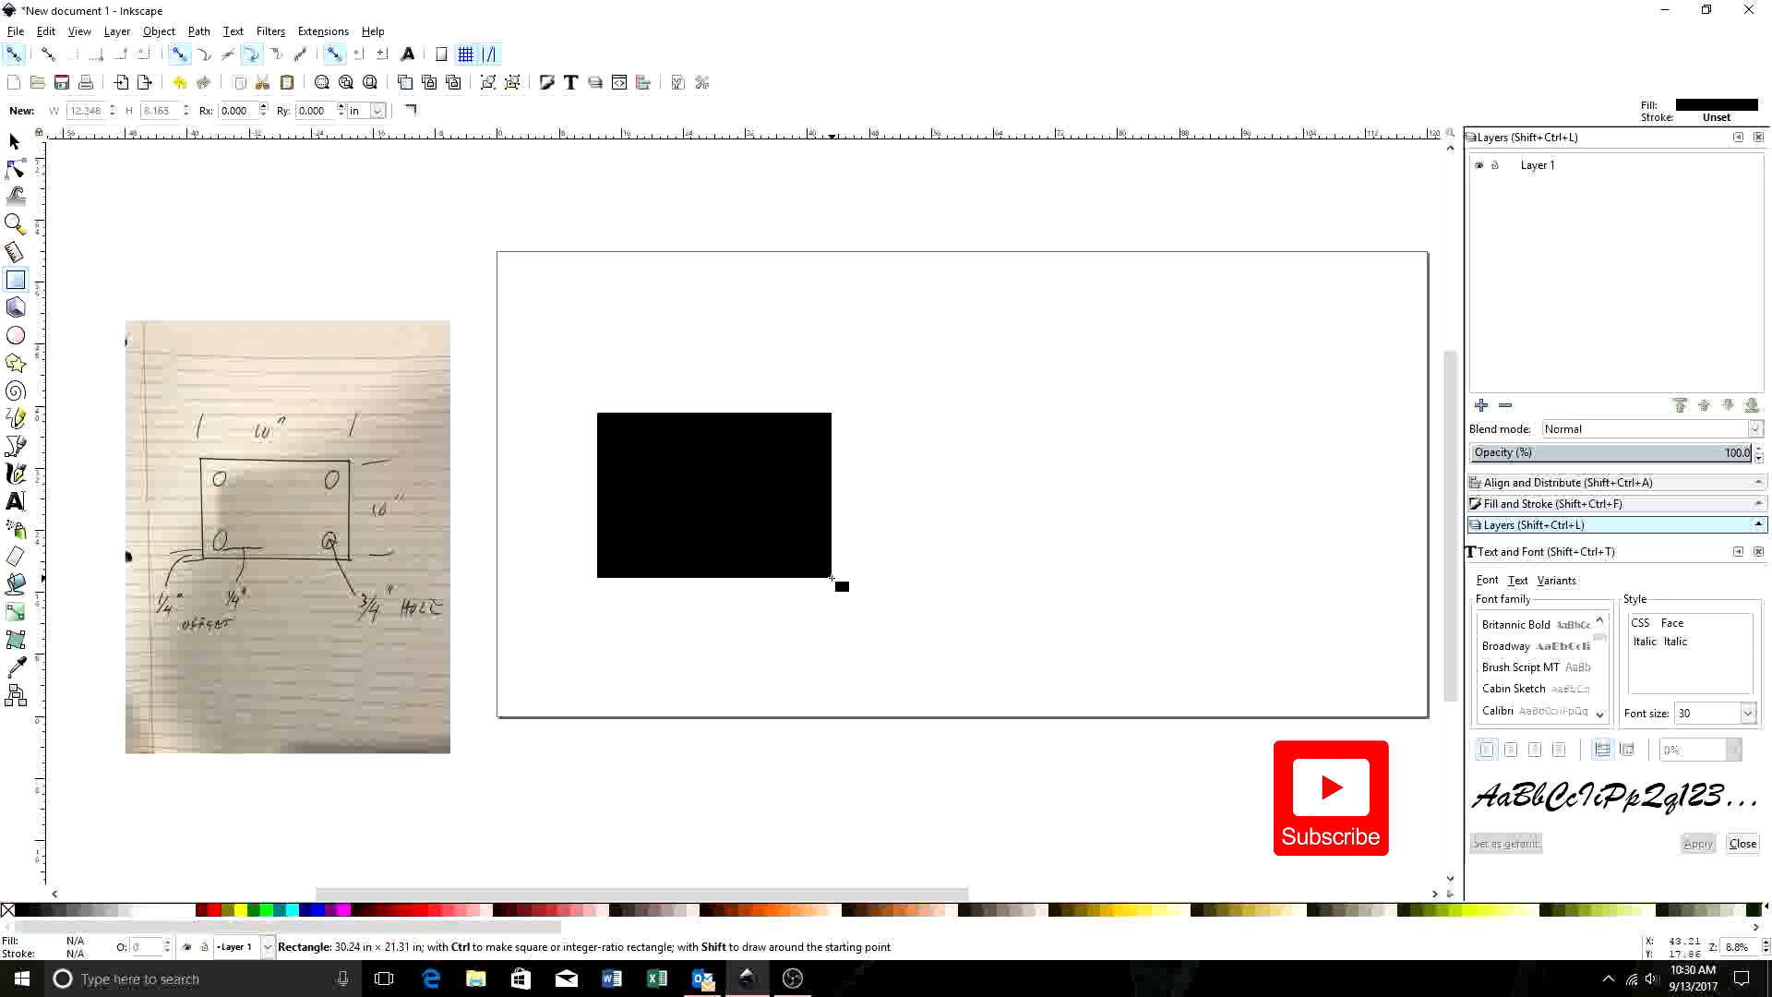
{"action": "left_click", "coordinate": [714, 498]}
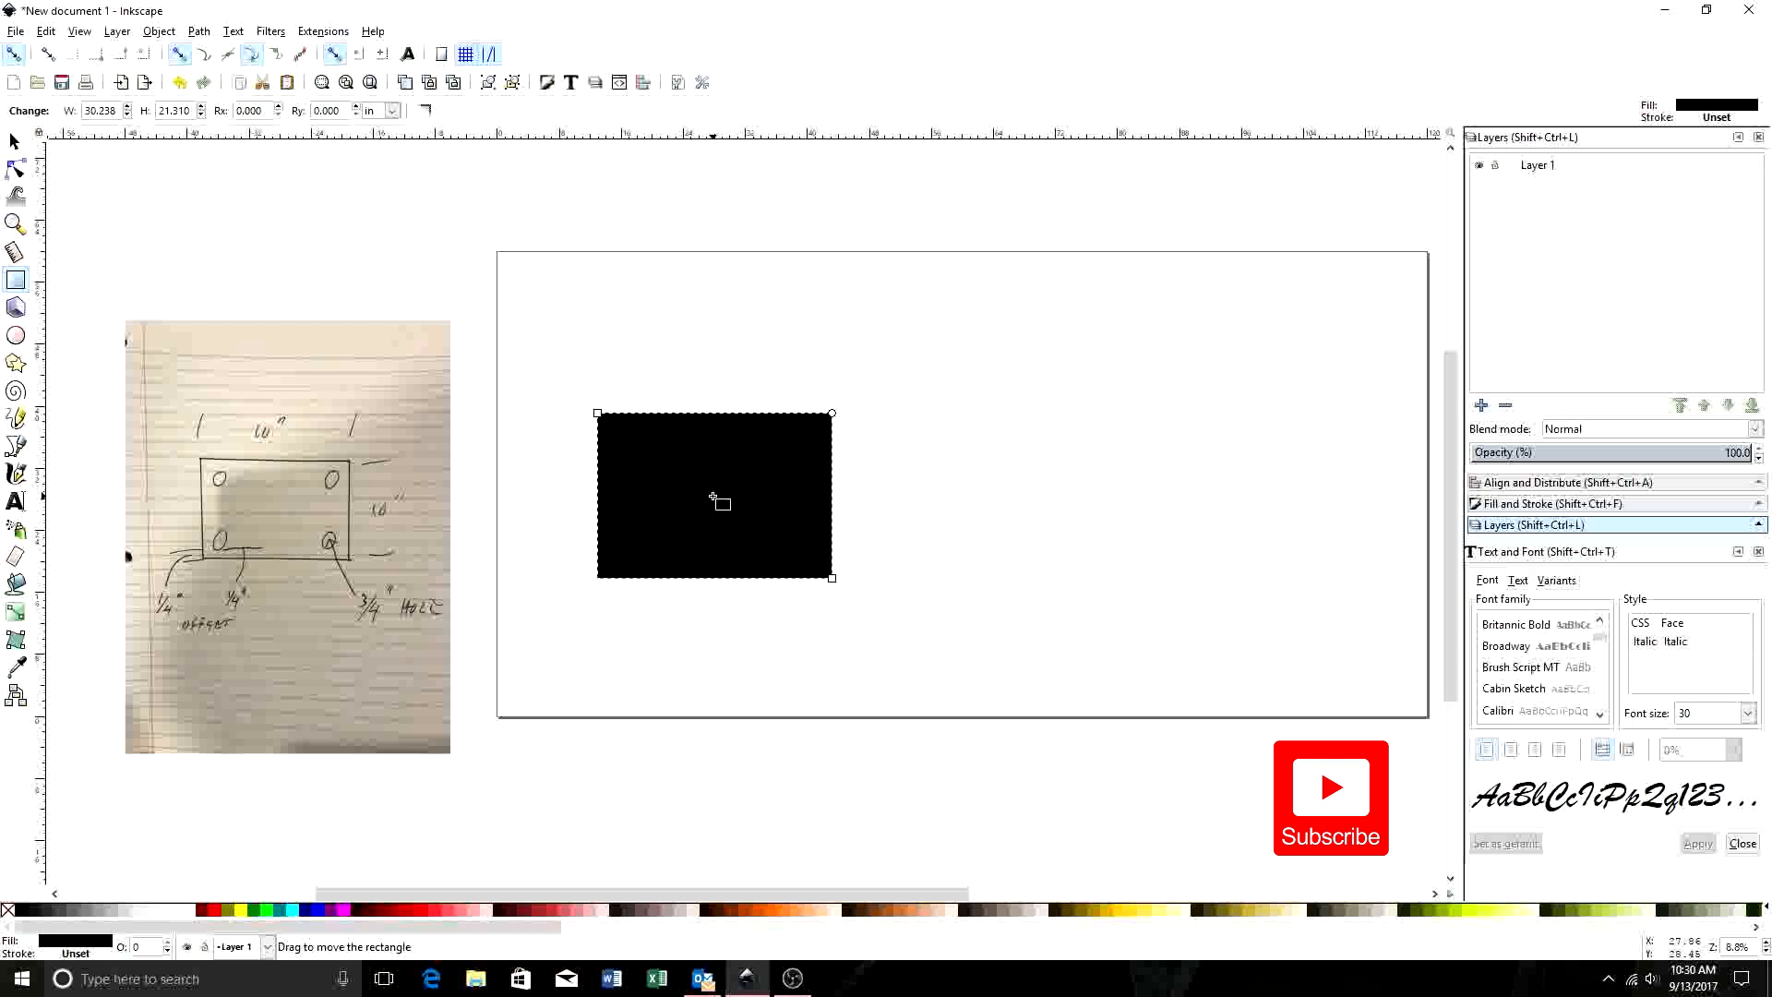
{"action": "mouse_move", "coordinate": [746, 512]}
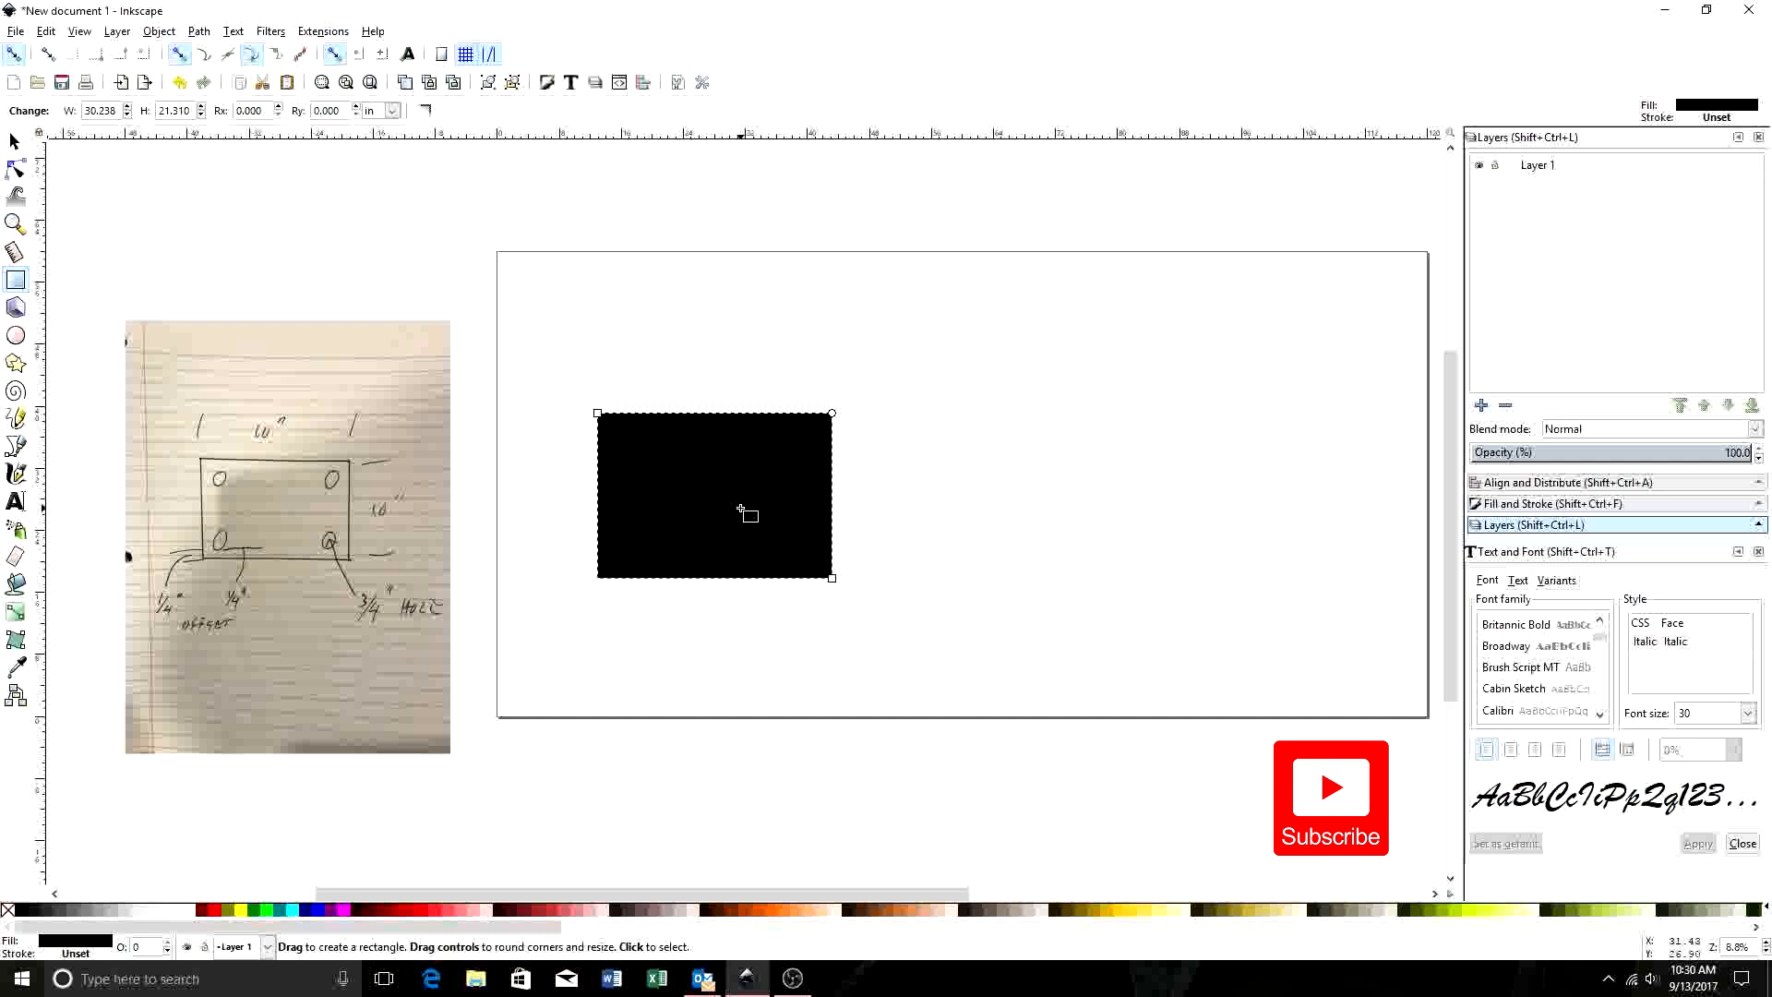
{"action": "mouse_move", "coordinate": [694, 533]}
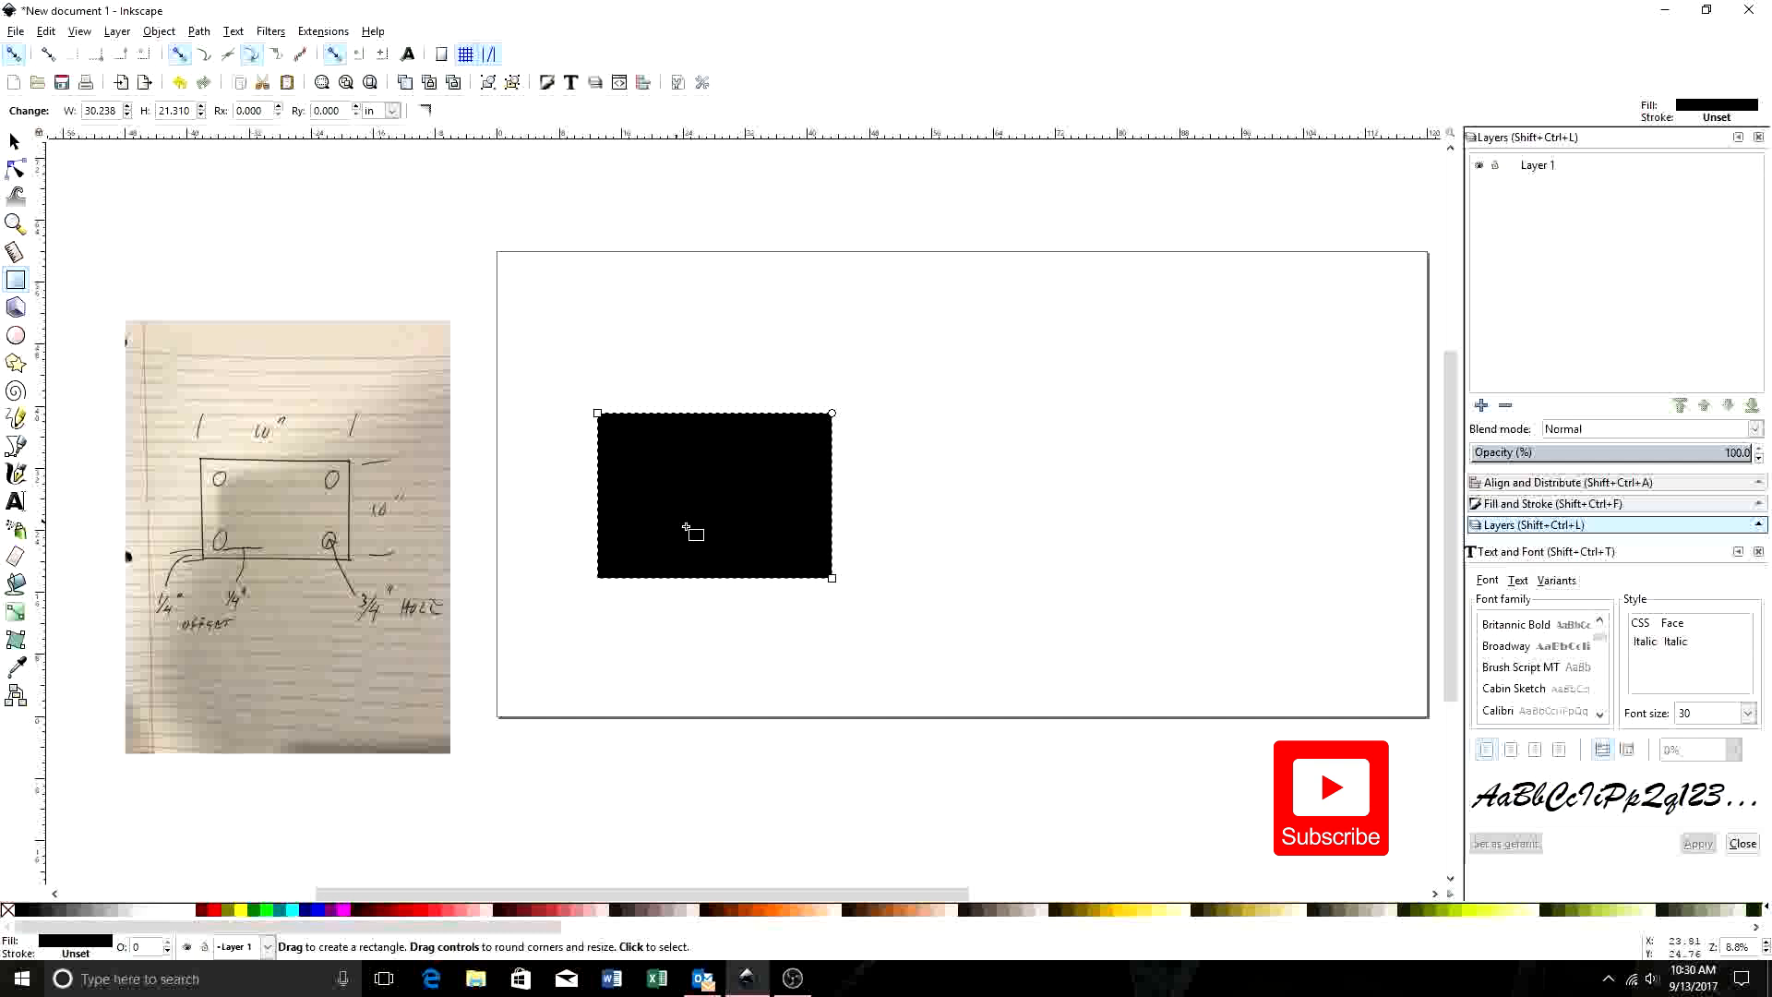
{"action": "mouse_move", "coordinate": [718, 499]}
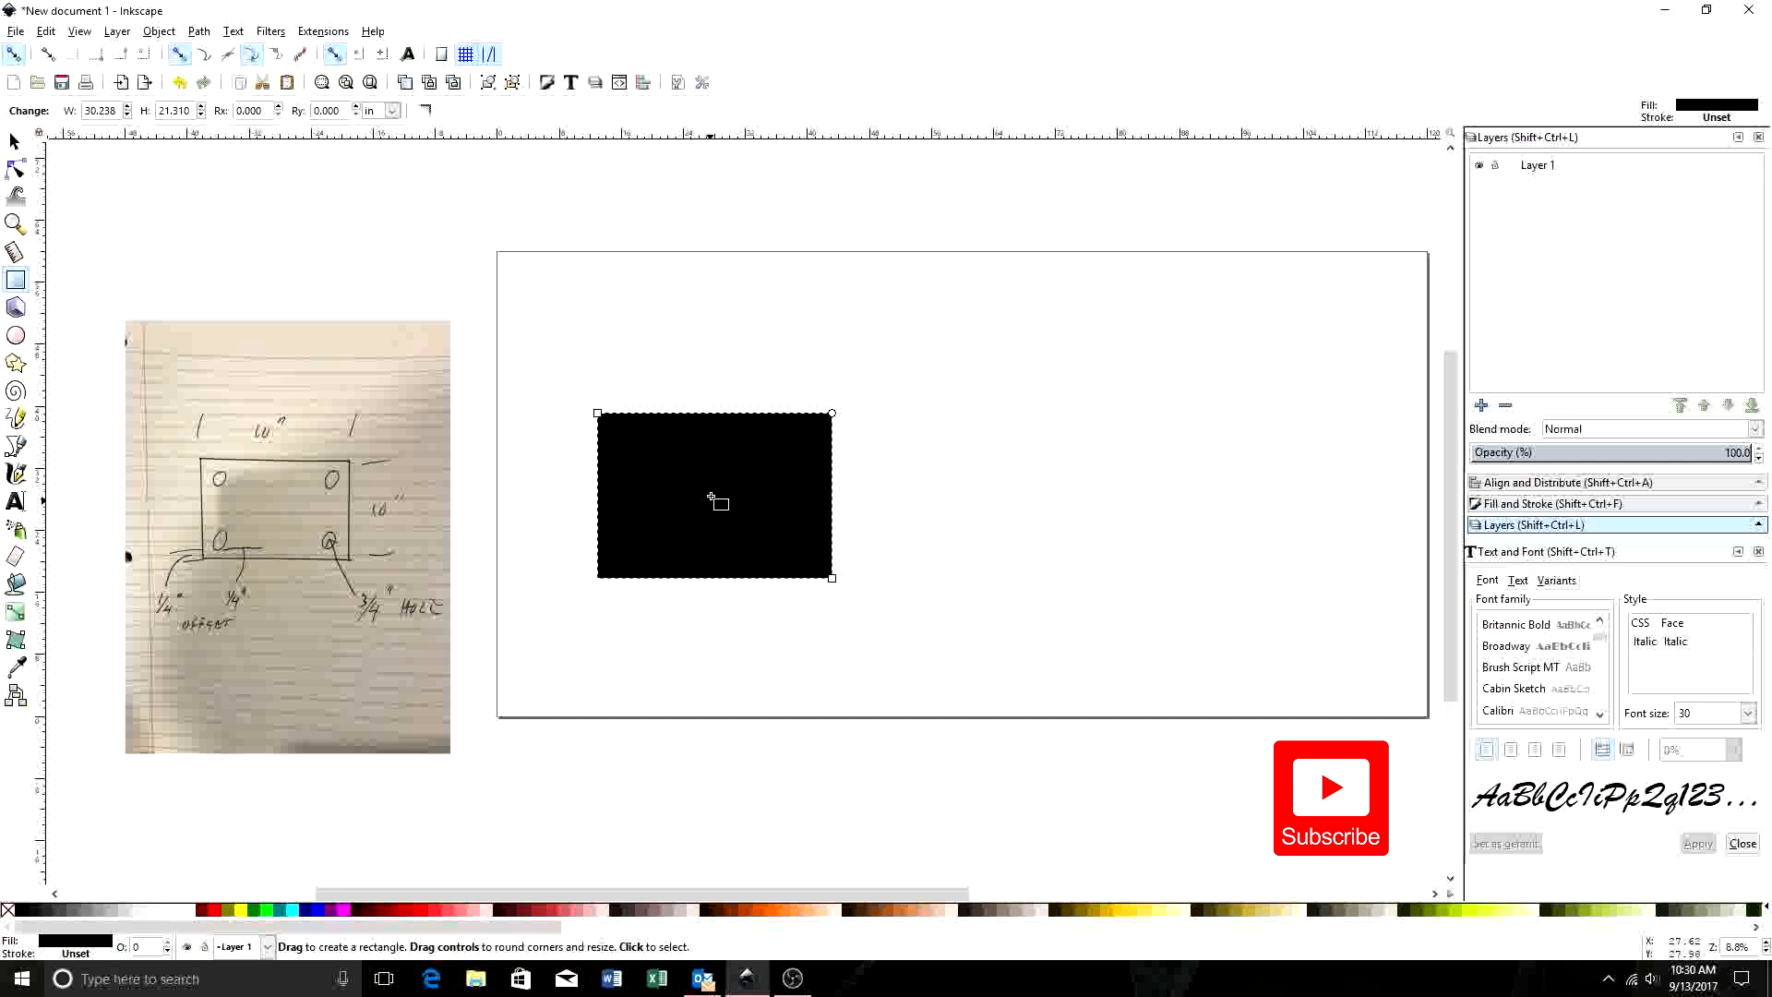
{"action": "mouse_move", "coordinate": [735, 494]}
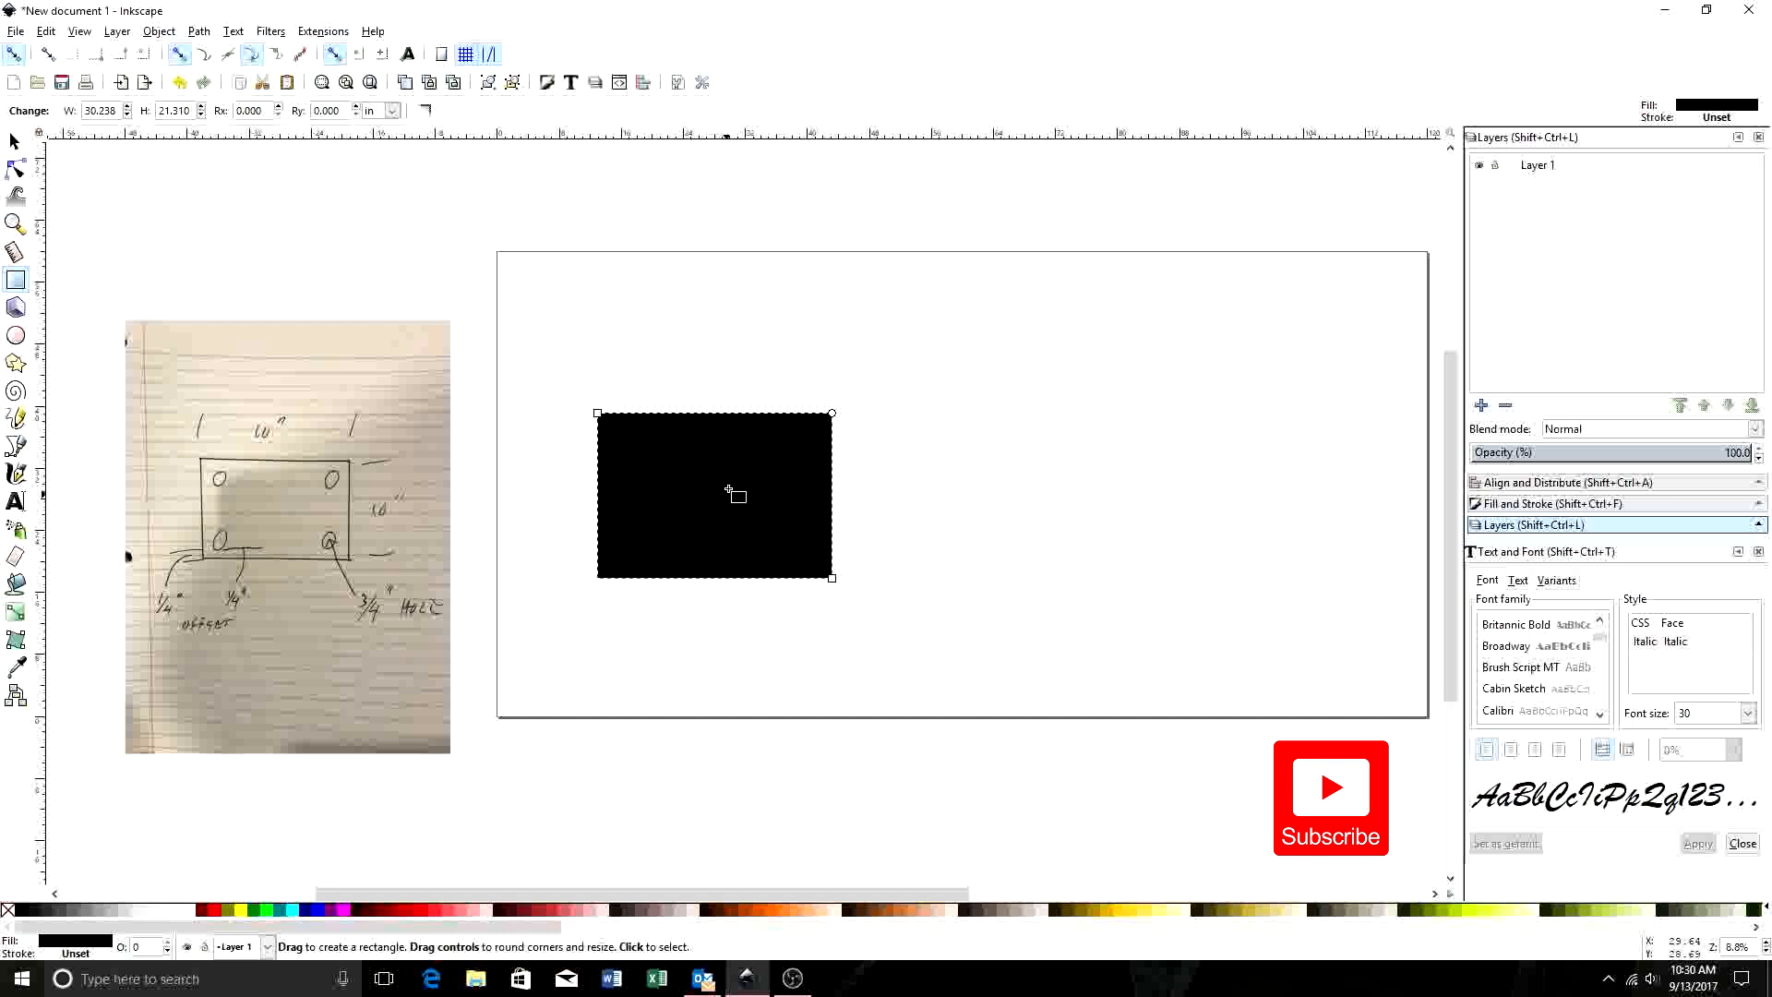
{"action": "mouse_move", "coordinate": [746, 502]}
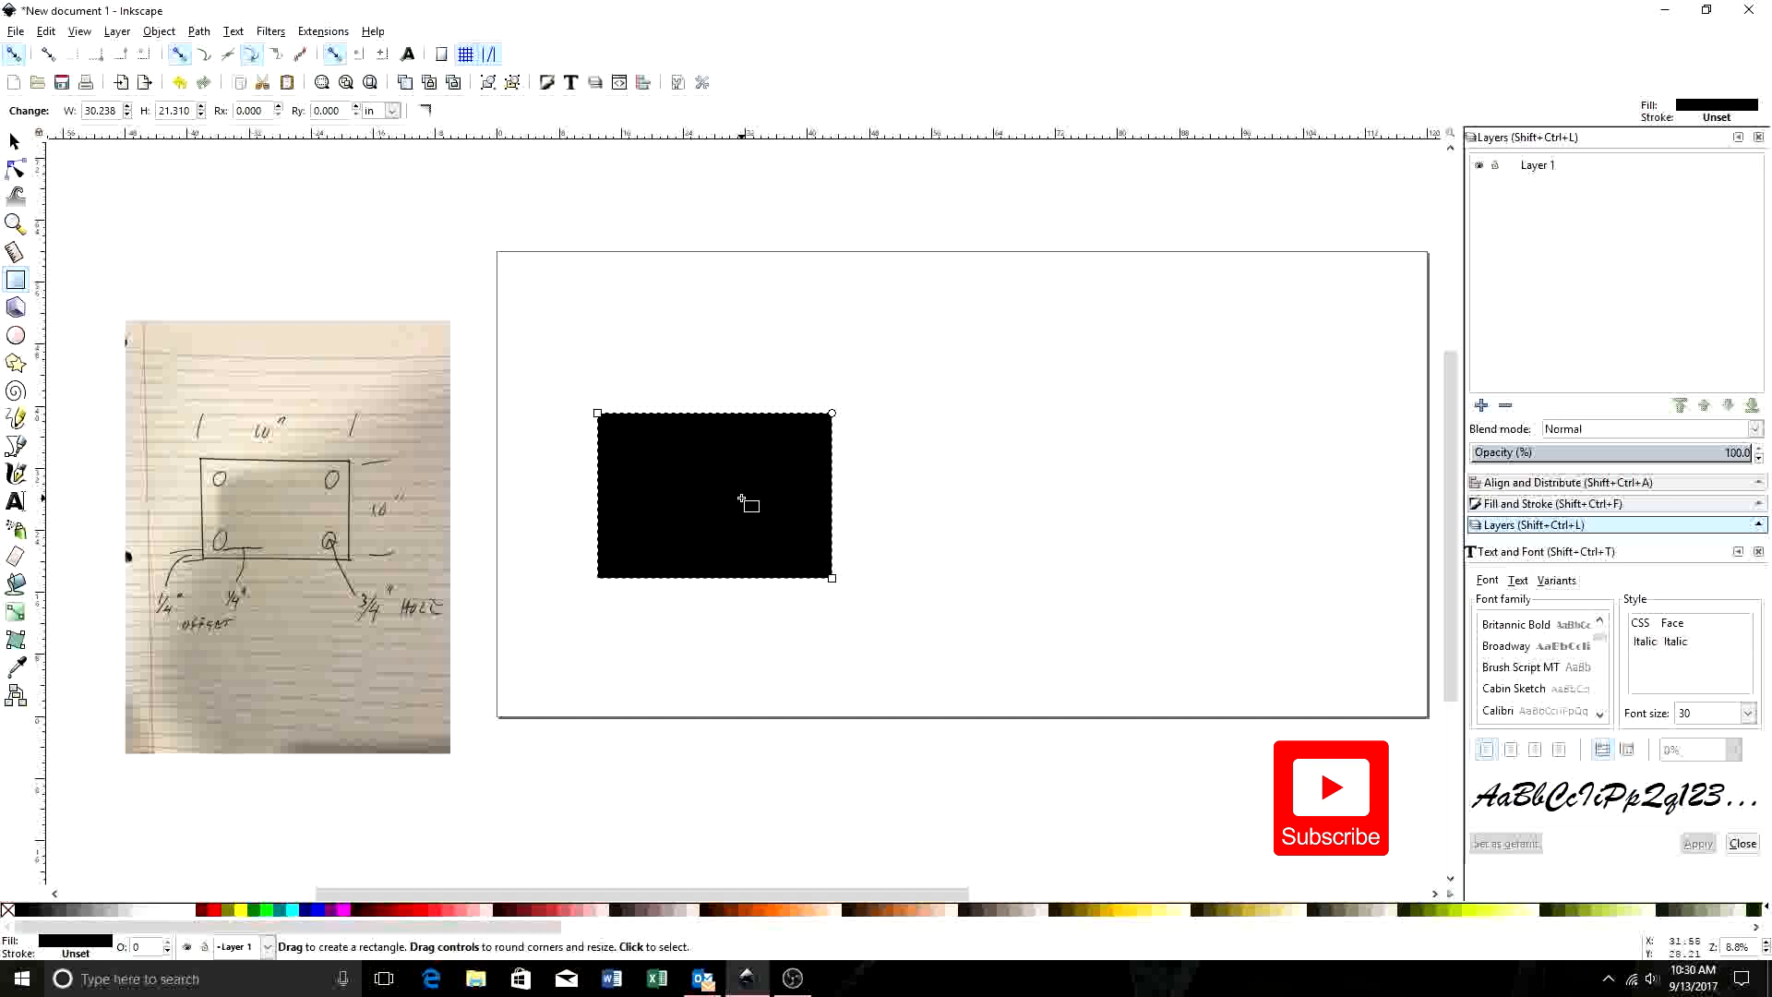
{"action": "mouse_move", "coordinate": [760, 531]}
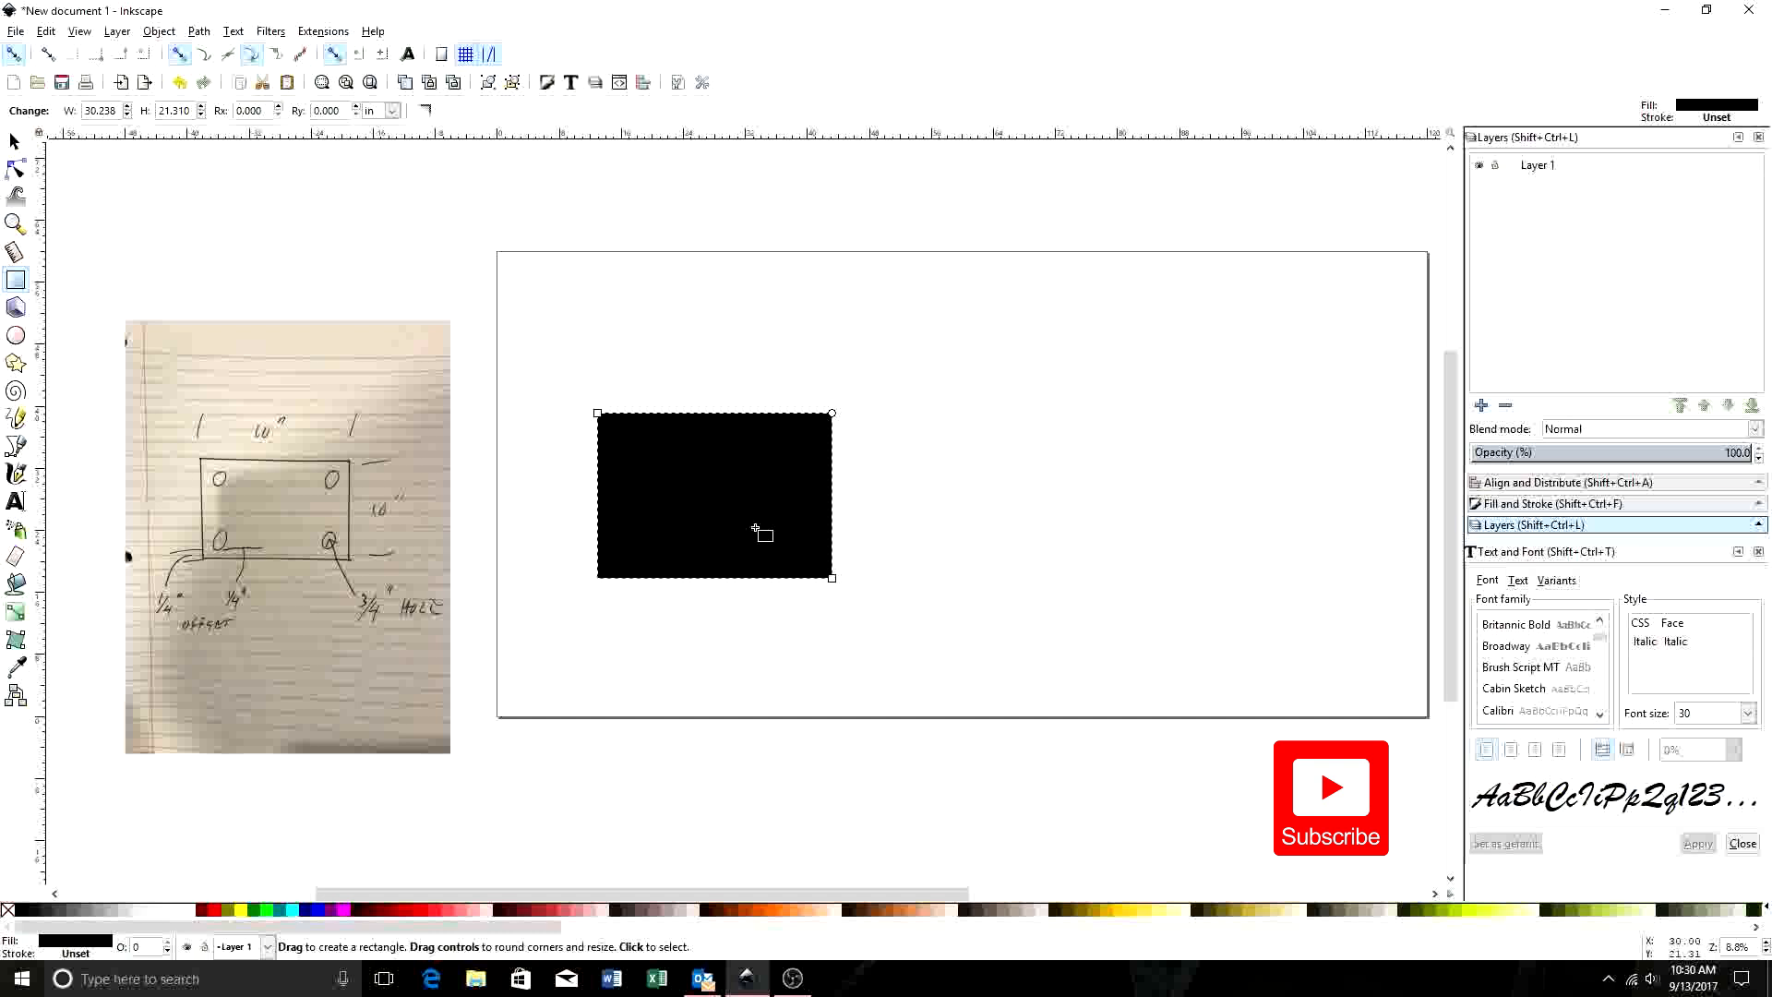
{"action": "mouse_move", "coordinate": [397, 478]}
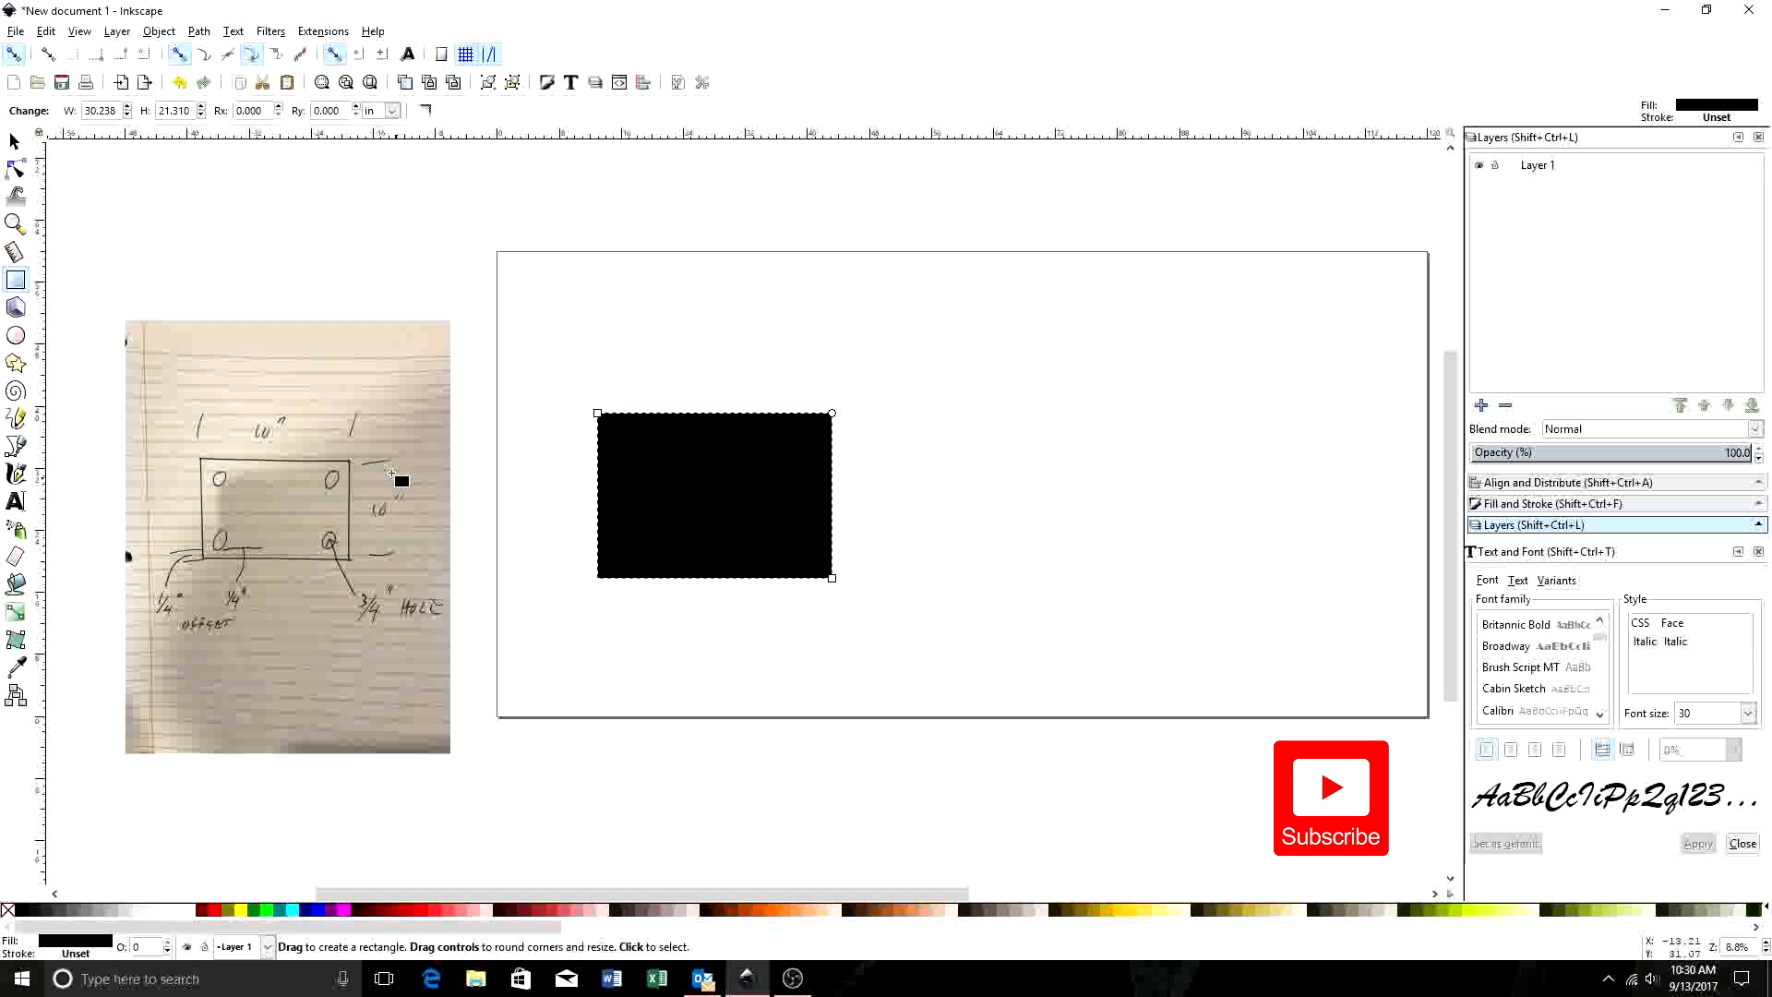
{"action": "mouse_move", "coordinate": [399, 533]}
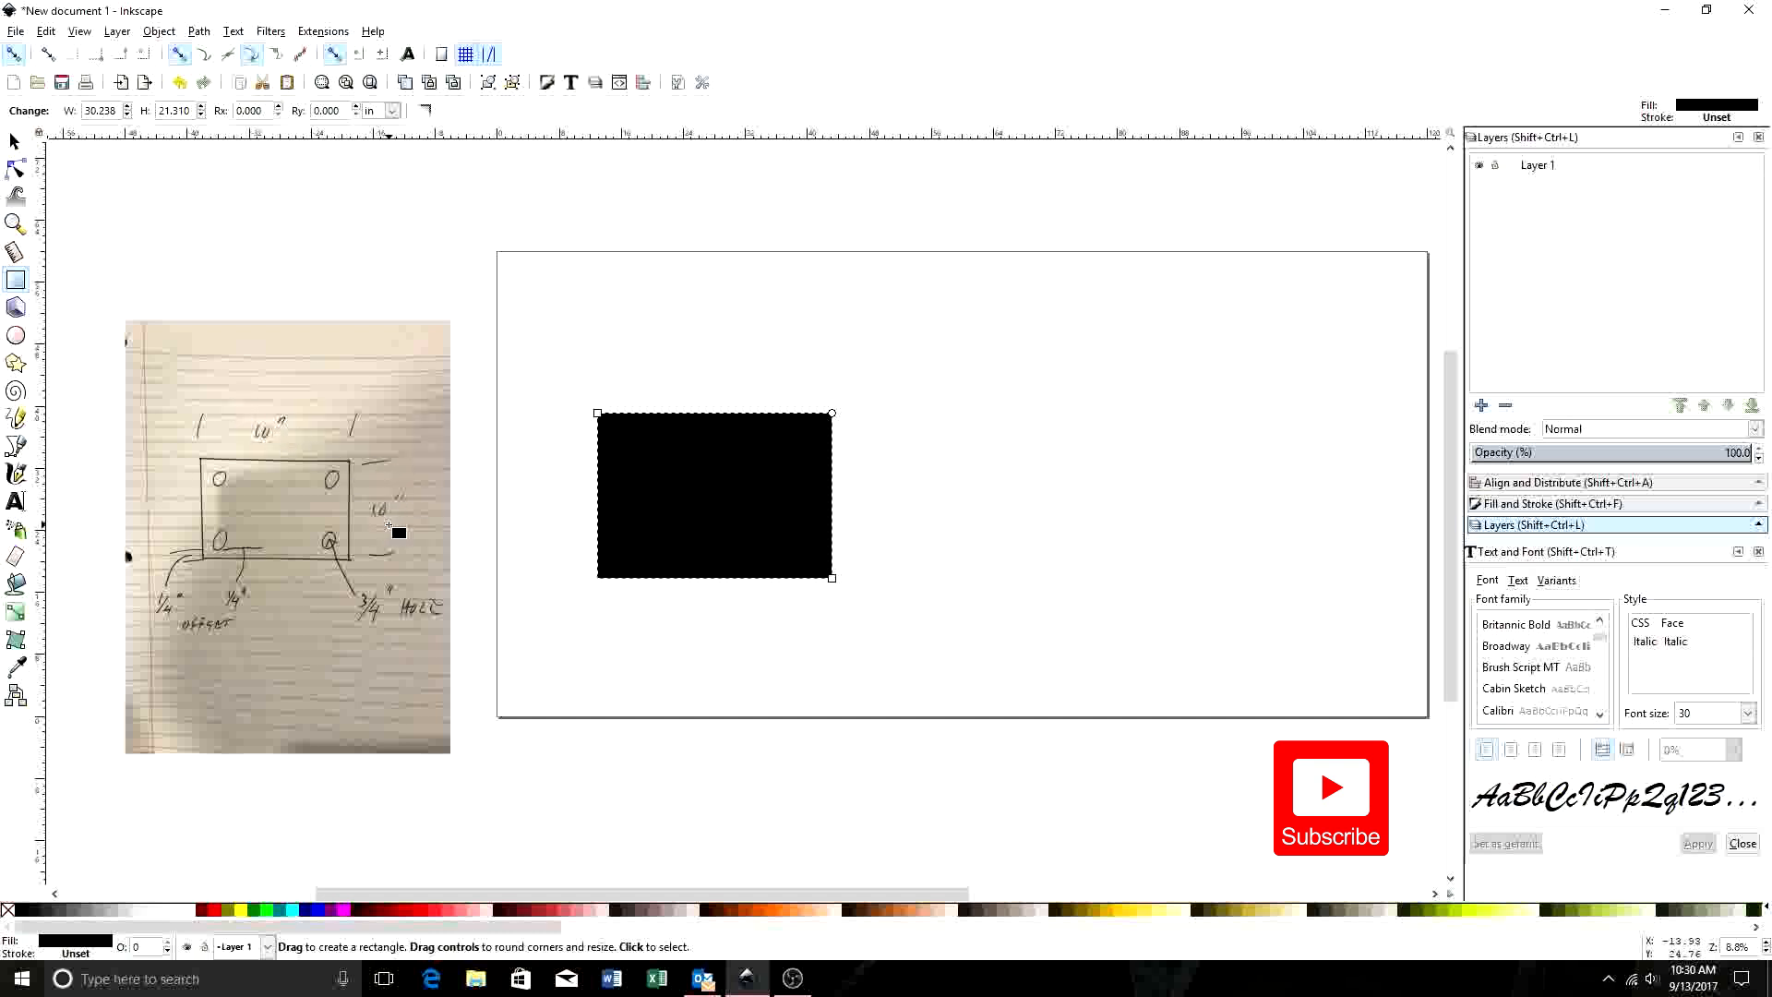
{"action": "mouse_move", "coordinate": [51, 147]}
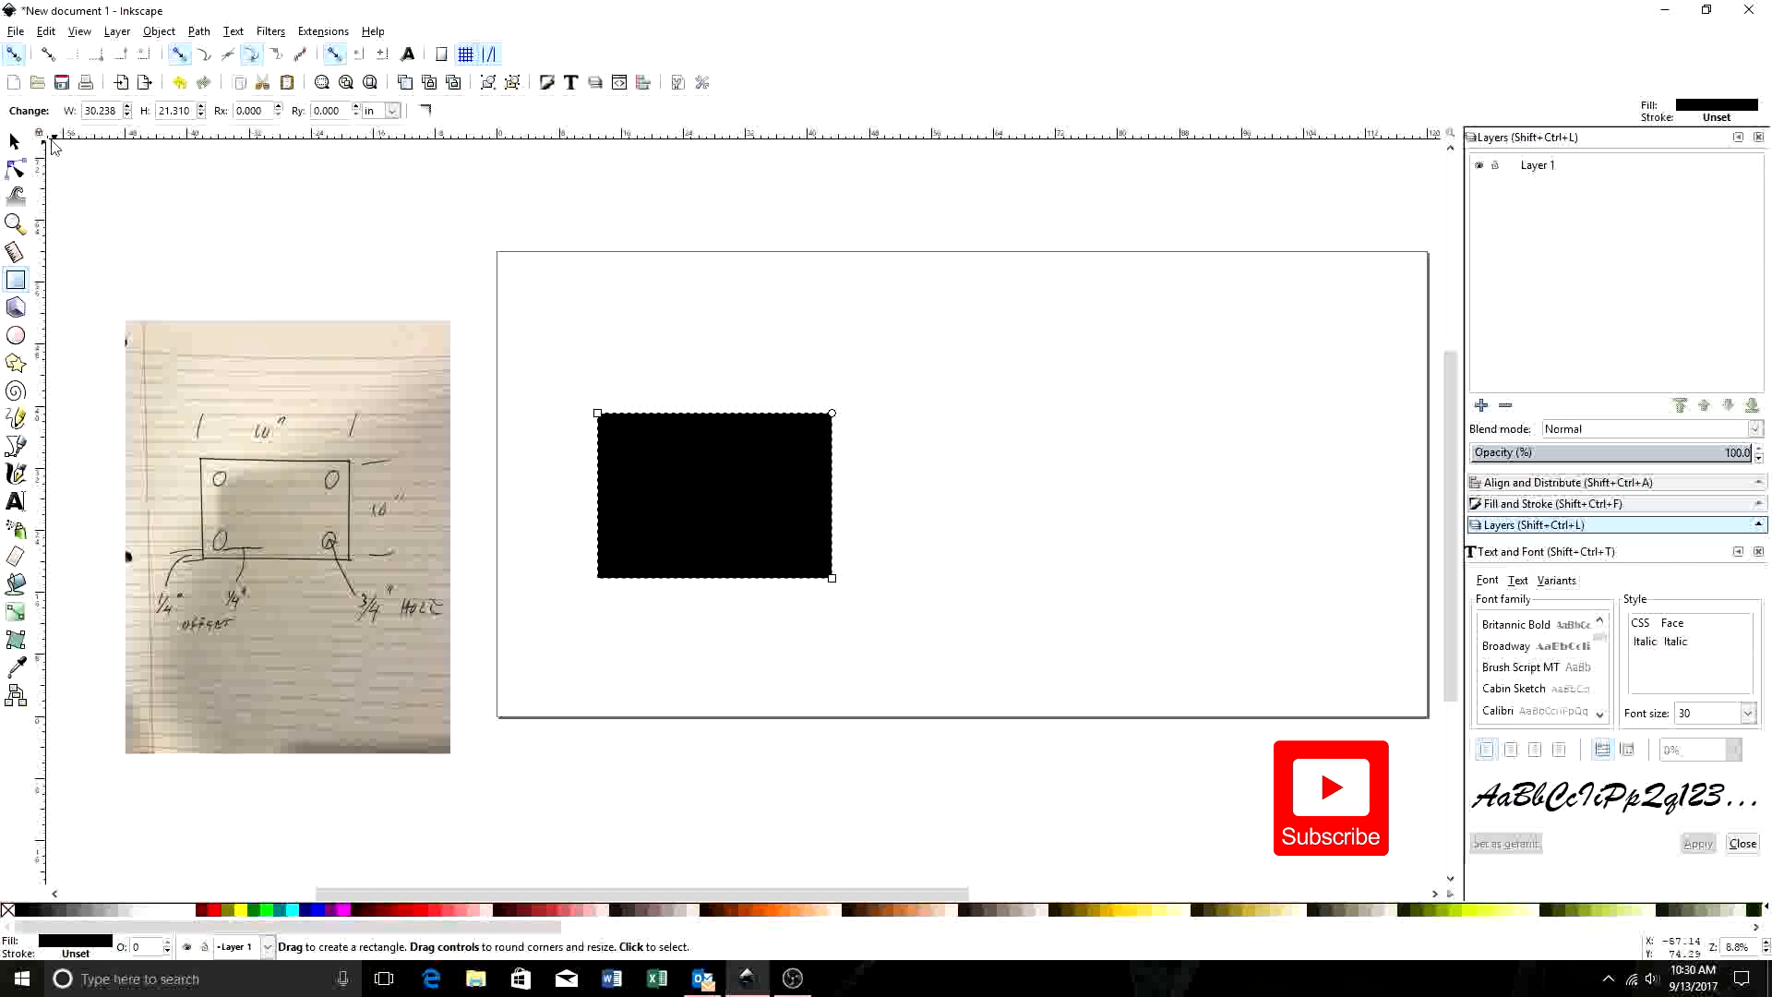
- Select the black rectangle and set its width and height to 10 inches
{"action": "left_click", "coordinate": [15, 141]}
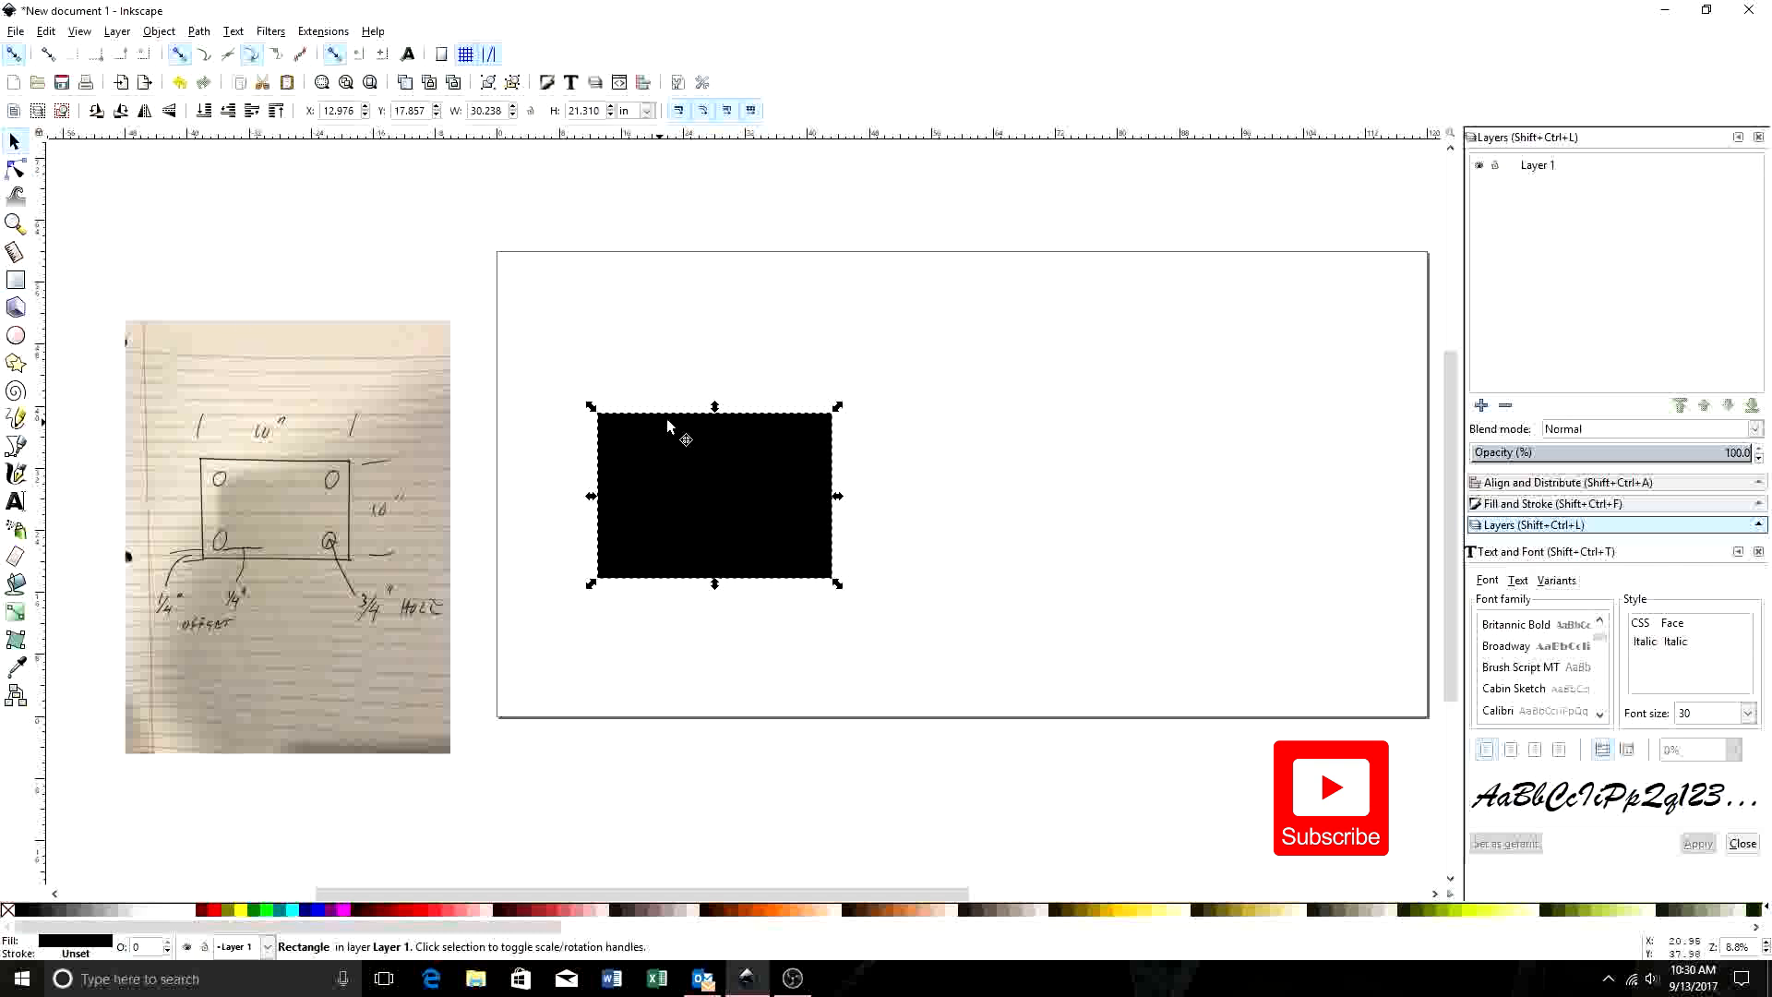
{"action": "mouse_move", "coordinate": [767, 517]}
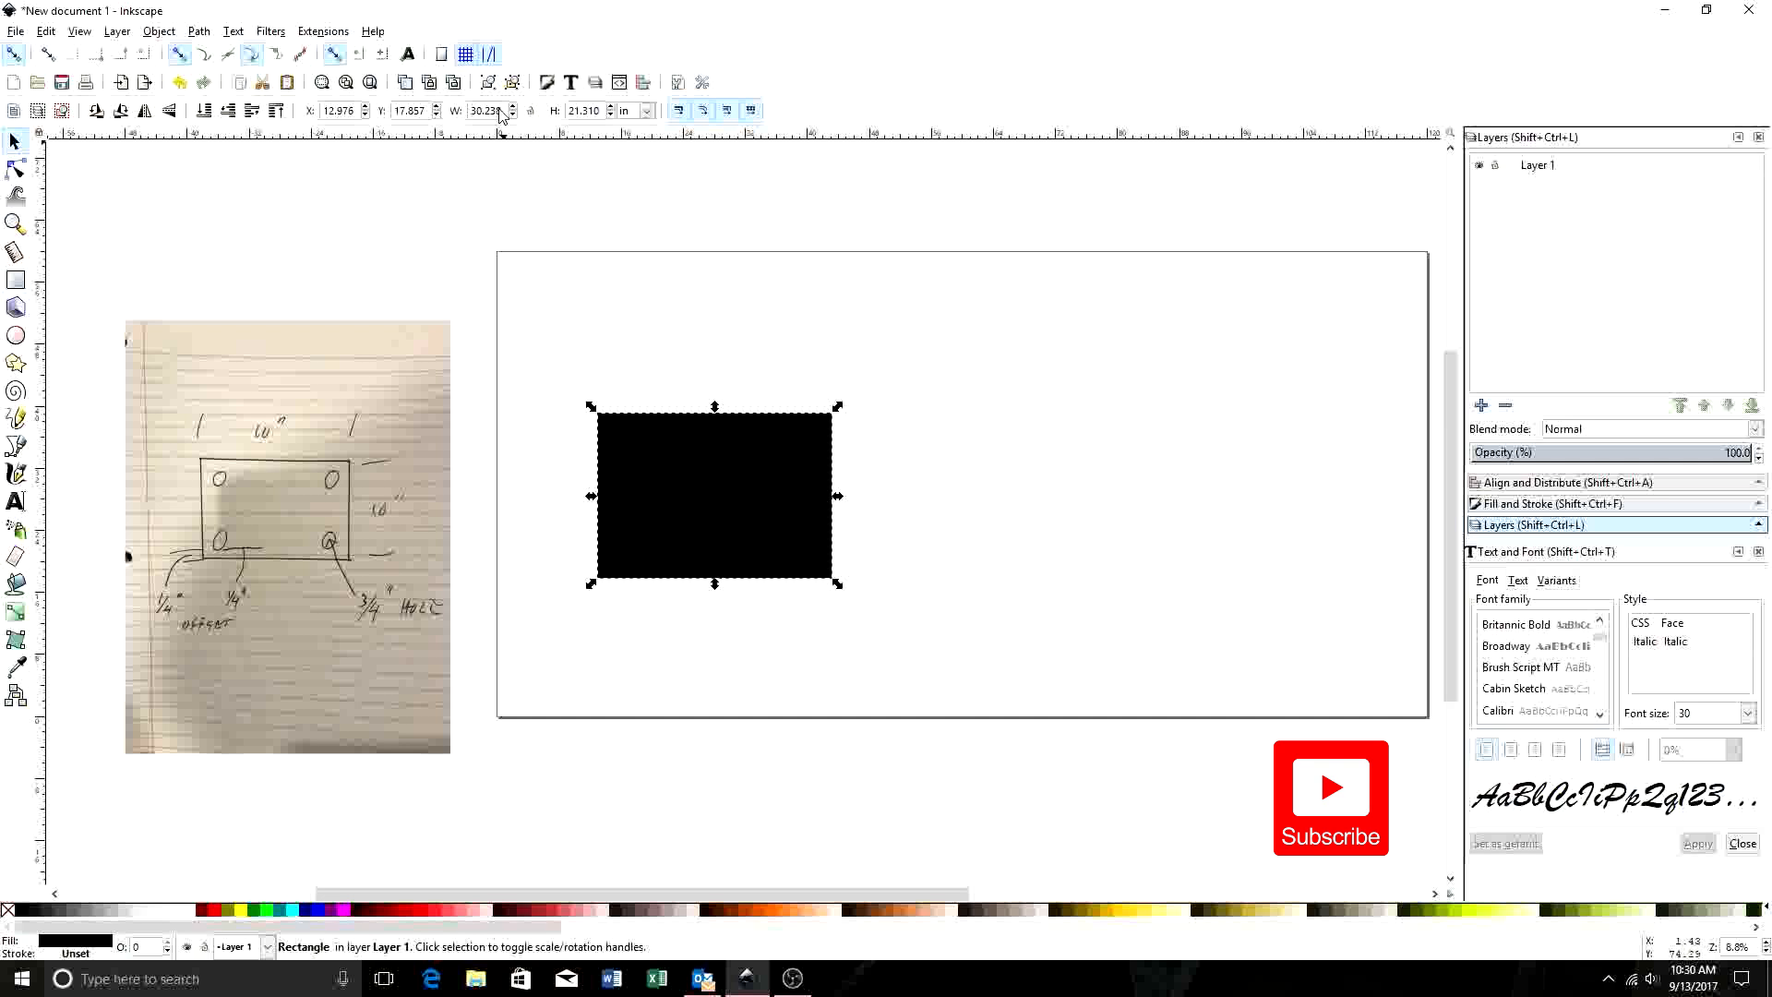
{"action": "triple_click", "coordinate": [484, 110]}
{"action": "type", "text": "10.000"}
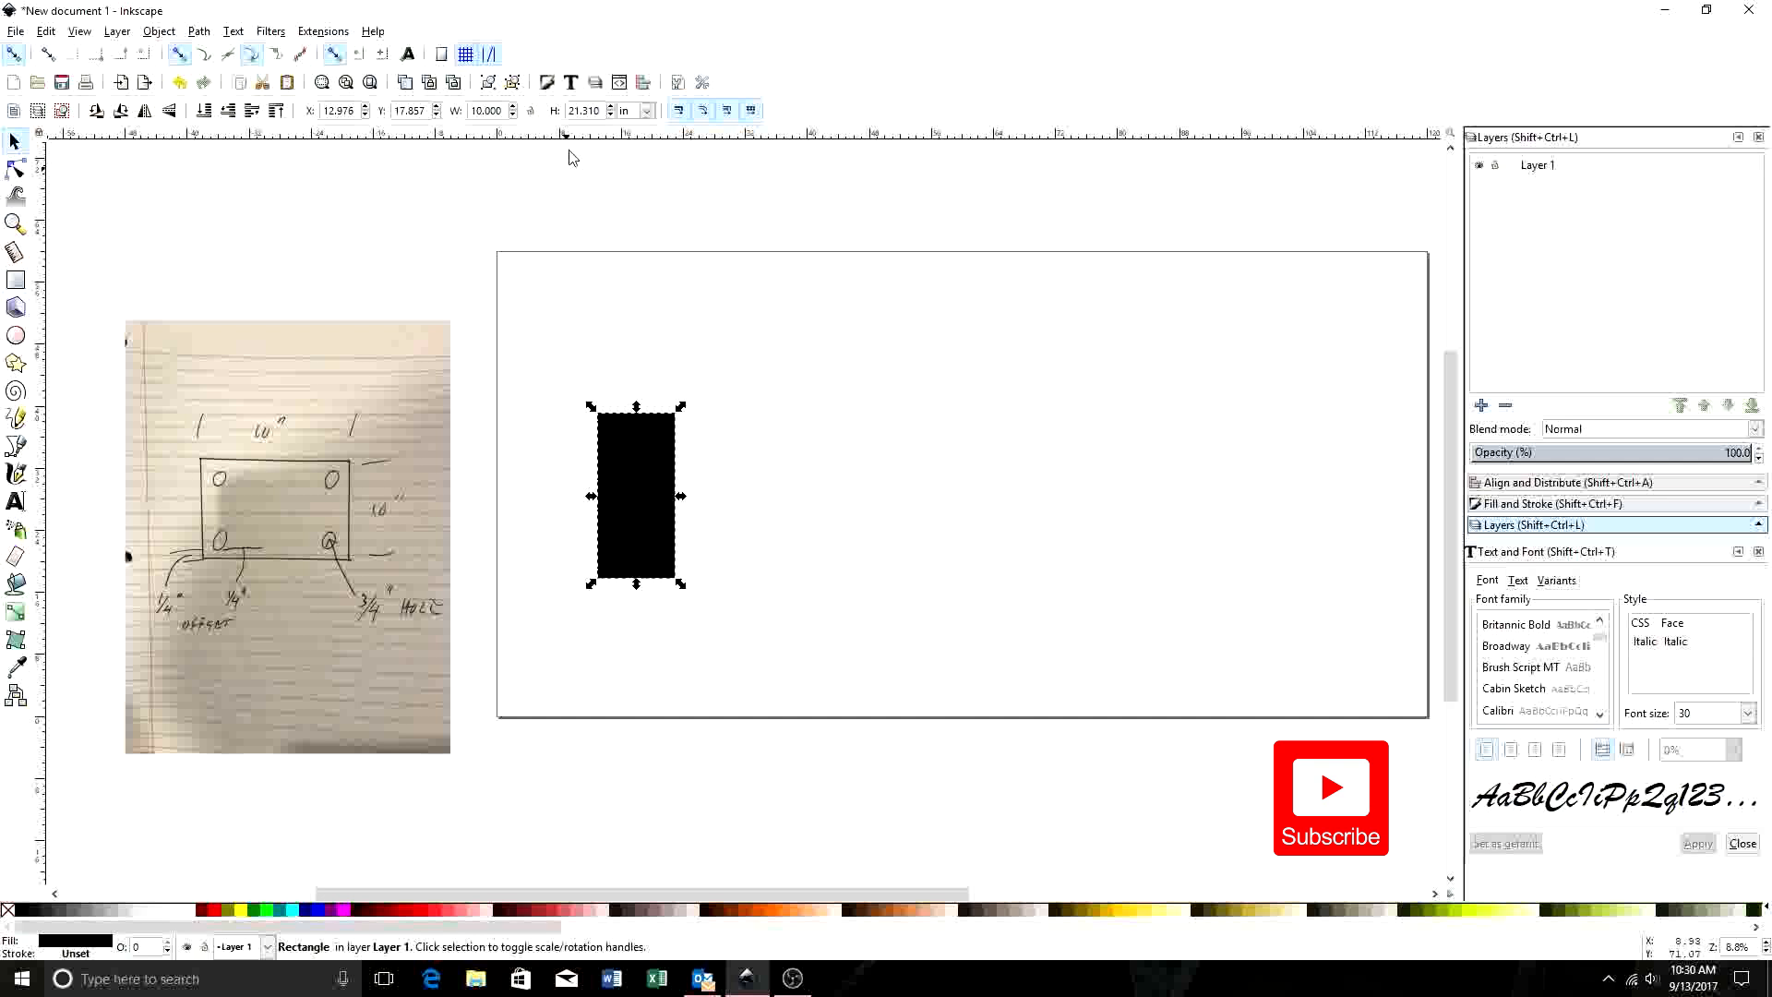
{"action": "triple_click", "coordinate": [585, 110]}
{"action": "type", "text": "10.000"}
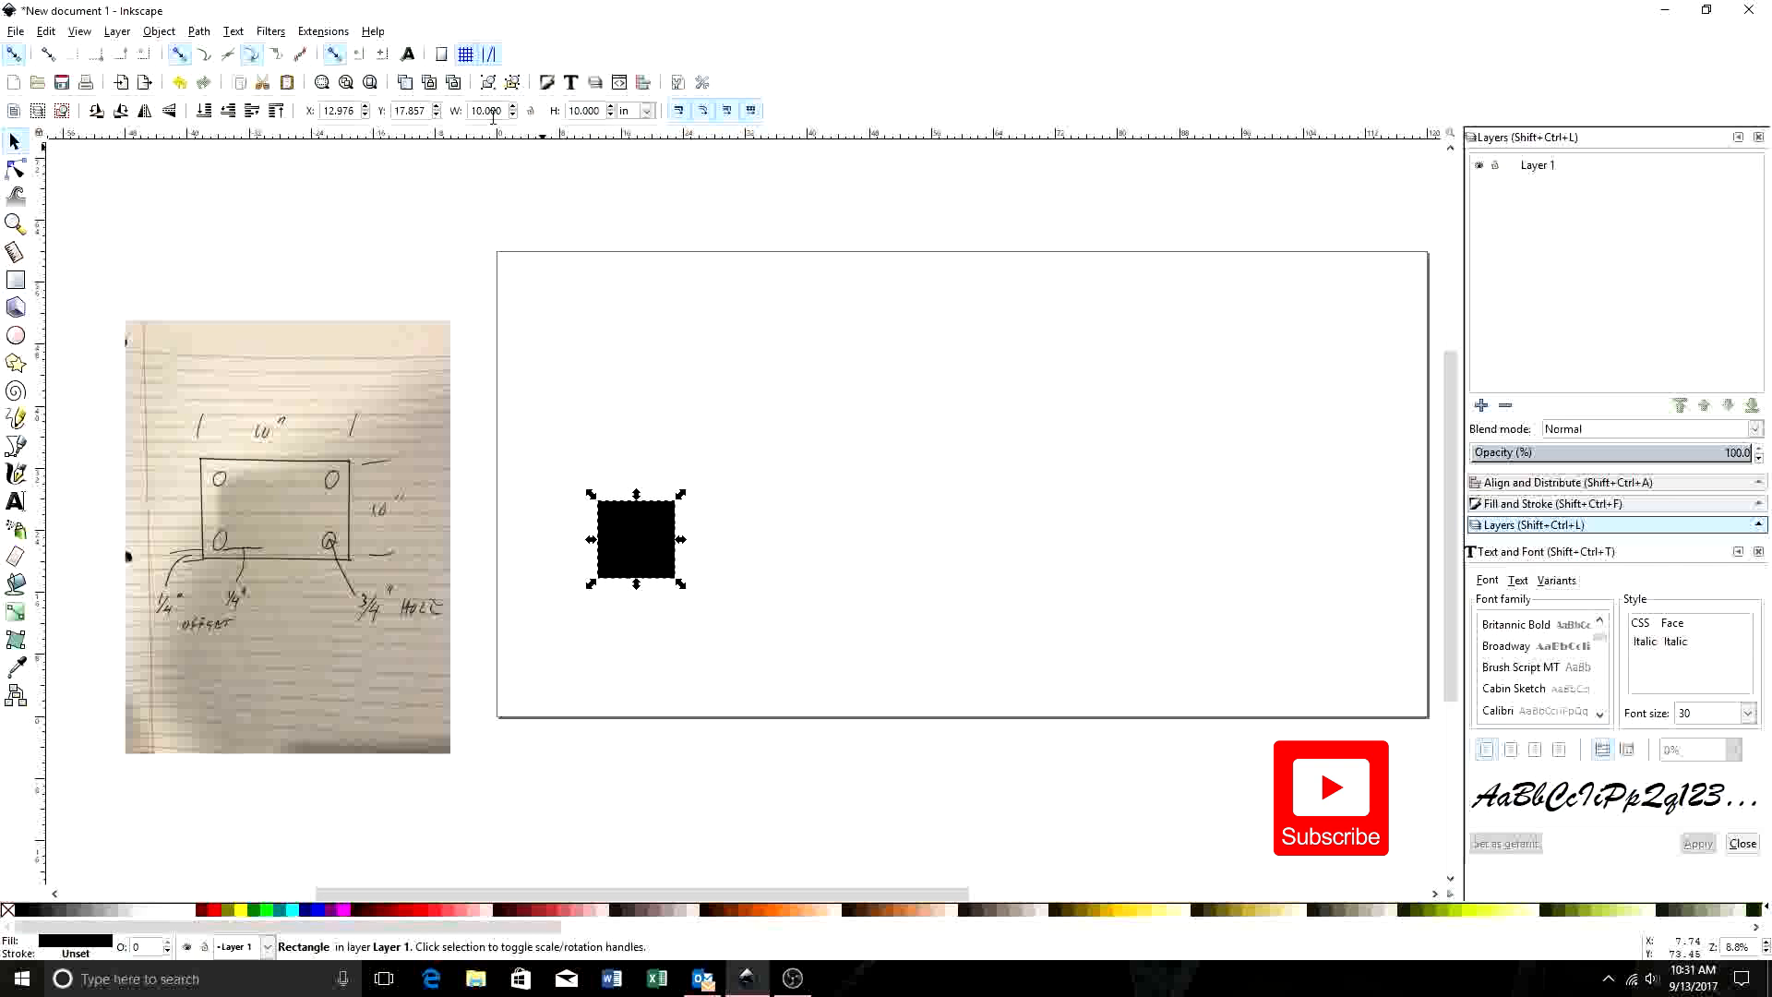
{"action": "mouse_move", "coordinate": [650, 545]}
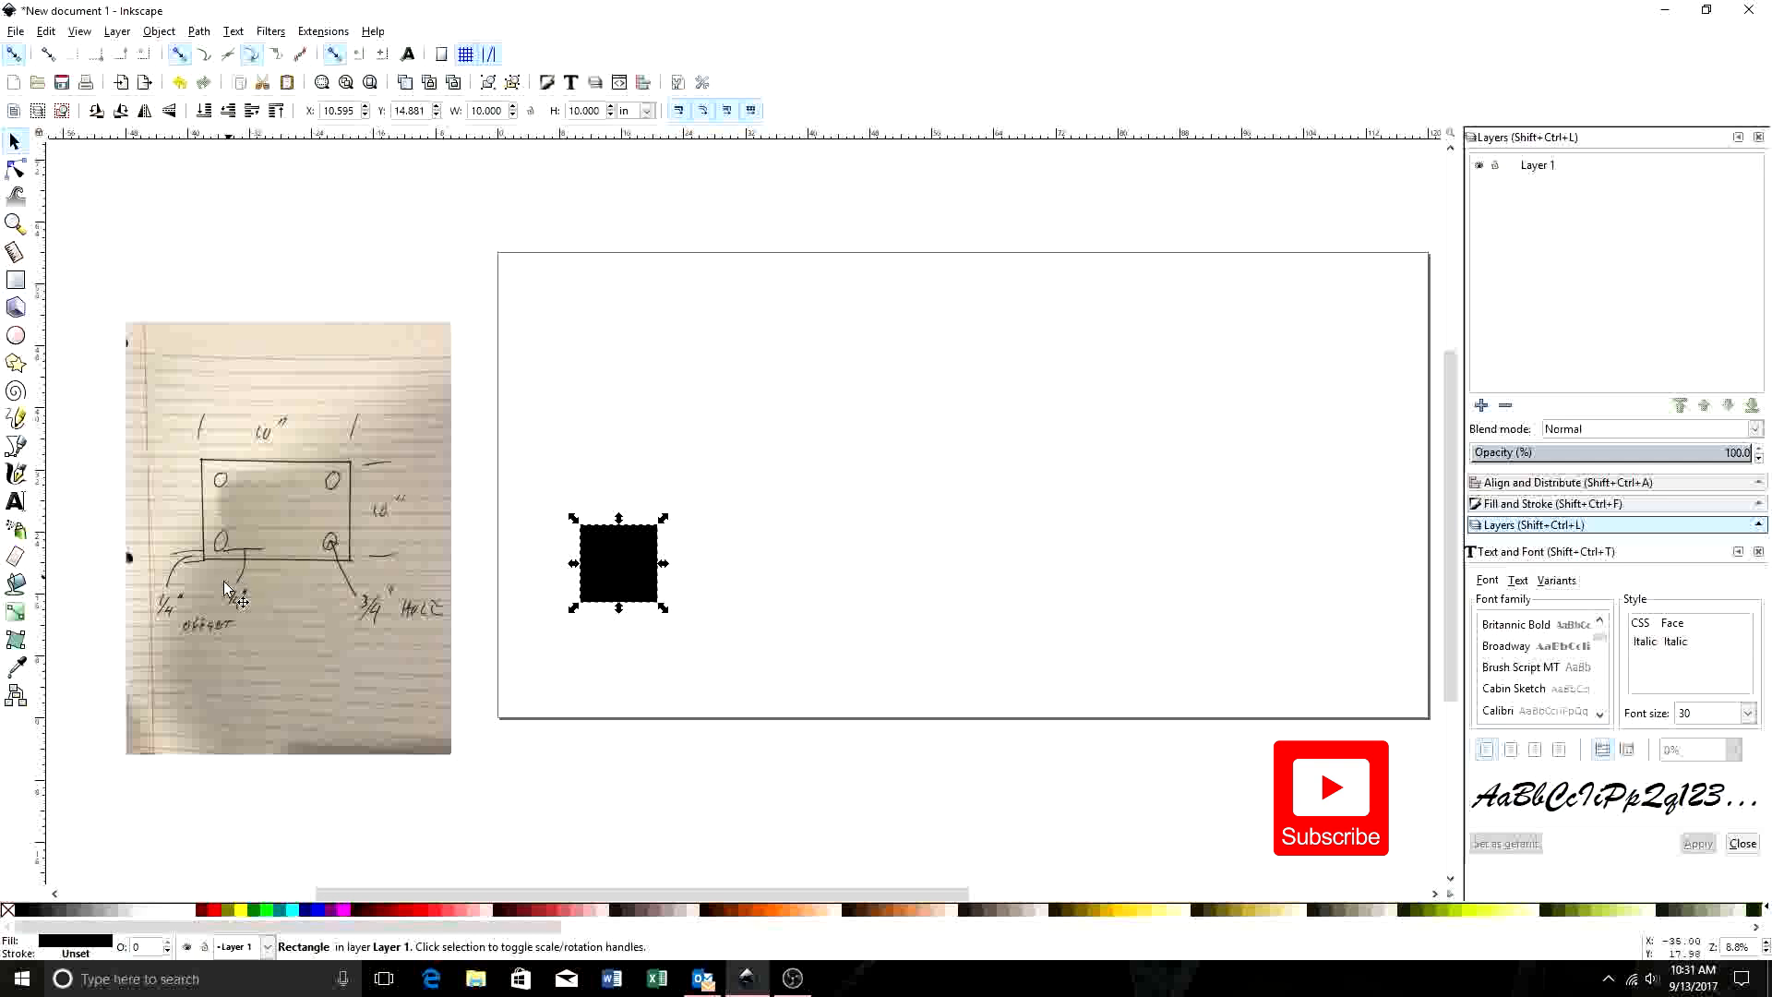
{"action": "mouse_move", "coordinate": [195, 585]}
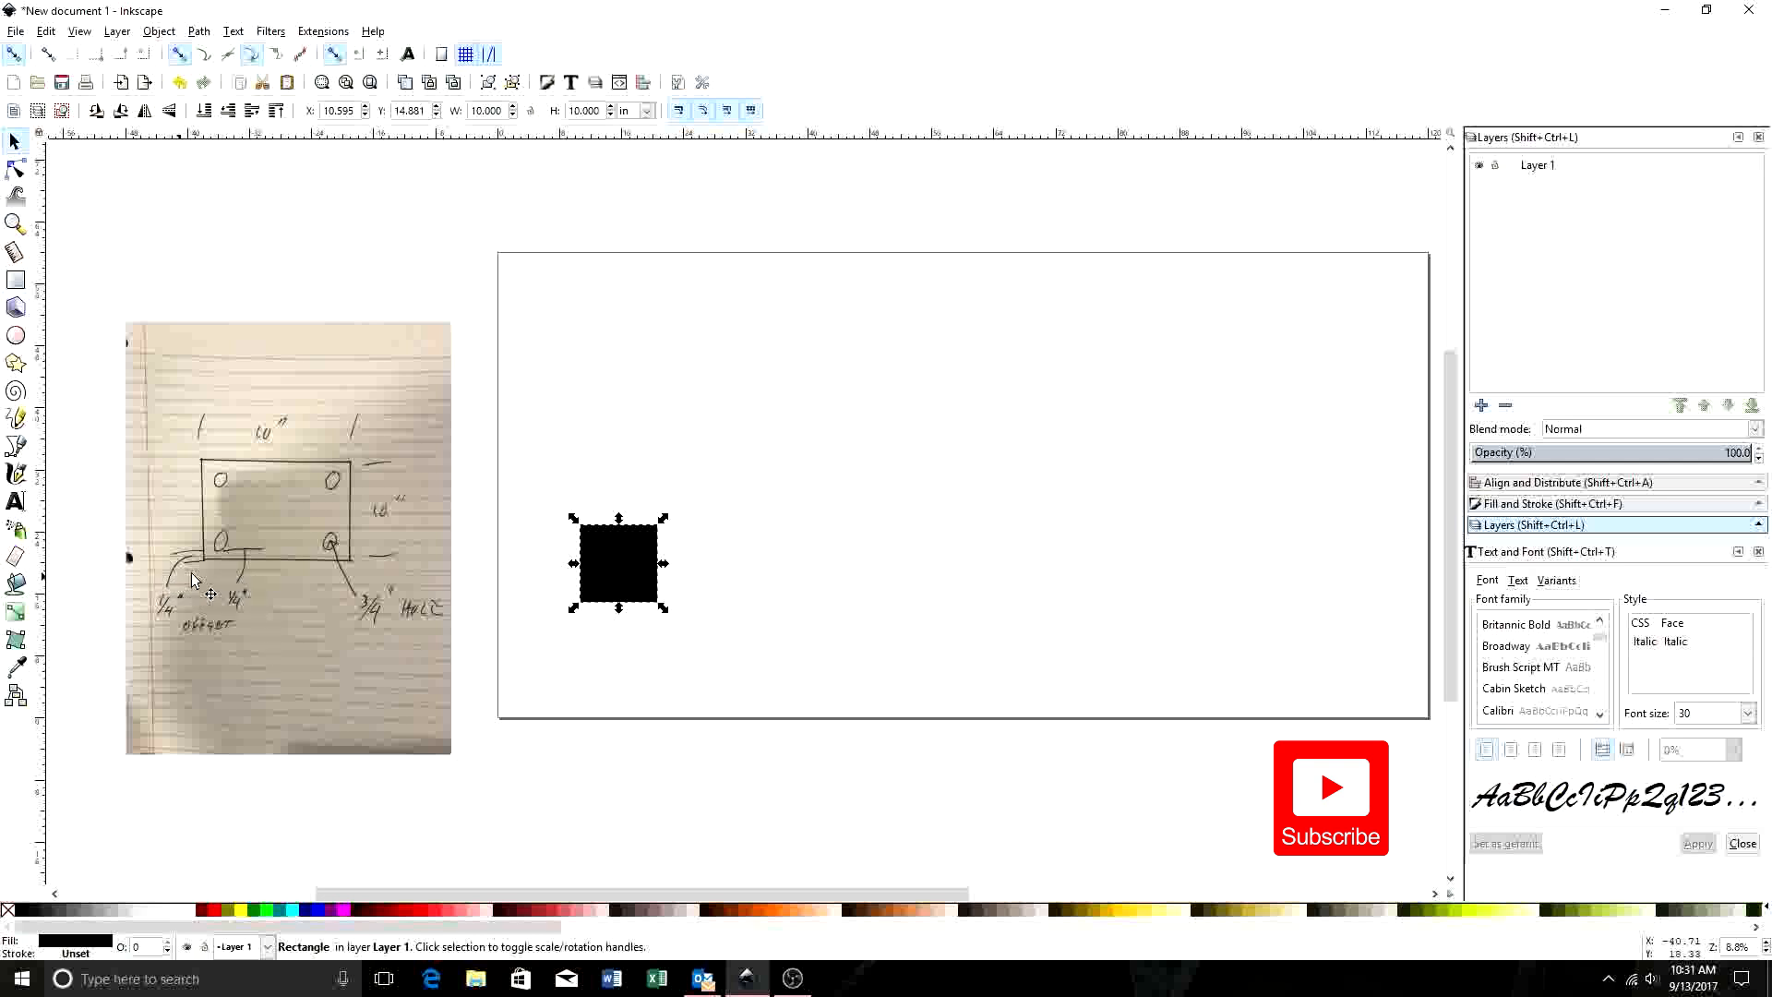
{"action": "mouse_move", "coordinate": [254, 661]}
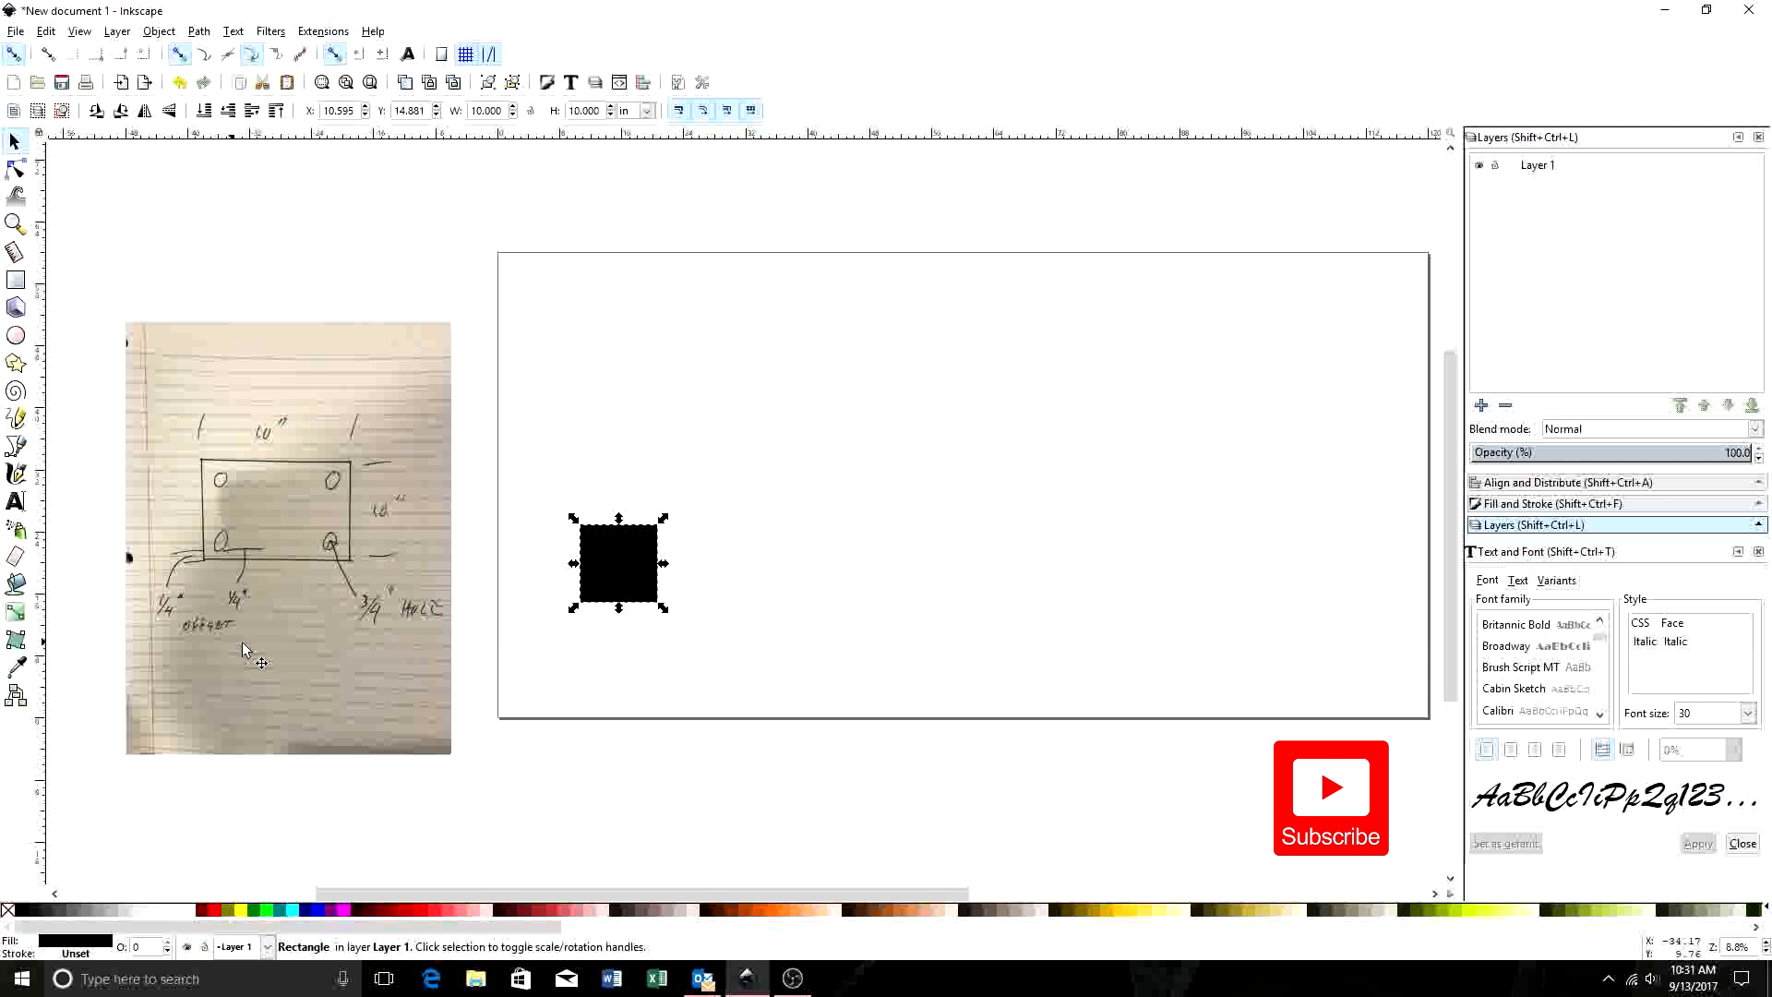
{"action": "mouse_move", "coordinate": [230, 565]}
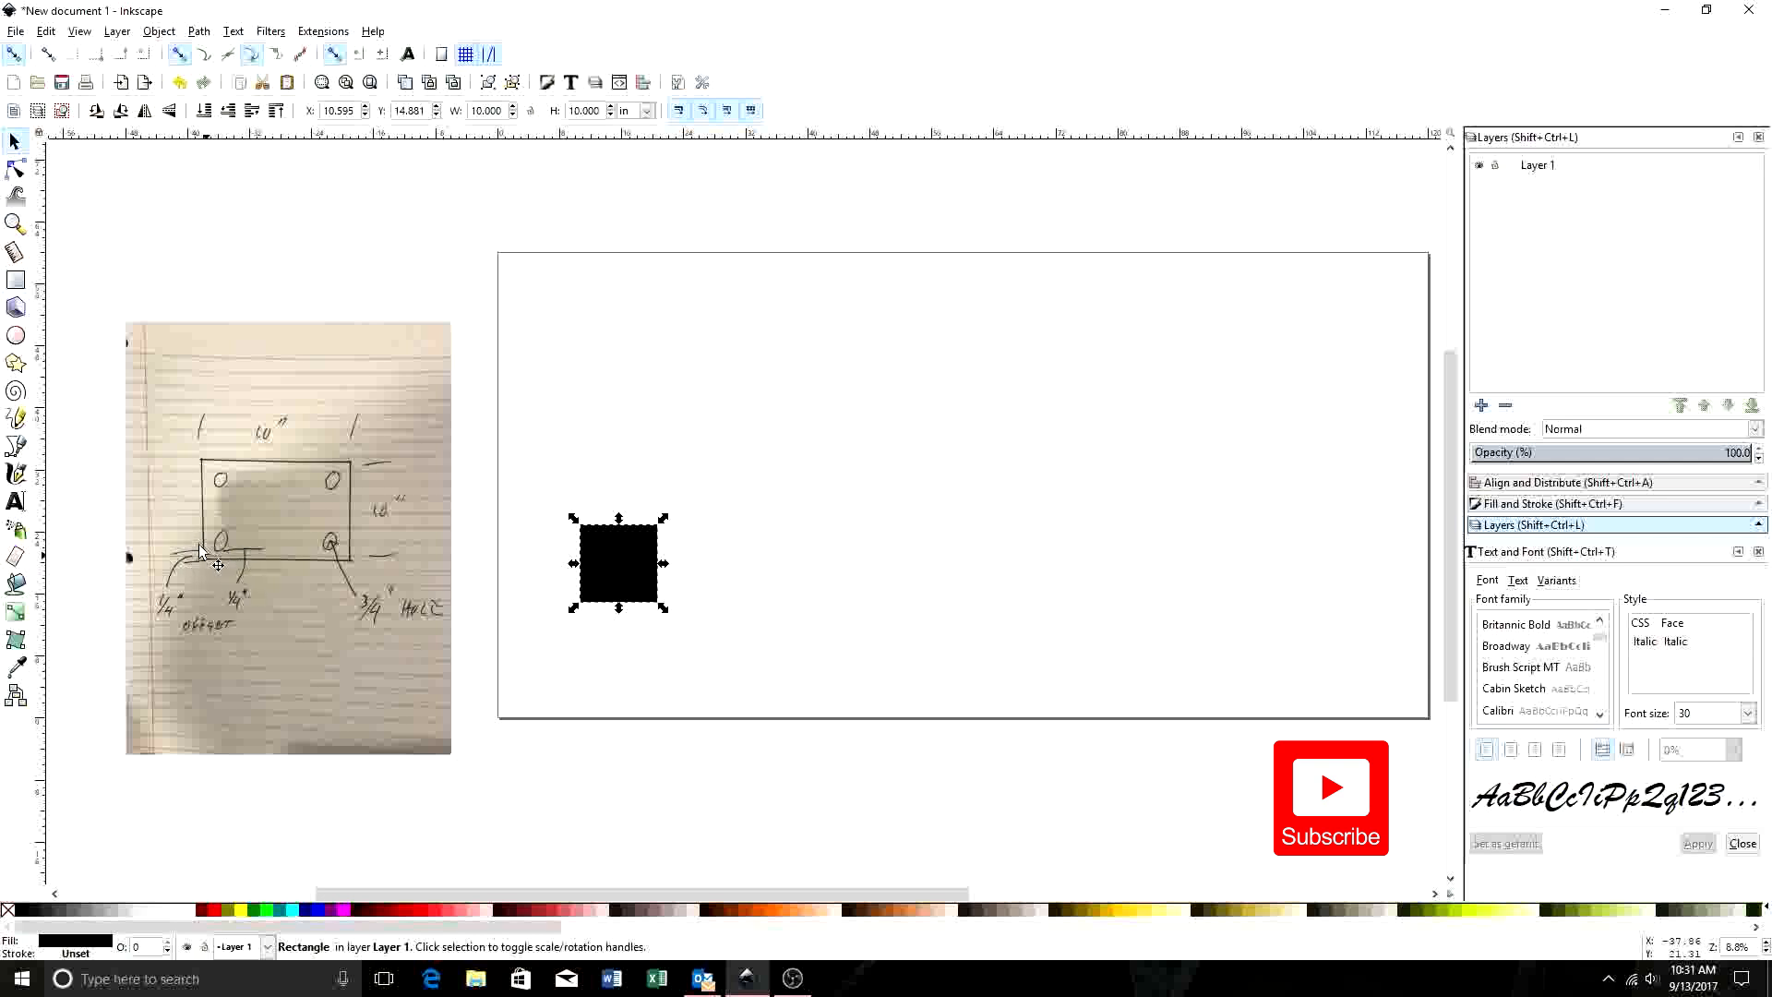
{"action": "mouse_move", "coordinate": [802, 599]}
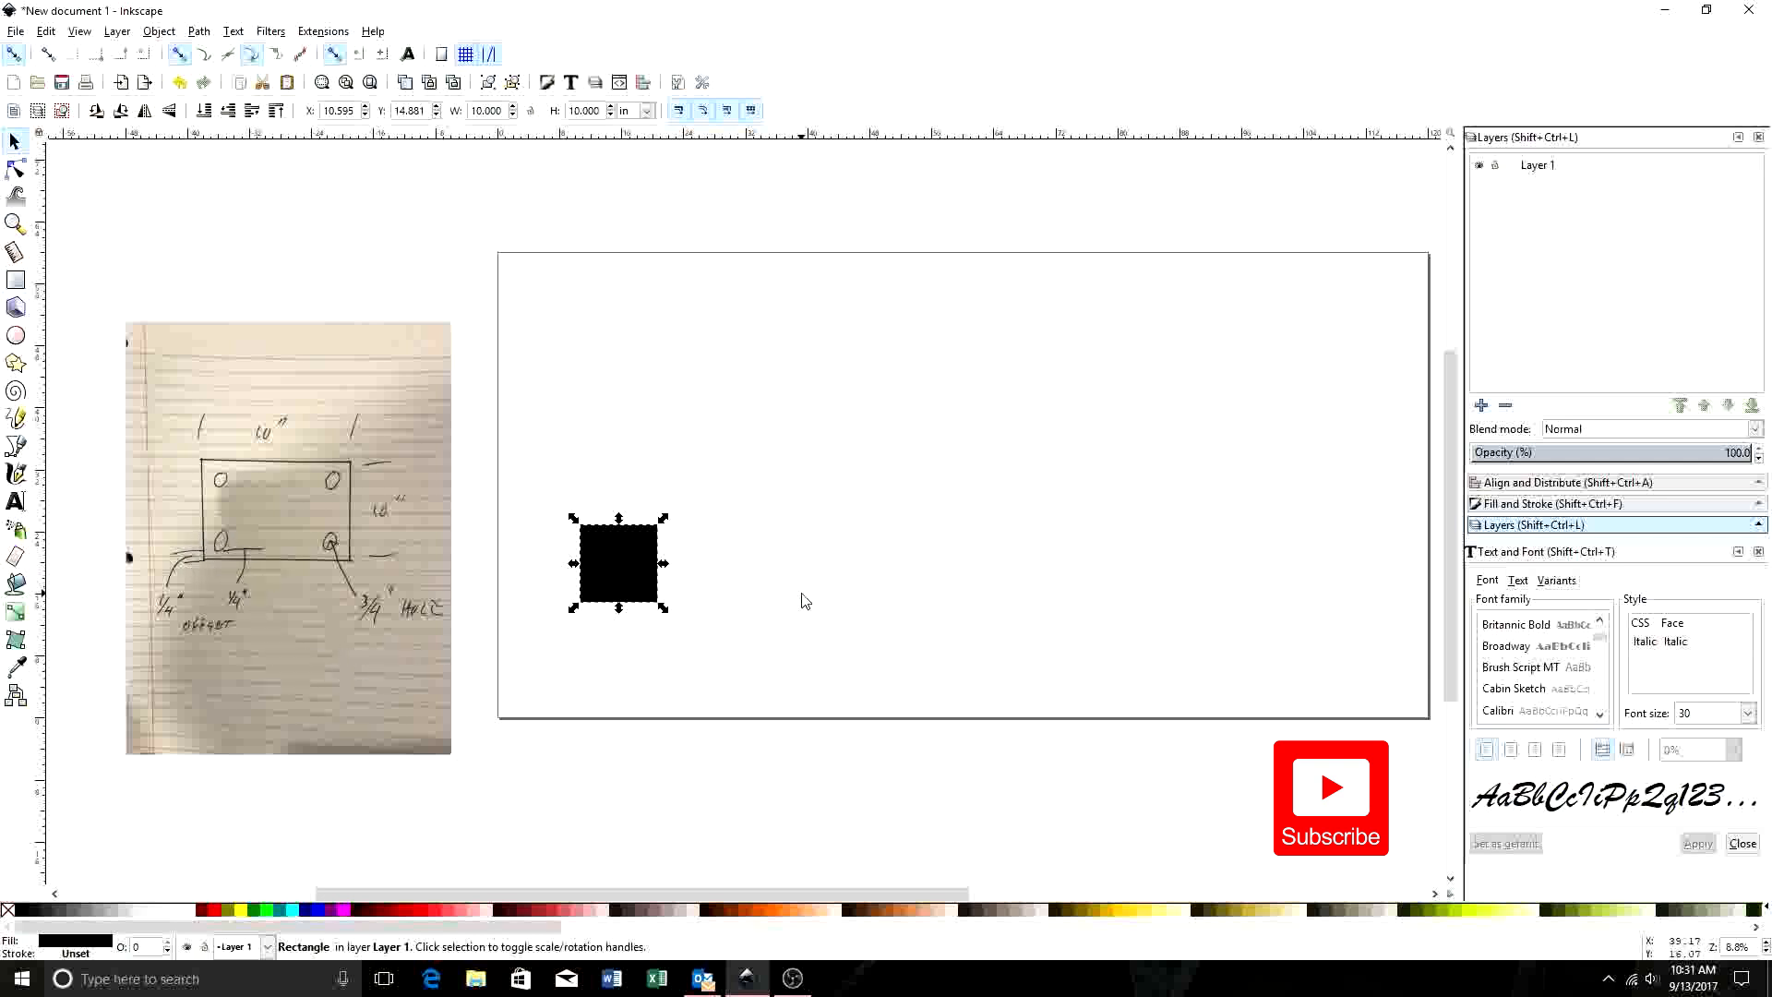
{"action": "mouse_move", "coordinate": [311, 540]}
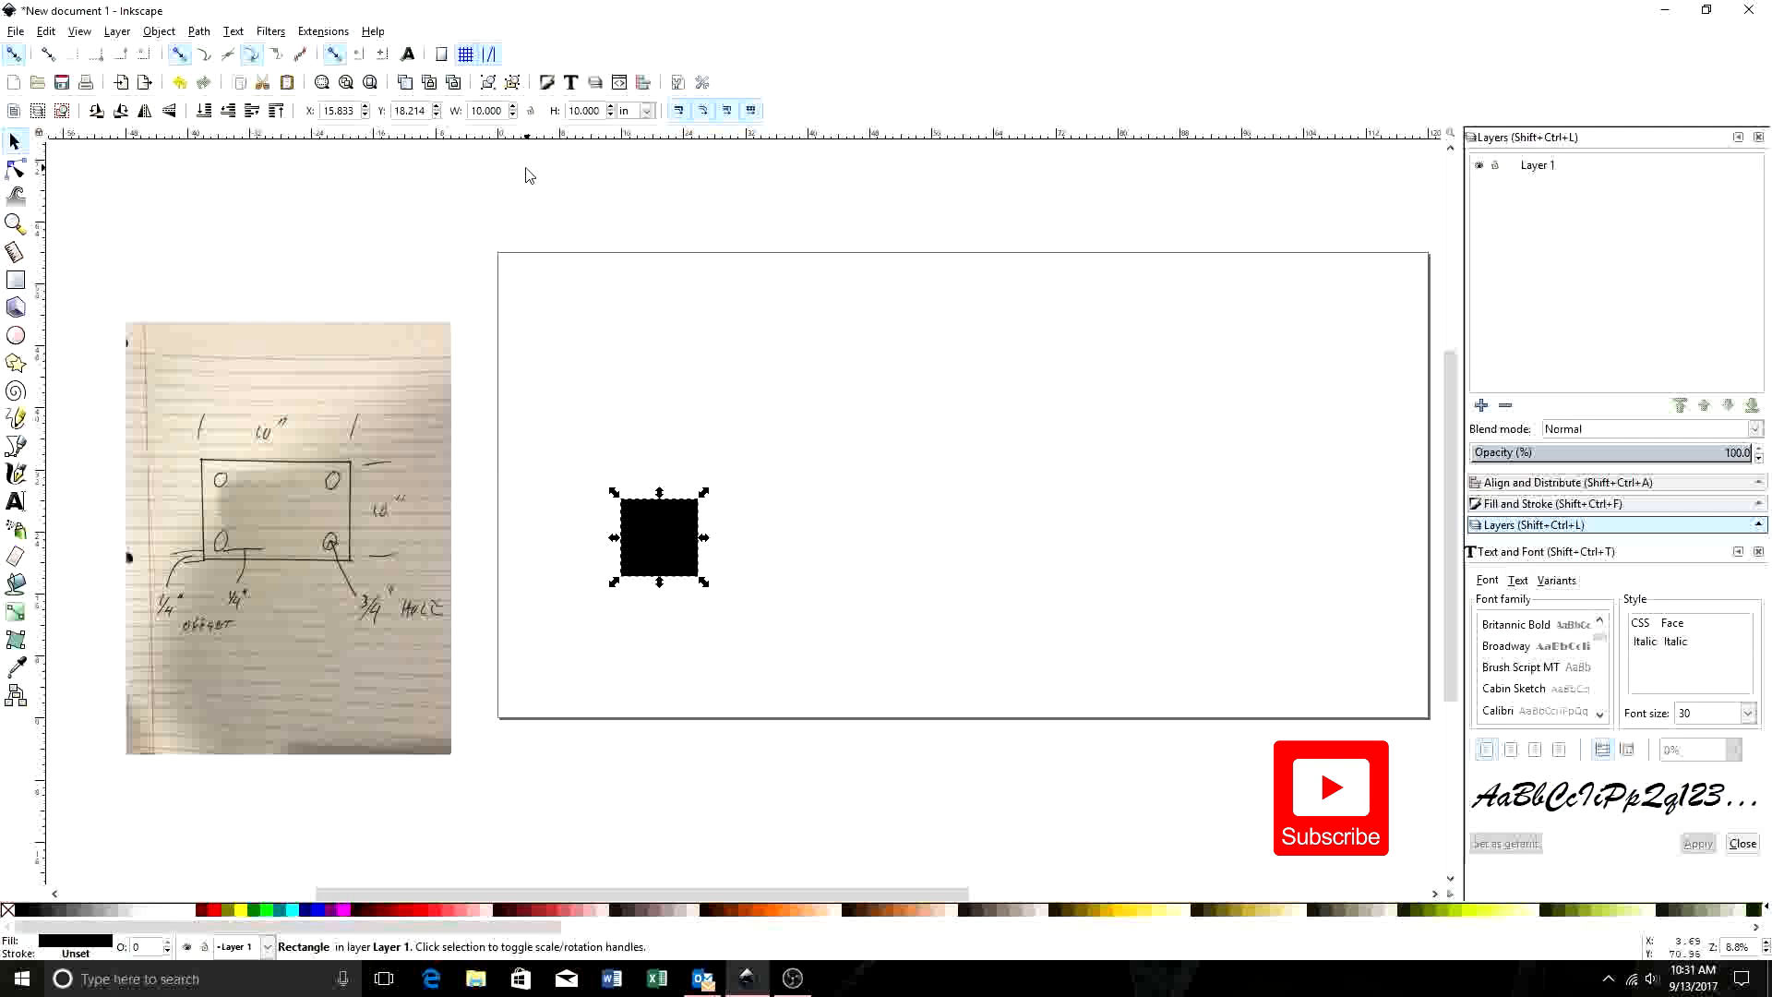
{"action": "mouse_move", "coordinate": [19, 460]}
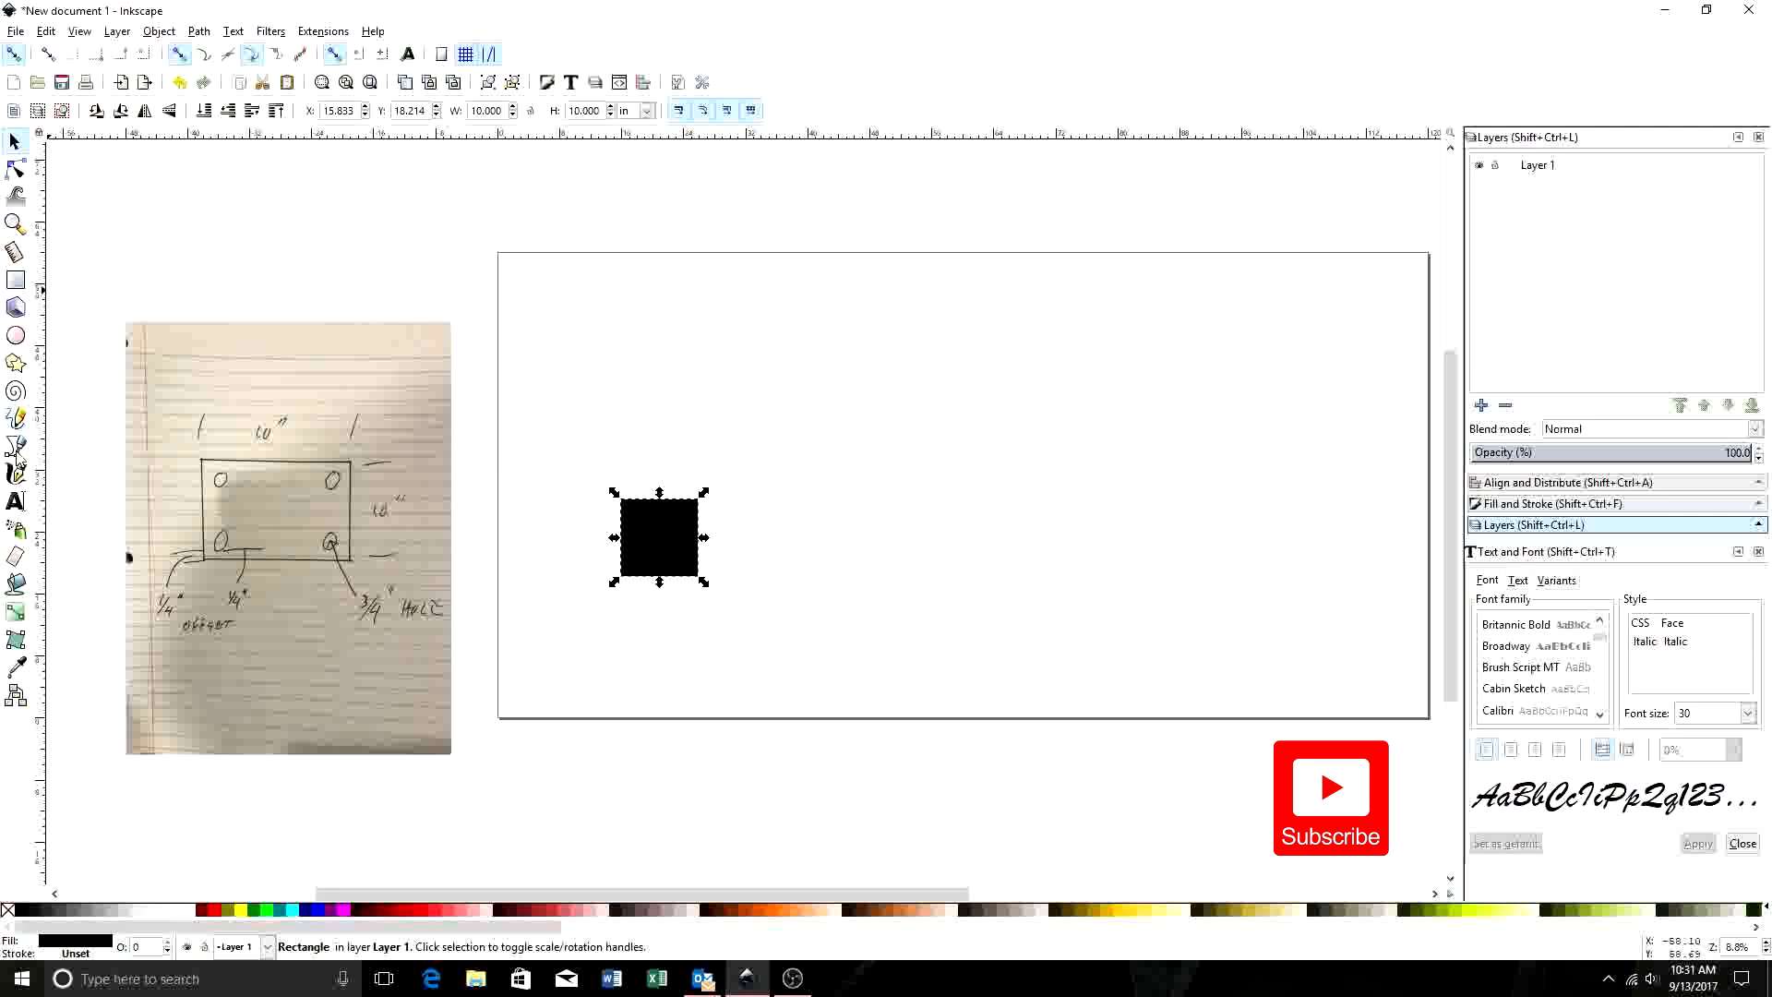
{"action": "mouse_move", "coordinate": [629, 142]}
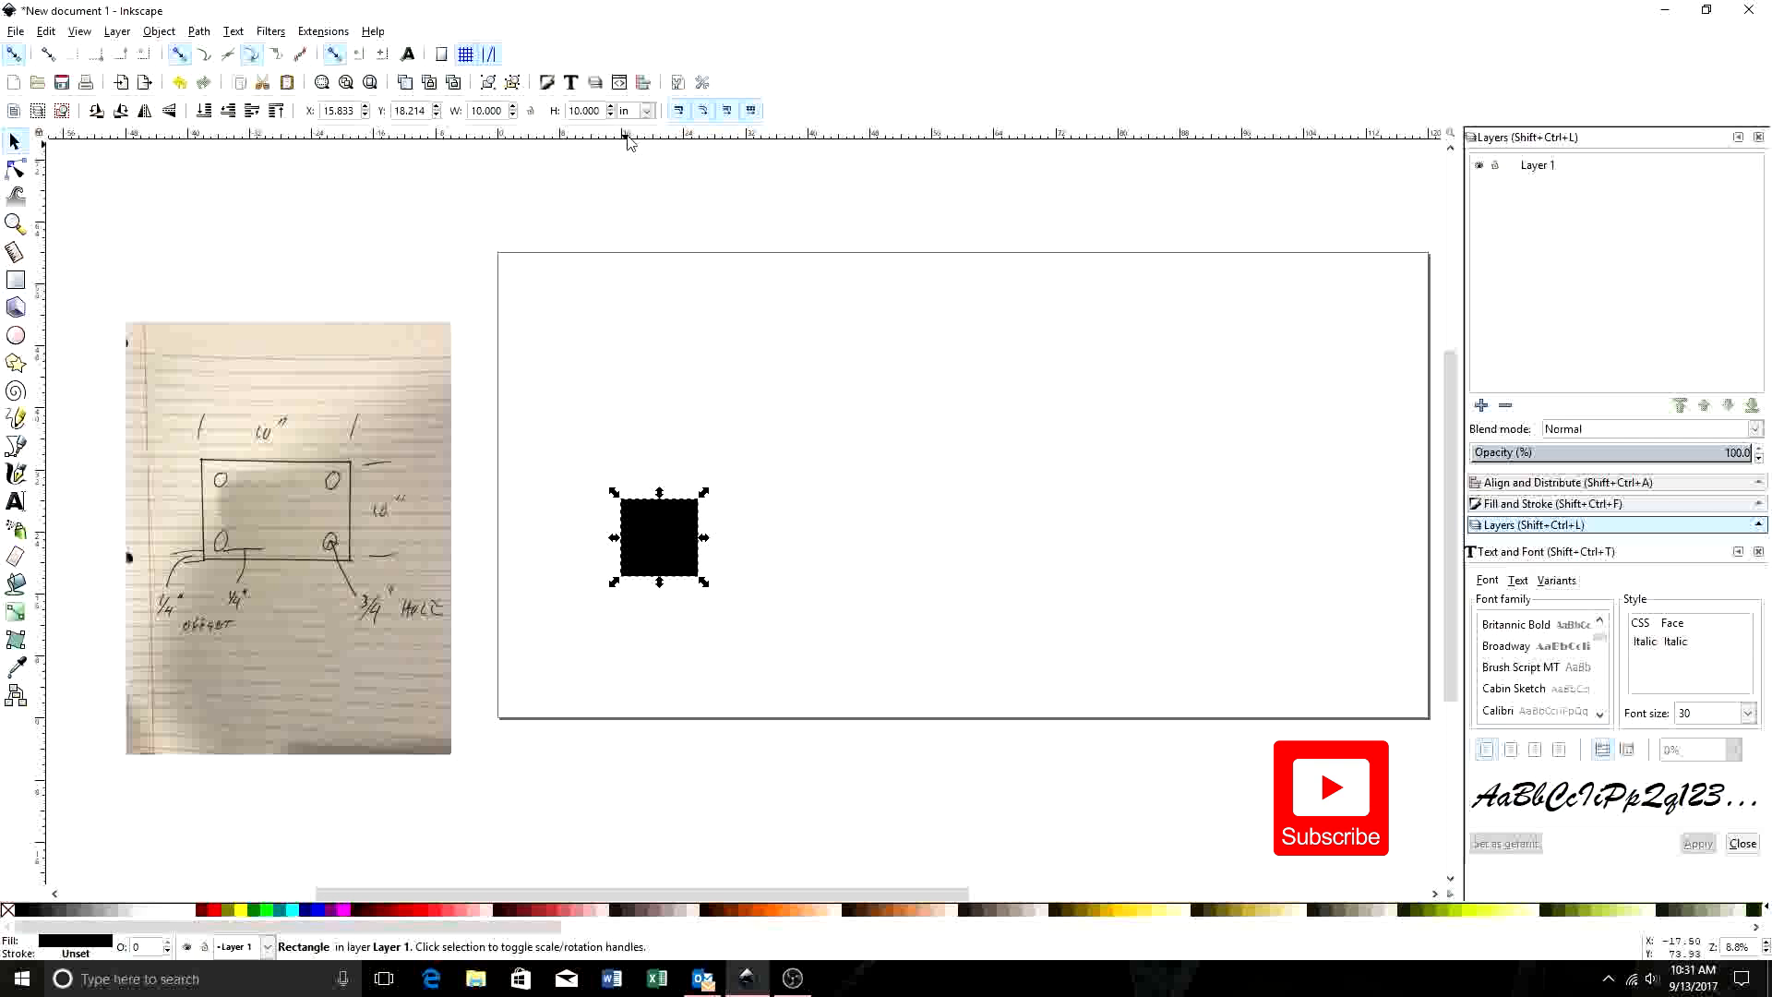
{"action": "mouse_move", "coordinate": [620, 156]}
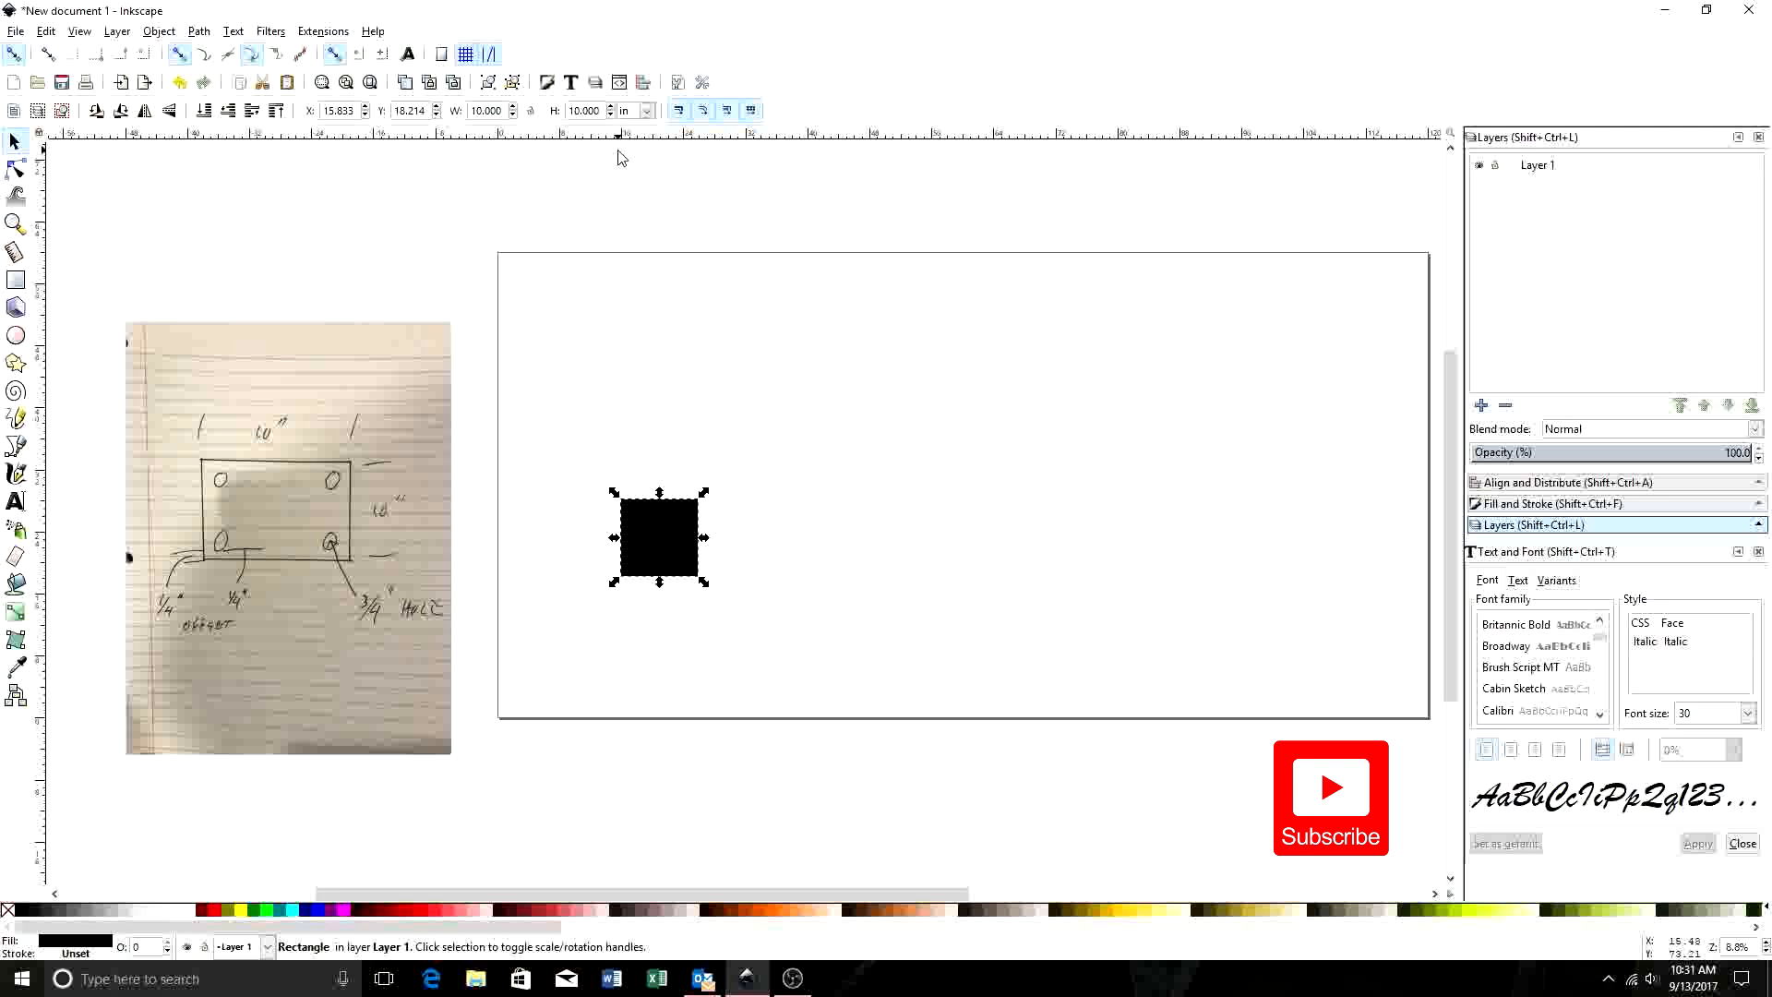
{"action": "mouse_move", "coordinate": [797, 515]}
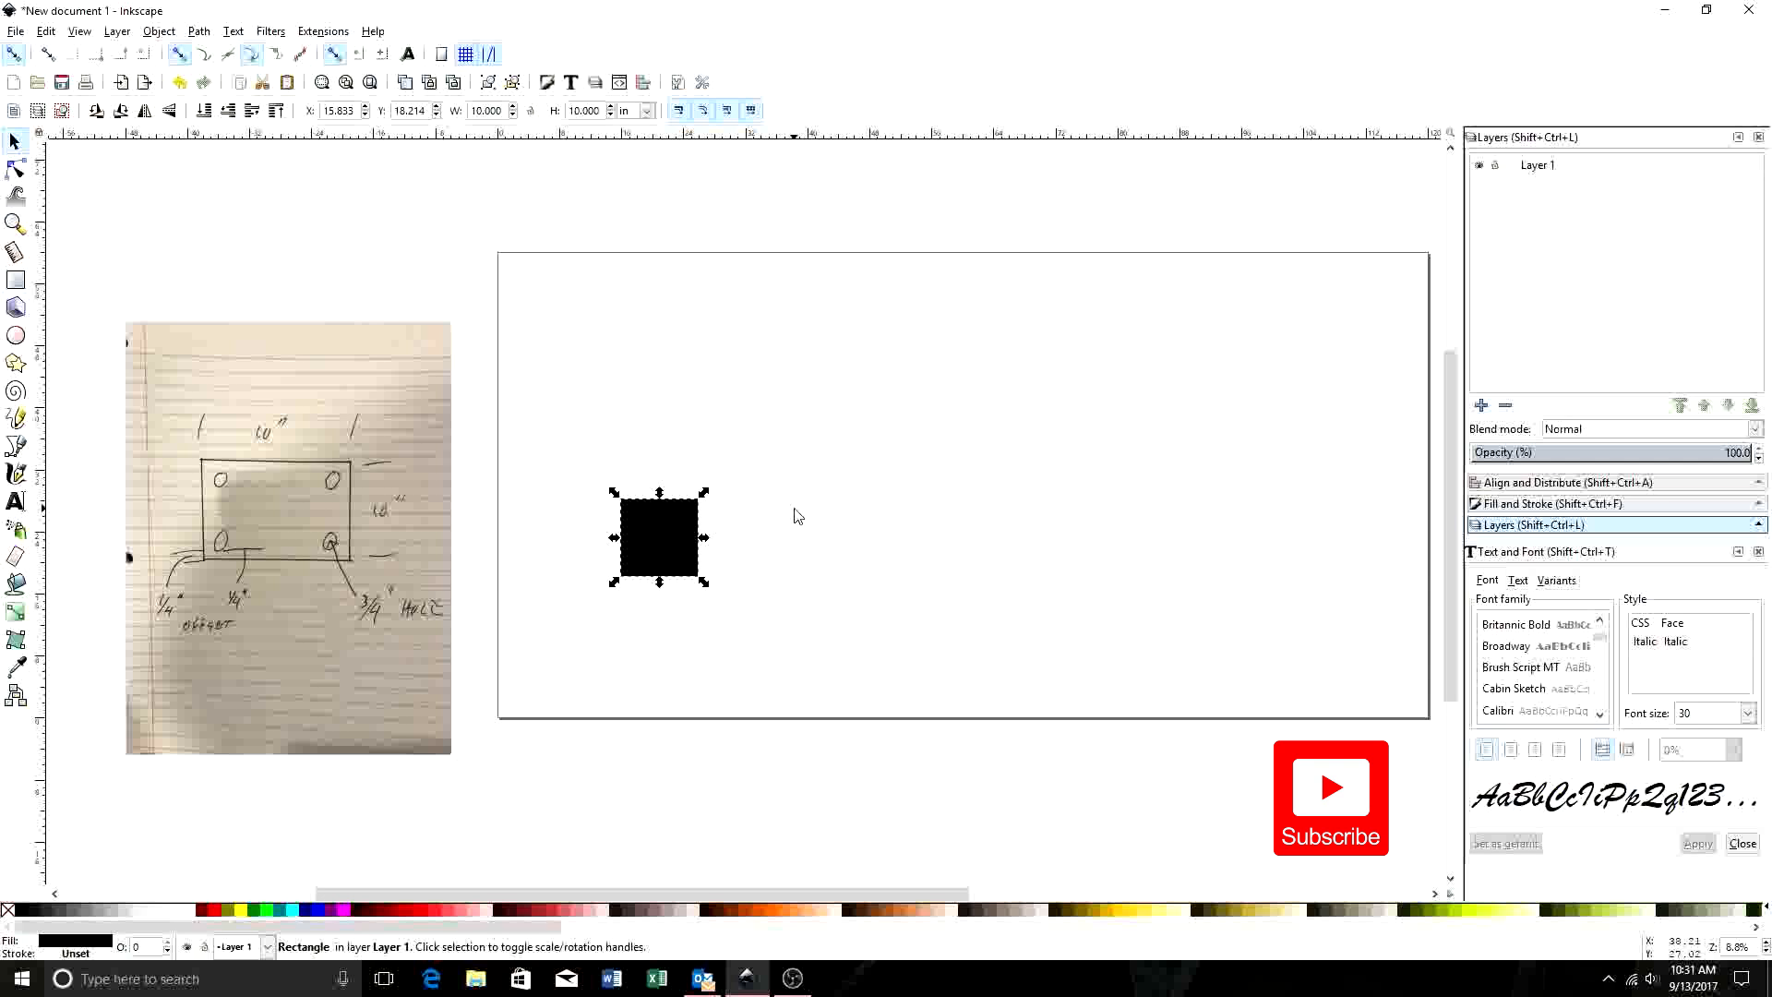
{"action": "mouse_move", "coordinate": [237, 480]}
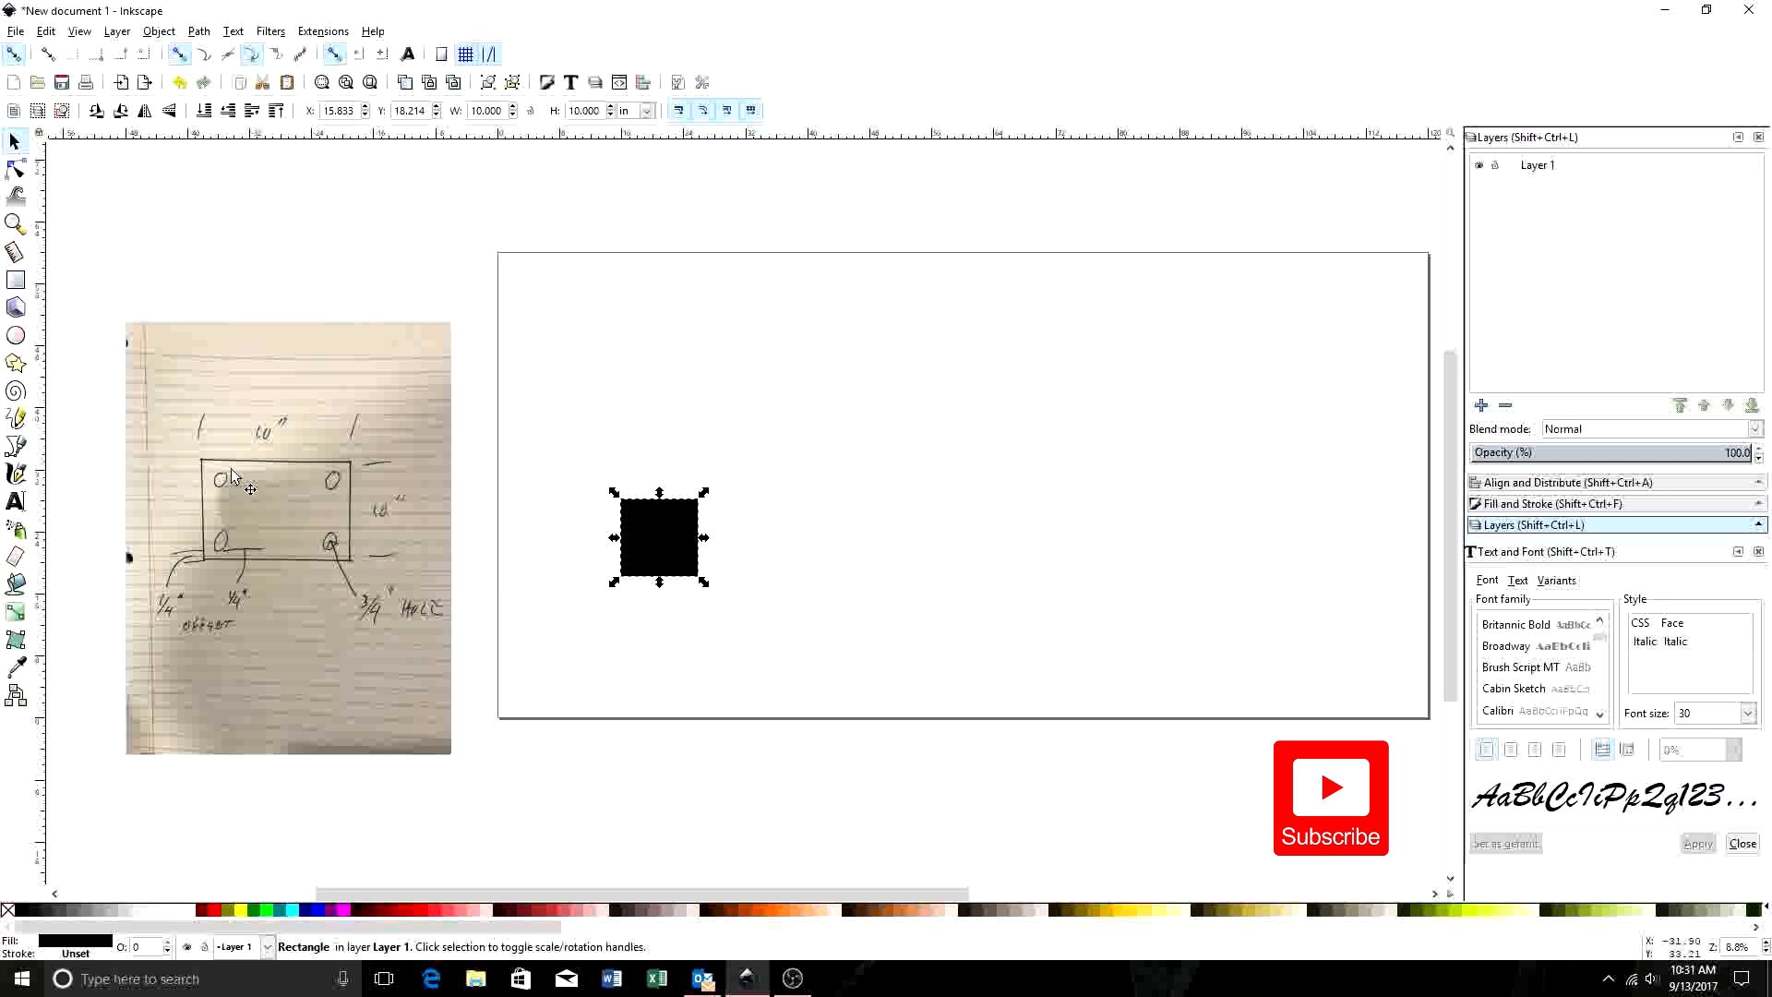
{"action": "mouse_move", "coordinate": [639, 517]}
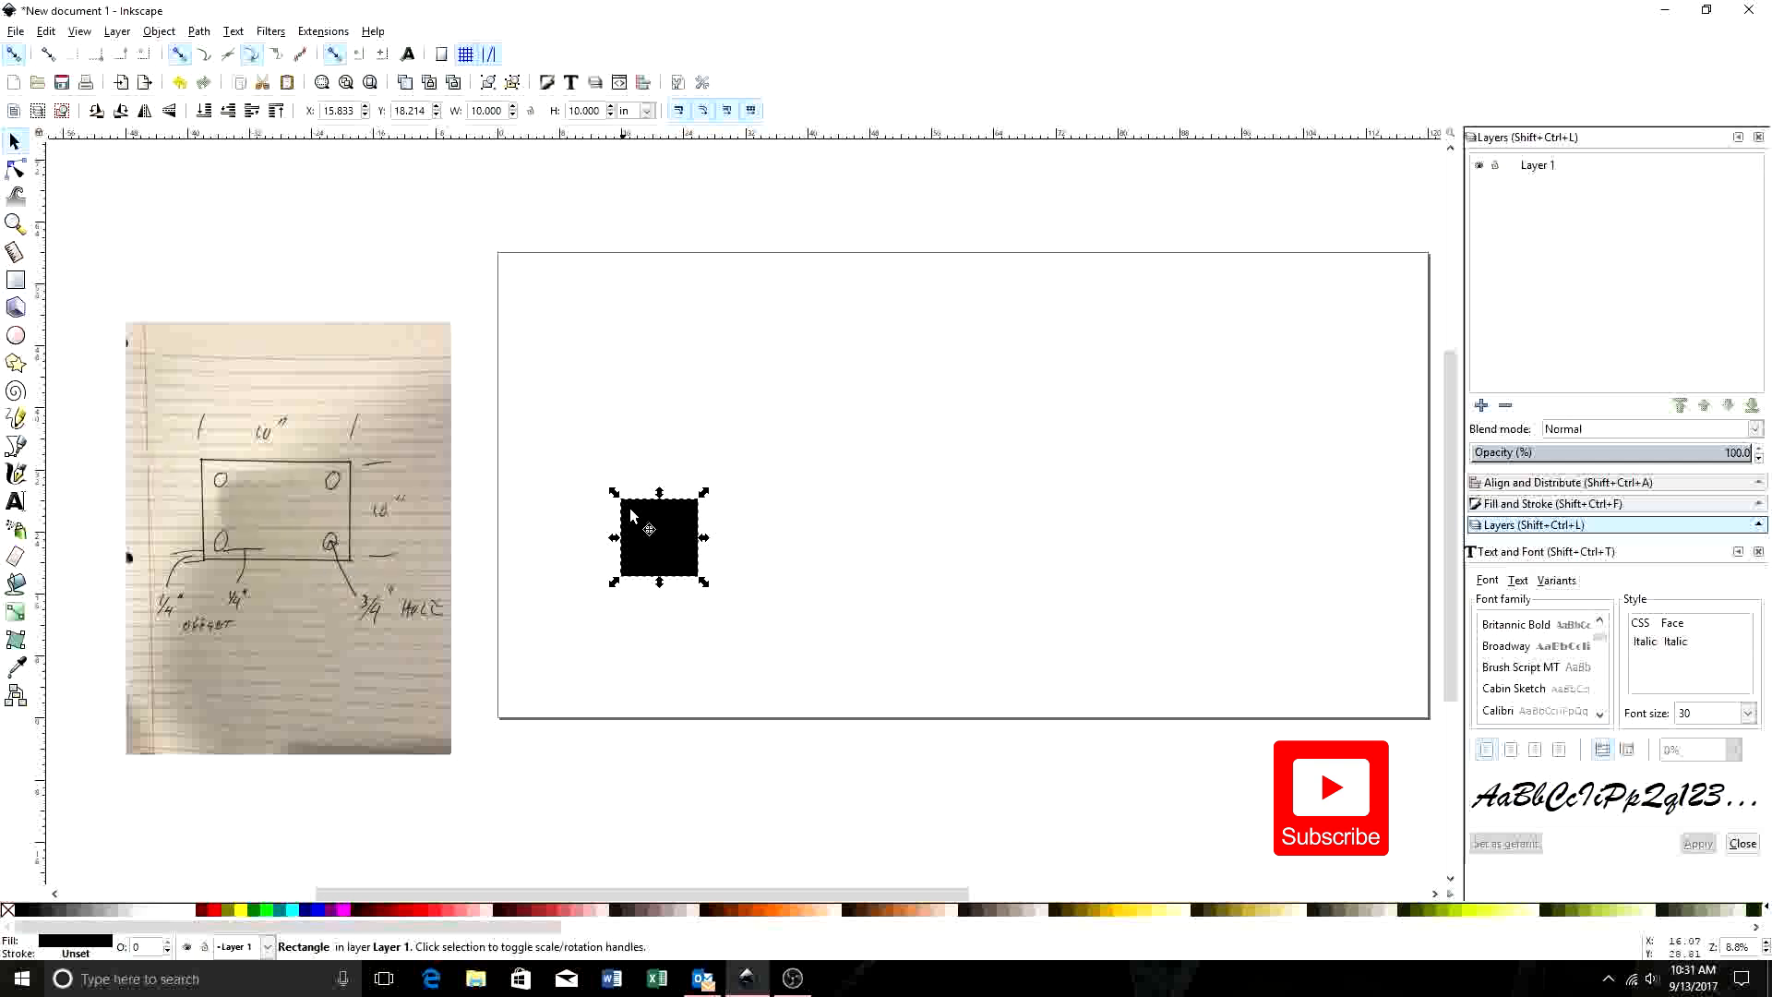
{"action": "mouse_move", "coordinate": [714, 539]}
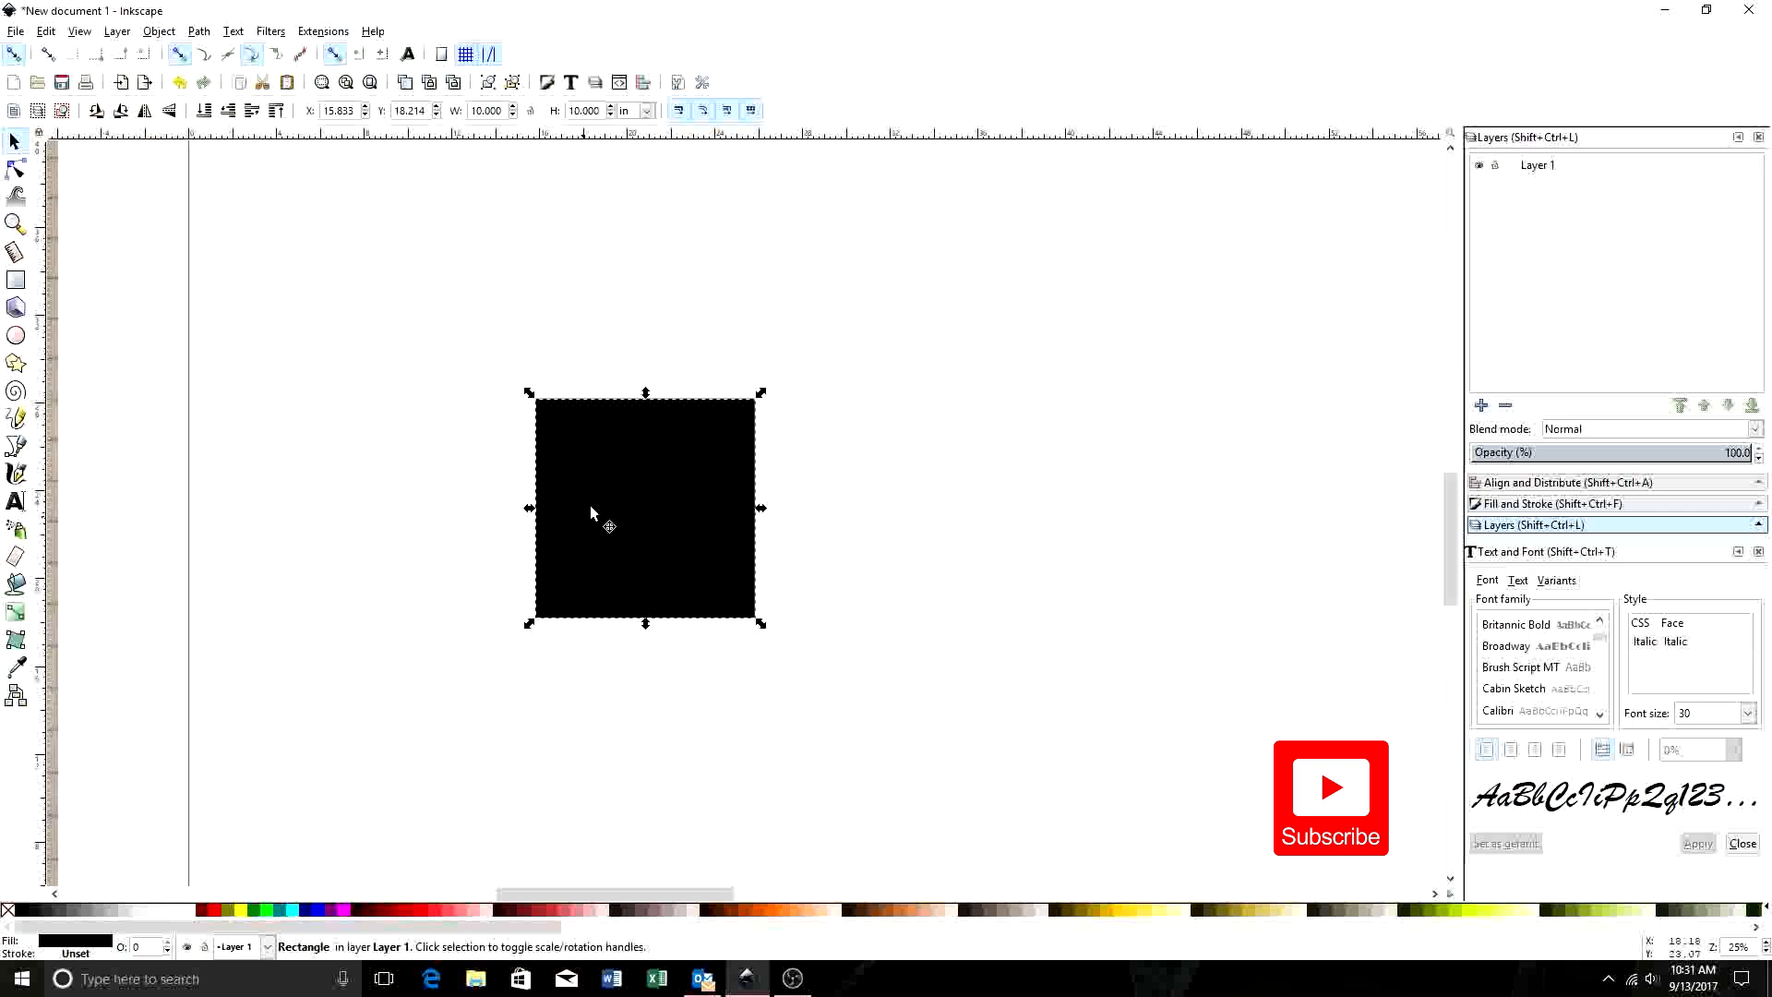
{"action": "mouse_move", "coordinate": [759, 452]}
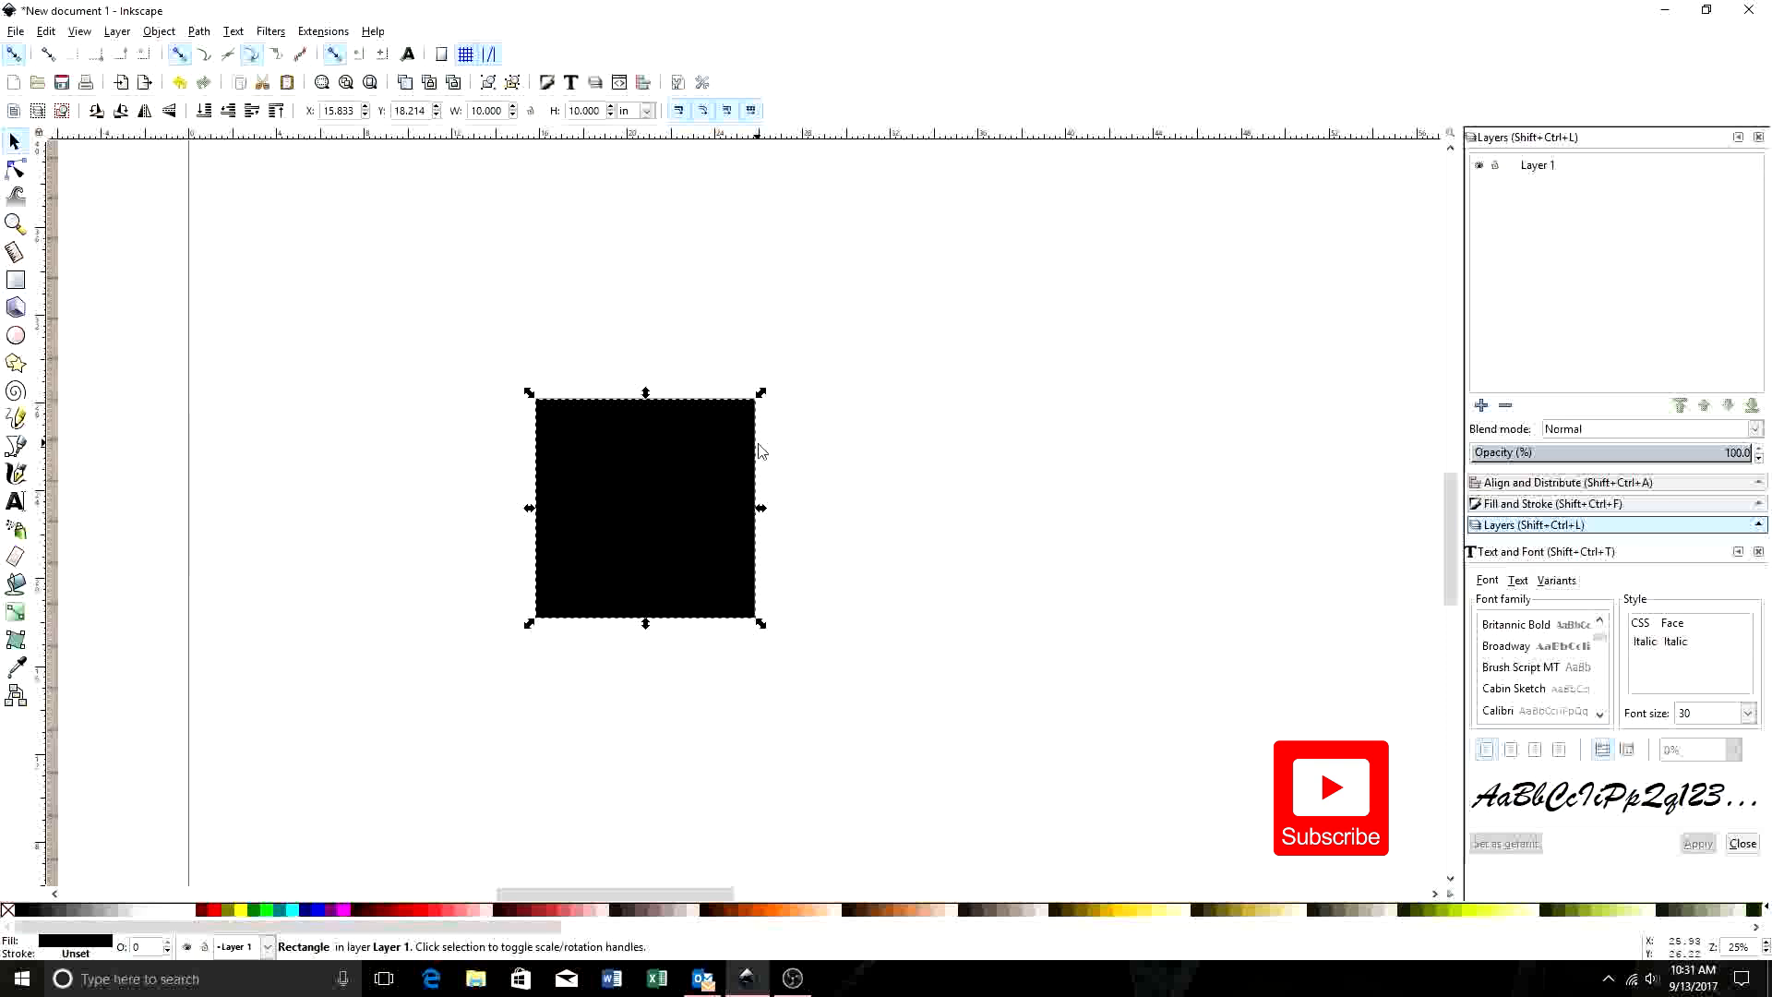
{"action": "mouse_move", "coordinate": [705, 621]}
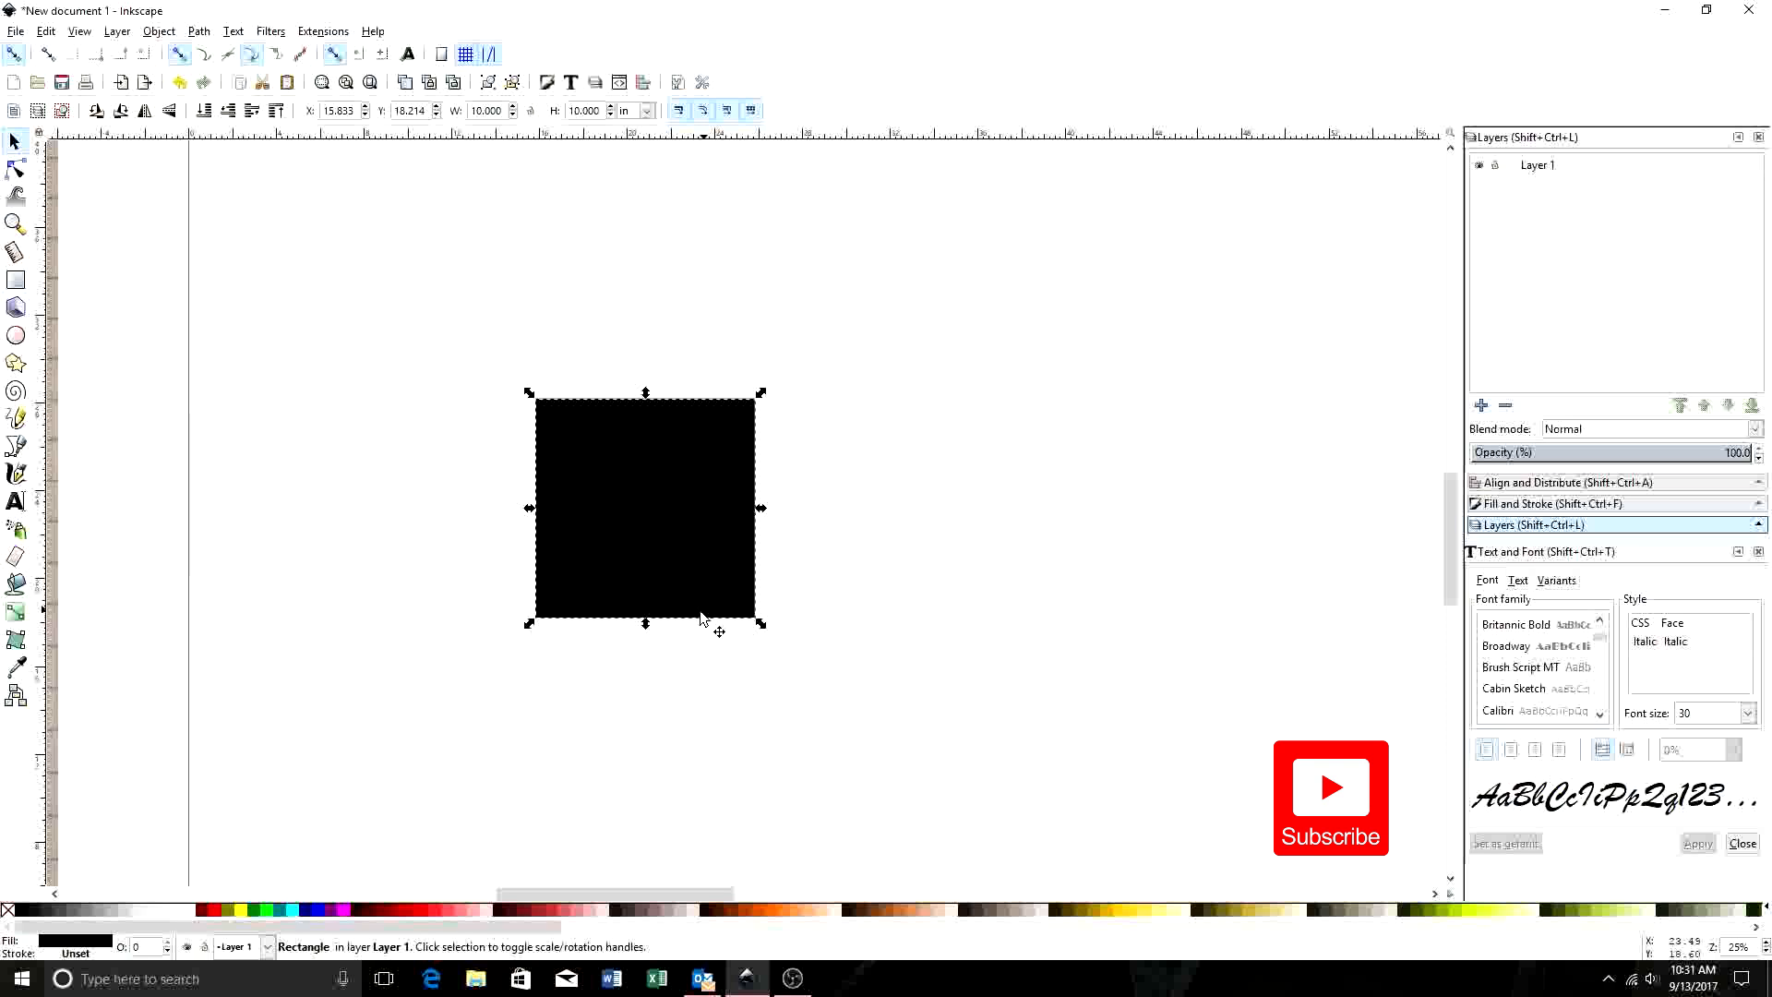
{"action": "mouse_move", "coordinate": [308, 437]}
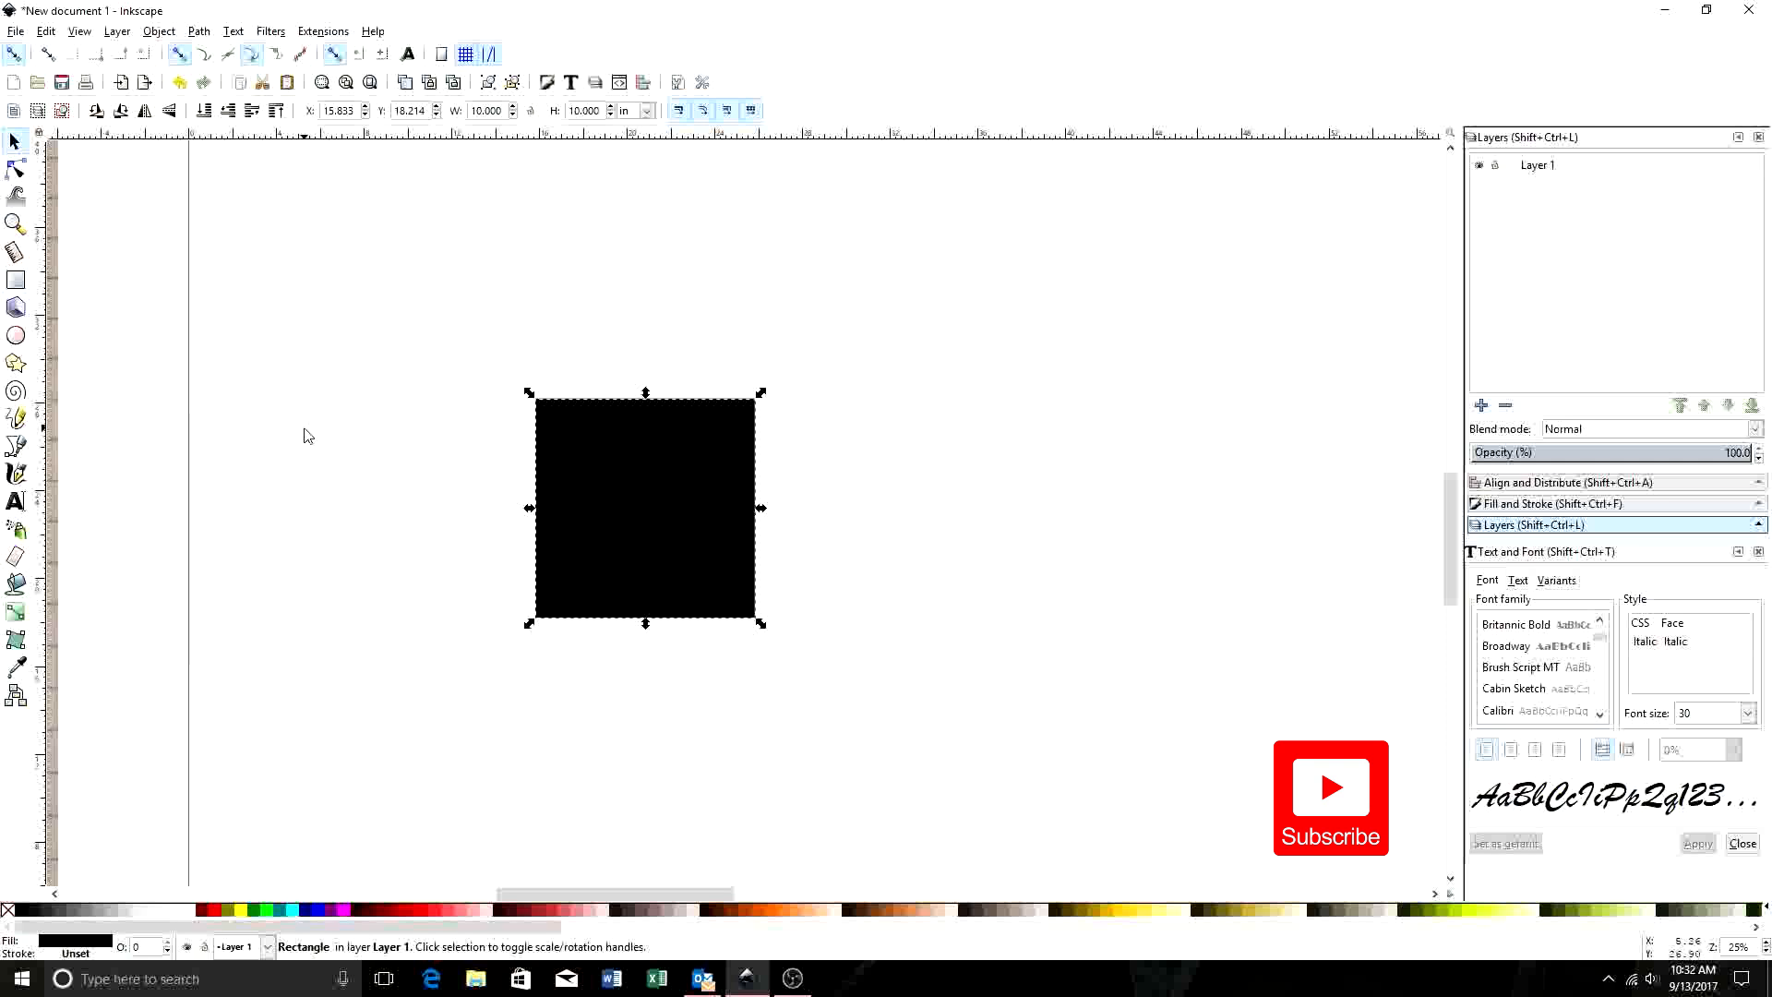
{"action": "mouse_move", "coordinate": [304, 433]}
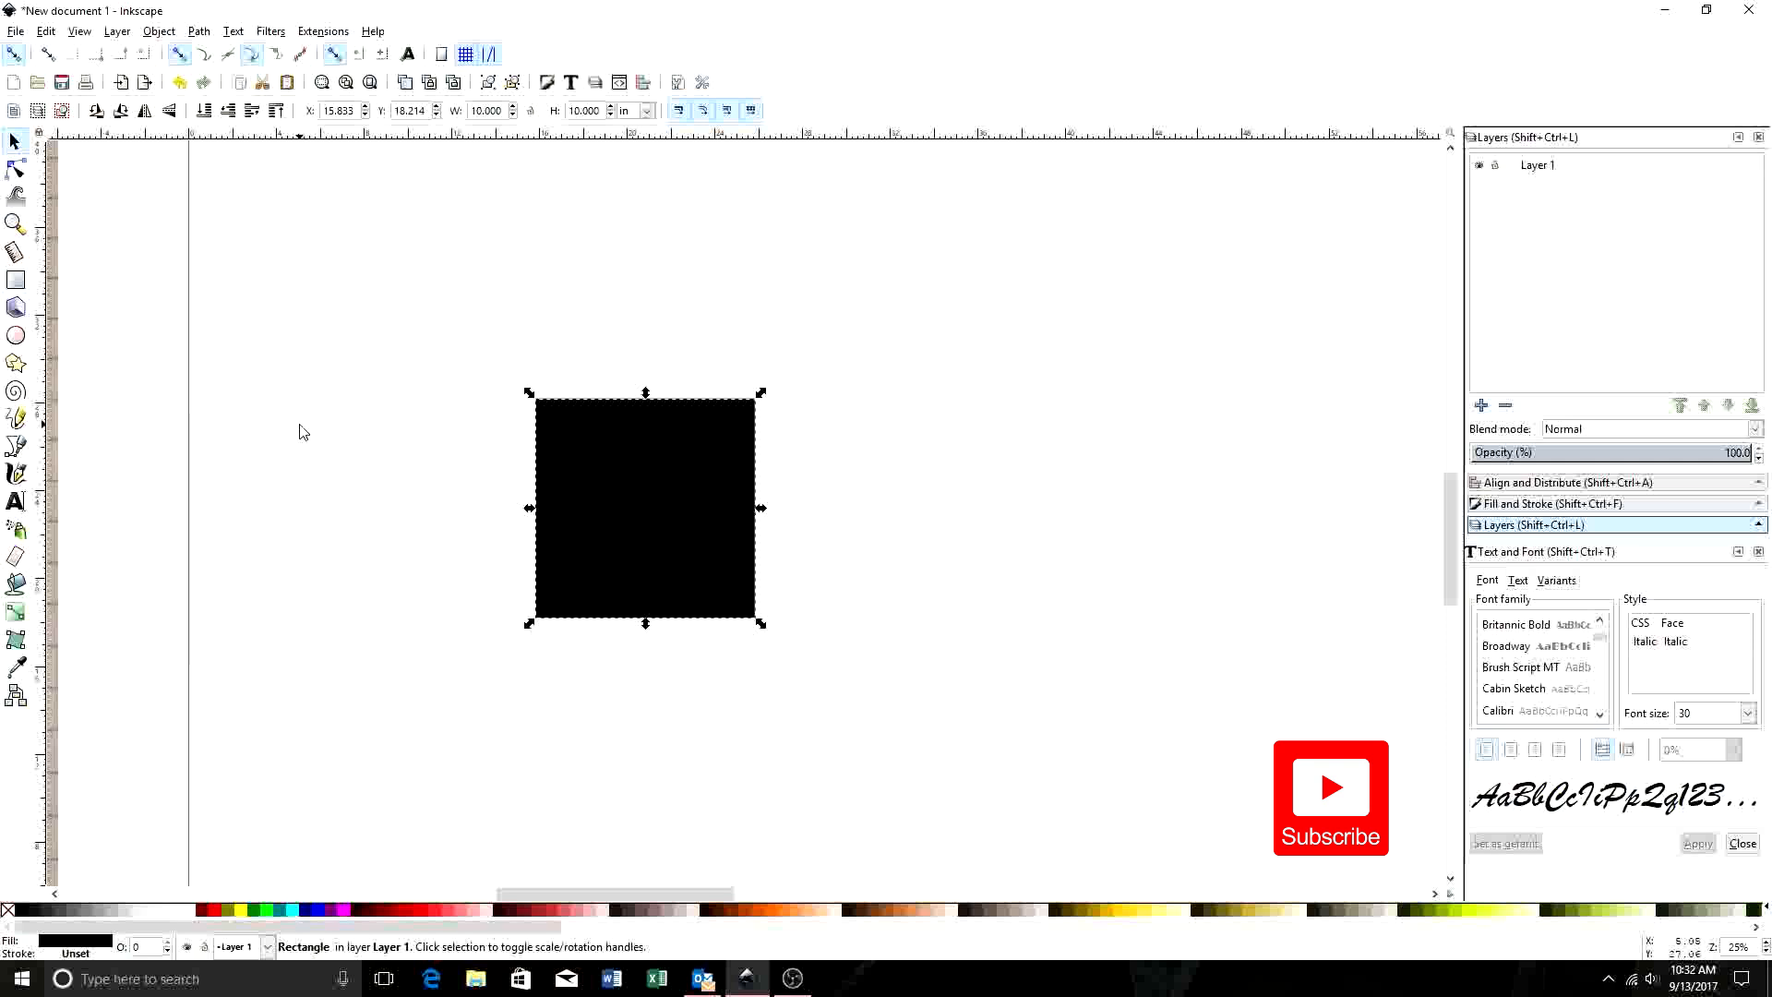
{"action": "mouse_move", "coordinate": [308, 262]}
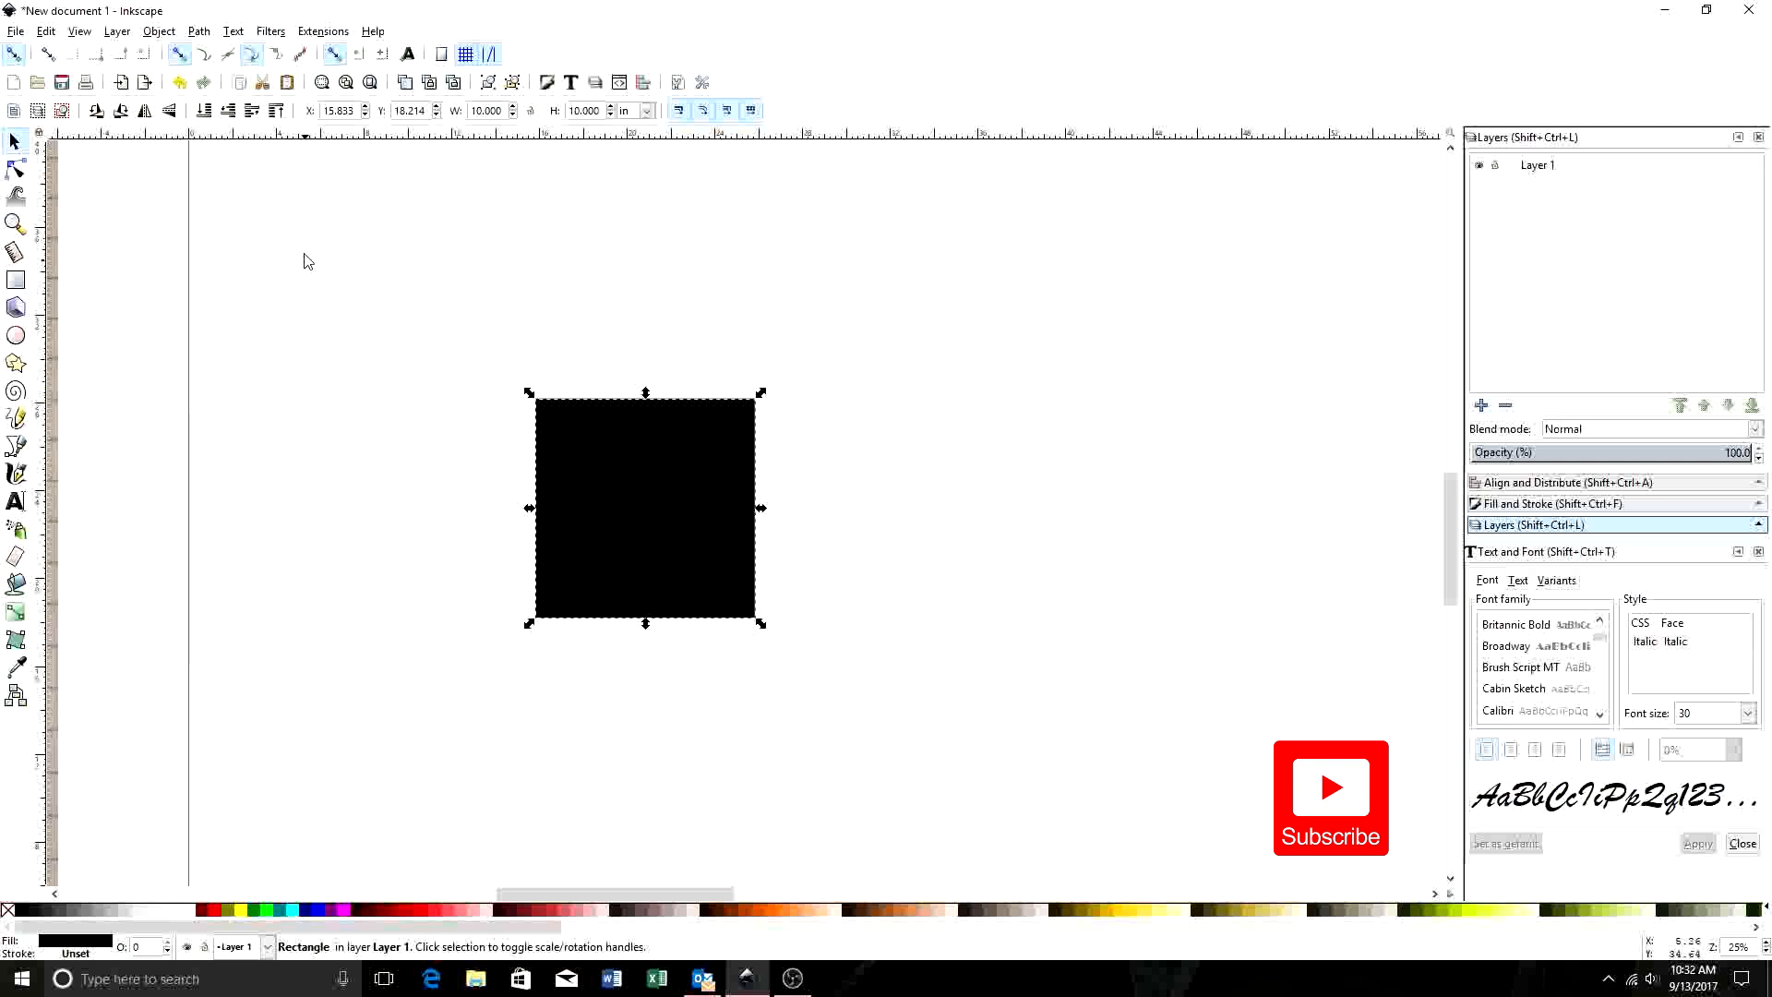
{"action": "mouse_move", "coordinate": [288, 139]}
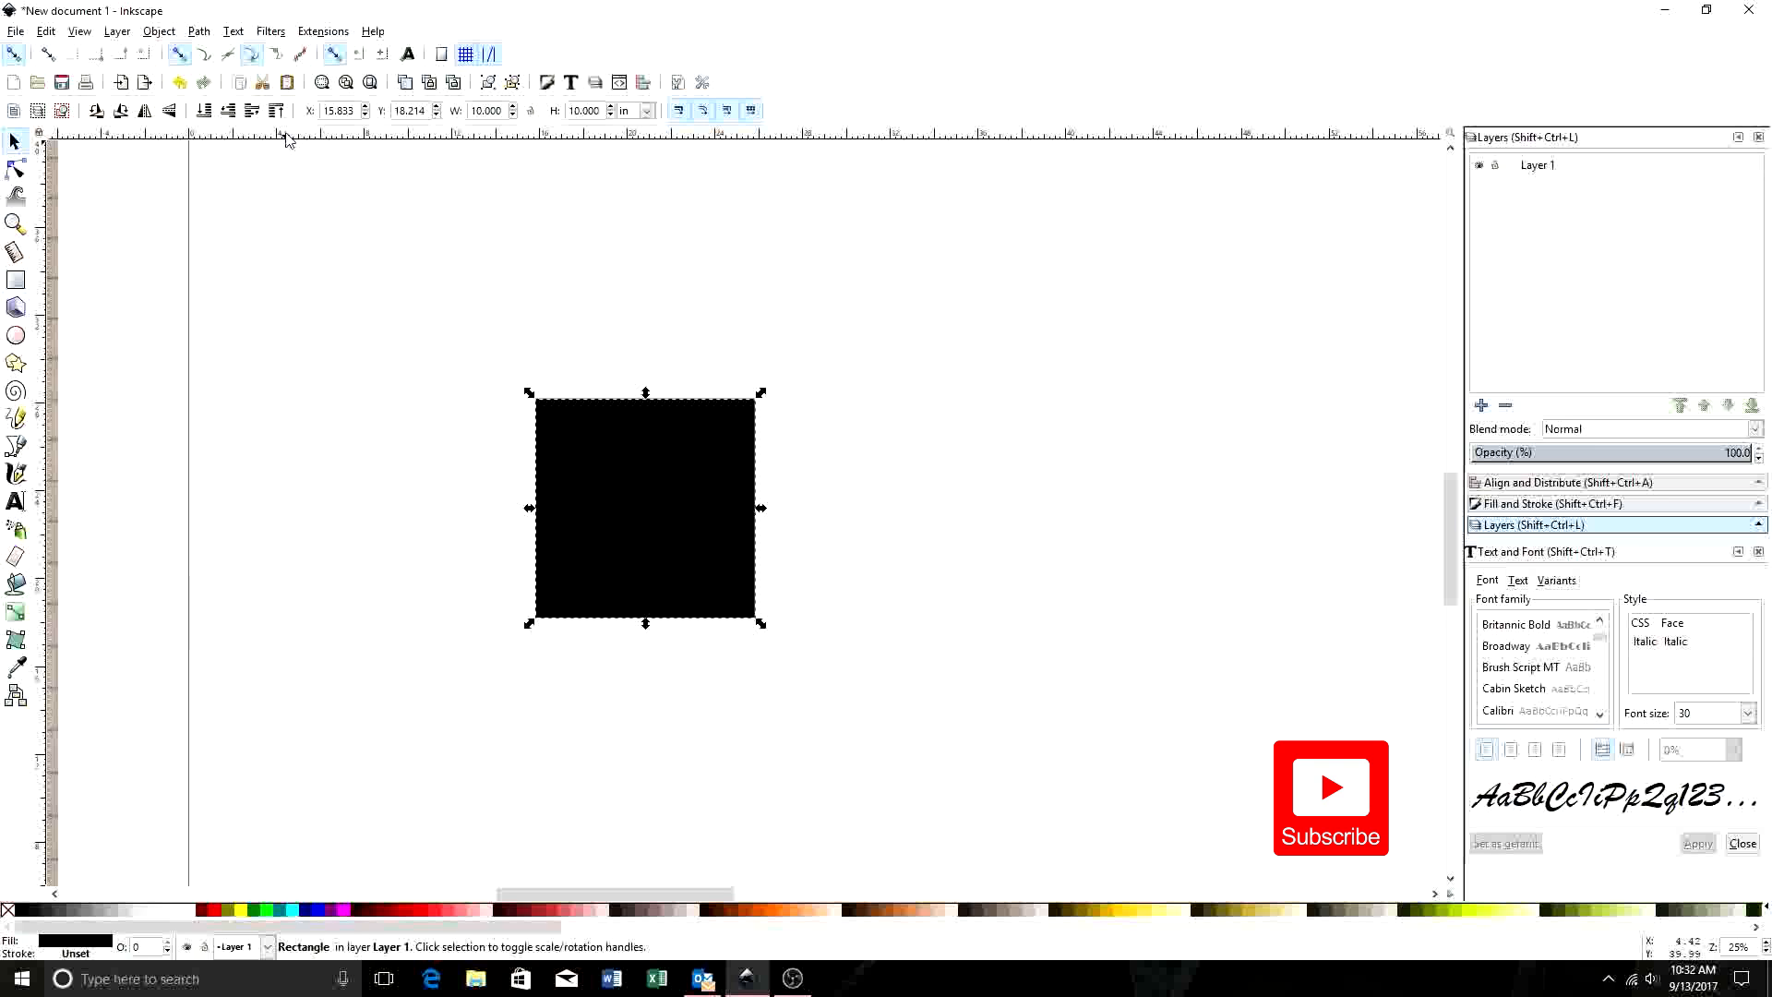
{"action": "mouse_move", "coordinate": [287, 141]}
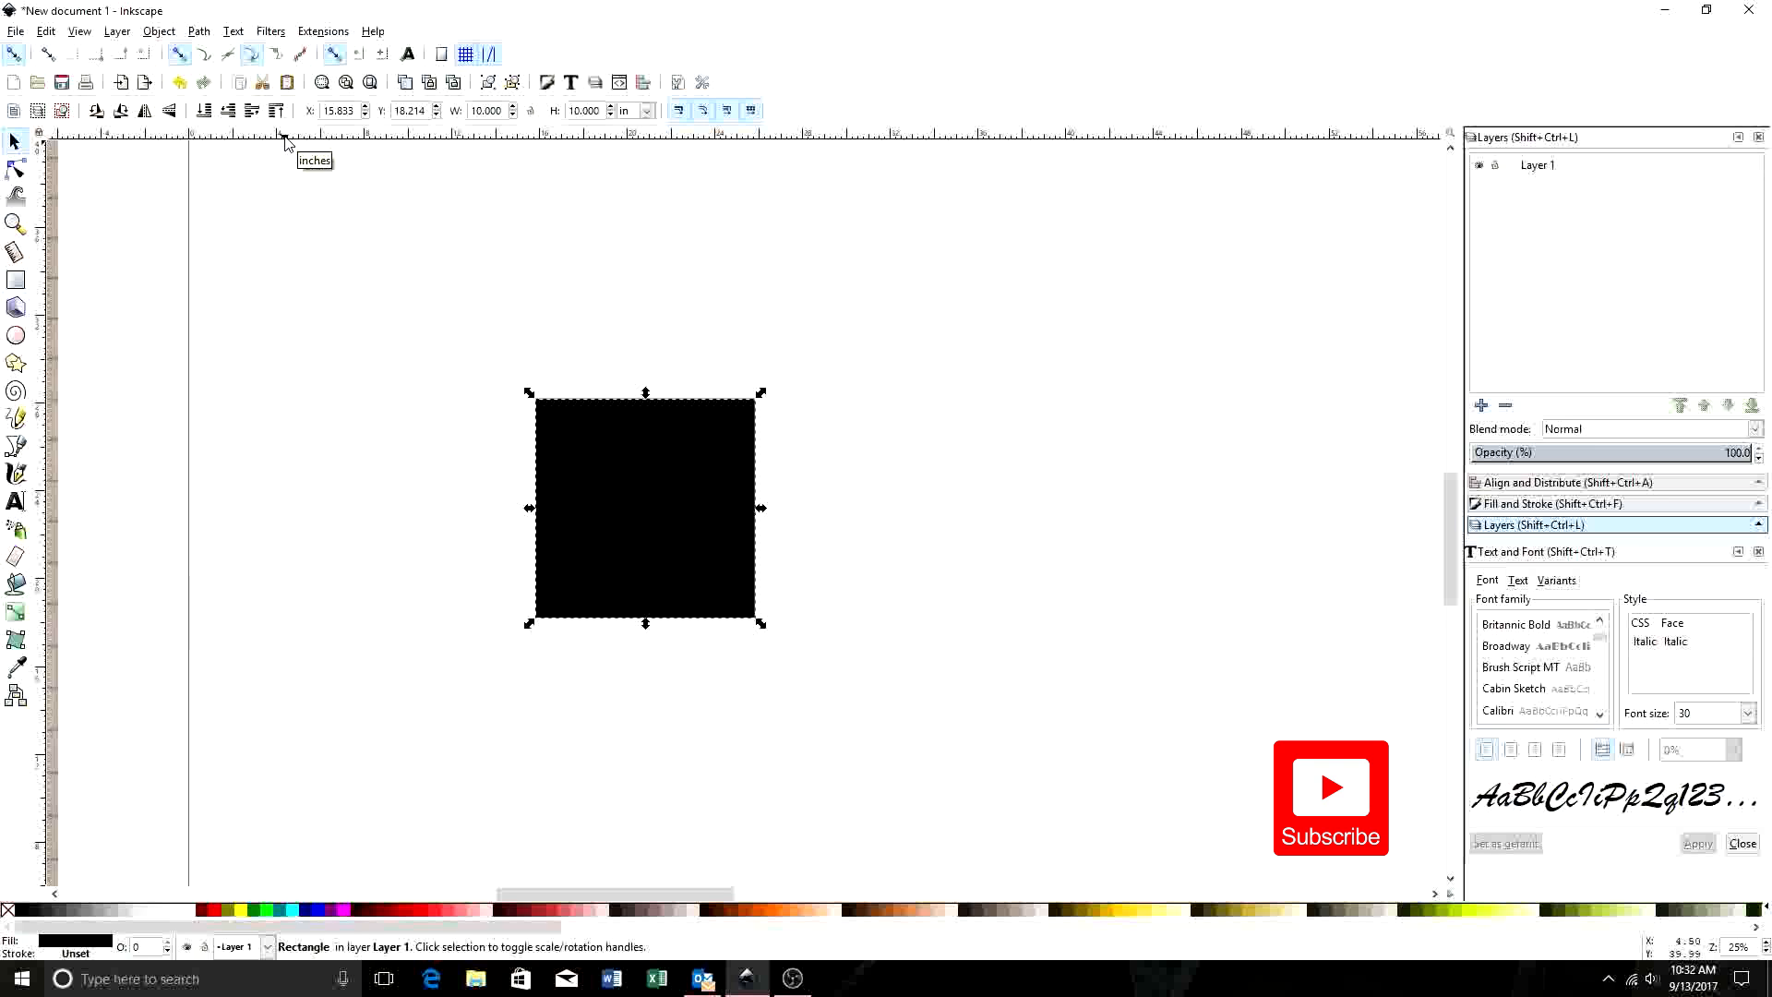
{"action": "mouse_move", "coordinate": [285, 142]}
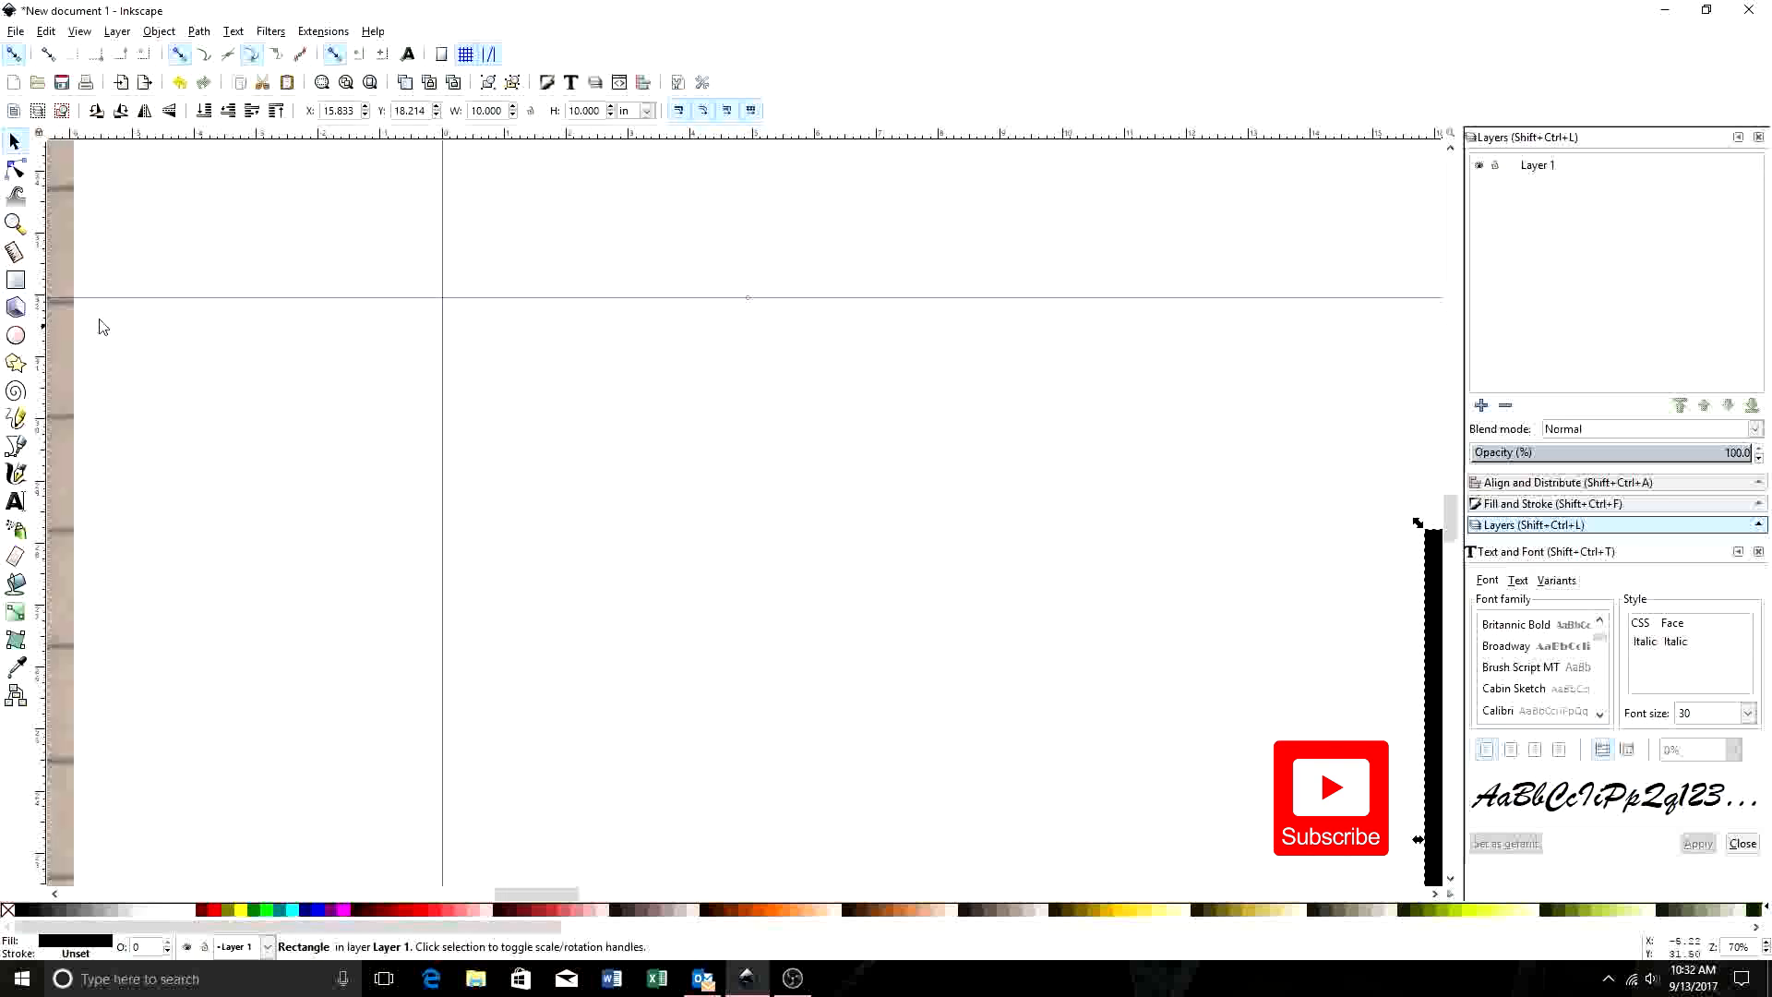
{"action": "mouse_move", "coordinate": [127, 307]}
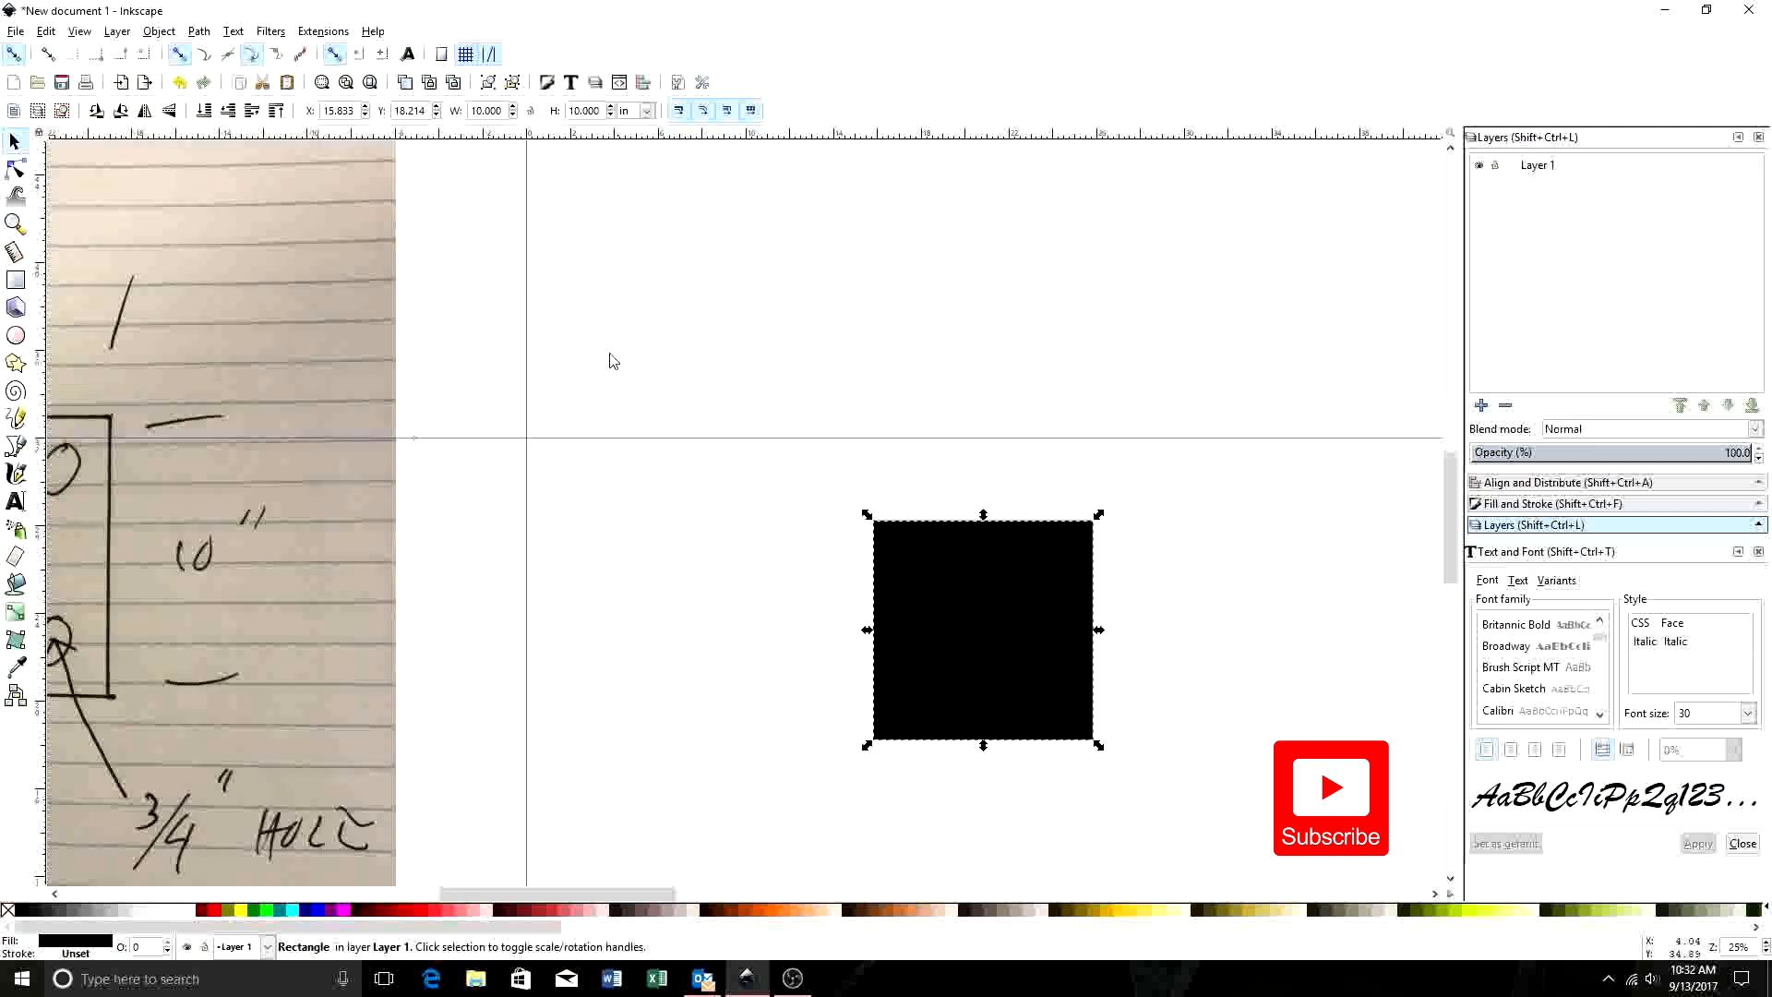
{"action": "mouse_move", "coordinate": [571, 157]}
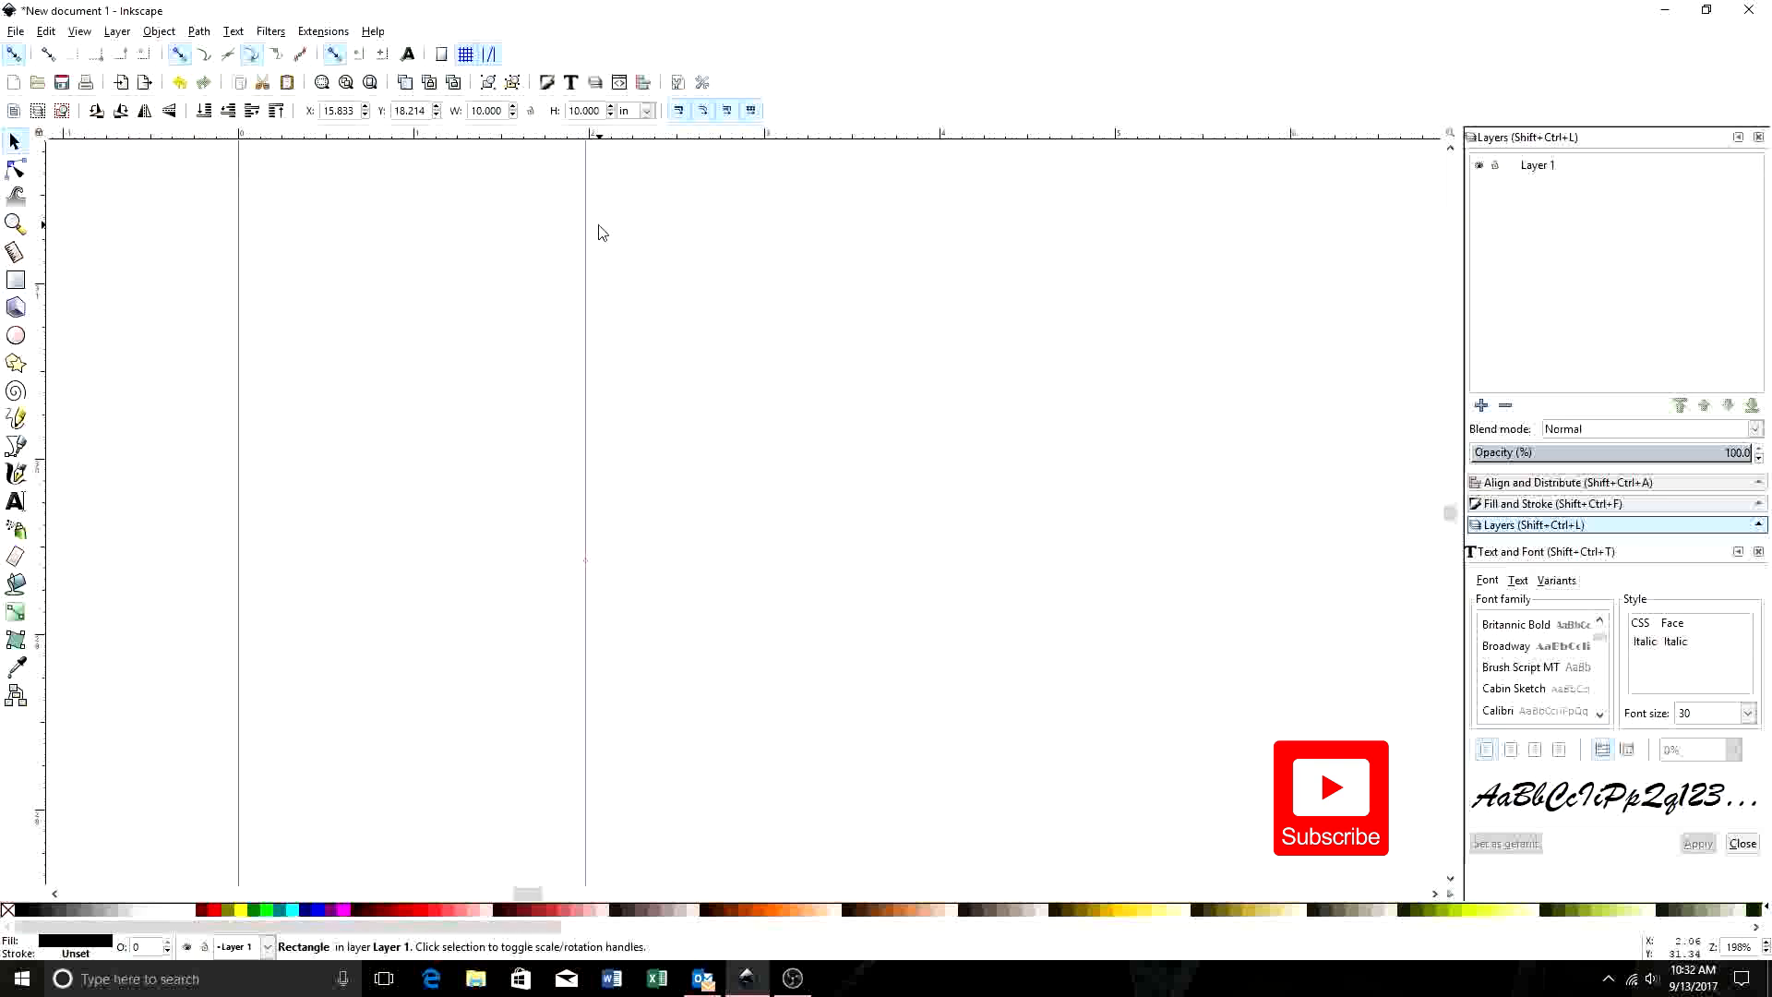
{"action": "mouse_move", "coordinate": [589, 205]}
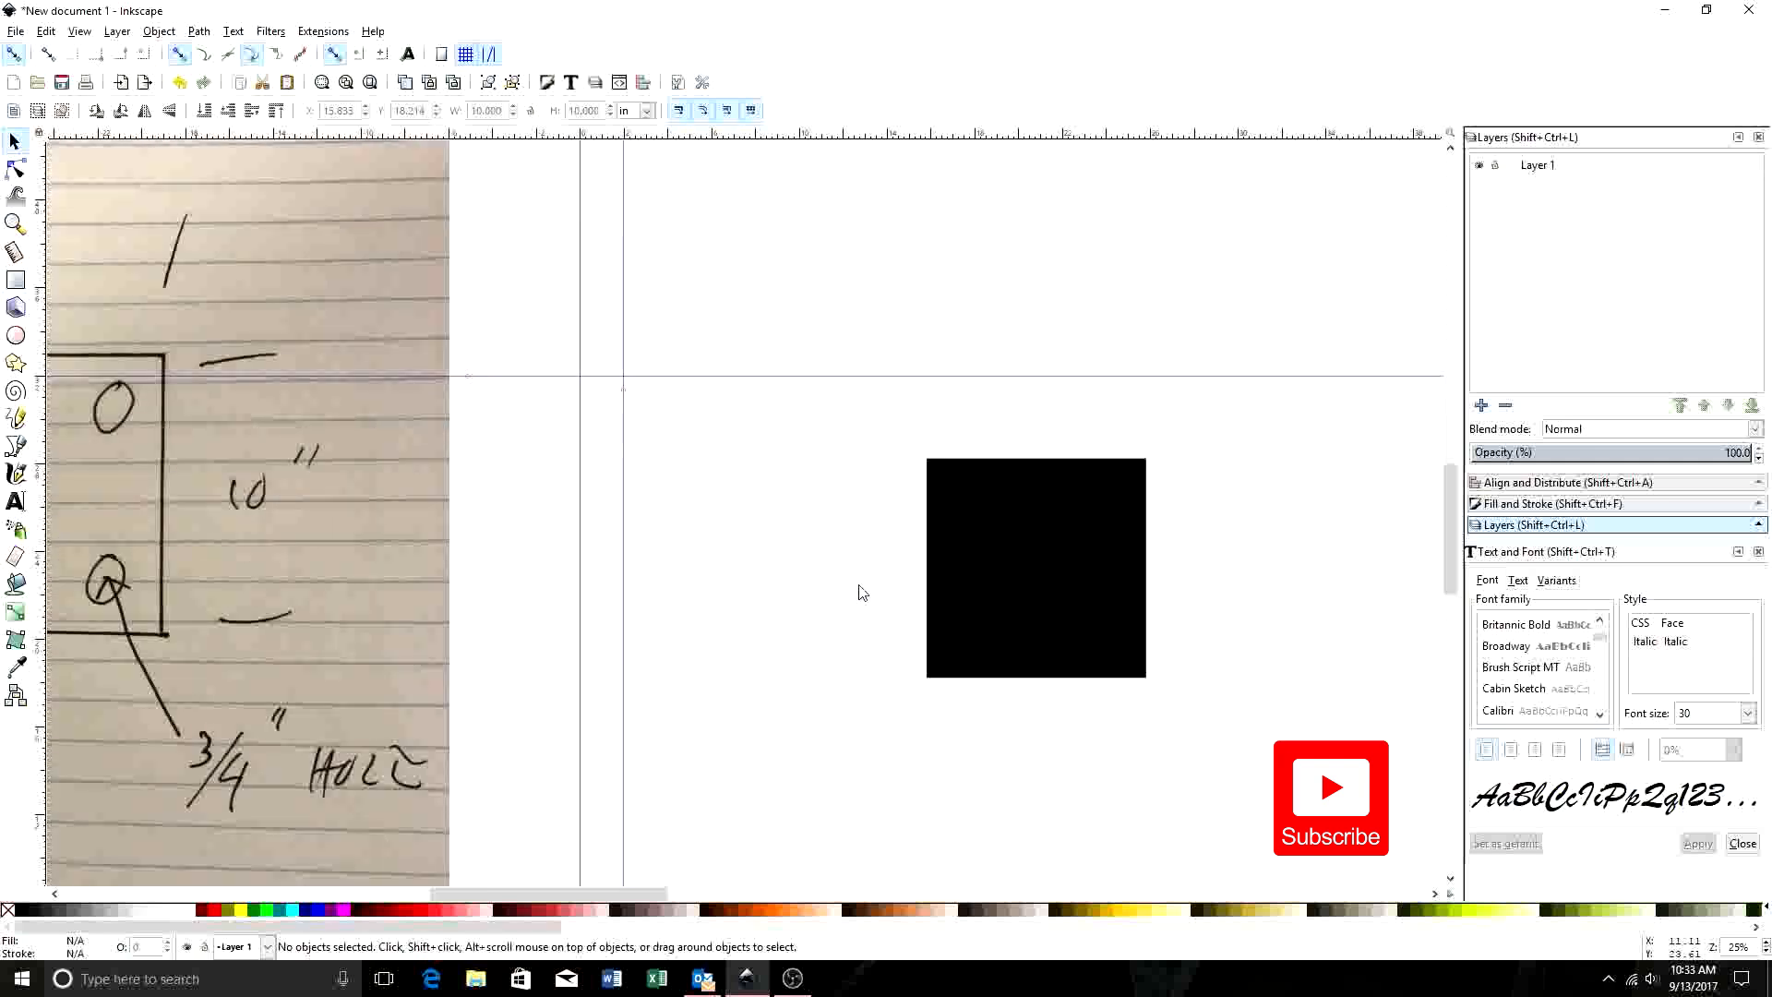
{"action": "mouse_move", "coordinate": [1017, 535]}
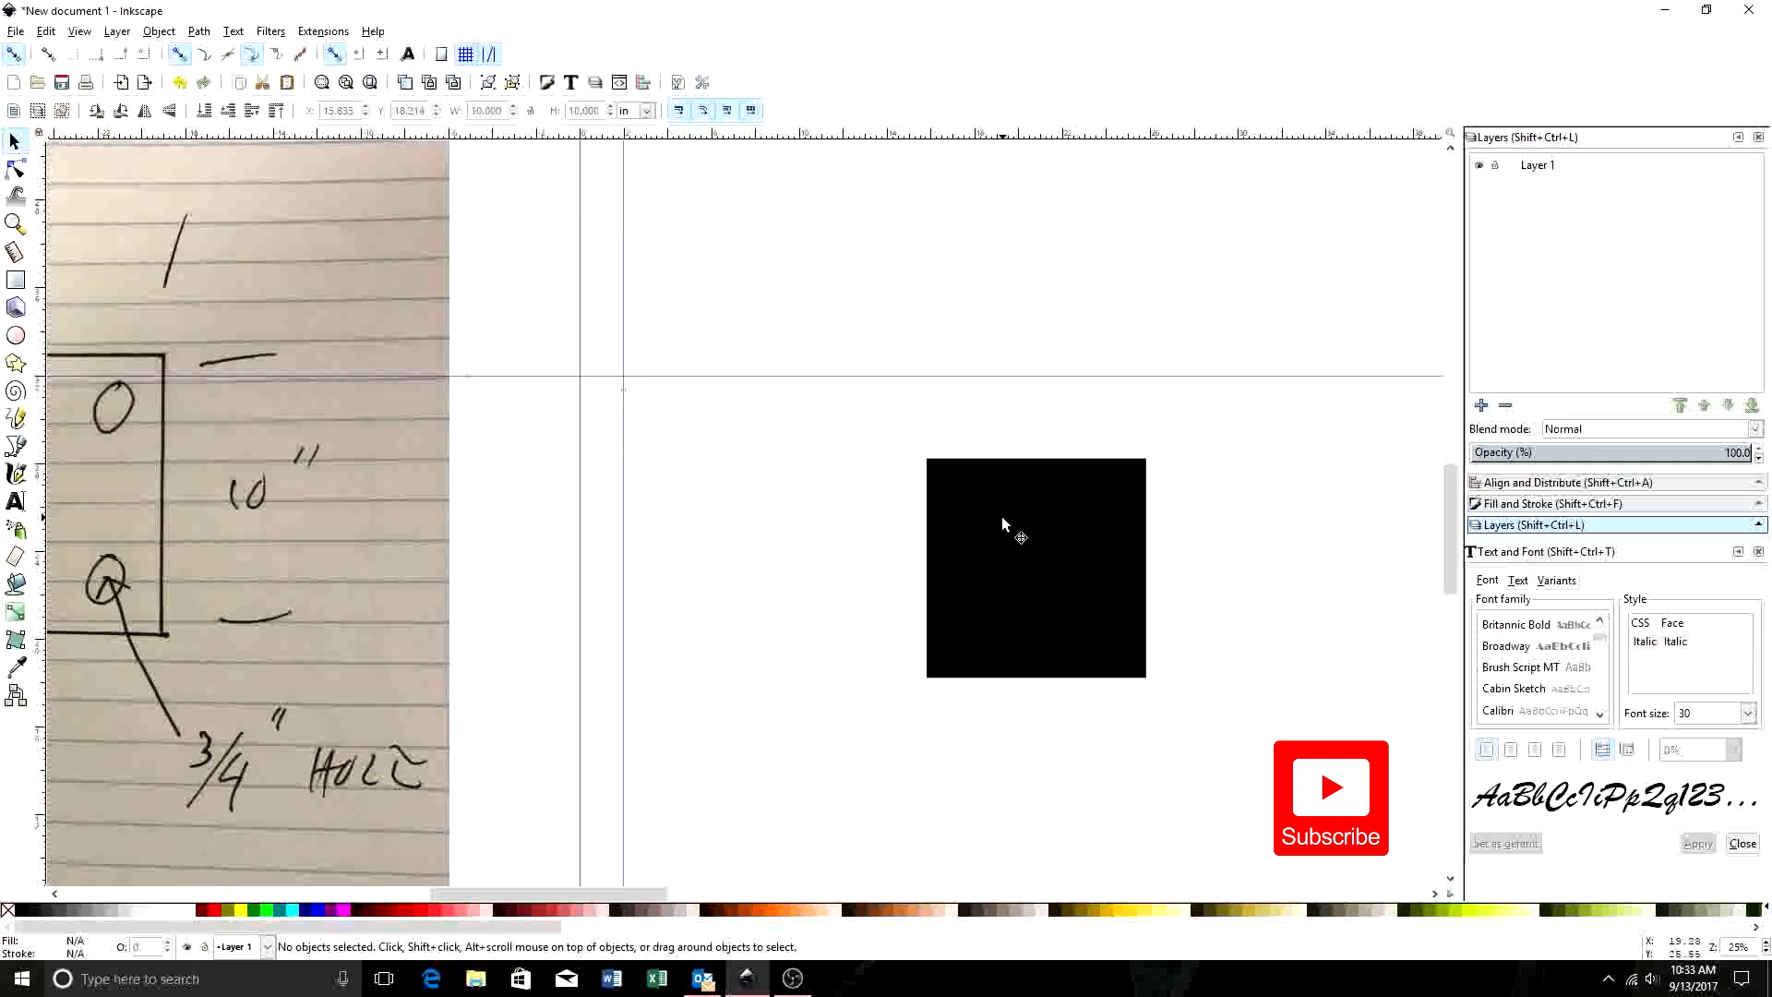
{"action": "mouse_move", "coordinate": [987, 567]}
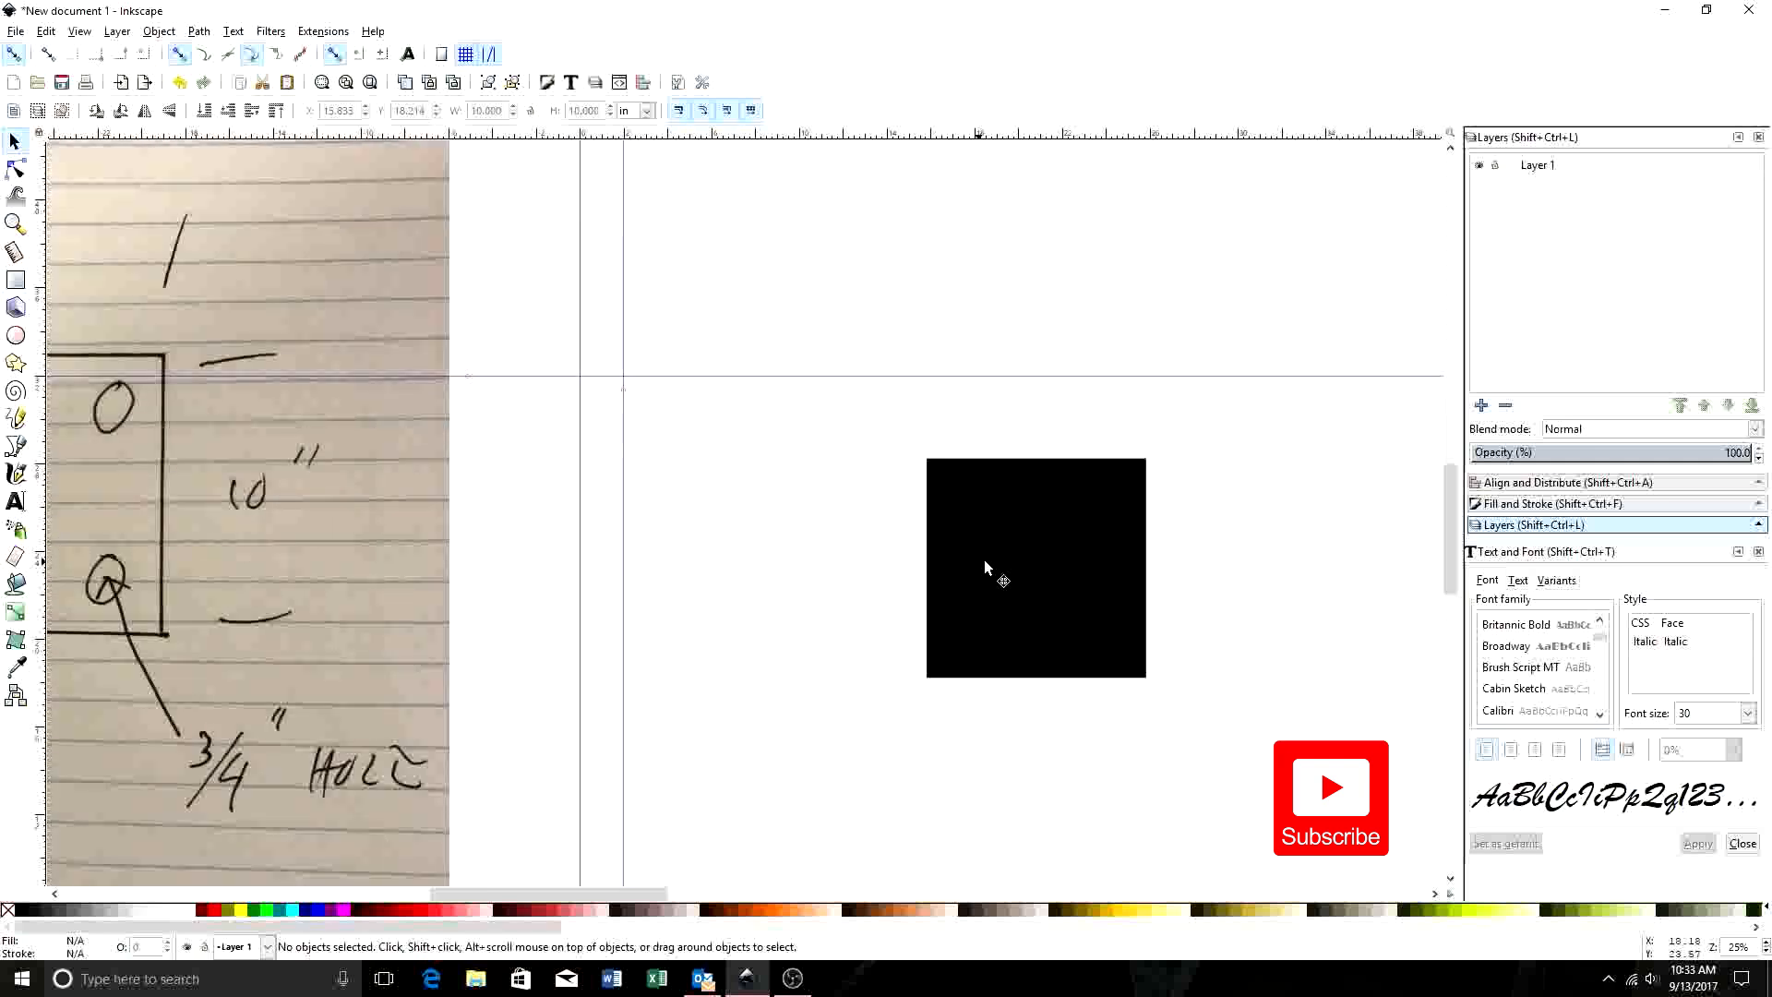
{"action": "mouse_move", "coordinate": [1040, 569]}
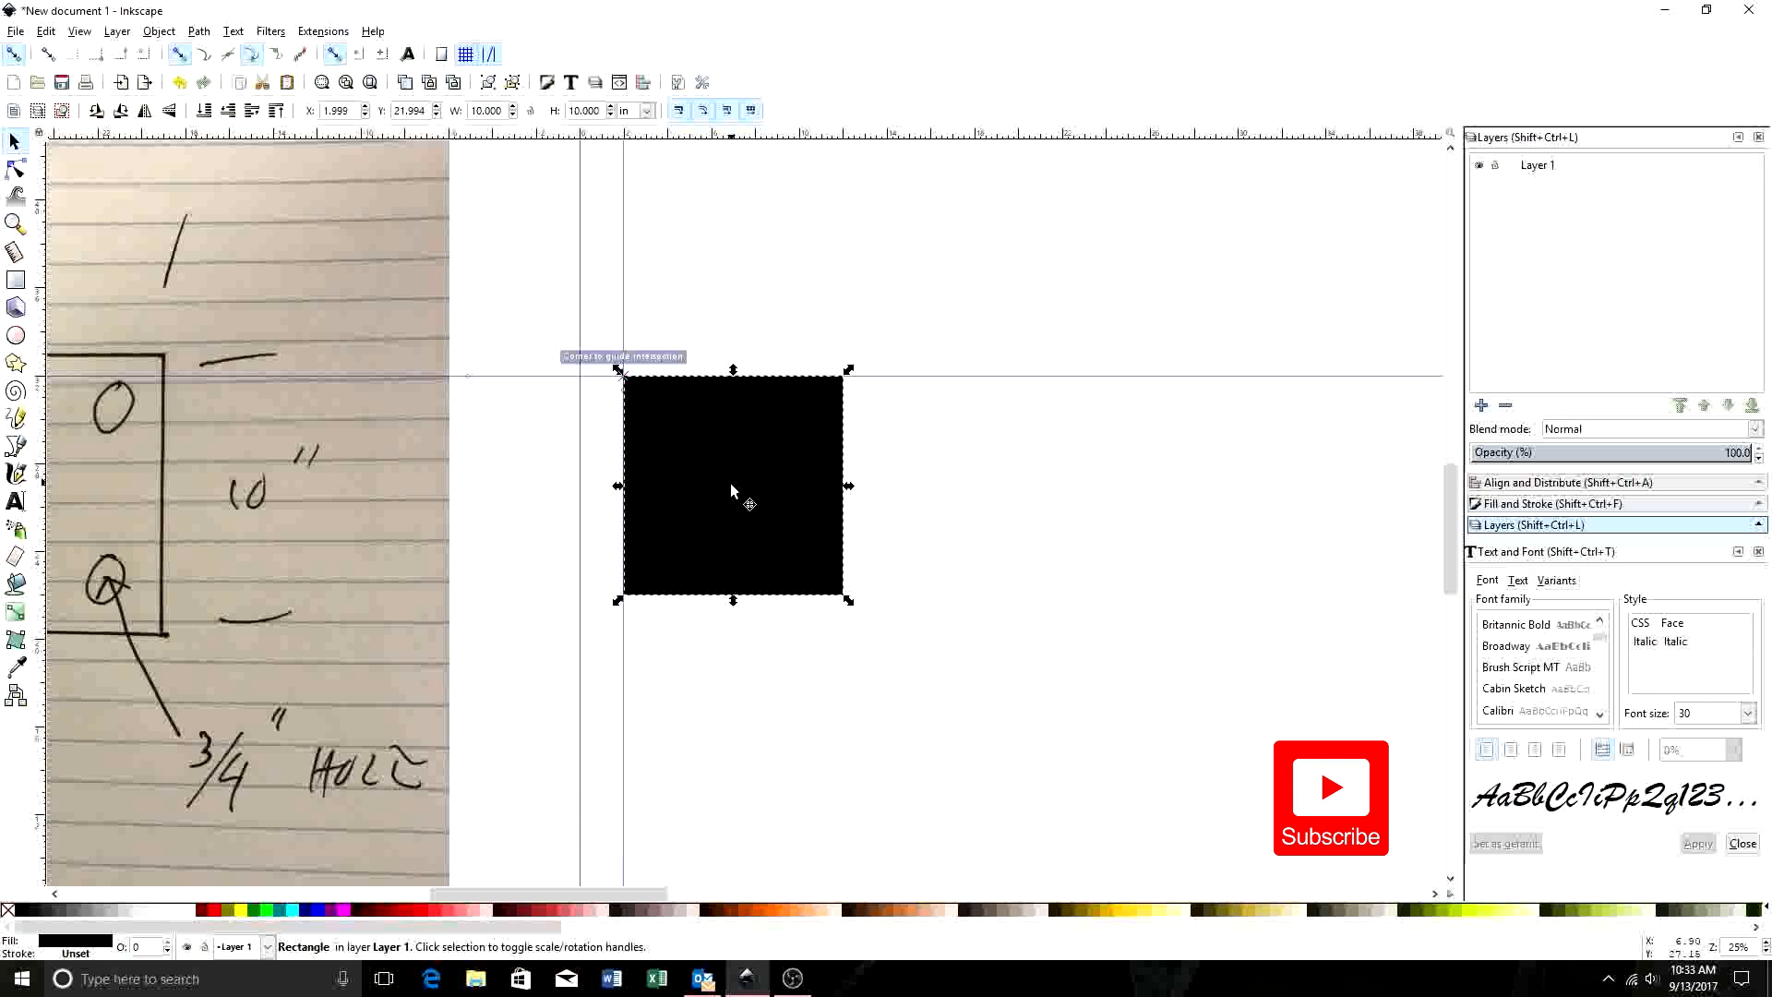
{"action": "mouse_move", "coordinate": [669, 447]}
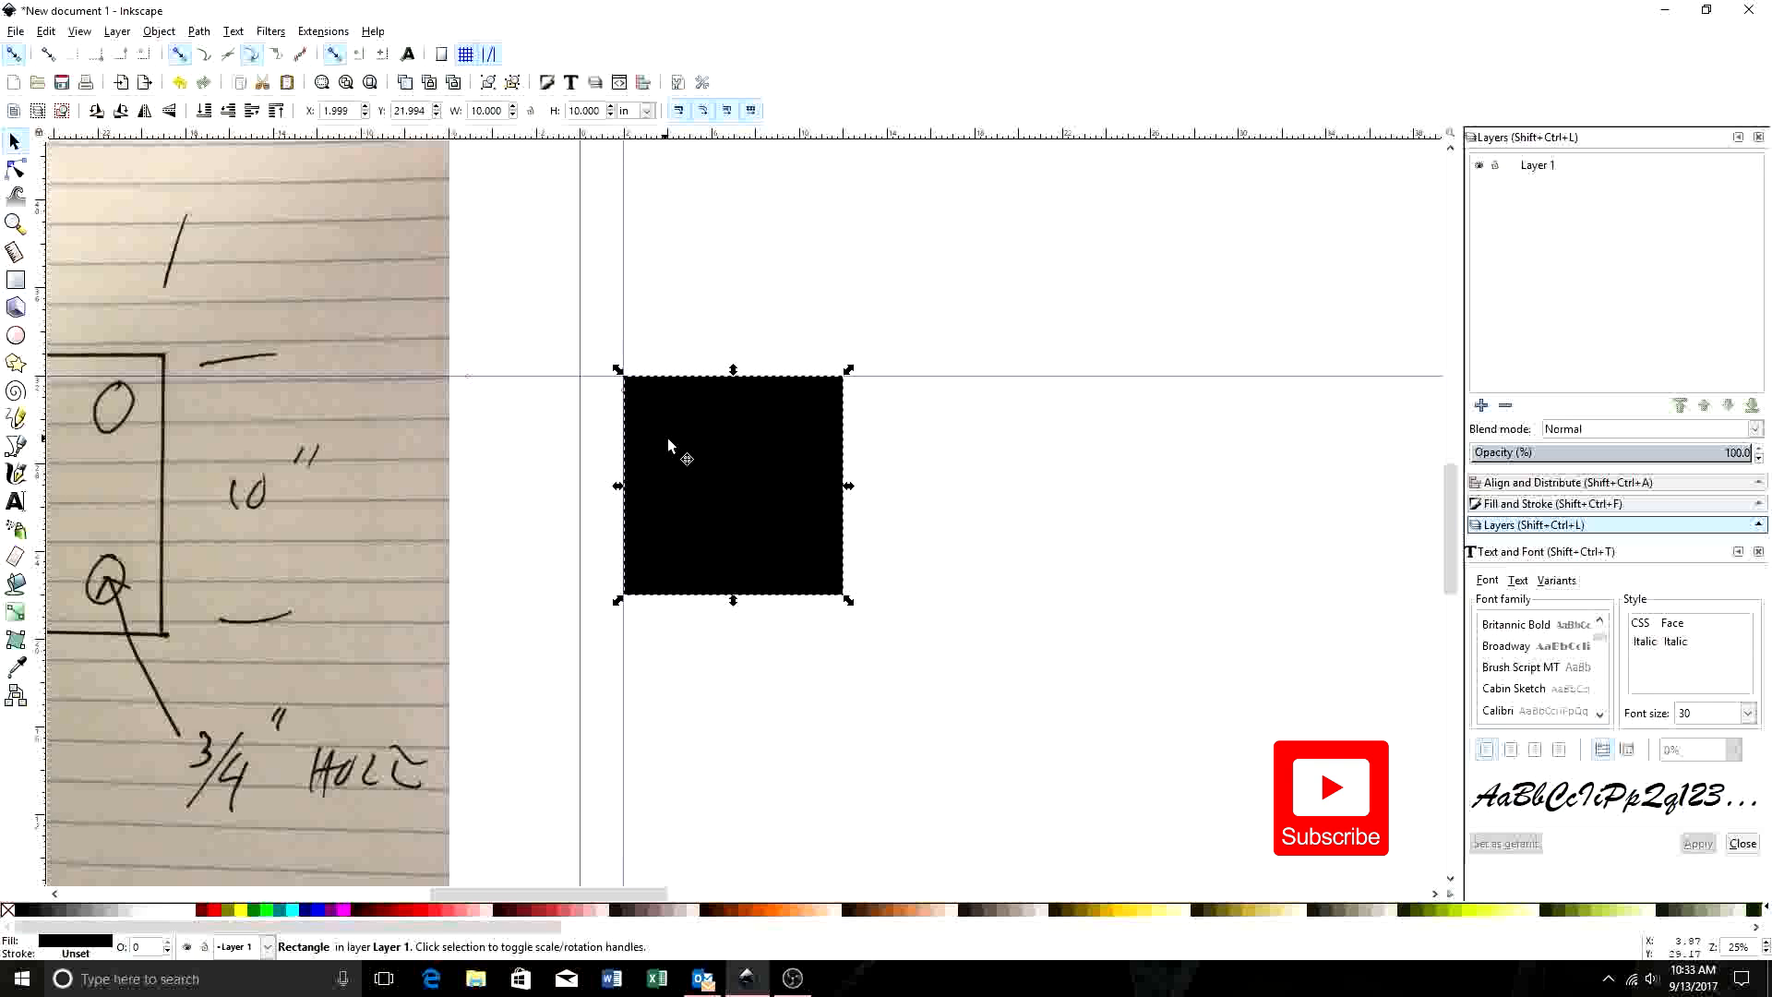
{"action": "mouse_move", "coordinate": [648, 405]}
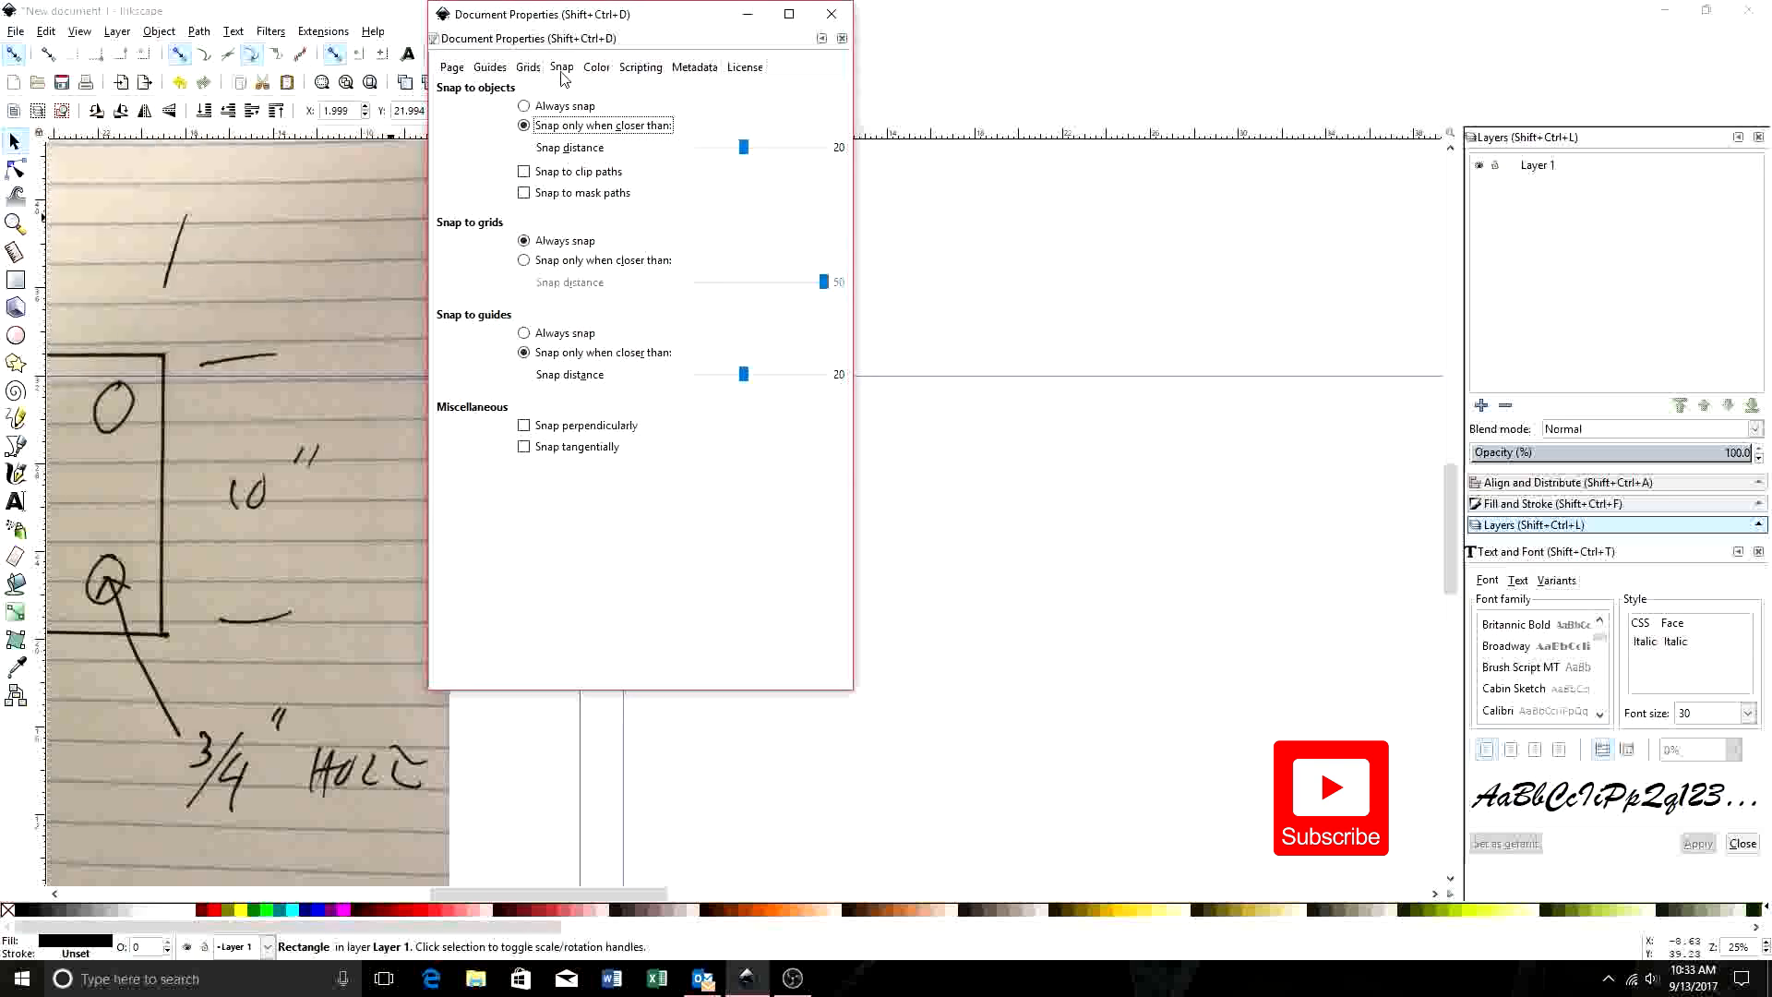
{"action": "mouse_move", "coordinate": [645, 193]}
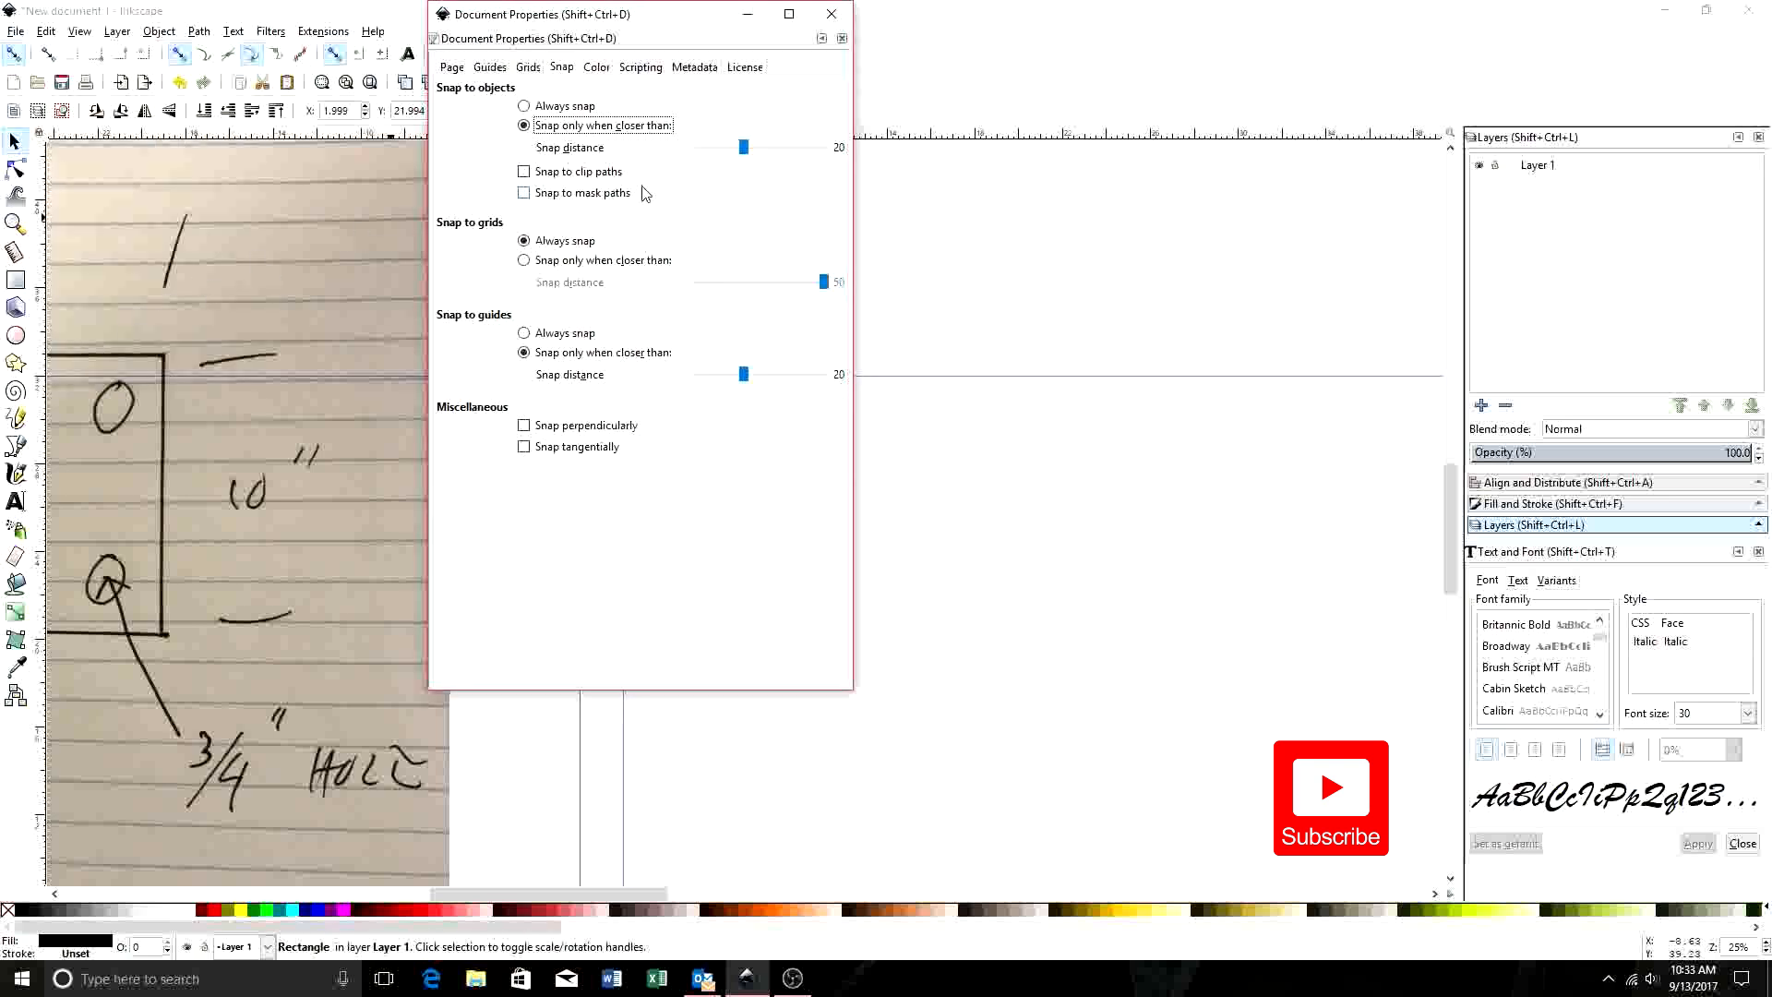
{"action": "mouse_move", "coordinate": [504, 354]}
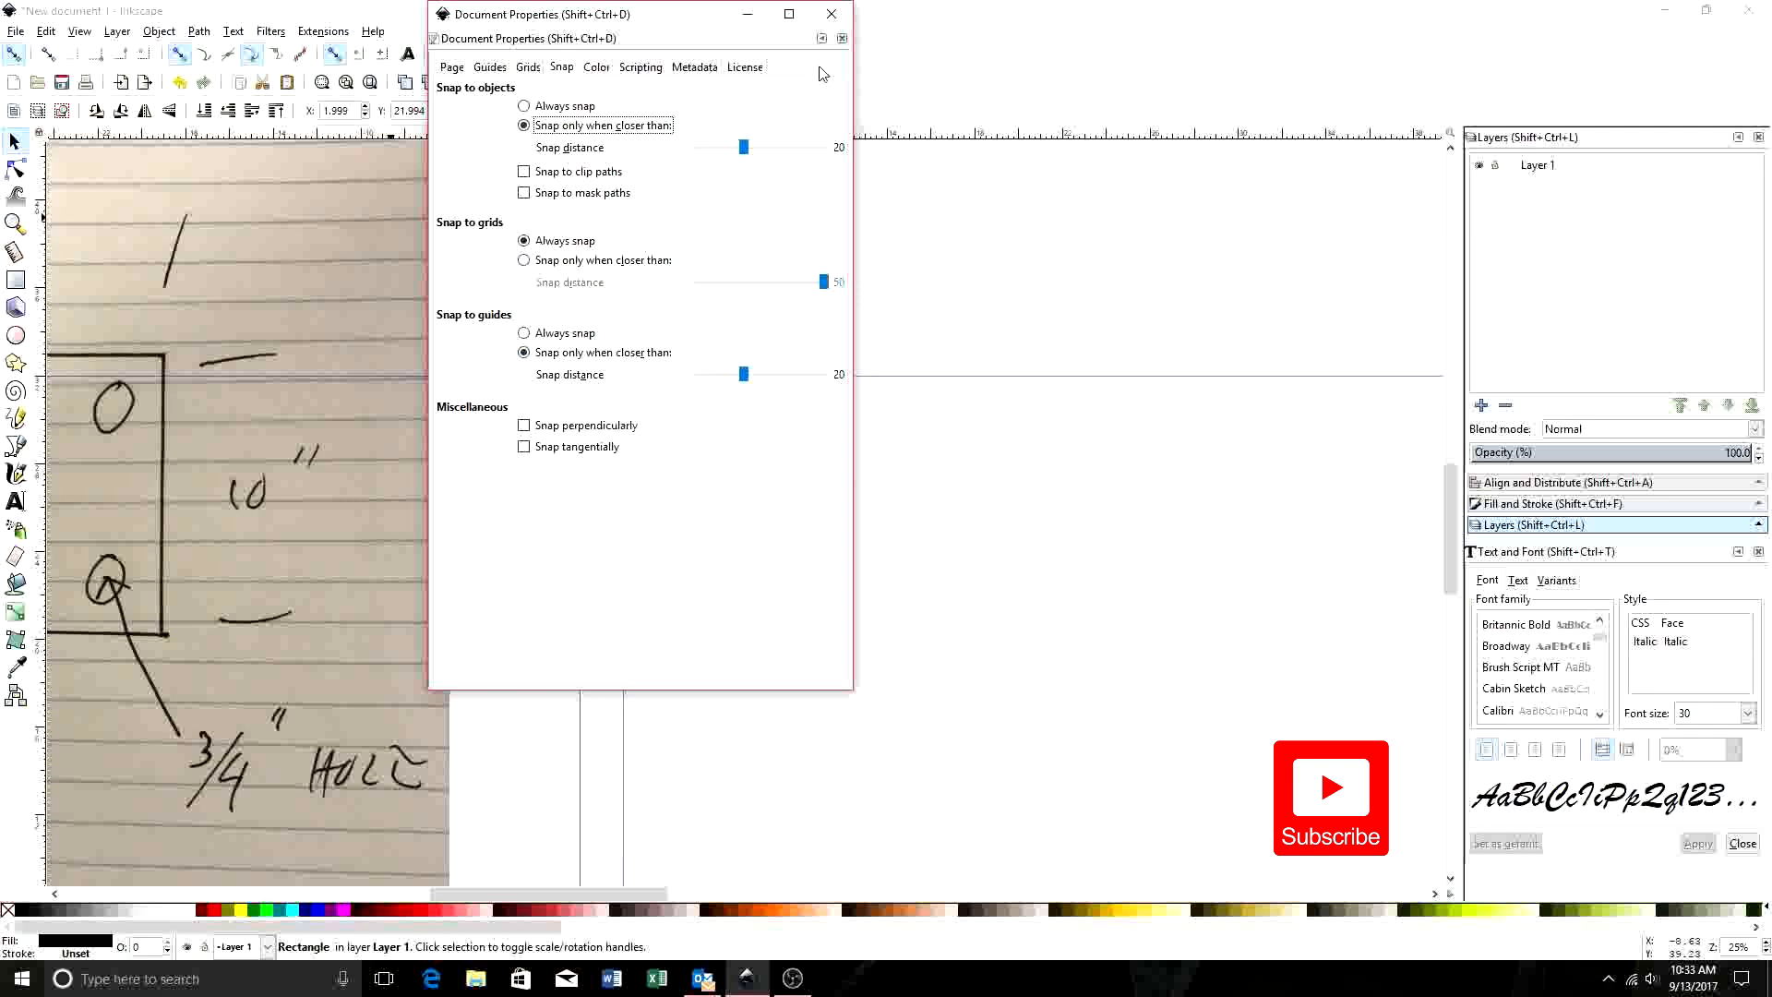
{"action": "left_click", "coordinate": [831, 14]}
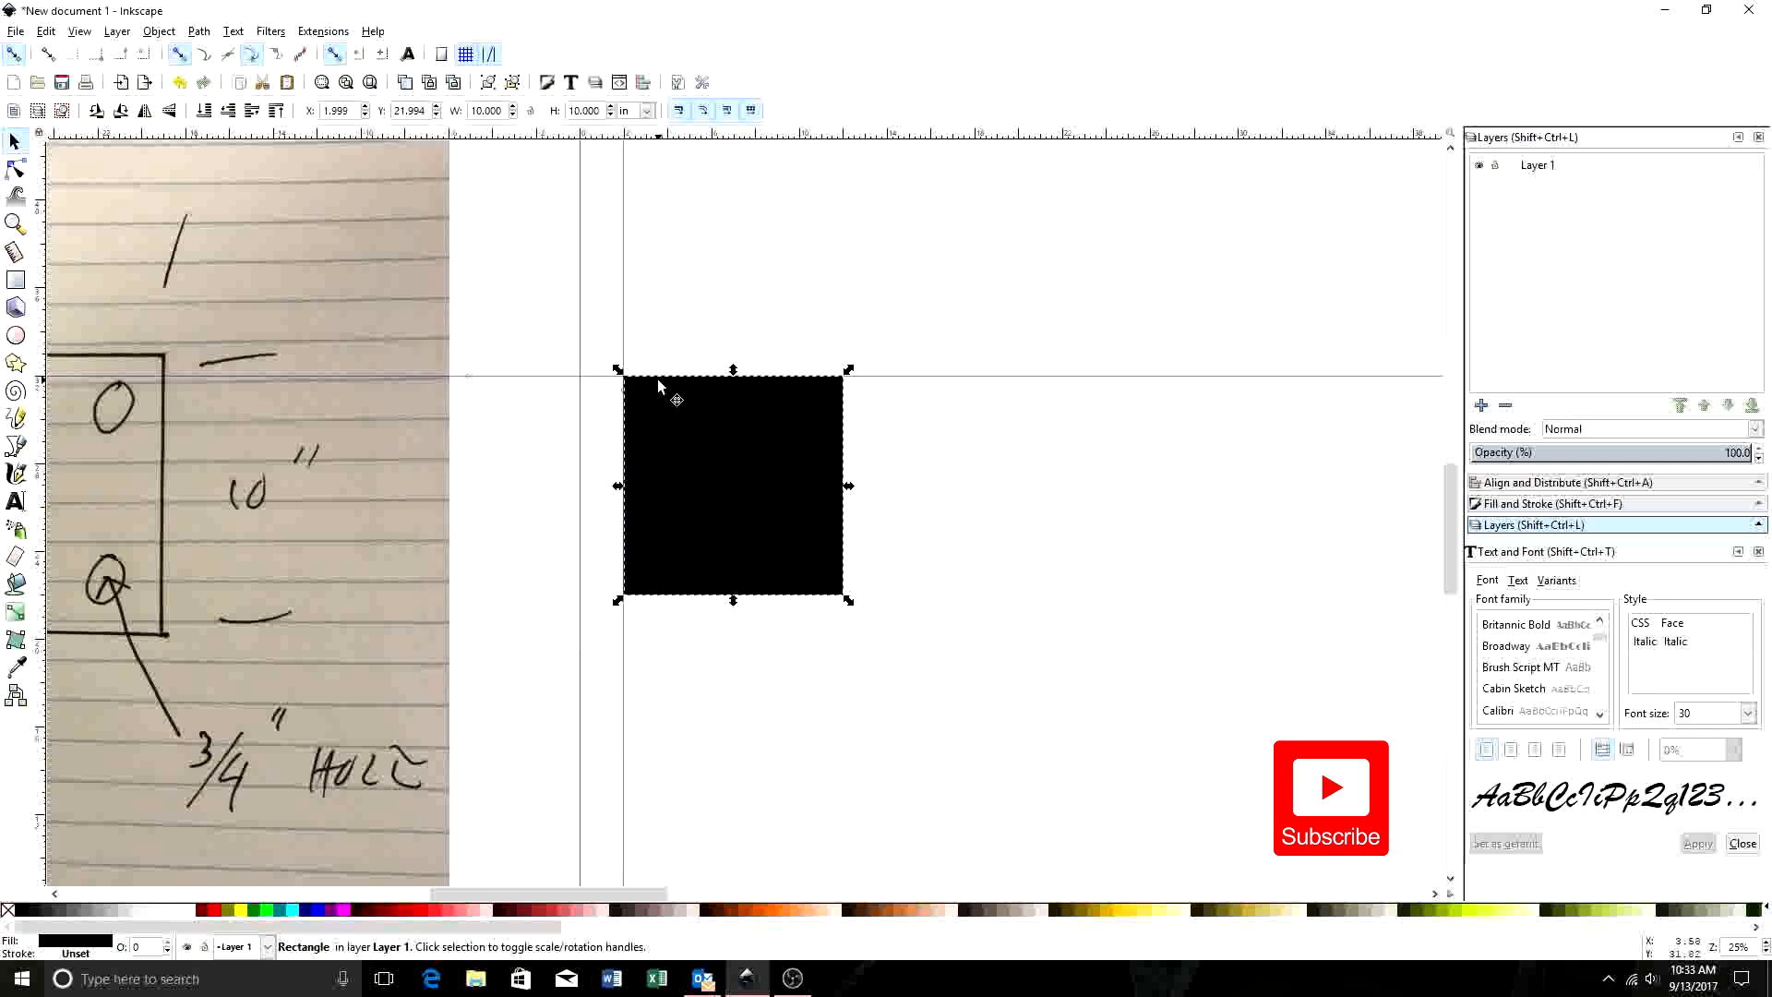
{"action": "mouse_move", "coordinate": [714, 137]}
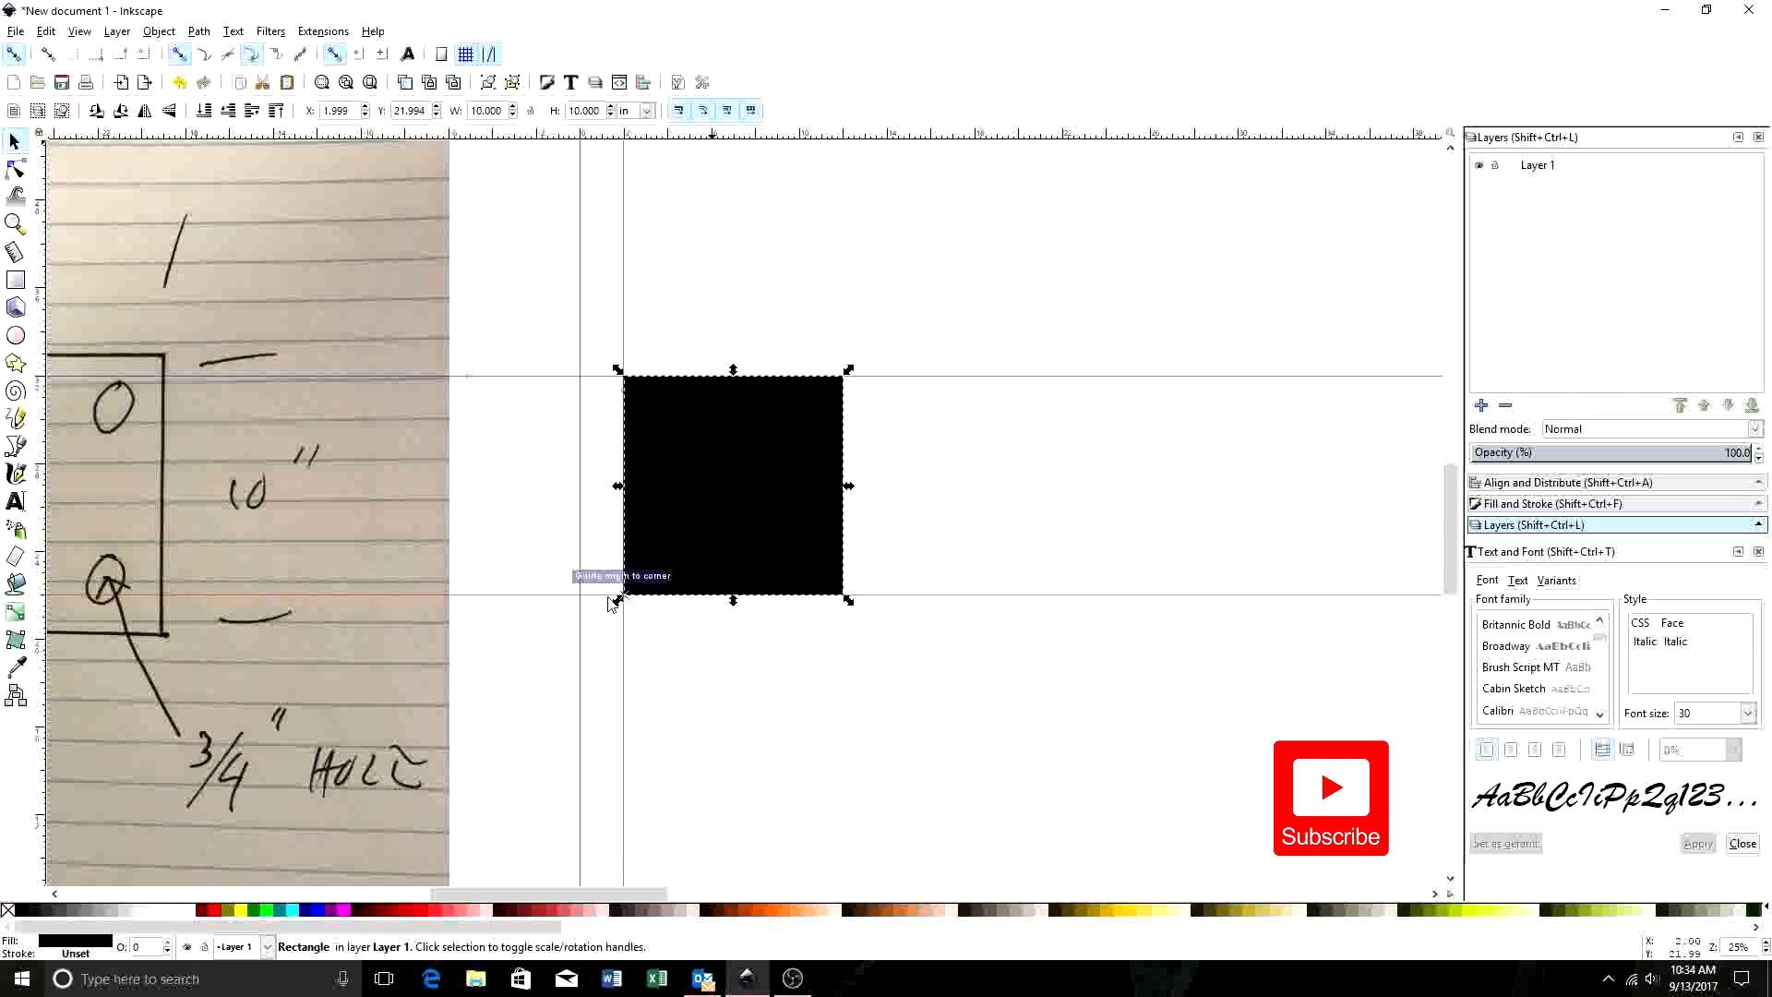
{"action": "mouse_move", "coordinate": [96, 378]}
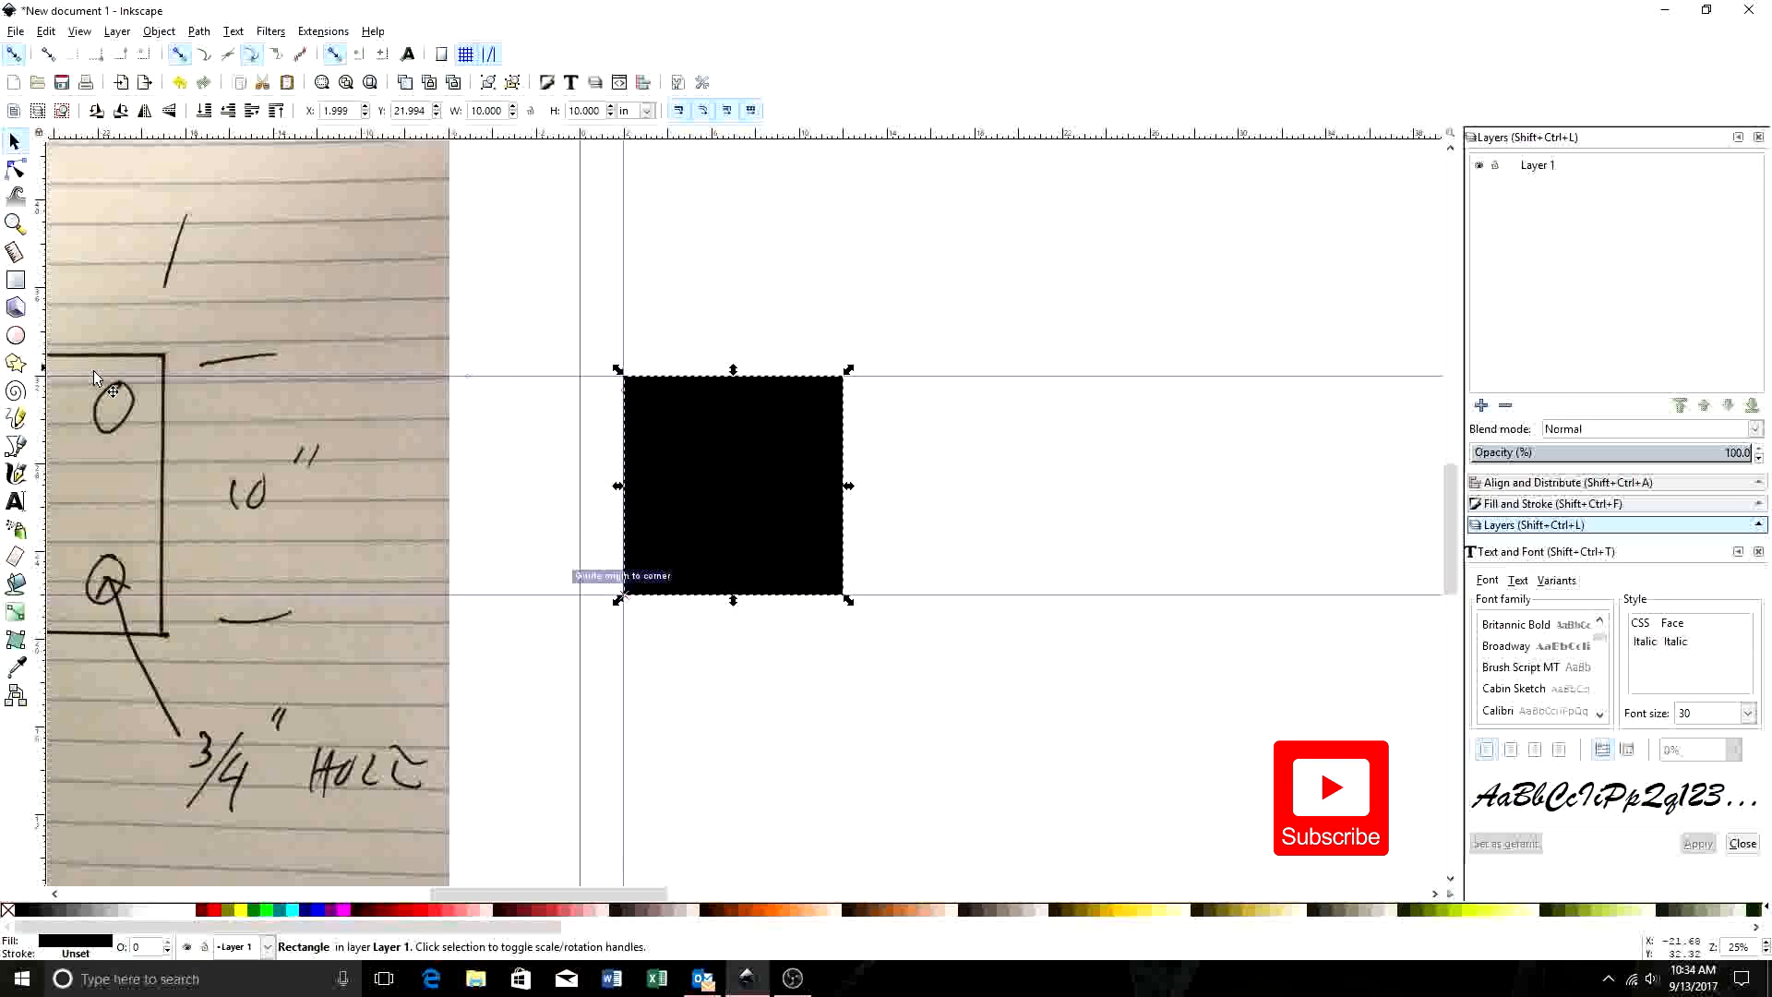
{"action": "mouse_move", "coordinate": [44, 379]}
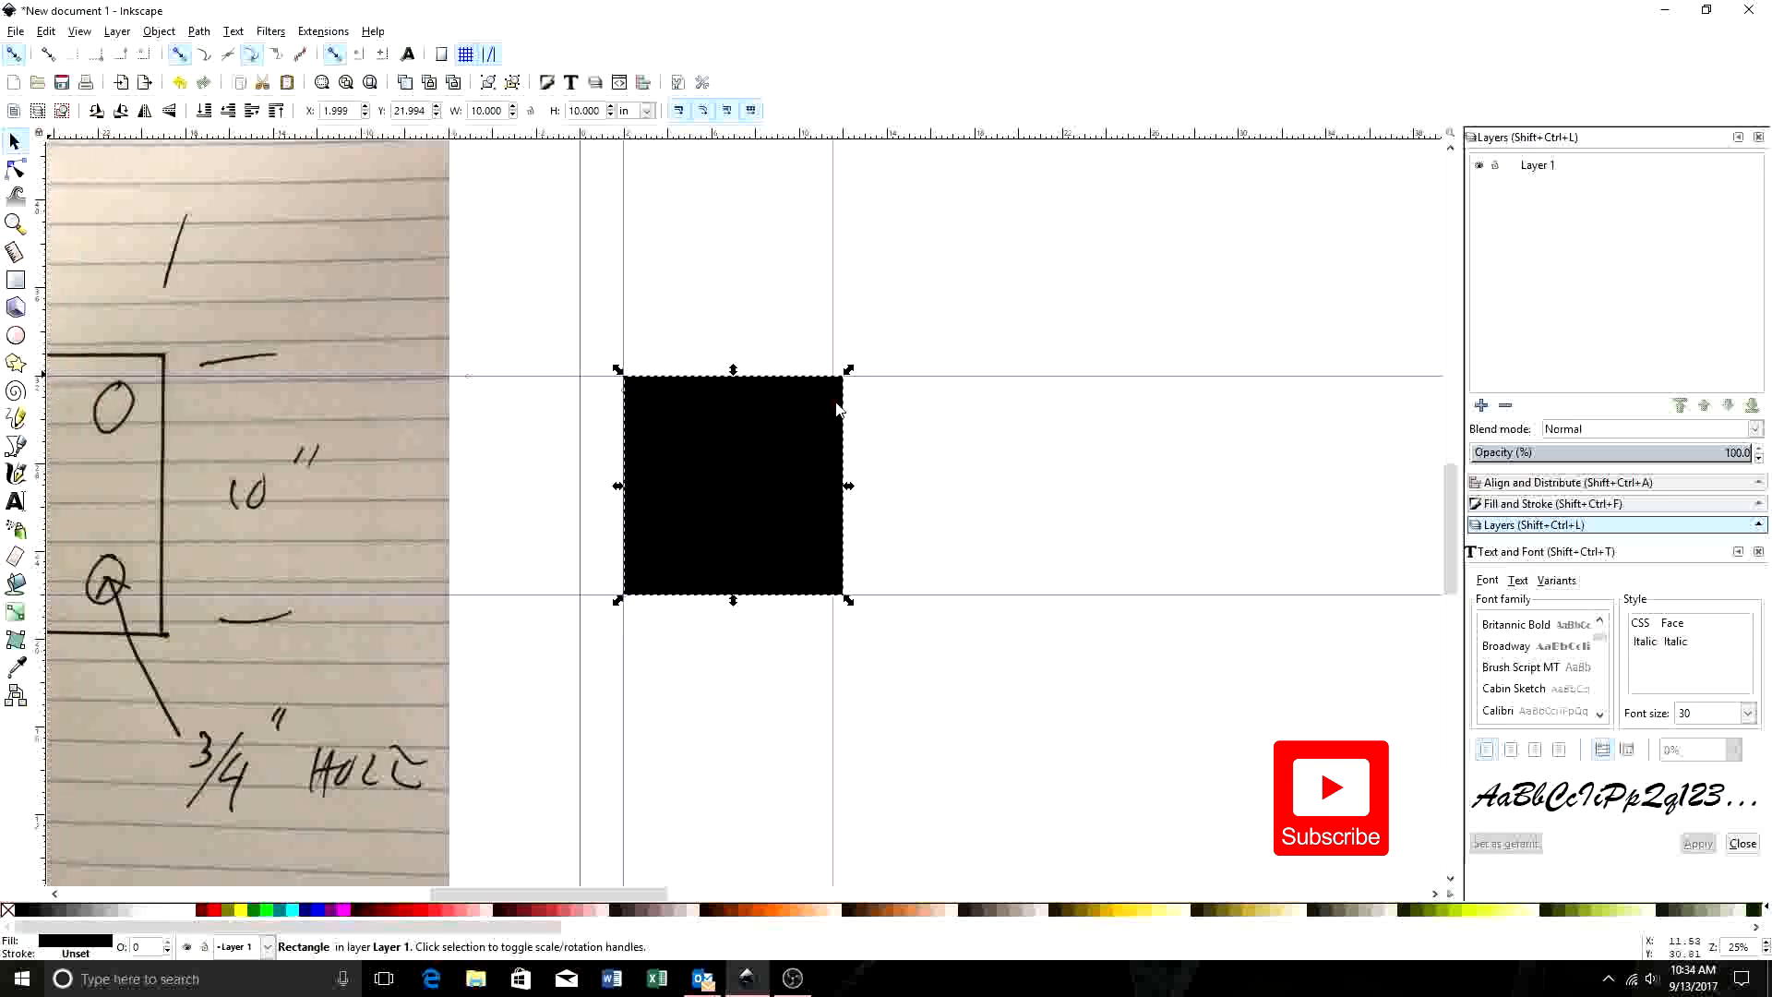
{"action": "mouse_move", "coordinate": [946, 376]}
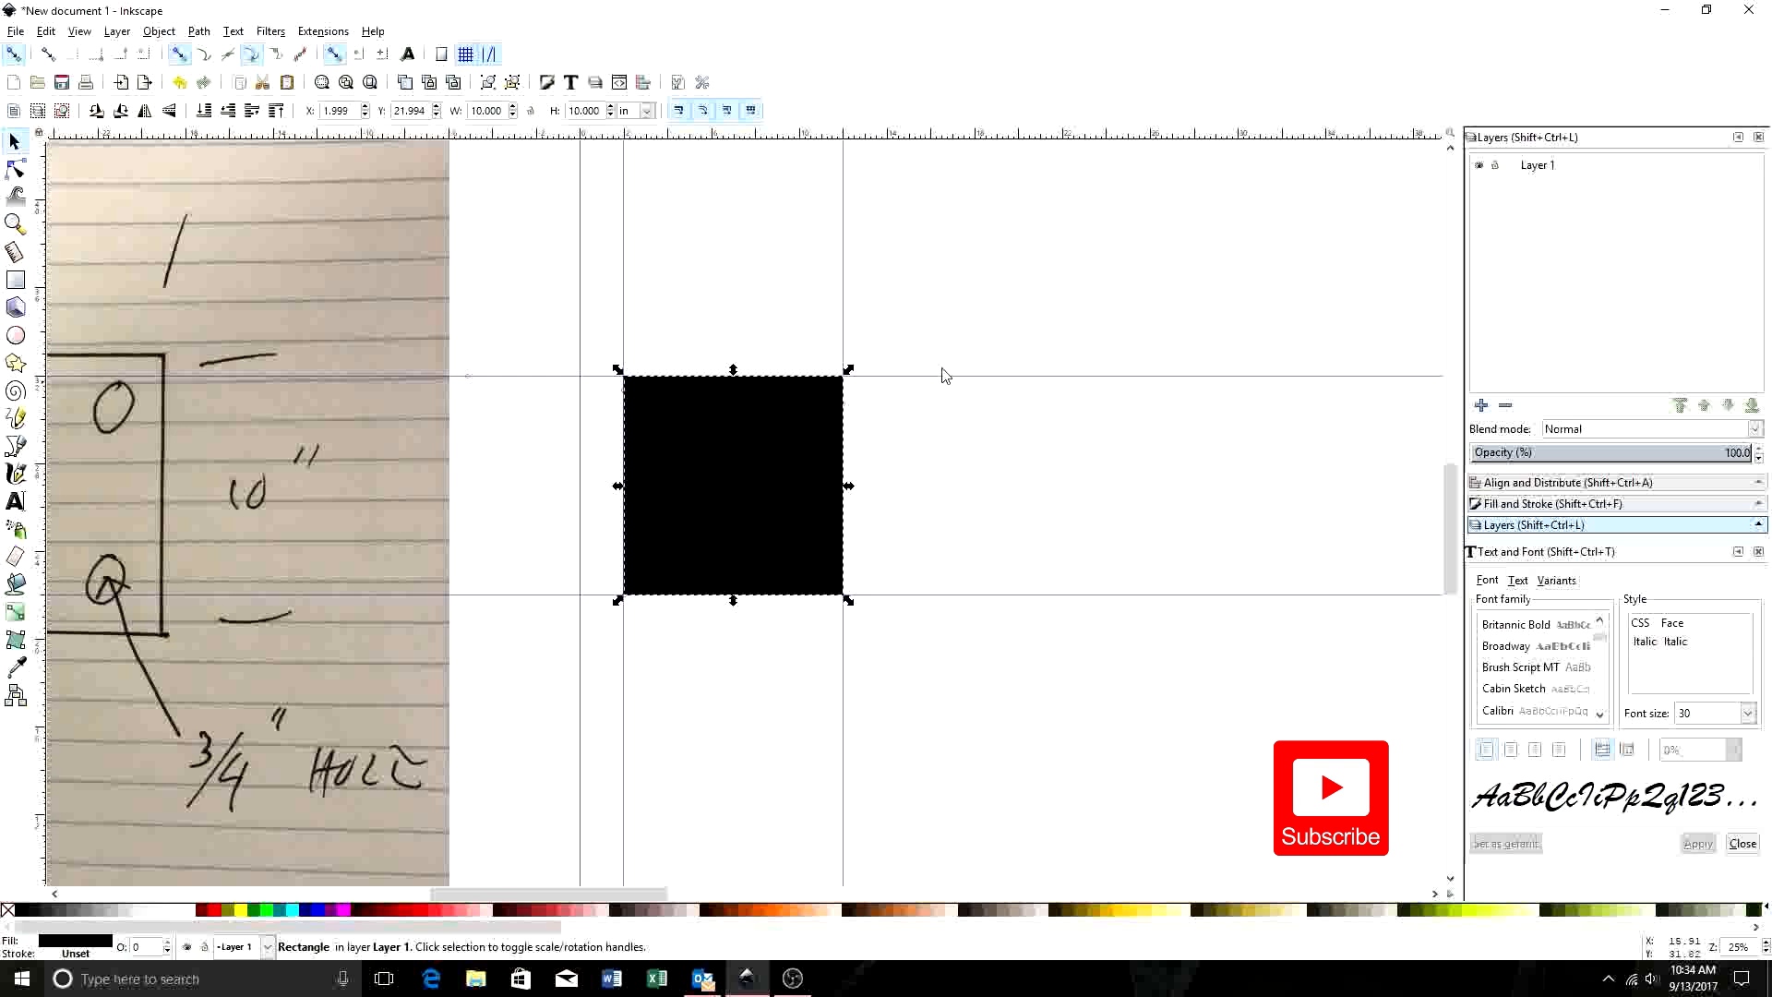
{"action": "mouse_move", "coordinate": [897, 441]}
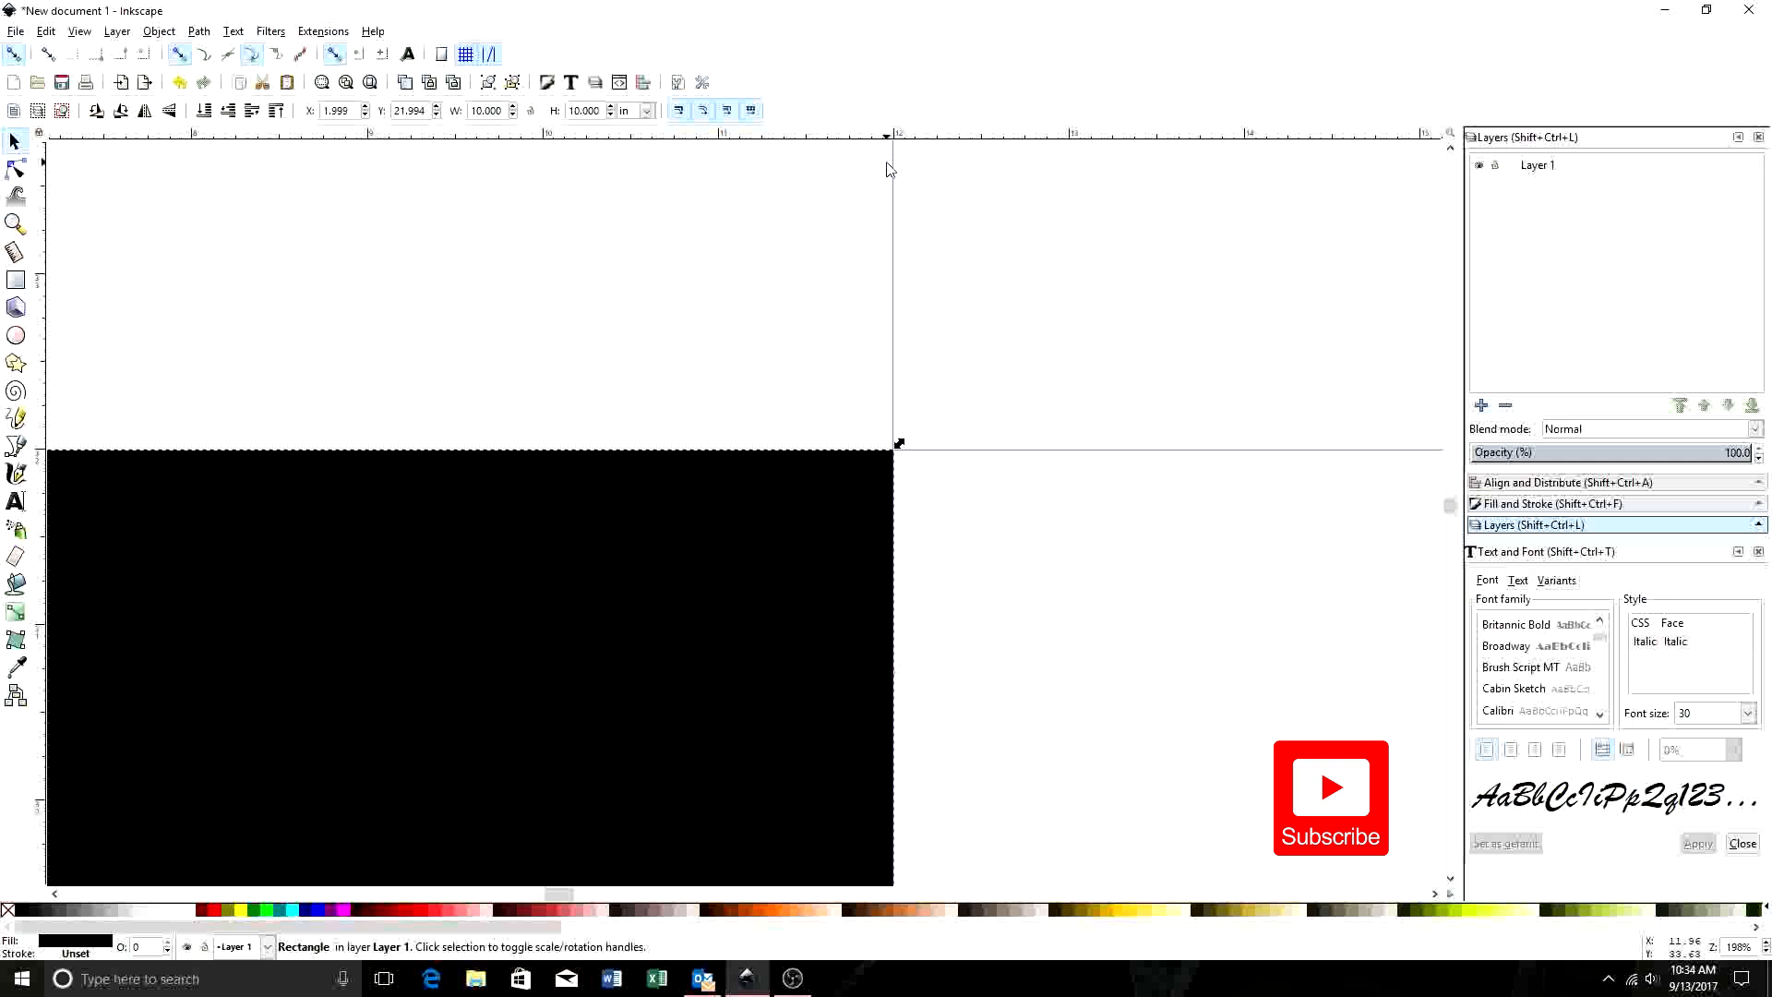
{"action": "mouse_move", "coordinate": [724, 150]}
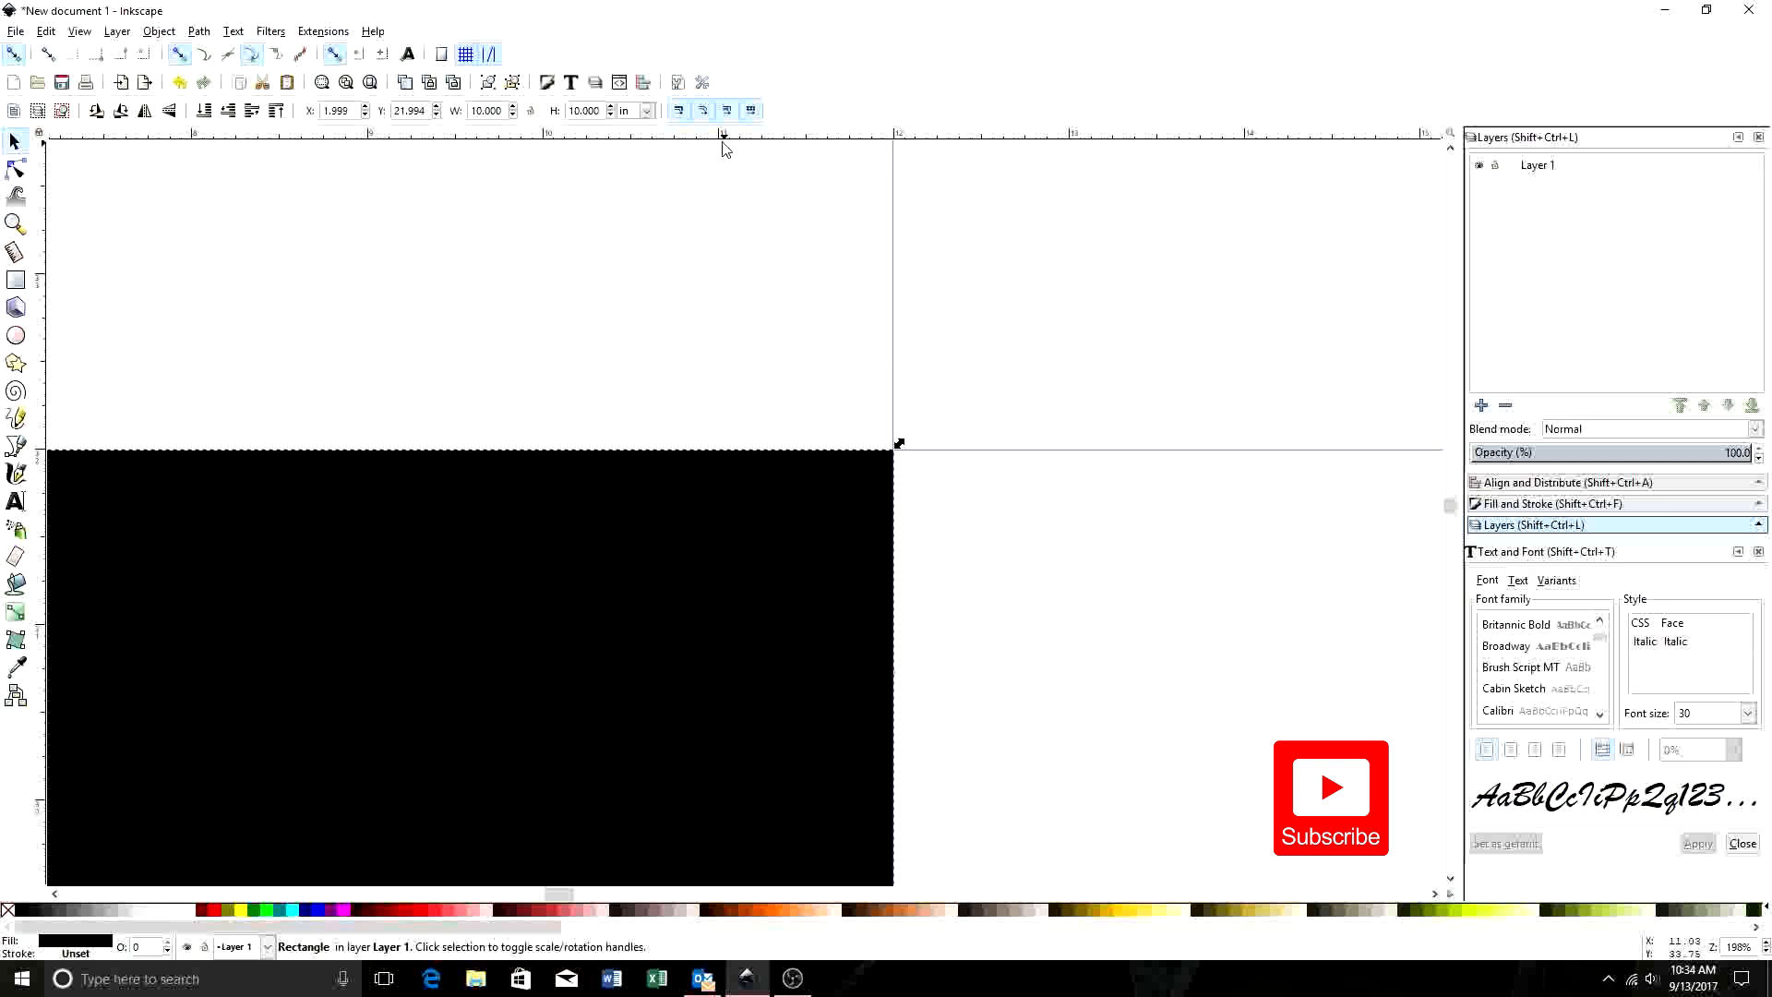
{"action": "mouse_move", "coordinate": [879, 152]}
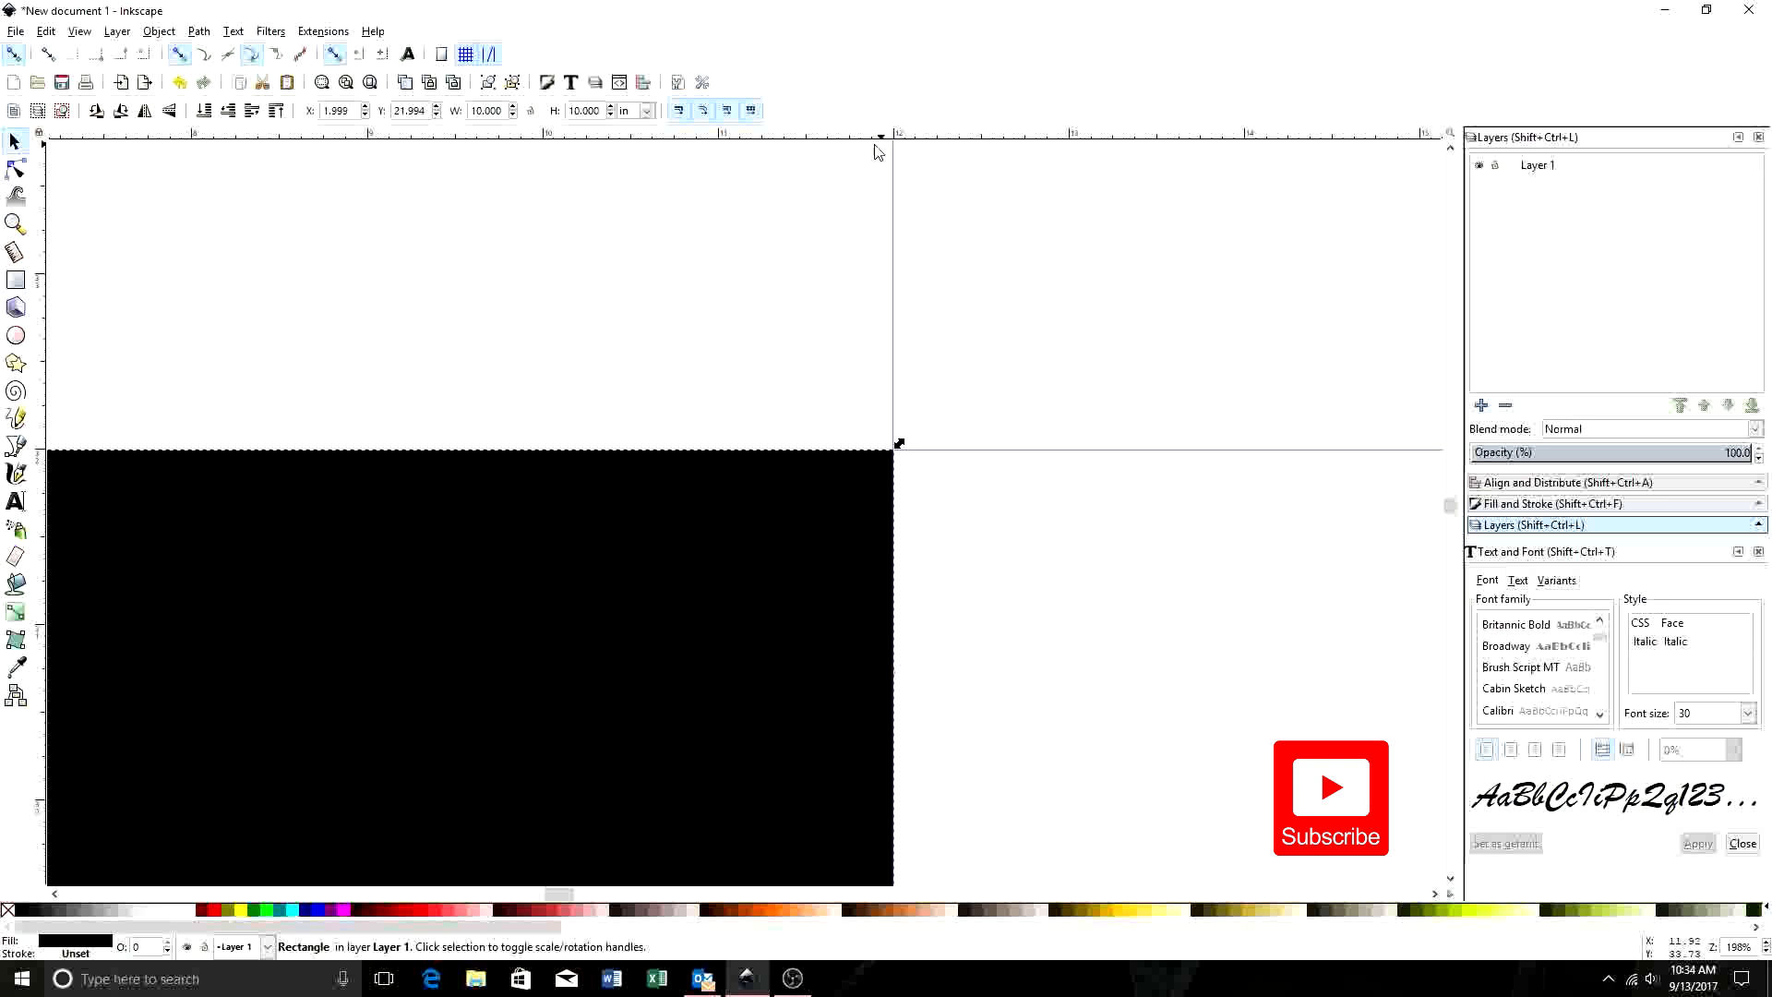
{"action": "mouse_move", "coordinate": [806, 153]}
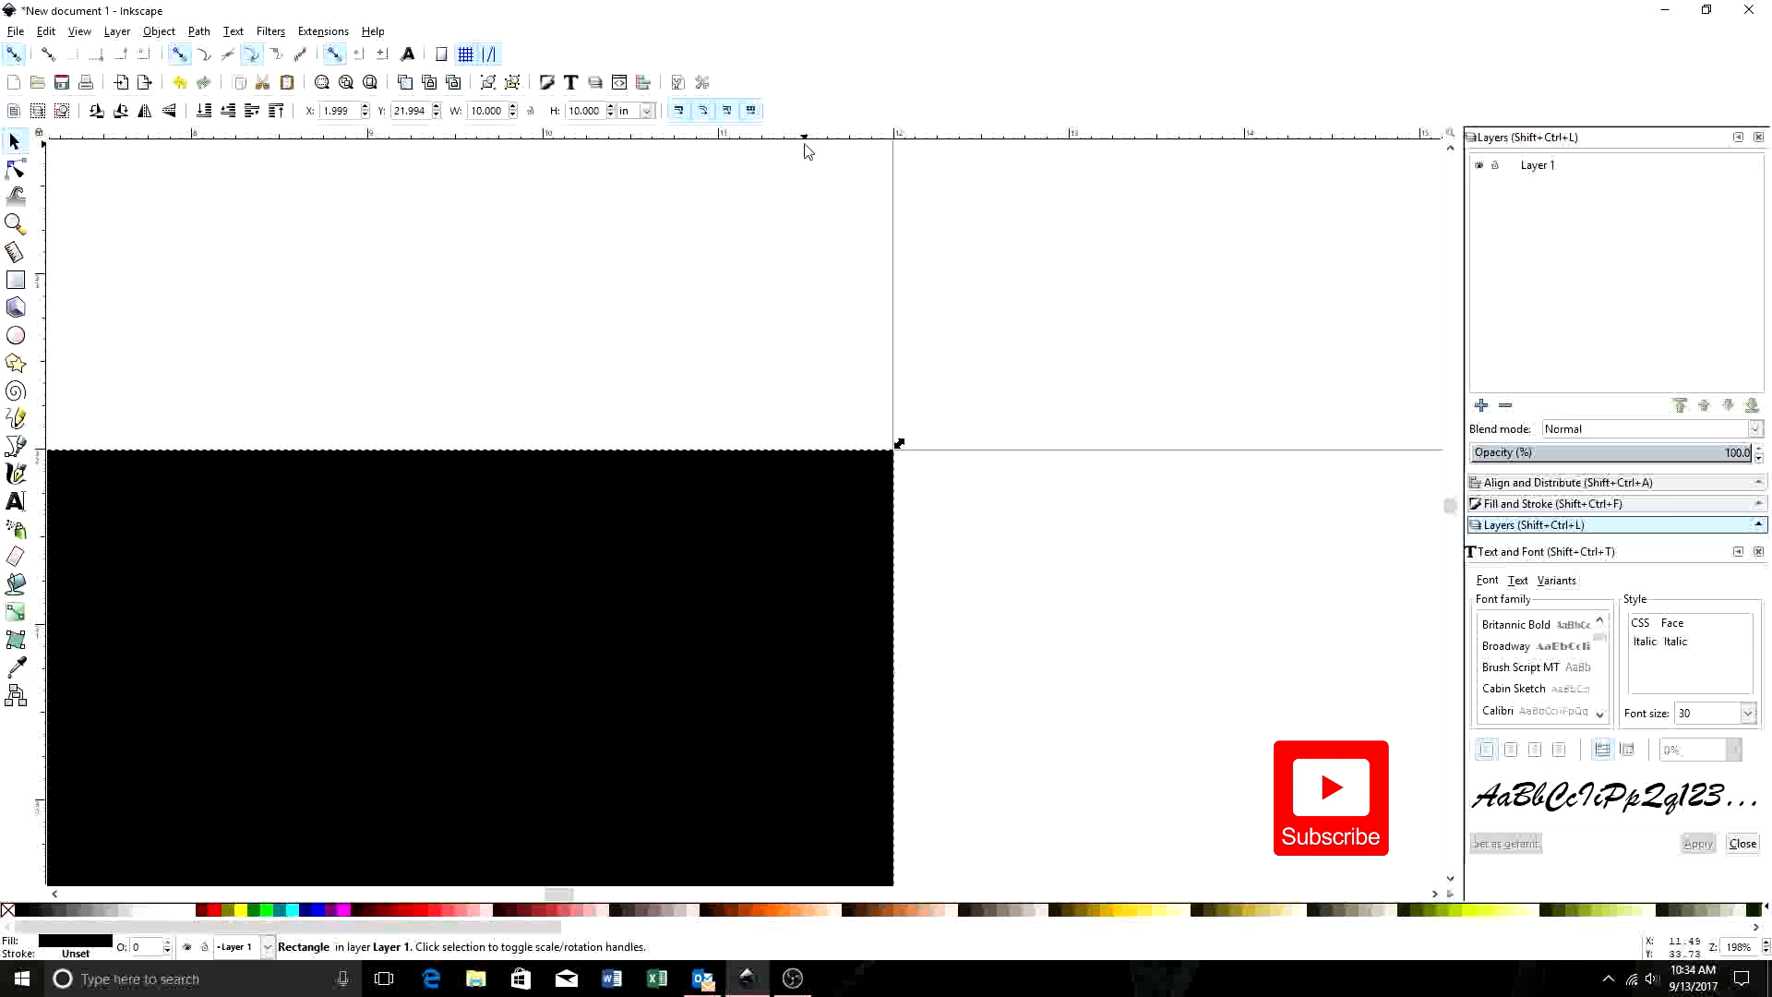
{"action": "mouse_move", "coordinate": [887, 181]}
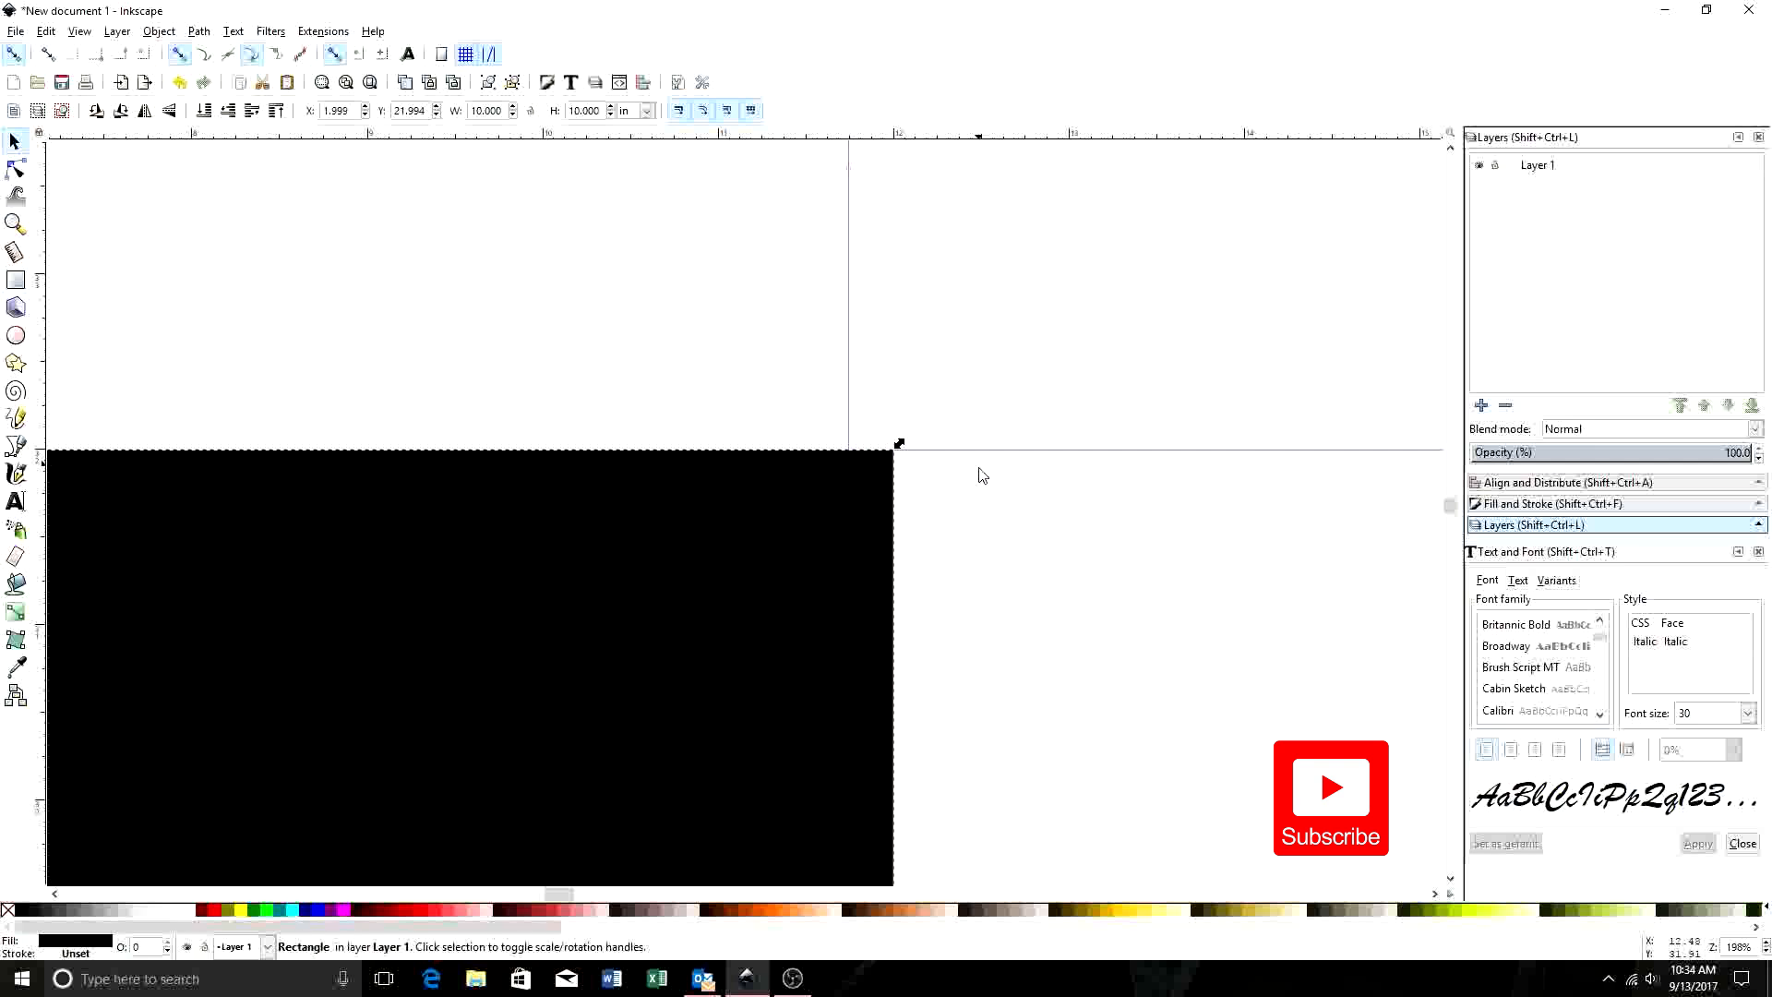
{"action": "mouse_move", "coordinate": [941, 468]}
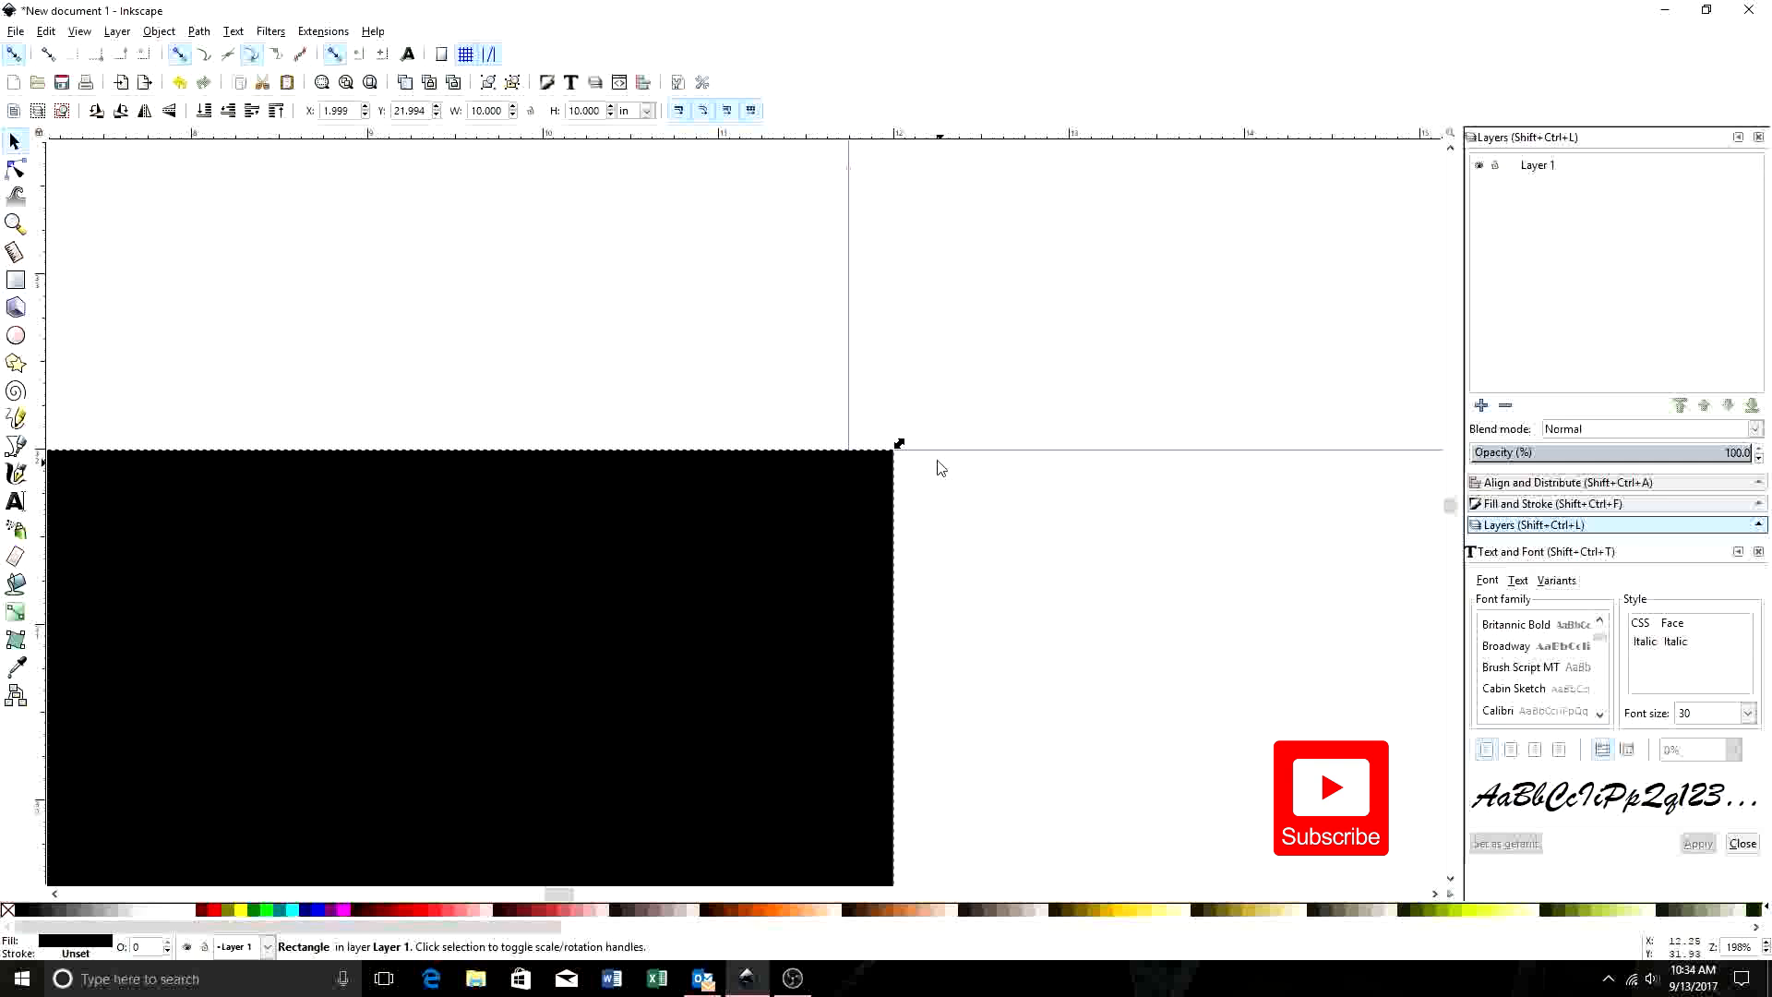
{"action": "mouse_move", "coordinate": [947, 462]}
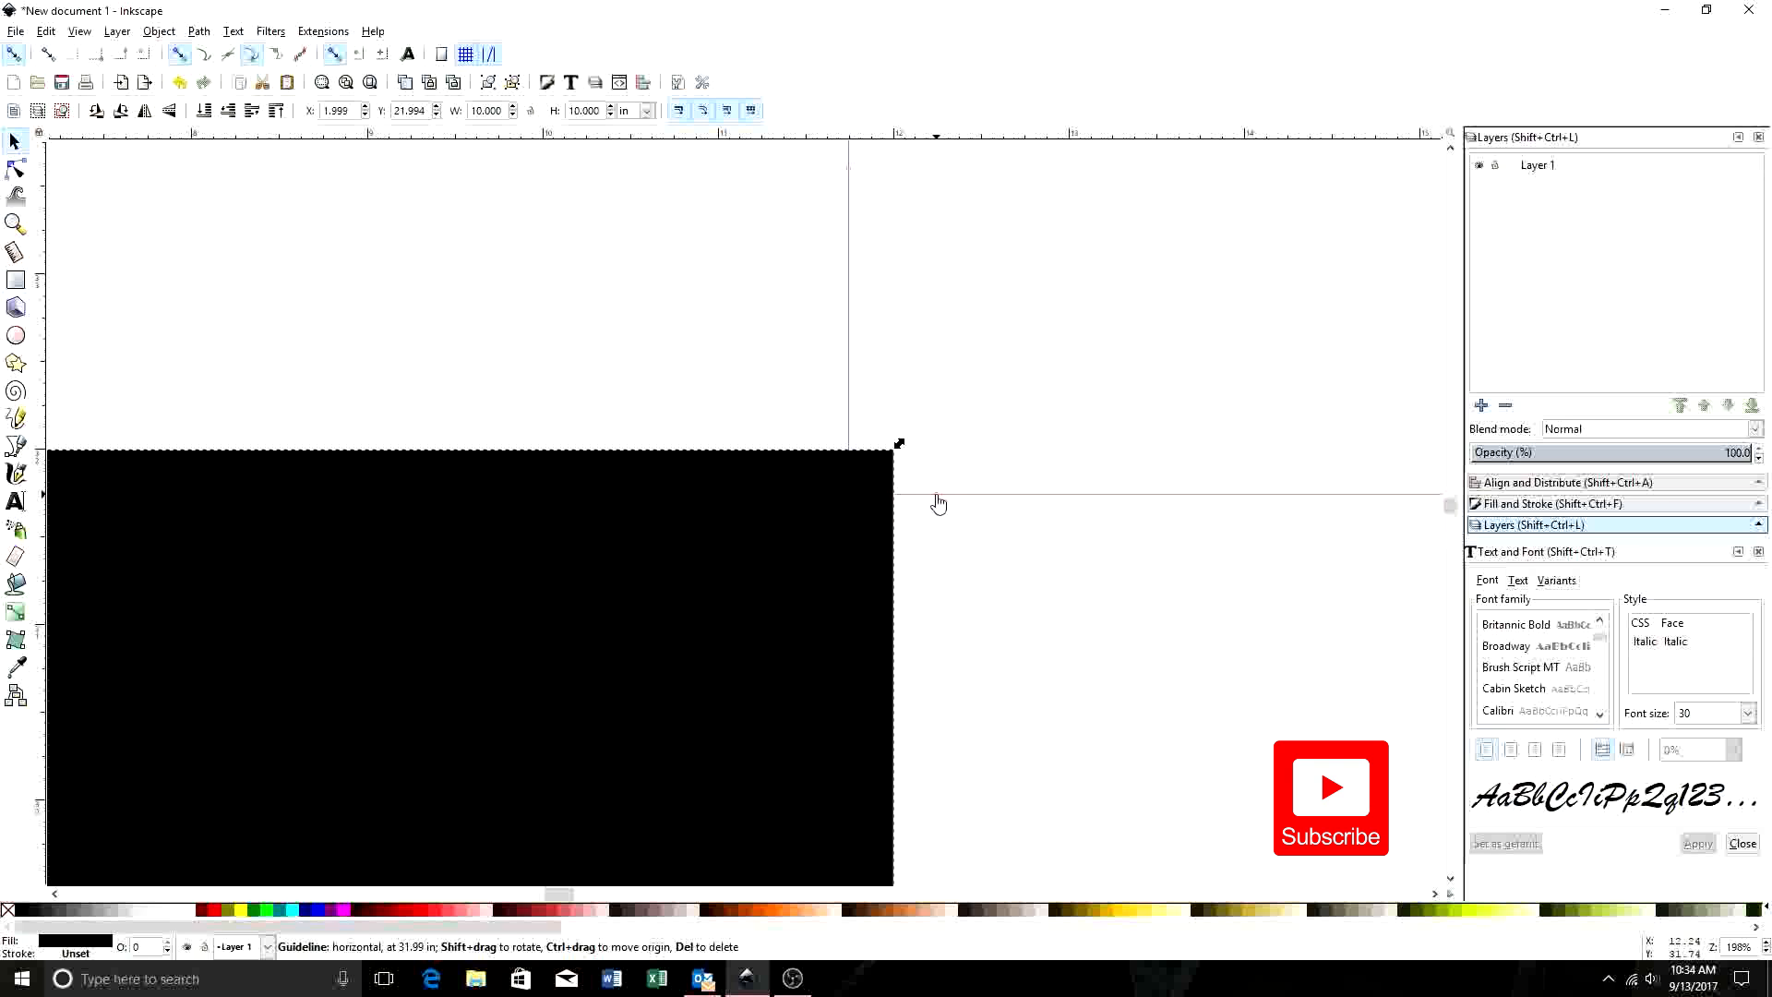
- Move the horizontal guide inside the square's edge, then deselect everything
{"action": "left_click", "coordinate": [840, 525]}
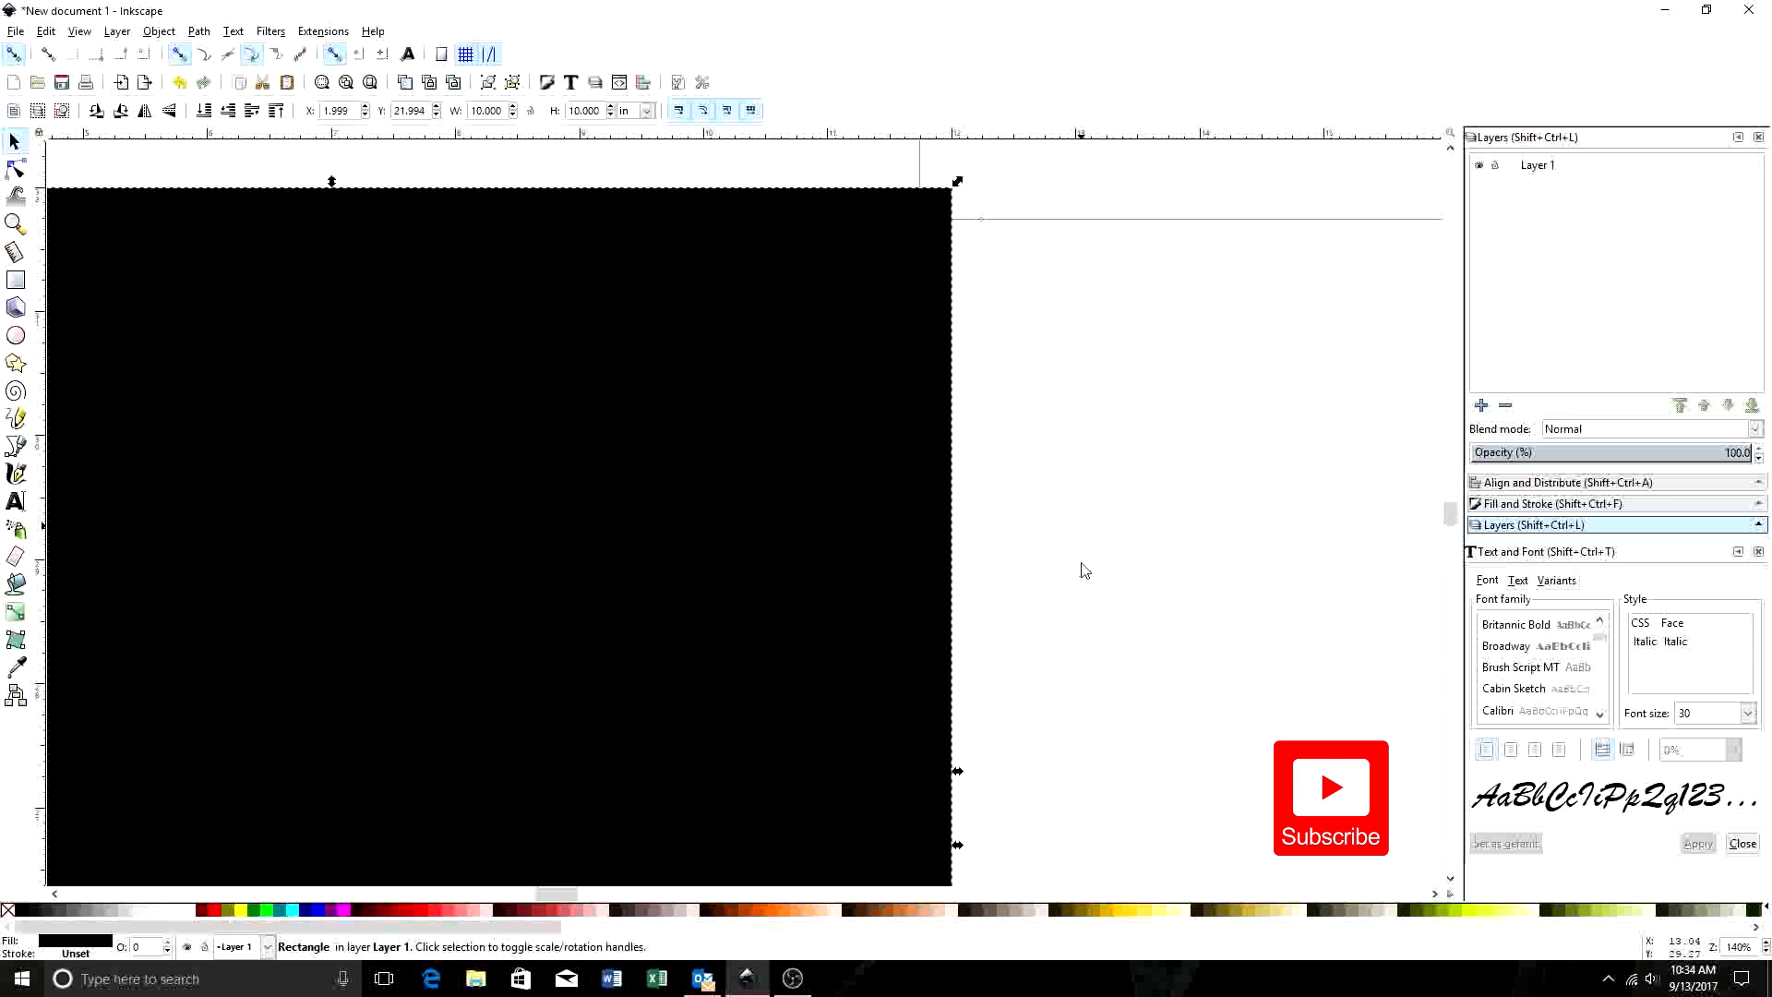
{"action": "scroll", "scroll_direction": "up", "scroll_amount": 3}
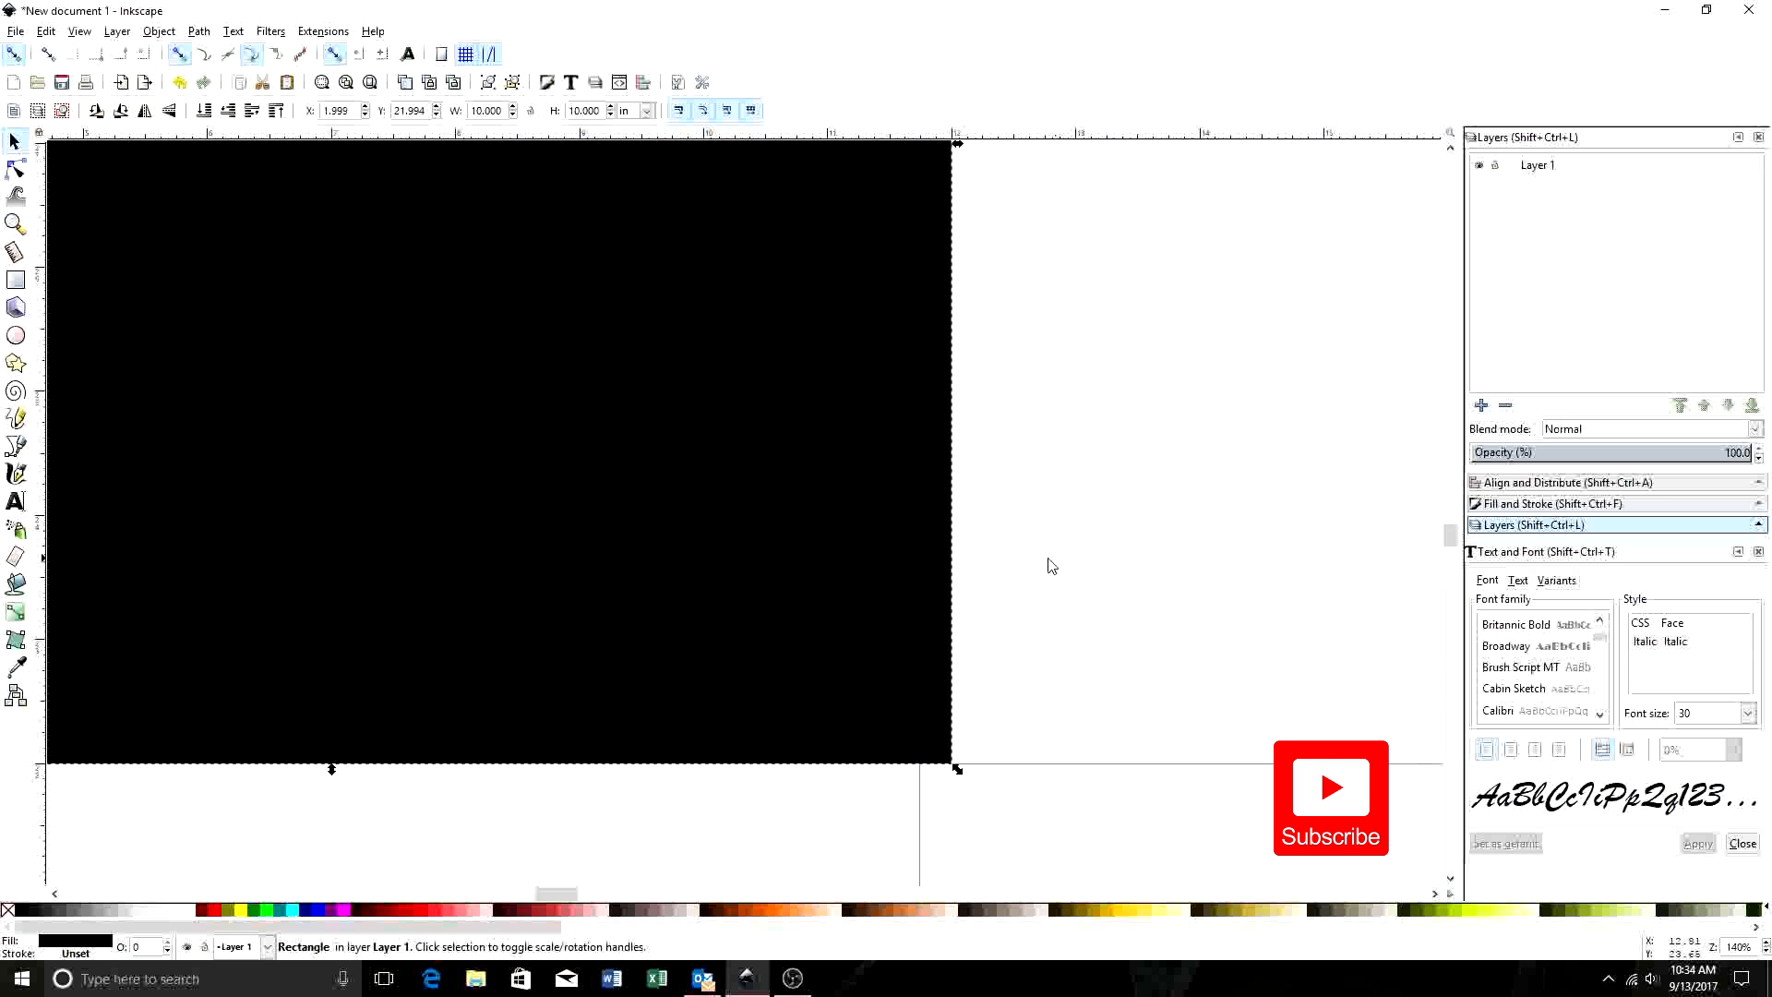
{"action": "mouse_move", "coordinate": [986, 769]}
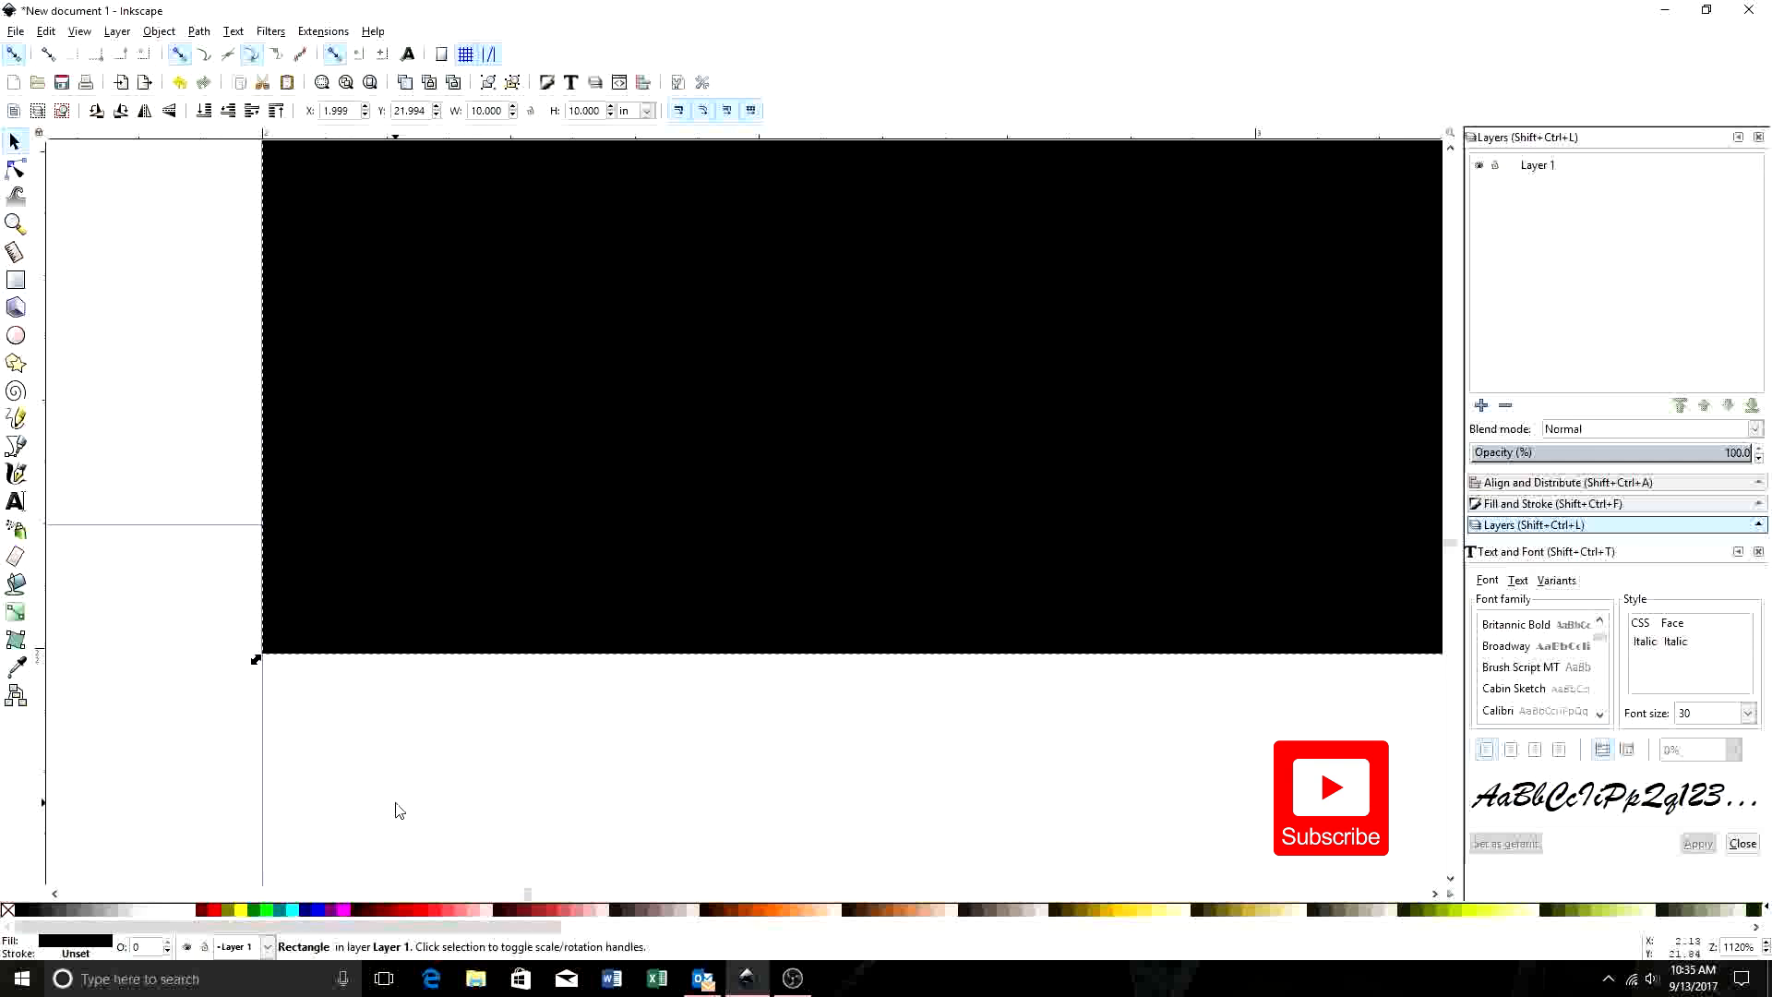
{"action": "mouse_move", "coordinate": [407, 774]}
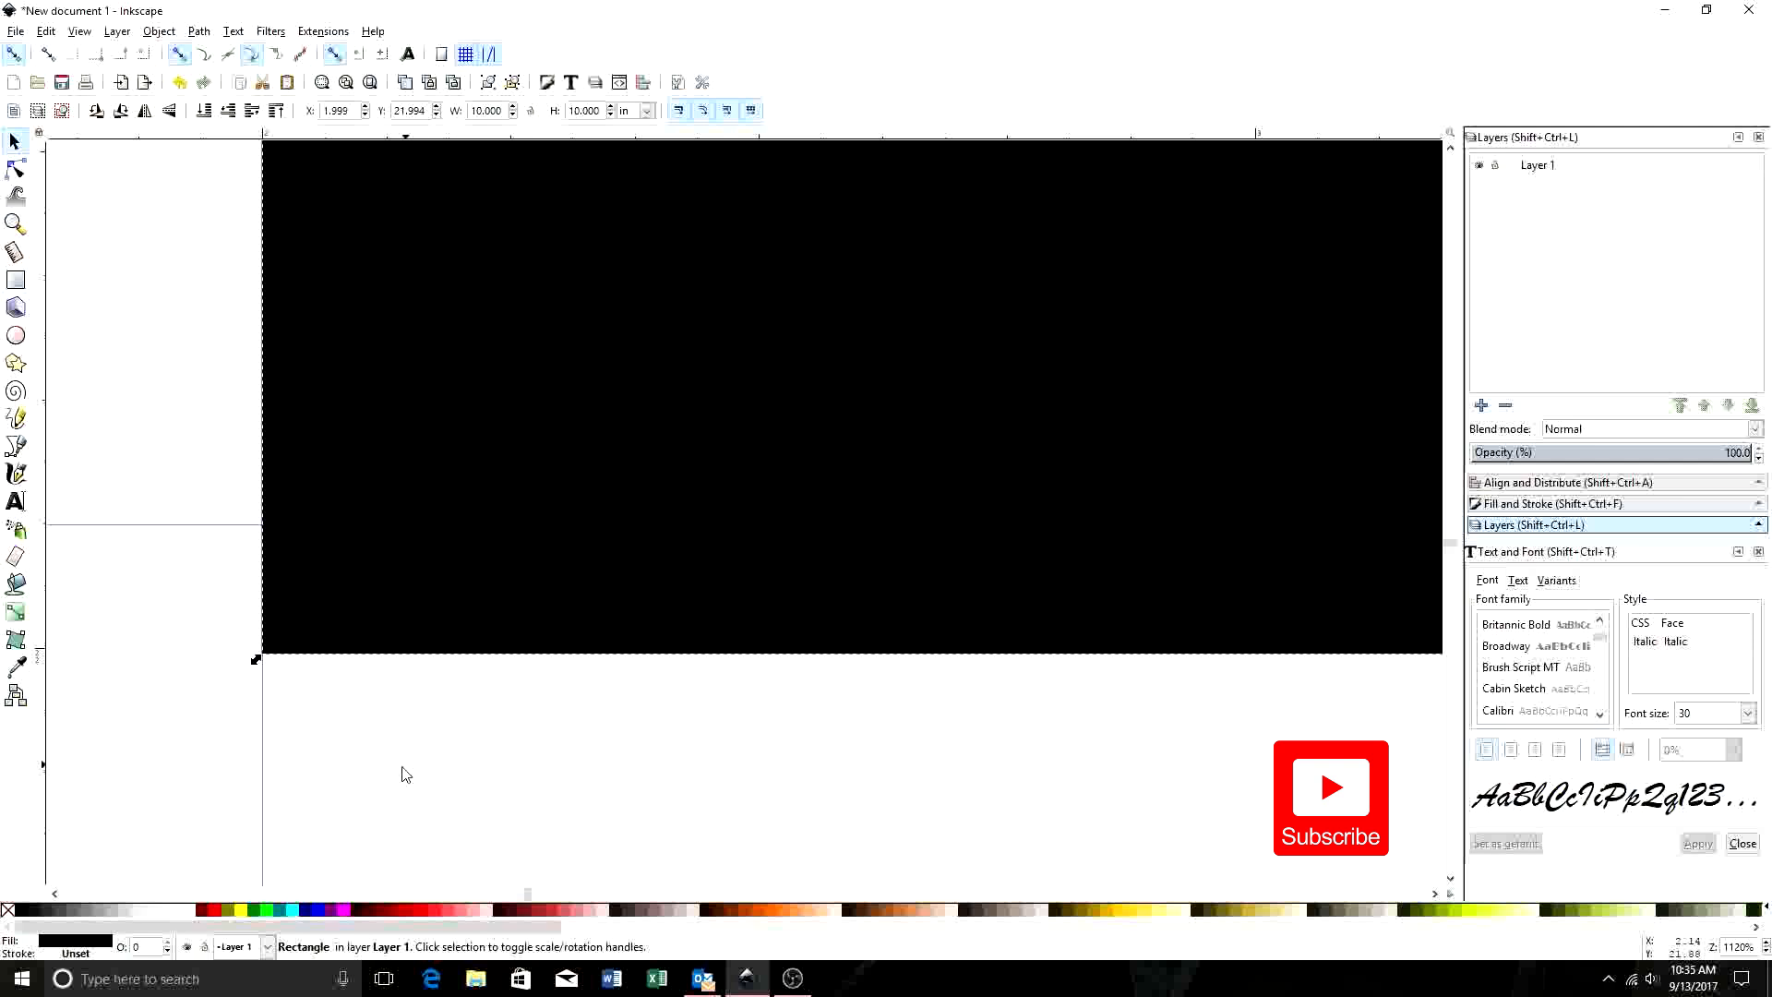
{"action": "mouse_move", "coordinate": [263, 741]}
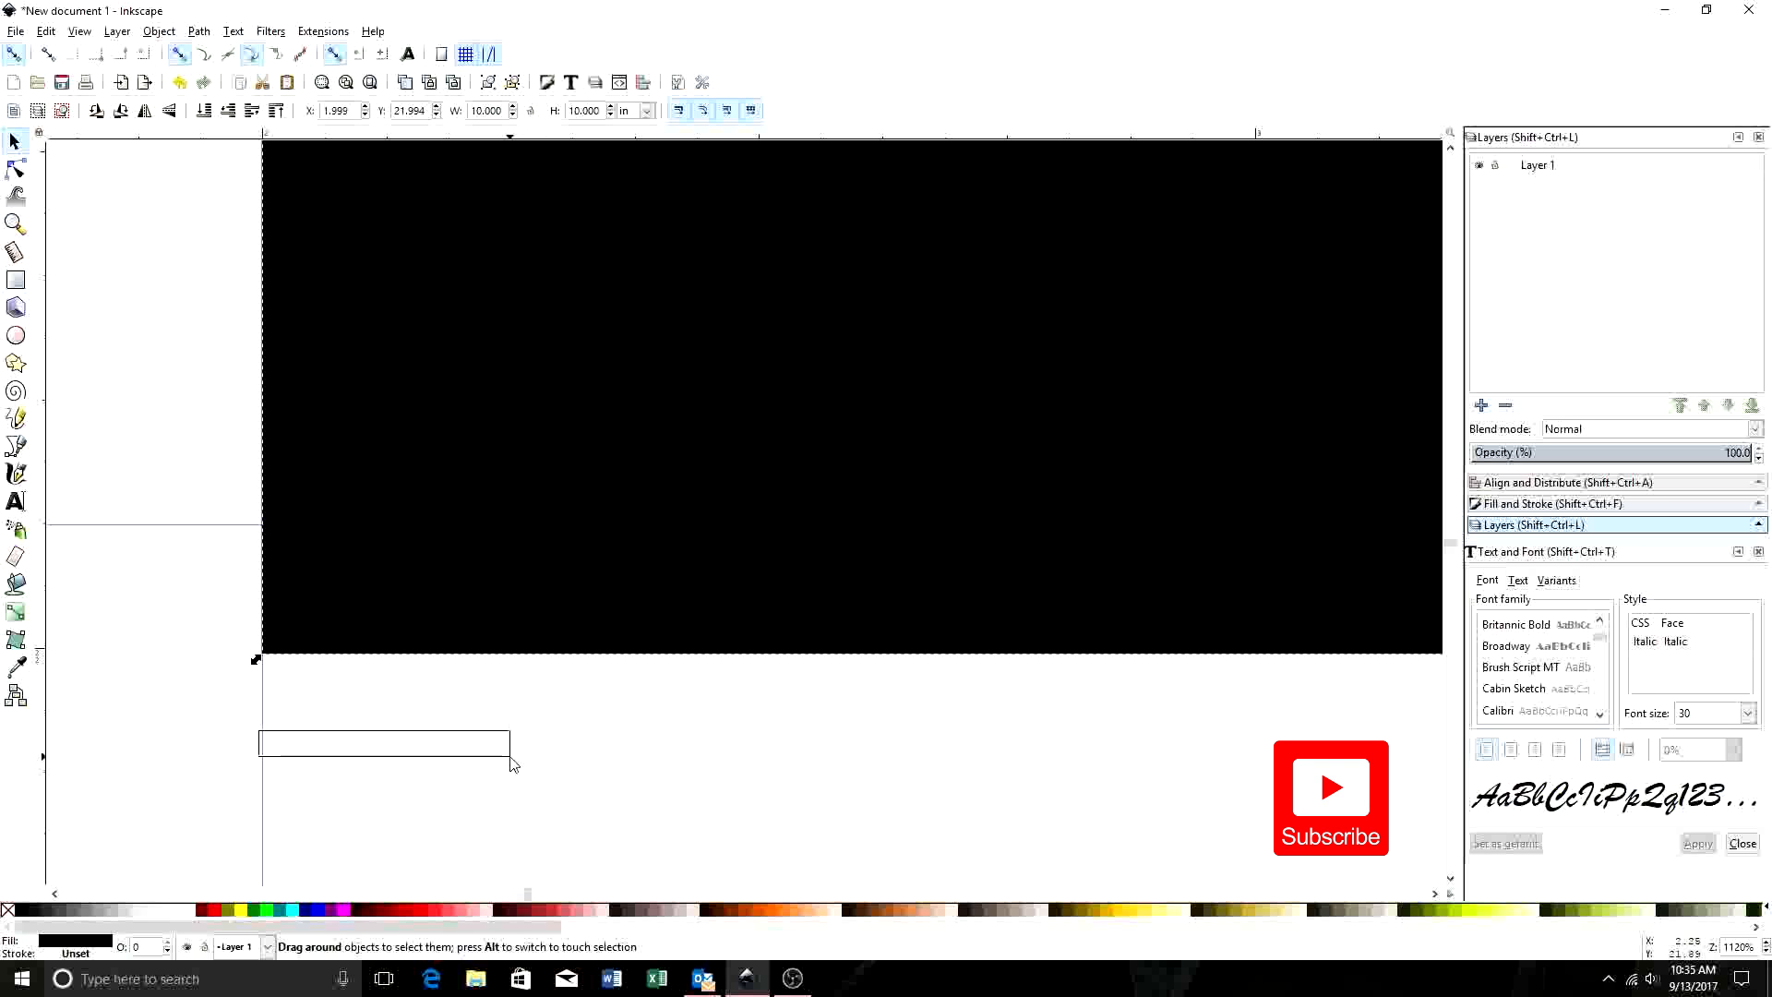
{"action": "left_click", "coordinate": [563, 771]}
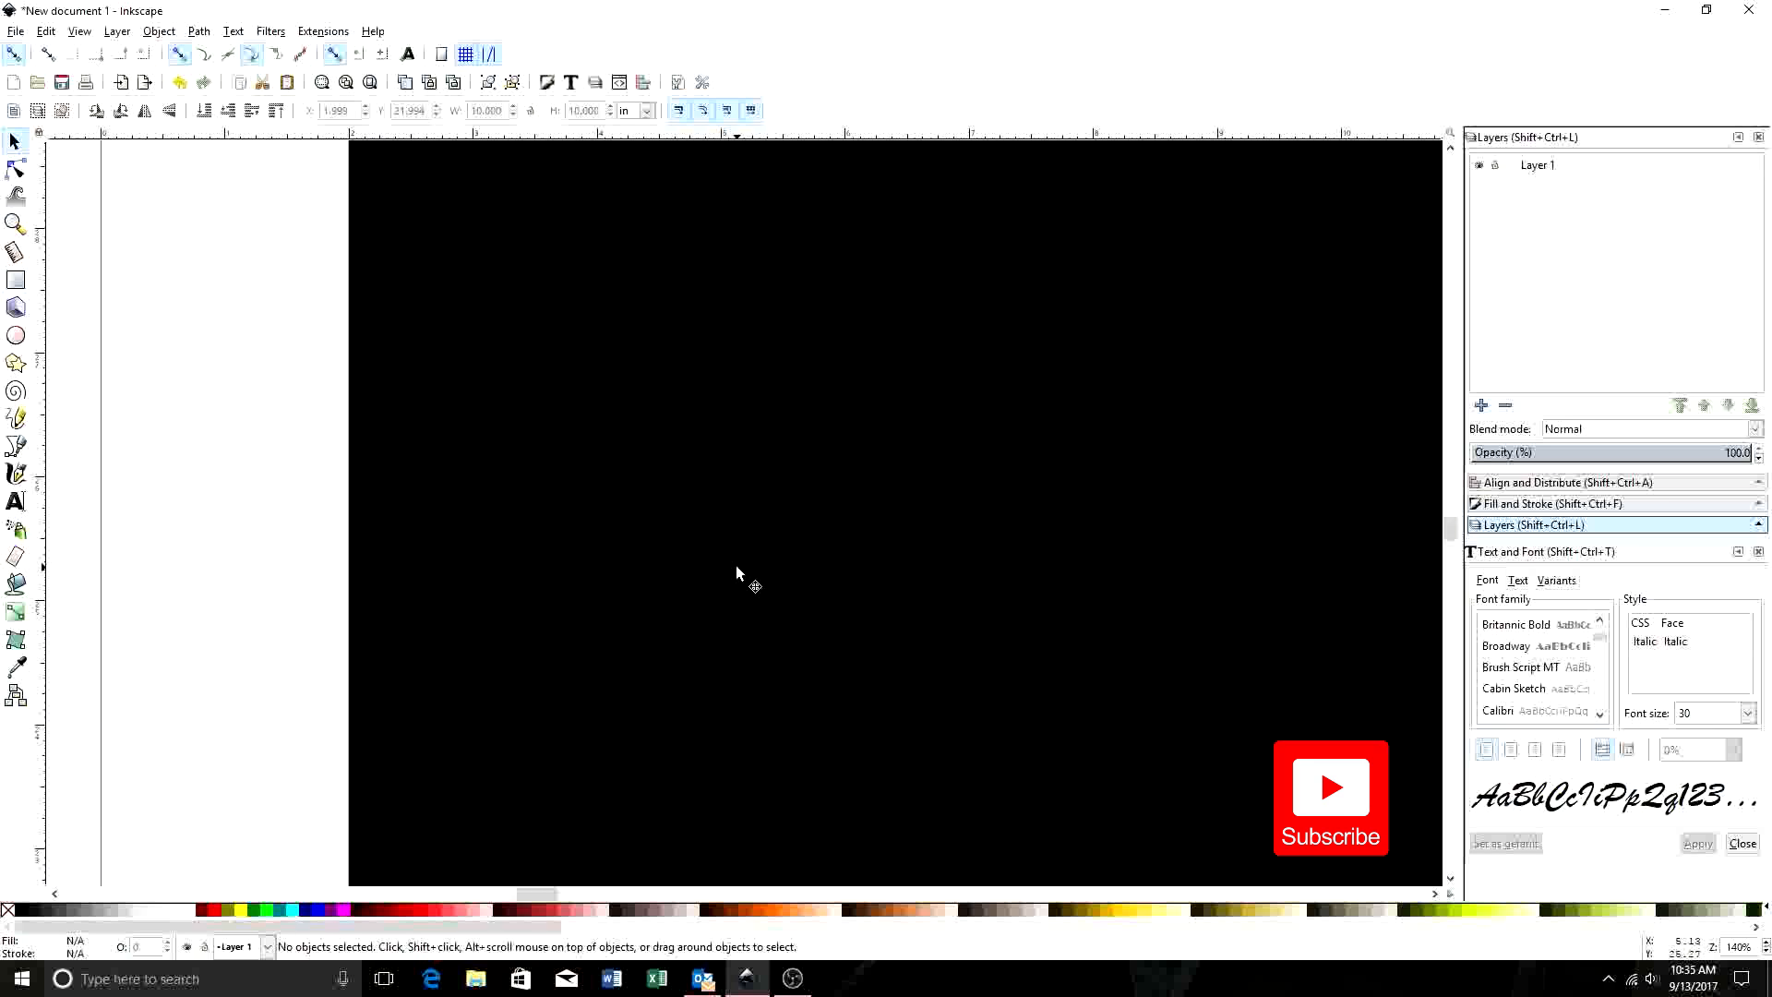
{"action": "scroll", "scroll_direction": "down", "scroll_amount": 3}
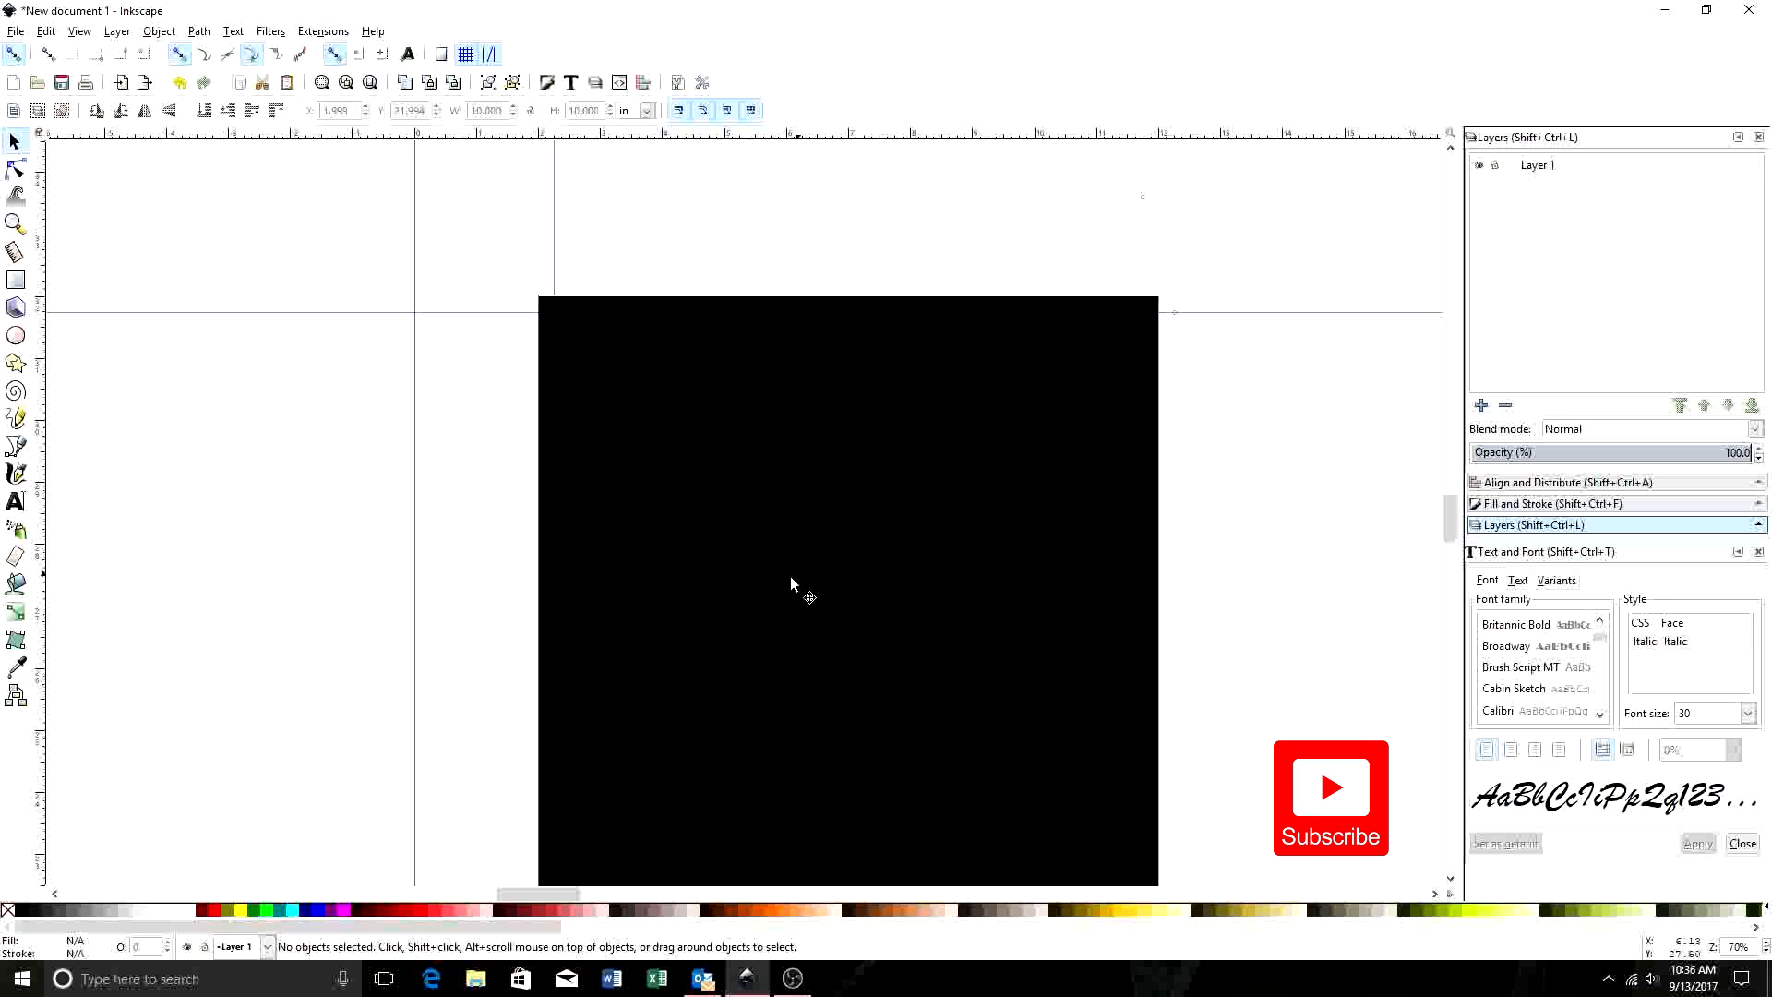
{"action": "mouse_move", "coordinate": [217, 438]}
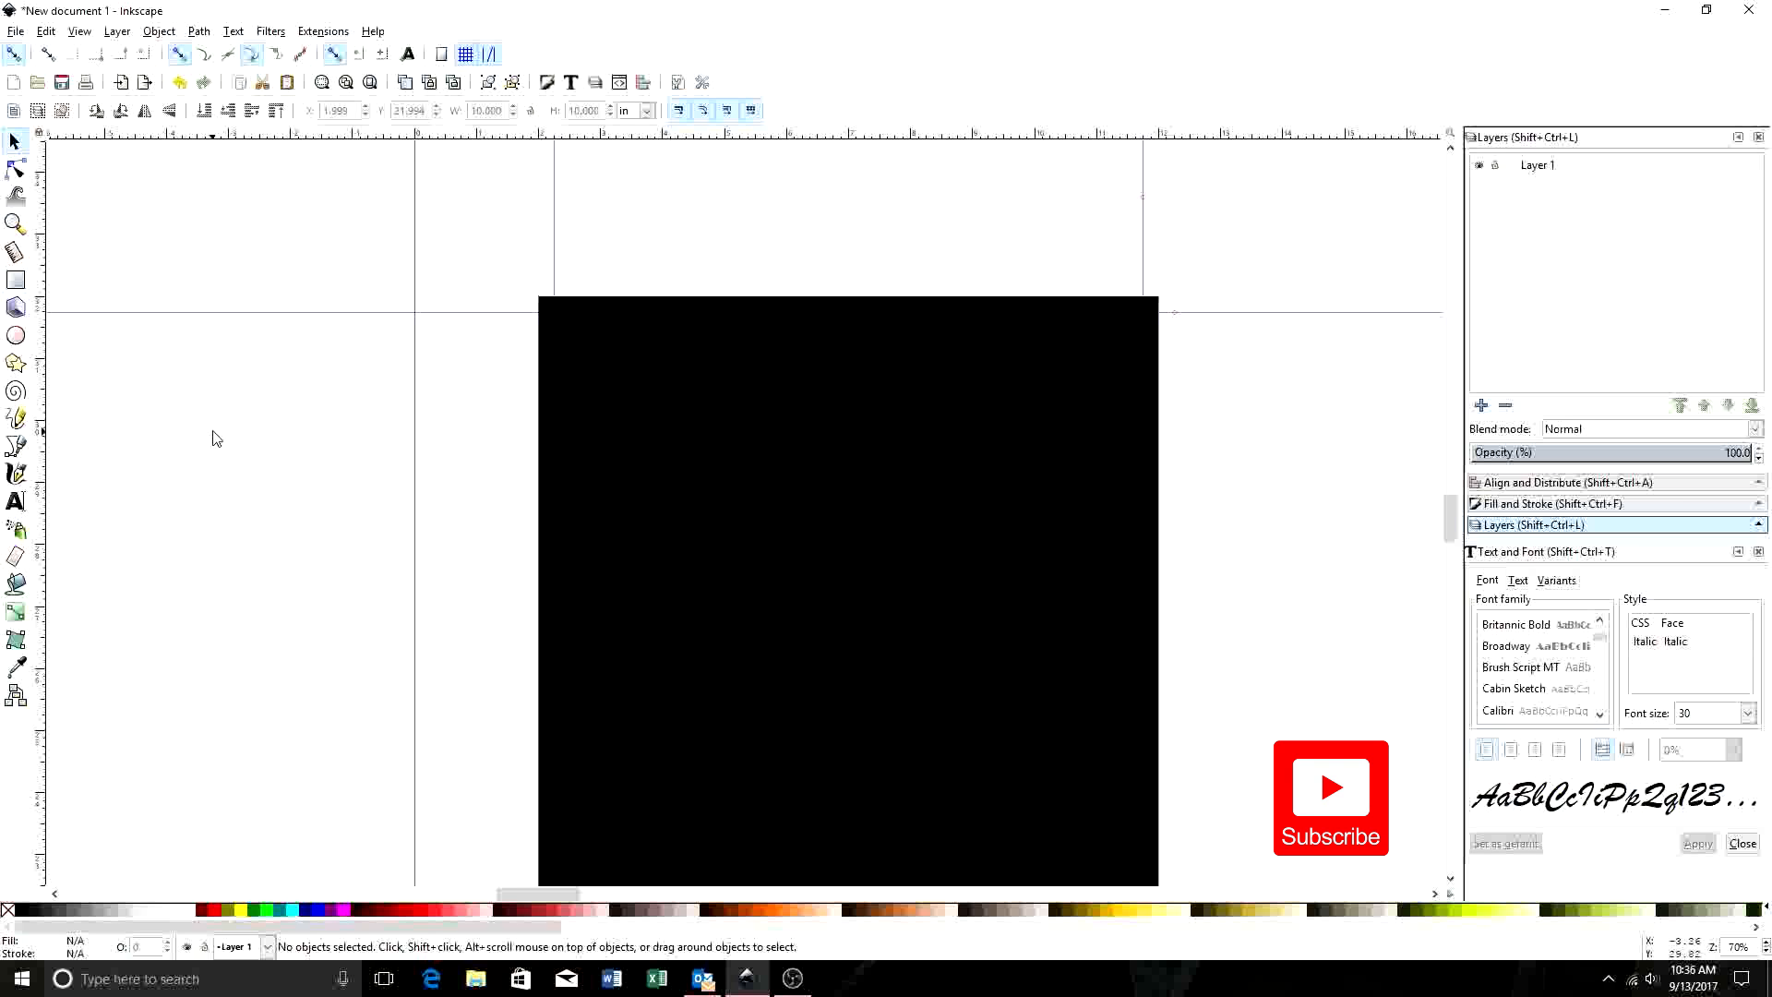
- Draw a circle and set its width and height to 0.750 in
{"action": "left_click", "coordinate": [16, 334]}
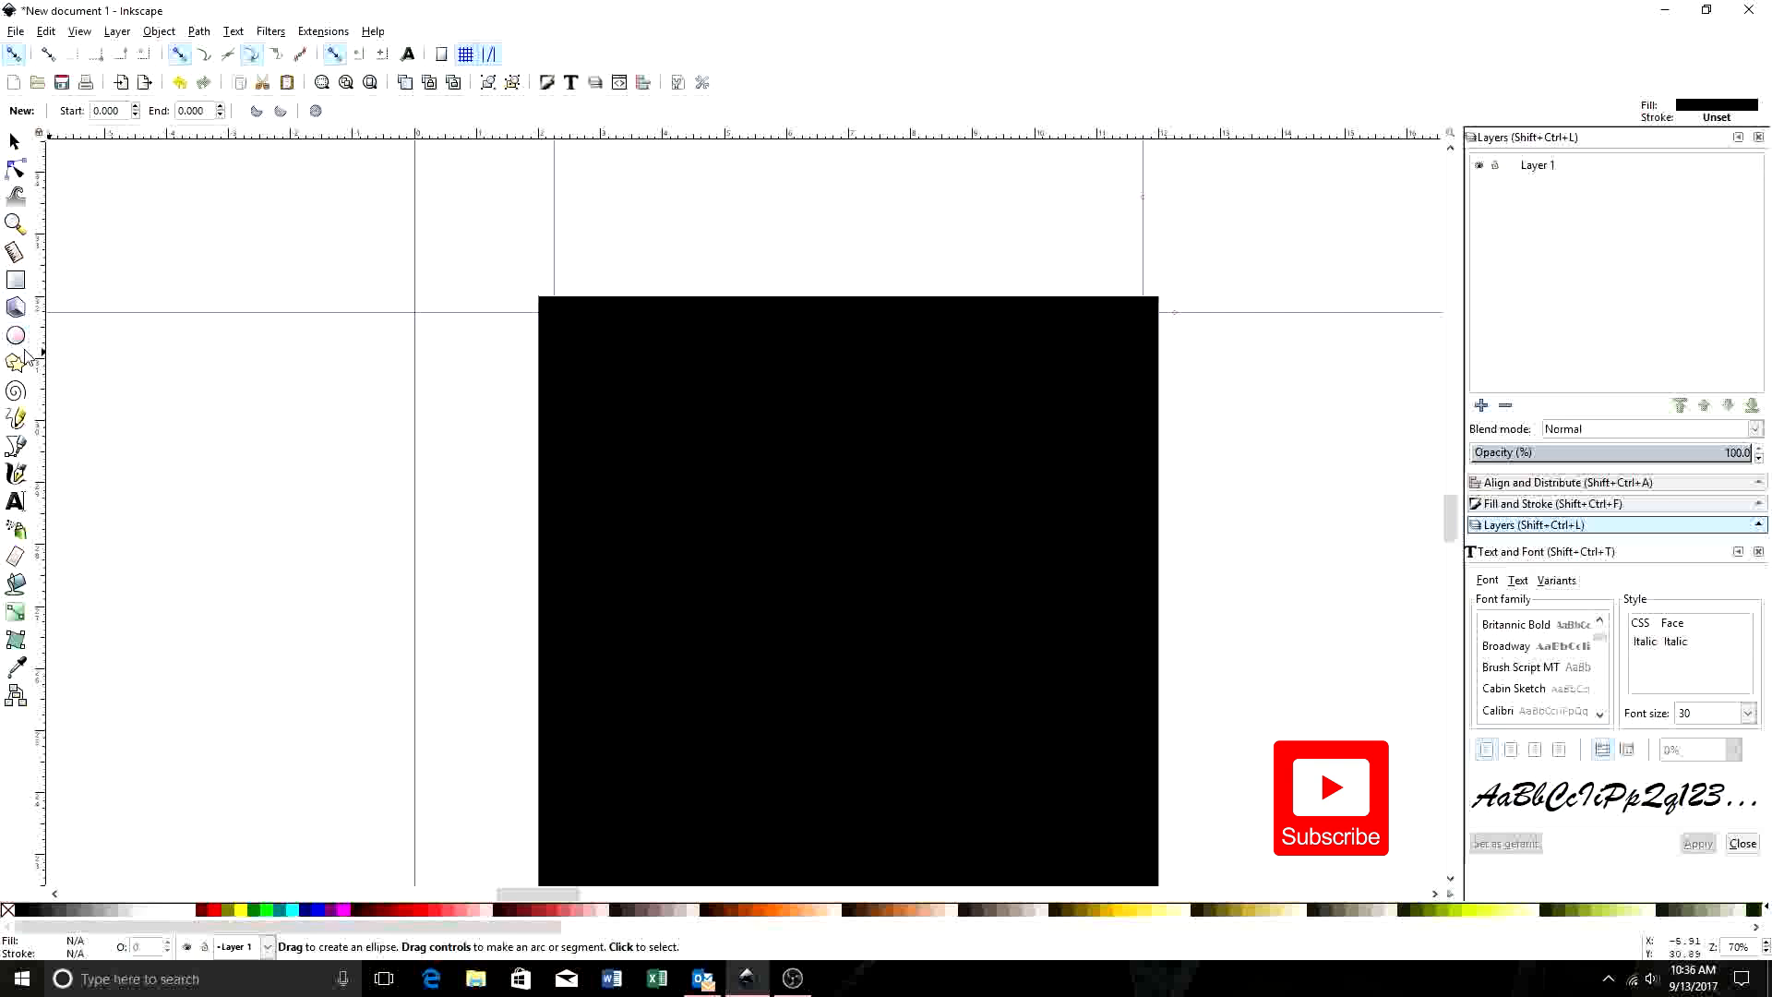
{"action": "mouse_move", "coordinate": [192, 413]}
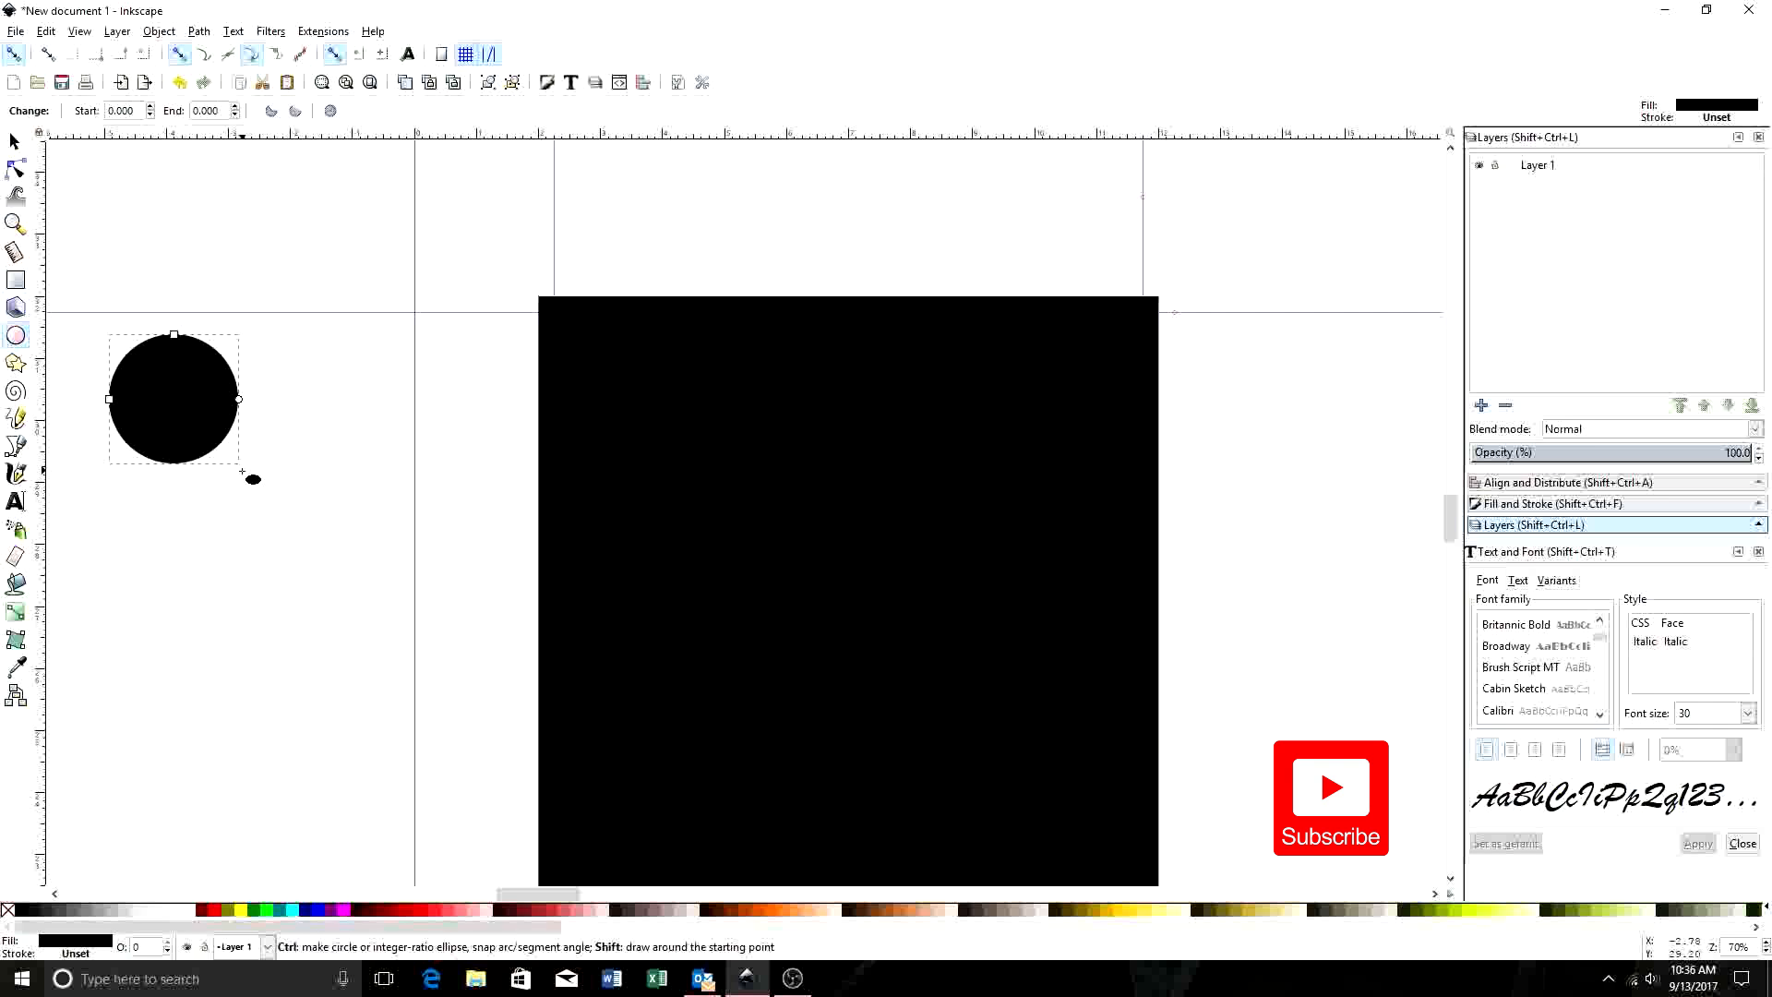
{"action": "mouse_move", "coordinate": [186, 416]}
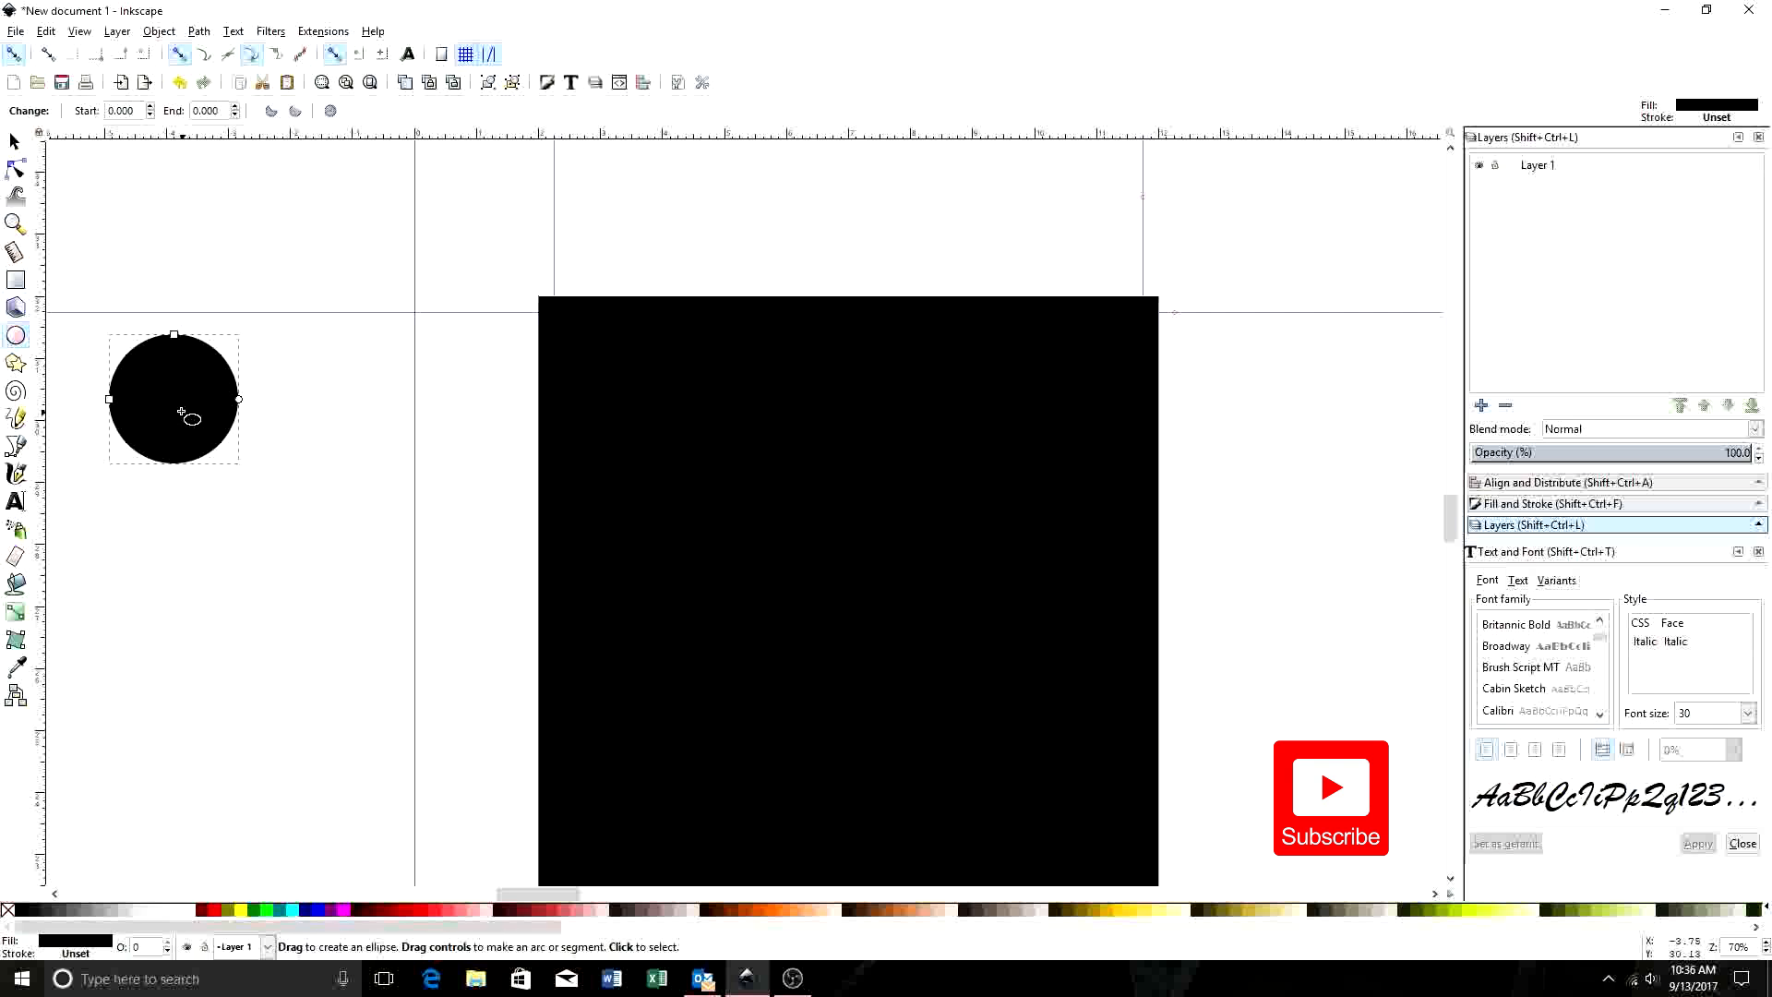
{"action": "mouse_move", "coordinate": [96, 311]}
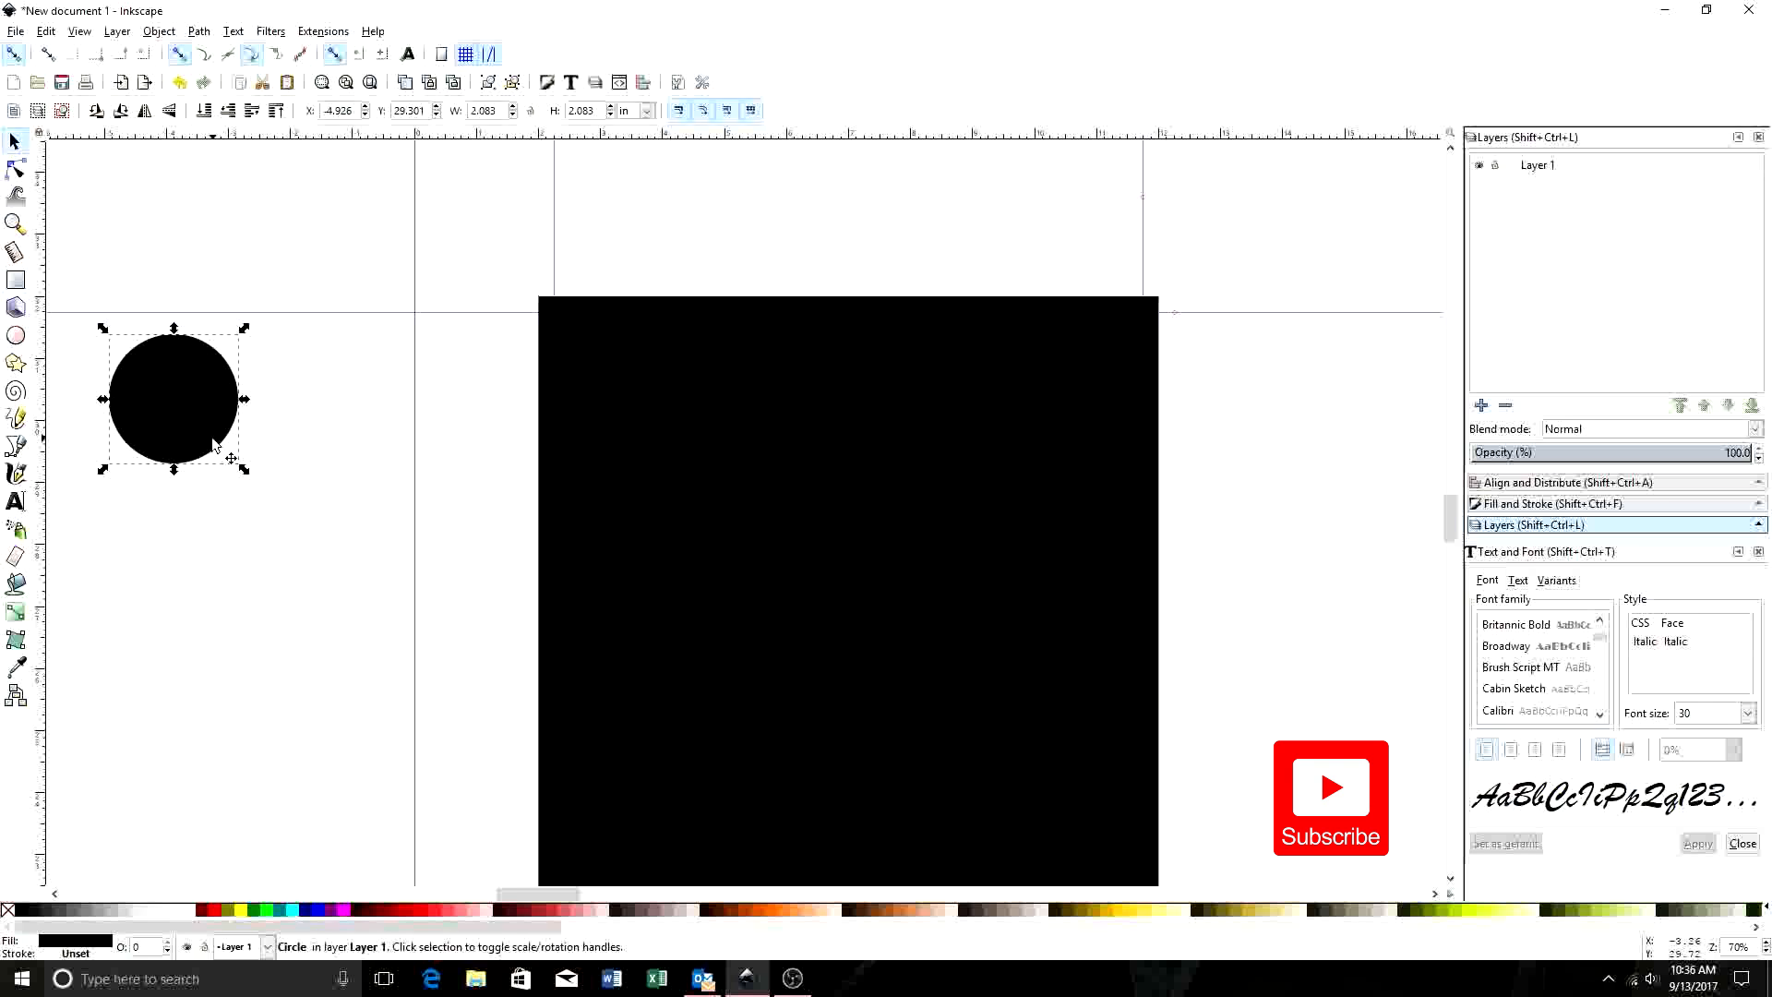
{"action": "mouse_move", "coordinate": [209, 398]}
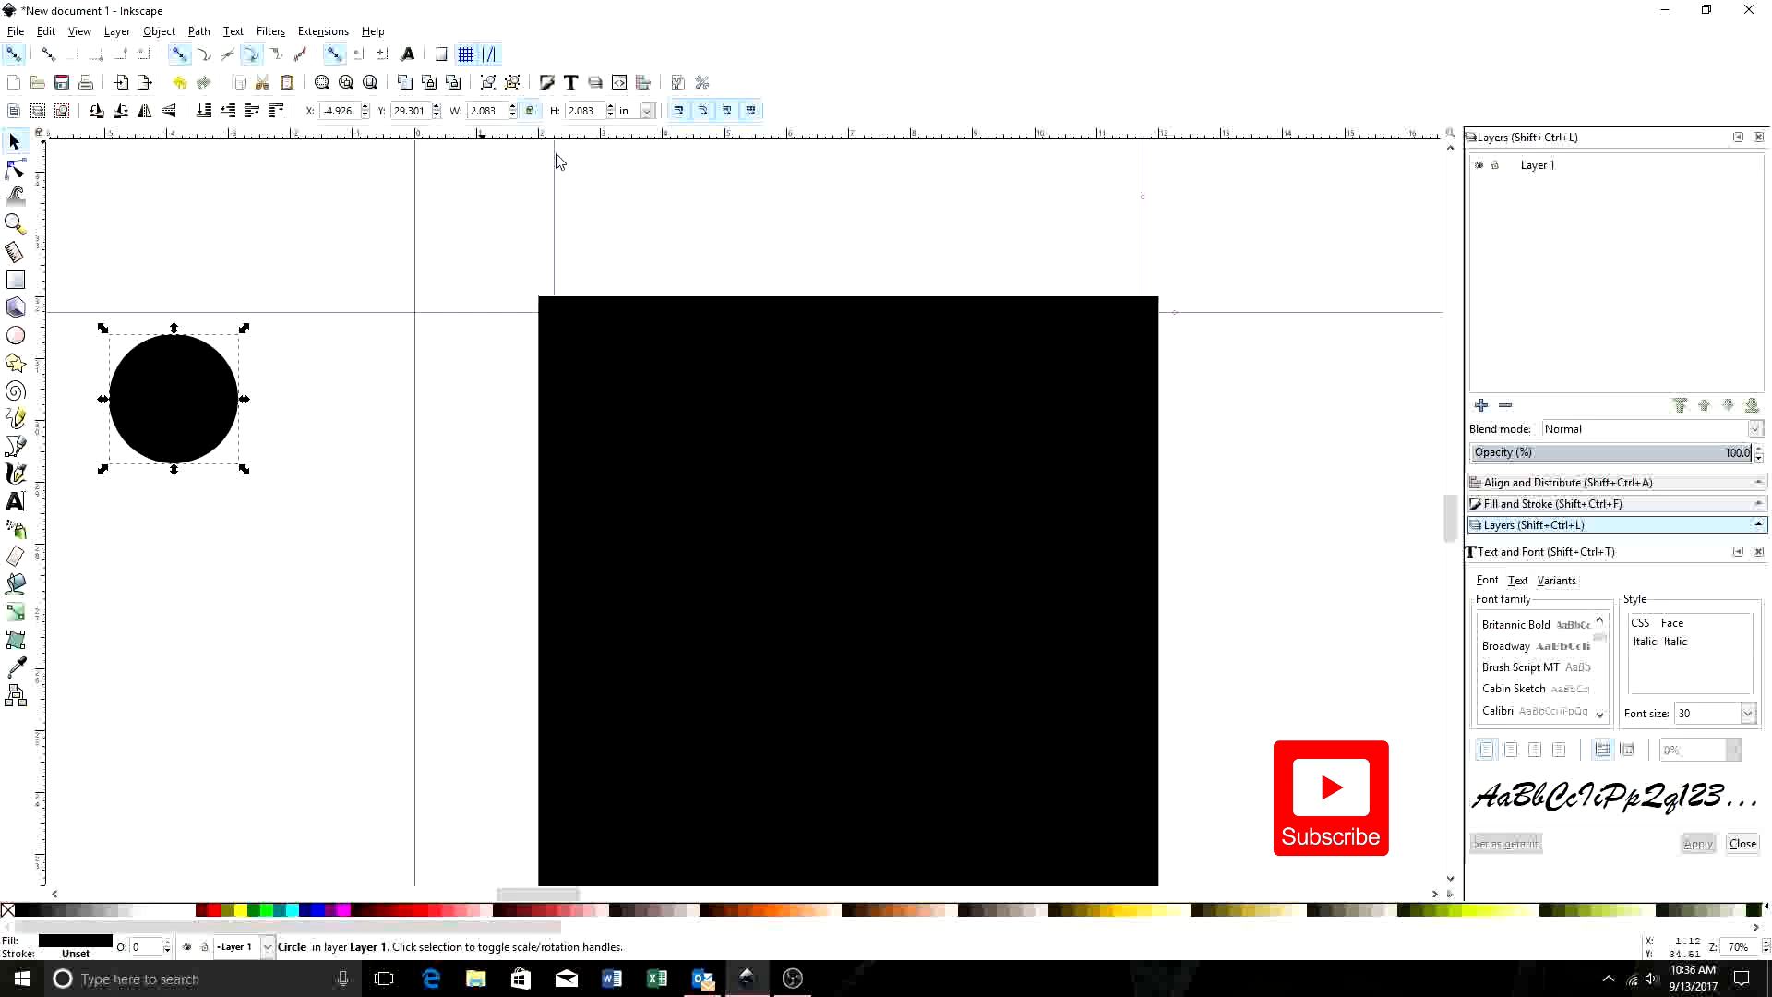
{"action": "mouse_move", "coordinate": [164, 384]}
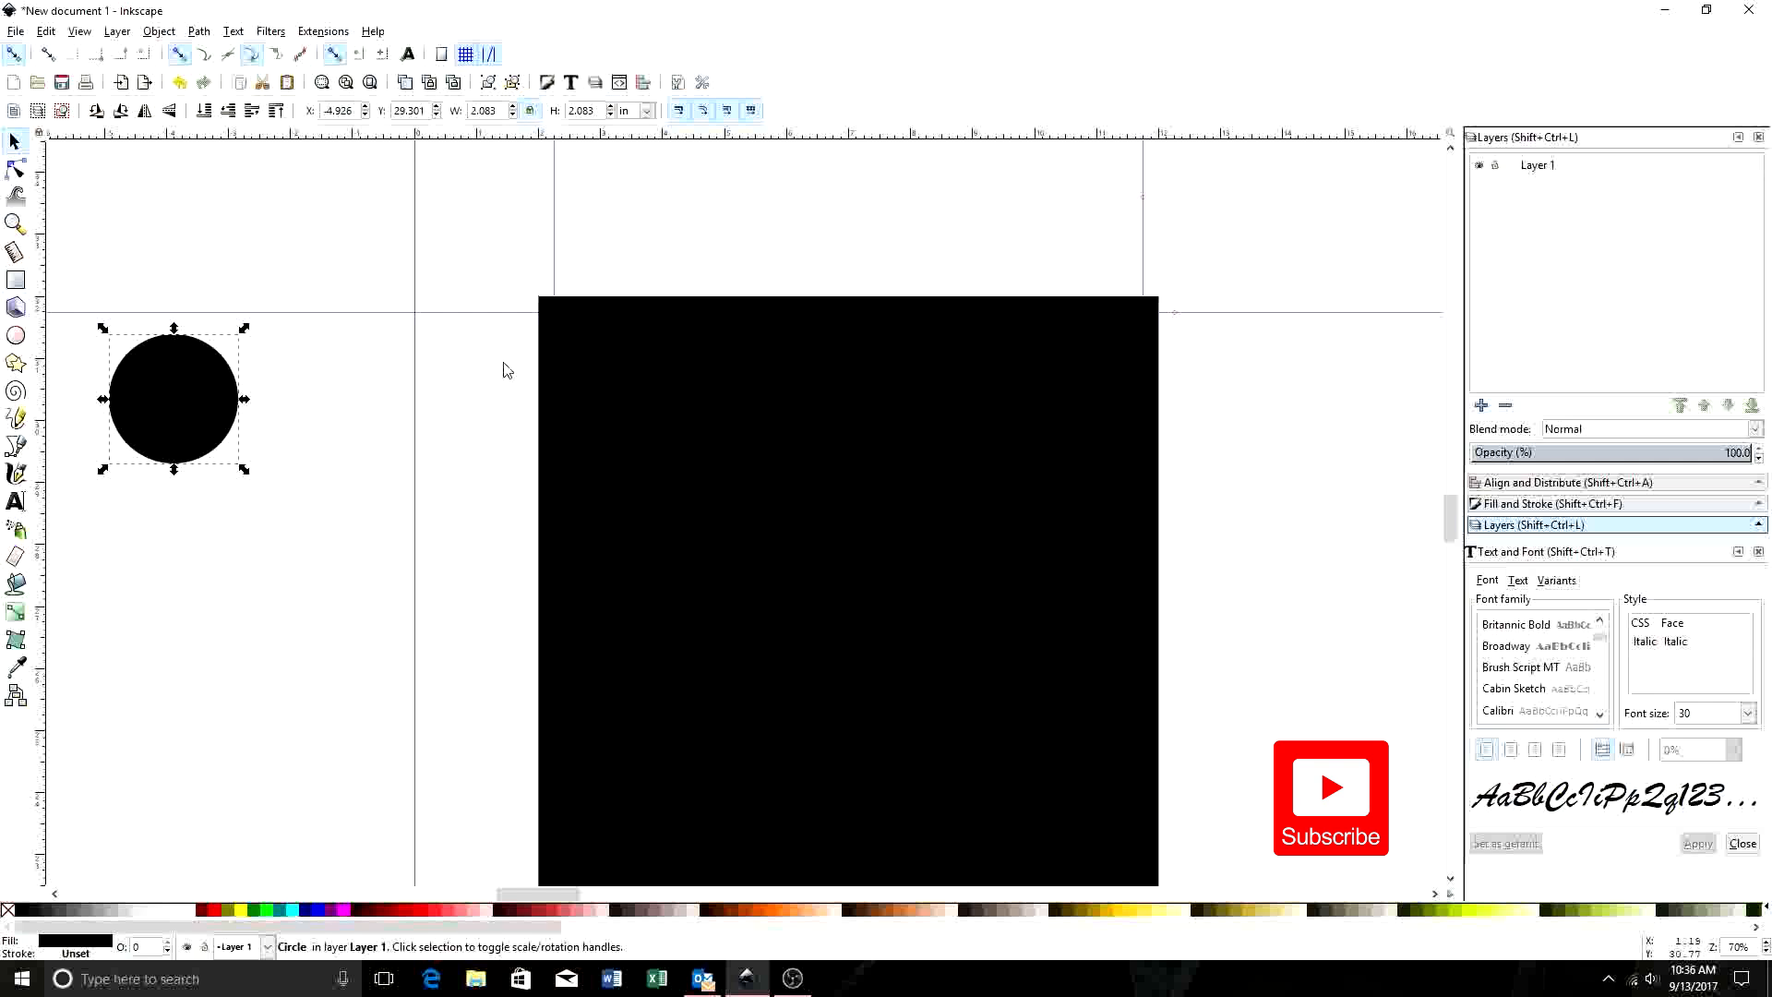
{"action": "mouse_move", "coordinate": [659, 518]}
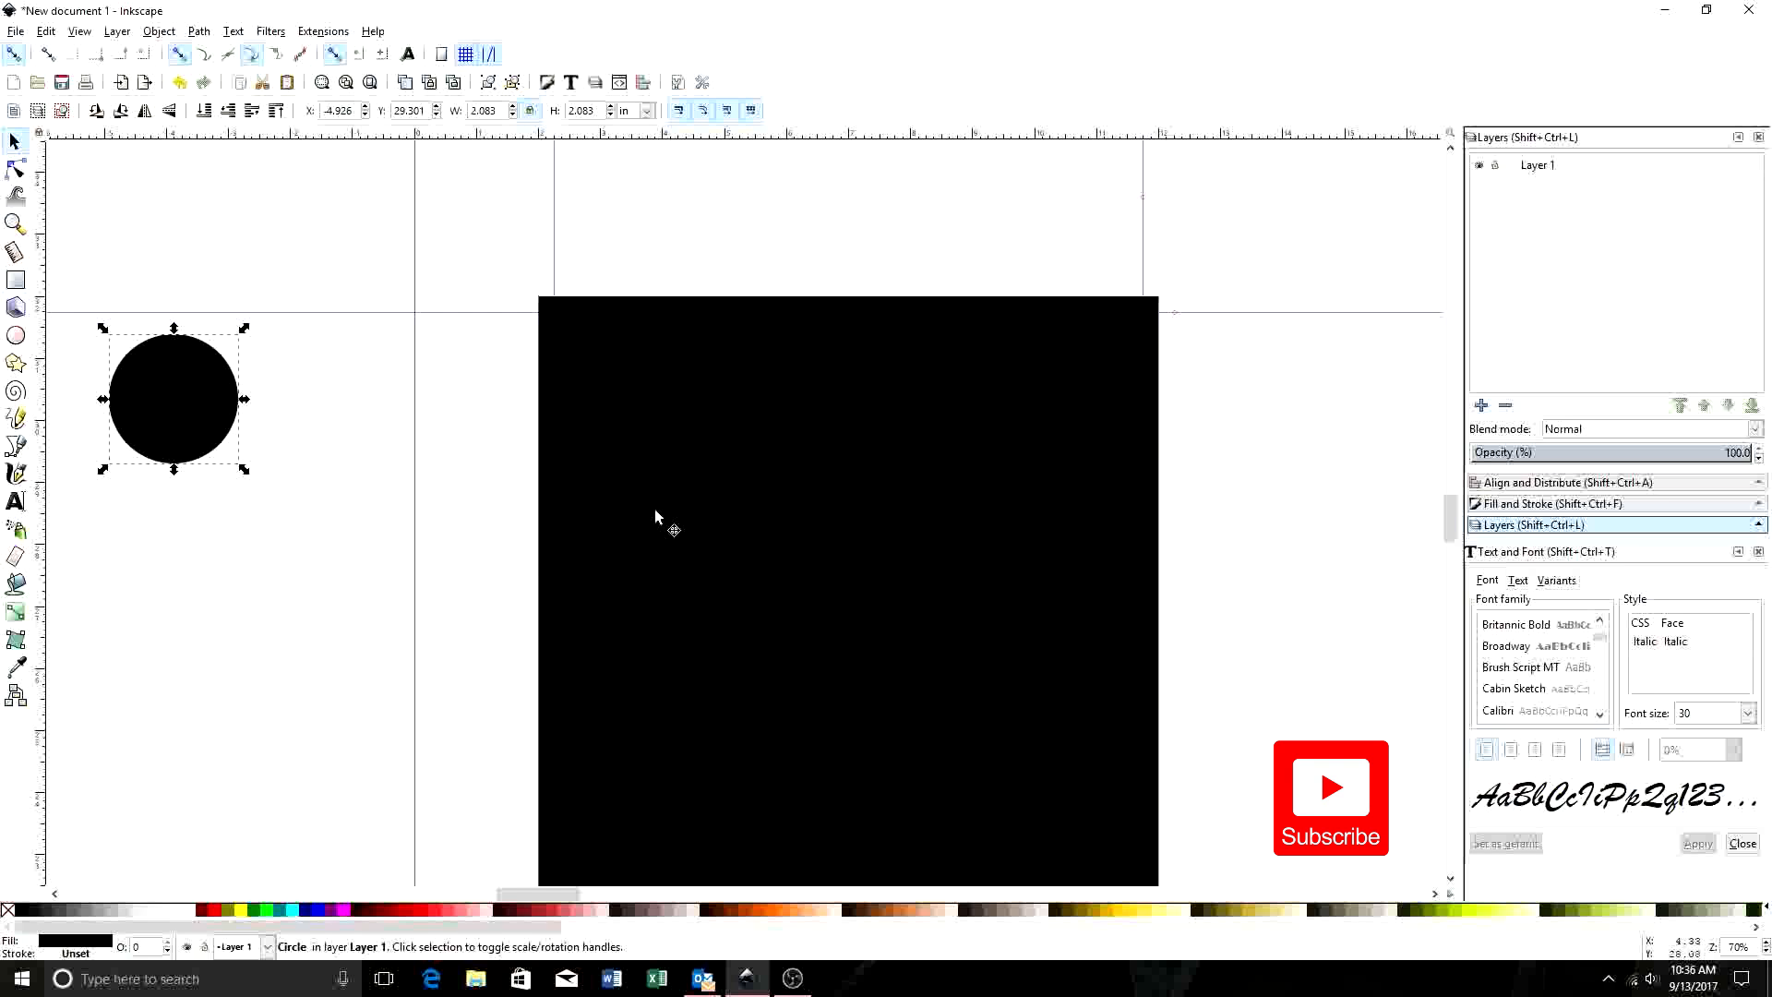
{"action": "mouse_move", "coordinate": [376, 394]}
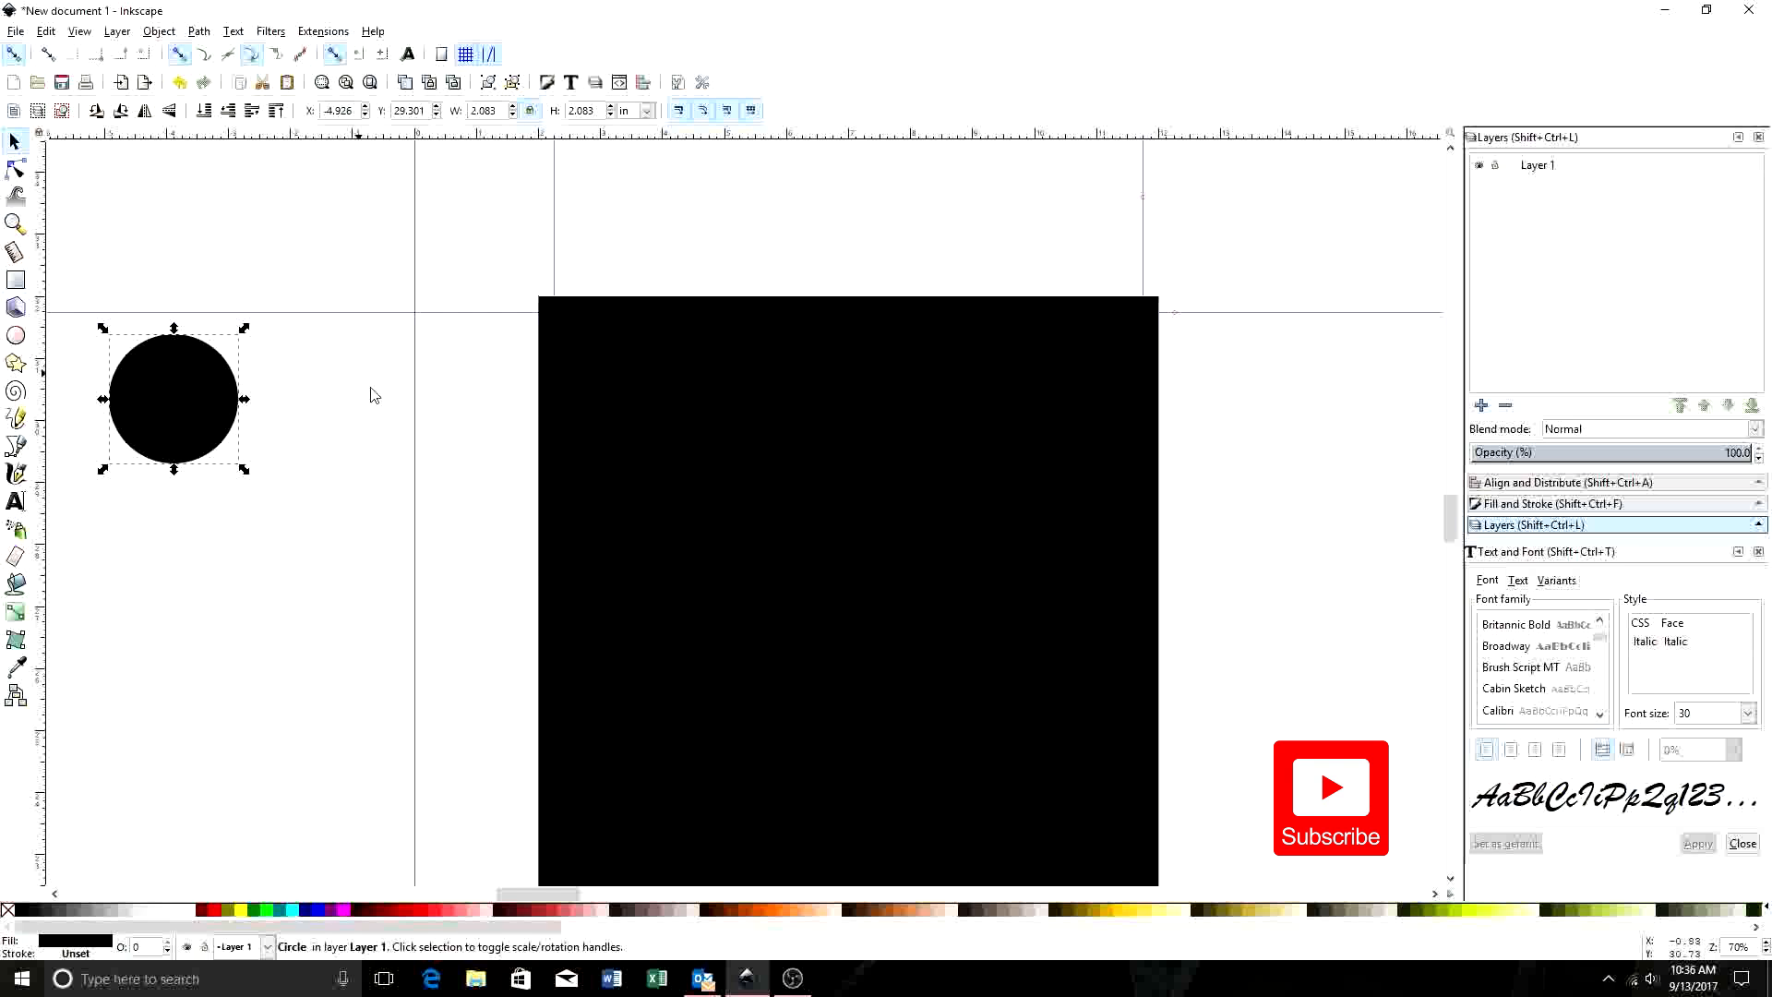
{"action": "mouse_move", "coordinate": [487, 311]}
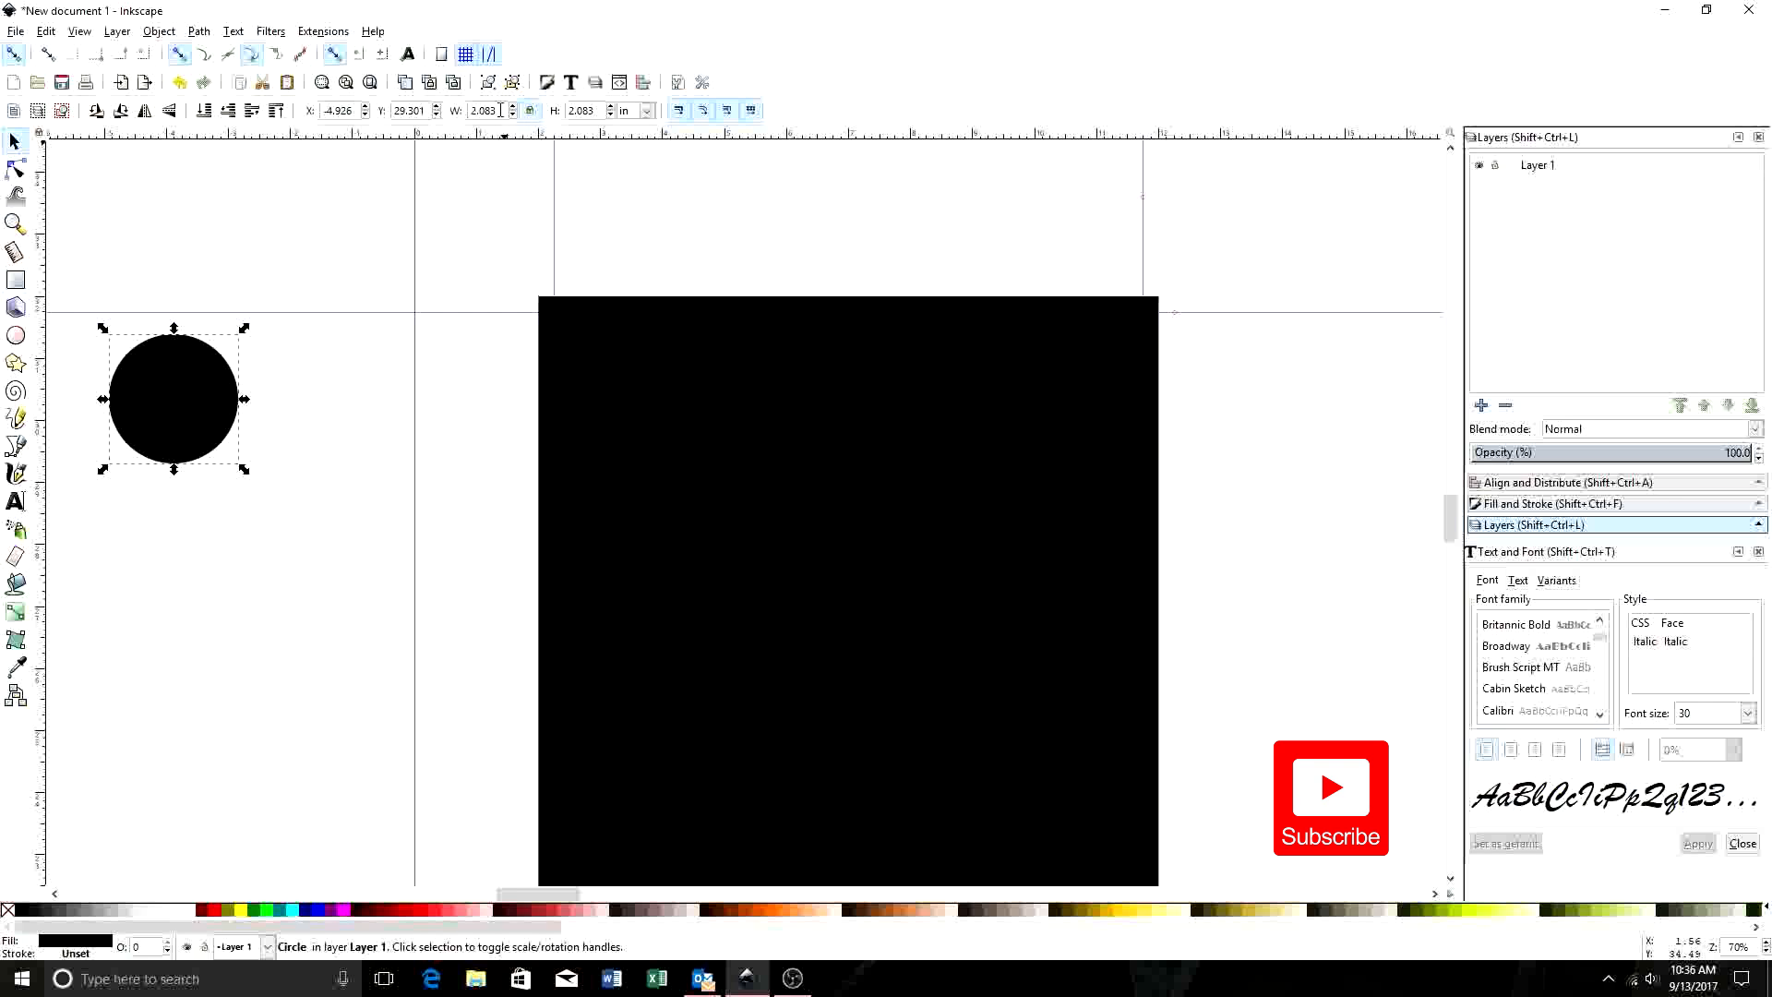
{"action": "triple_click", "coordinate": [483, 110]}
{"action": "type", "text": "0.750"}
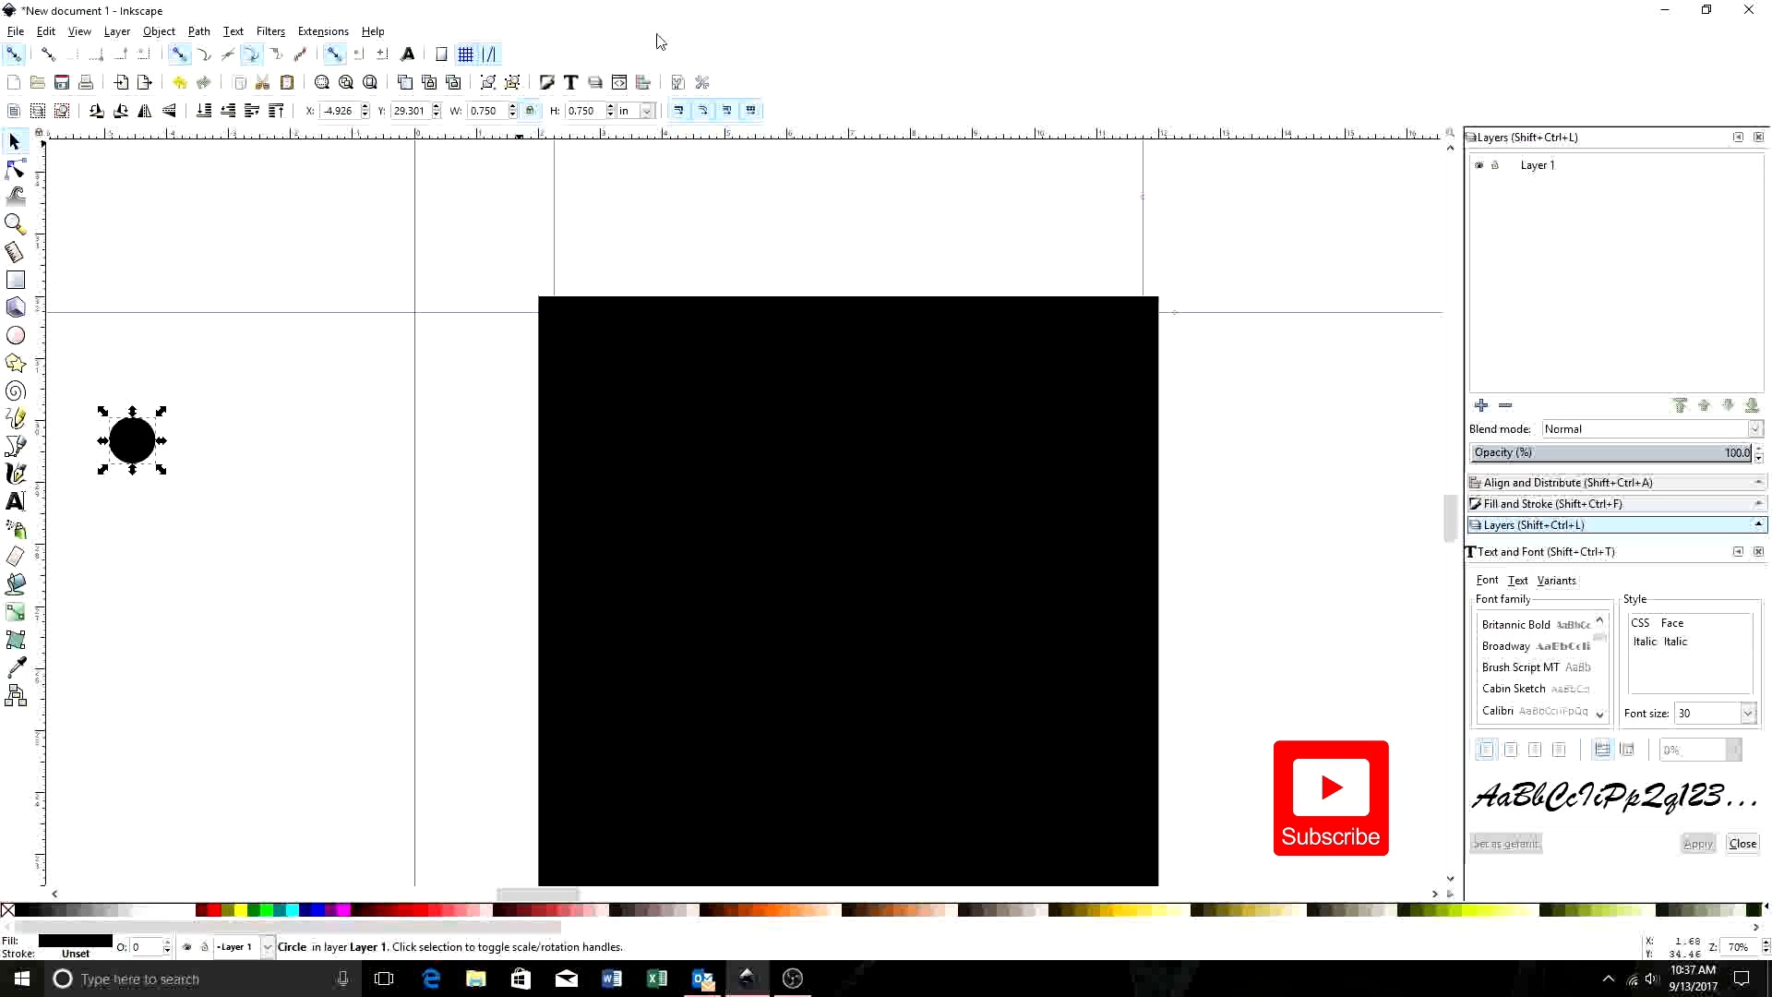
{"action": "mouse_move", "coordinate": [585, 248]}
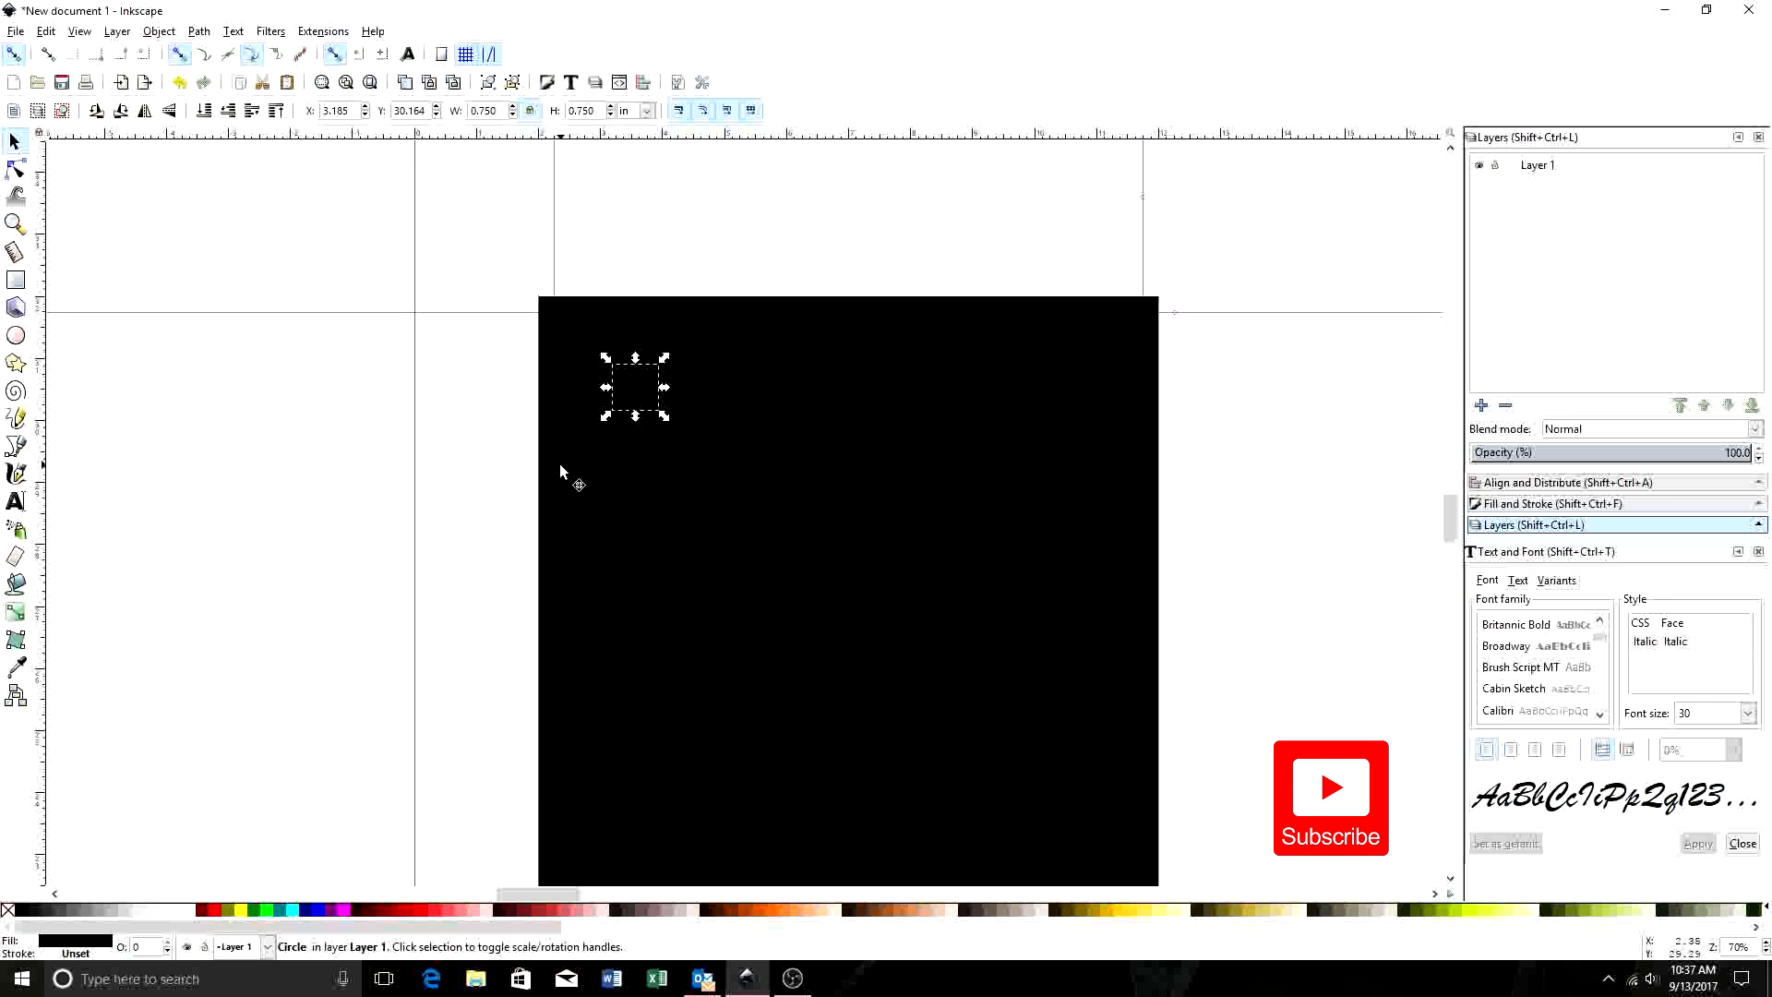
{"action": "mouse_move", "coordinate": [639, 390]}
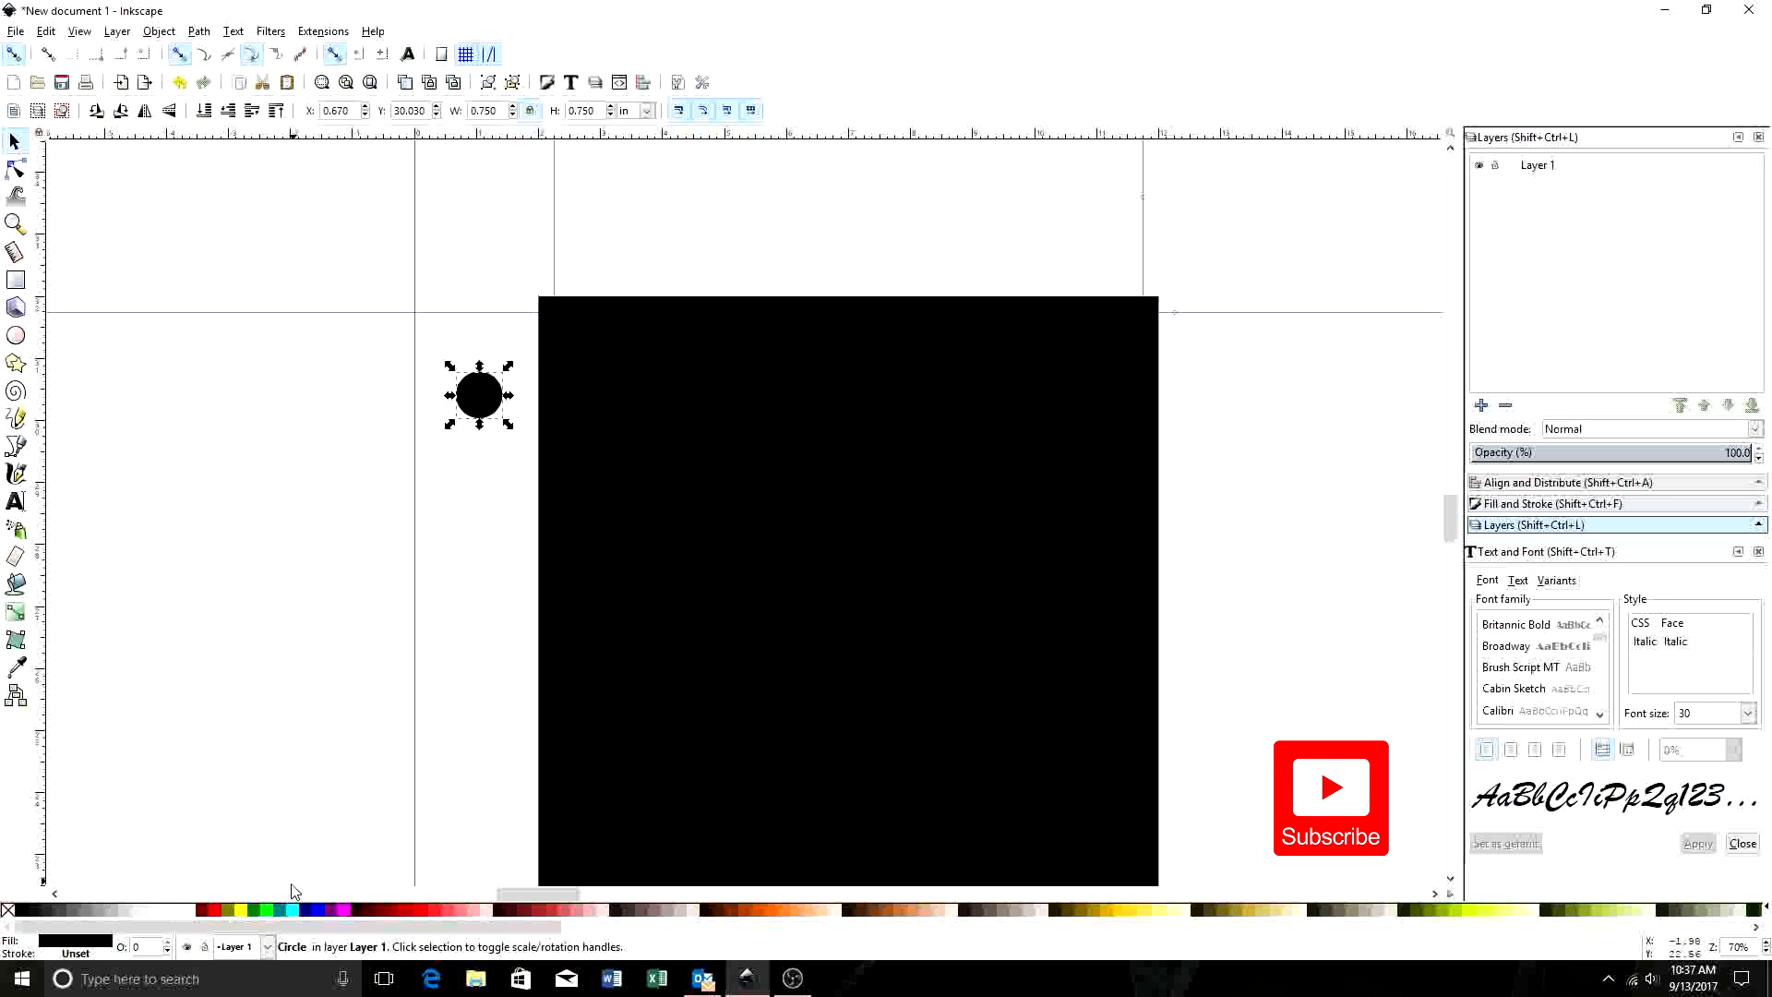
{"action": "mouse_move", "coordinate": [288, 912]}
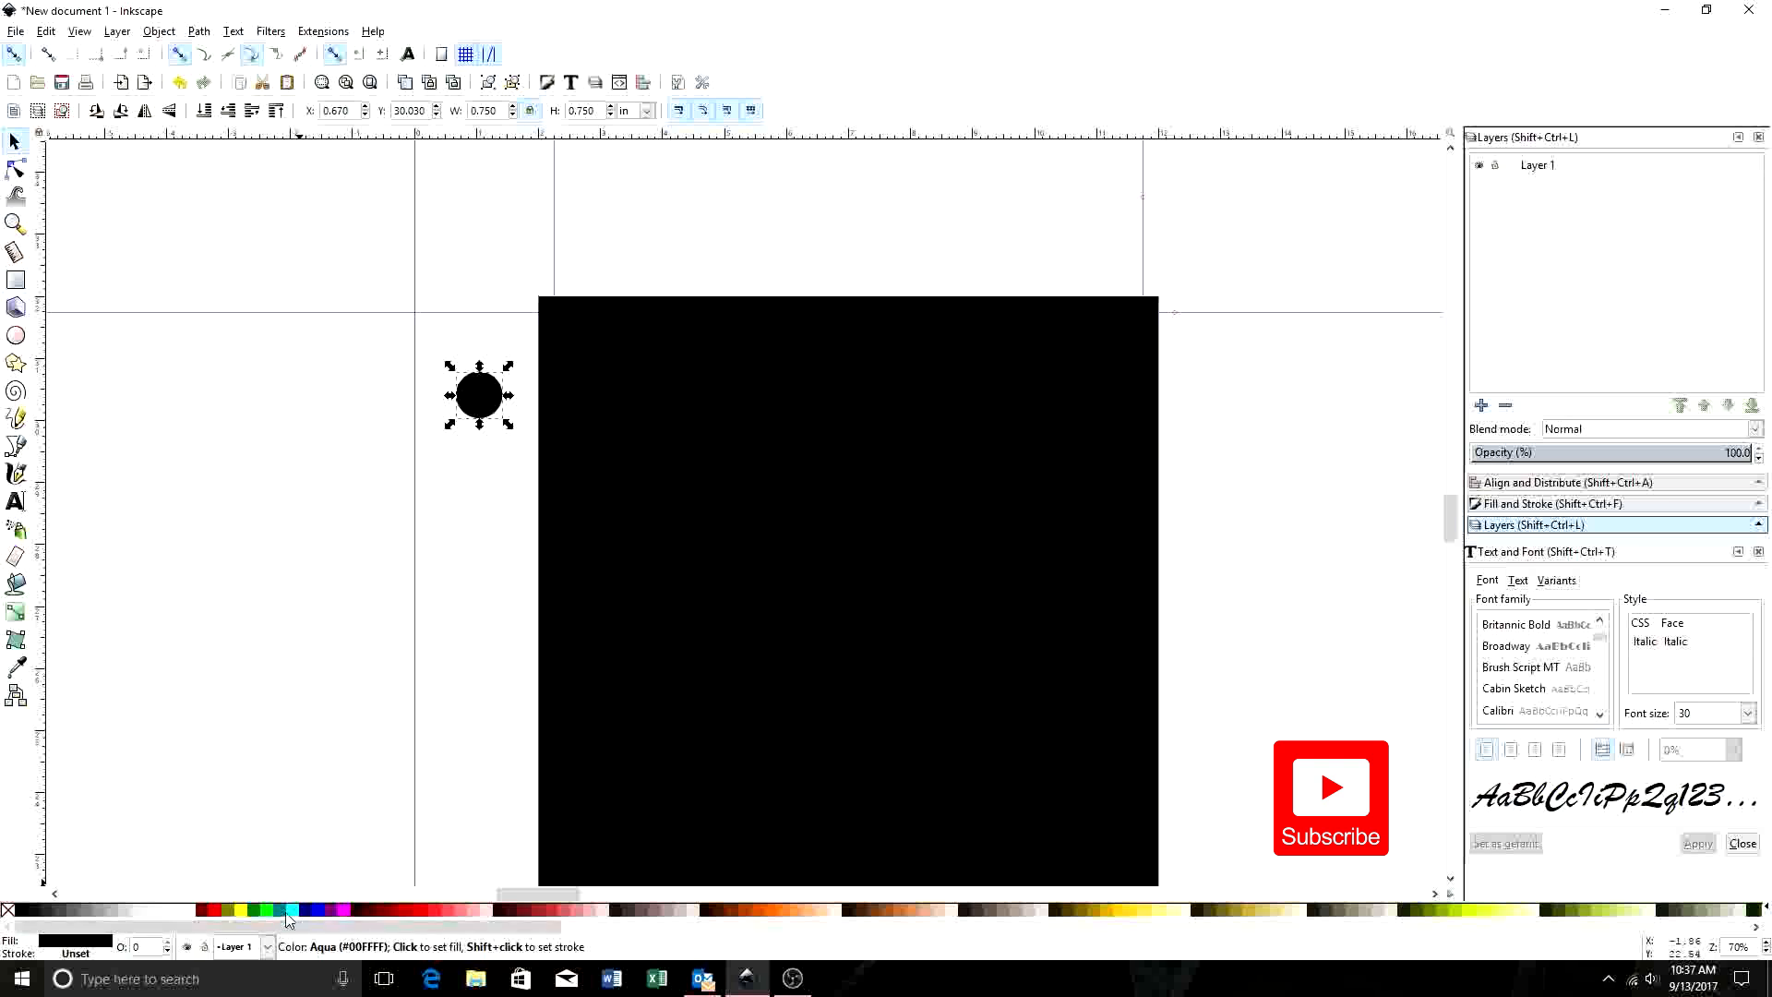
- Fill the small circle bright green and nudge it into the square's top-left corner
{"action": "left_click", "coordinate": [266, 912]}
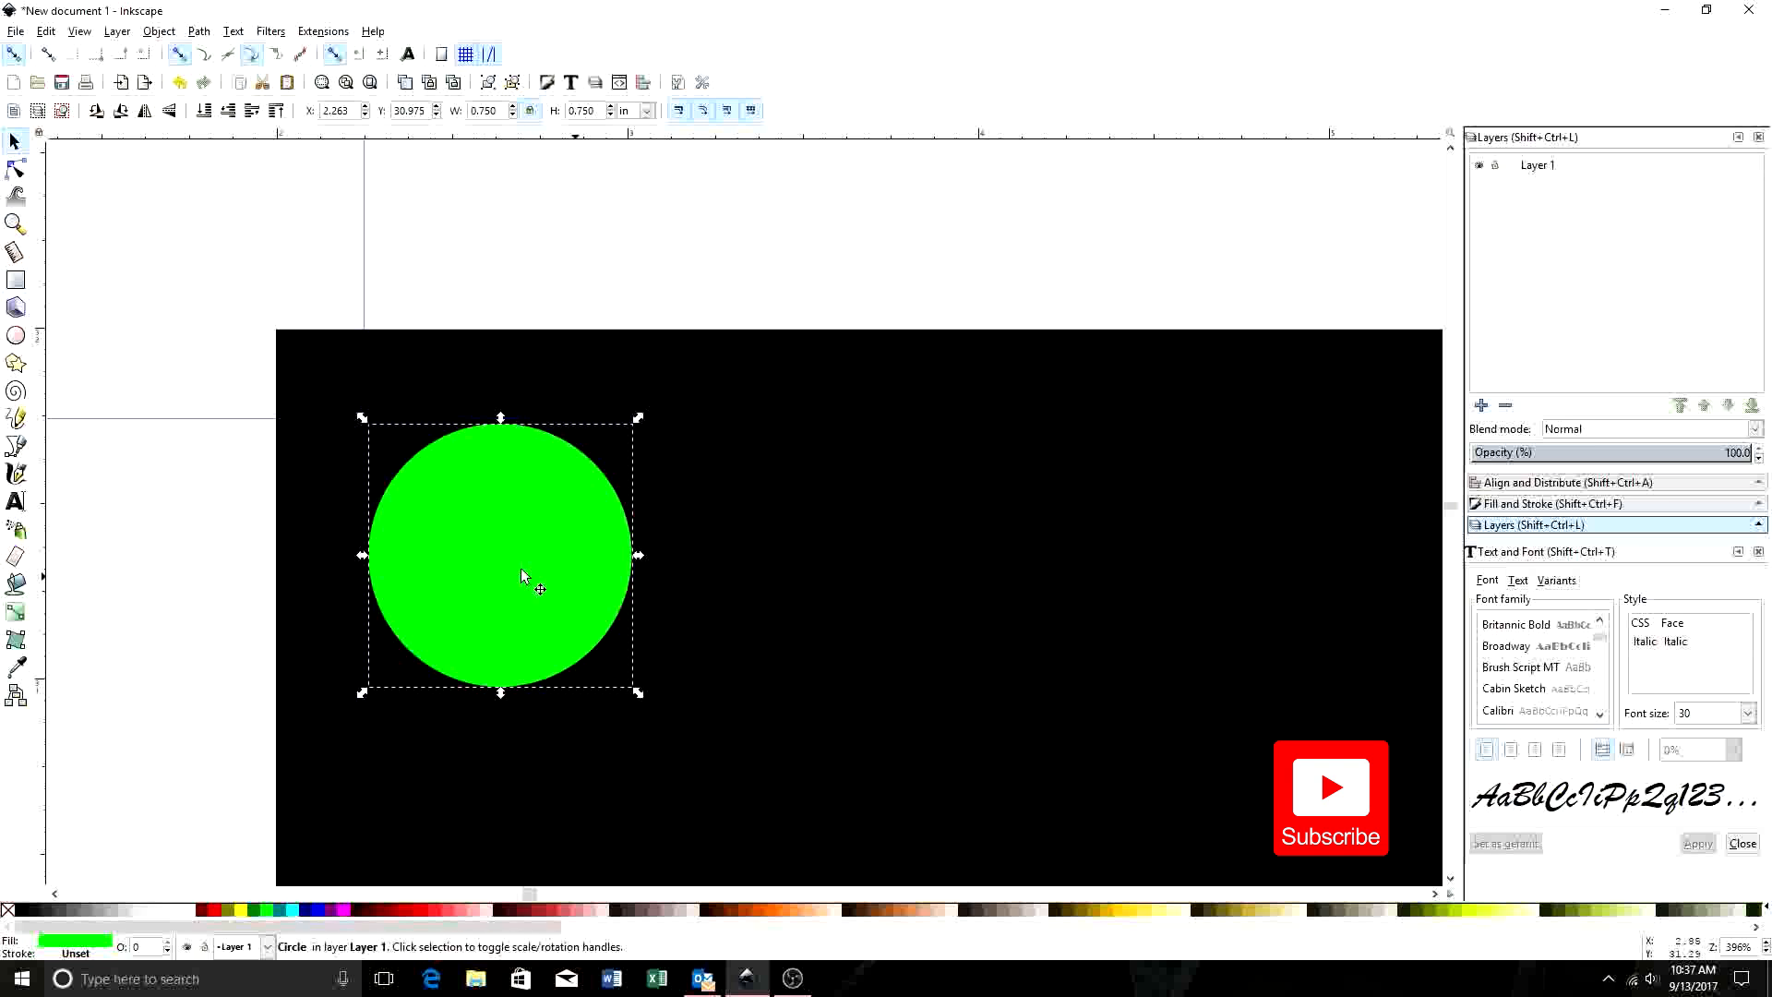
{"action": "left_click", "coordinate": [450, 583]}
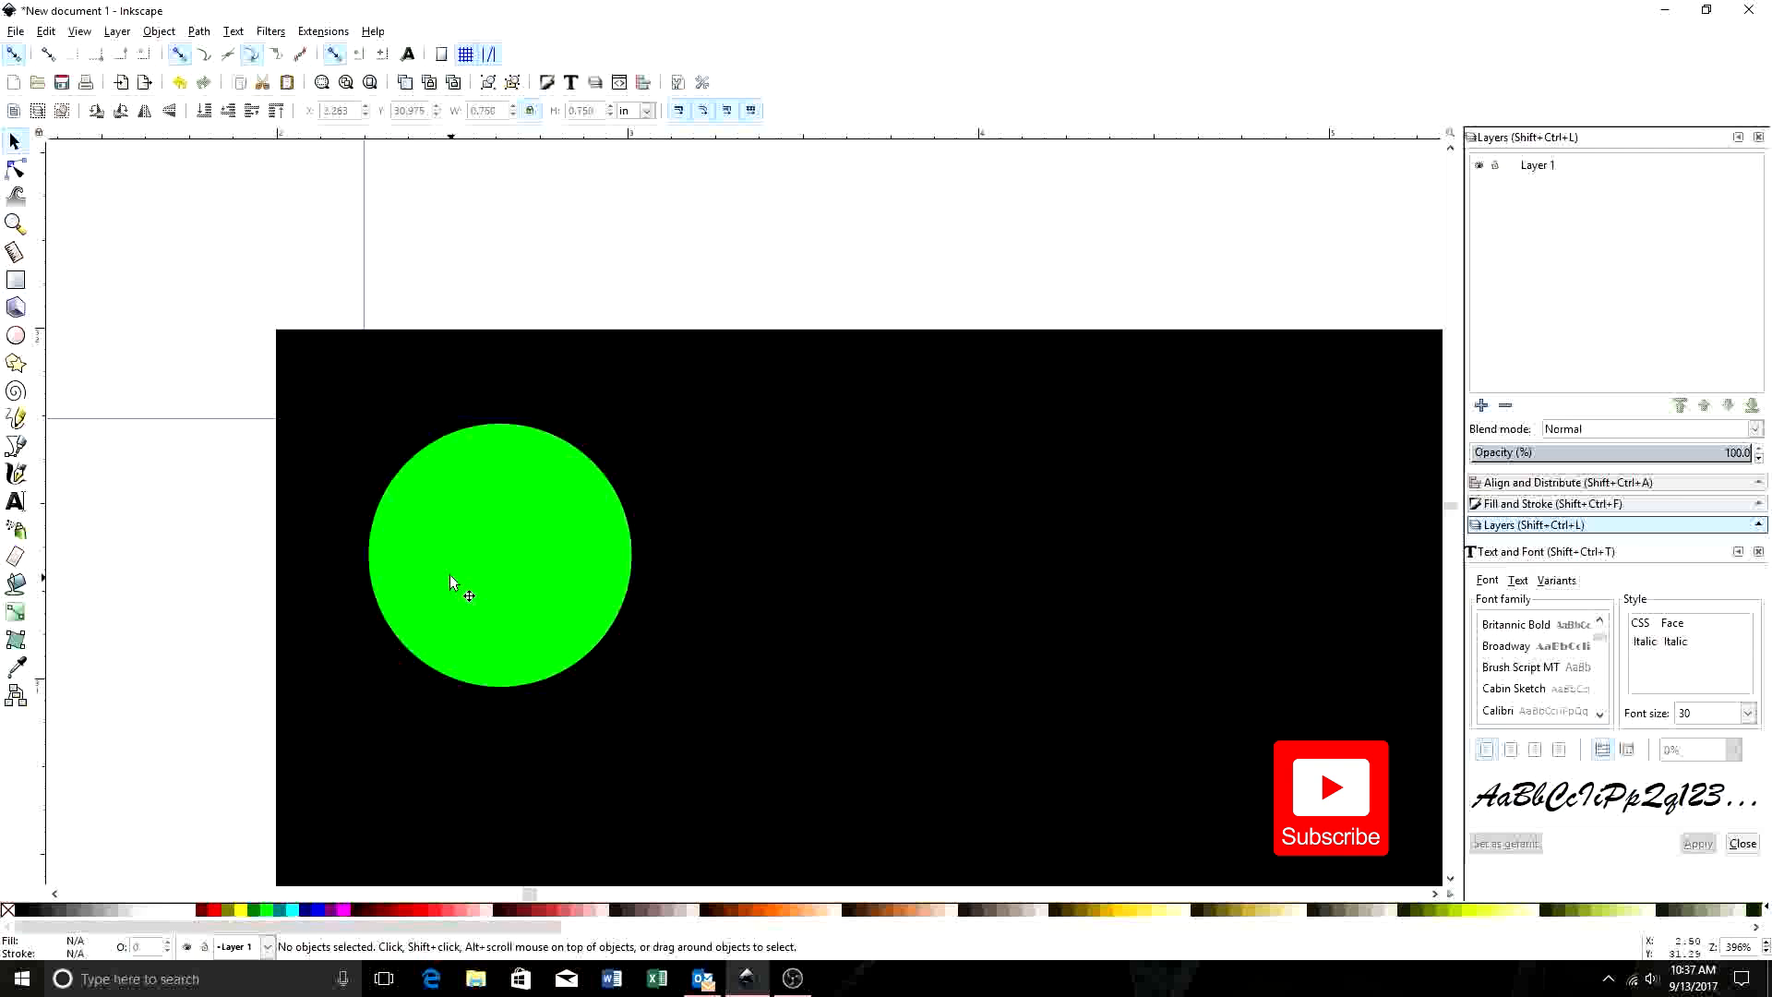
{"action": "left_click", "coordinate": [500, 554]}
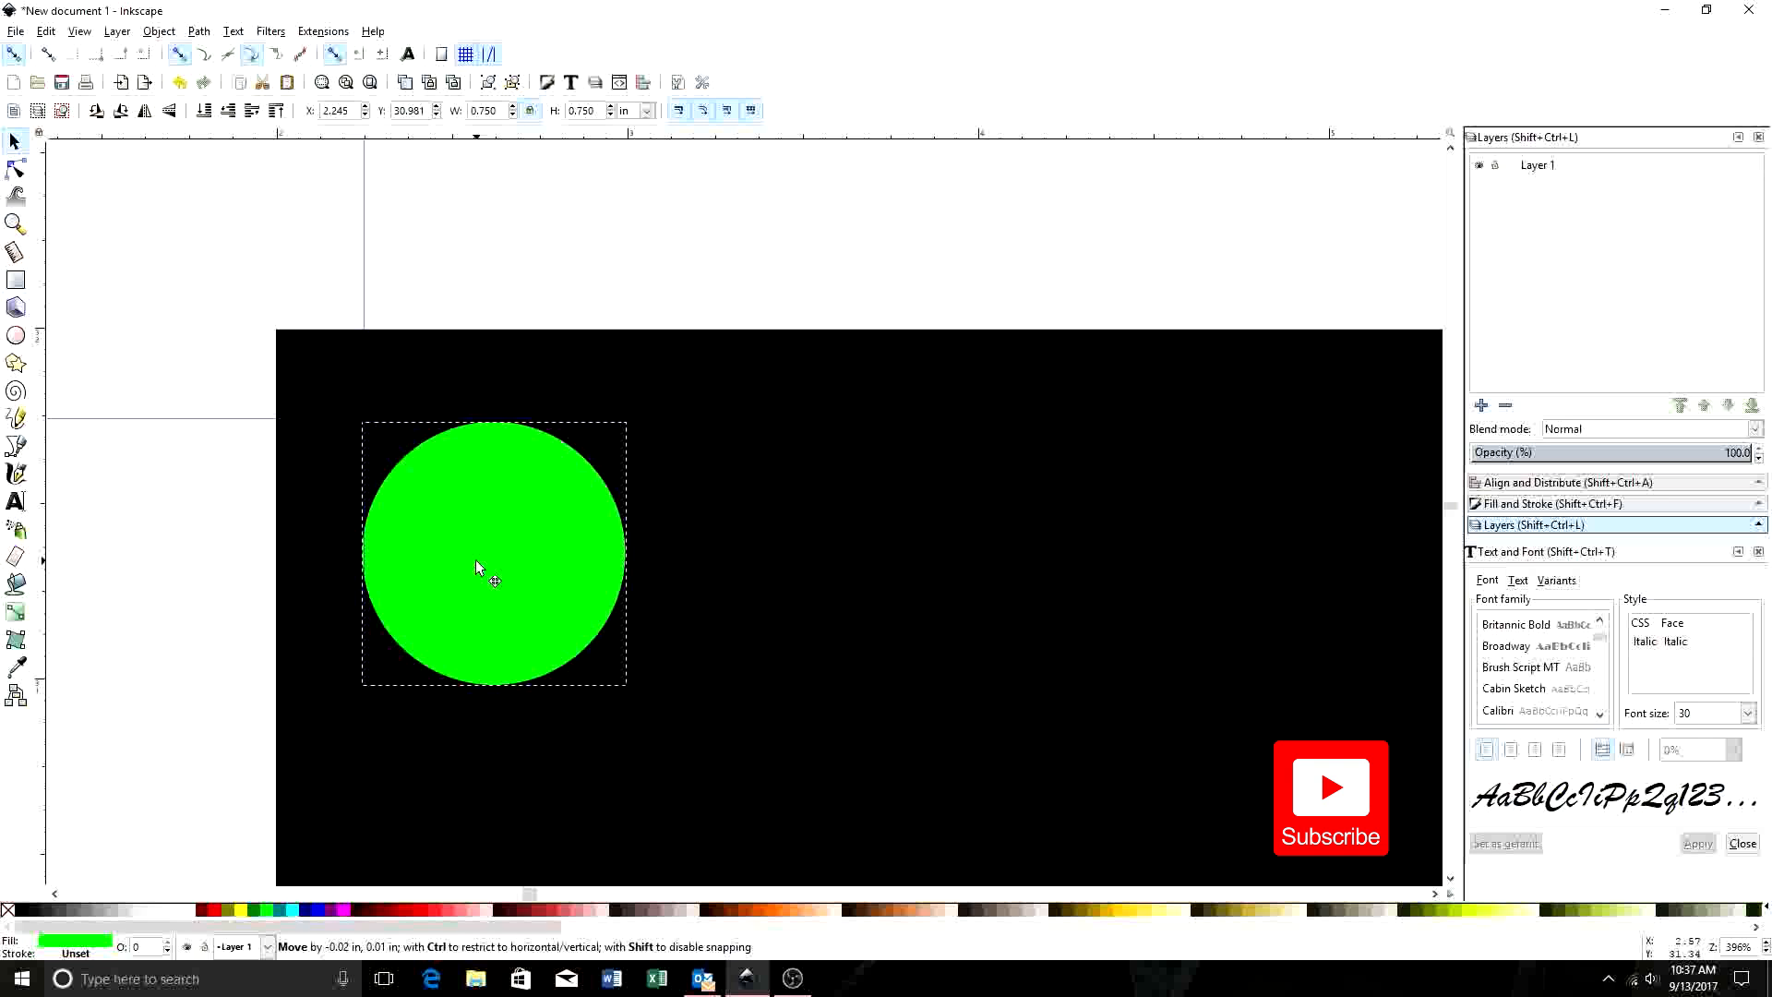
{"action": "left_click", "coordinate": [167, 681]}
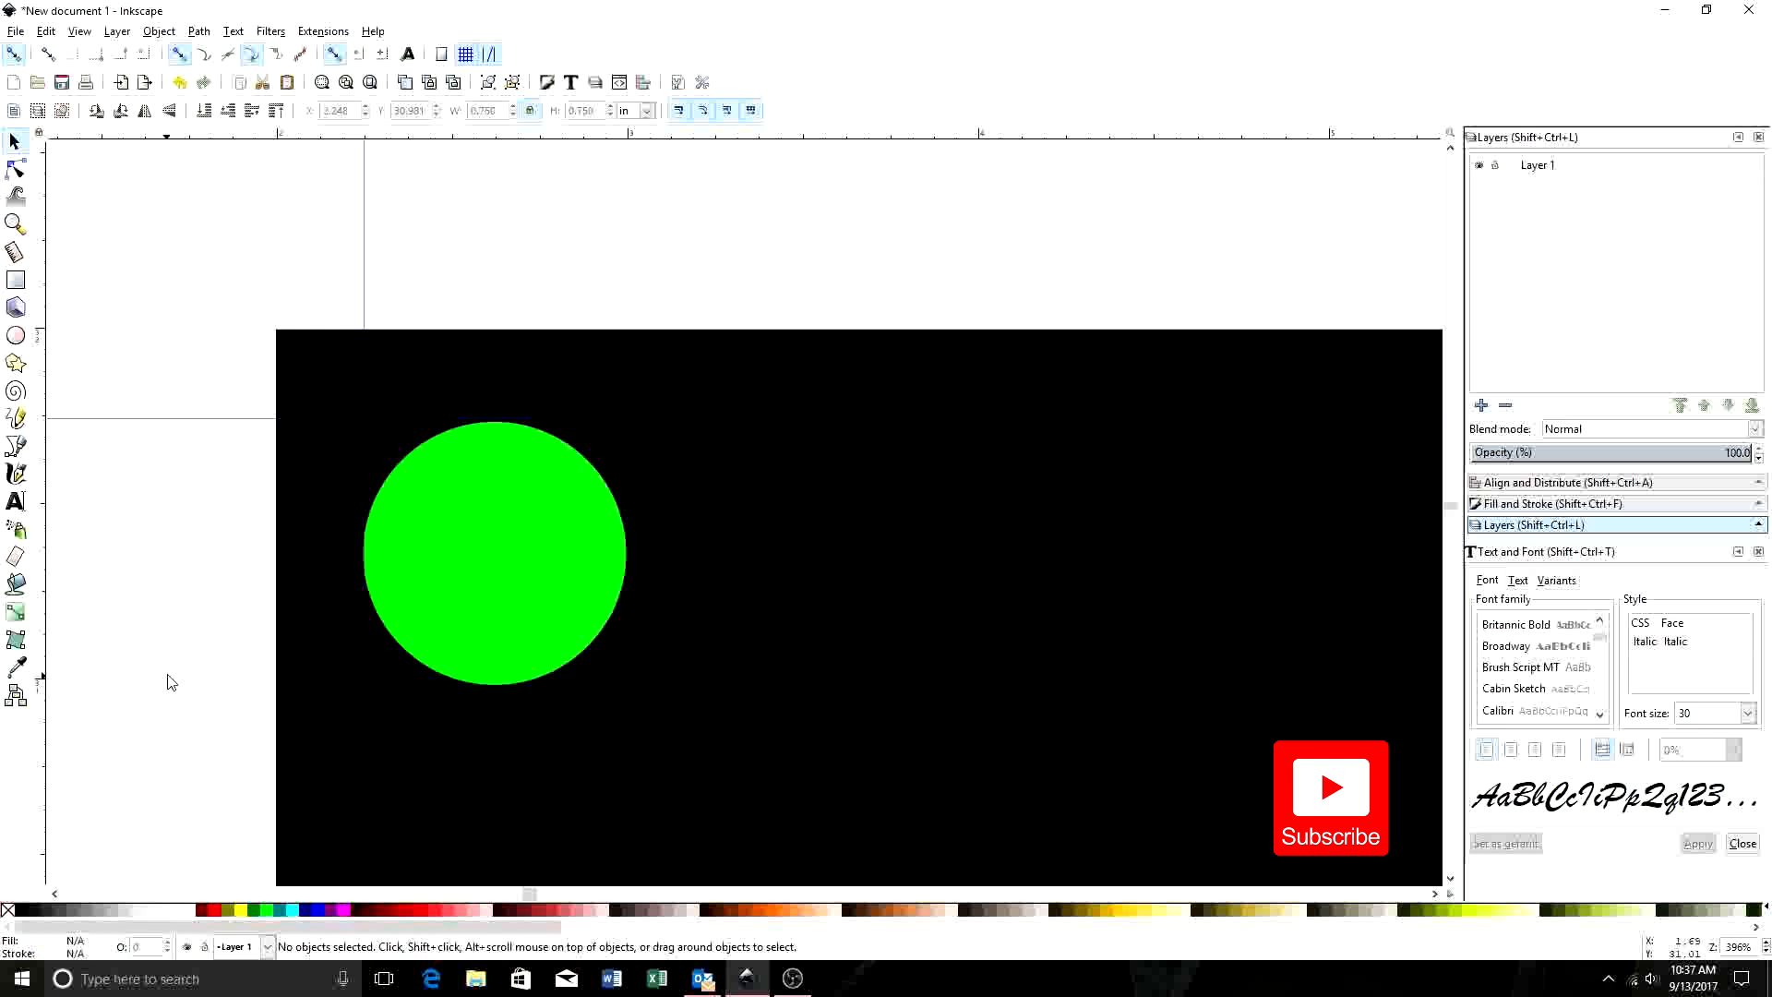
{"action": "scroll", "scroll_direction": "down", "scroll_amount": 3}
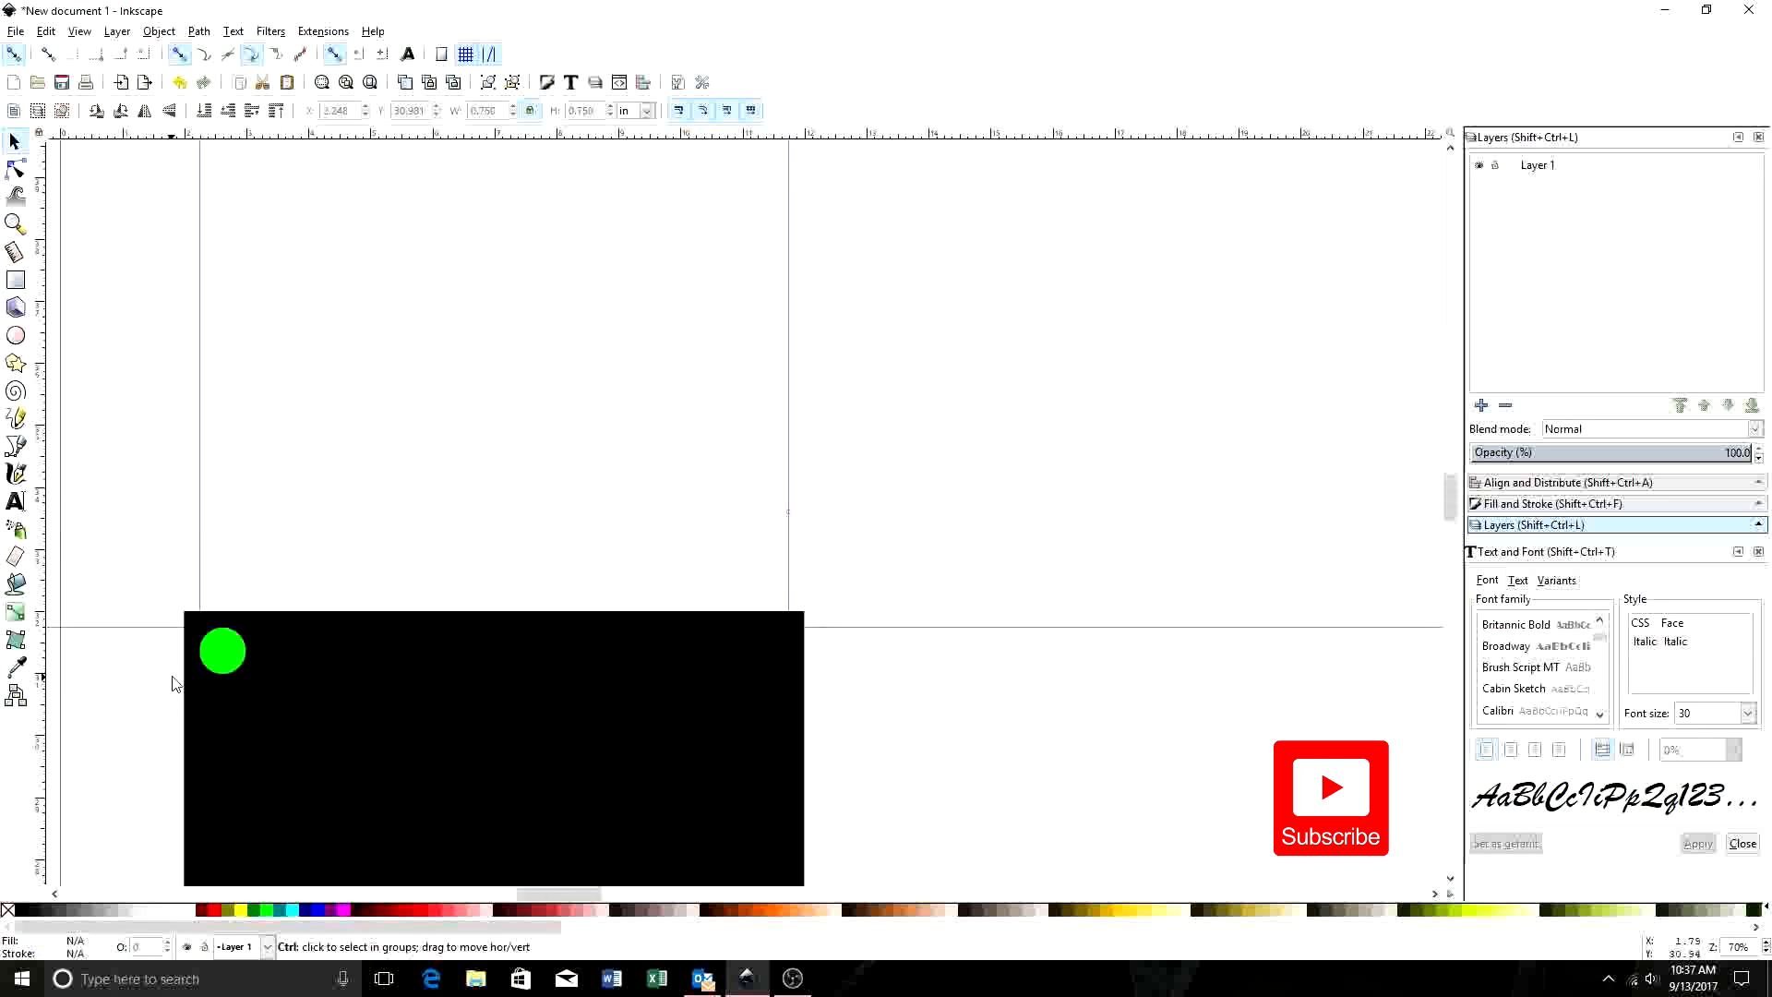
{"action": "scroll", "scroll_direction": "up", "scroll_amount": 3}
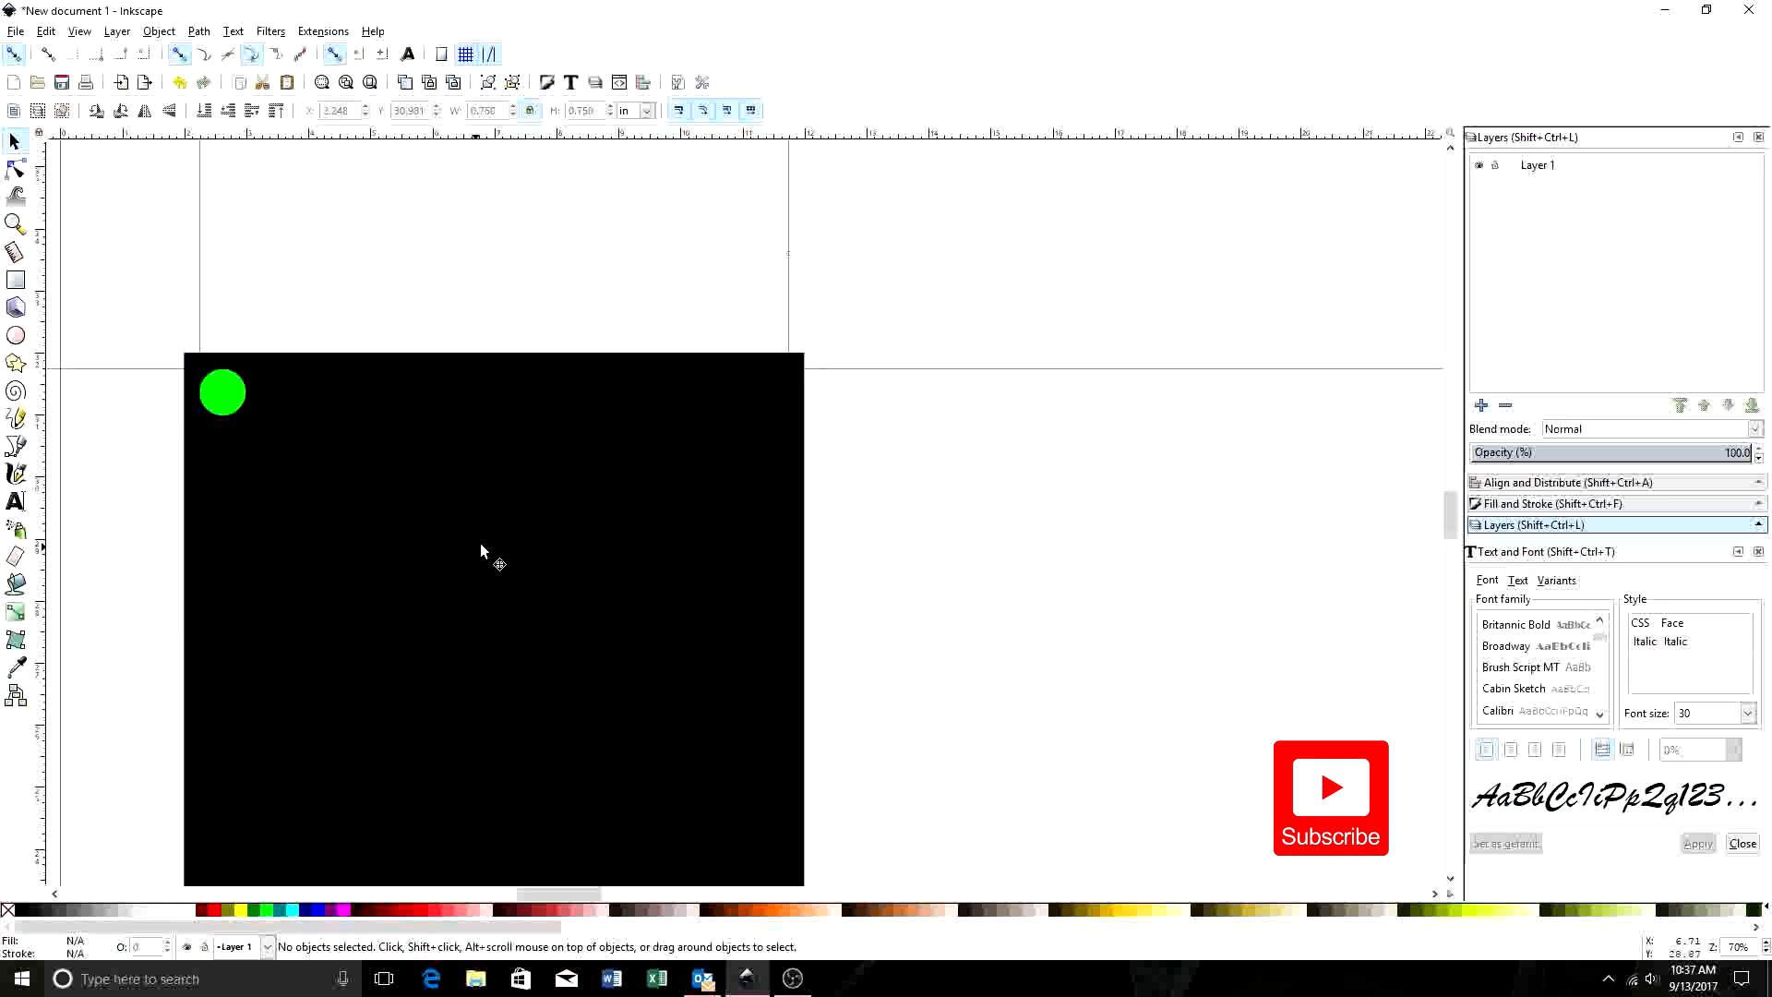
{"action": "mouse_move", "coordinate": [286, 791]}
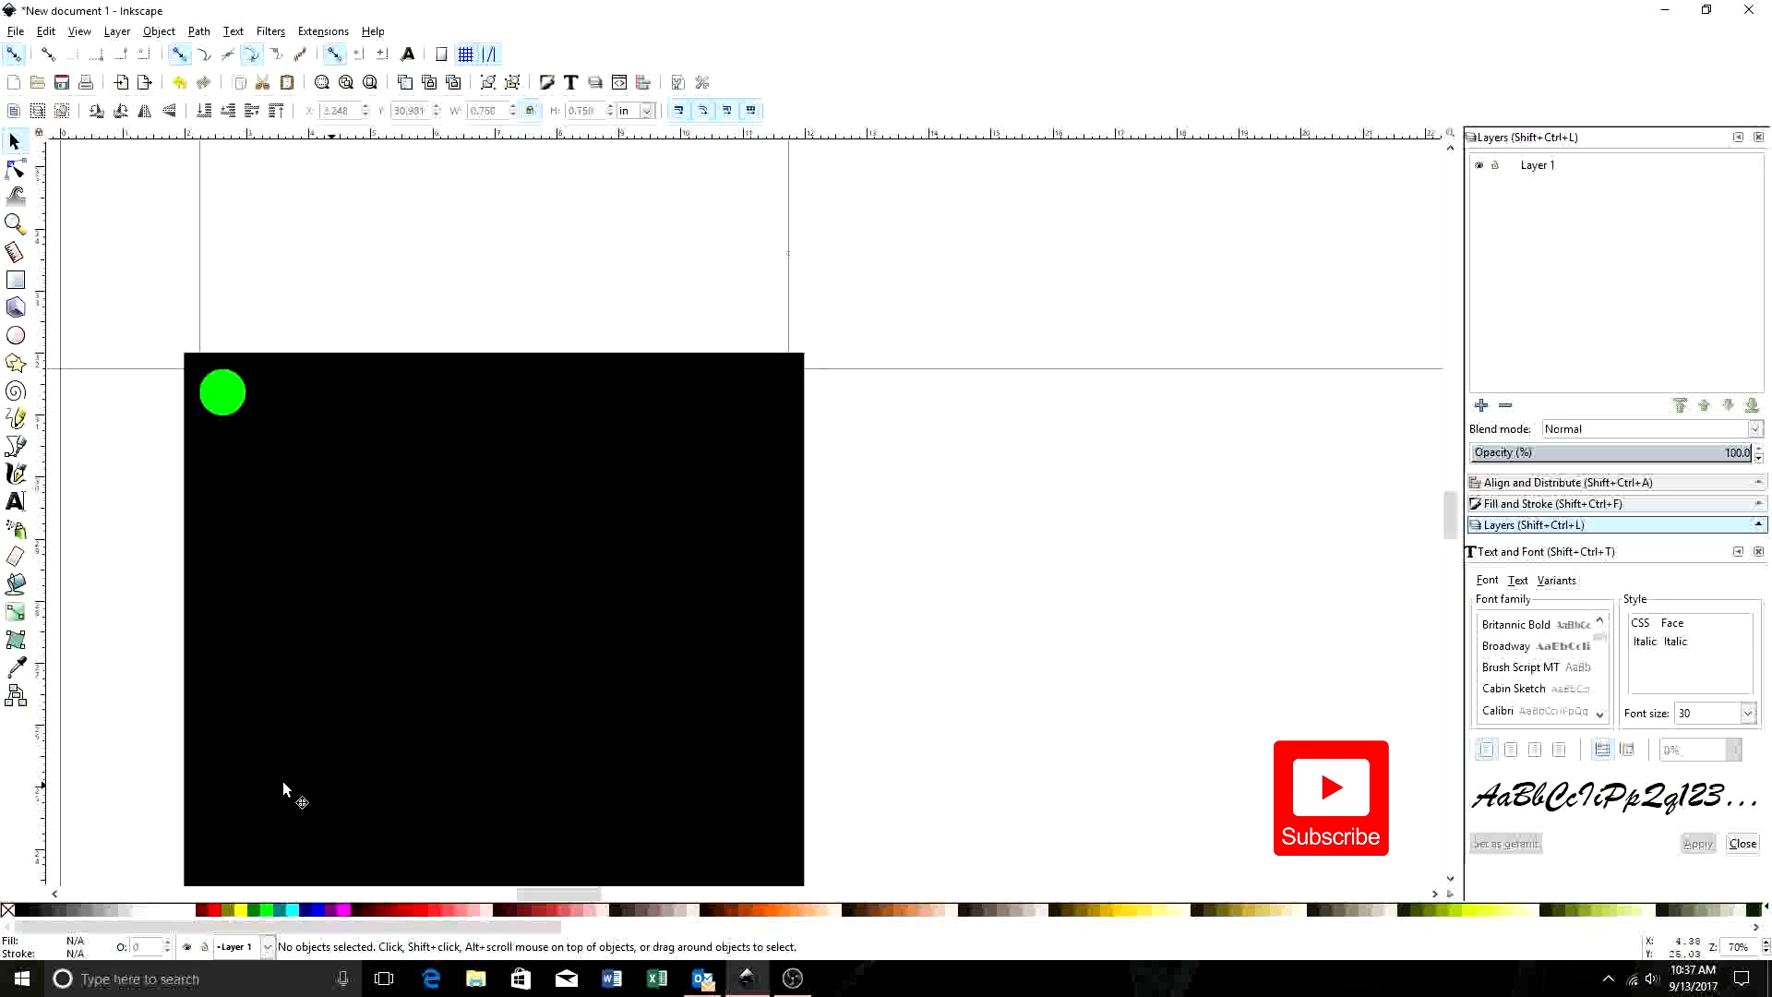
{"action": "mouse_move", "coordinate": [791, 623]}
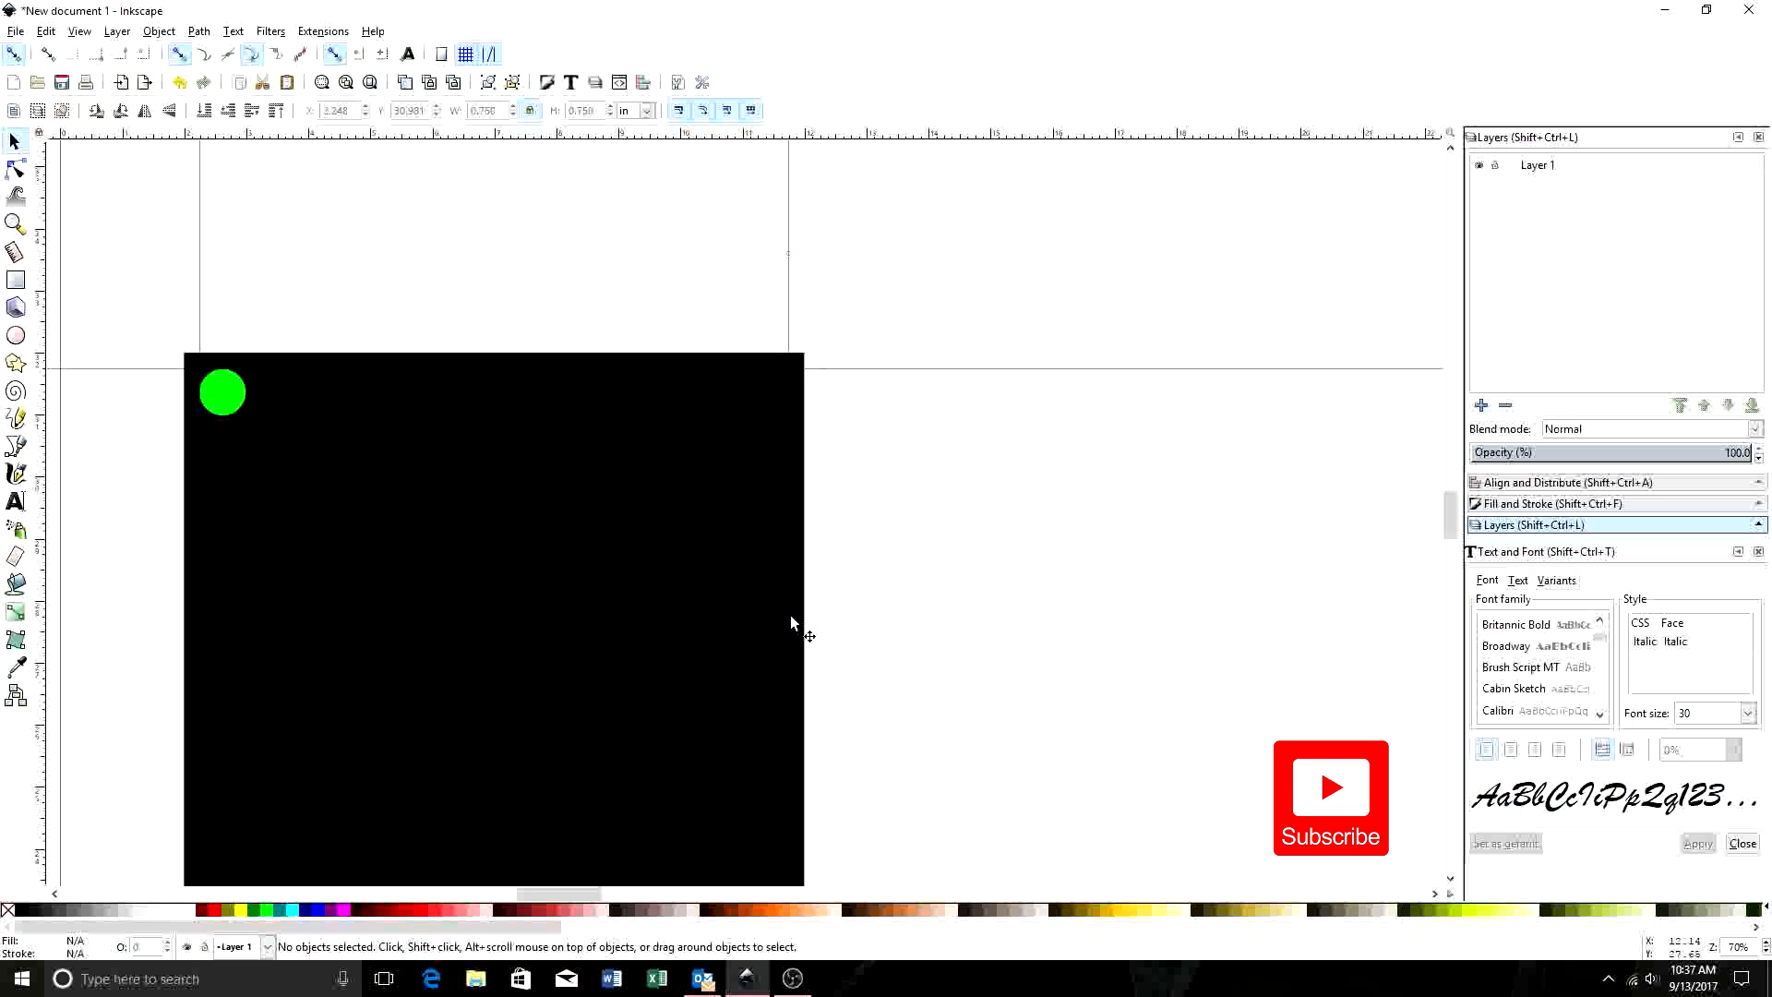
{"action": "mouse_move", "coordinate": [322, 486]}
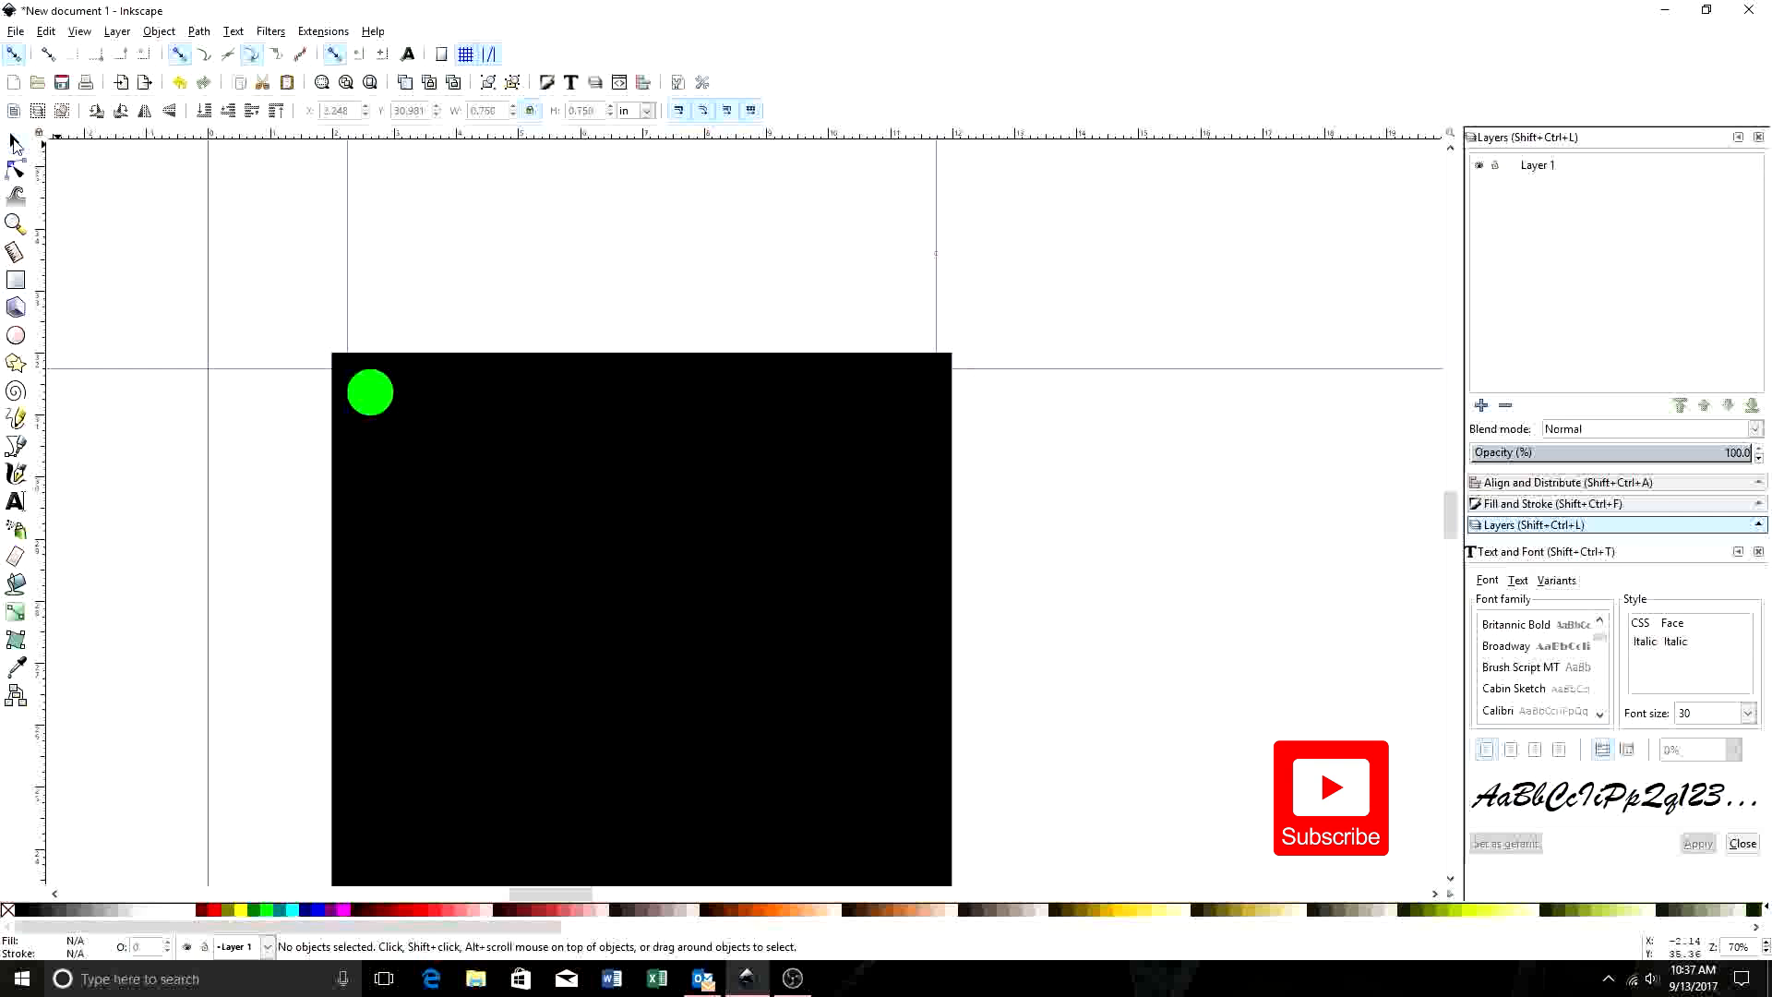
- Duplicate the green circle and position the copy in the square's top-right corner
{"action": "left_click", "coordinate": [371, 393]}
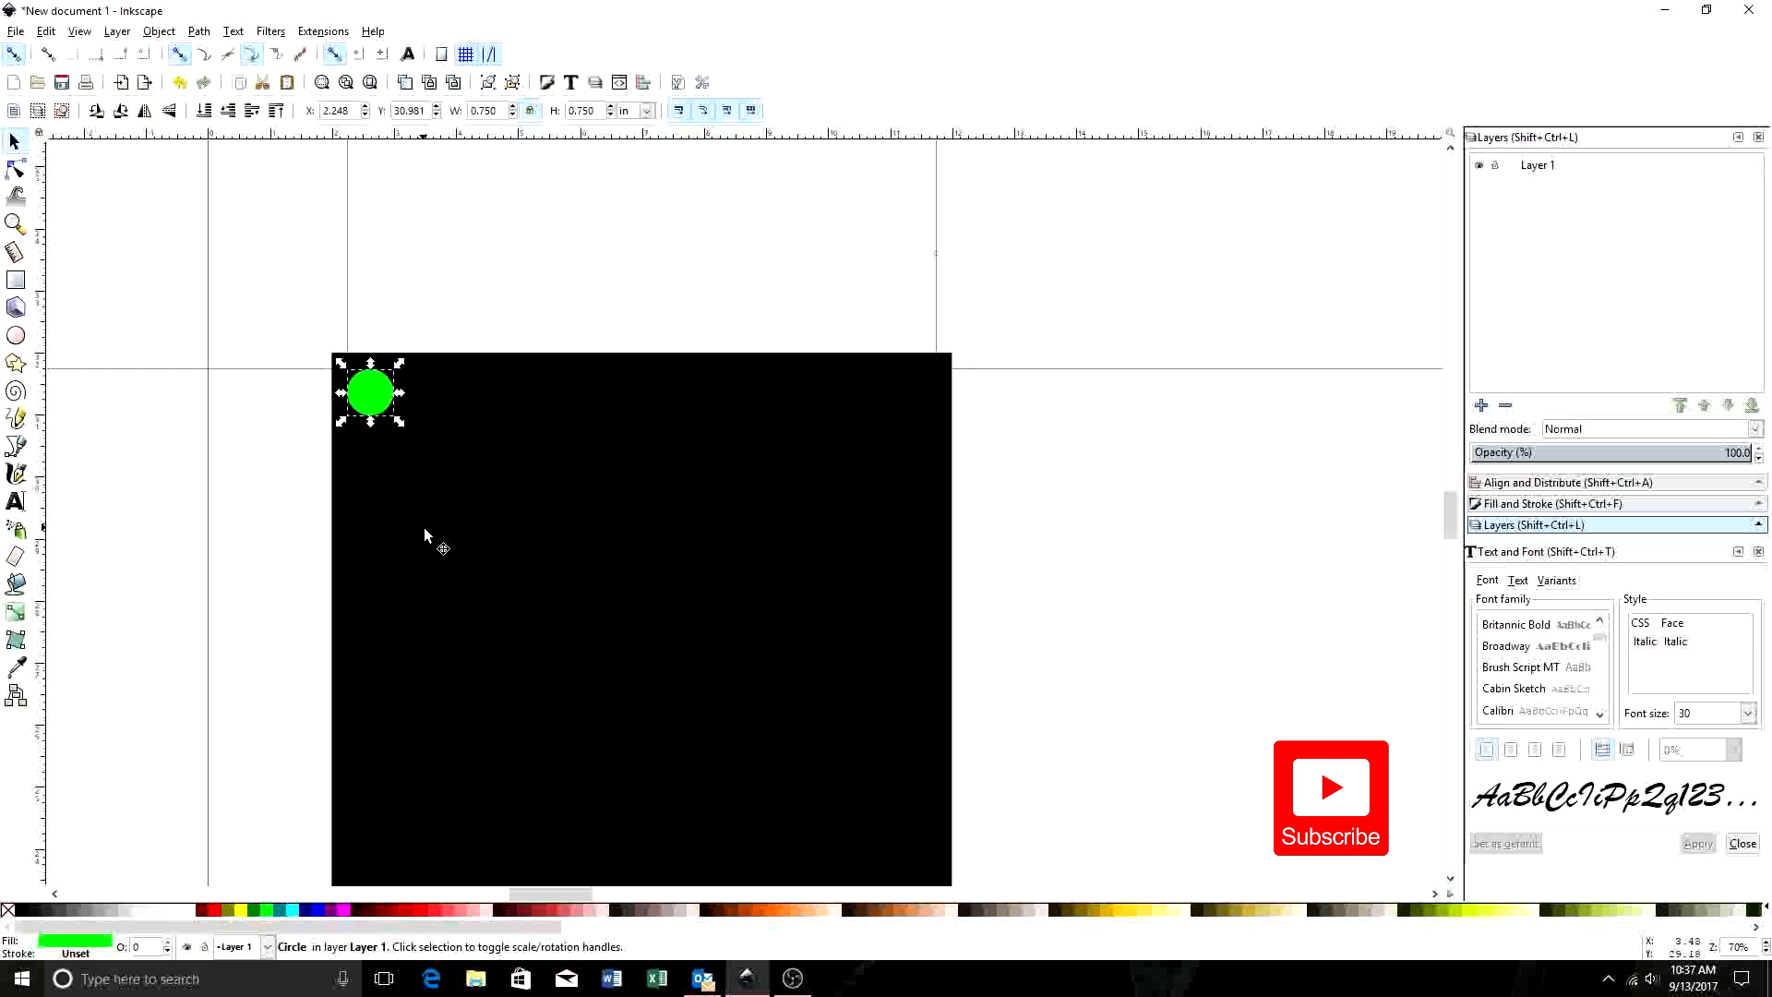
{"action": "mouse_move", "coordinate": [438, 534]}
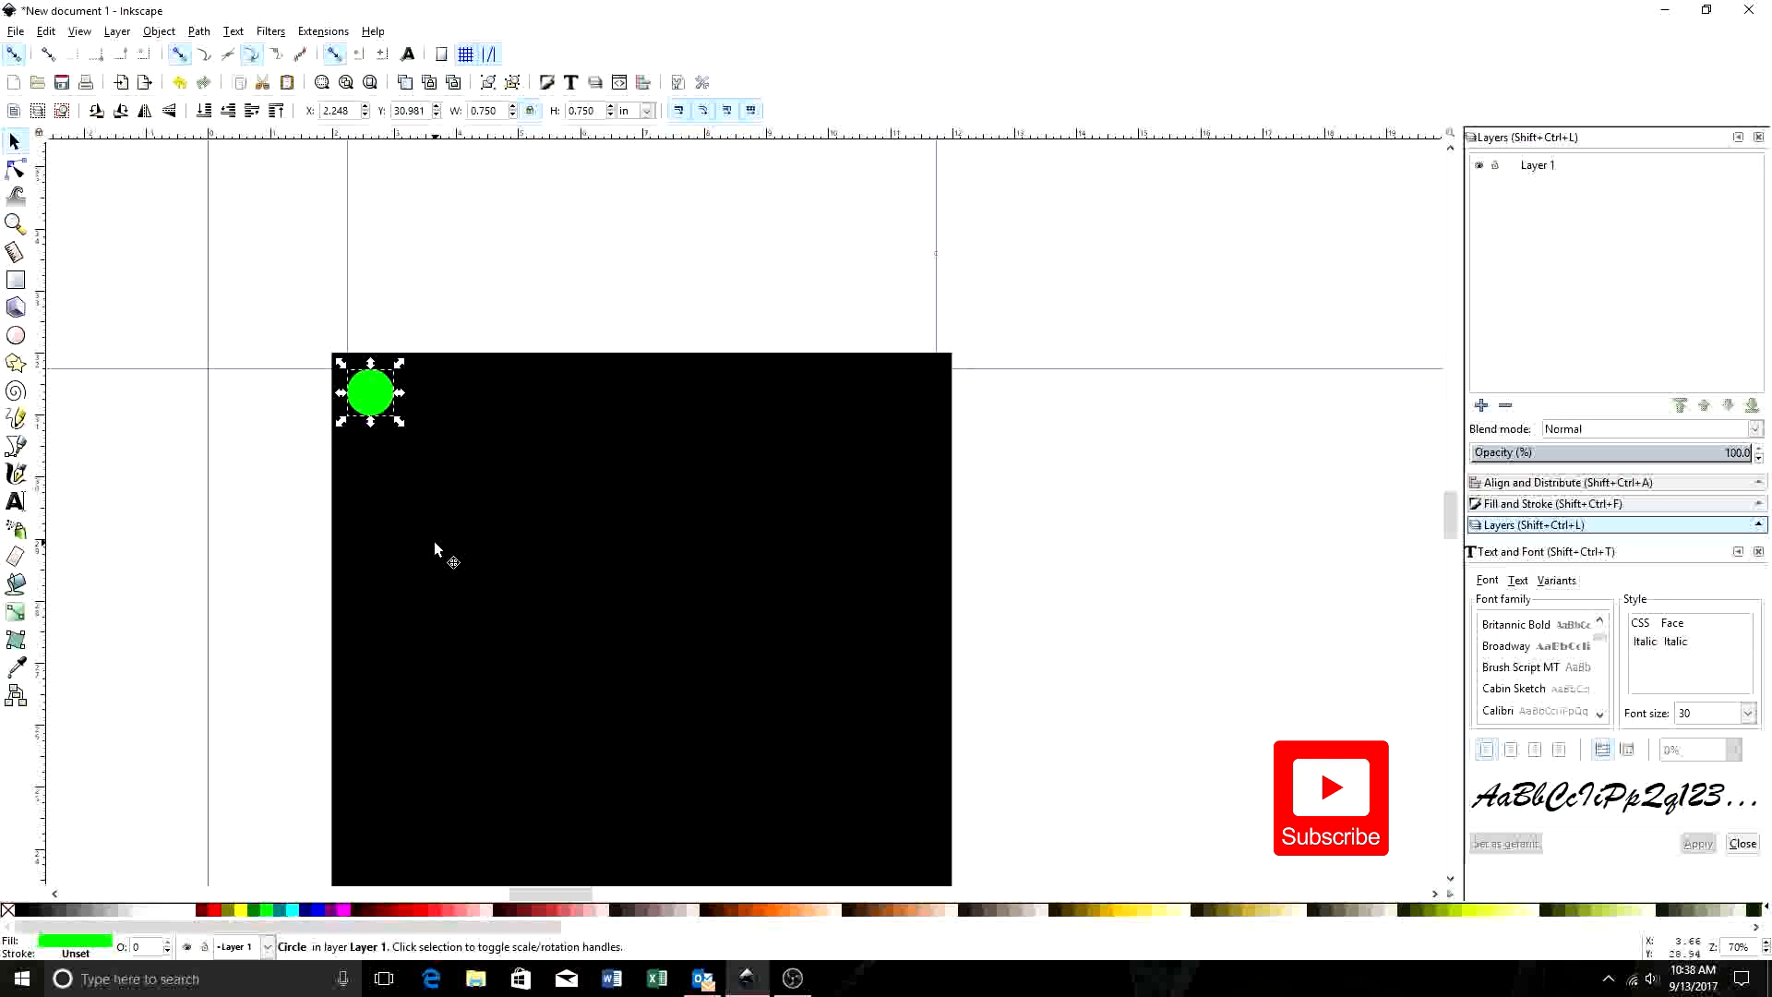
{"action": "mouse_move", "coordinate": [373, 401]}
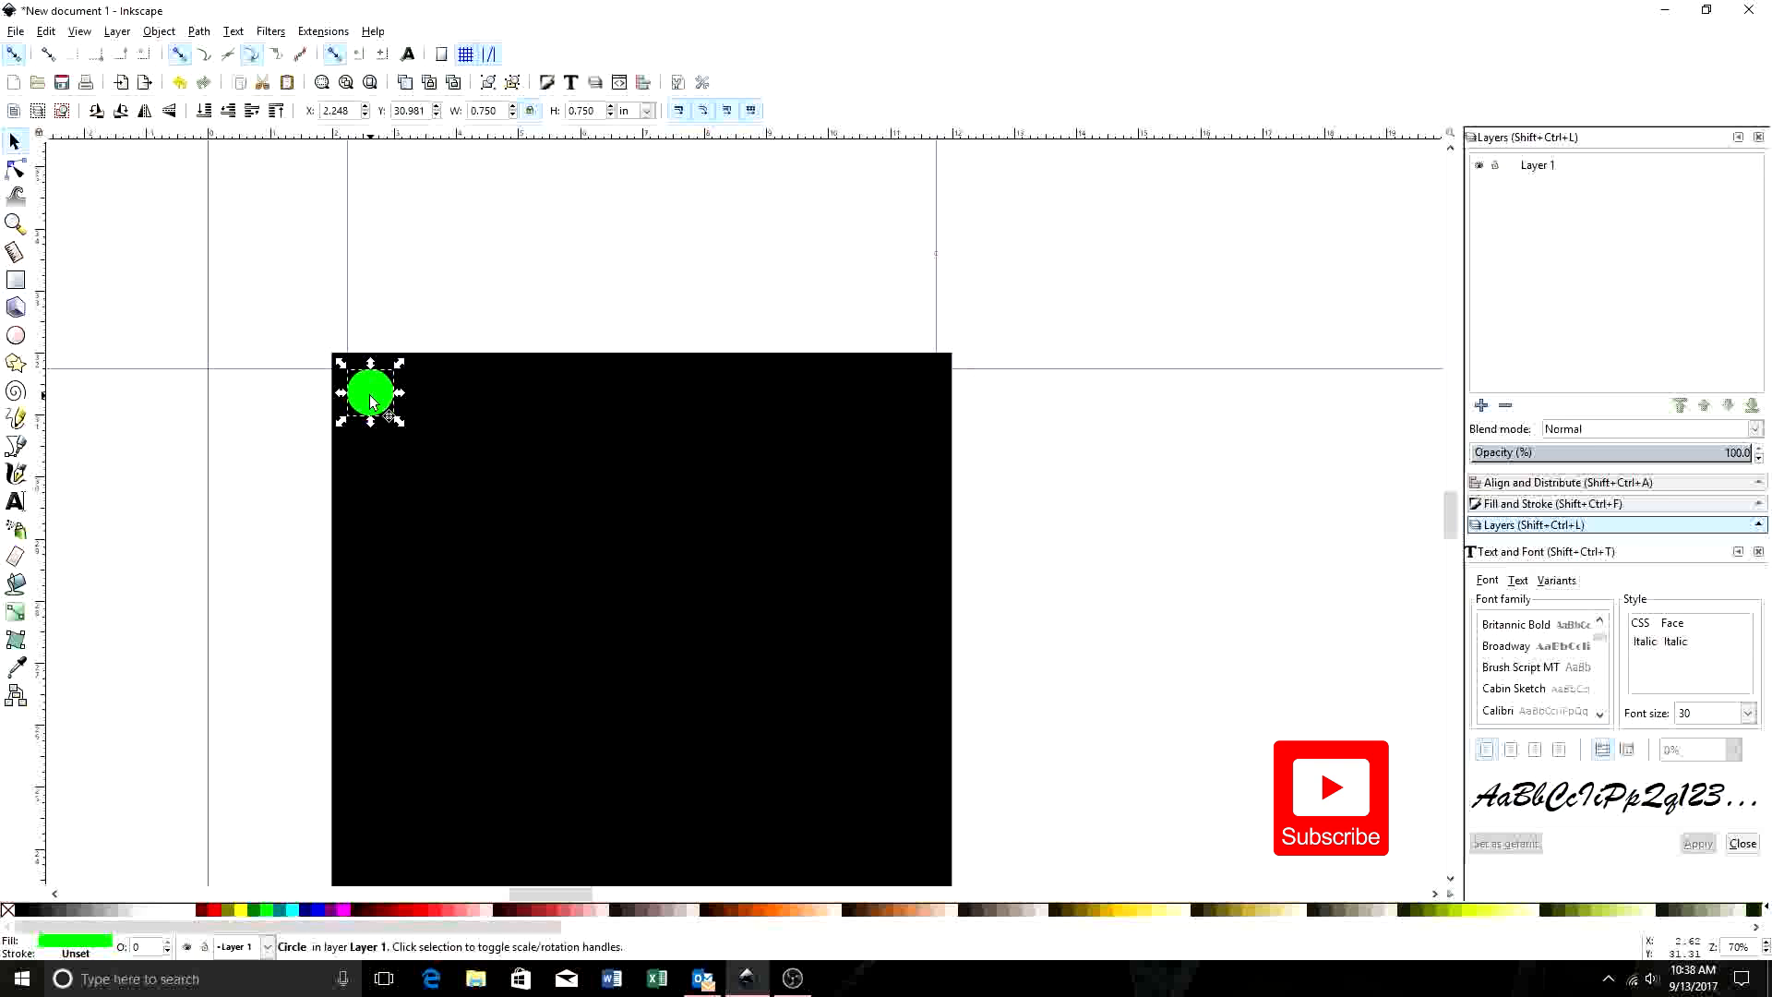
{"action": "left_click_drag", "start_coordinate": [371, 392], "coordinate": [588, 393]}
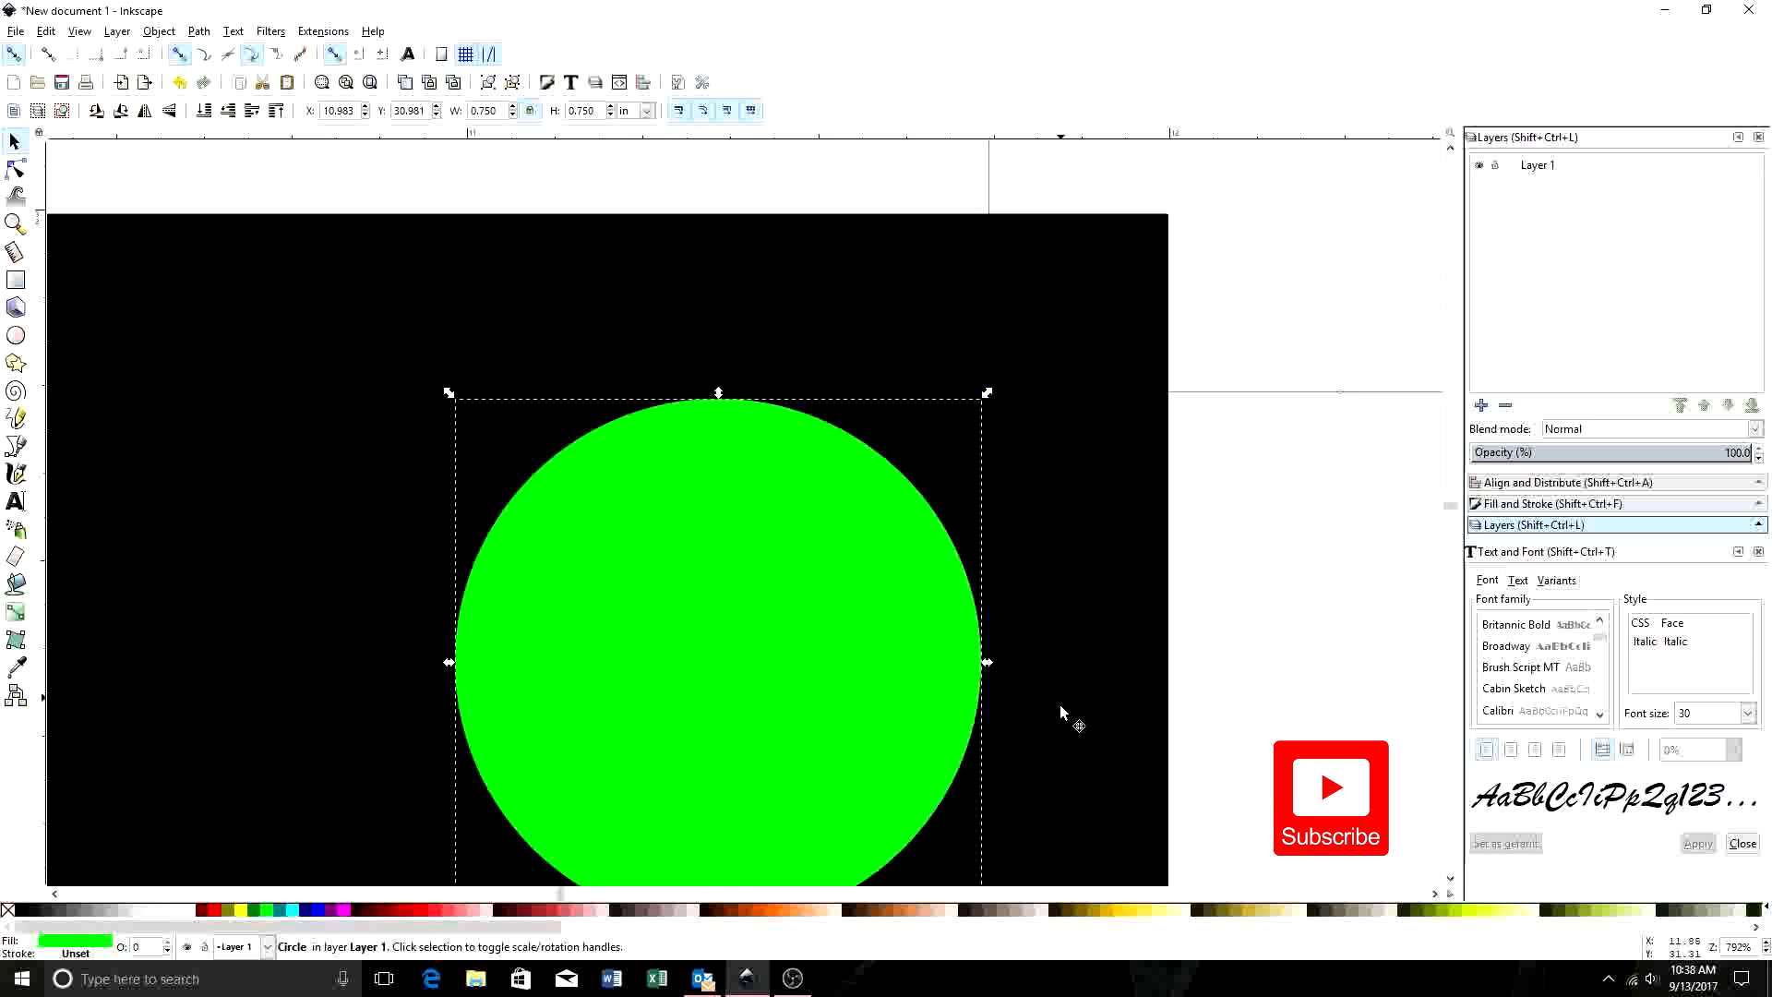
{"action": "left_click", "coordinate": [1224, 701]}
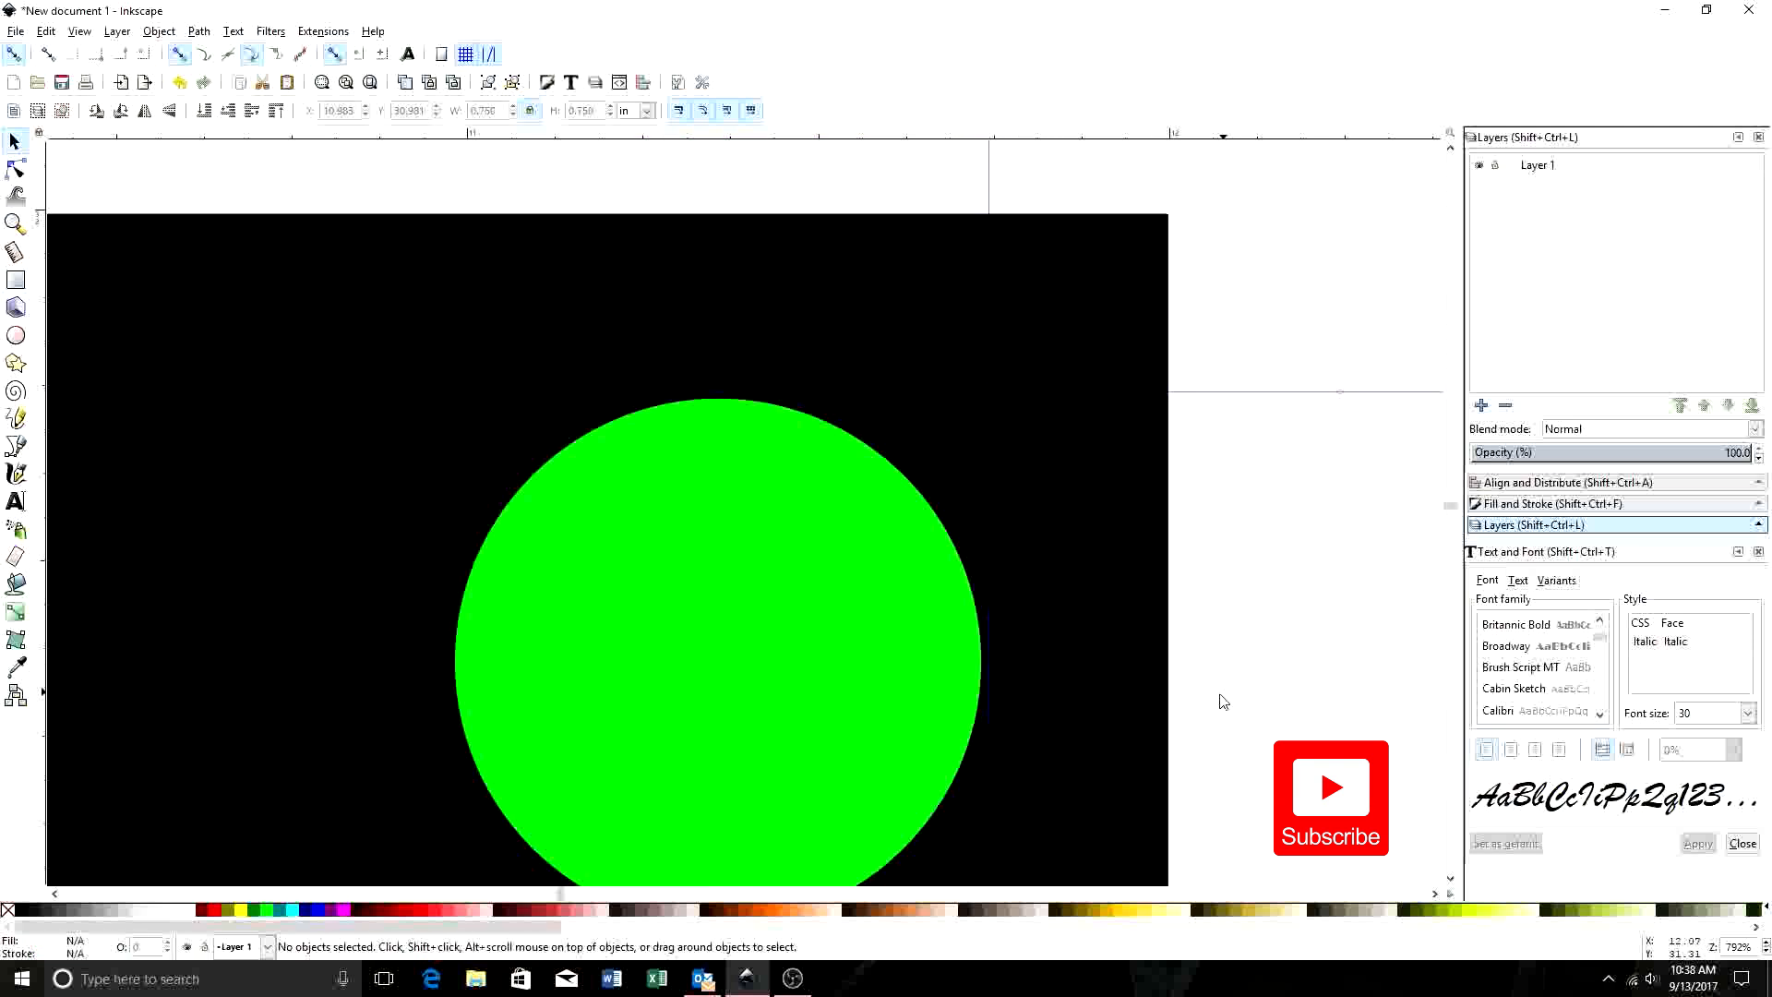
{"action": "left_click", "coordinate": [729, 689]}
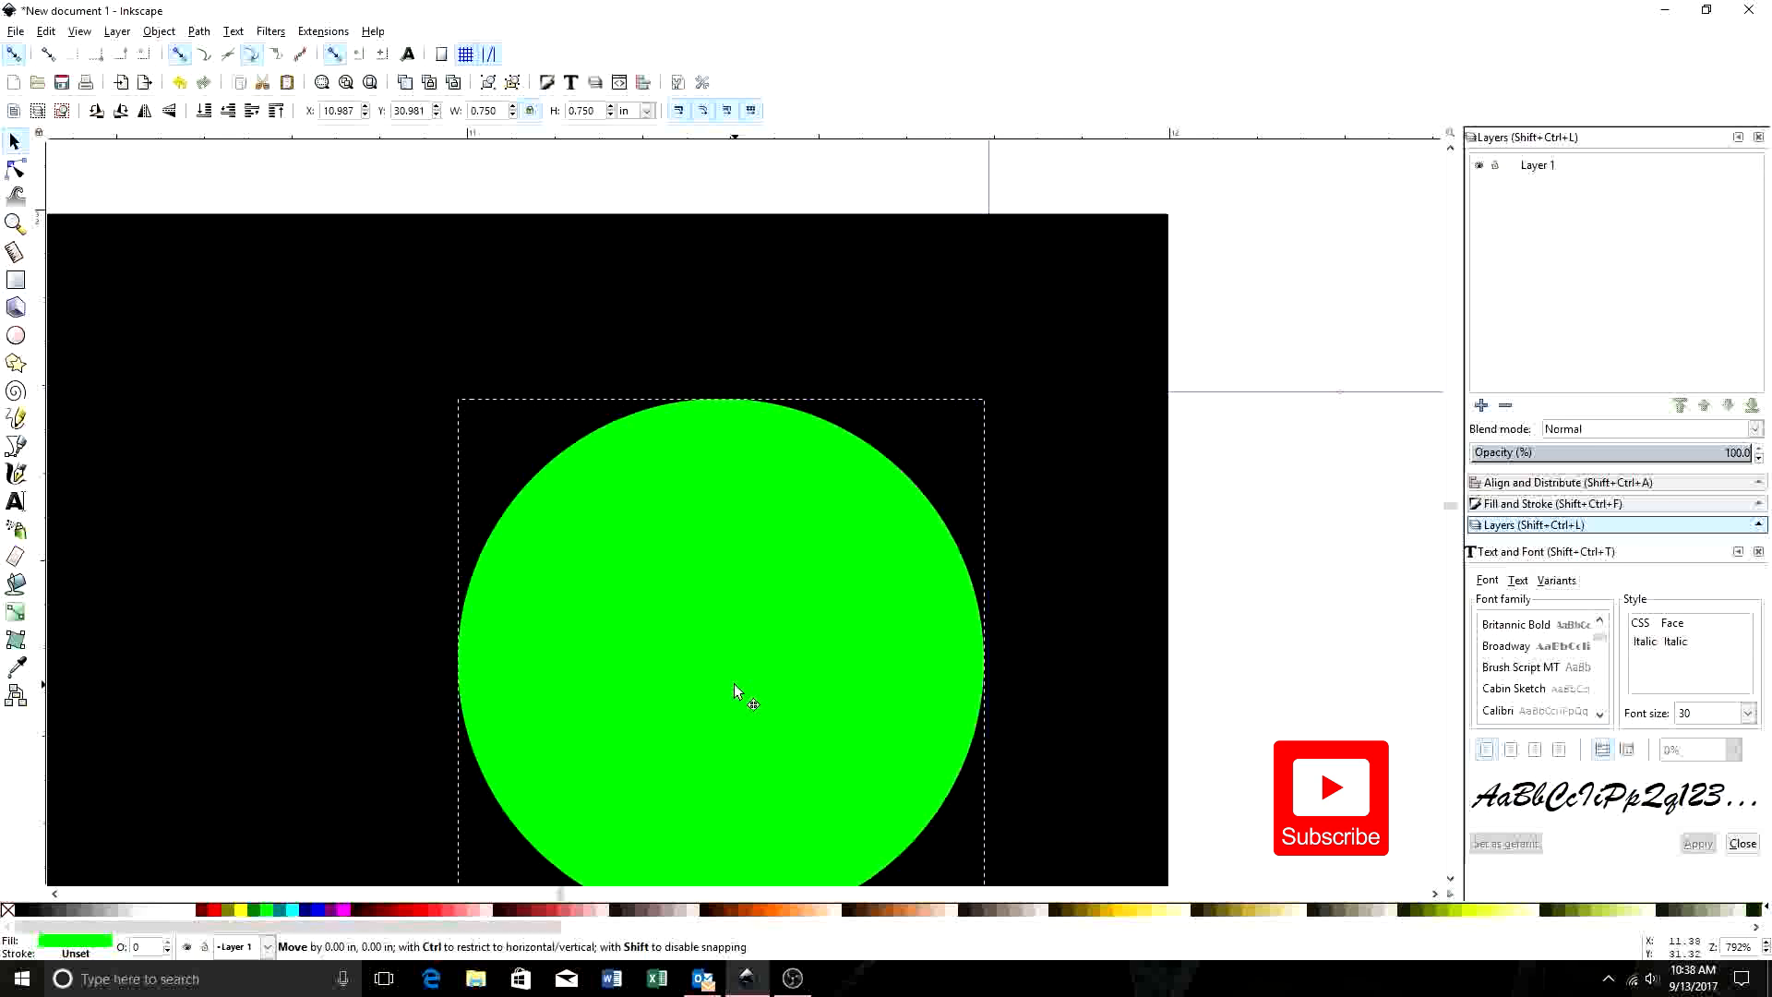
{"action": "left_click", "coordinate": [1278, 625]}
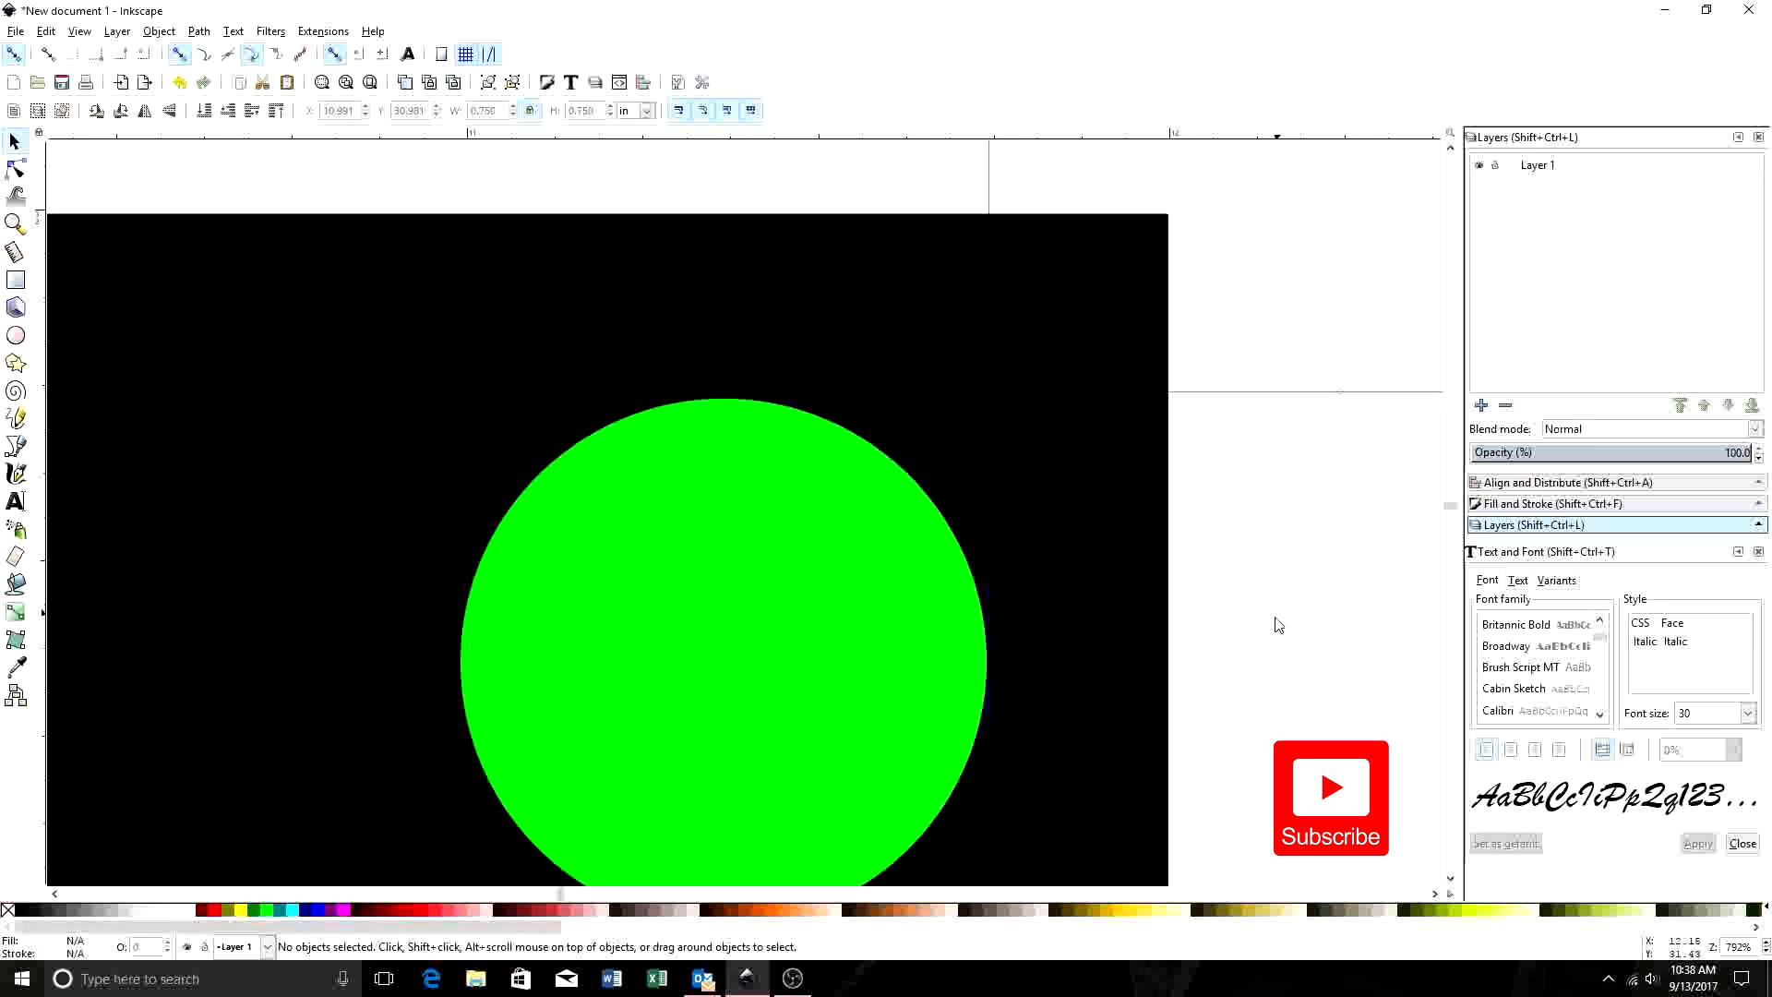
{"action": "mouse_move", "coordinate": [856, 604]}
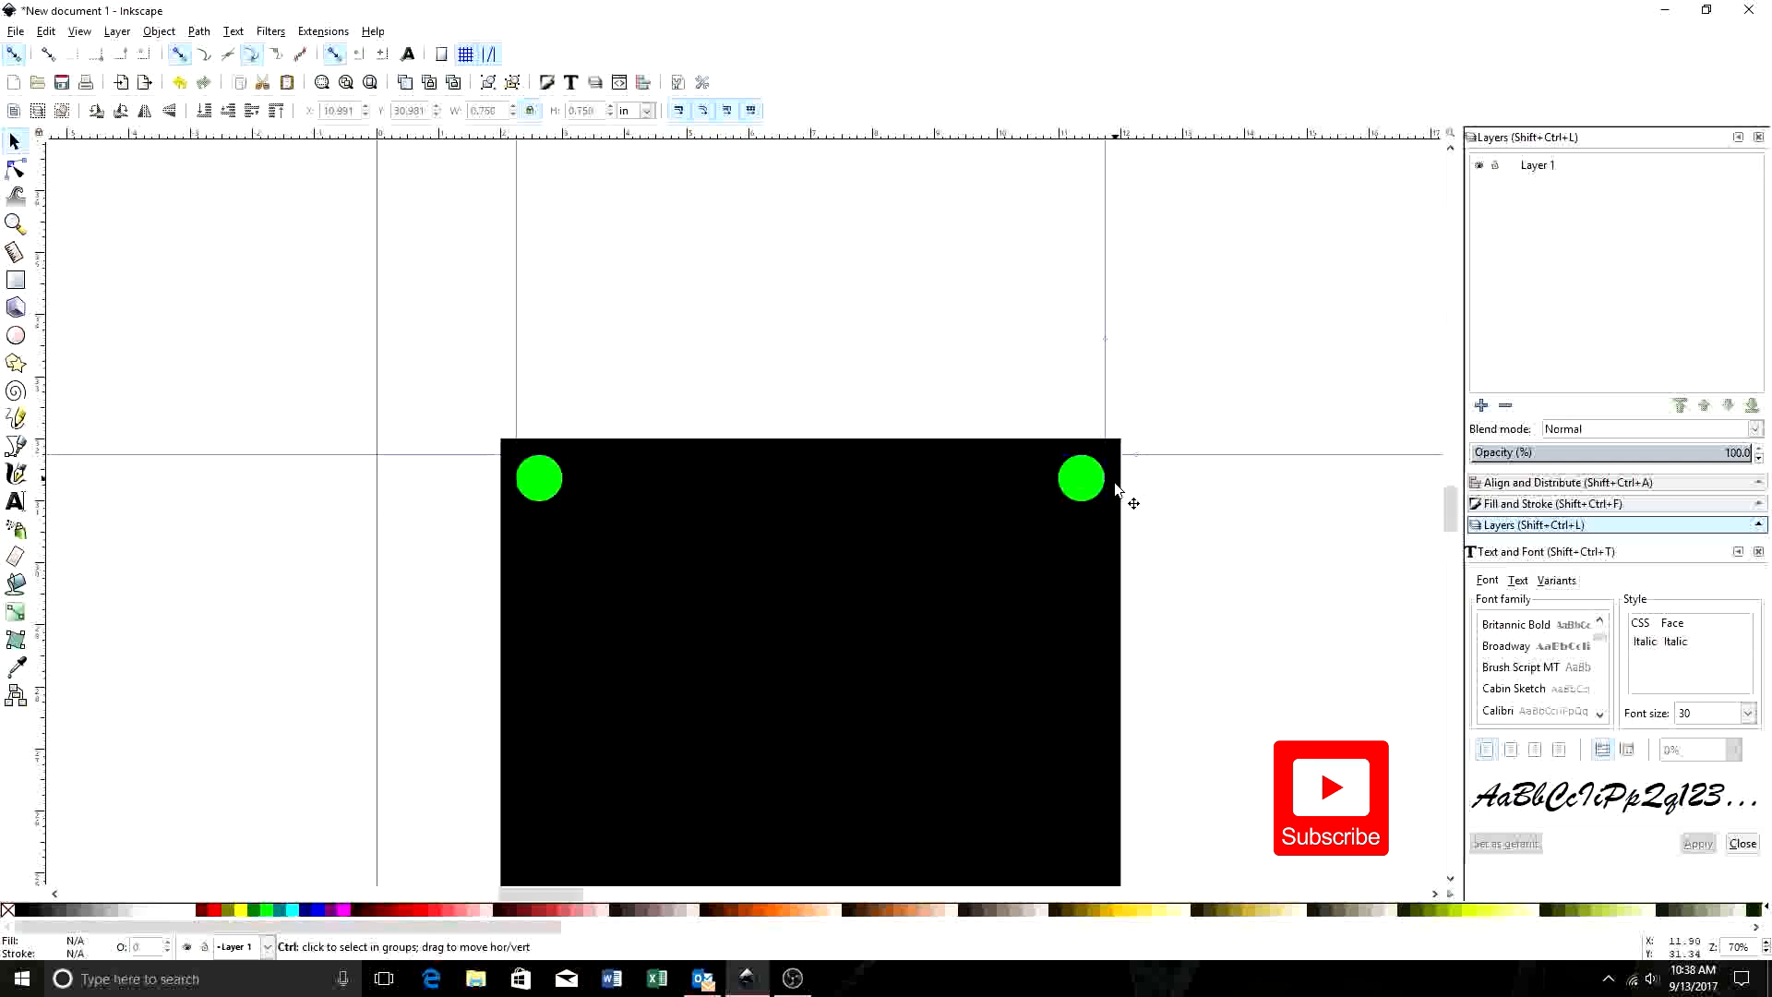
{"action": "scroll", "scroll_direction": "up", "scroll_amount": 3}
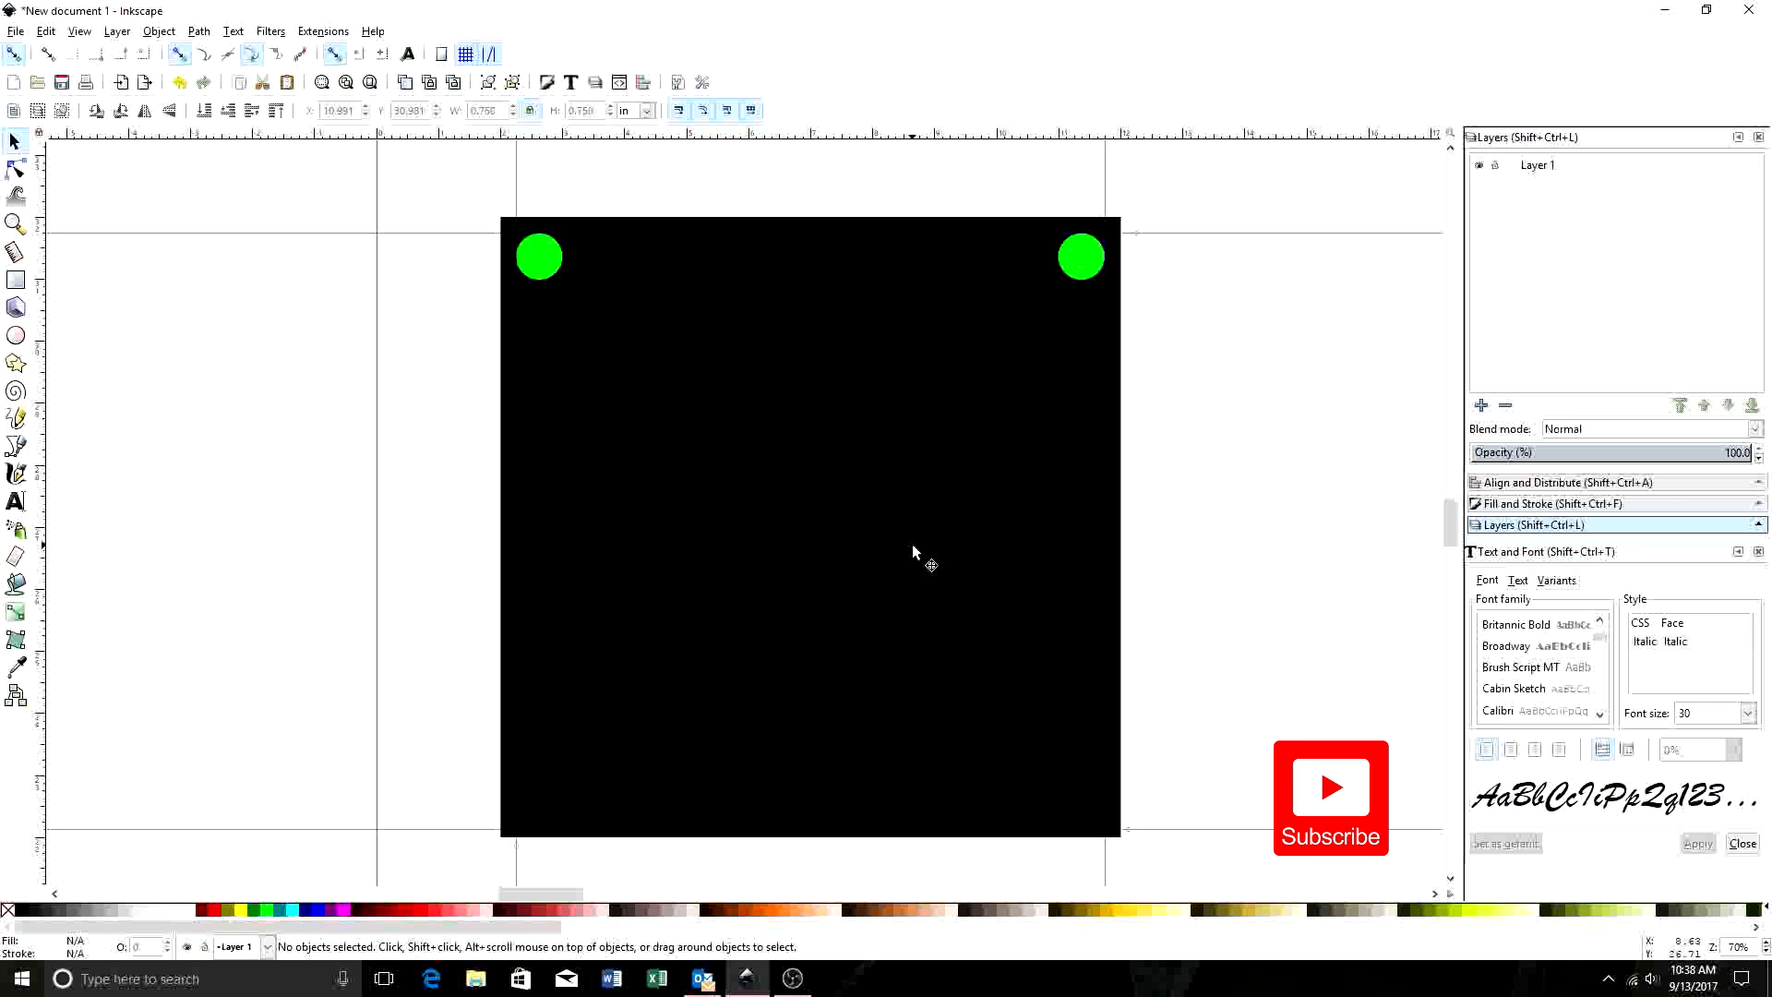
{"action": "mouse_move", "coordinate": [539, 257]}
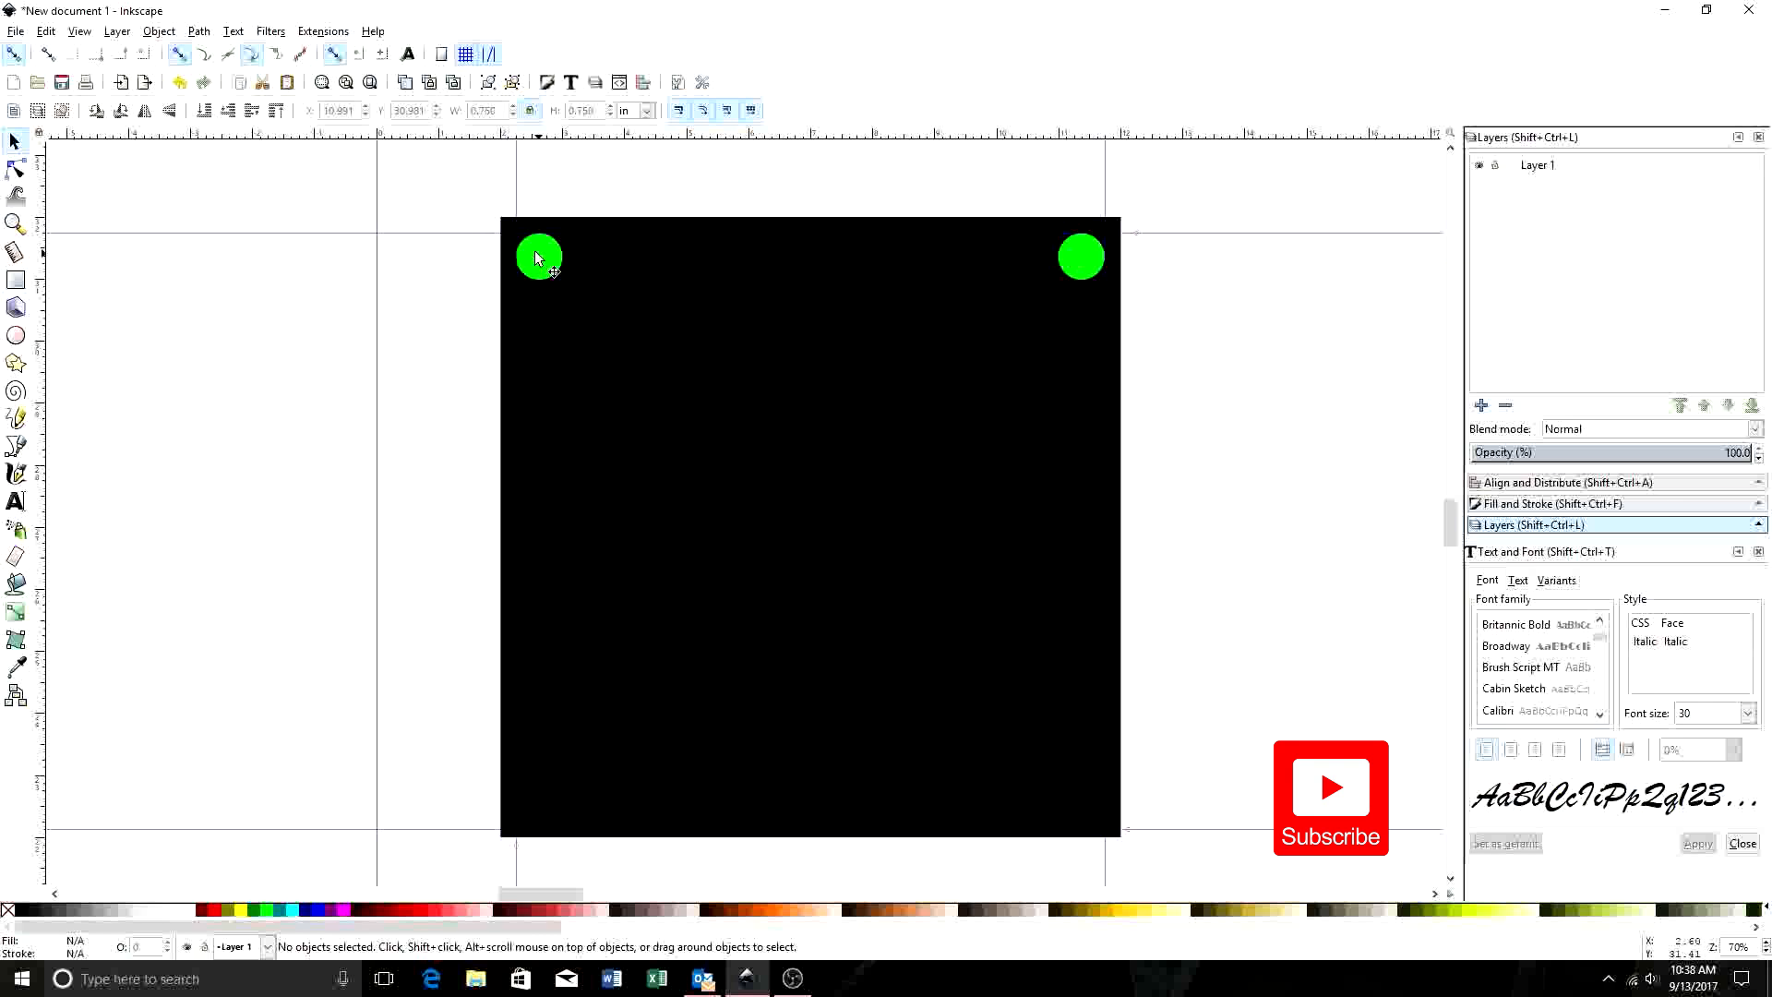
{"action": "left_click", "coordinate": [539, 257]}
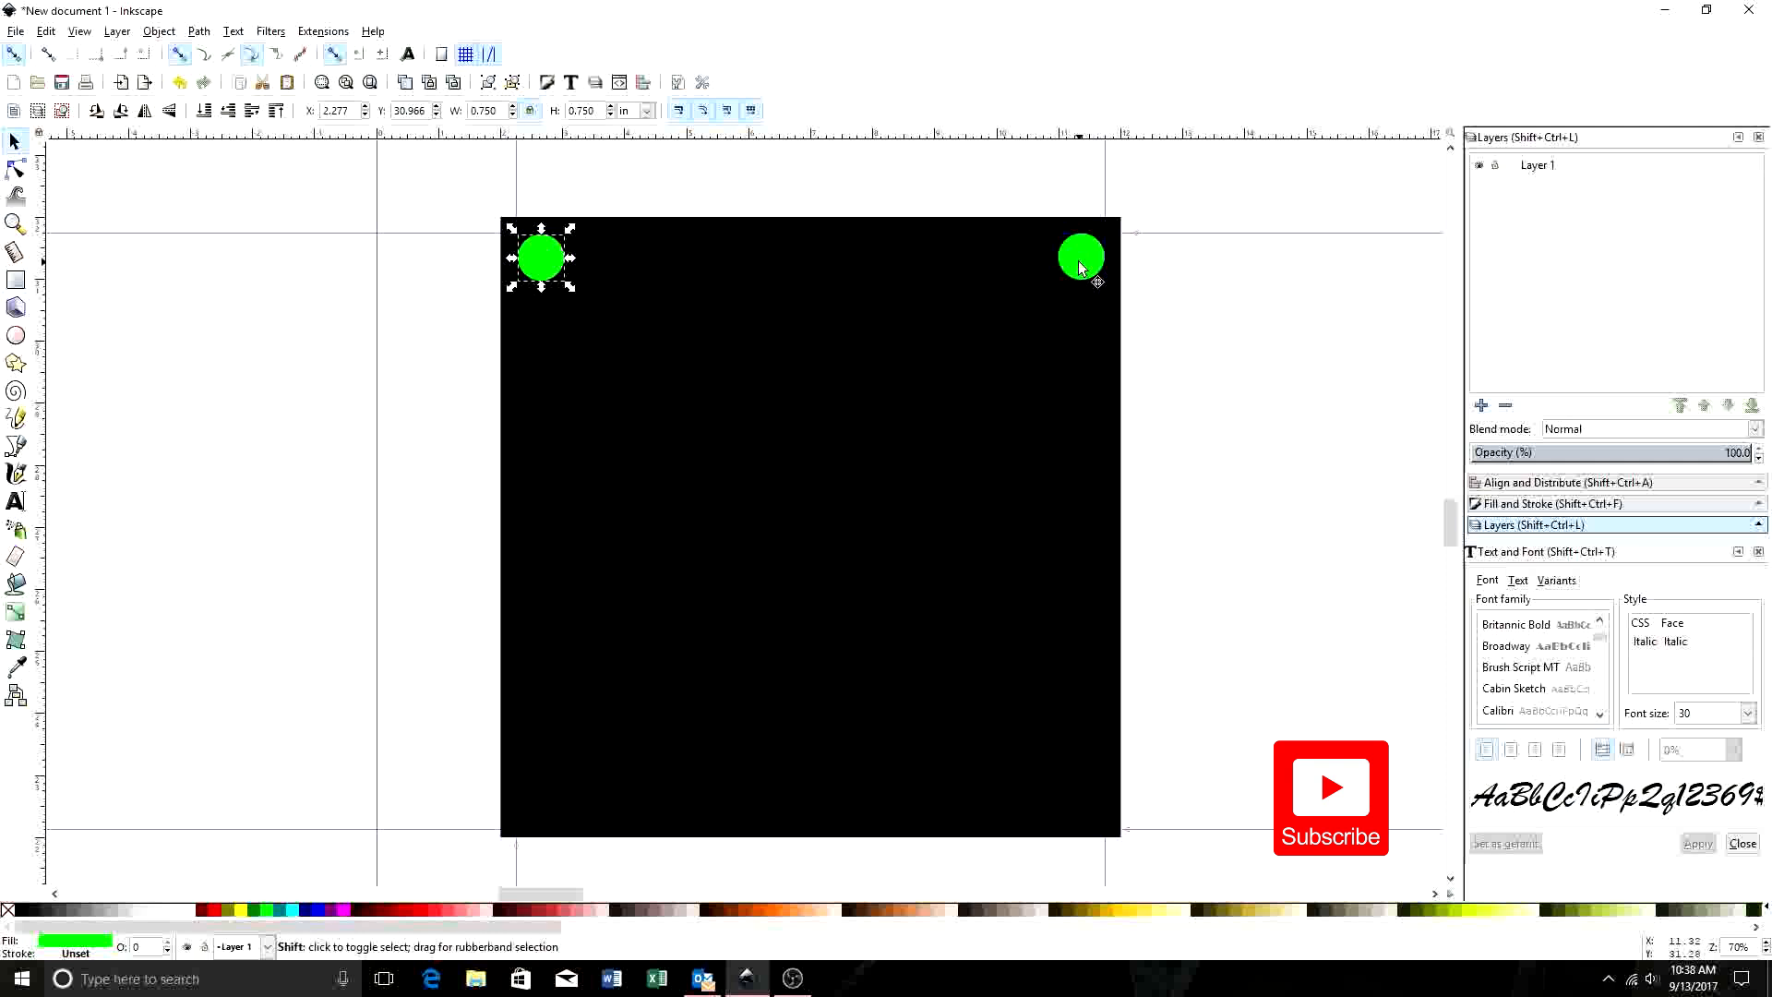
- Drag the pair of green circles down into the square's bottom corners
{"action": "left_click", "coordinate": [1079, 257]}
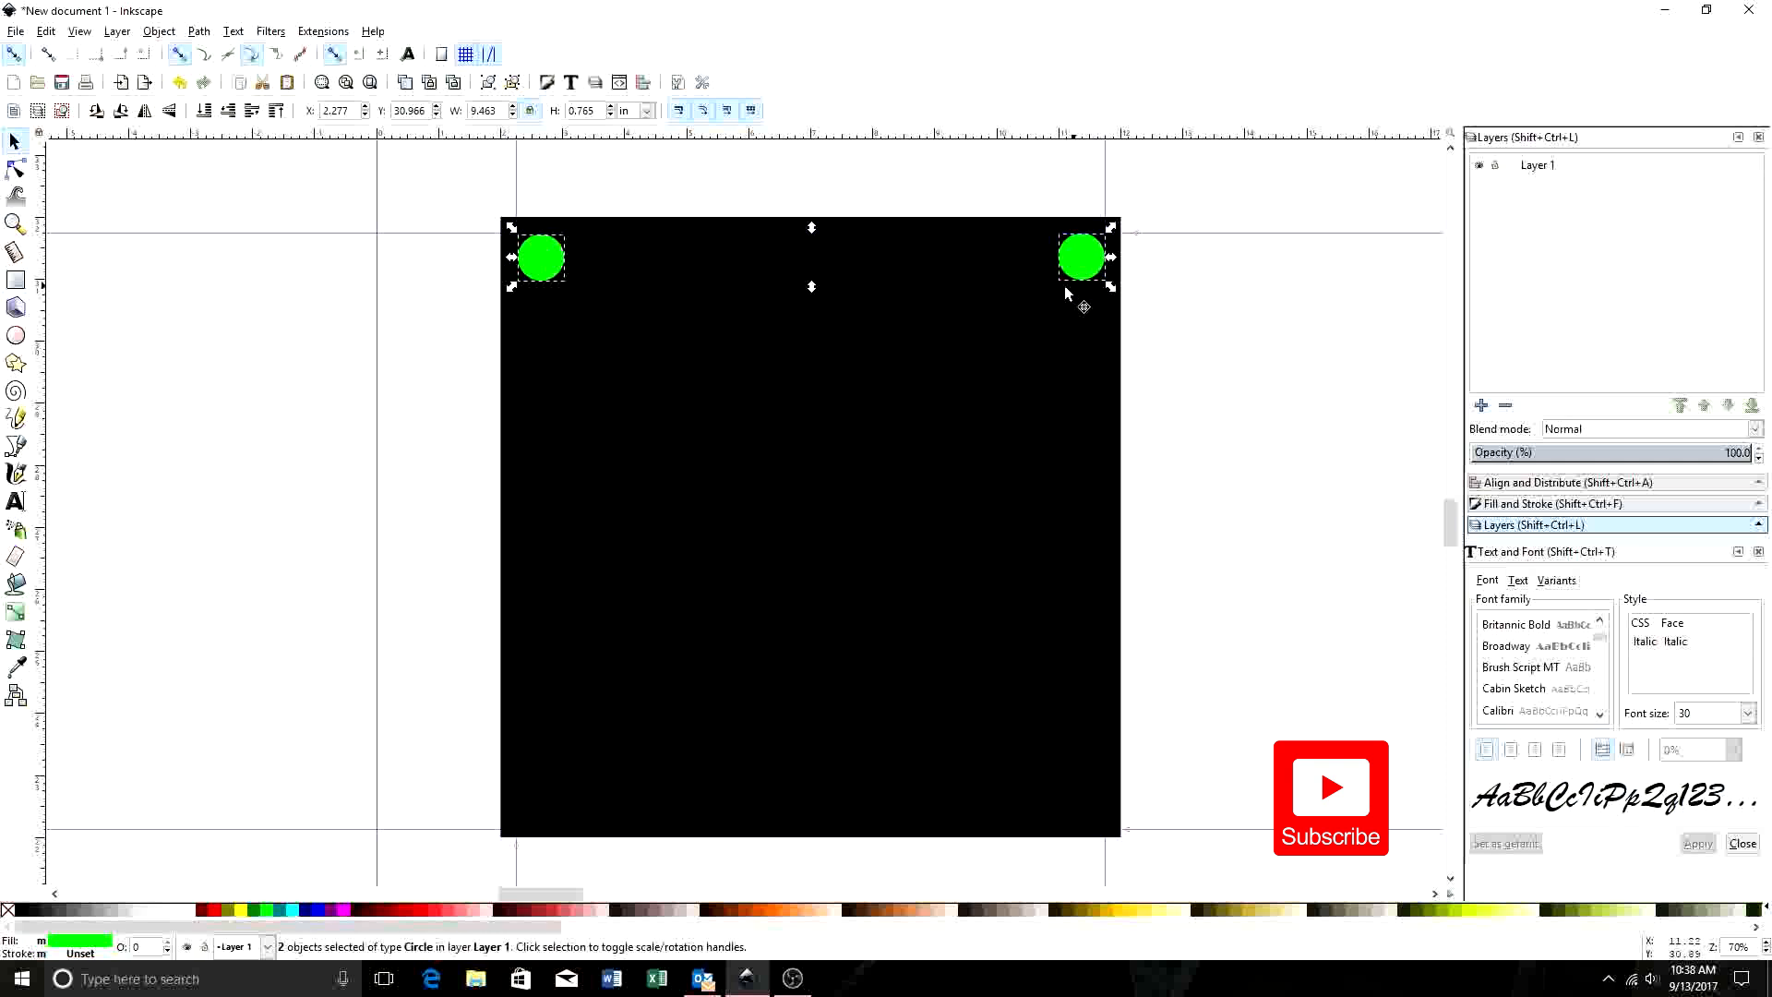
{"action": "mouse_move", "coordinate": [650, 424]}
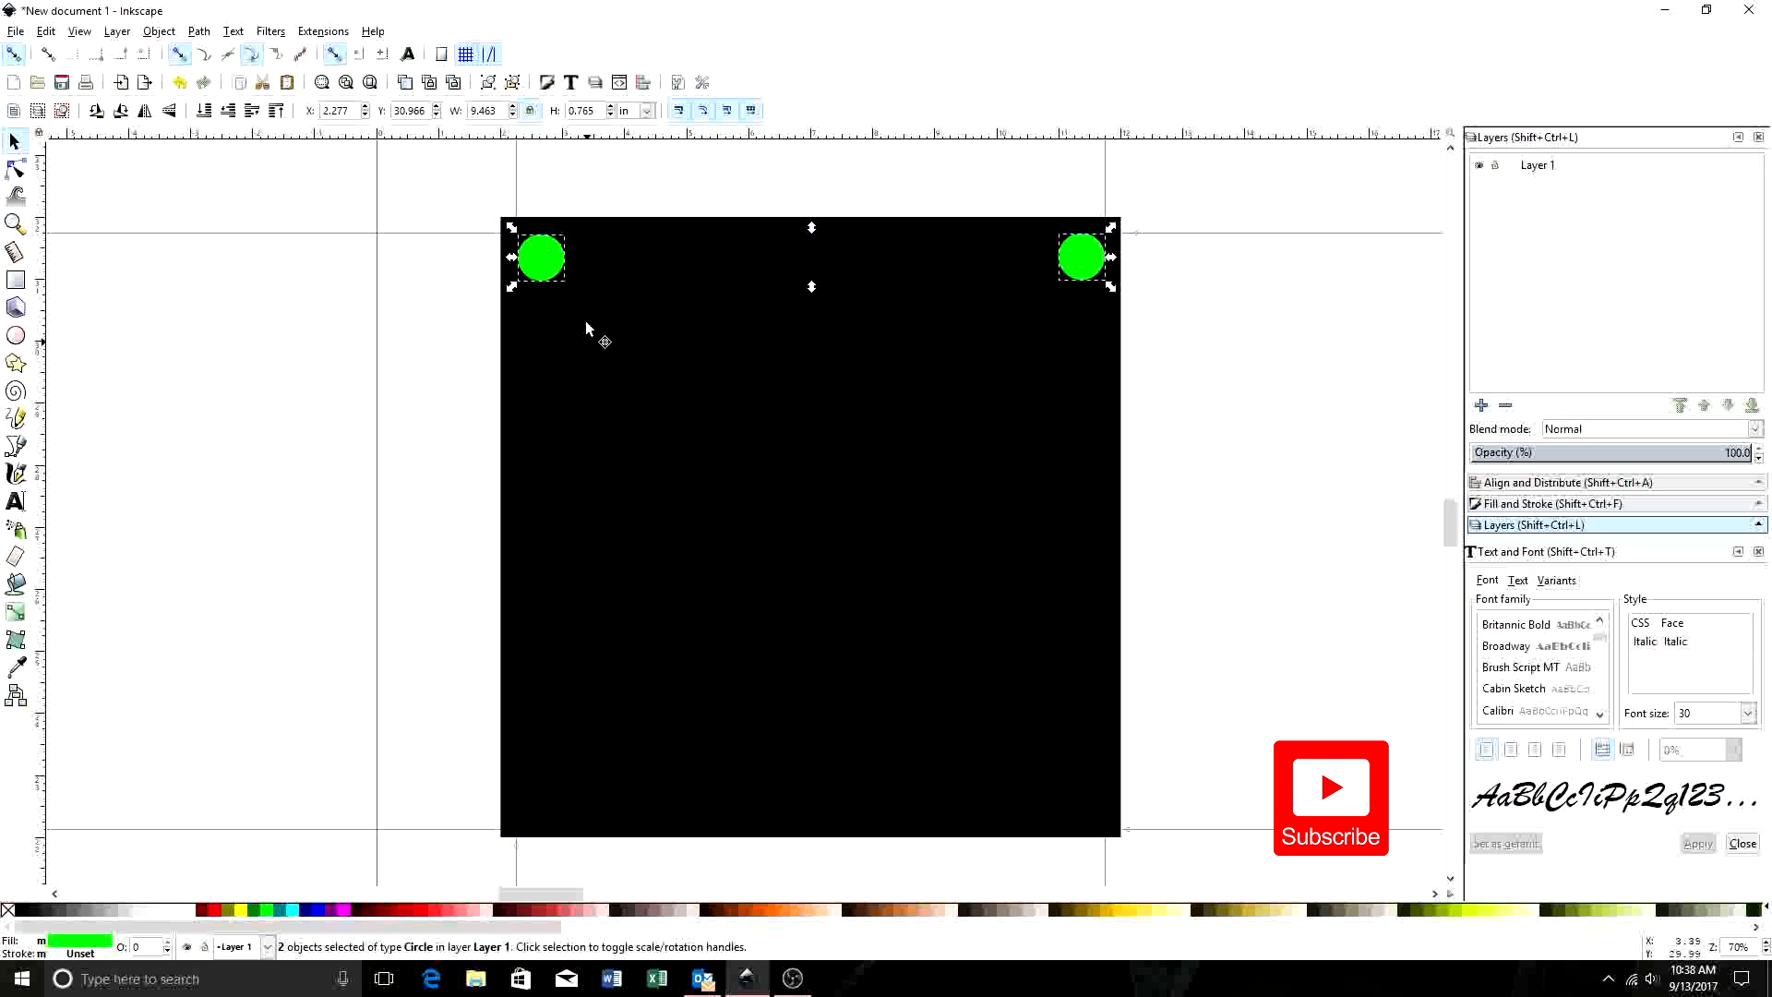
{"action": "left_click_drag", "start_coordinate": [540, 256], "coordinate": [540, 398]}
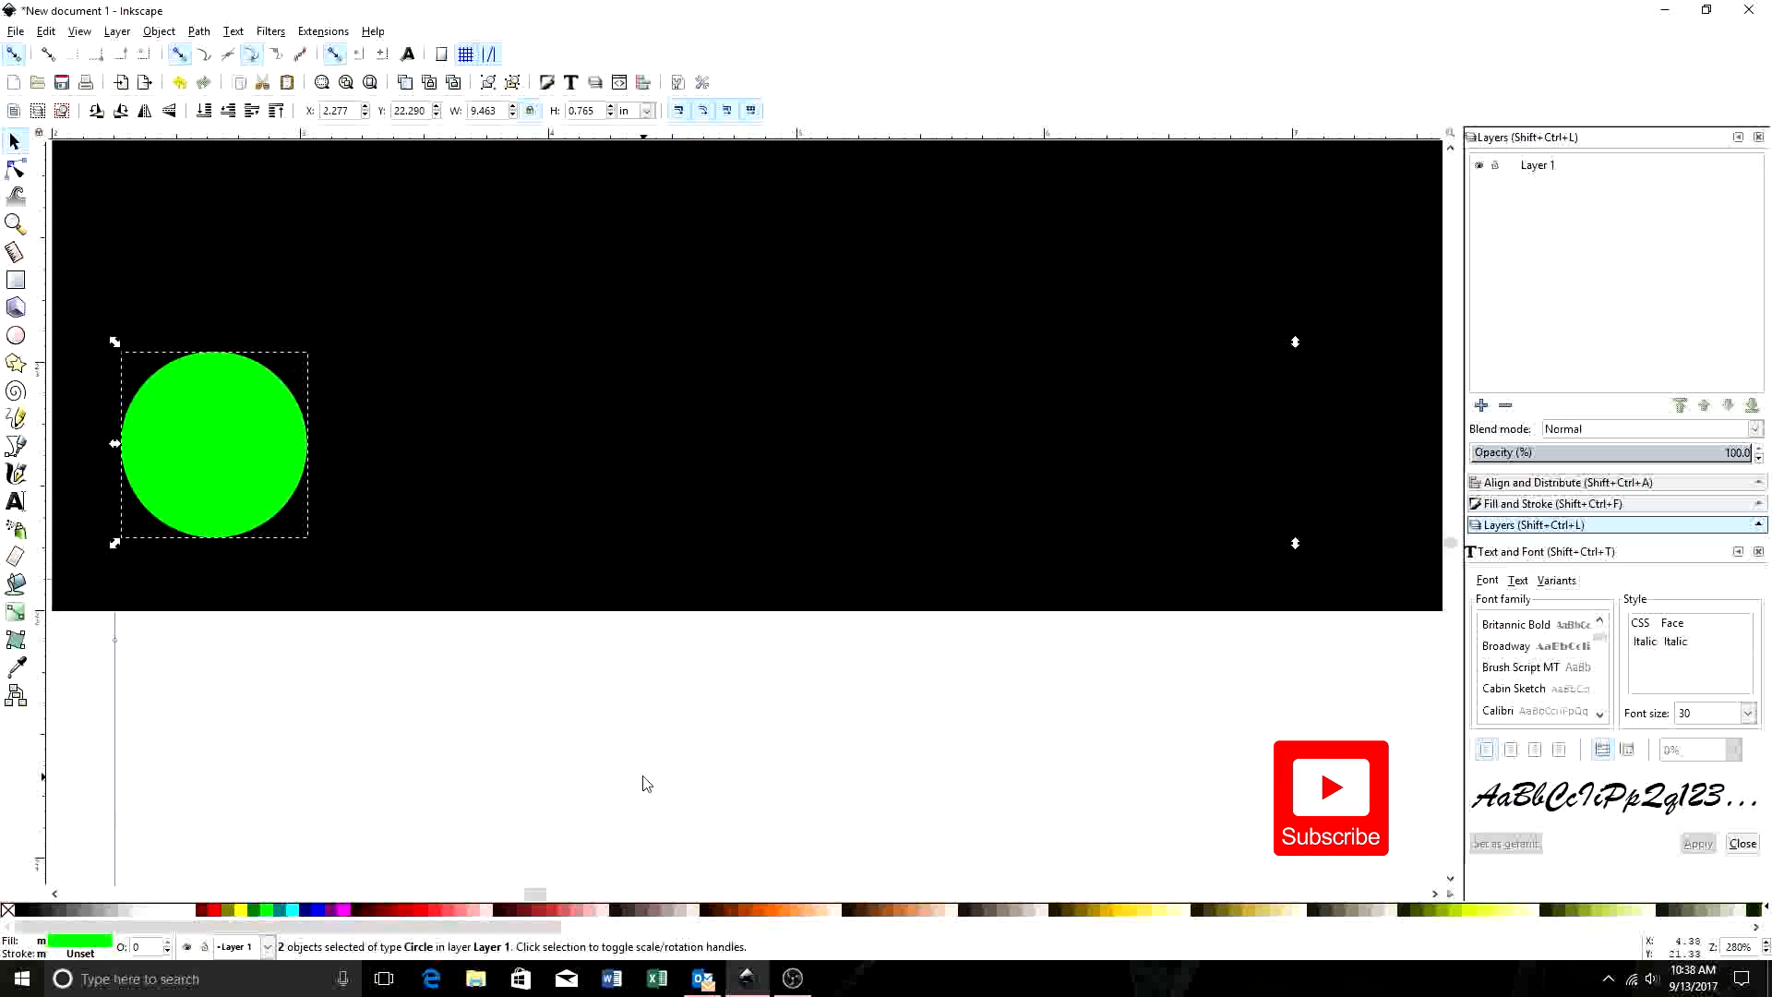
{"action": "mouse_move", "coordinate": [505, 639]}
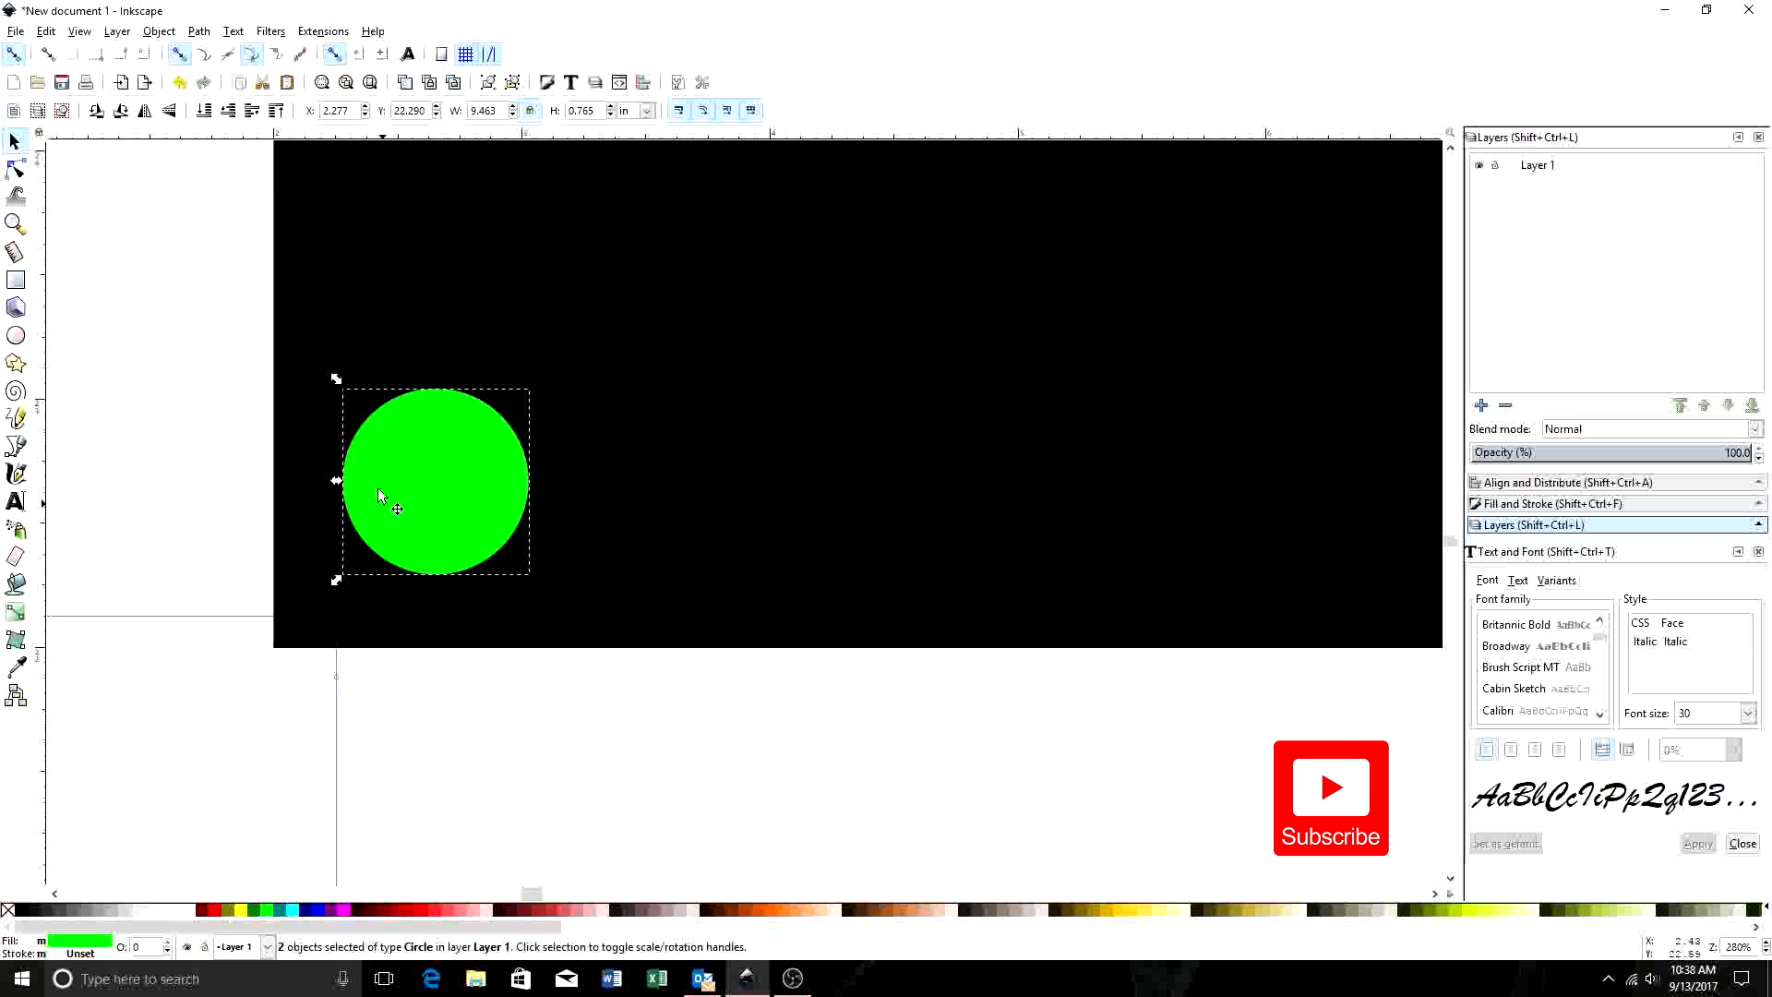
{"action": "left_click_drag", "start_coordinate": [378, 494], "coordinate": [427, 312]}
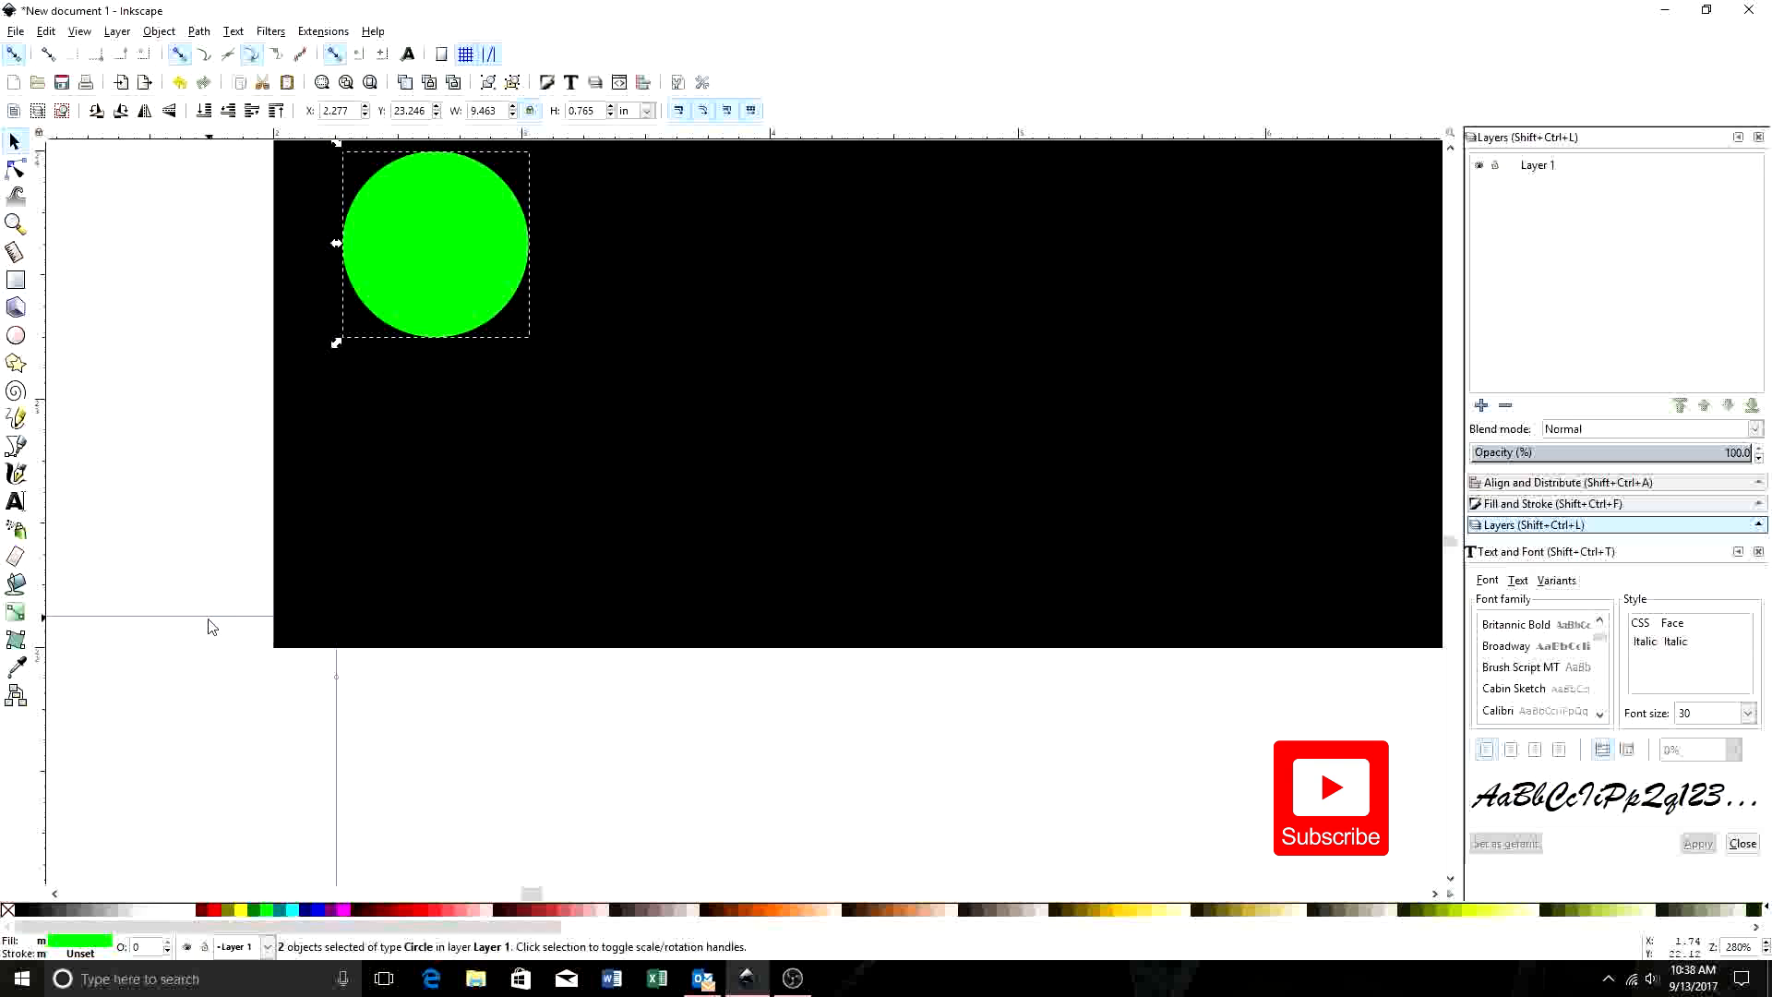
{"action": "mouse_move", "coordinate": [209, 625]}
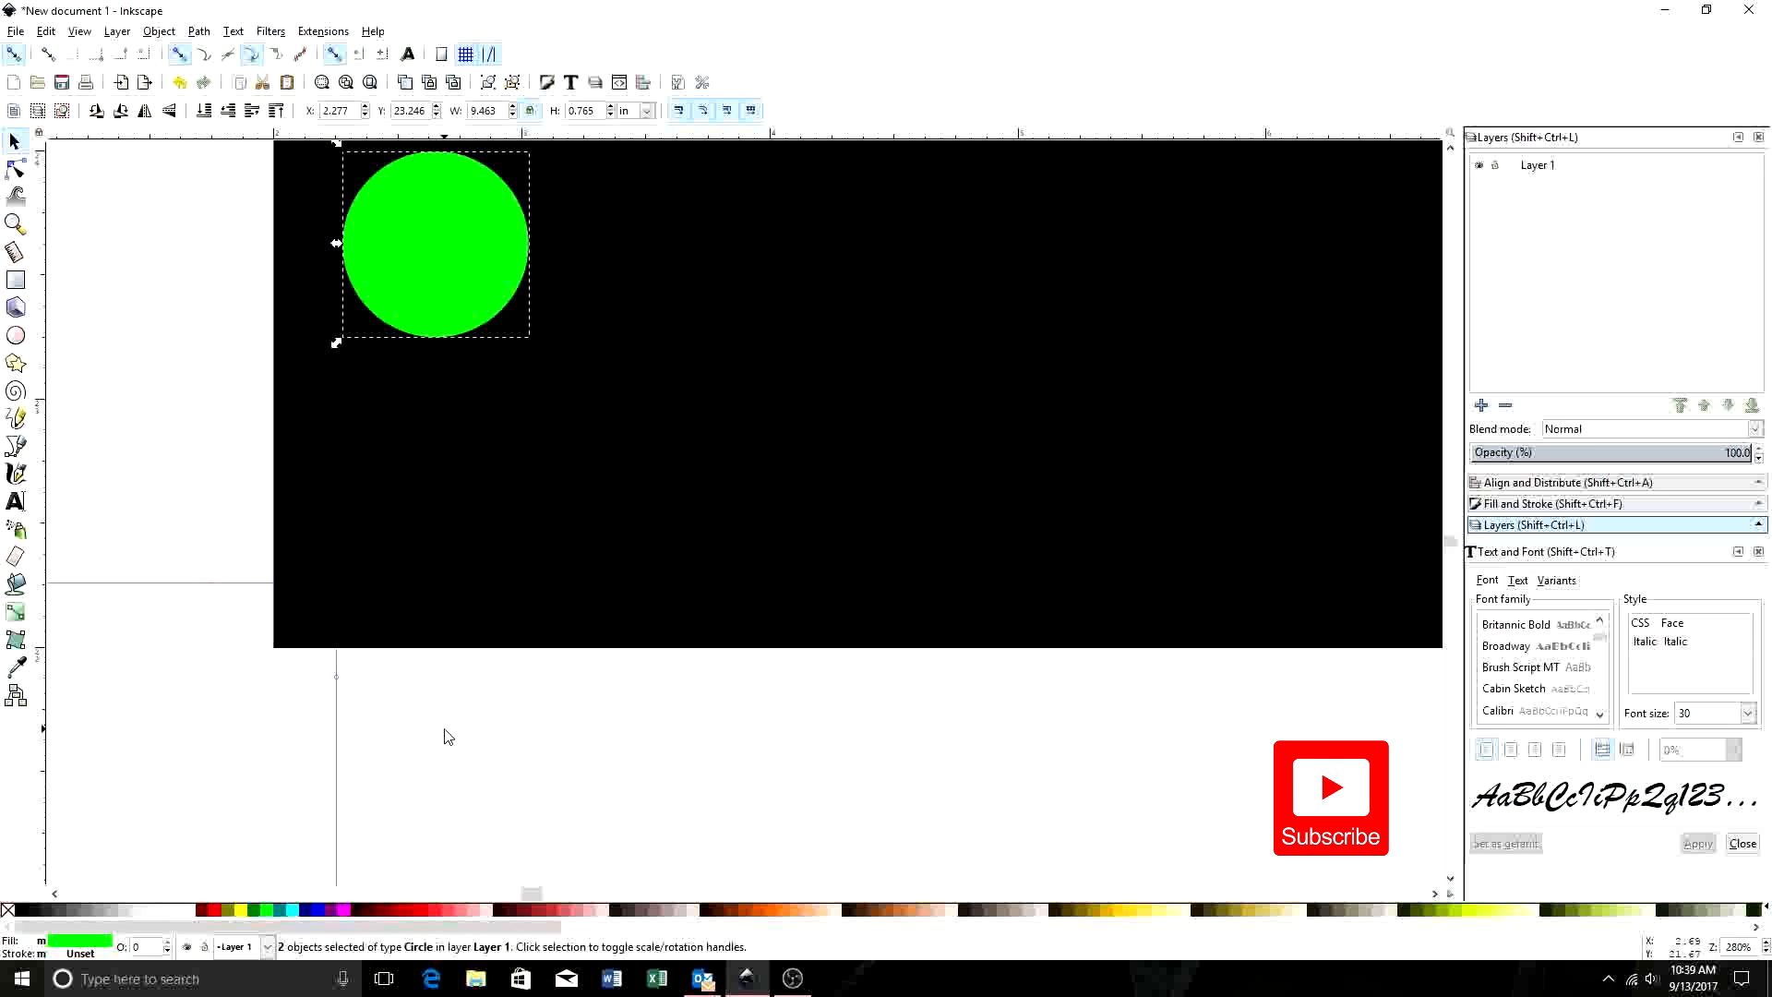
{"action": "mouse_move", "coordinate": [424, 255]}
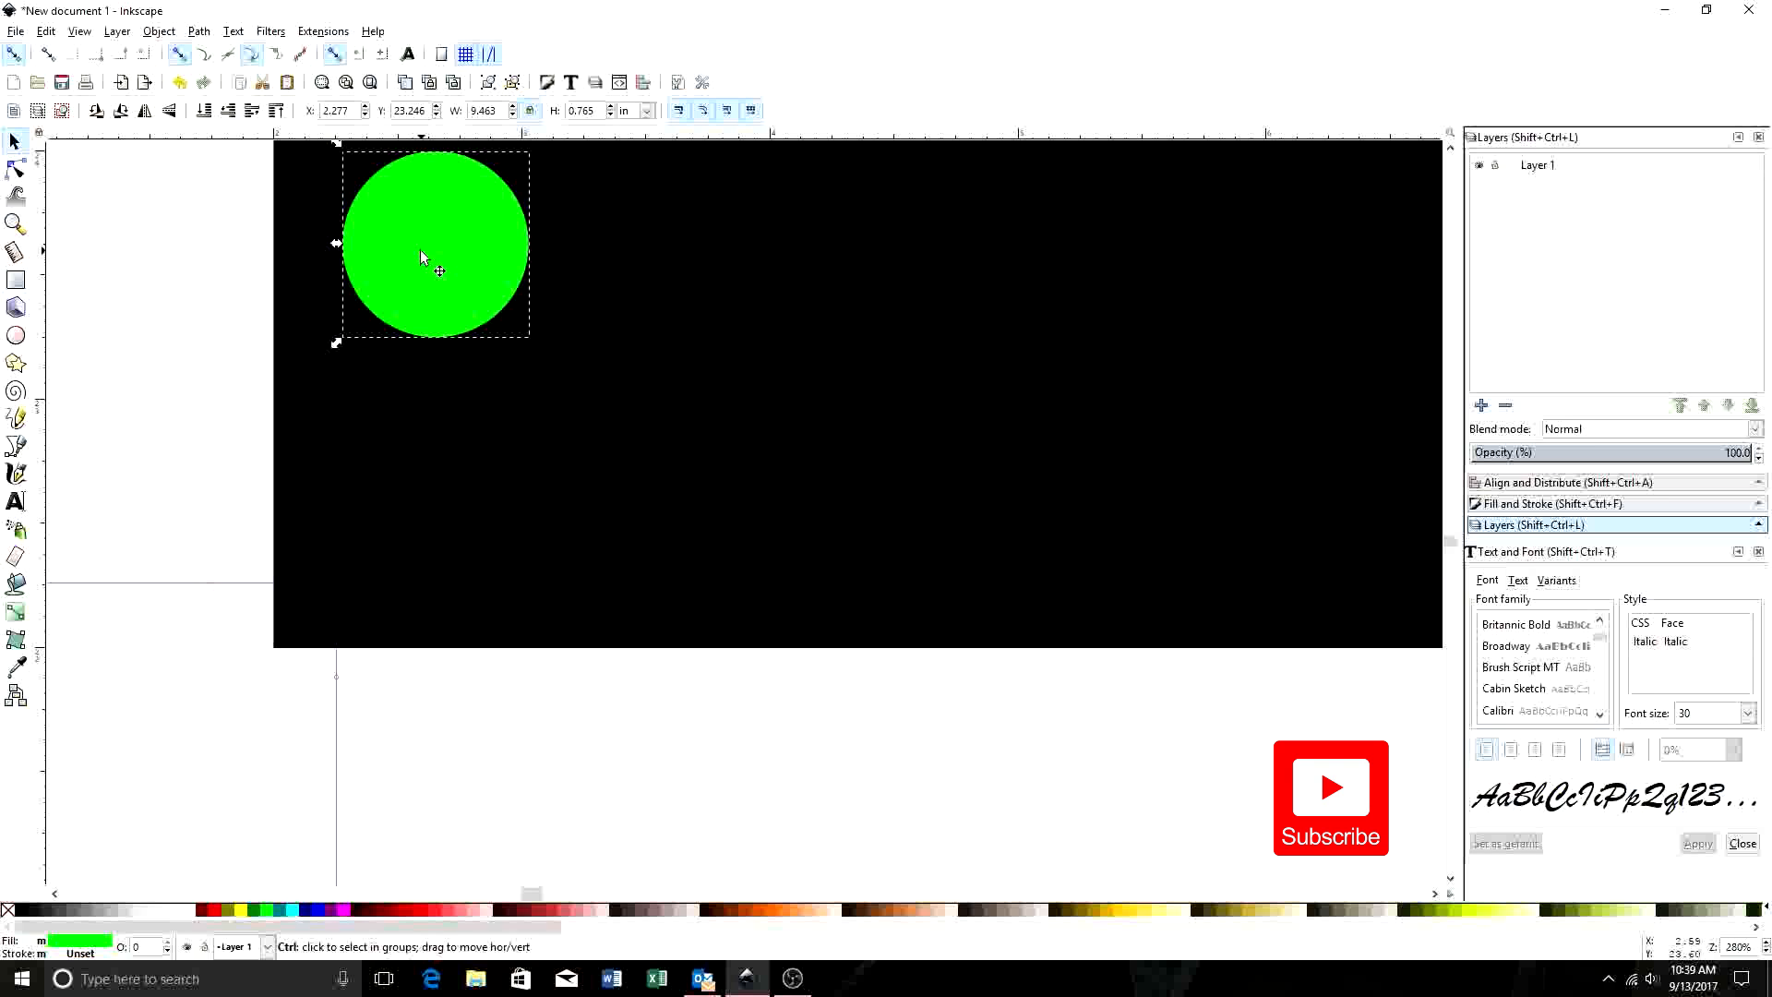
{"action": "left_click_drag", "start_coordinate": [434, 243], "coordinate": [435, 453]}
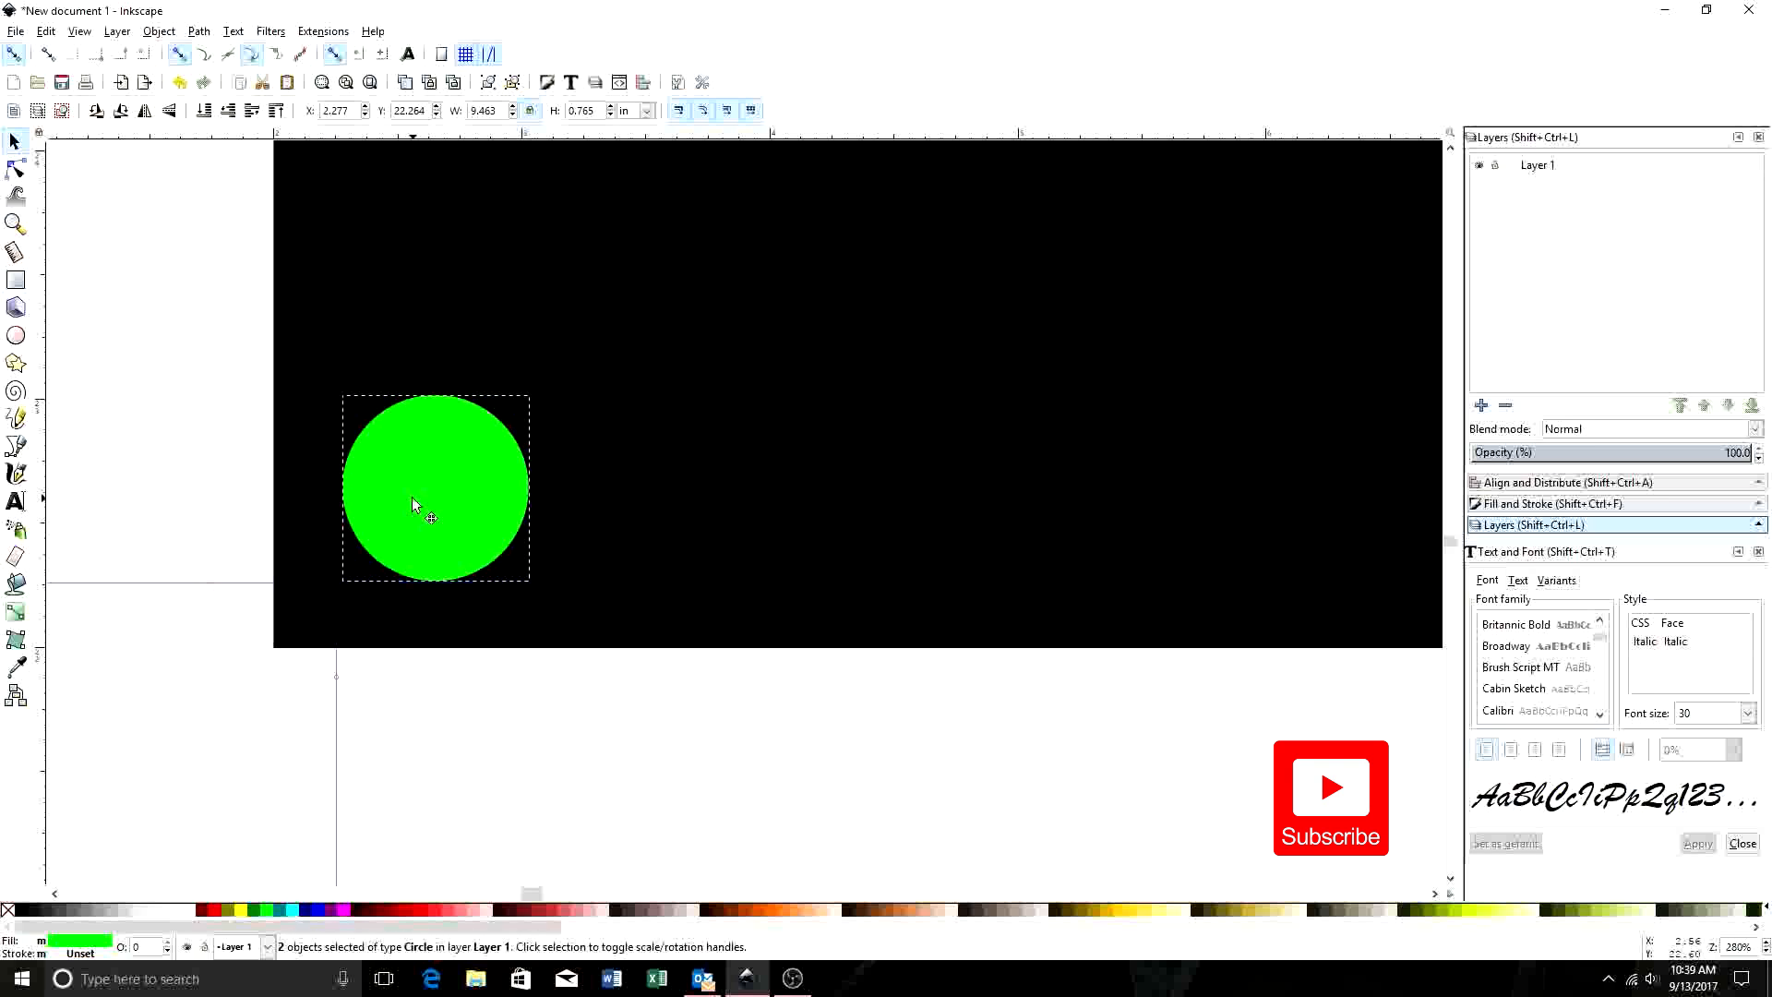
{"action": "left_click", "coordinate": [576, 738]}
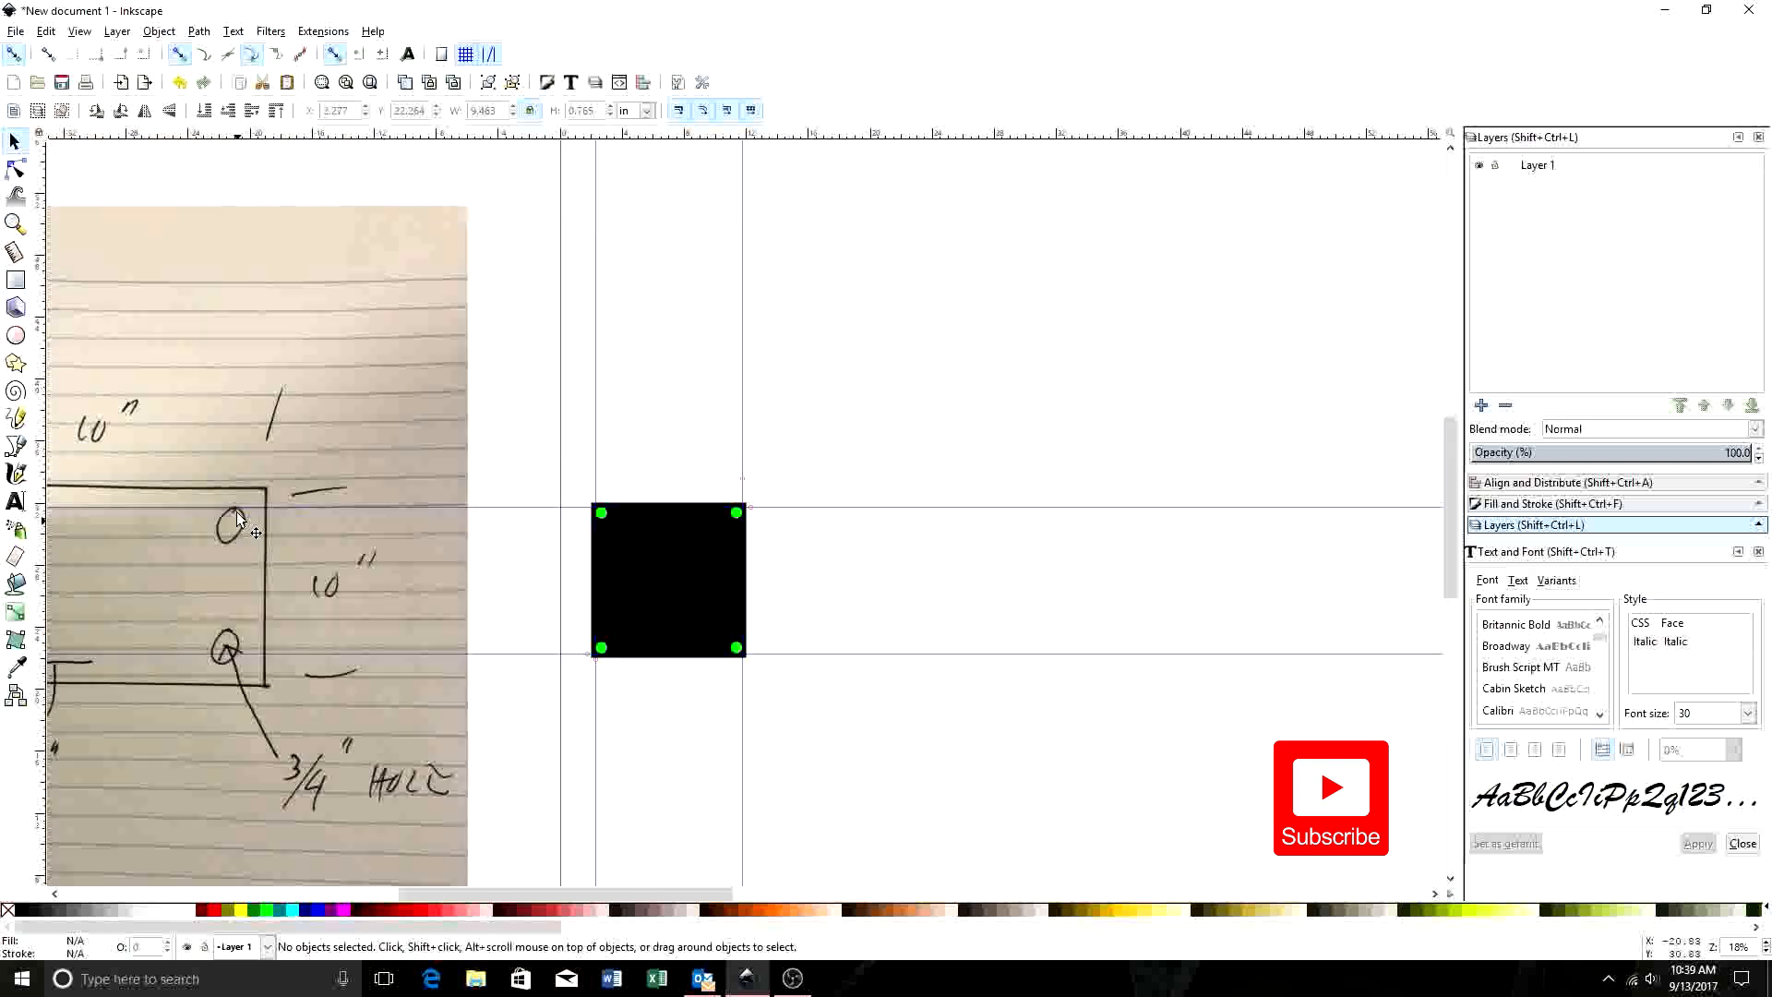
{"action": "mouse_move", "coordinate": [182, 687]}
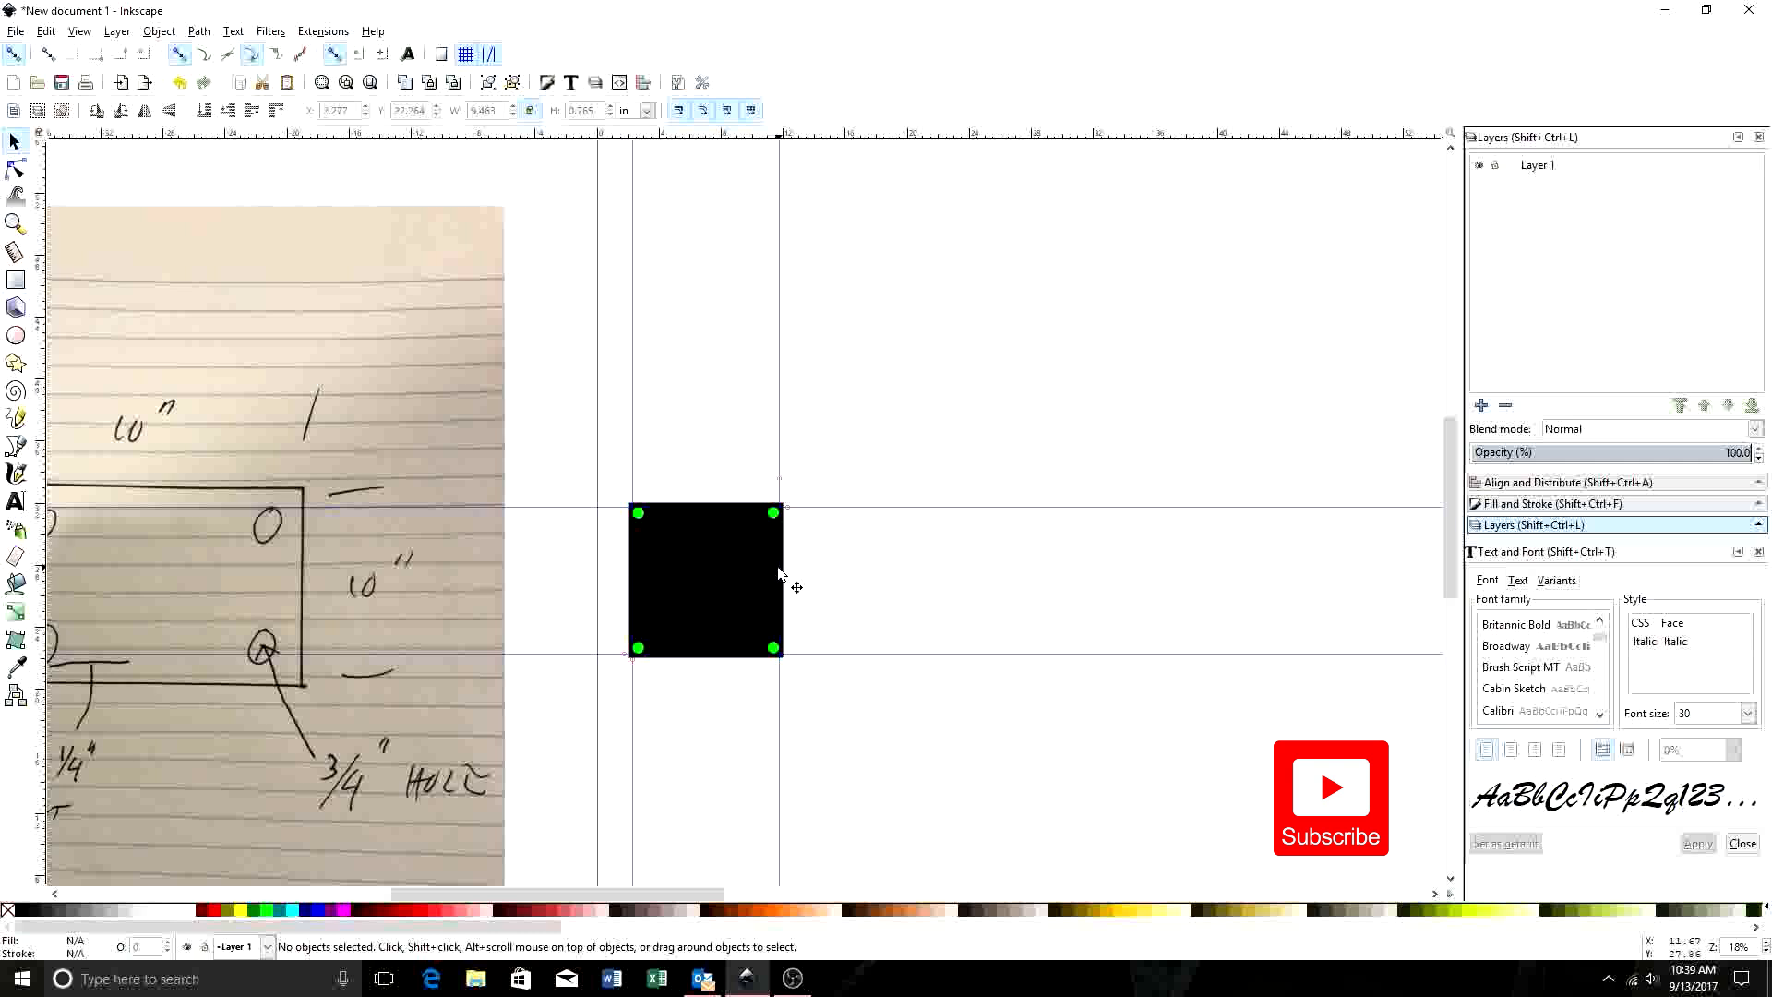
{"action": "mouse_move", "coordinate": [896, 515]}
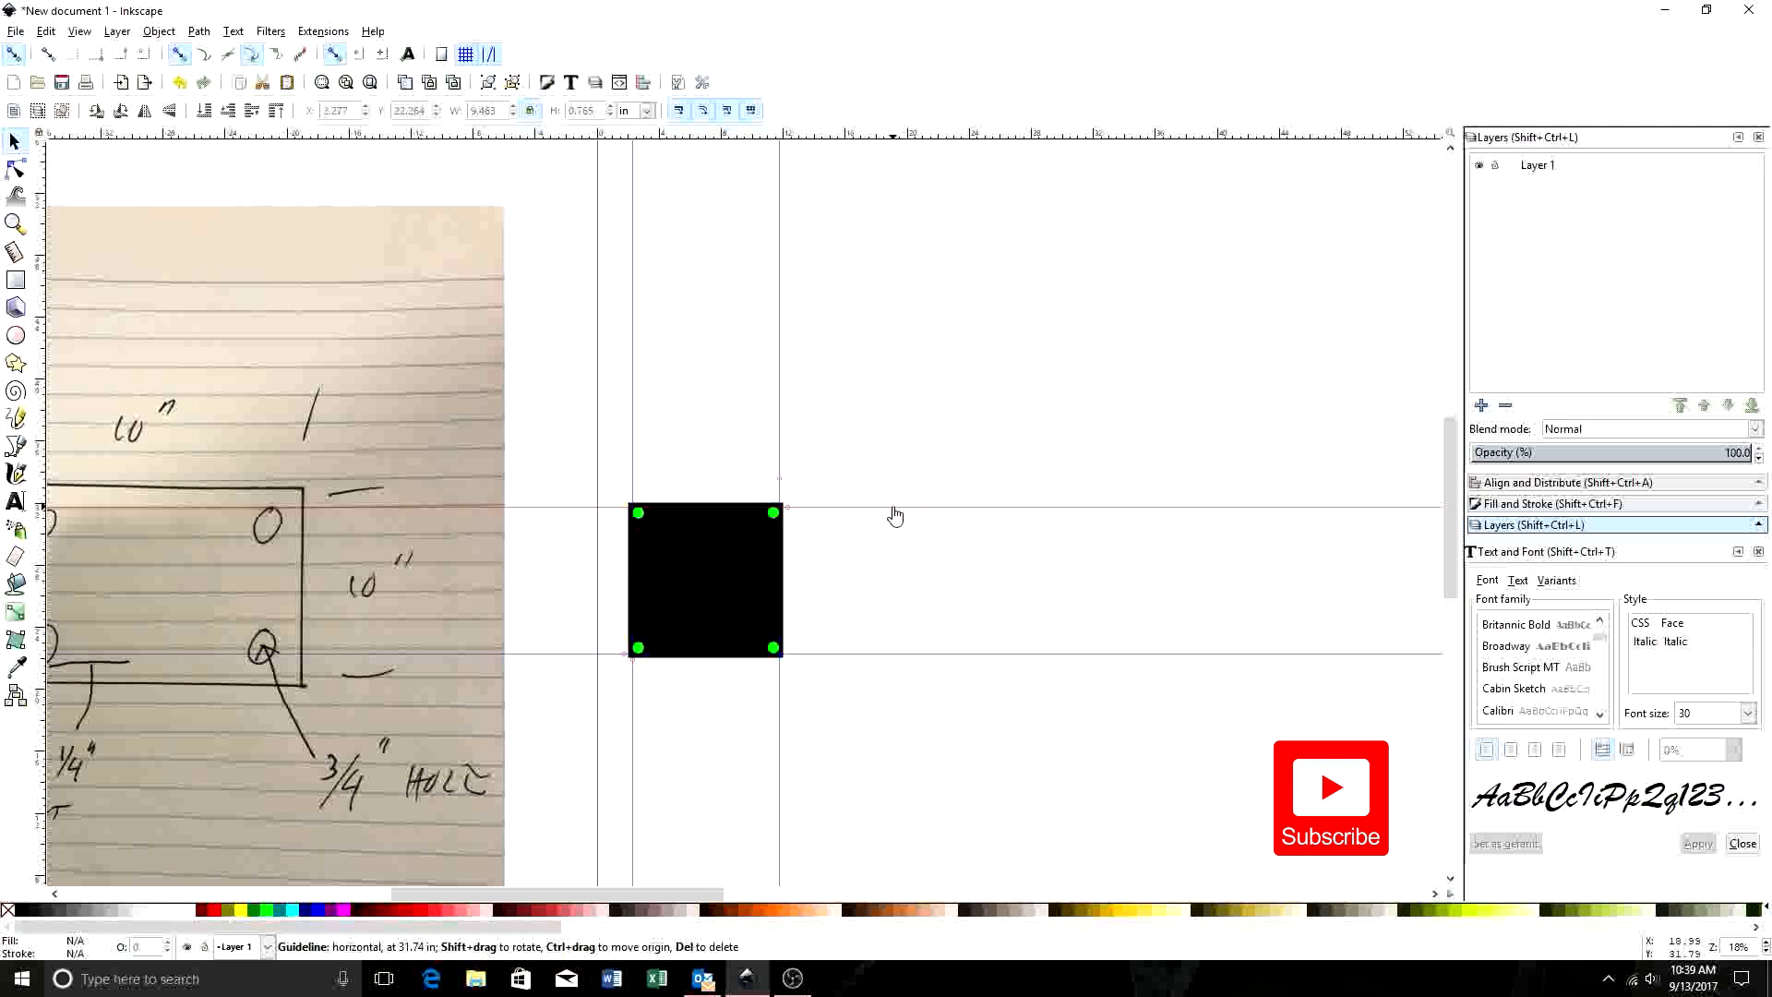
- Select a guide line framing the plate for deletion
{"action": "left_click", "coordinate": [894, 522]}
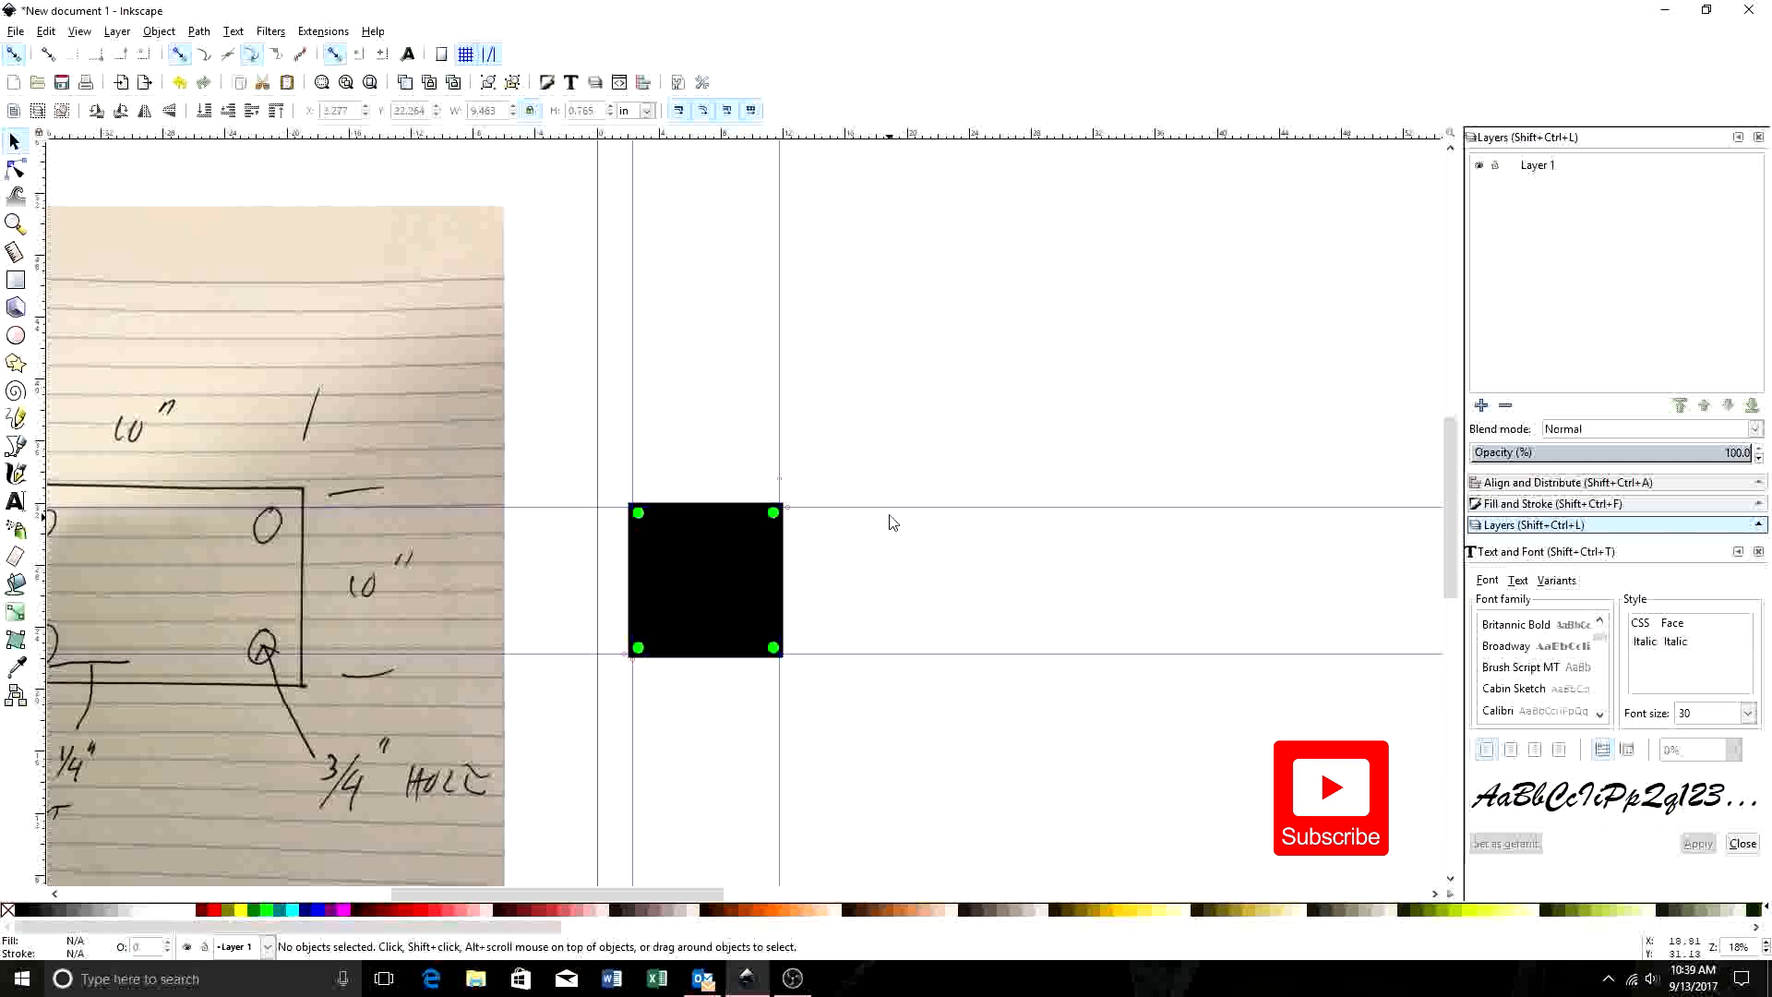
{"action": "mouse_move", "coordinate": [890, 517]}
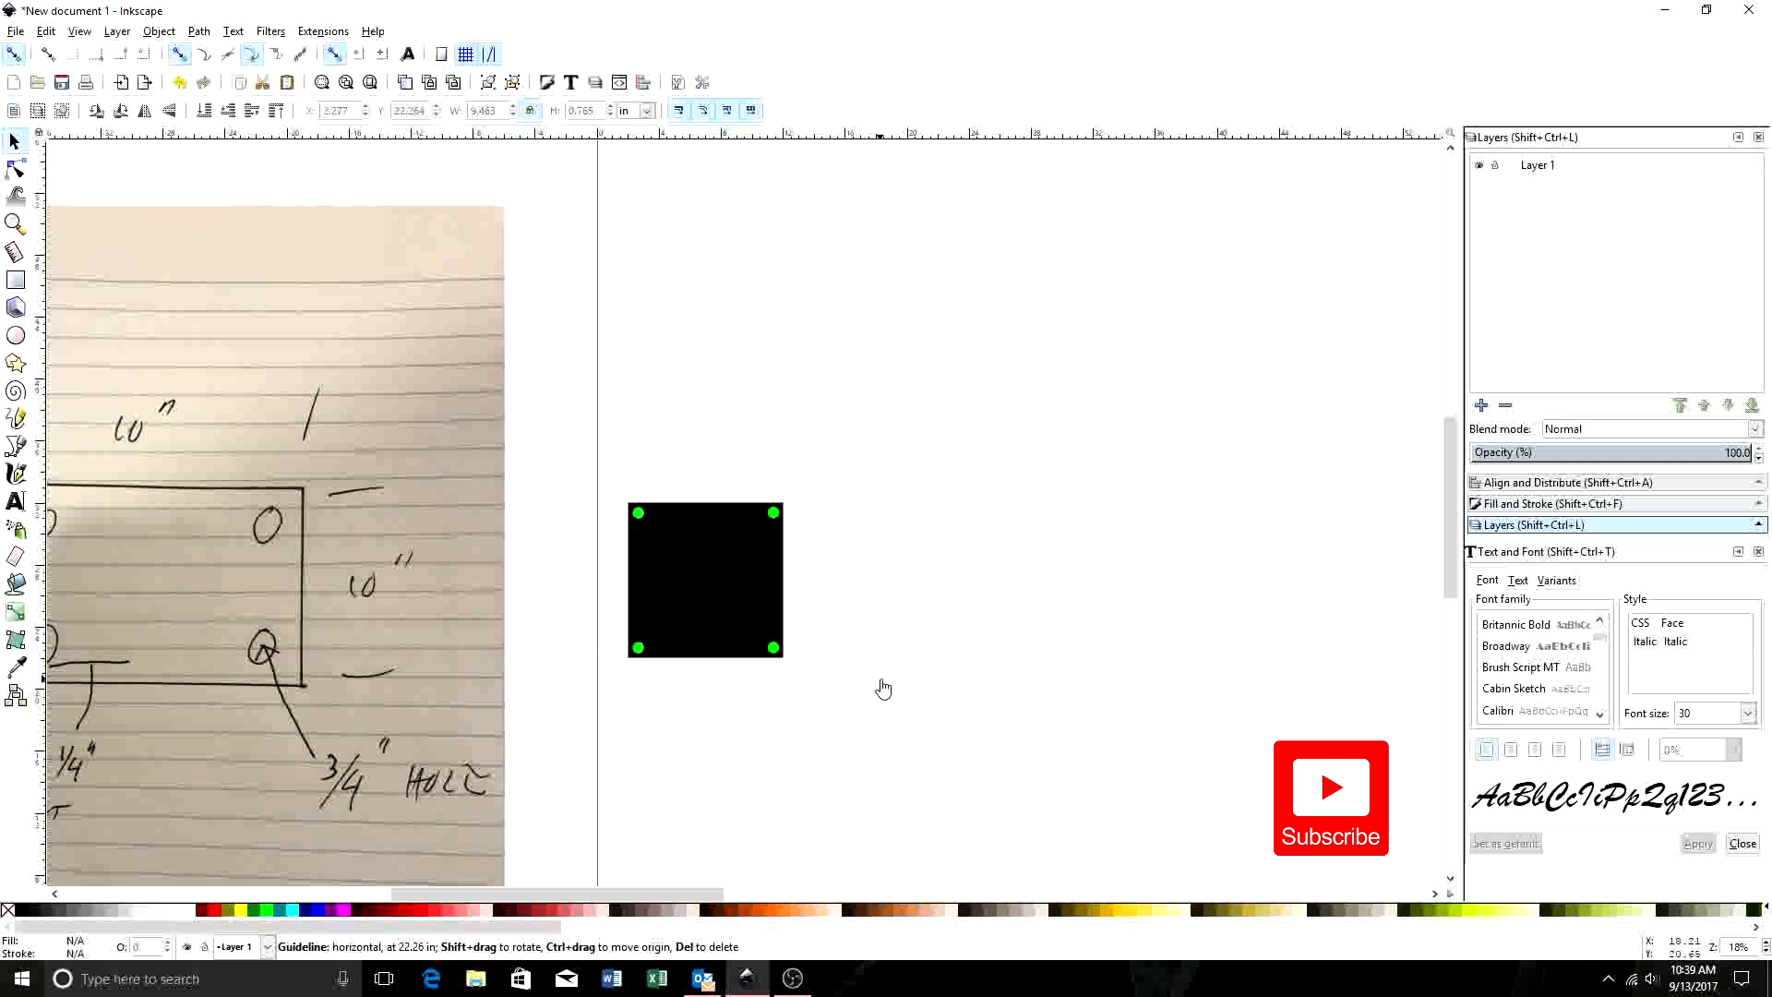
{"action": "mouse_move", "coordinate": [886, 696]}
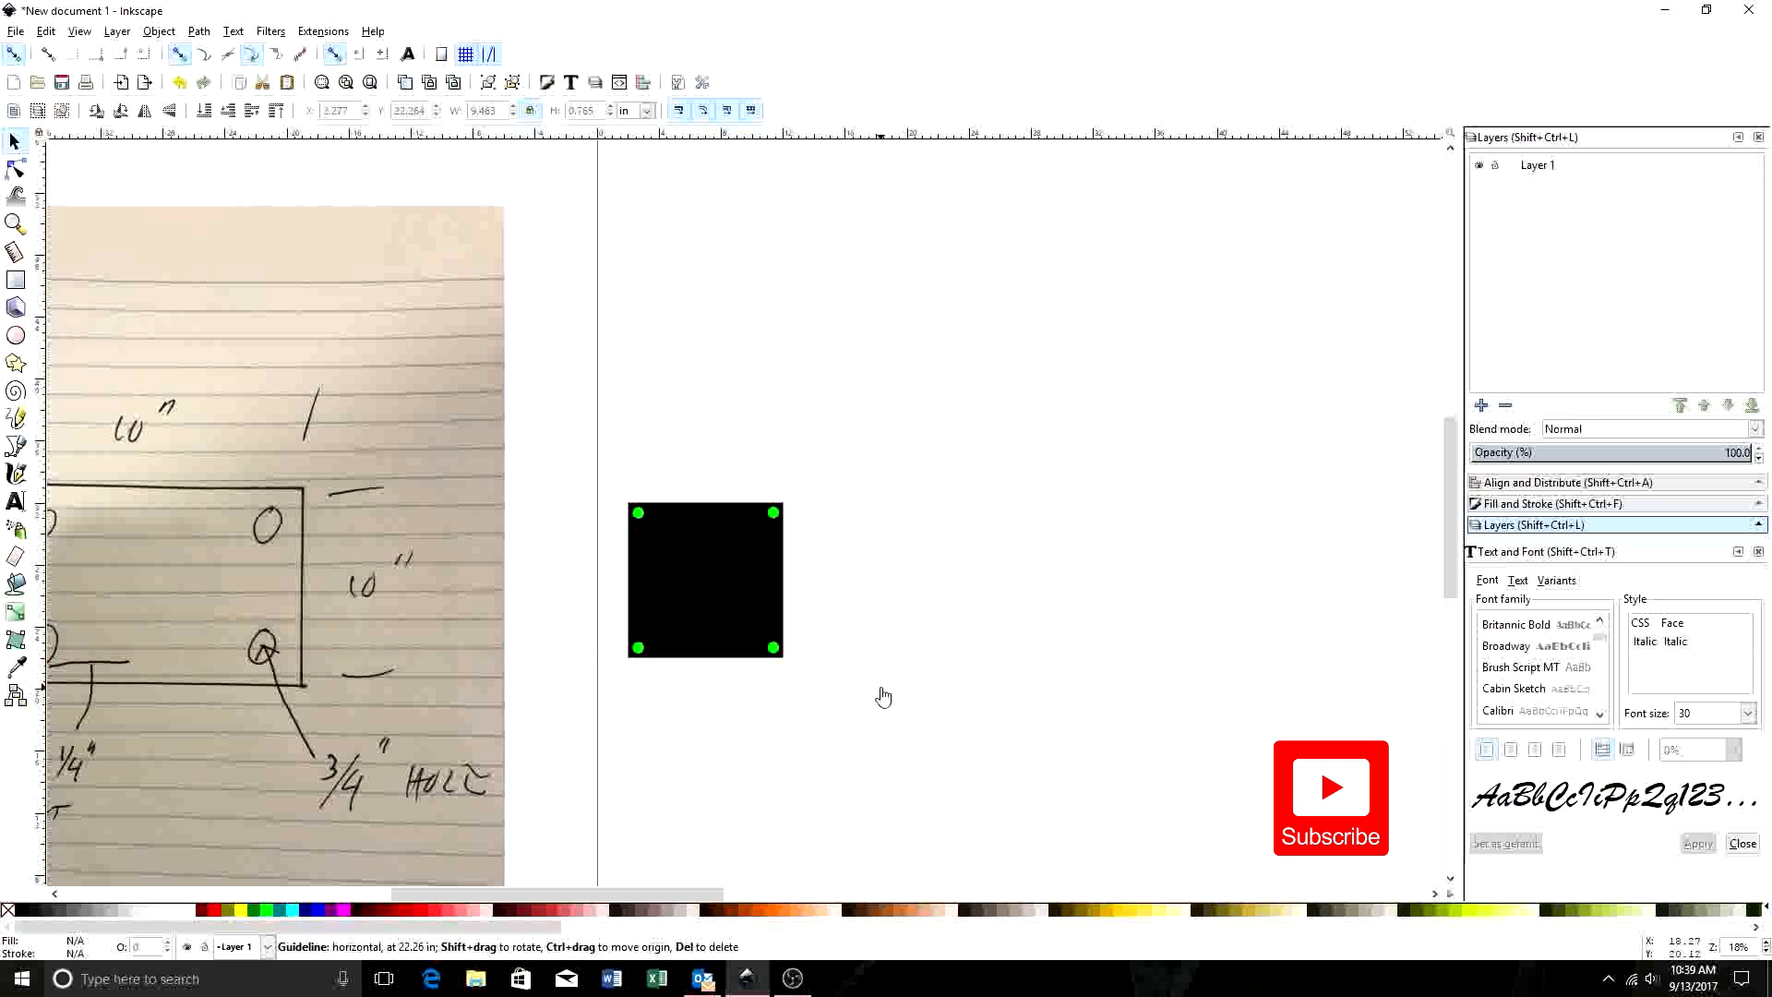
{"action": "mouse_move", "coordinate": [661, 545]}
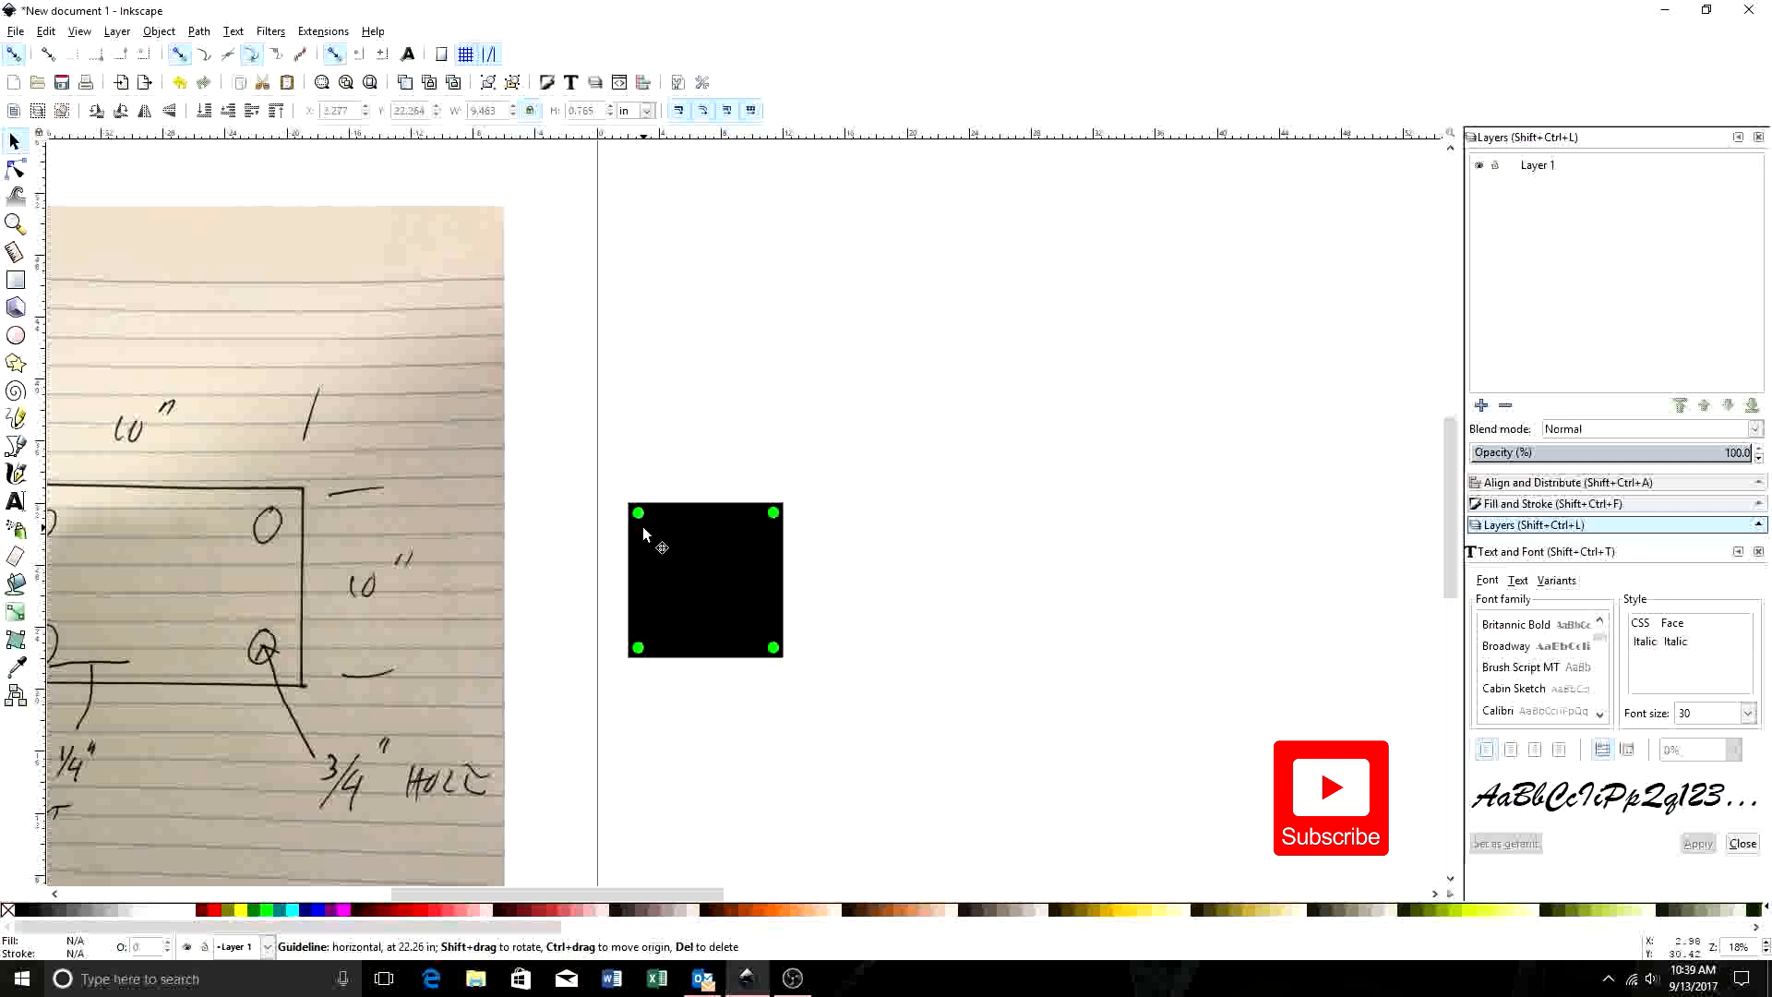
{"action": "mouse_move", "coordinate": [673, 552]}
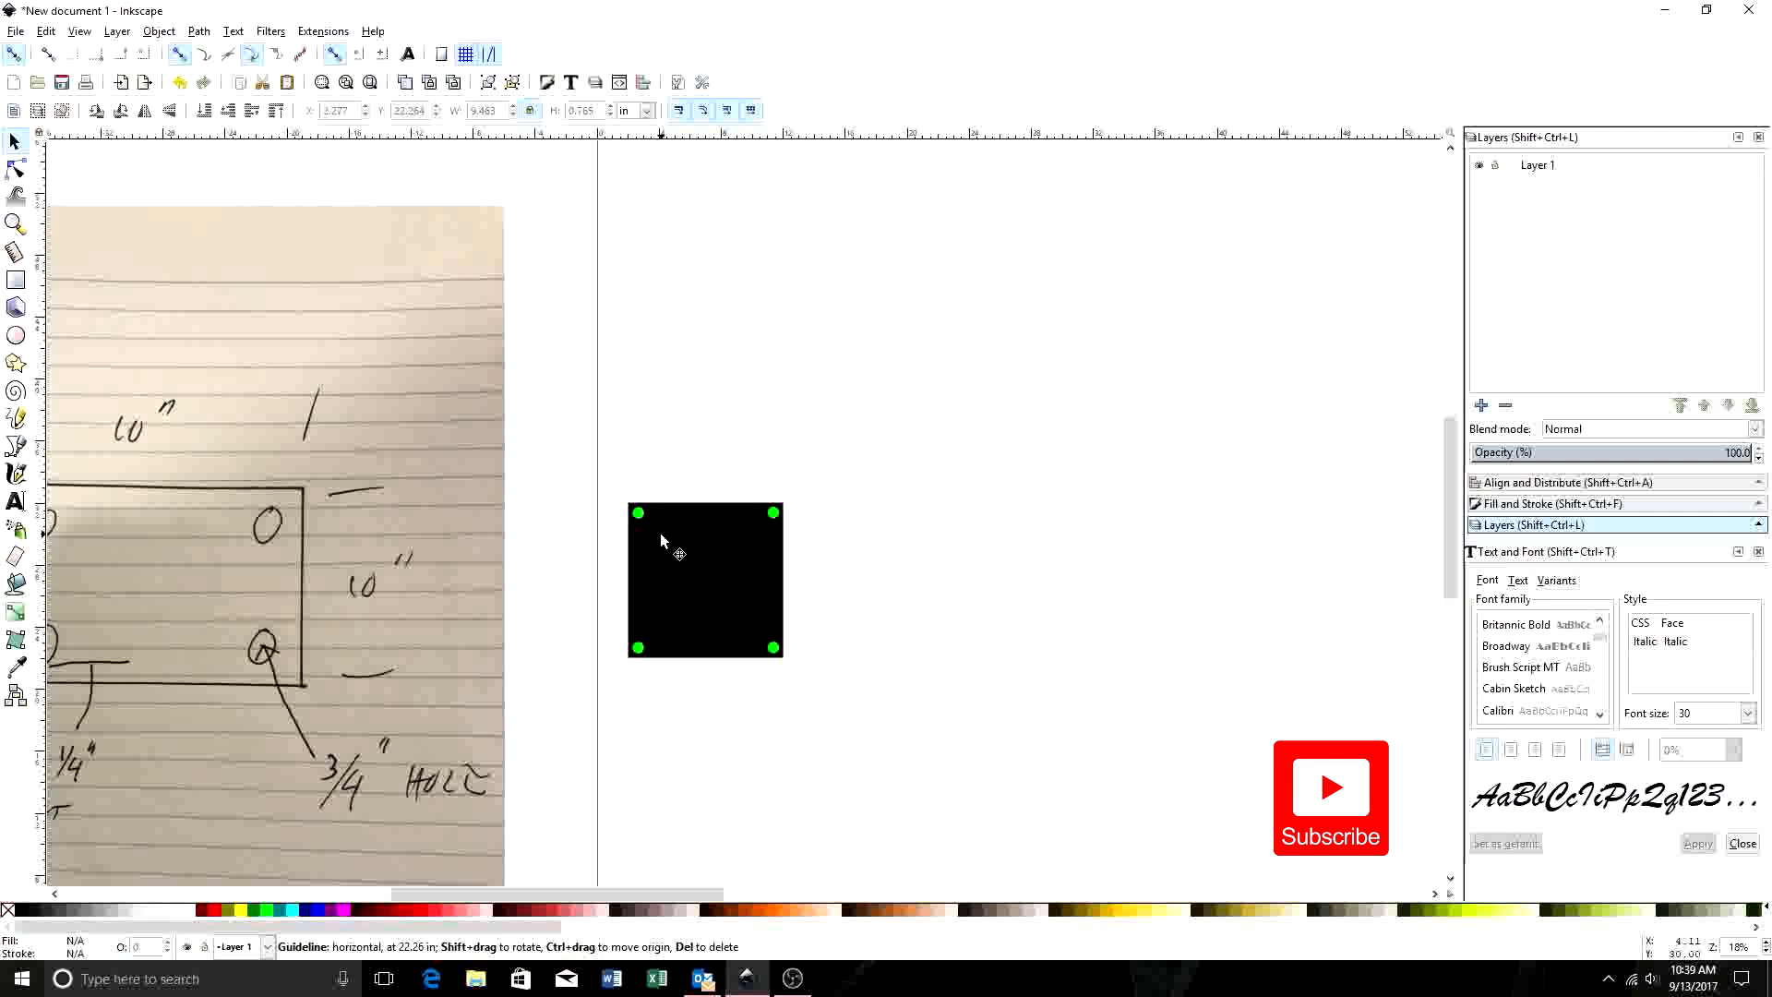
{"action": "mouse_move", "coordinate": [689, 532]}
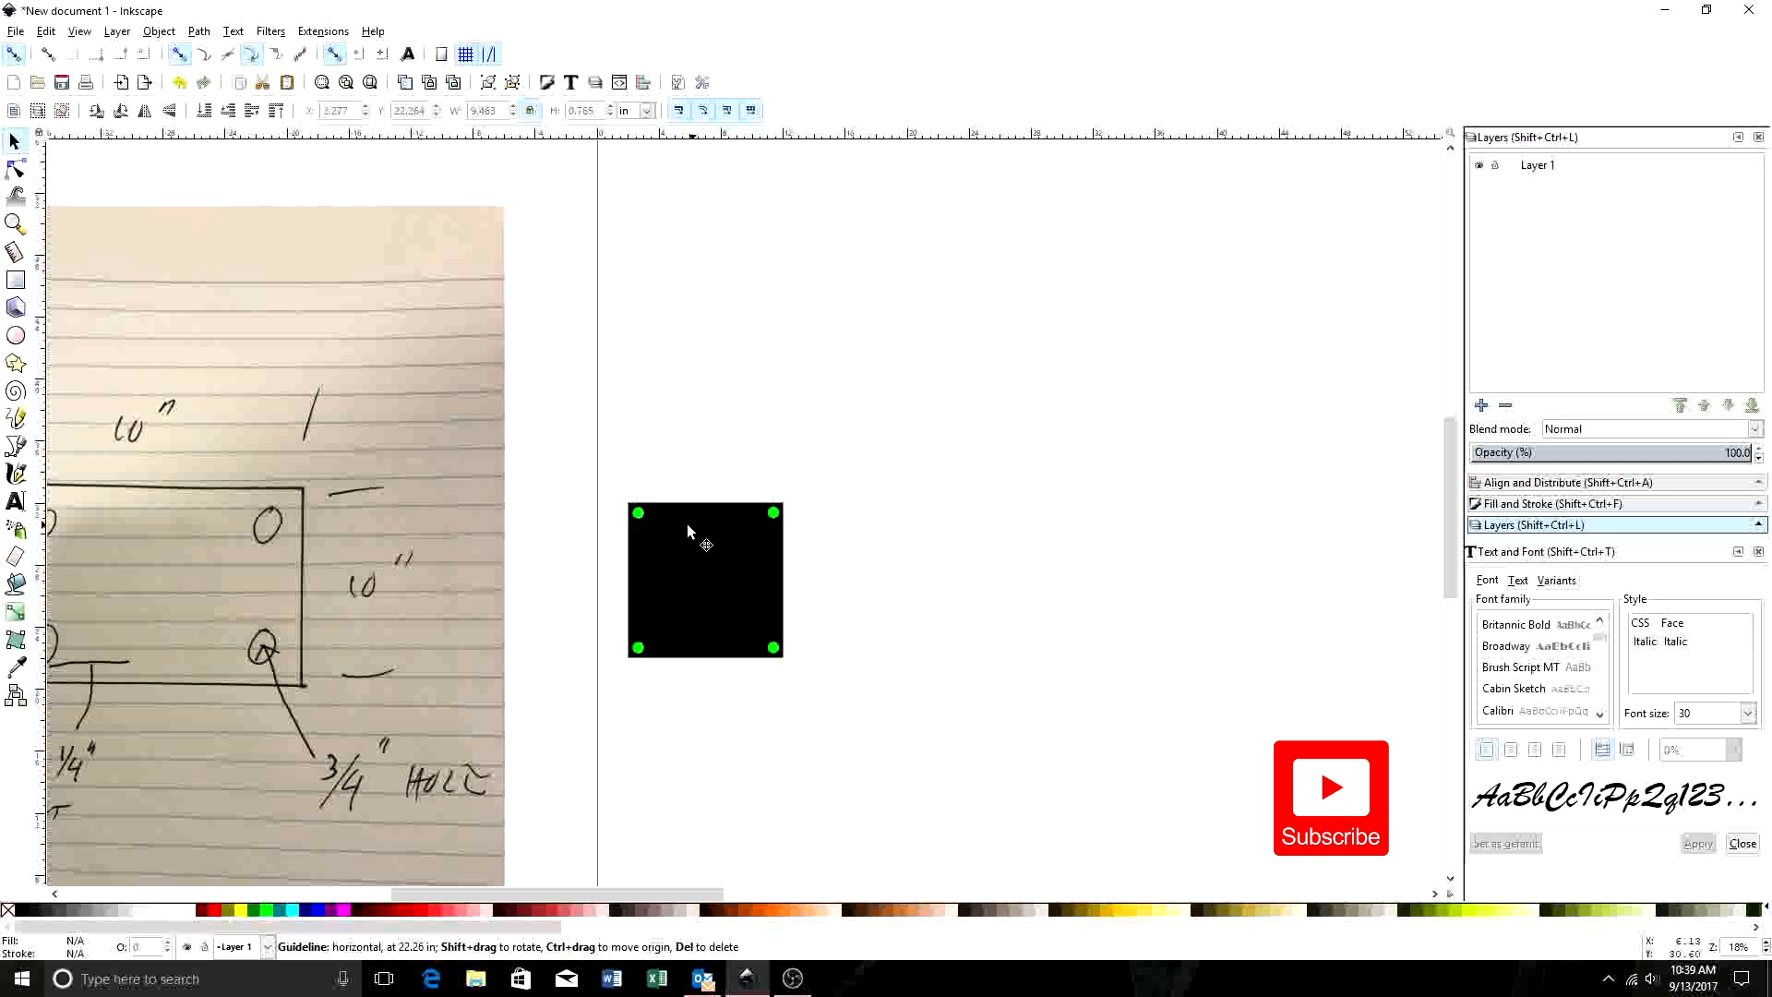
{"action": "mouse_move", "coordinate": [666, 587]}
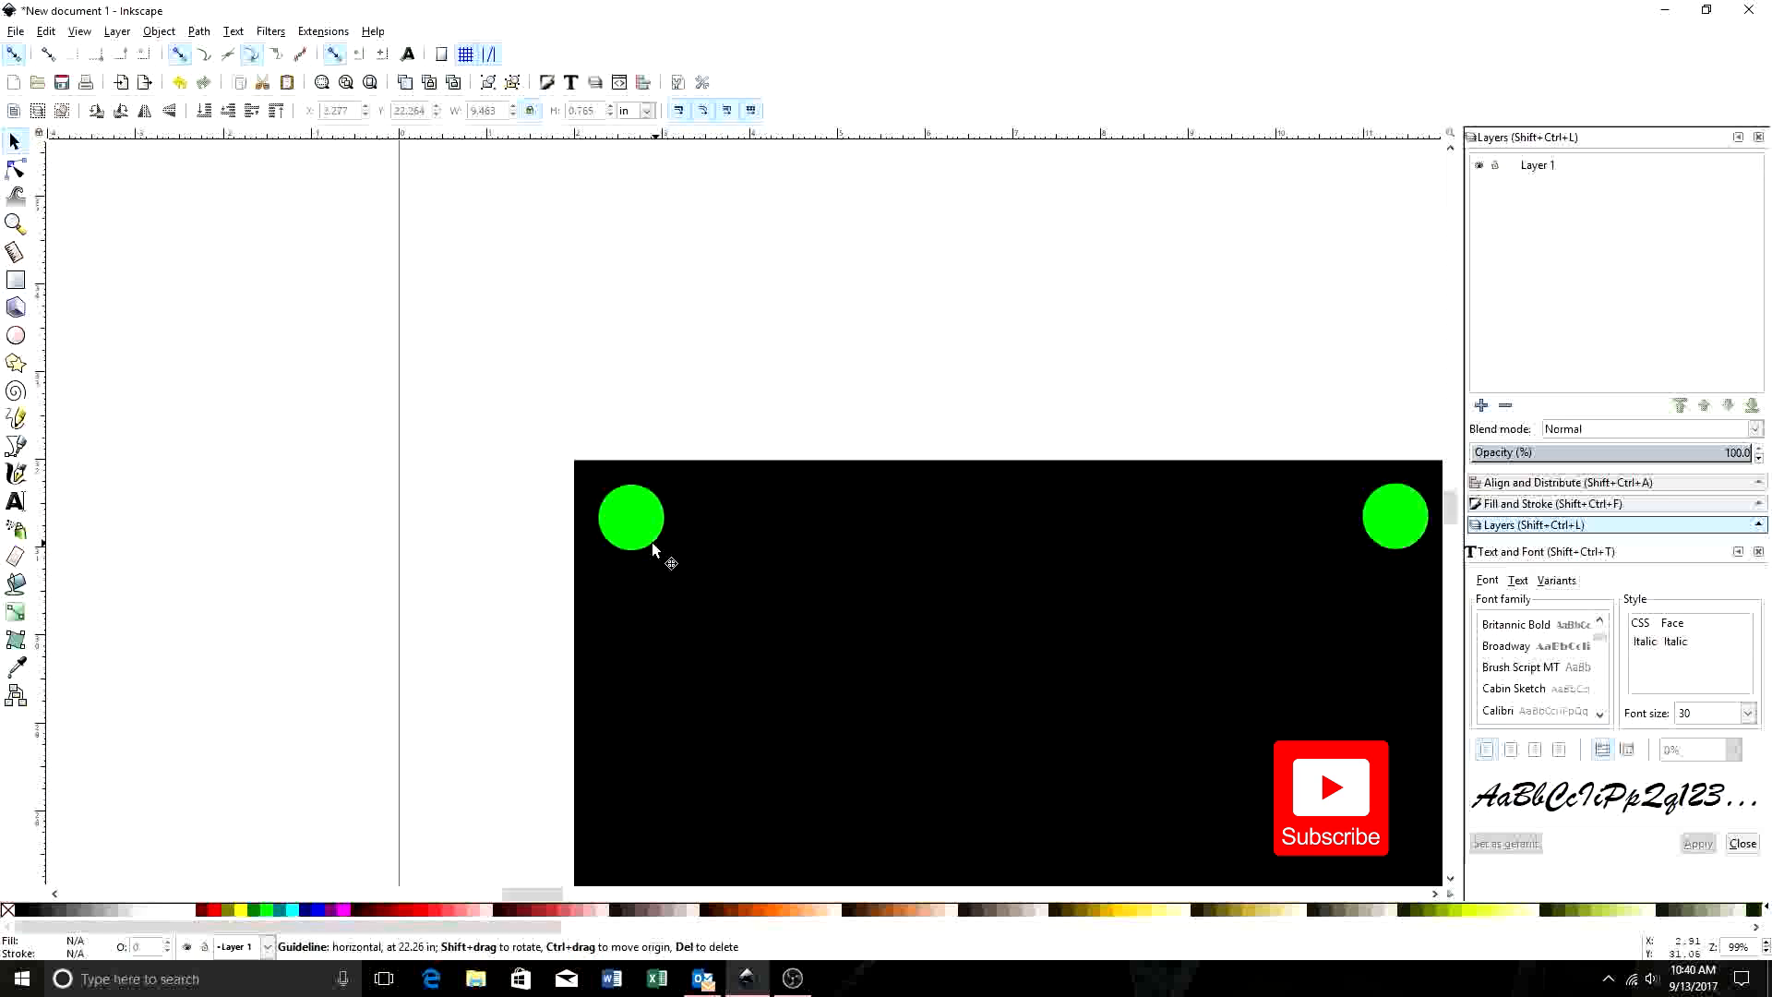
{"action": "mouse_move", "coordinate": [970, 659]}
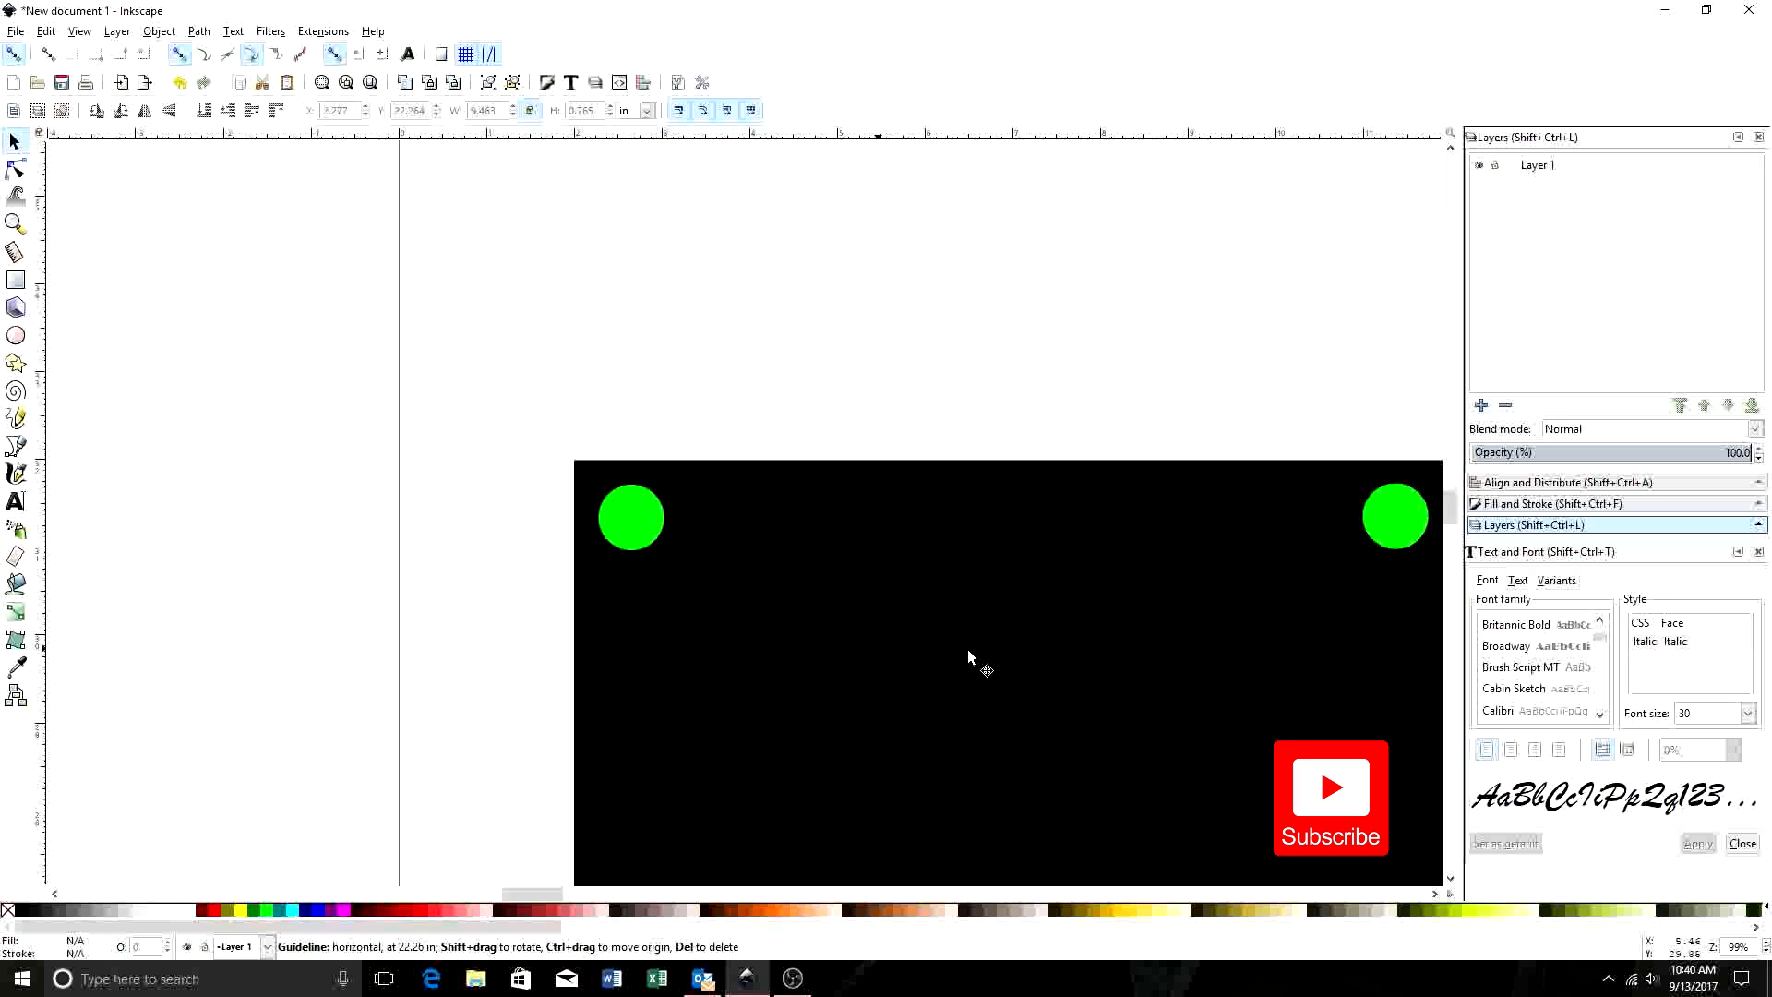
{"action": "mouse_move", "coordinate": [638, 518]}
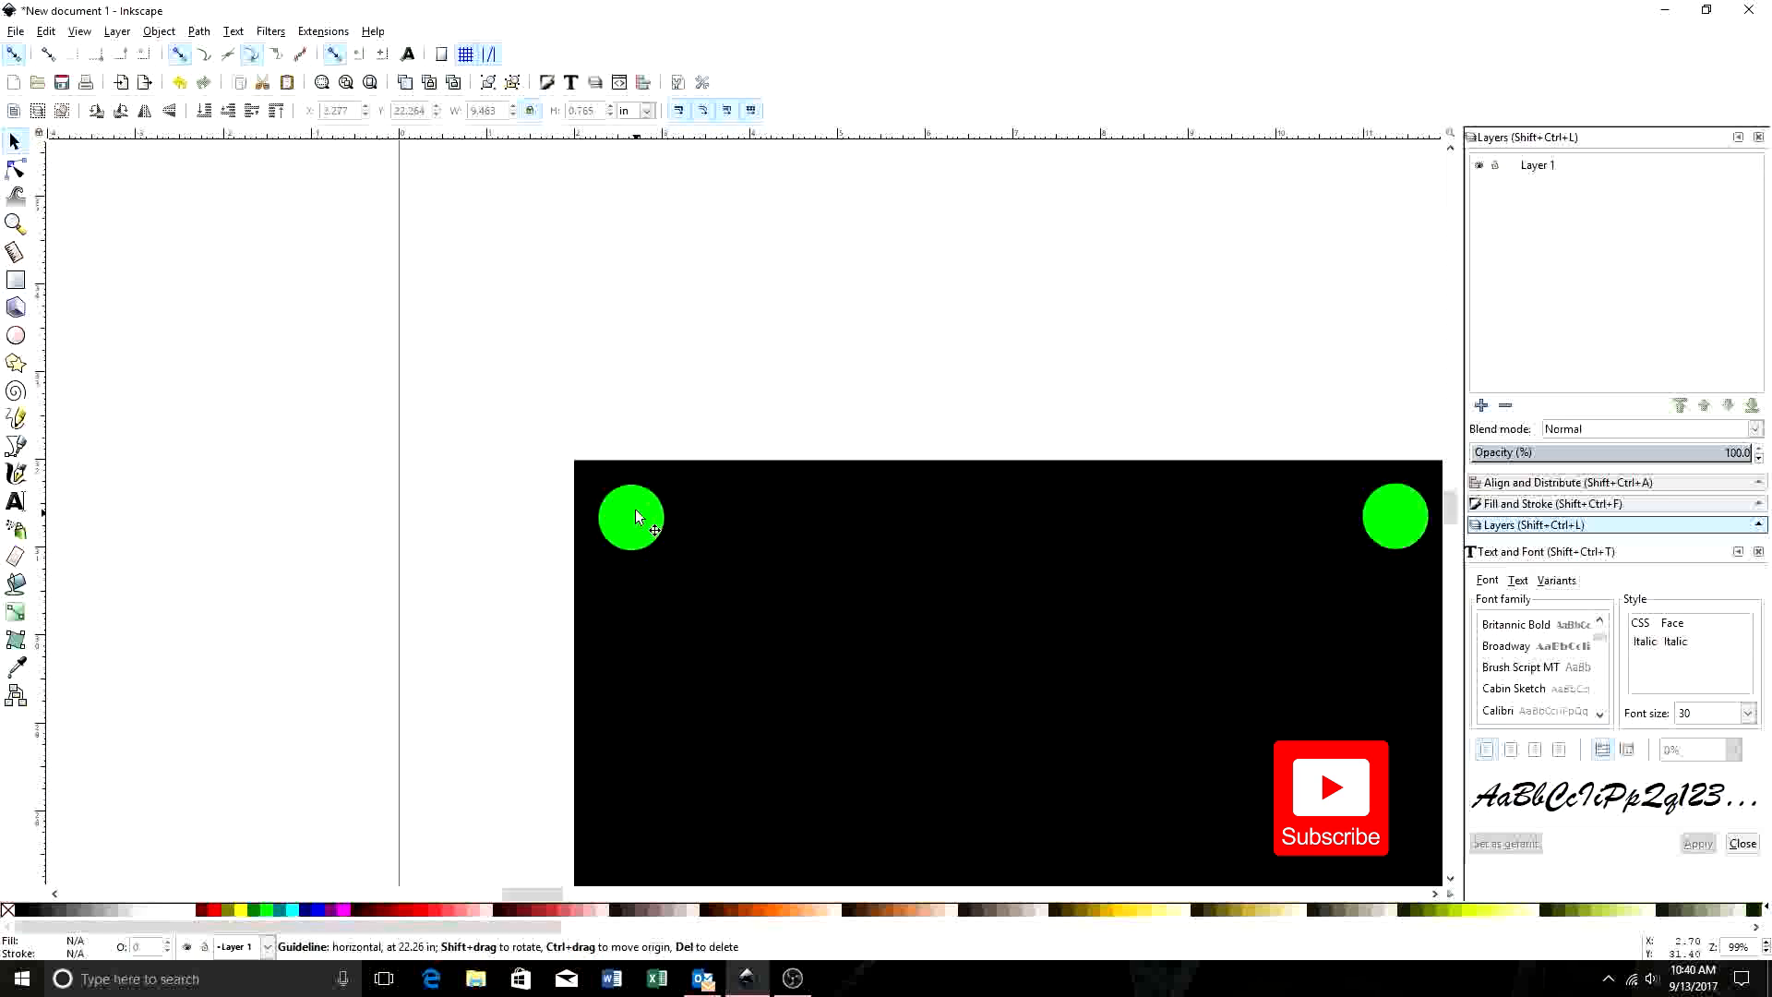
{"action": "mouse_move", "coordinate": [730, 563]}
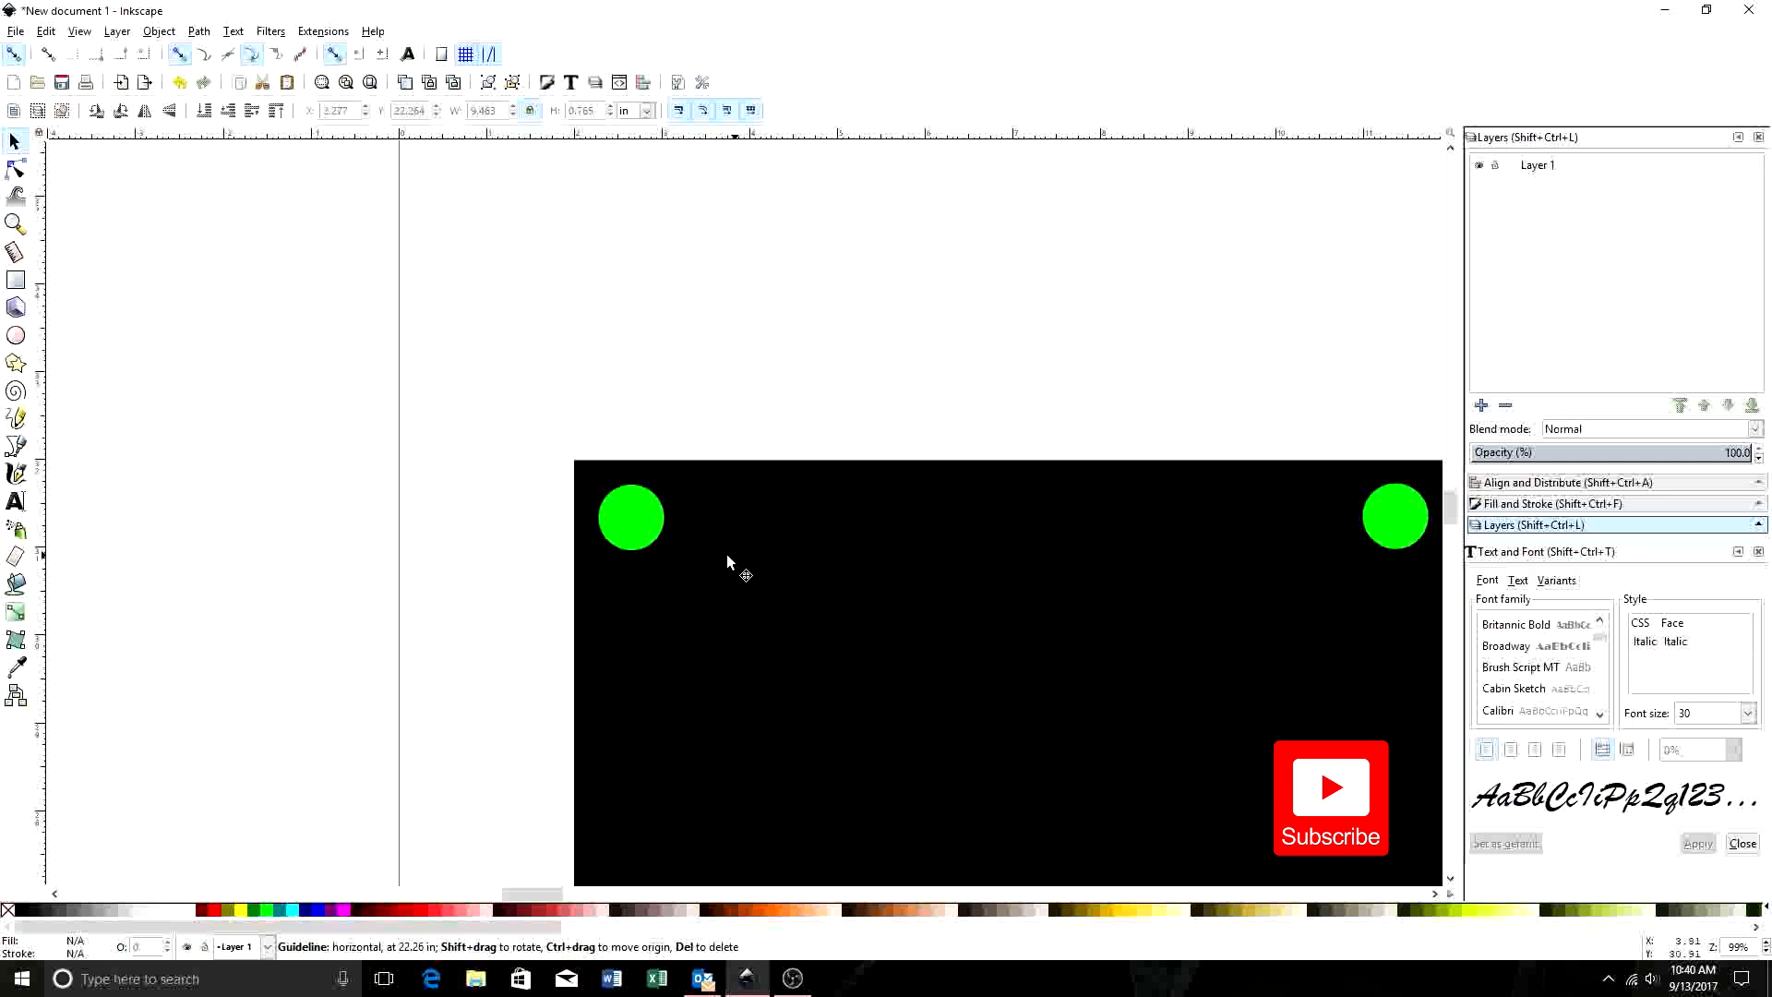
{"action": "mouse_move", "coordinate": [92, 250]}
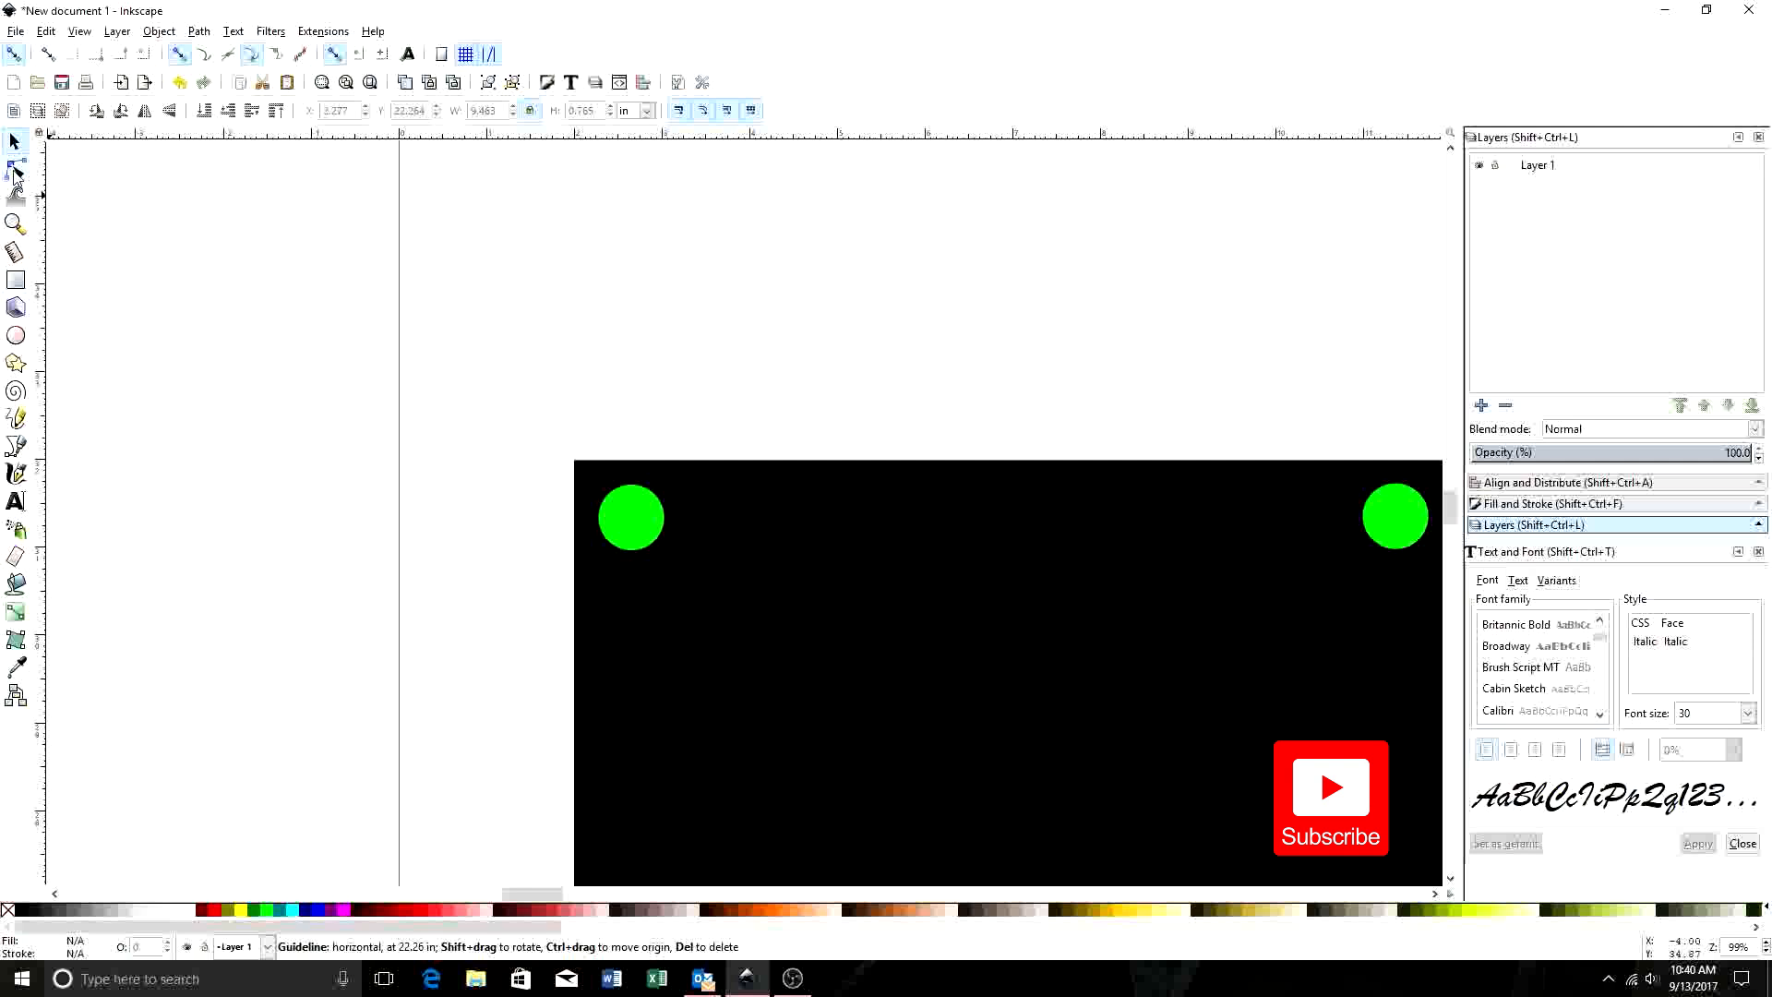
{"action": "mouse_move", "coordinate": [17, 172]}
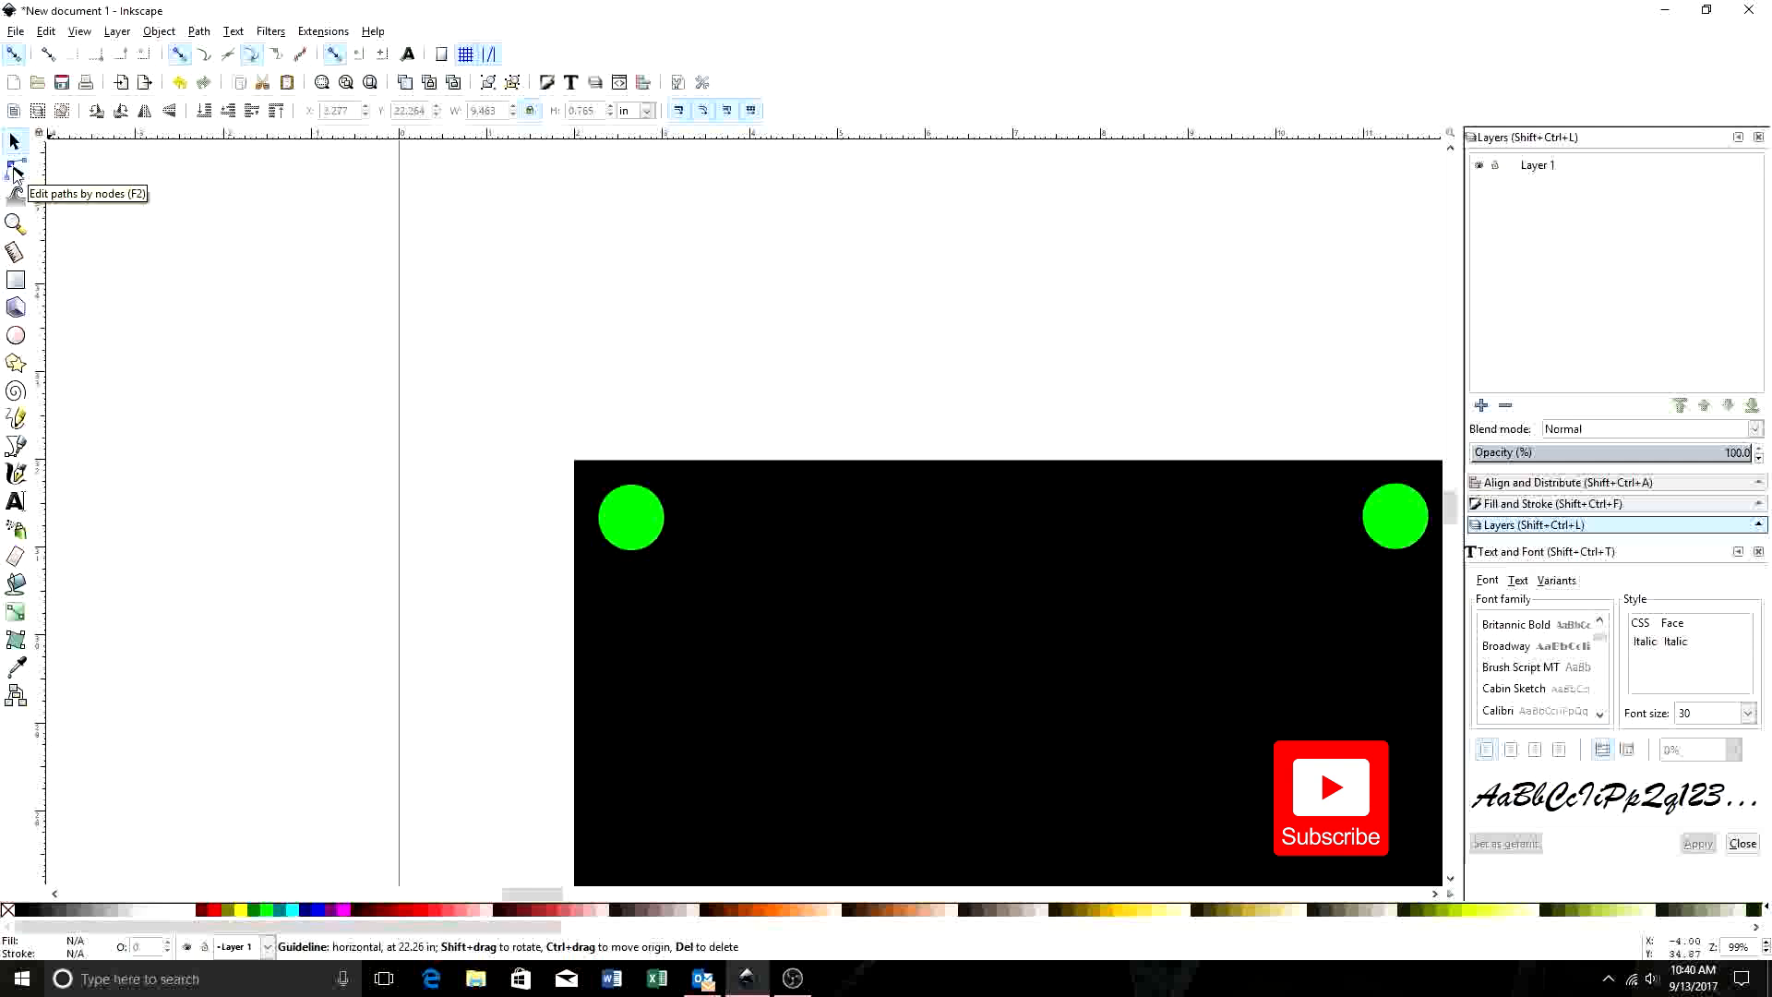
- Switch to the Node tool and pick the black square plate for node editing
{"action": "left_click", "coordinate": [15, 168]}
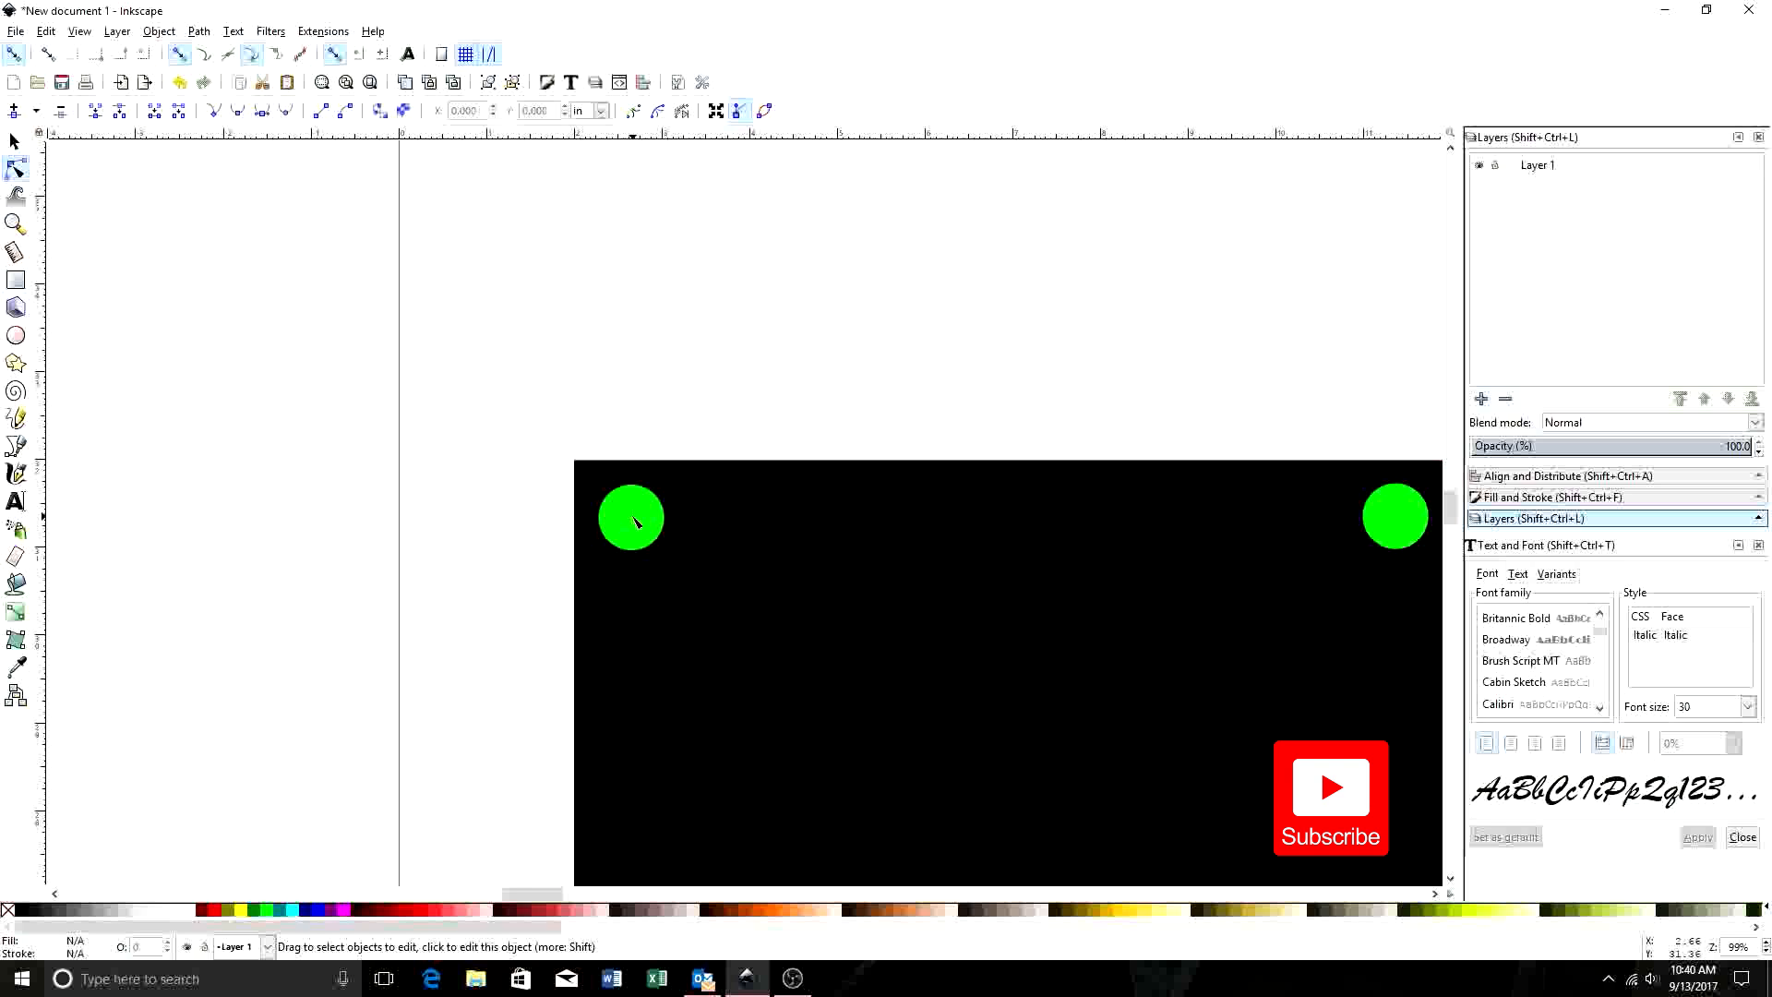
{"action": "left_click", "coordinate": [630, 517]}
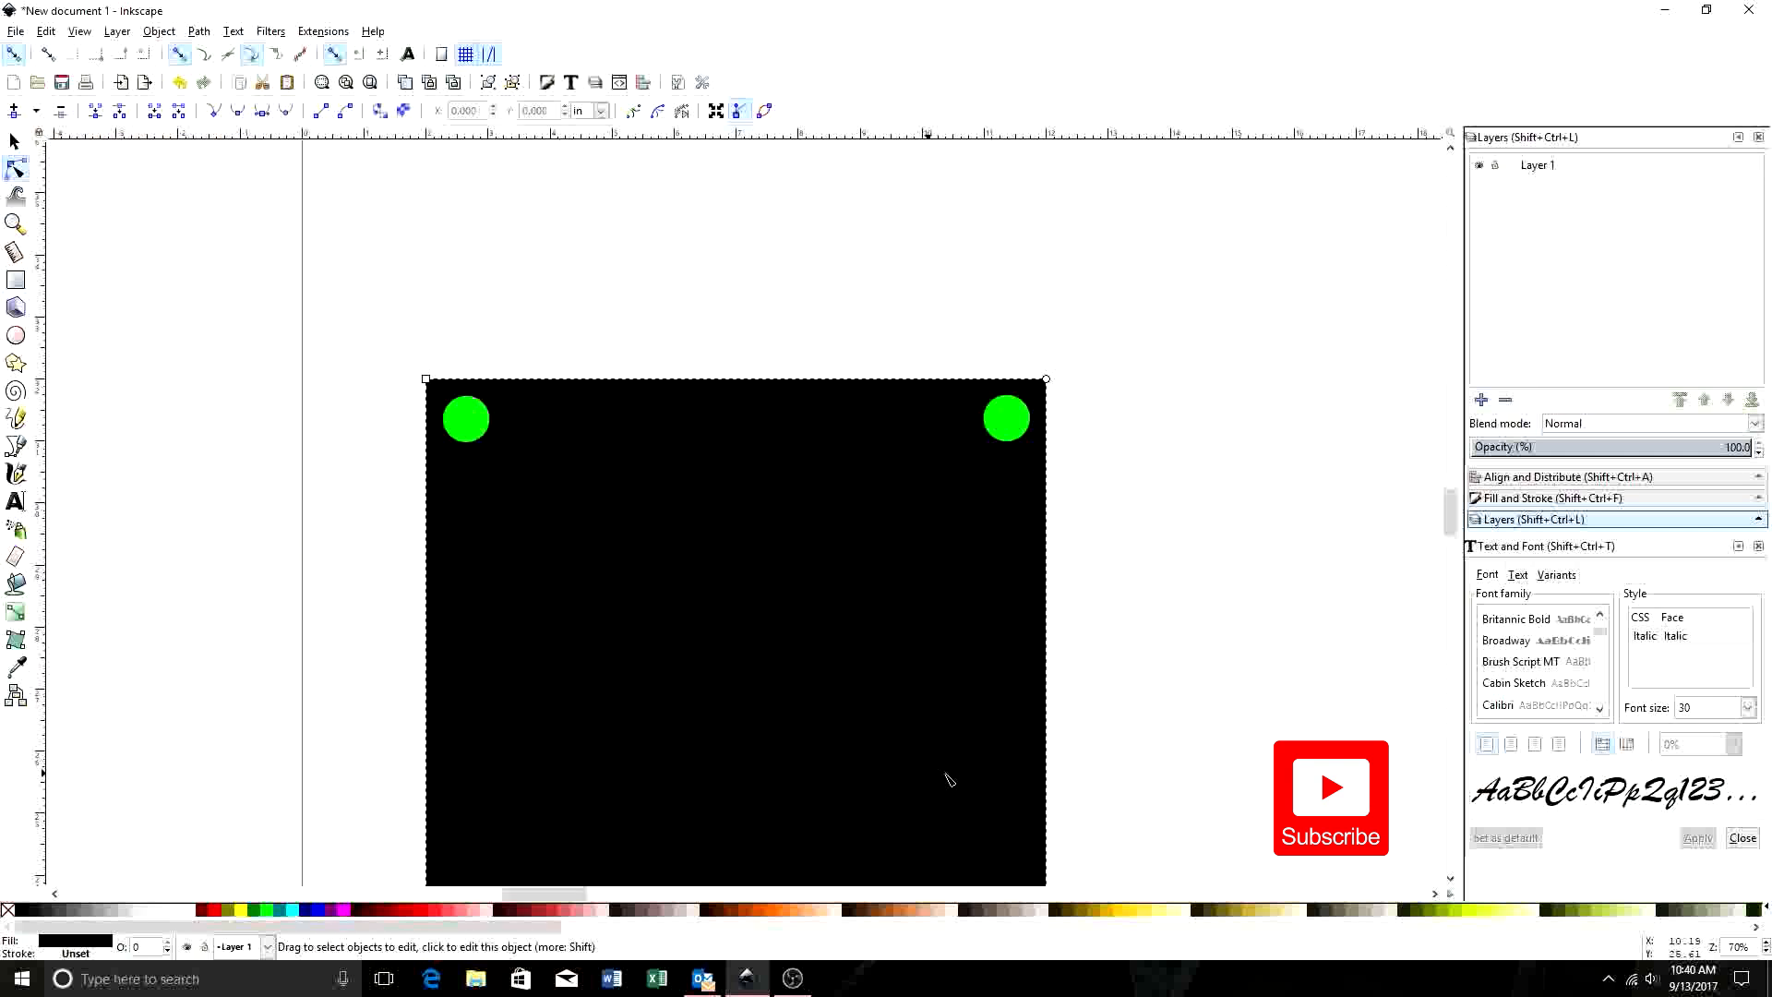
{"action": "mouse_move", "coordinate": [802, 531]}
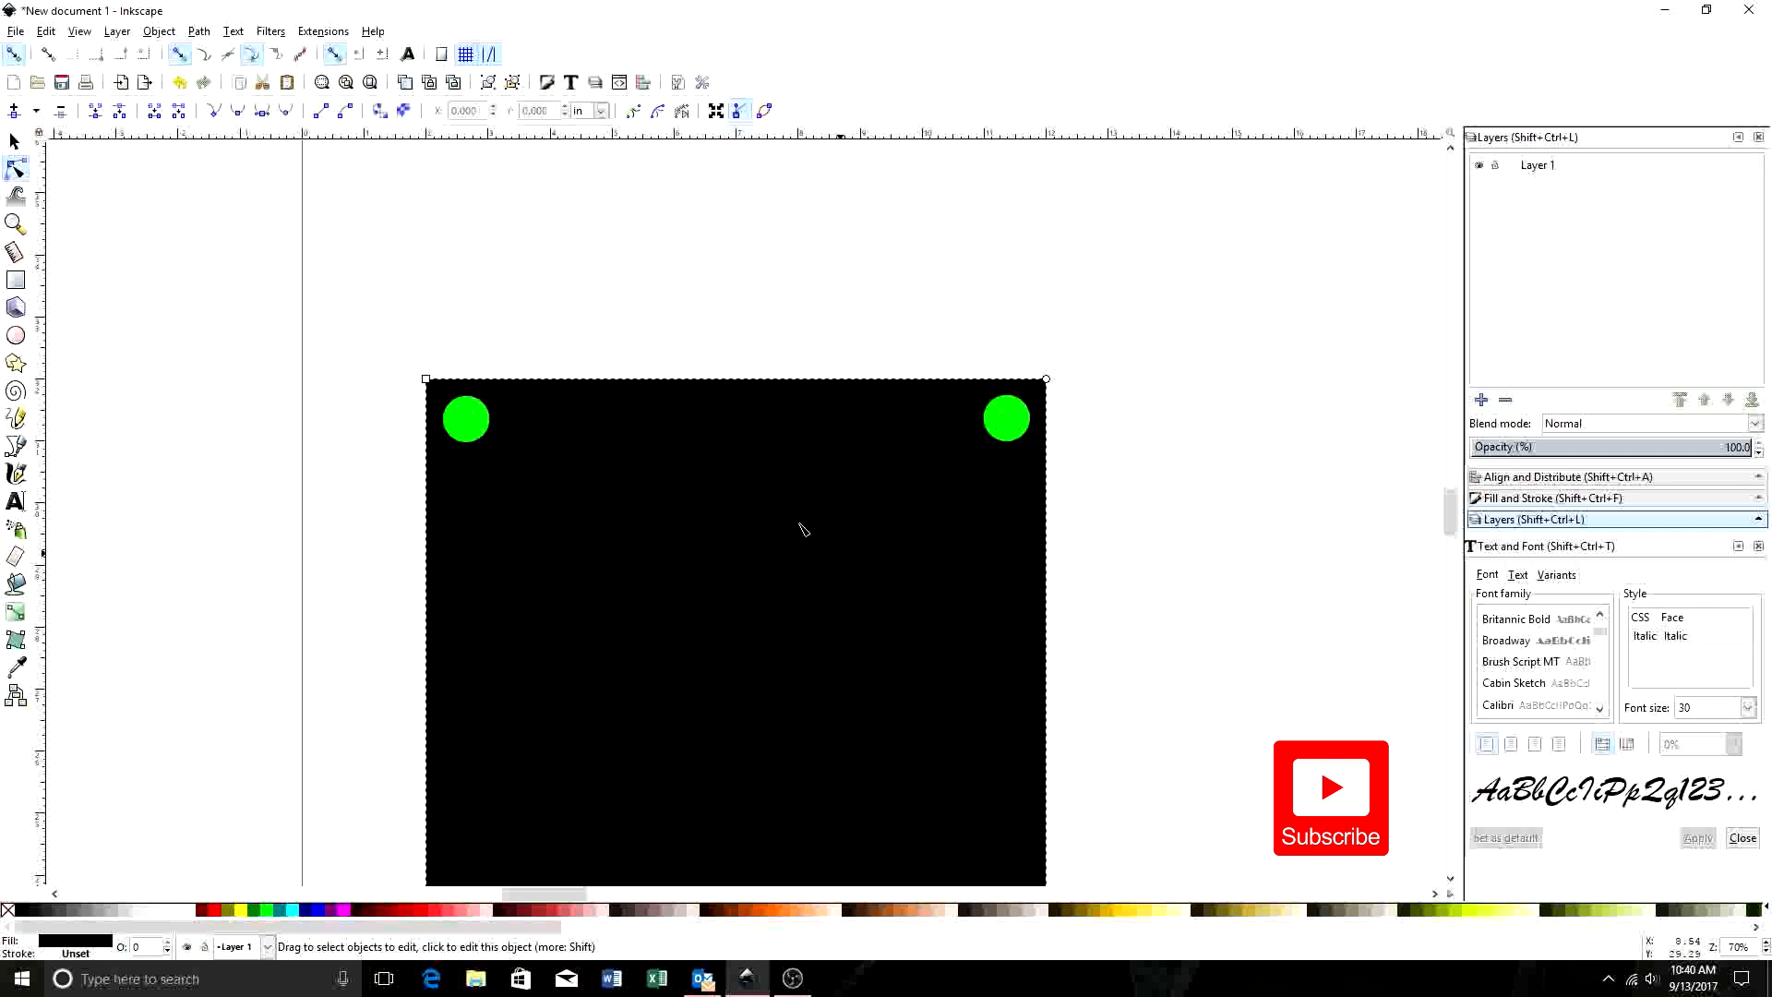
{"action": "mouse_move", "coordinate": [635, 538]}
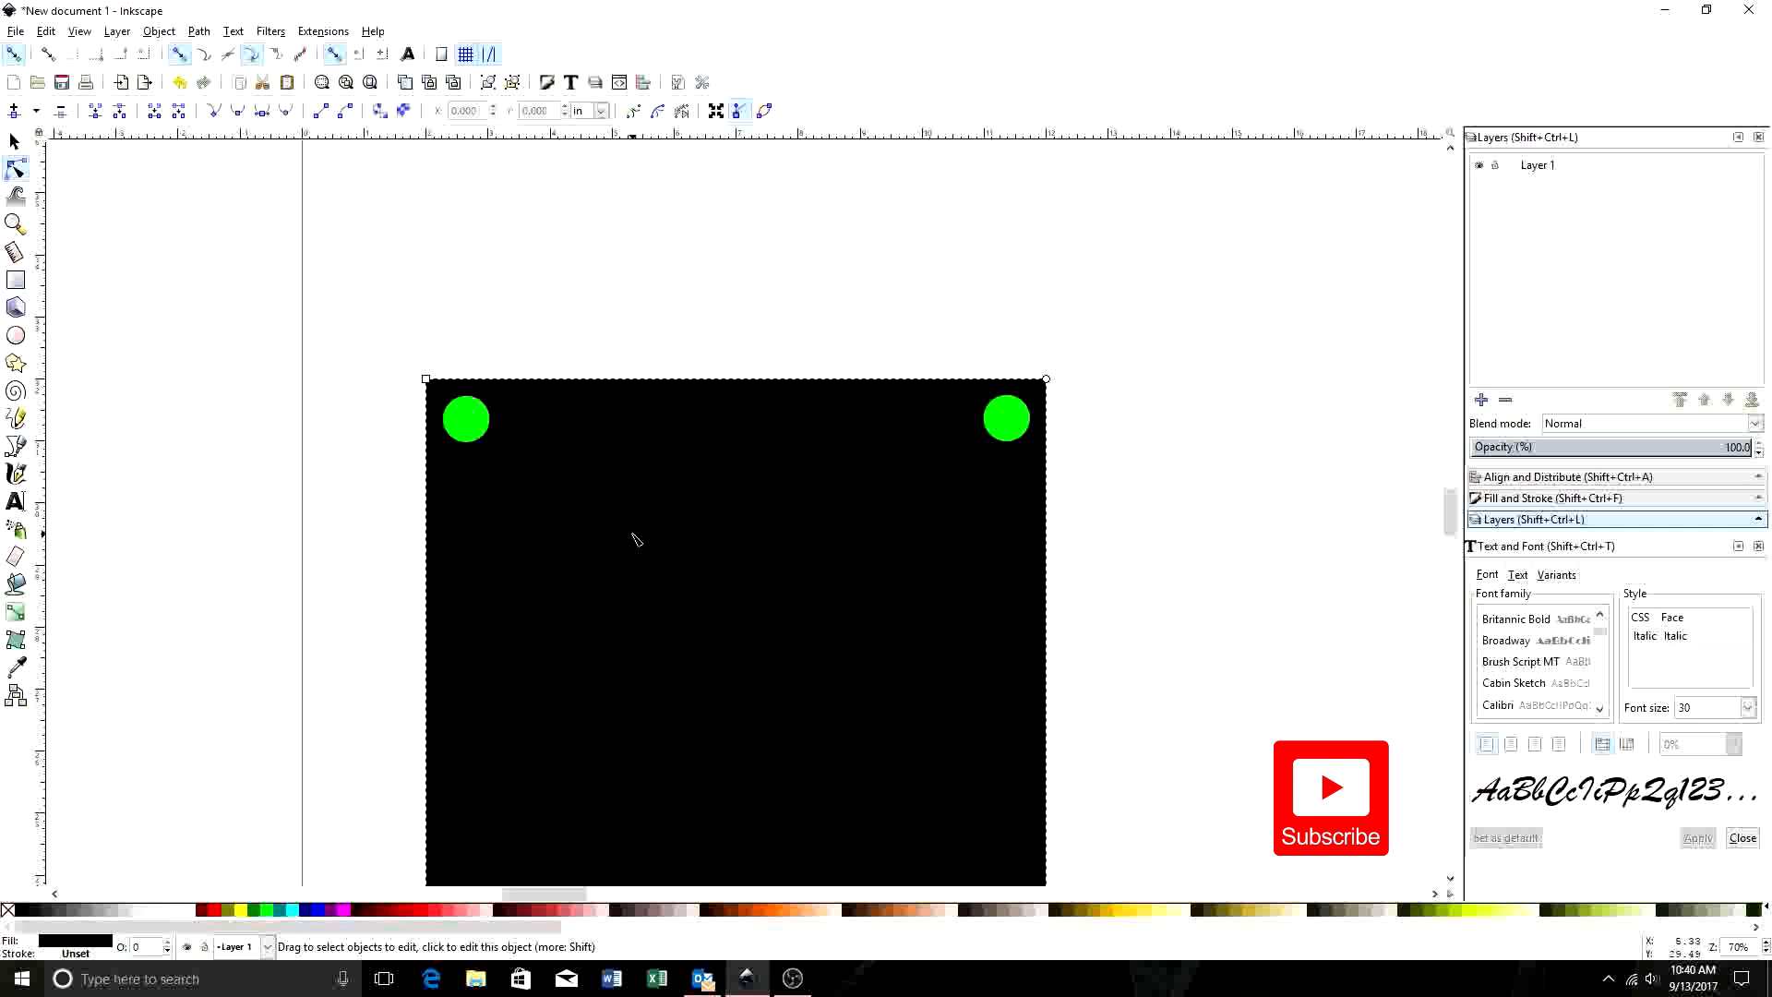
{"action": "mouse_move", "coordinate": [776, 421]}
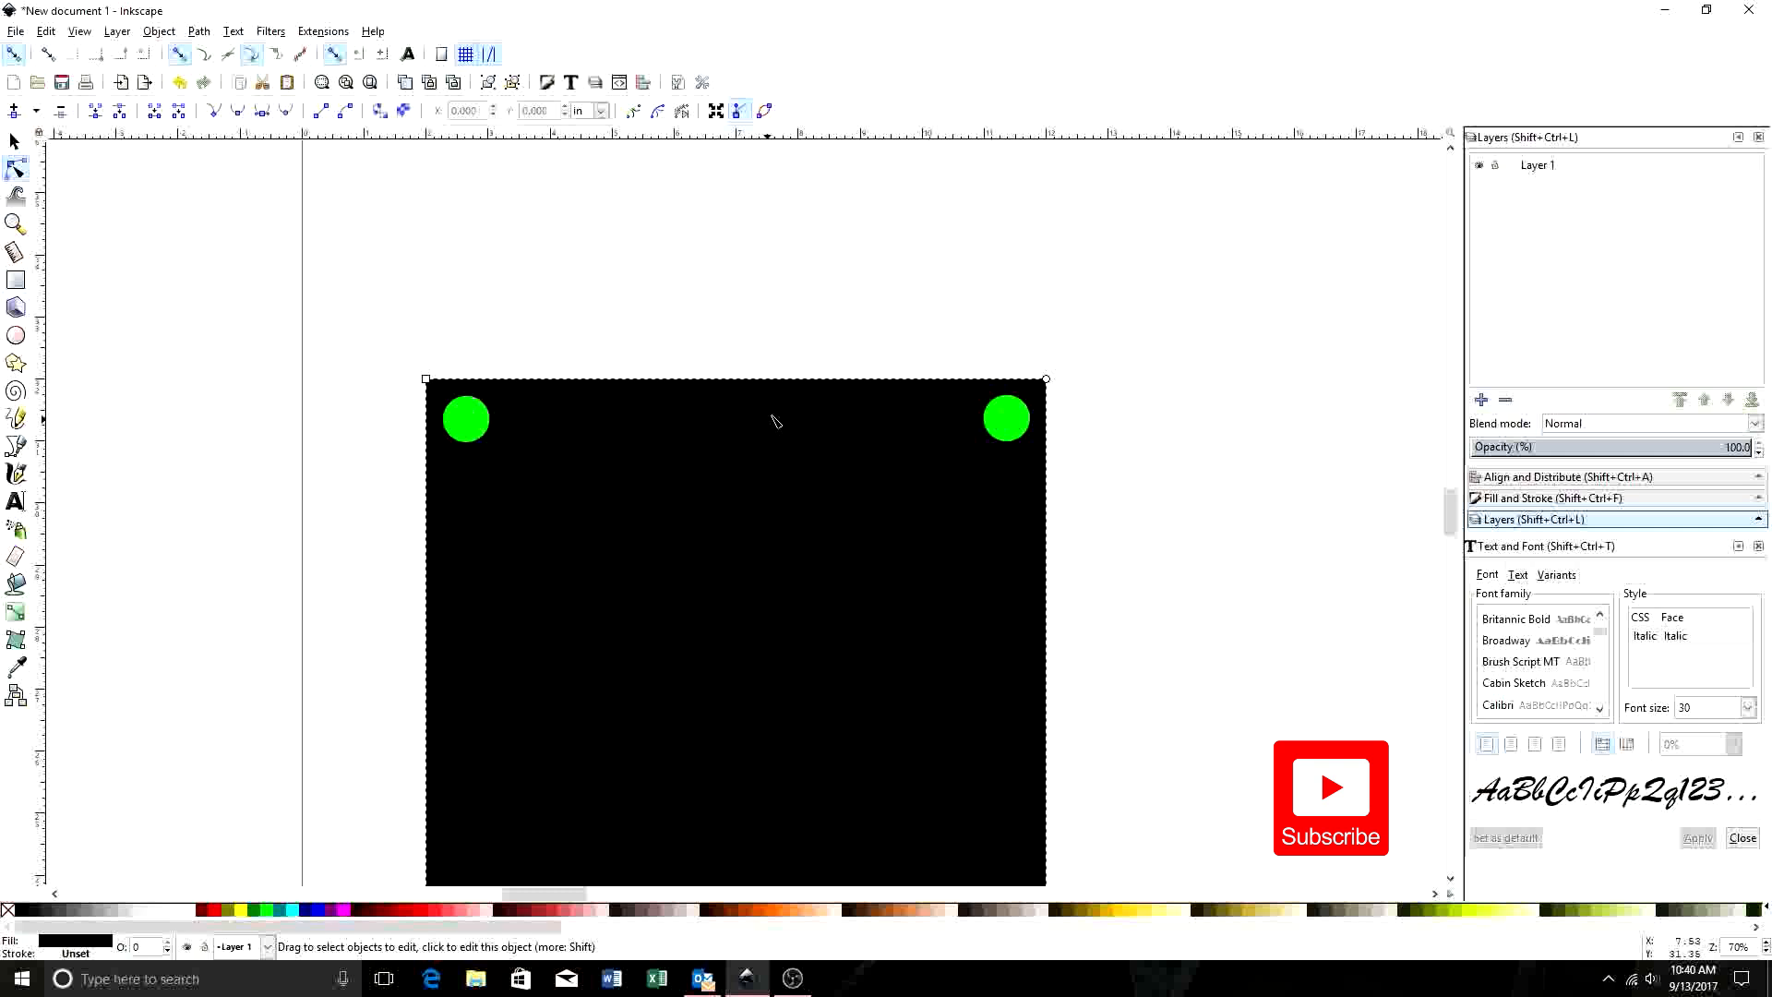
{"action": "mouse_move", "coordinate": [1062, 585]}
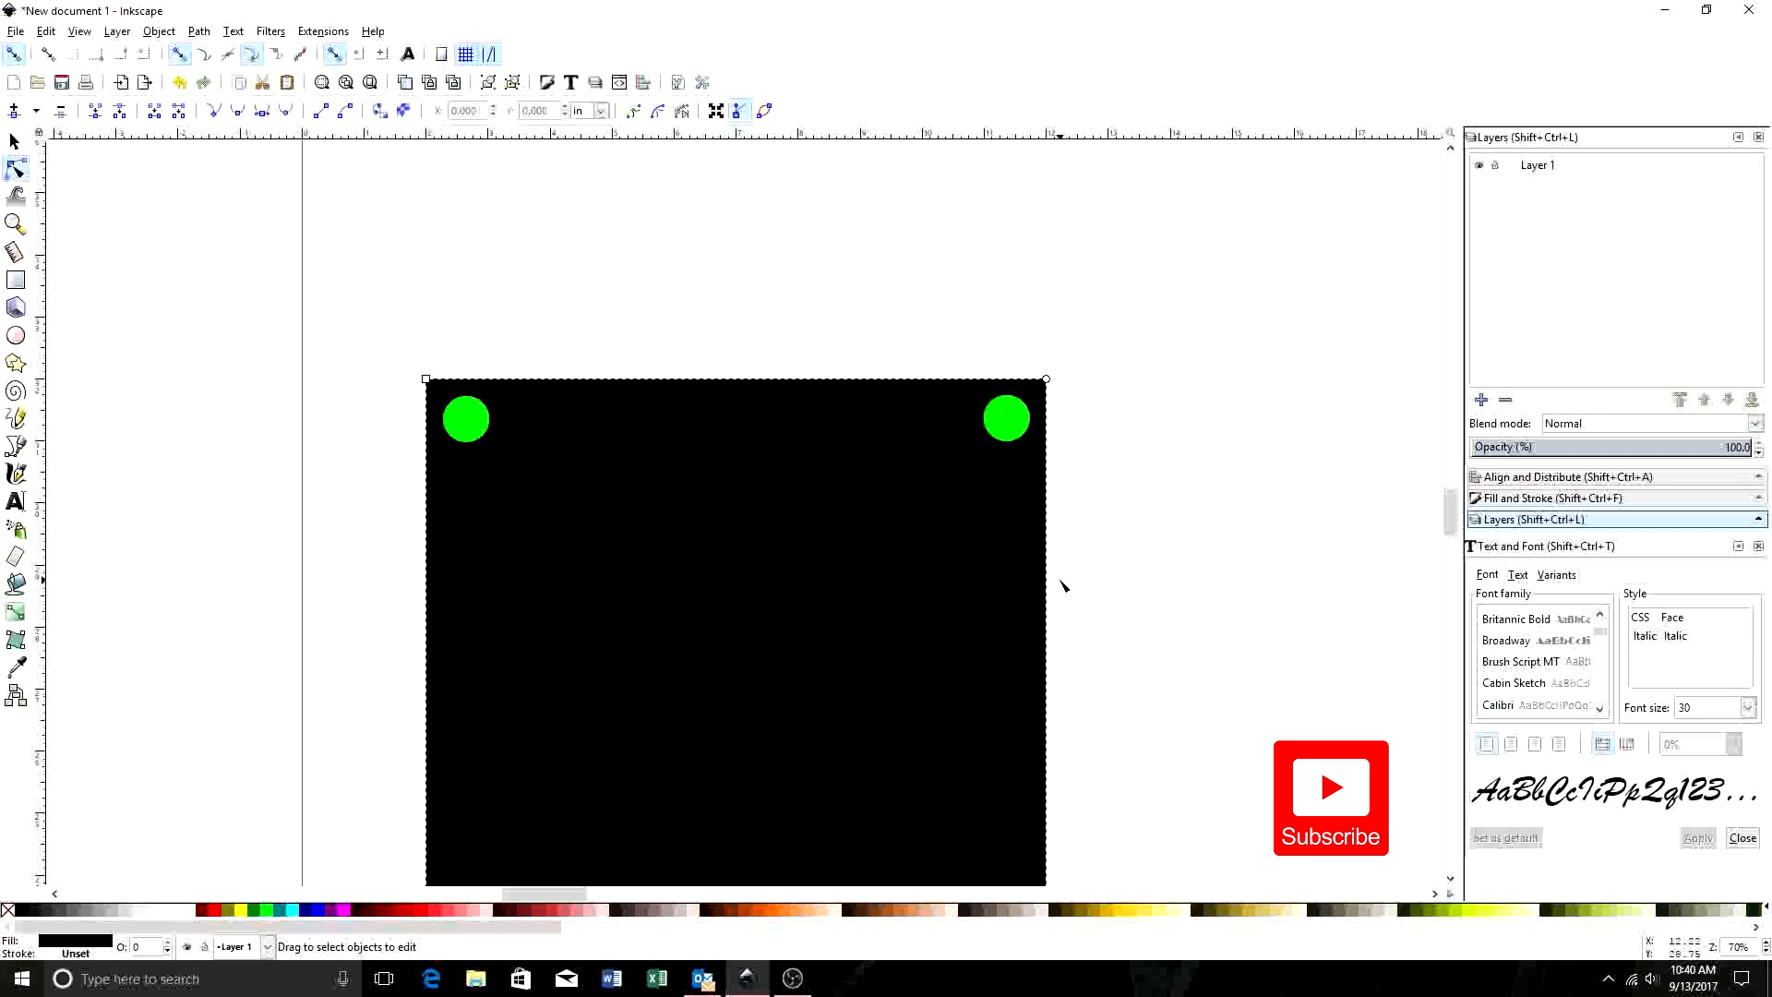
{"action": "mouse_move", "coordinate": [927, 494]}
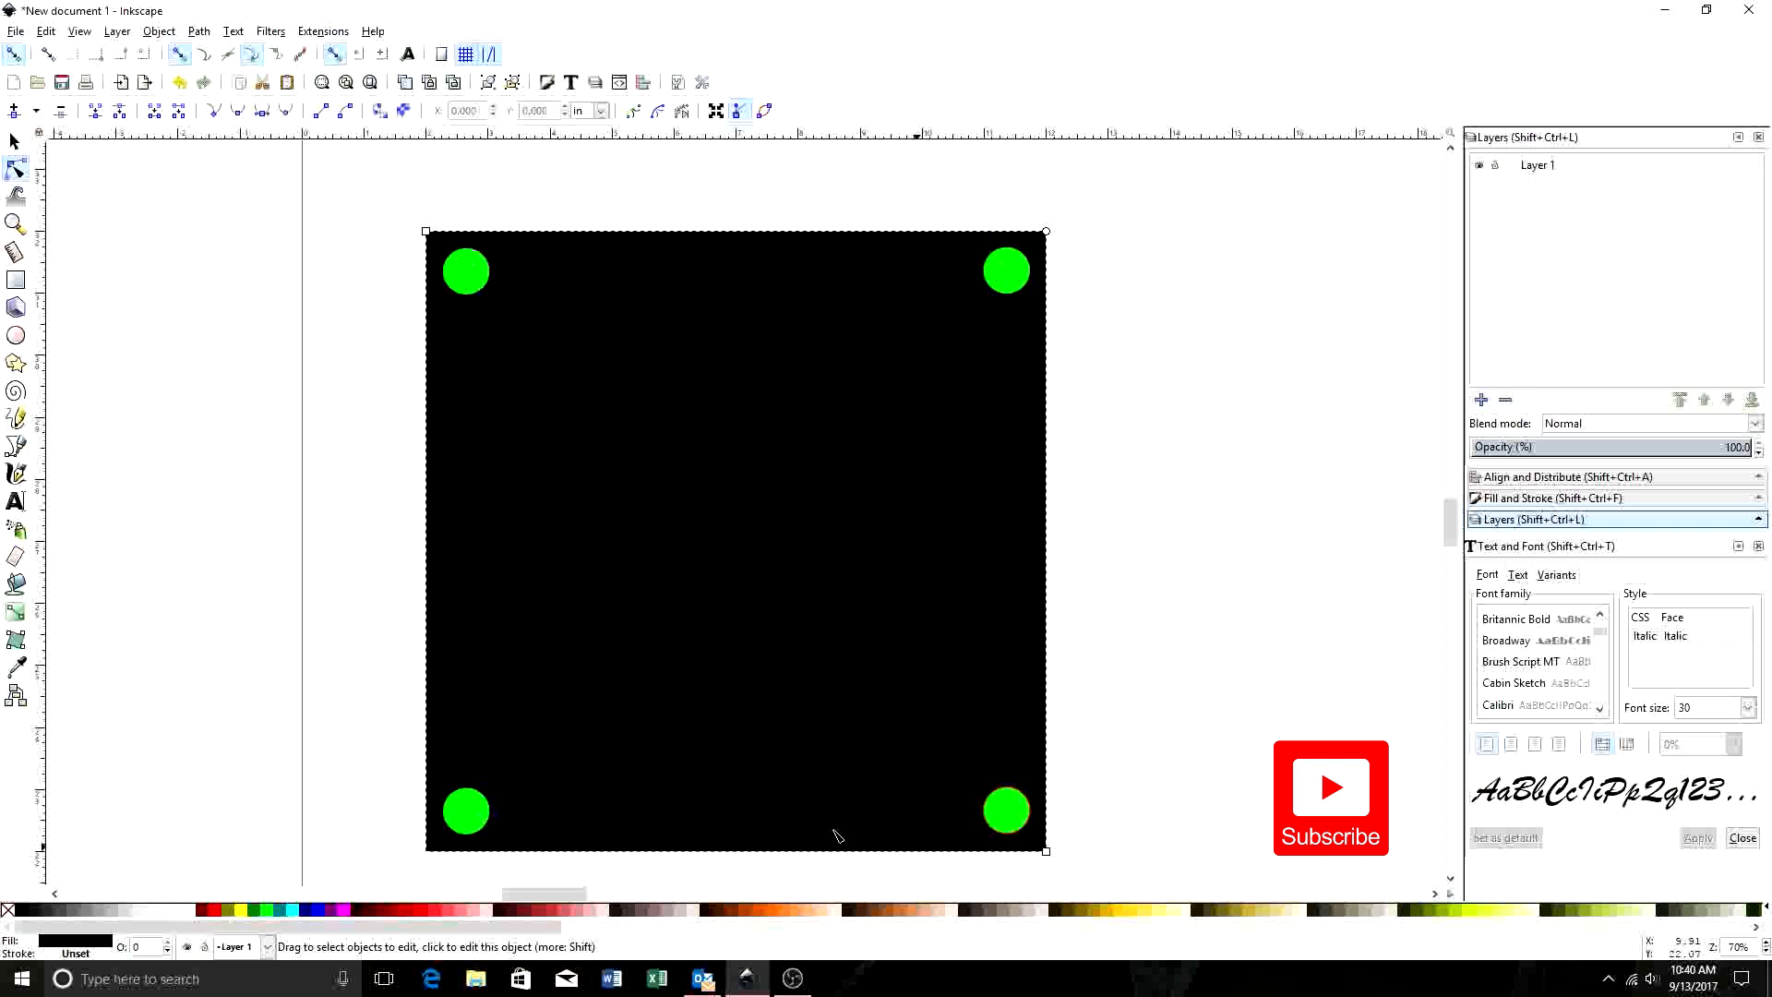
{"action": "mouse_move", "coordinate": [514, 302]}
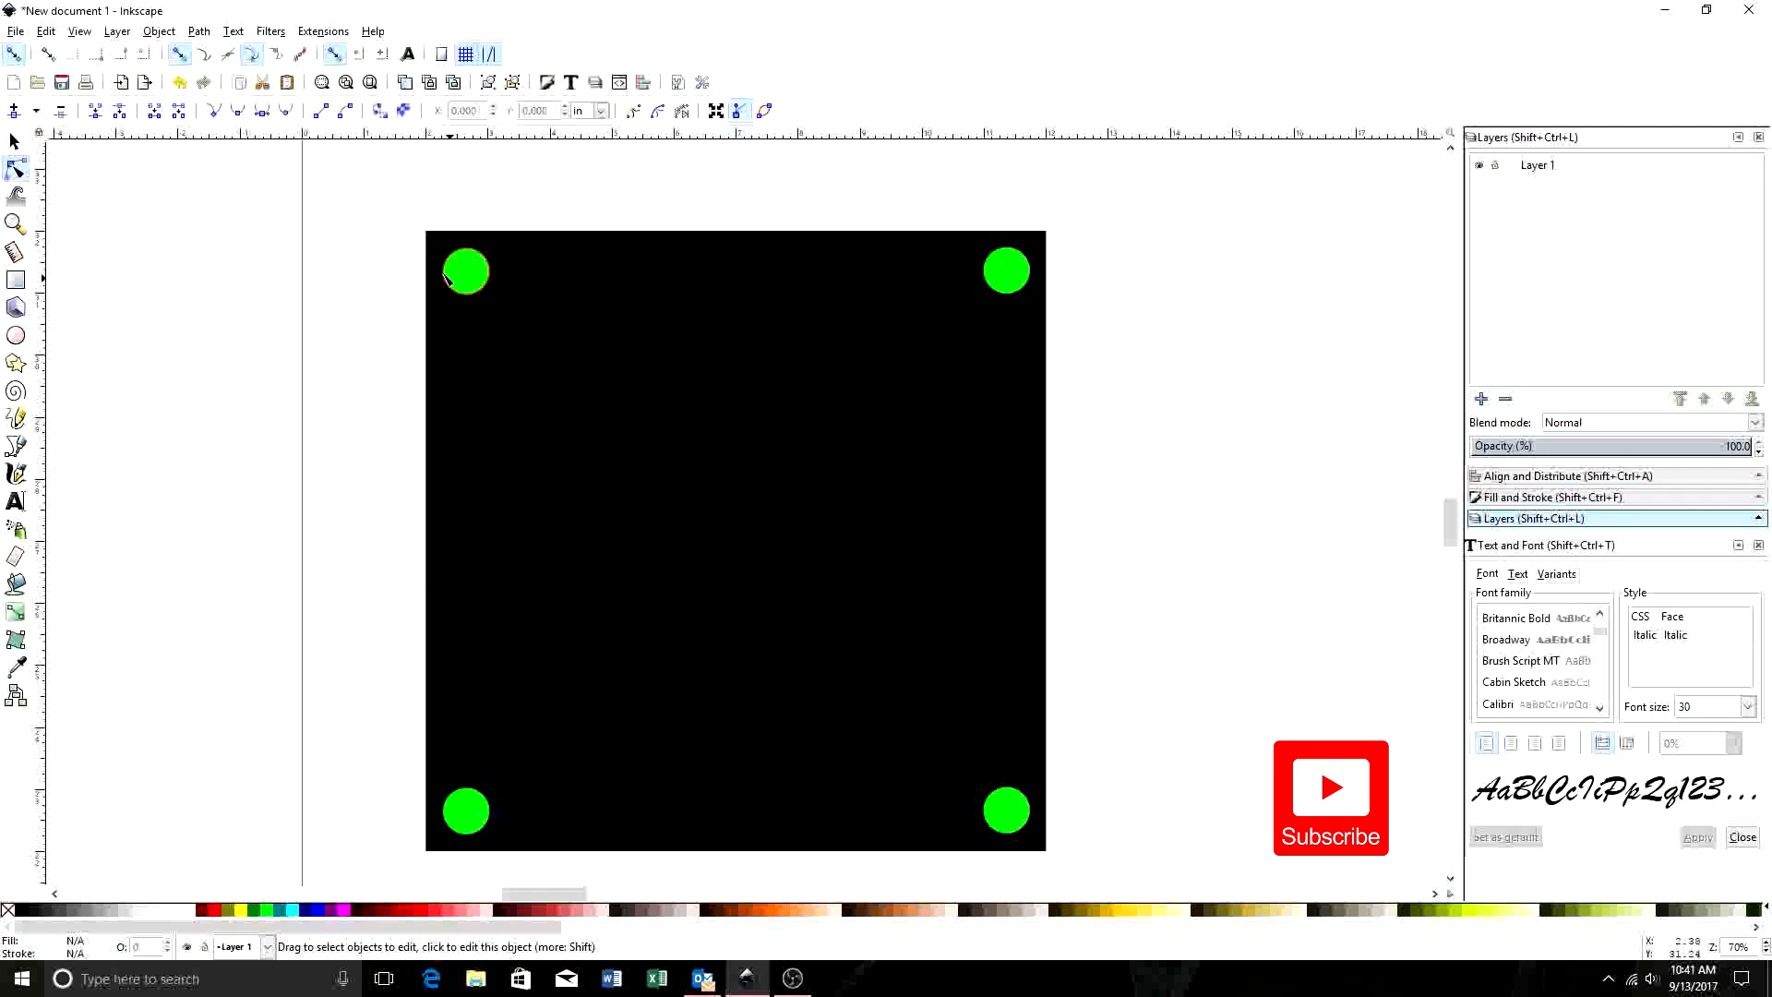
- Shift-select the green corner circles, starting top-left and adding bottom-left
{"action": "left_click", "coordinate": [464, 272]}
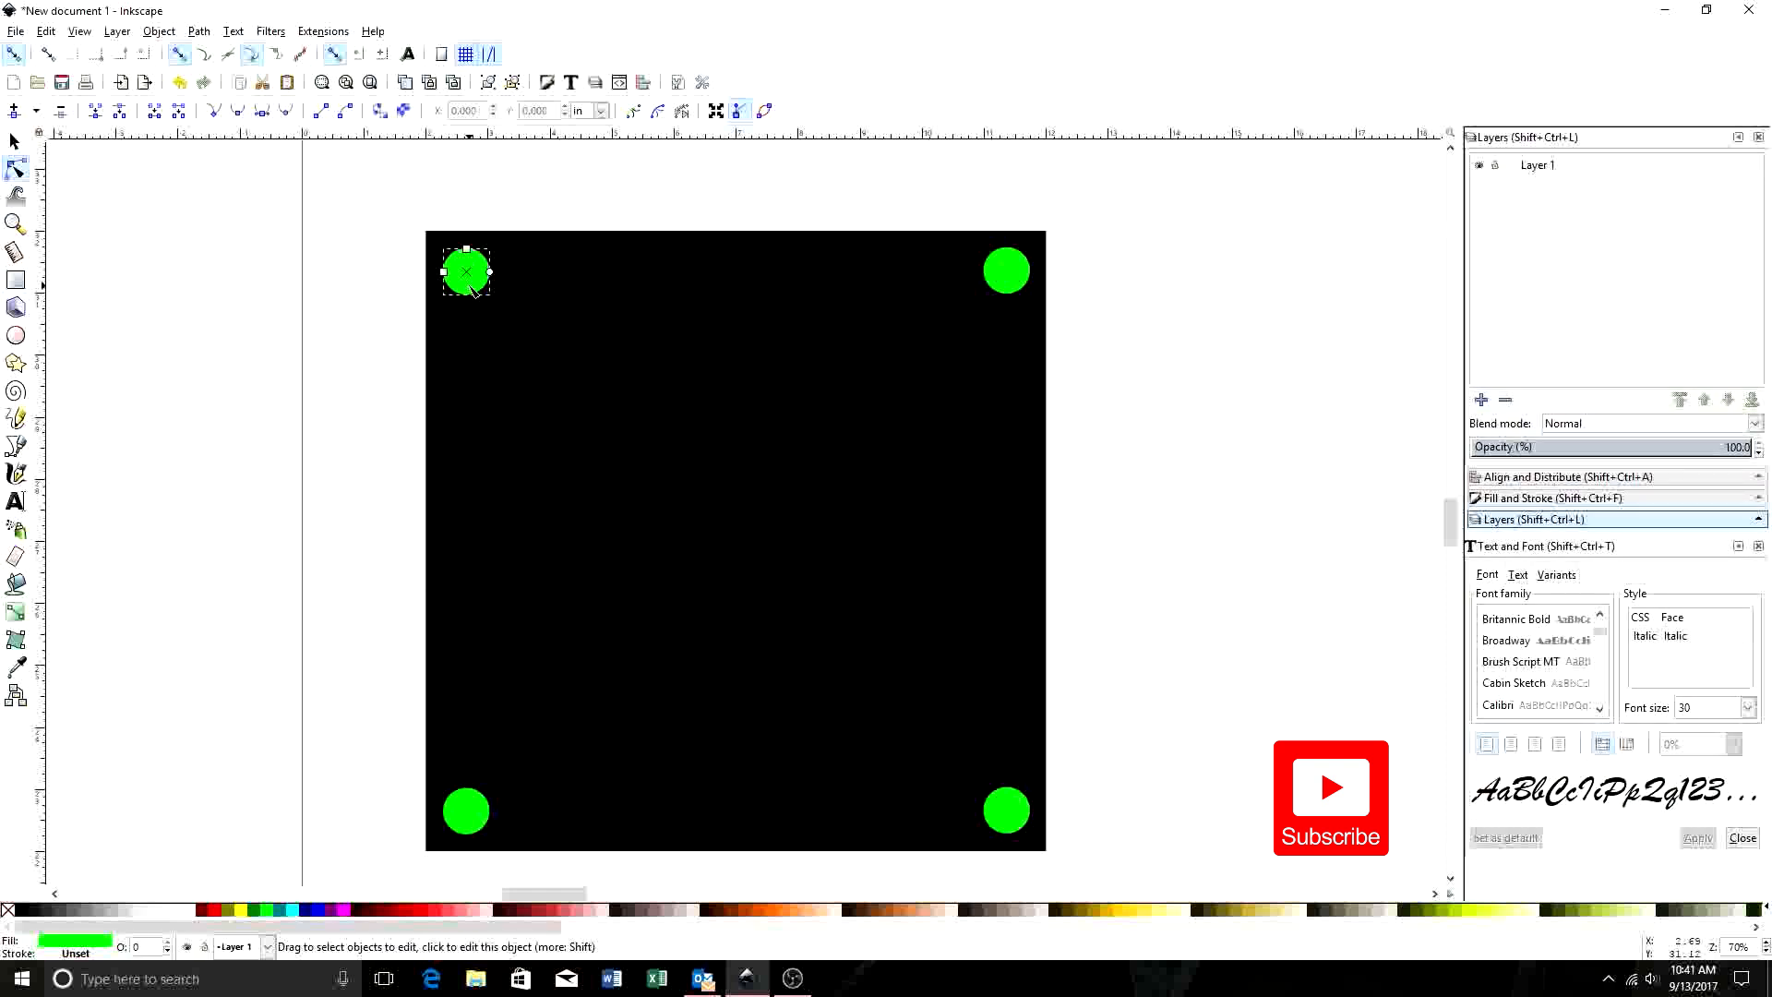
{"action": "mouse_move", "coordinate": [746, 311]}
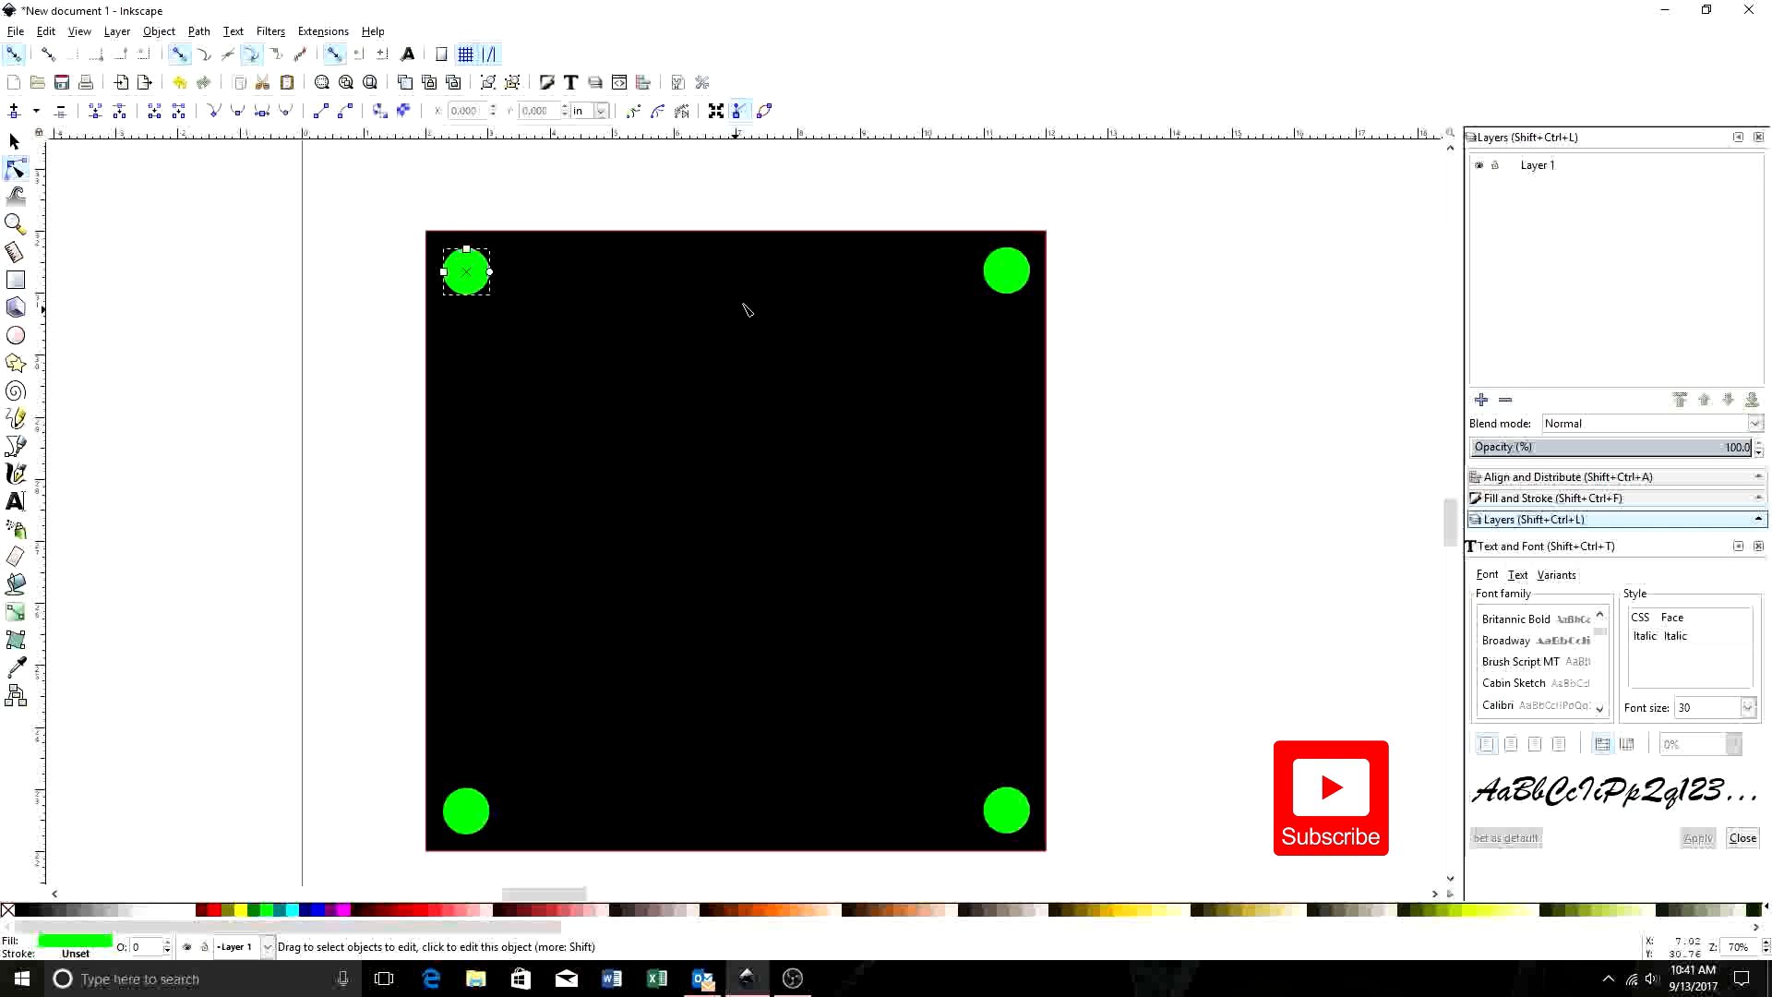
{"action": "mouse_move", "coordinate": [749, 309]}
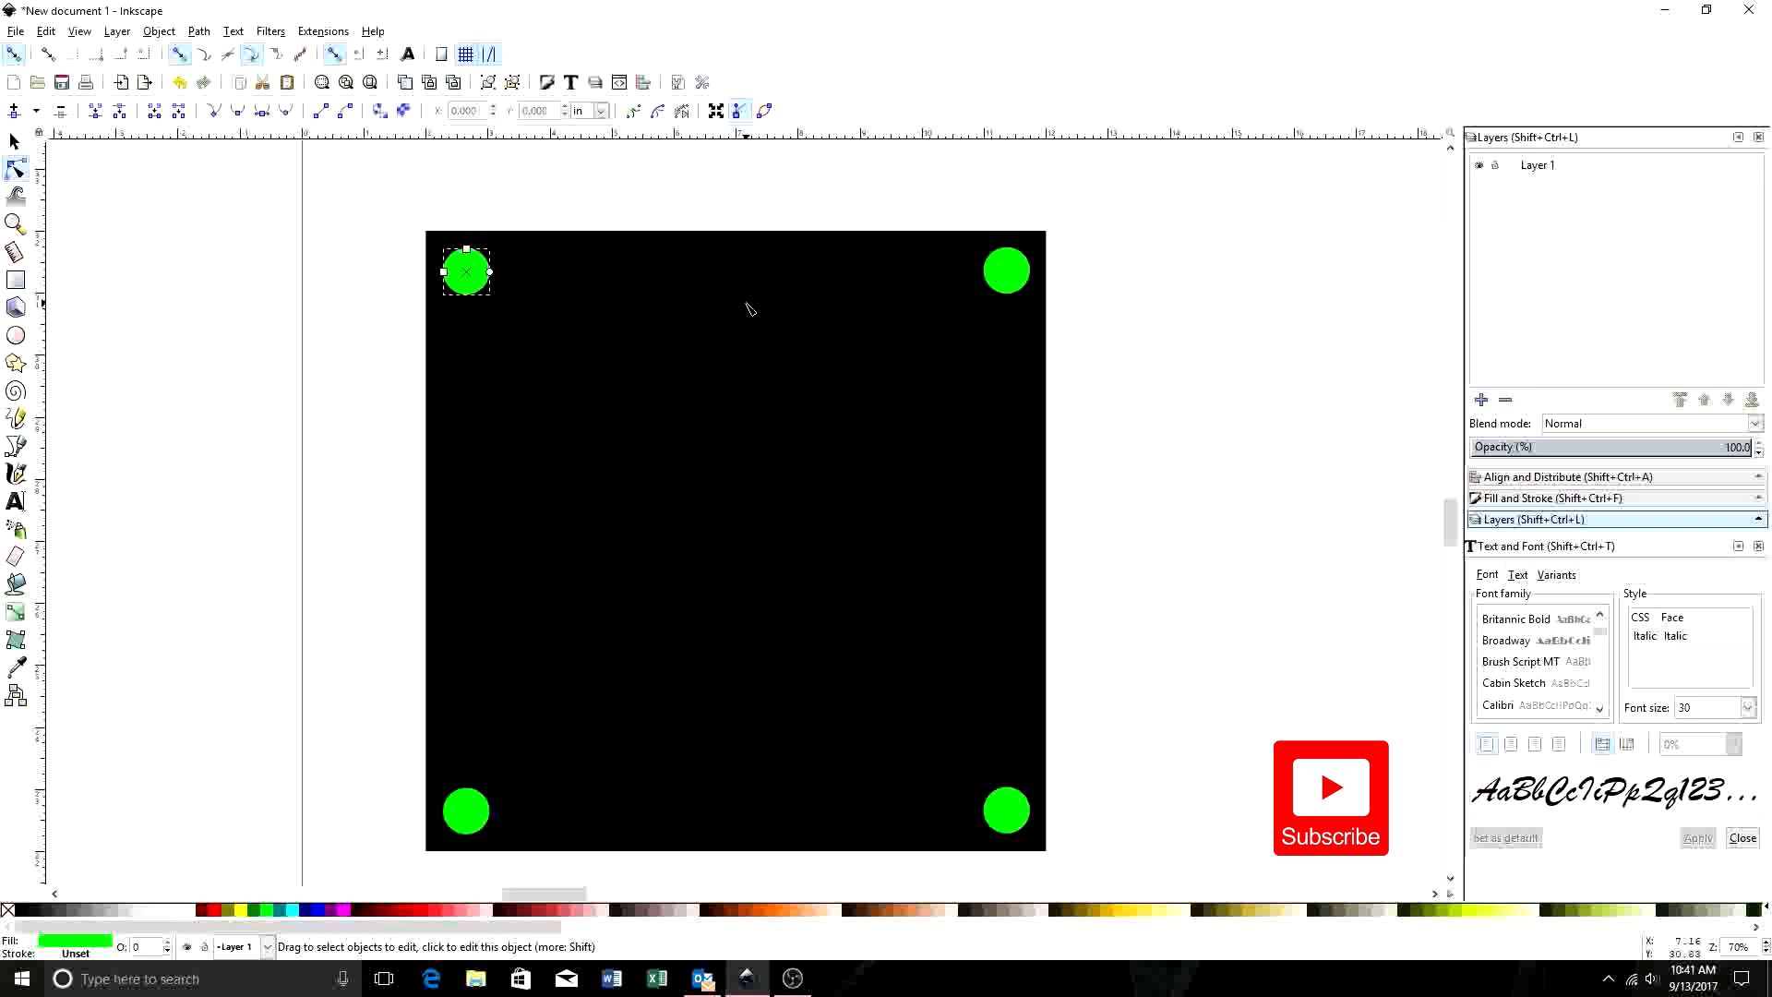
{"action": "mouse_move", "coordinate": [1003, 278]}
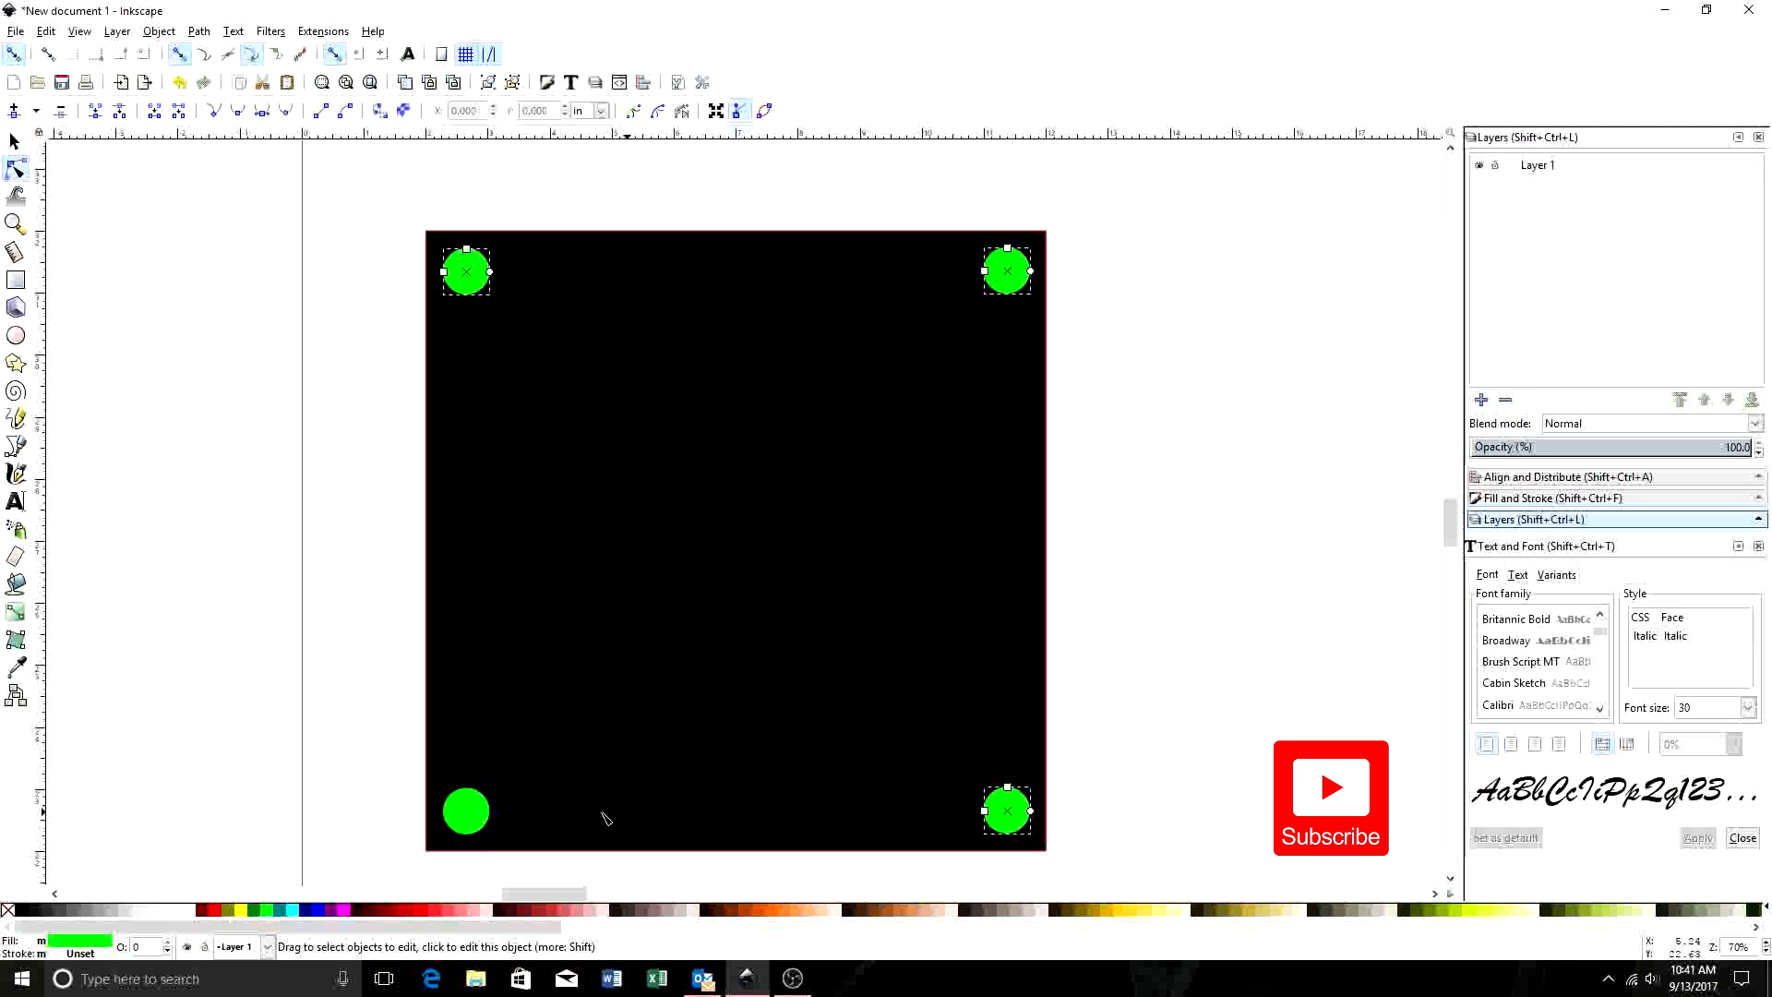
{"action": "left_click", "coordinate": [464, 811]}
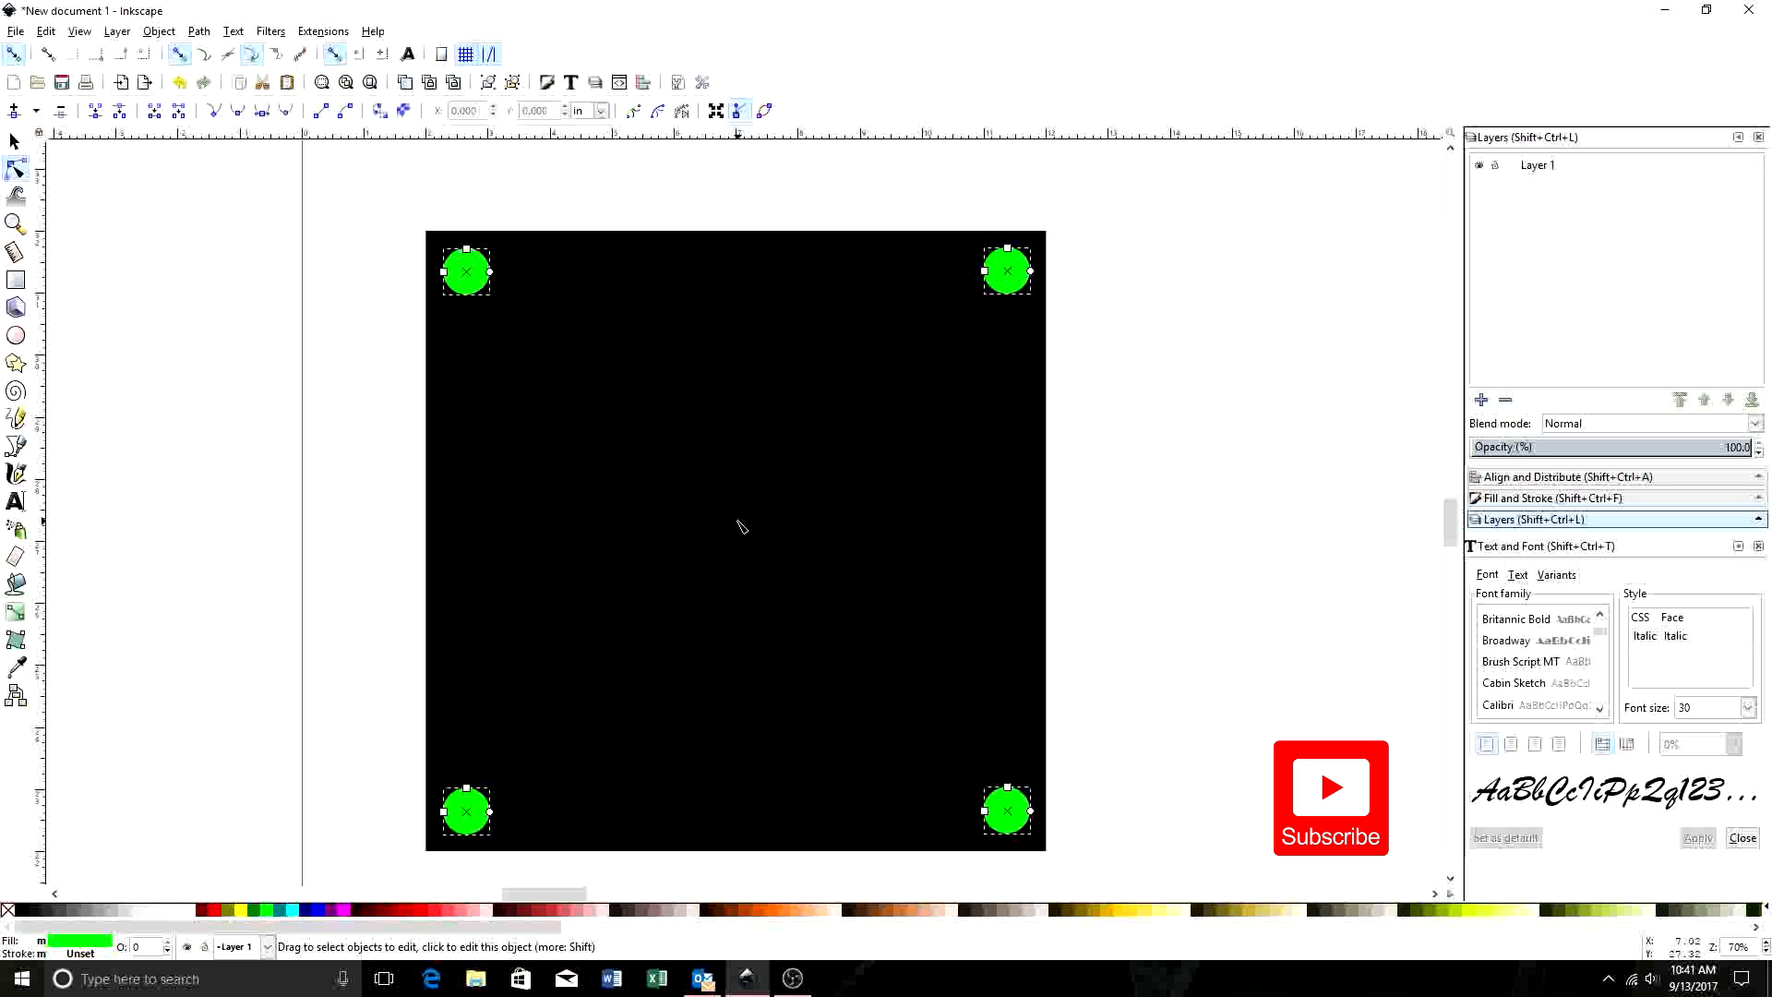
{"action": "mouse_move", "coordinate": [732, 599]}
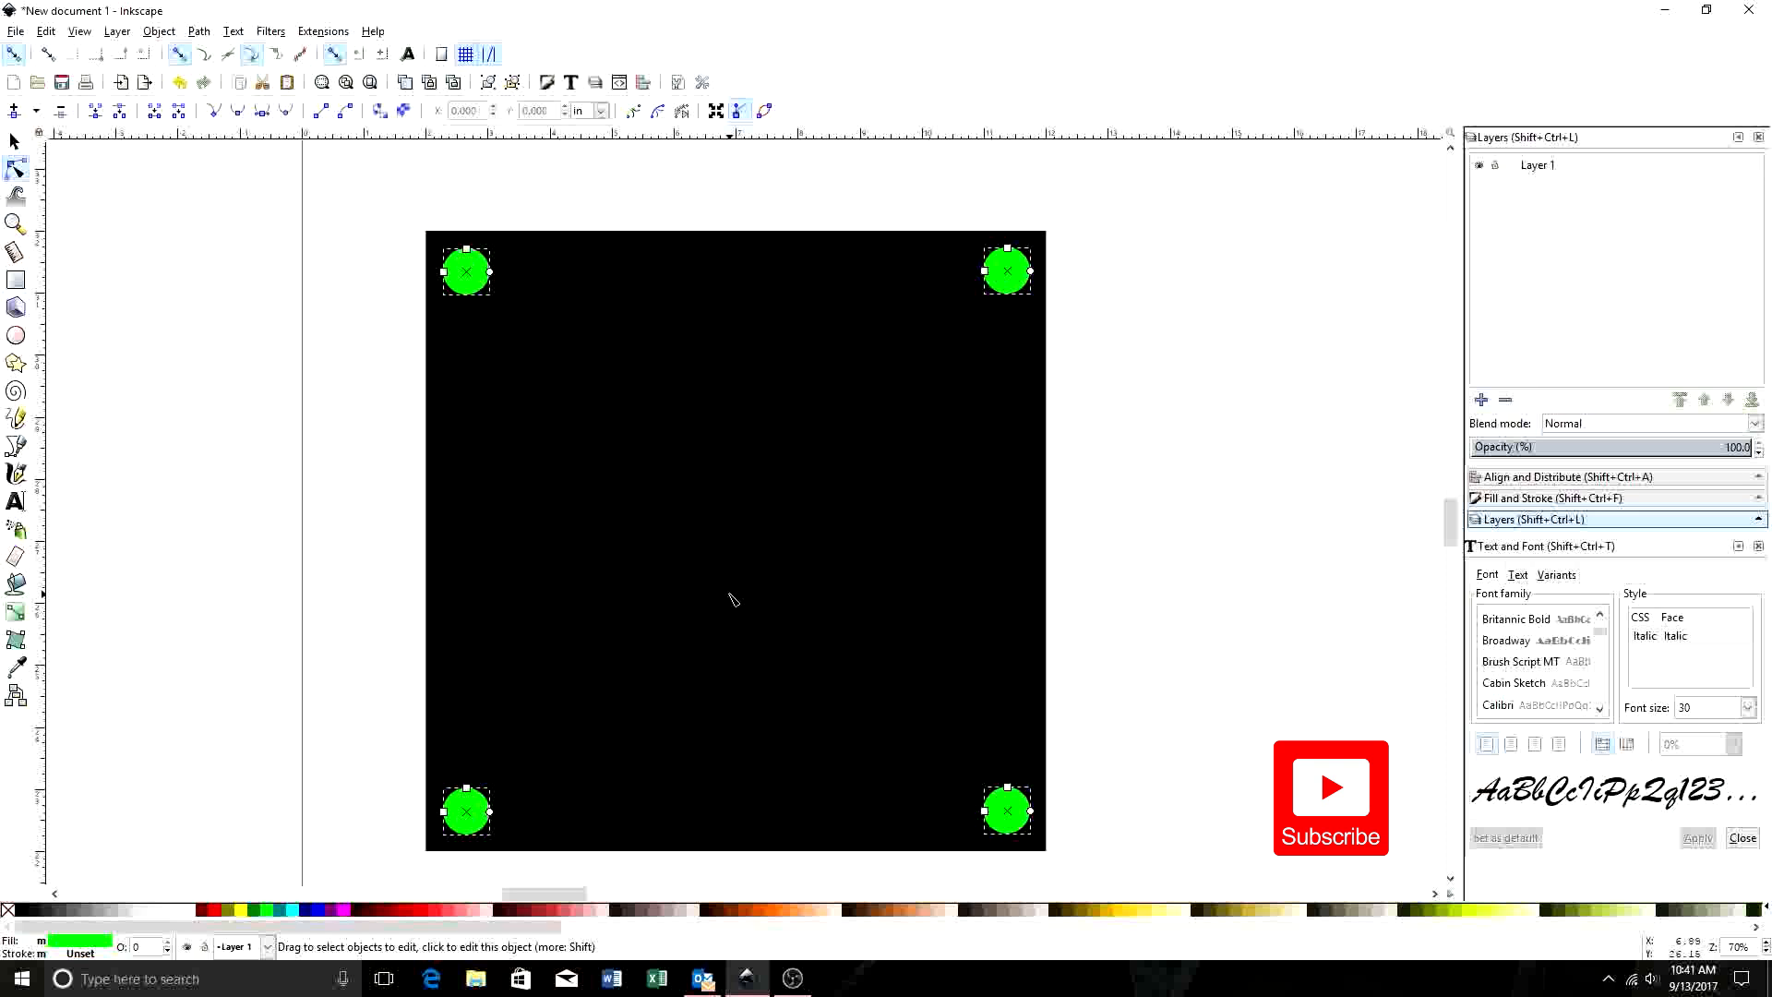
{"action": "mouse_move", "coordinate": [698, 618]}
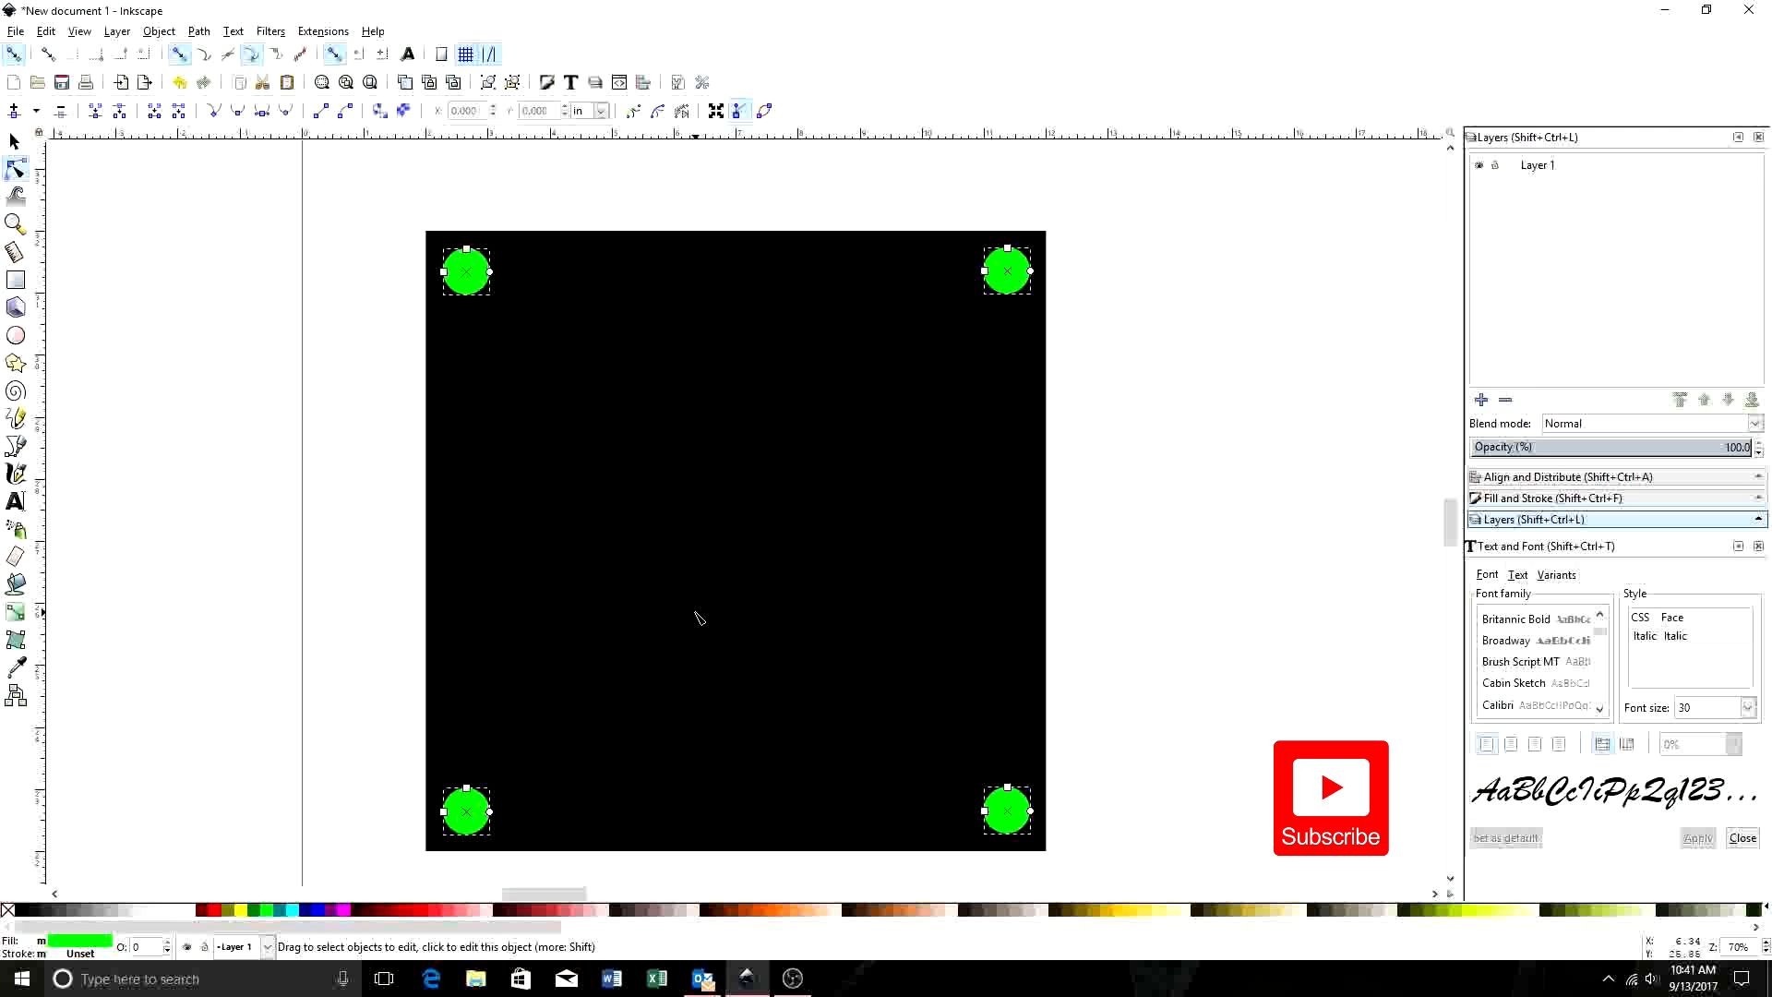
{"action": "mouse_move", "coordinate": [675, 509]}
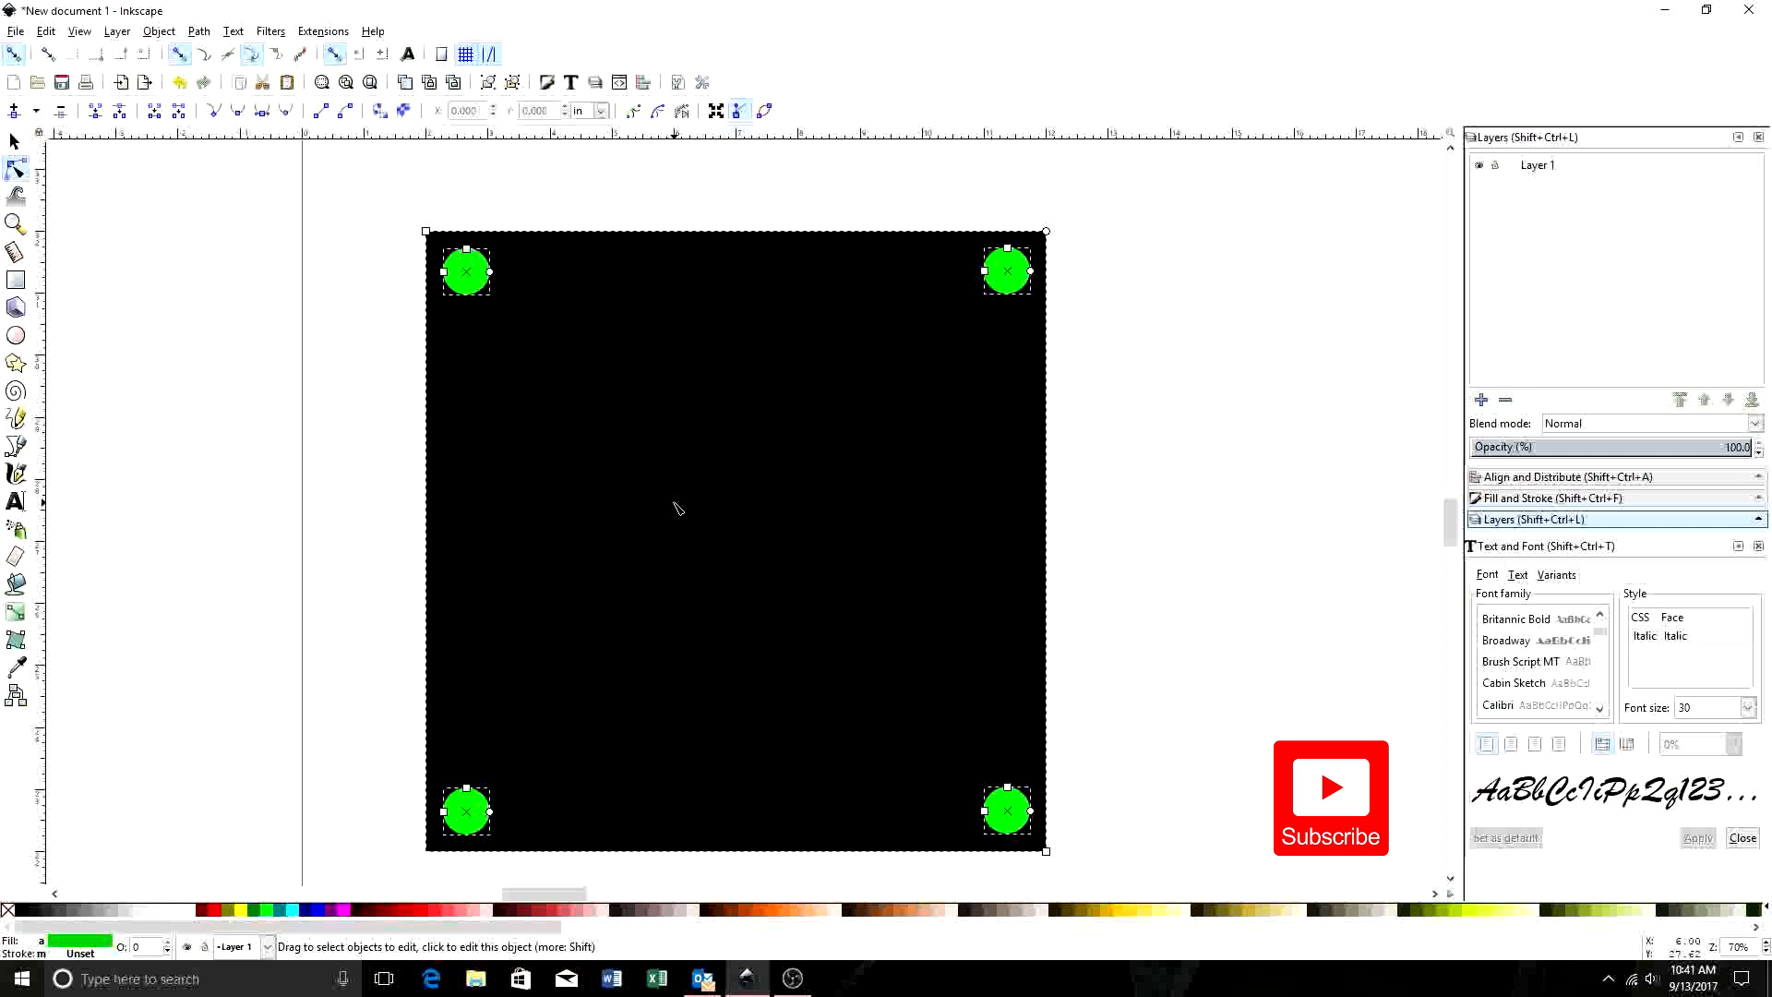
{"action": "mouse_move", "coordinate": [712, 475]}
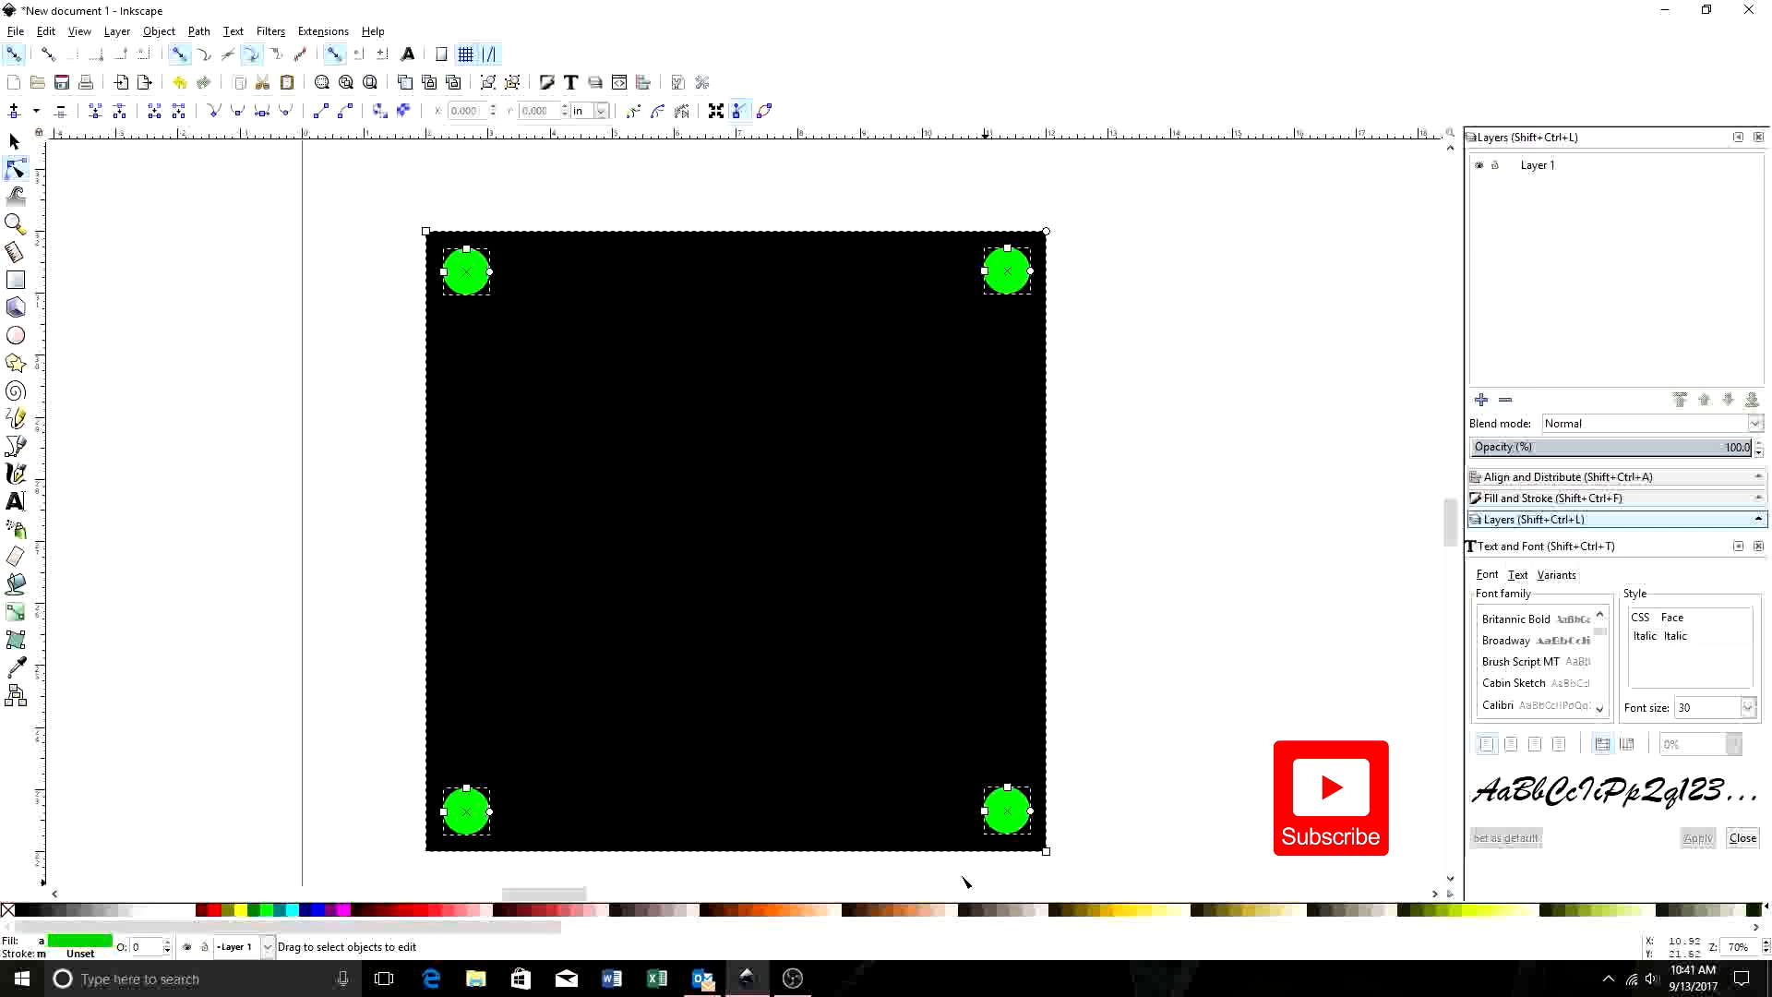
{"action": "mouse_move", "coordinate": [616, 384]}
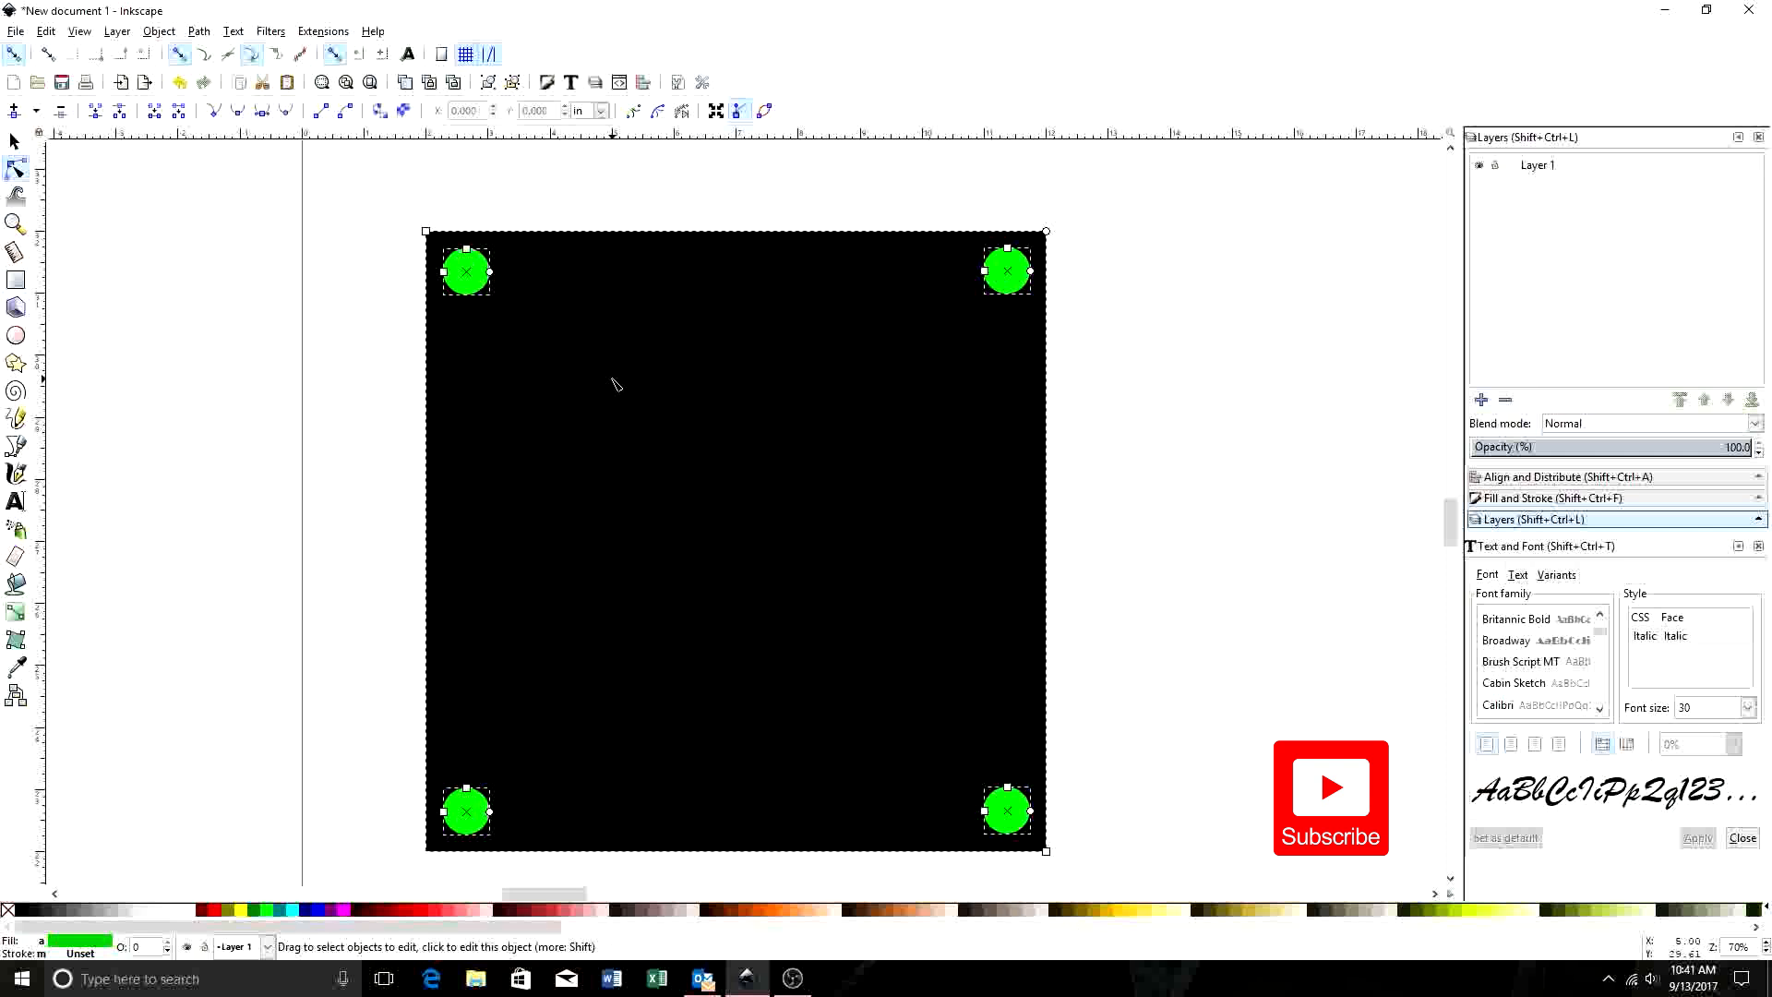
{"action": "mouse_move", "coordinate": [643, 407]}
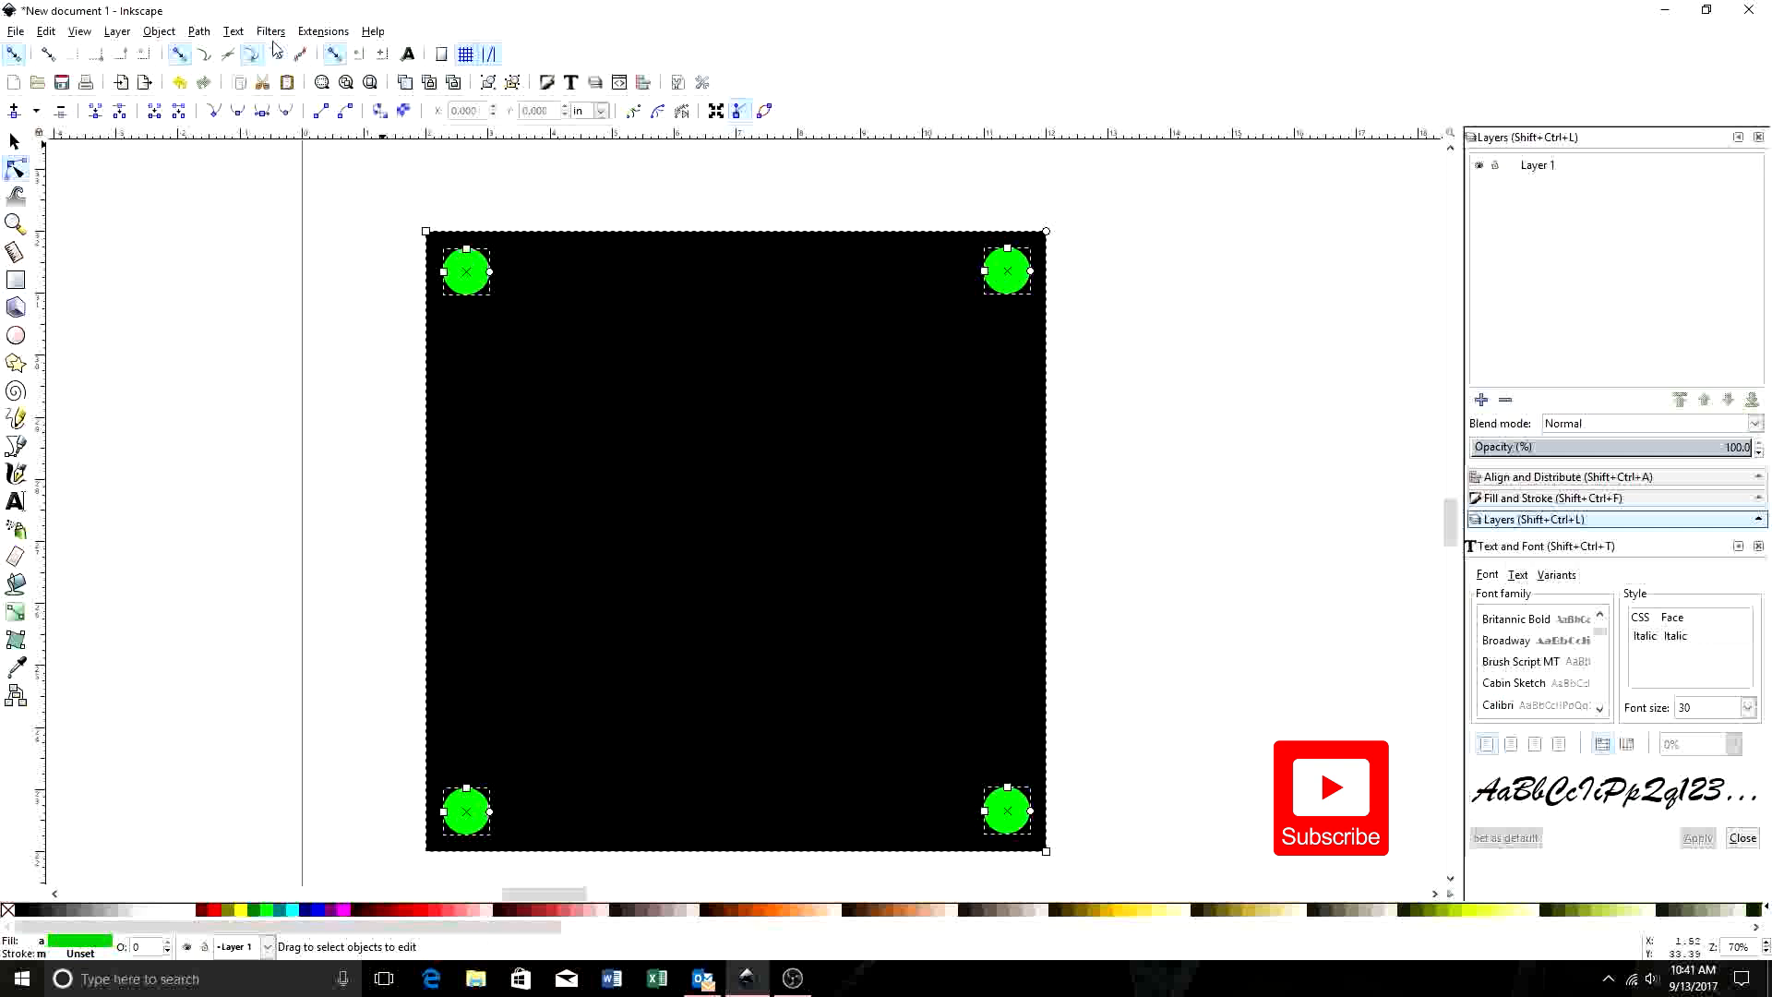
- Open the Path menu to reach Difference for cutting circles from the square
{"action": "left_click", "coordinate": [198, 30]}
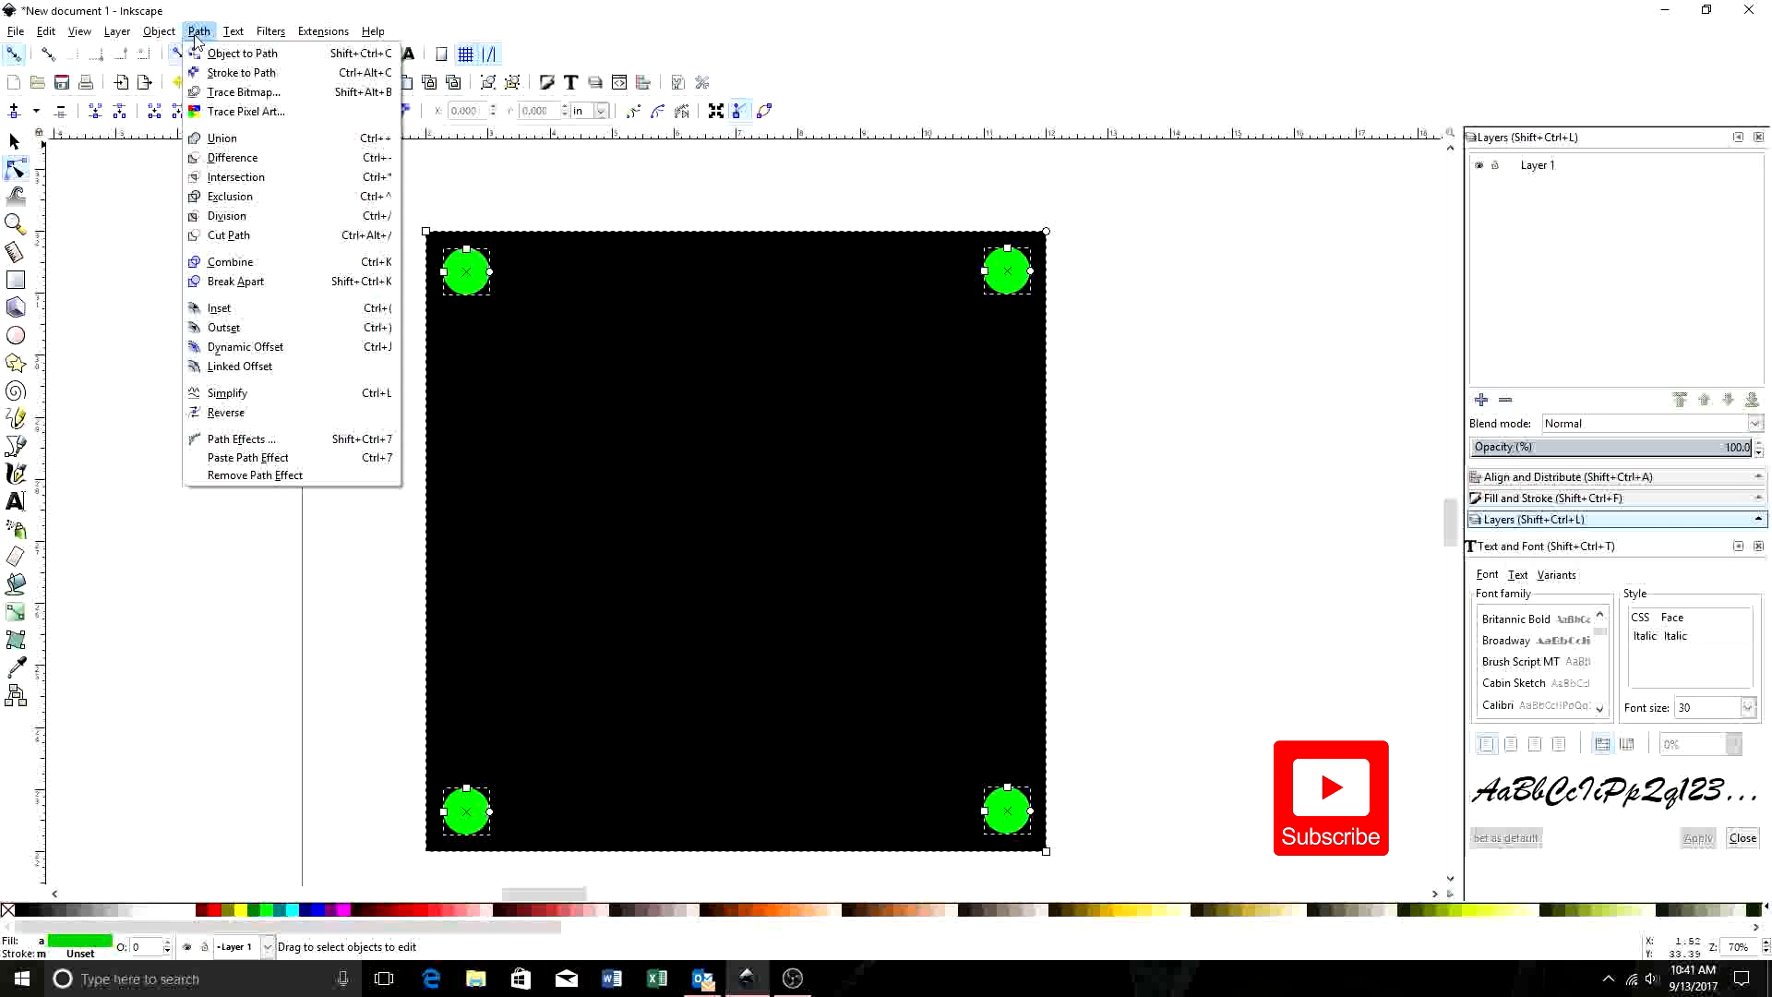
{"action": "mouse_move", "coordinate": [240, 72]}
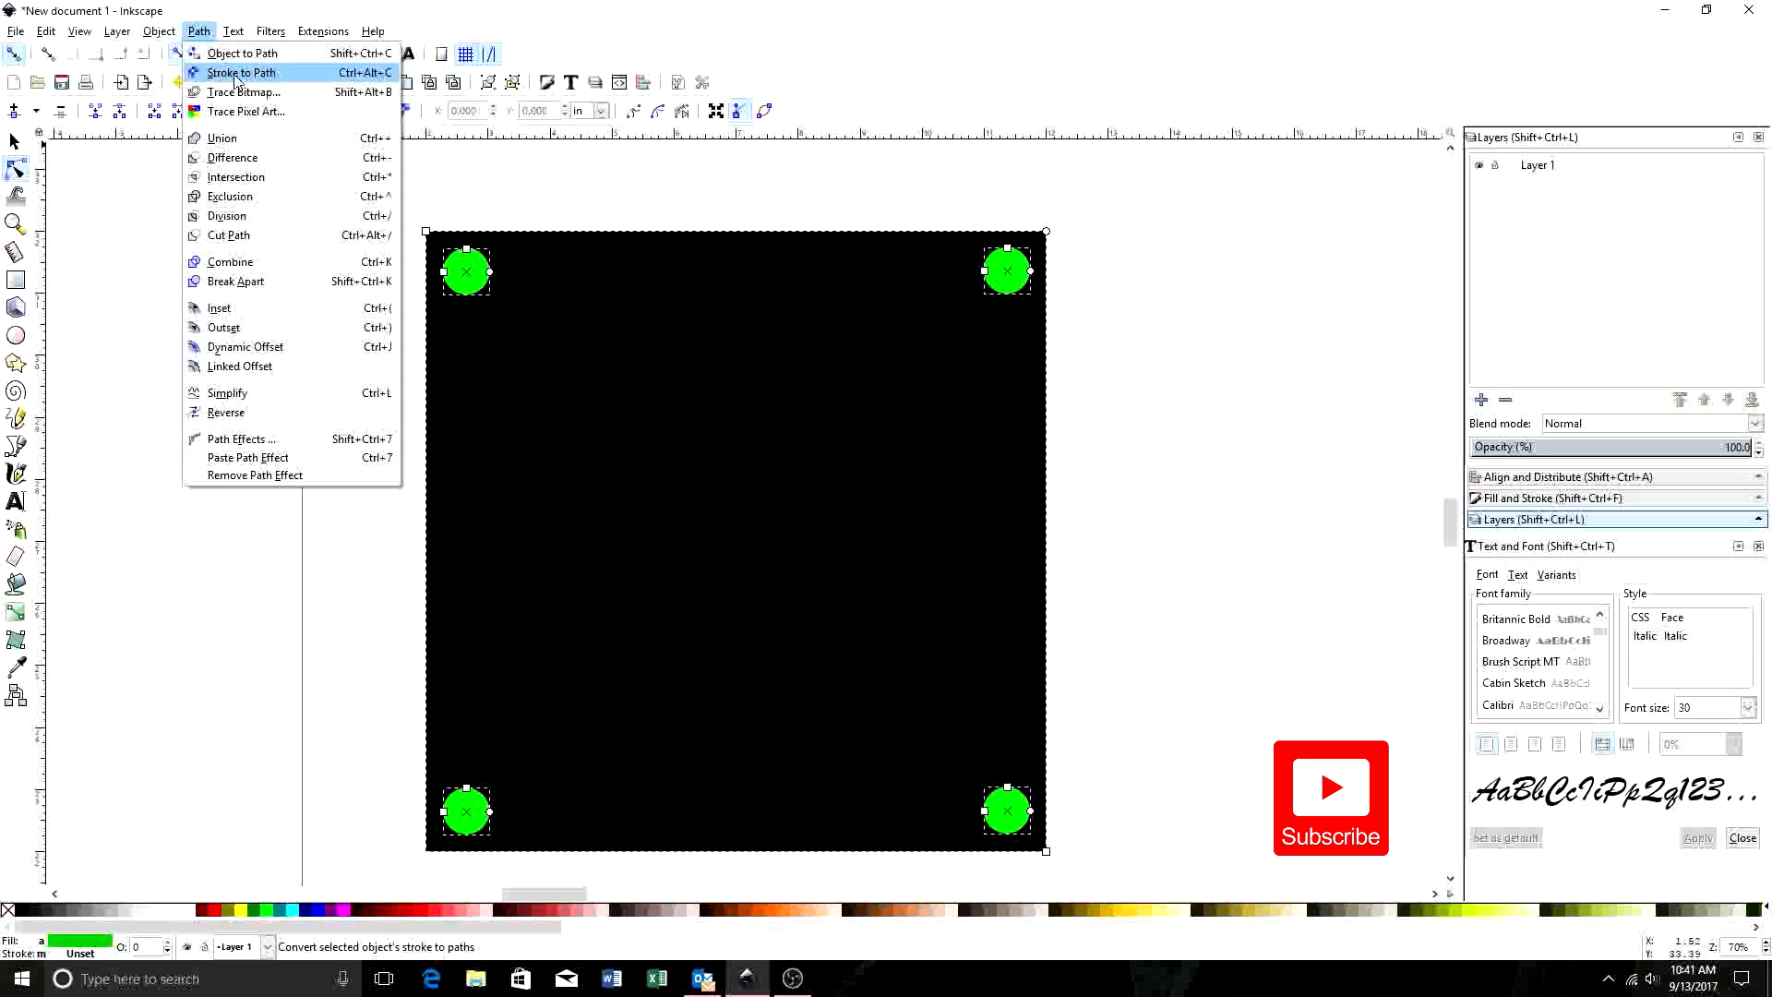
{"action": "mouse_move", "coordinate": [244, 91]}
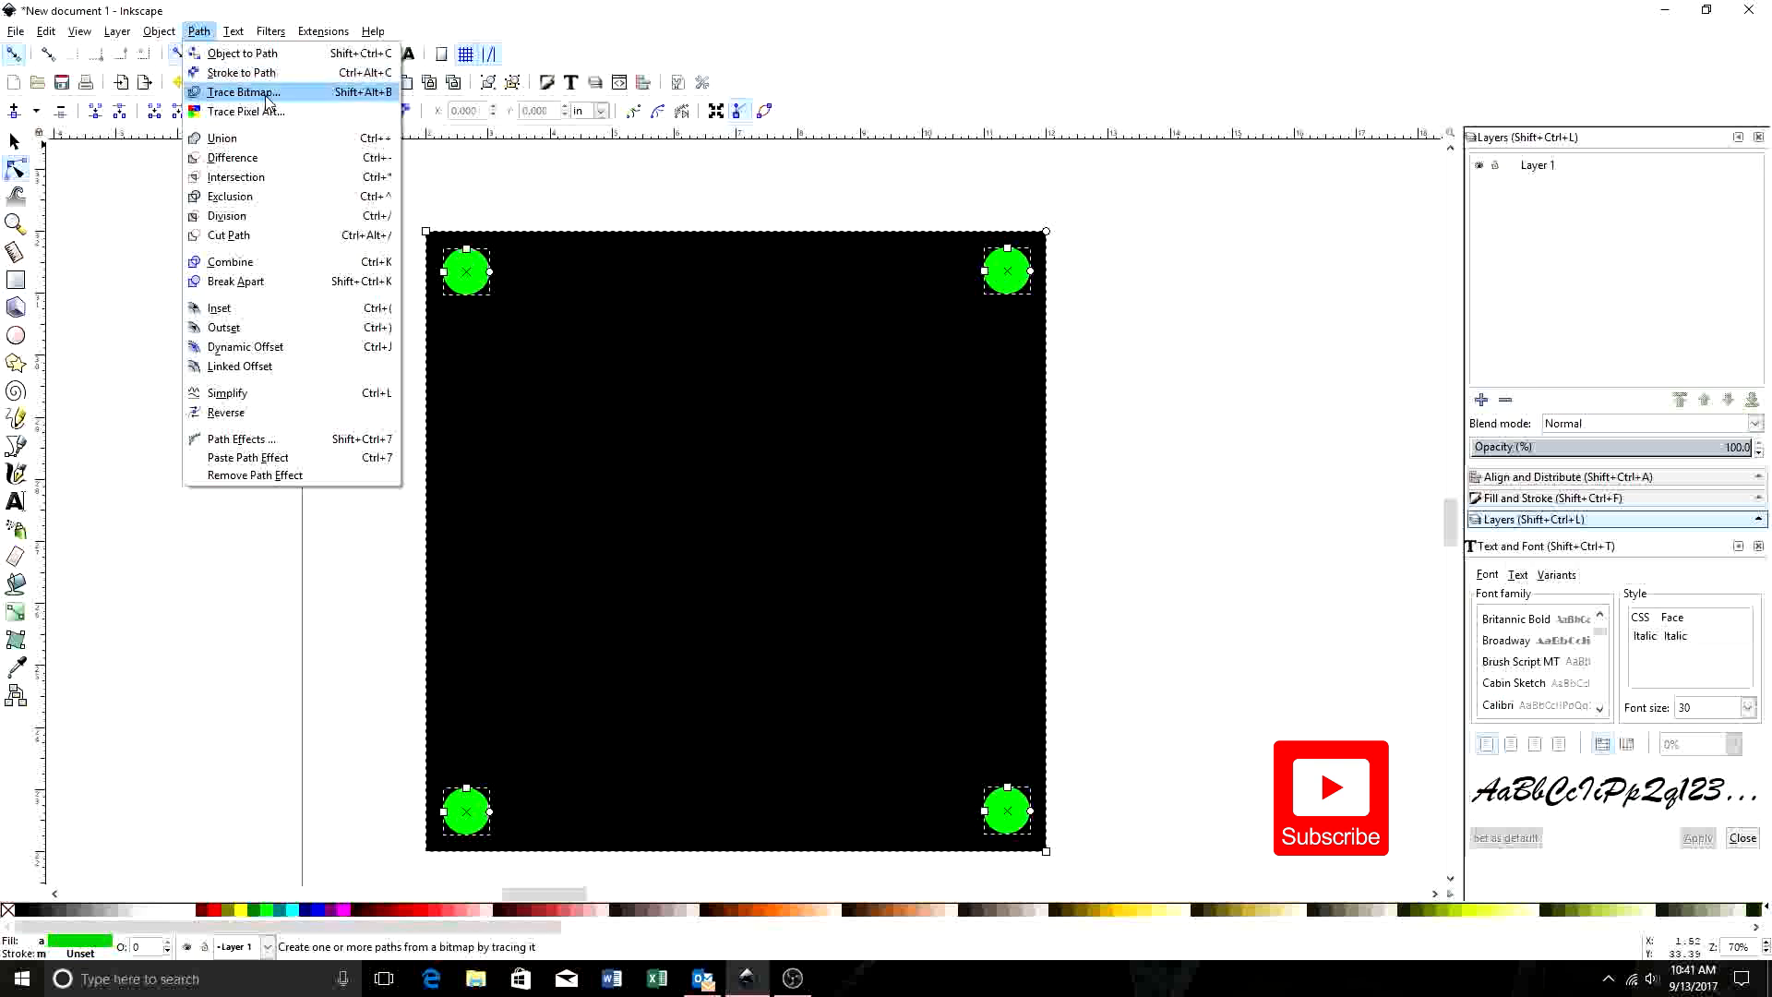
{"action": "mouse_move", "coordinate": [231, 157]}
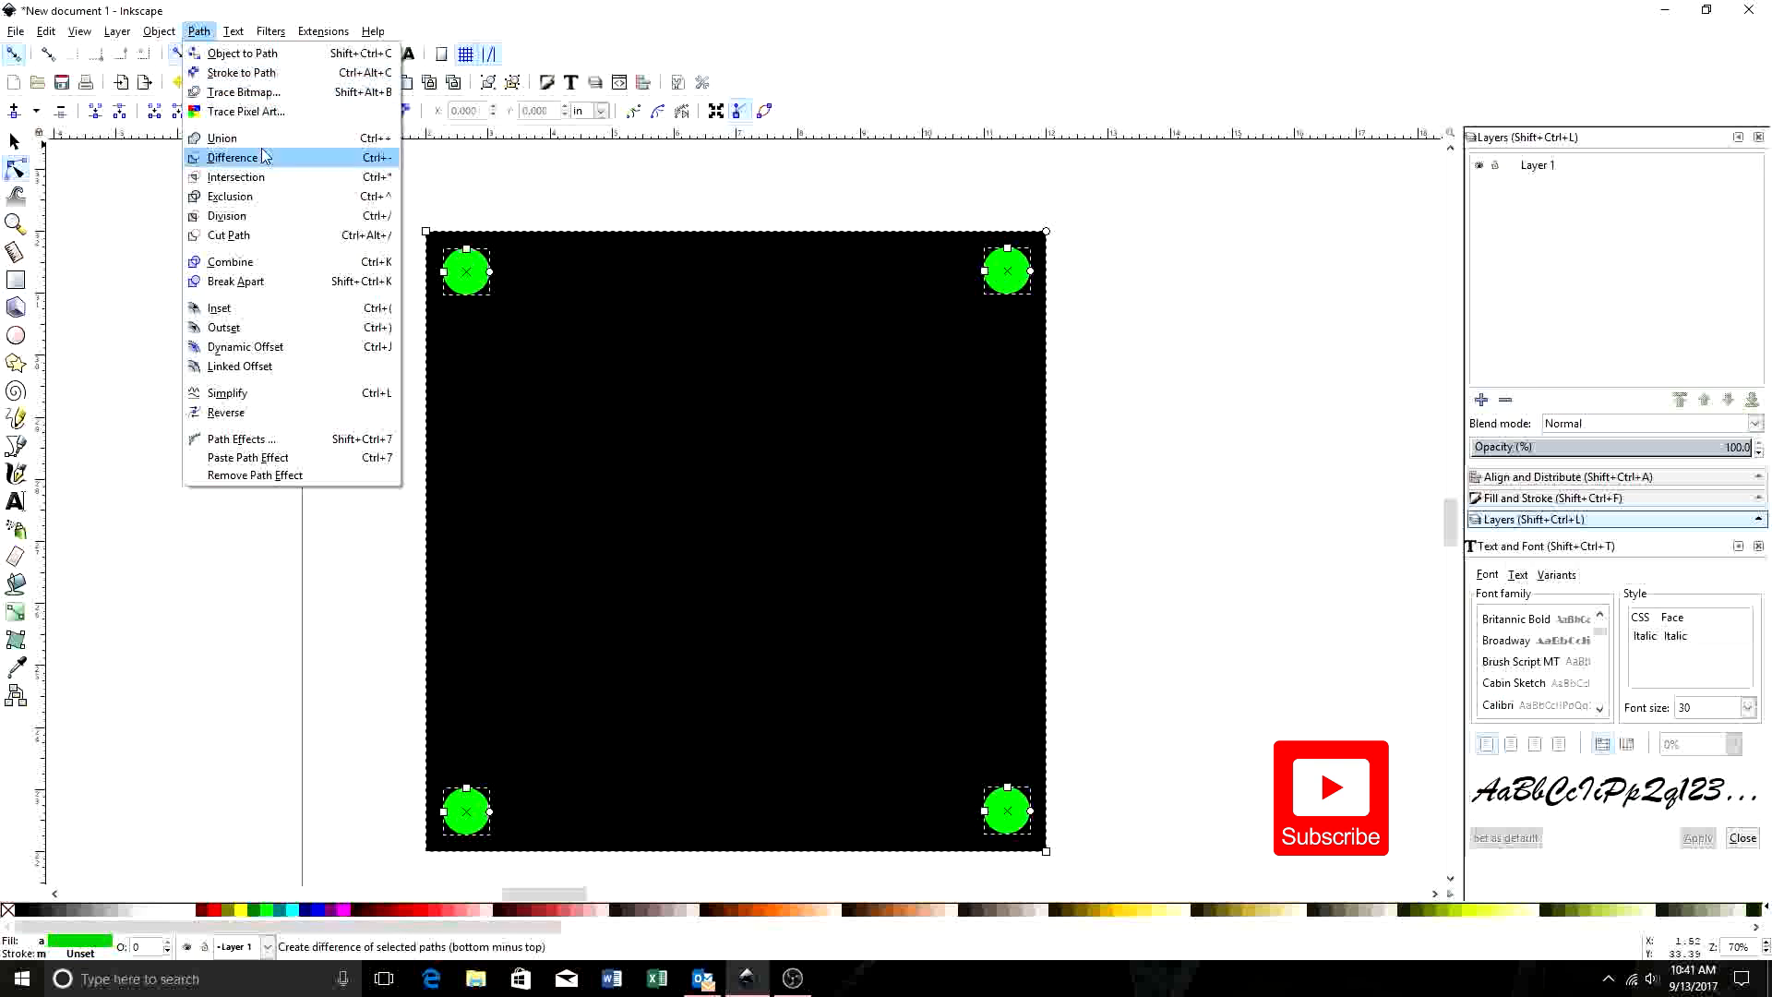
{"action": "mouse_move", "coordinate": [234, 177]}
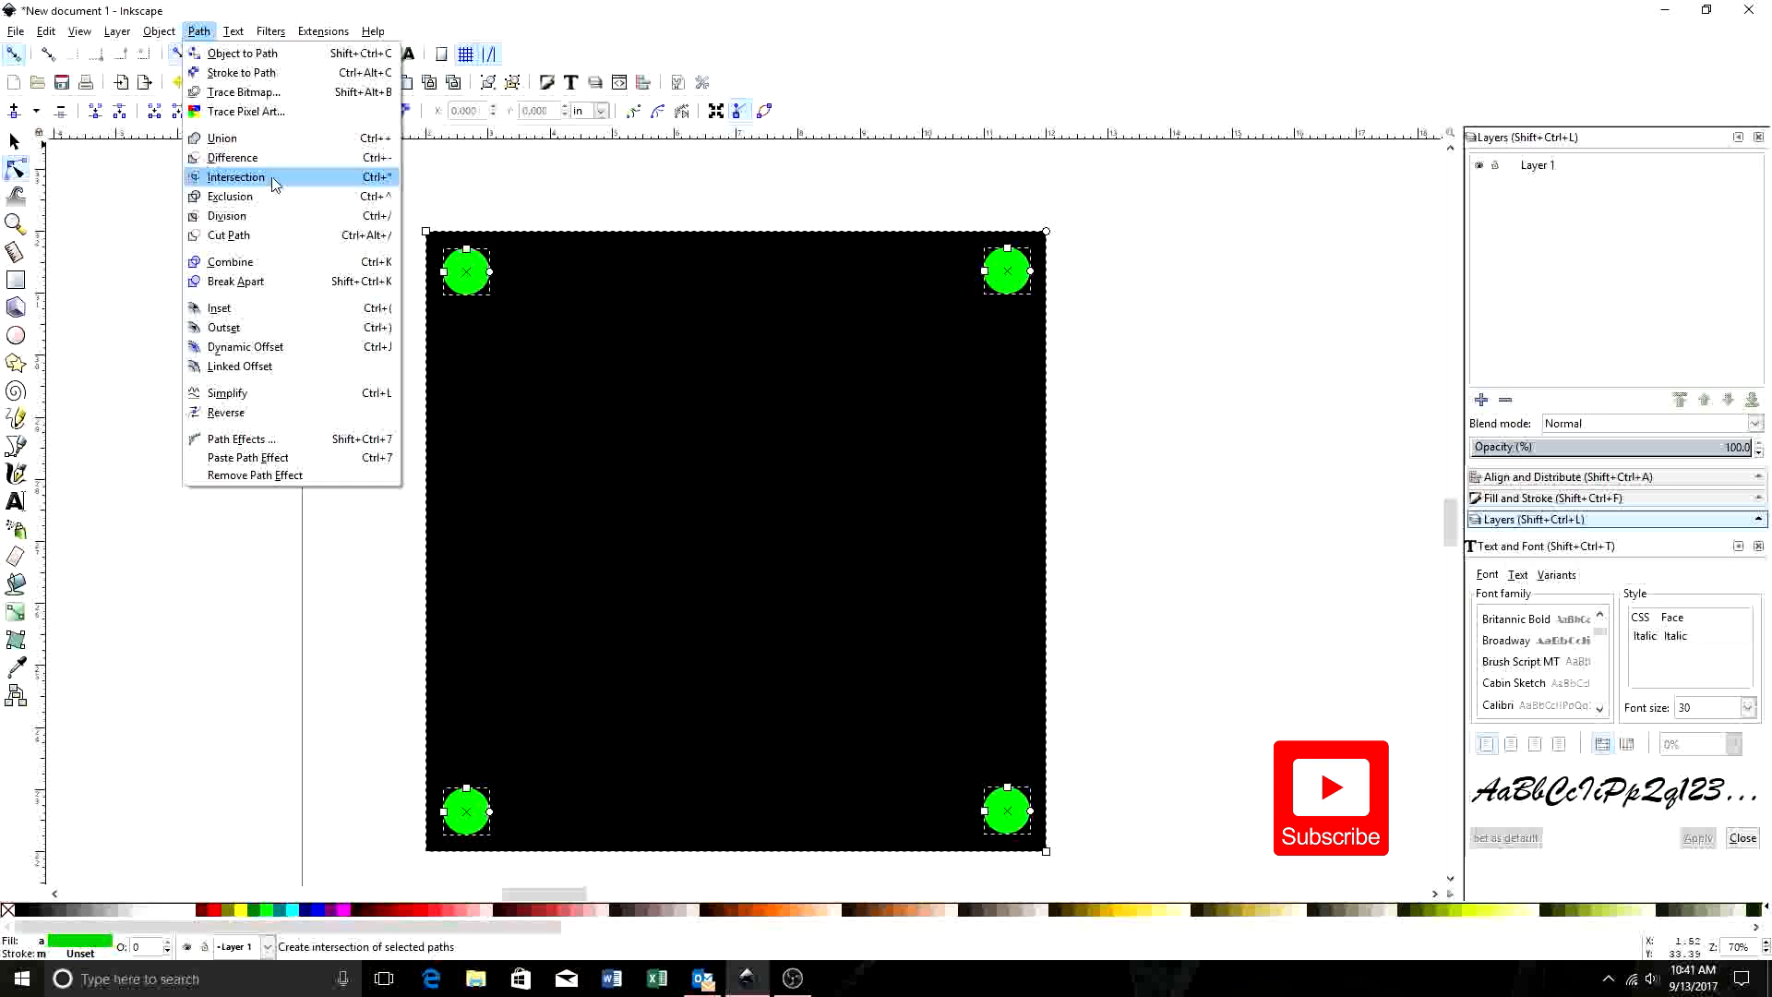
{"action": "mouse_move", "coordinate": [257, 223]}
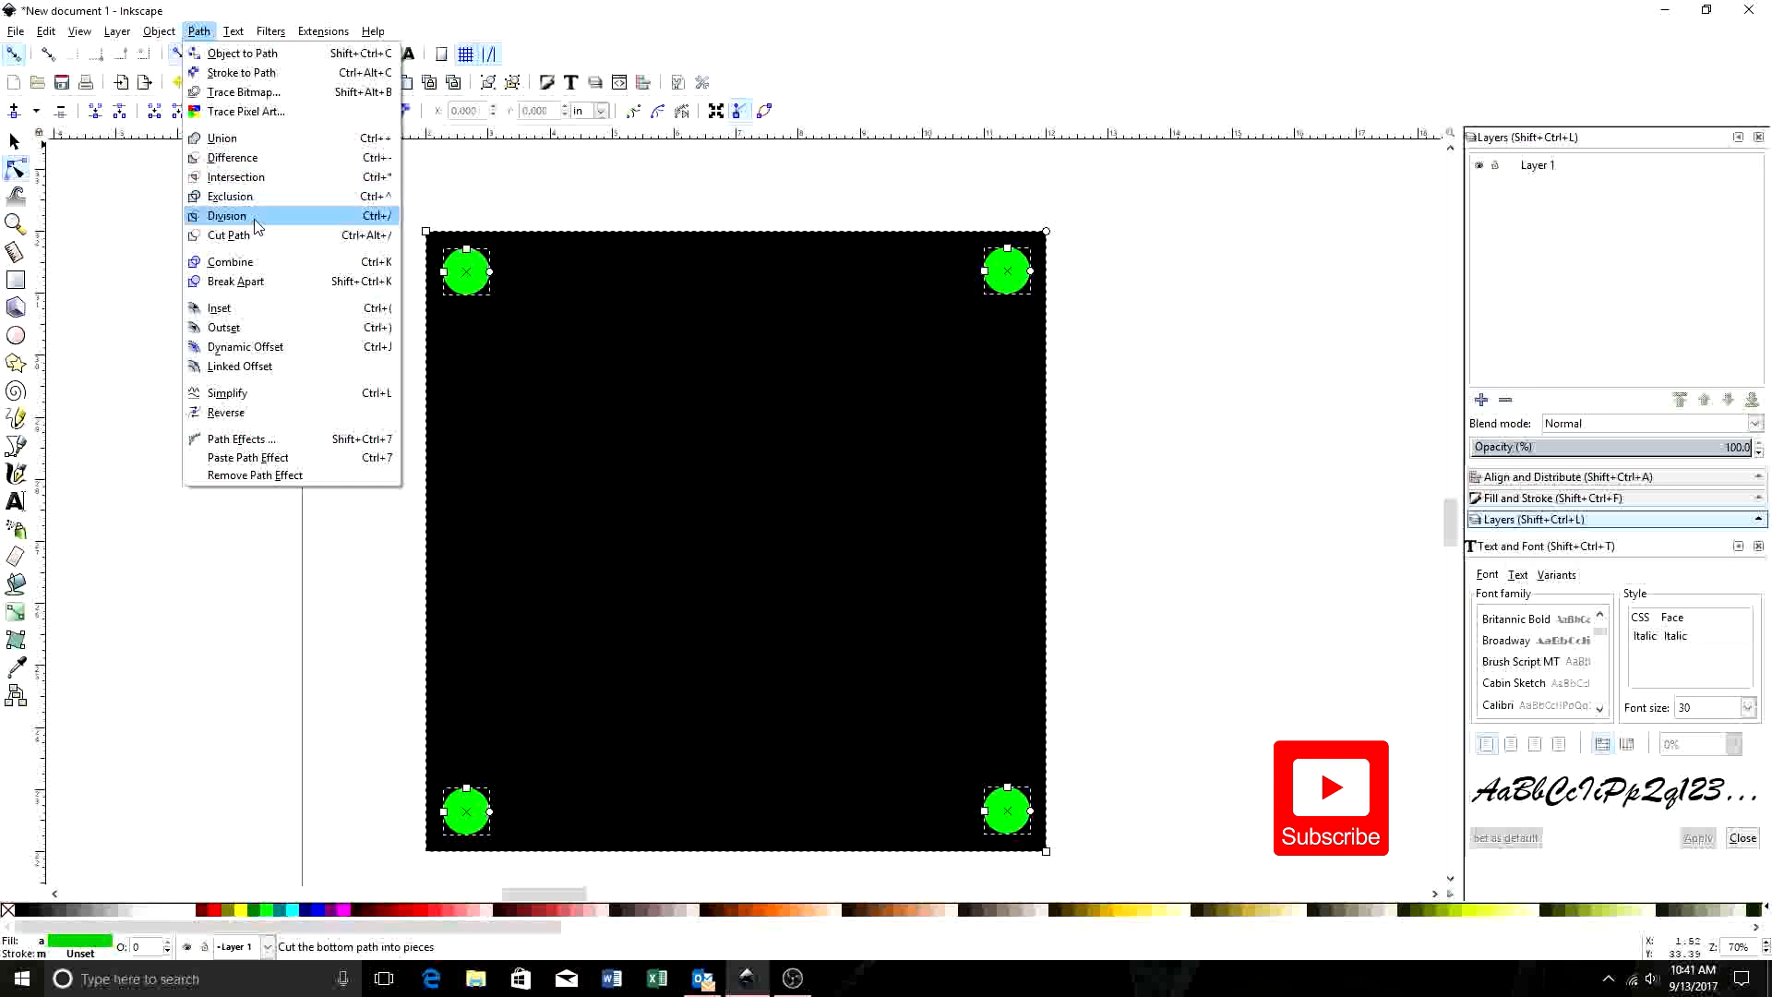
{"action": "mouse_move", "coordinate": [222, 138]}
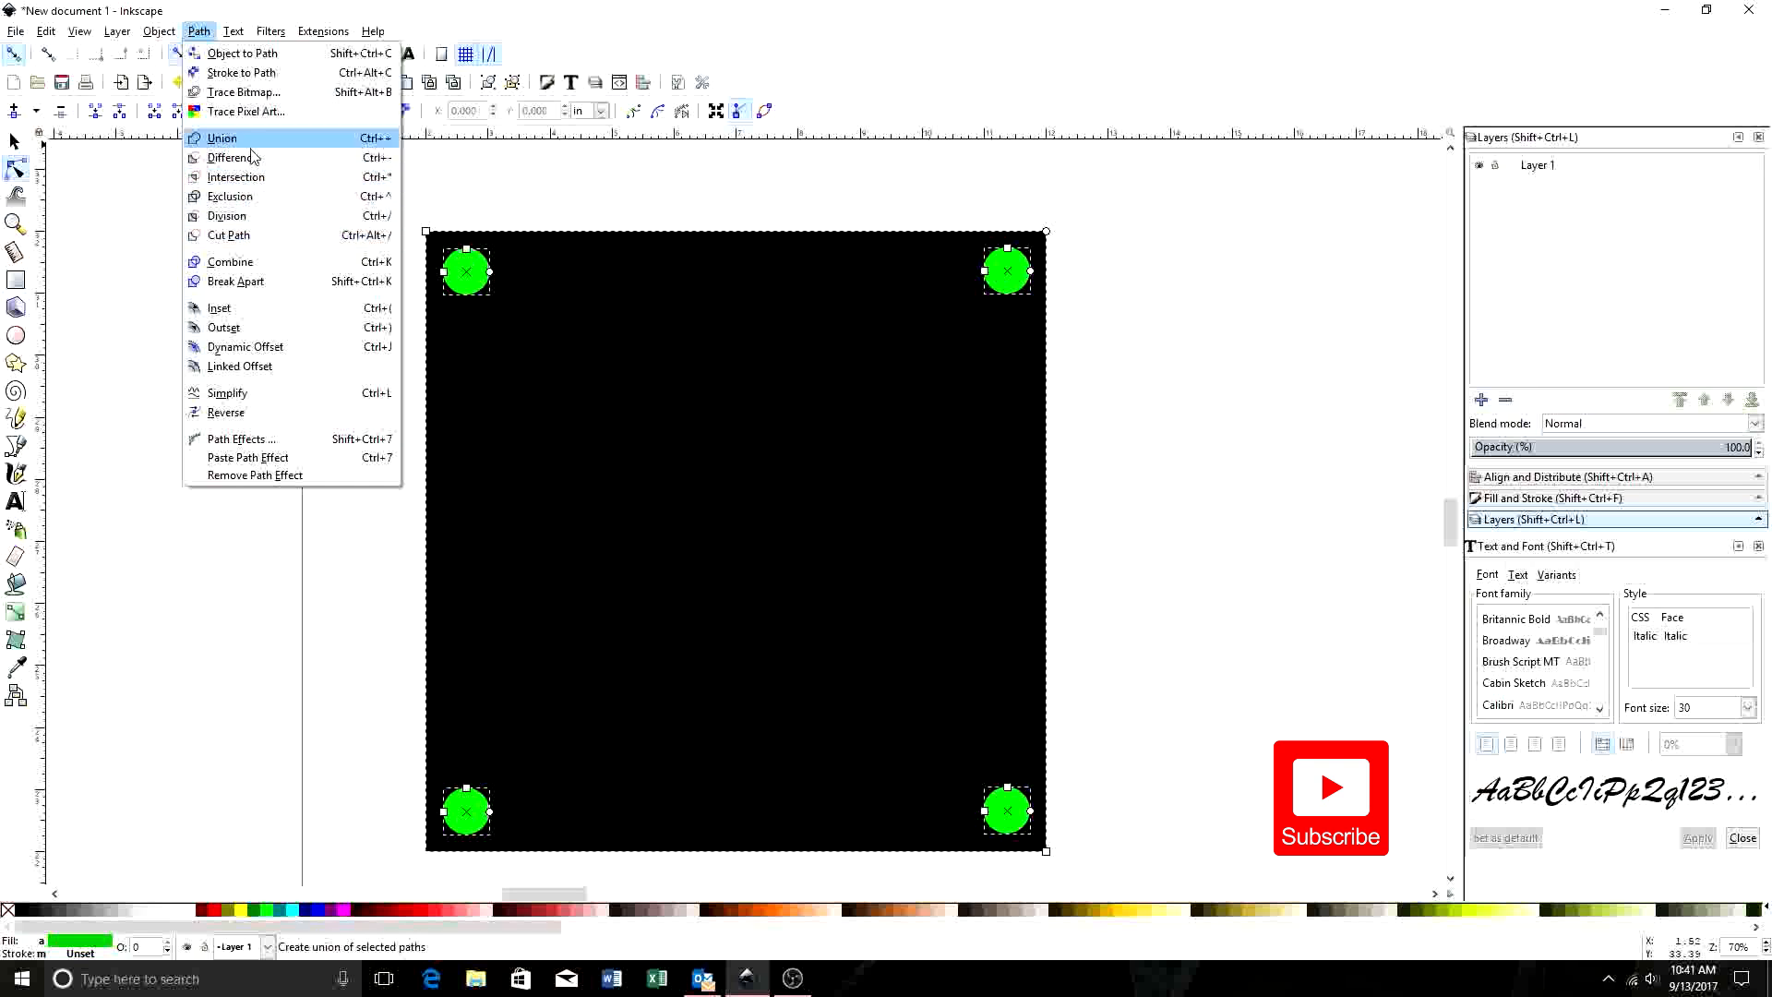
{"action": "mouse_move", "coordinate": [261, 216]}
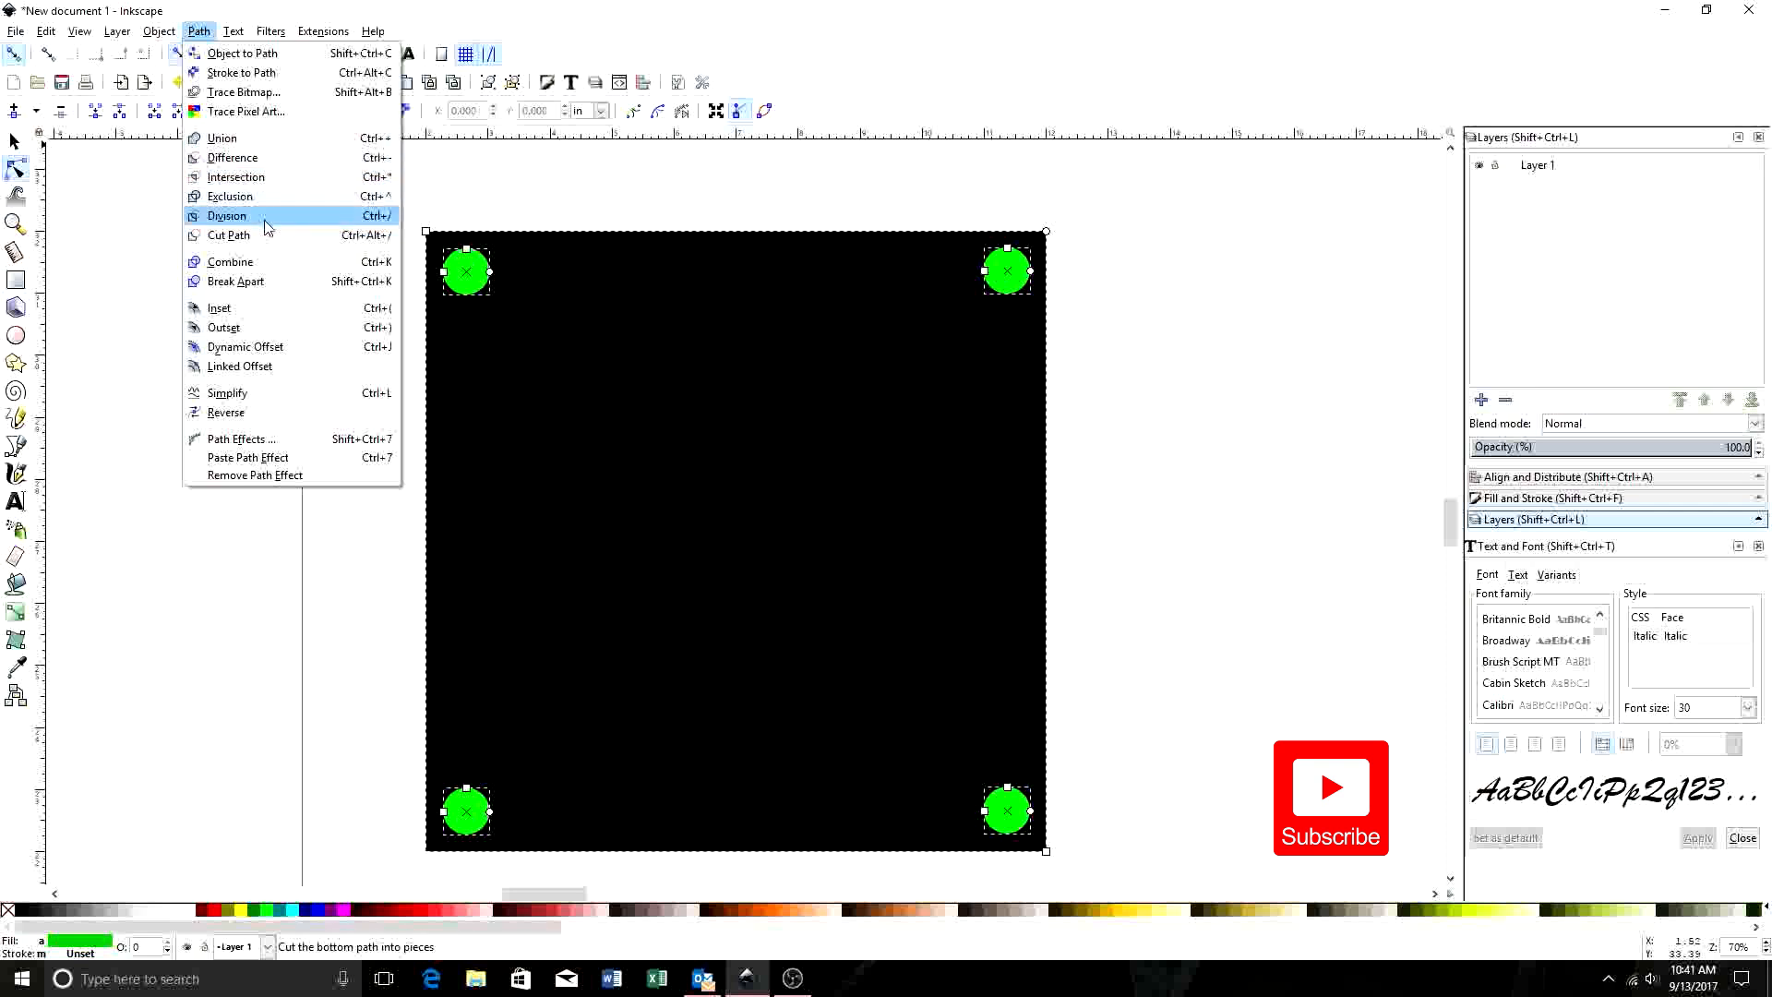
{"action": "mouse_move", "coordinate": [278, 157]}
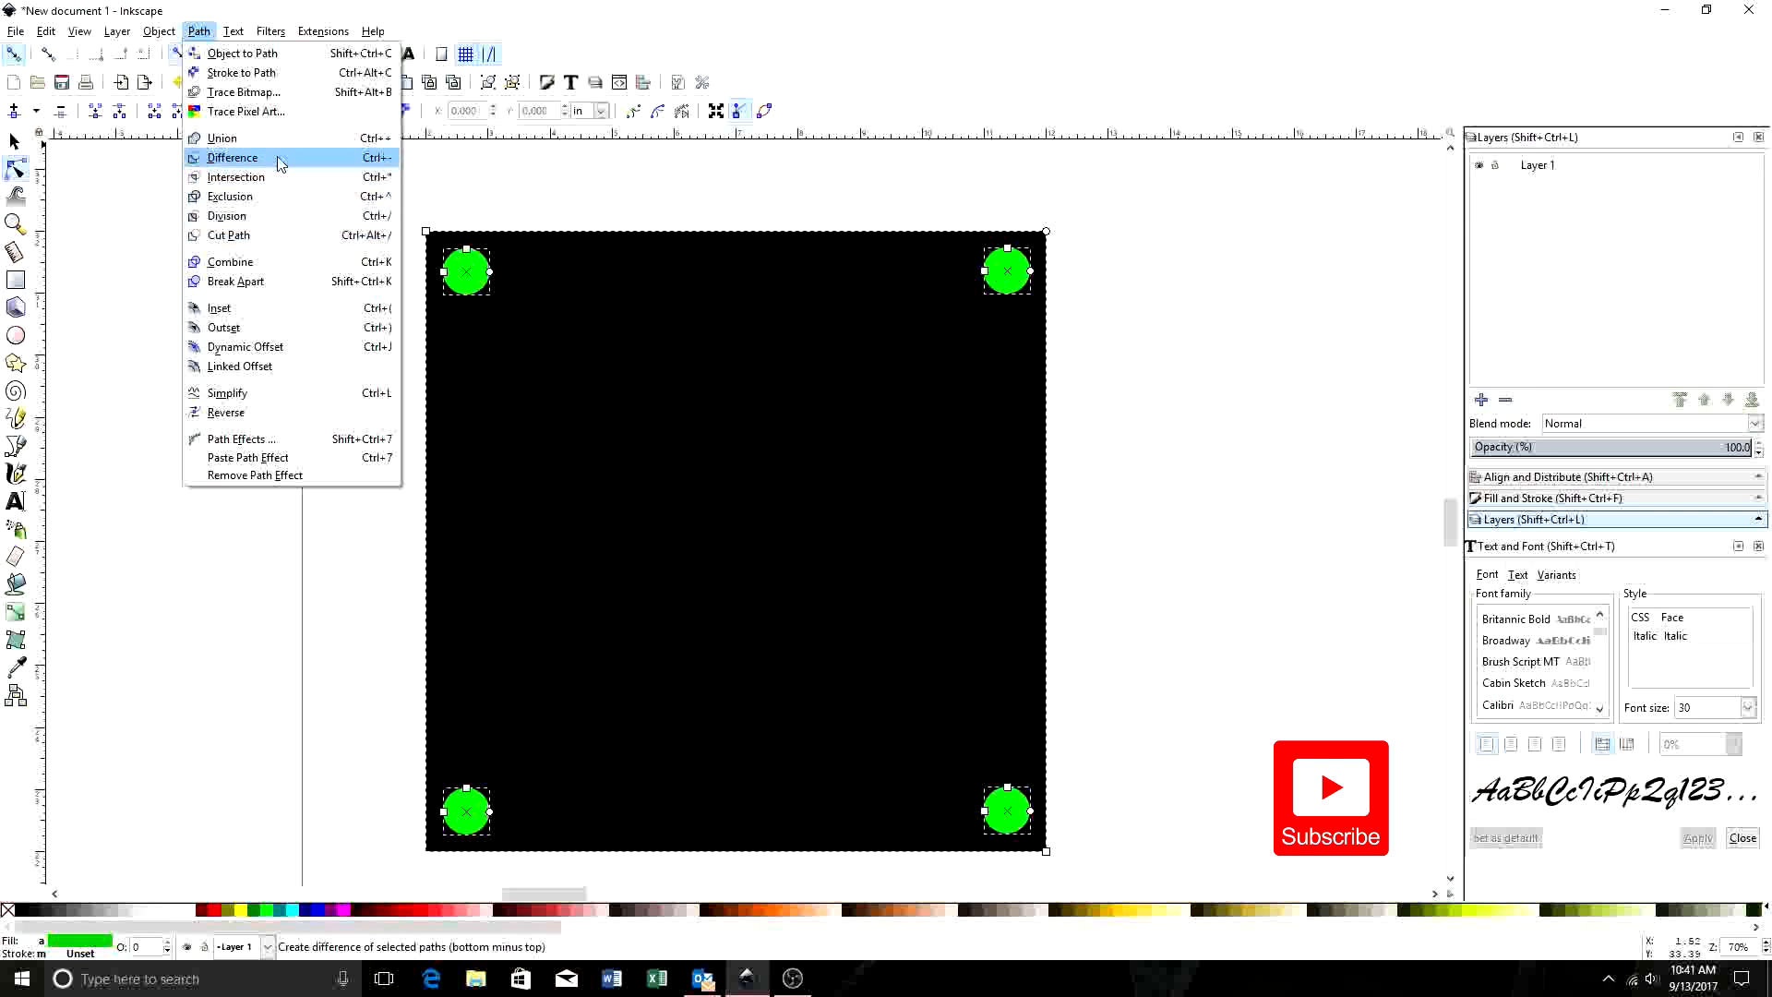
{"action": "mouse_move", "coordinate": [236, 177]}
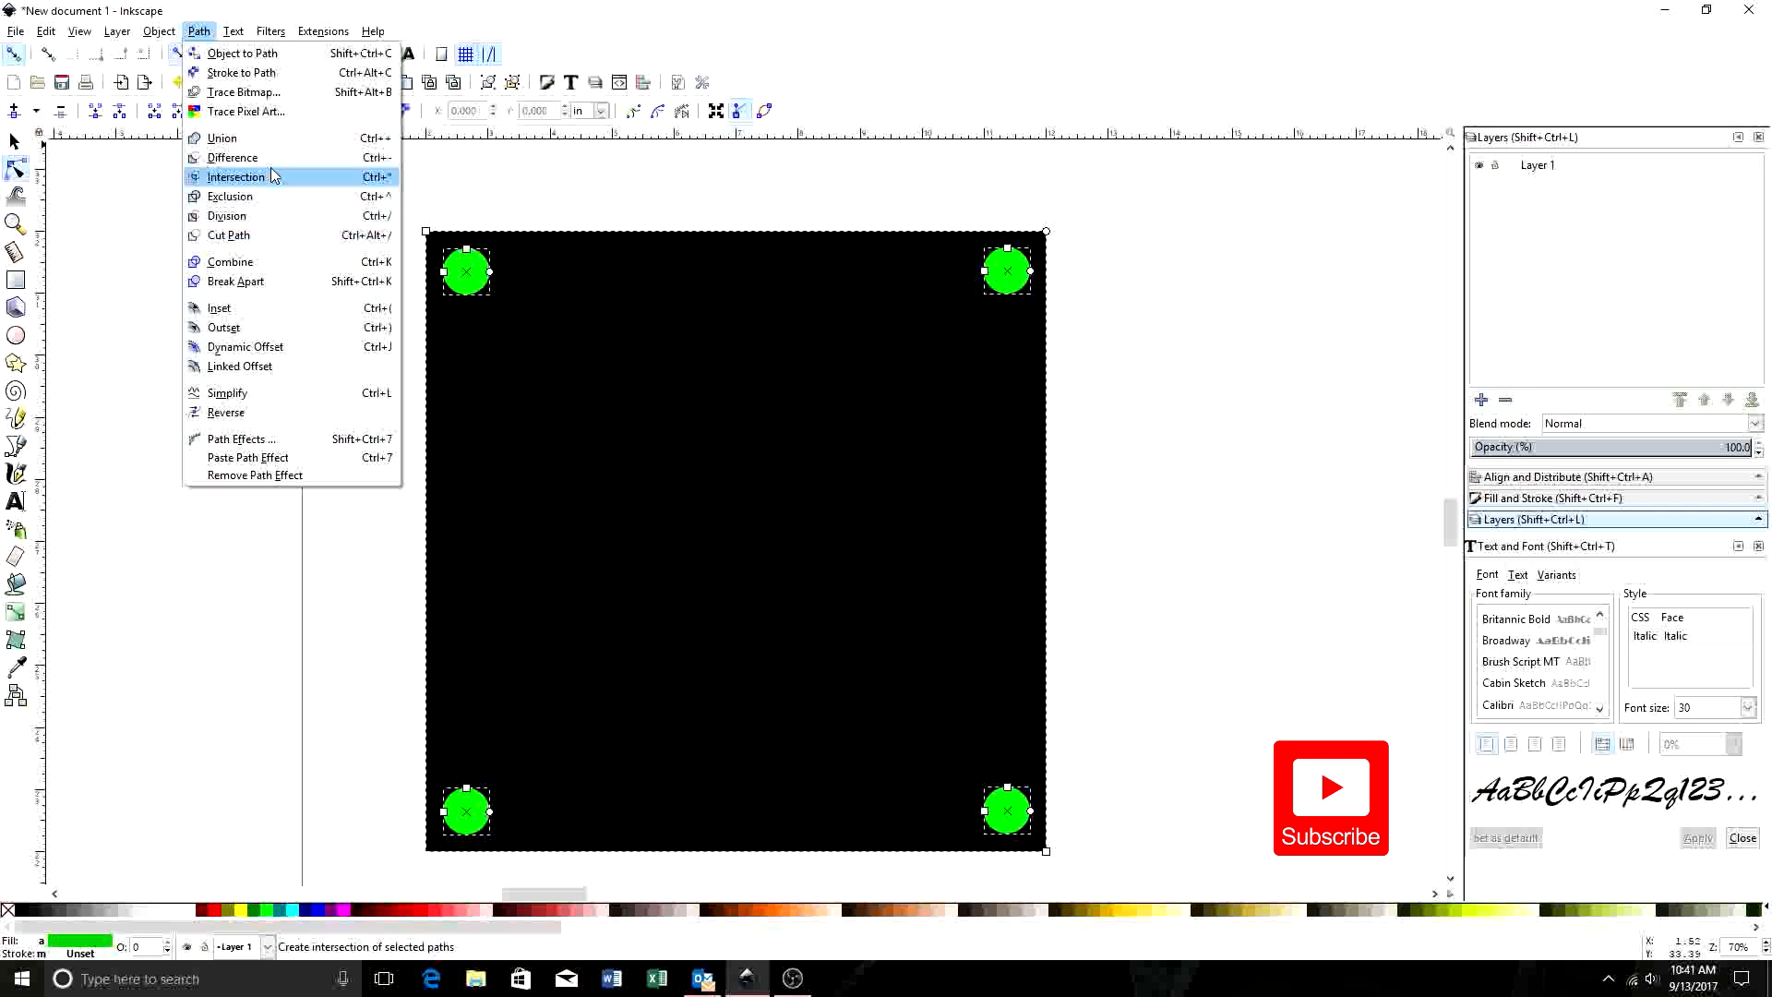
{"action": "mouse_move", "coordinate": [261, 157]}
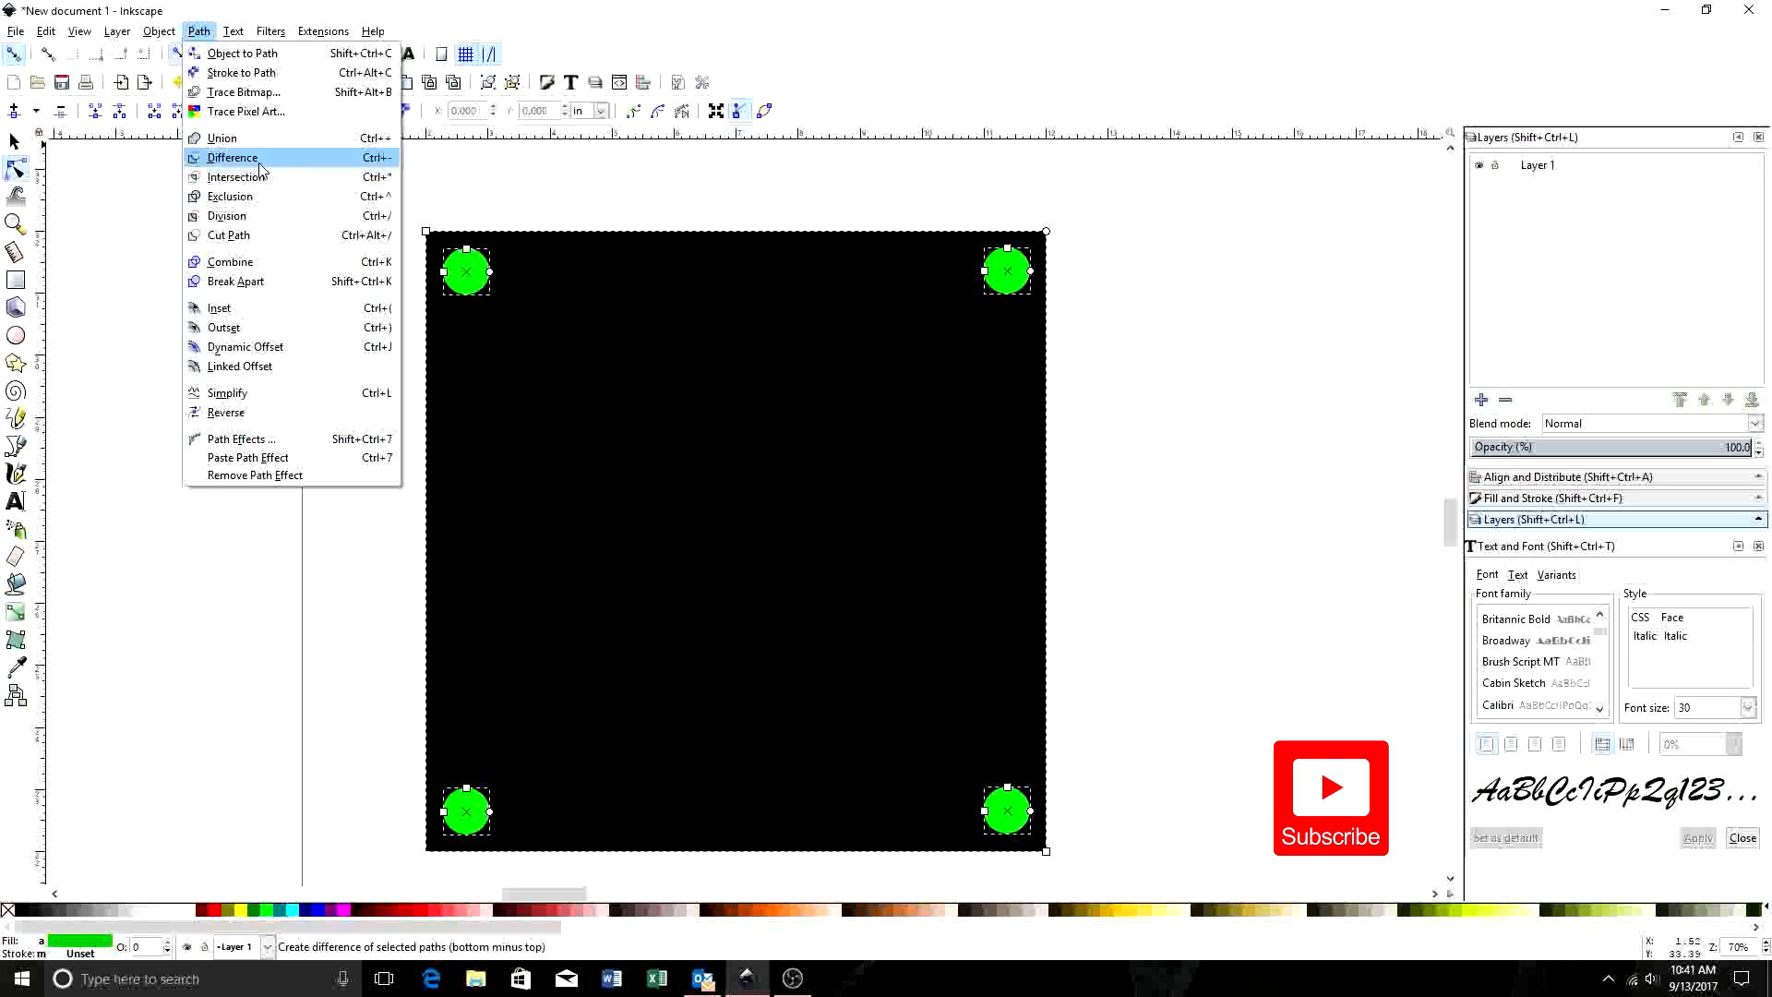
{"action": "mouse_move", "coordinate": [226, 216]}
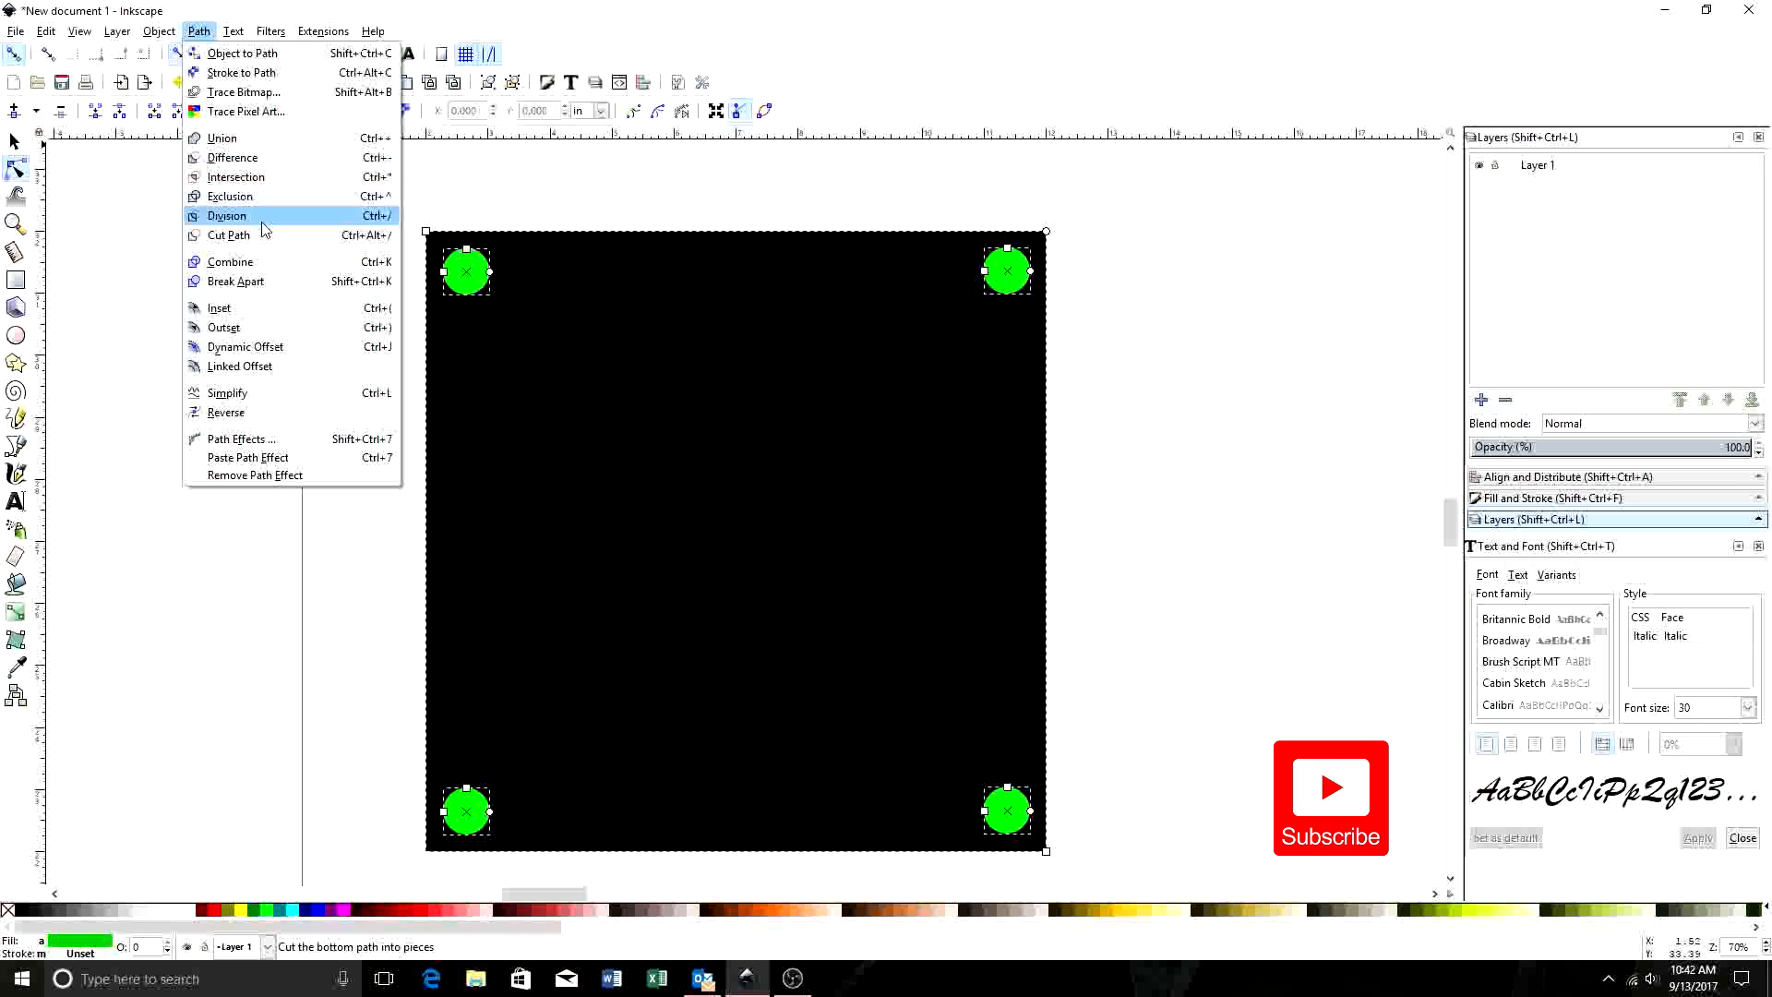
{"action": "mouse_move", "coordinate": [230, 195]}
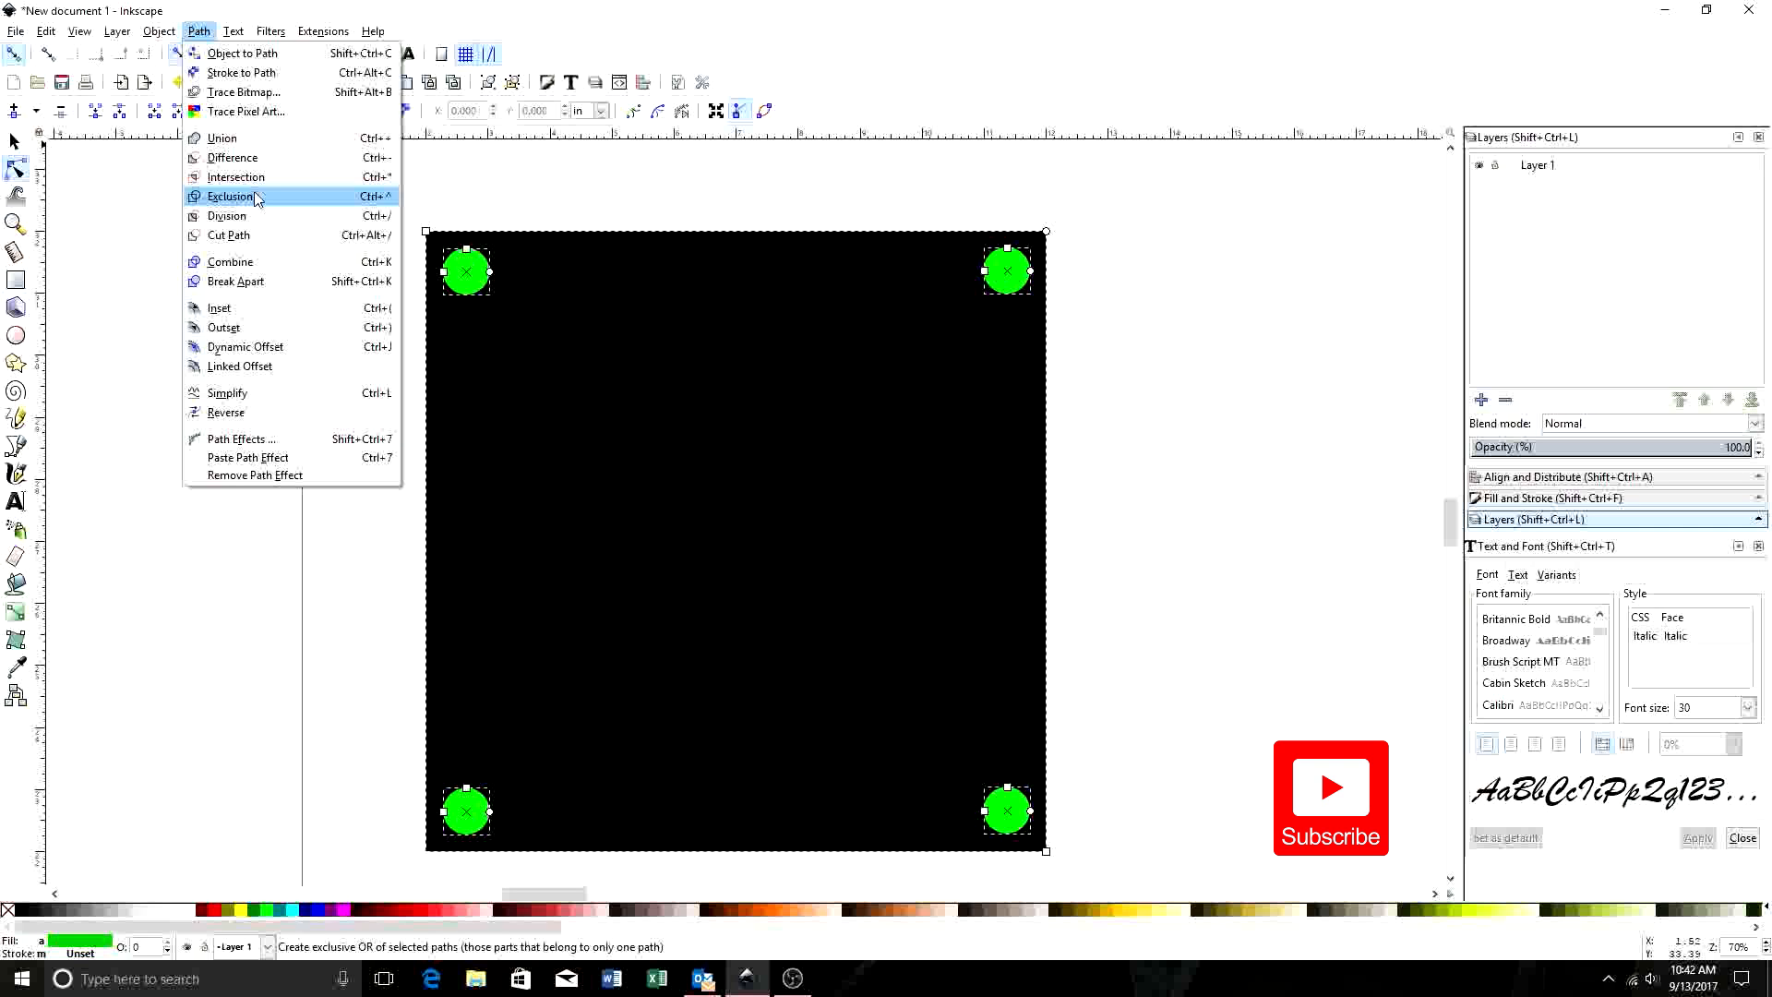
{"action": "mouse_move", "coordinate": [248, 200]}
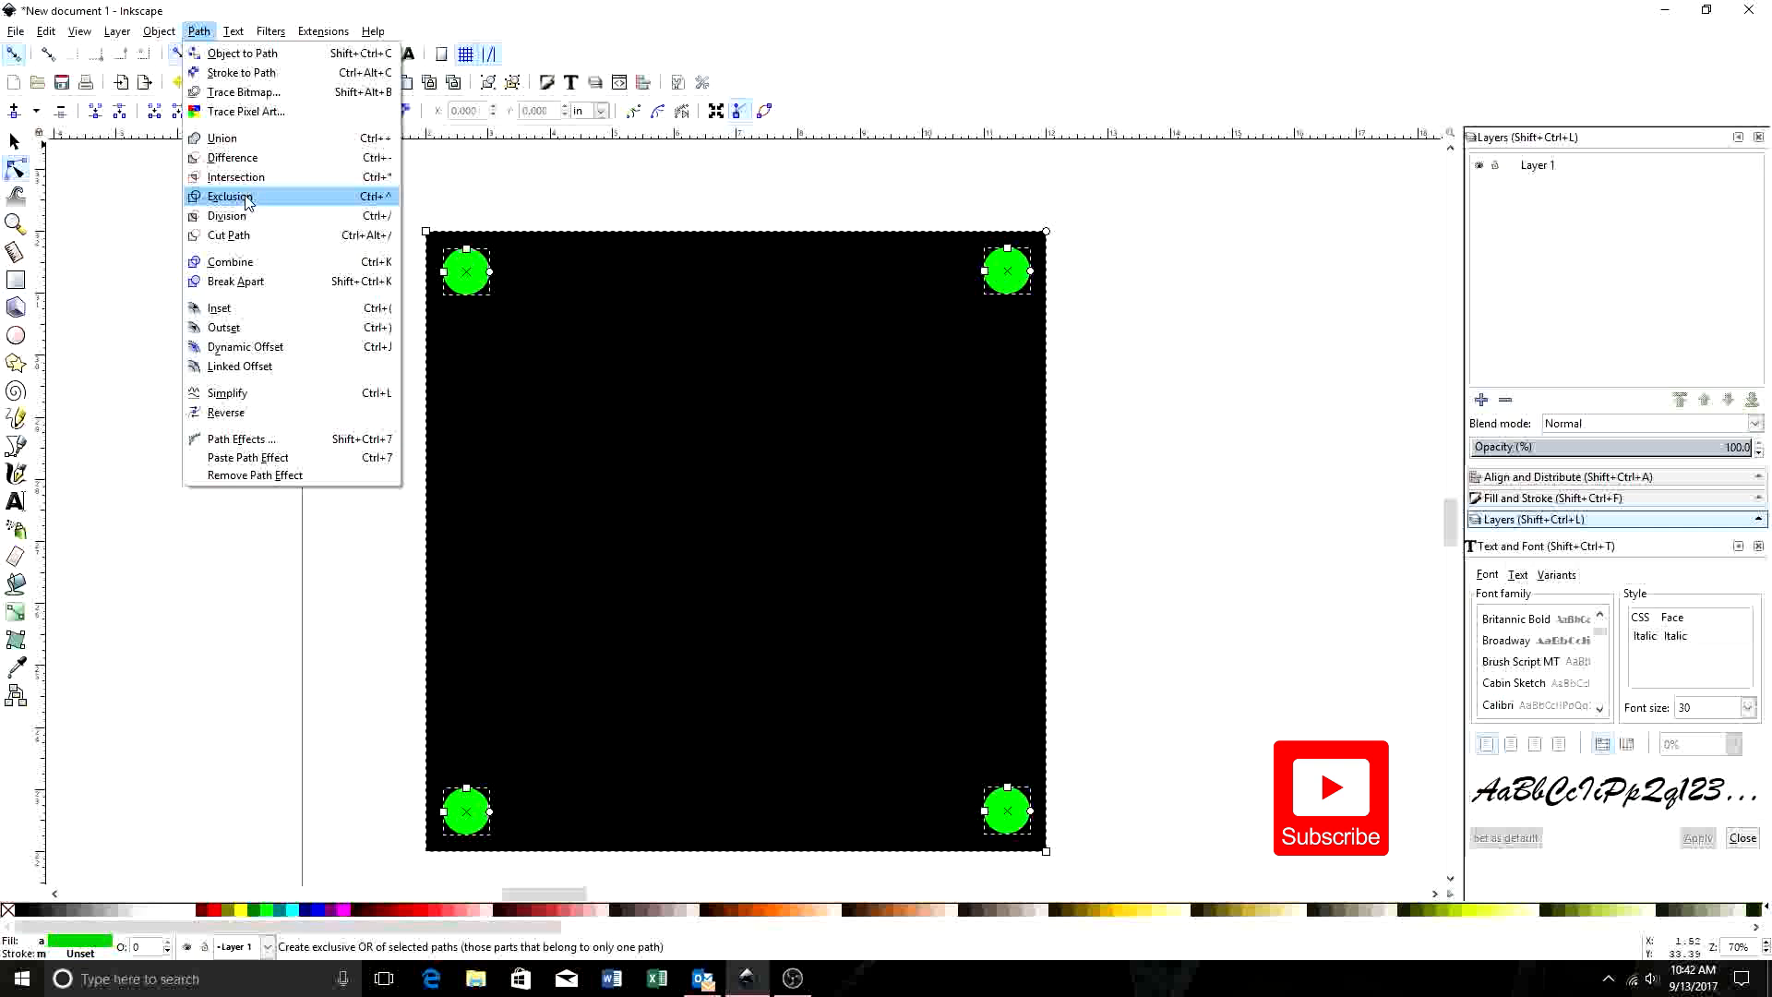
{"action": "mouse_move", "coordinate": [246, 200]}
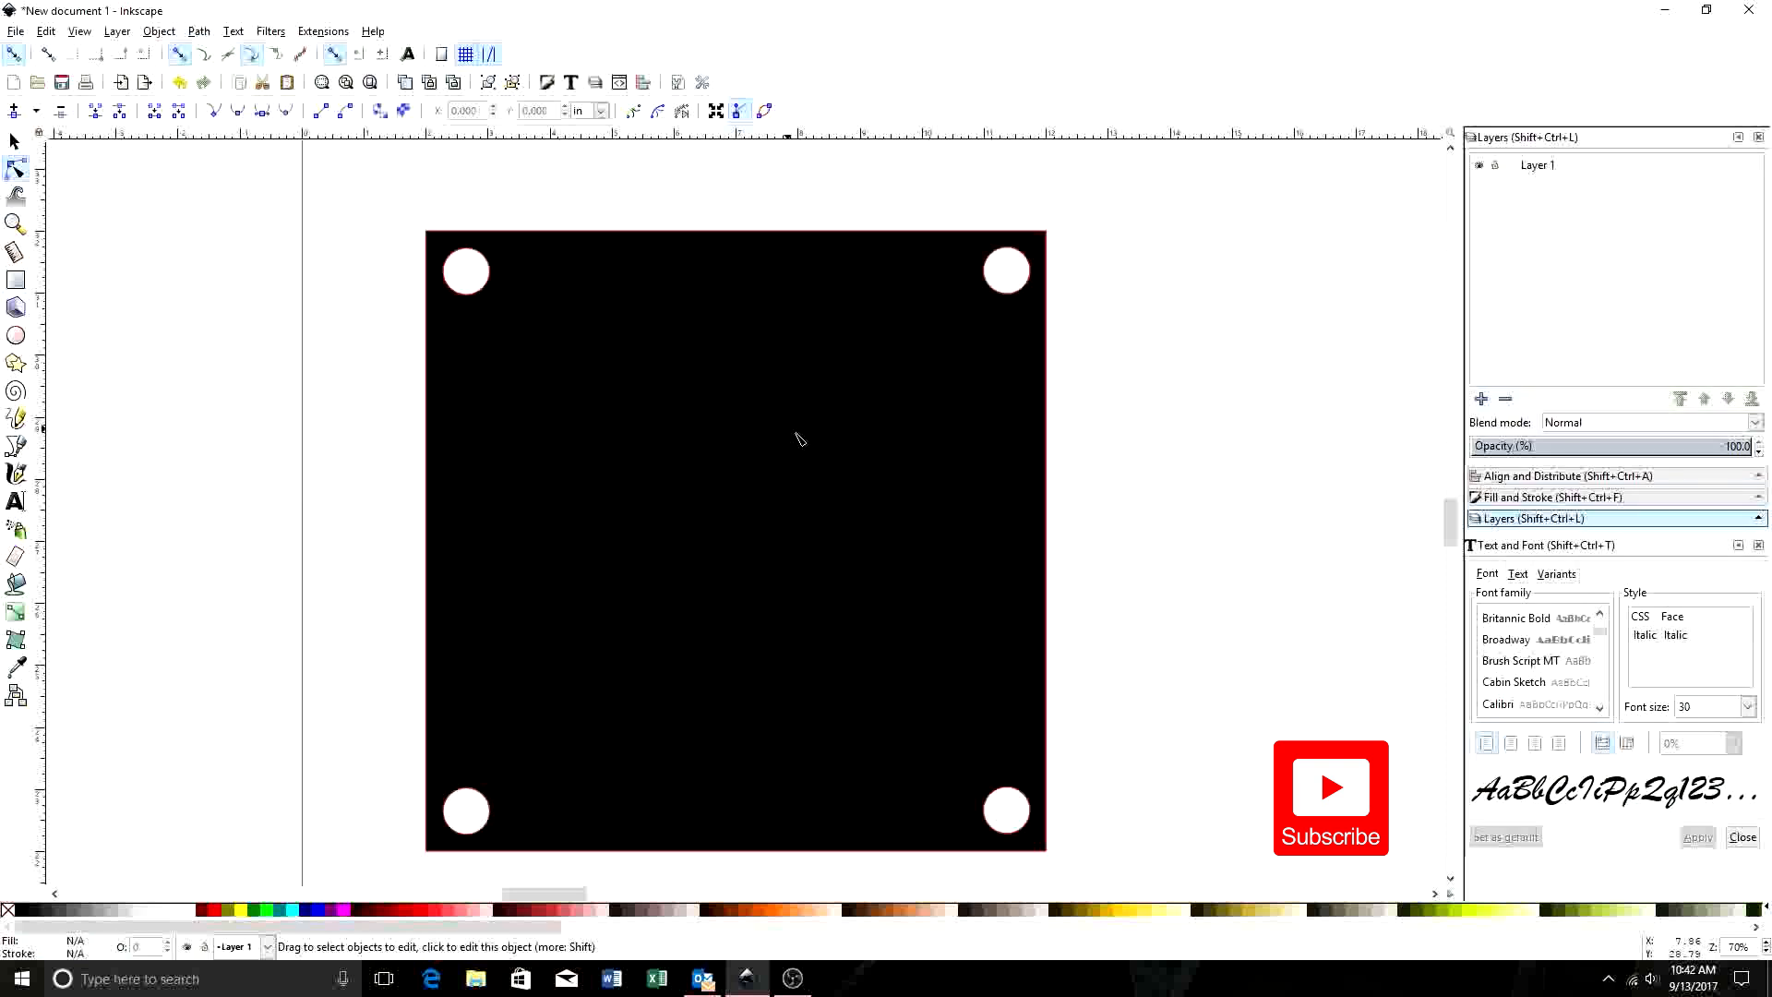
{"action": "mouse_move", "coordinate": [492, 294]}
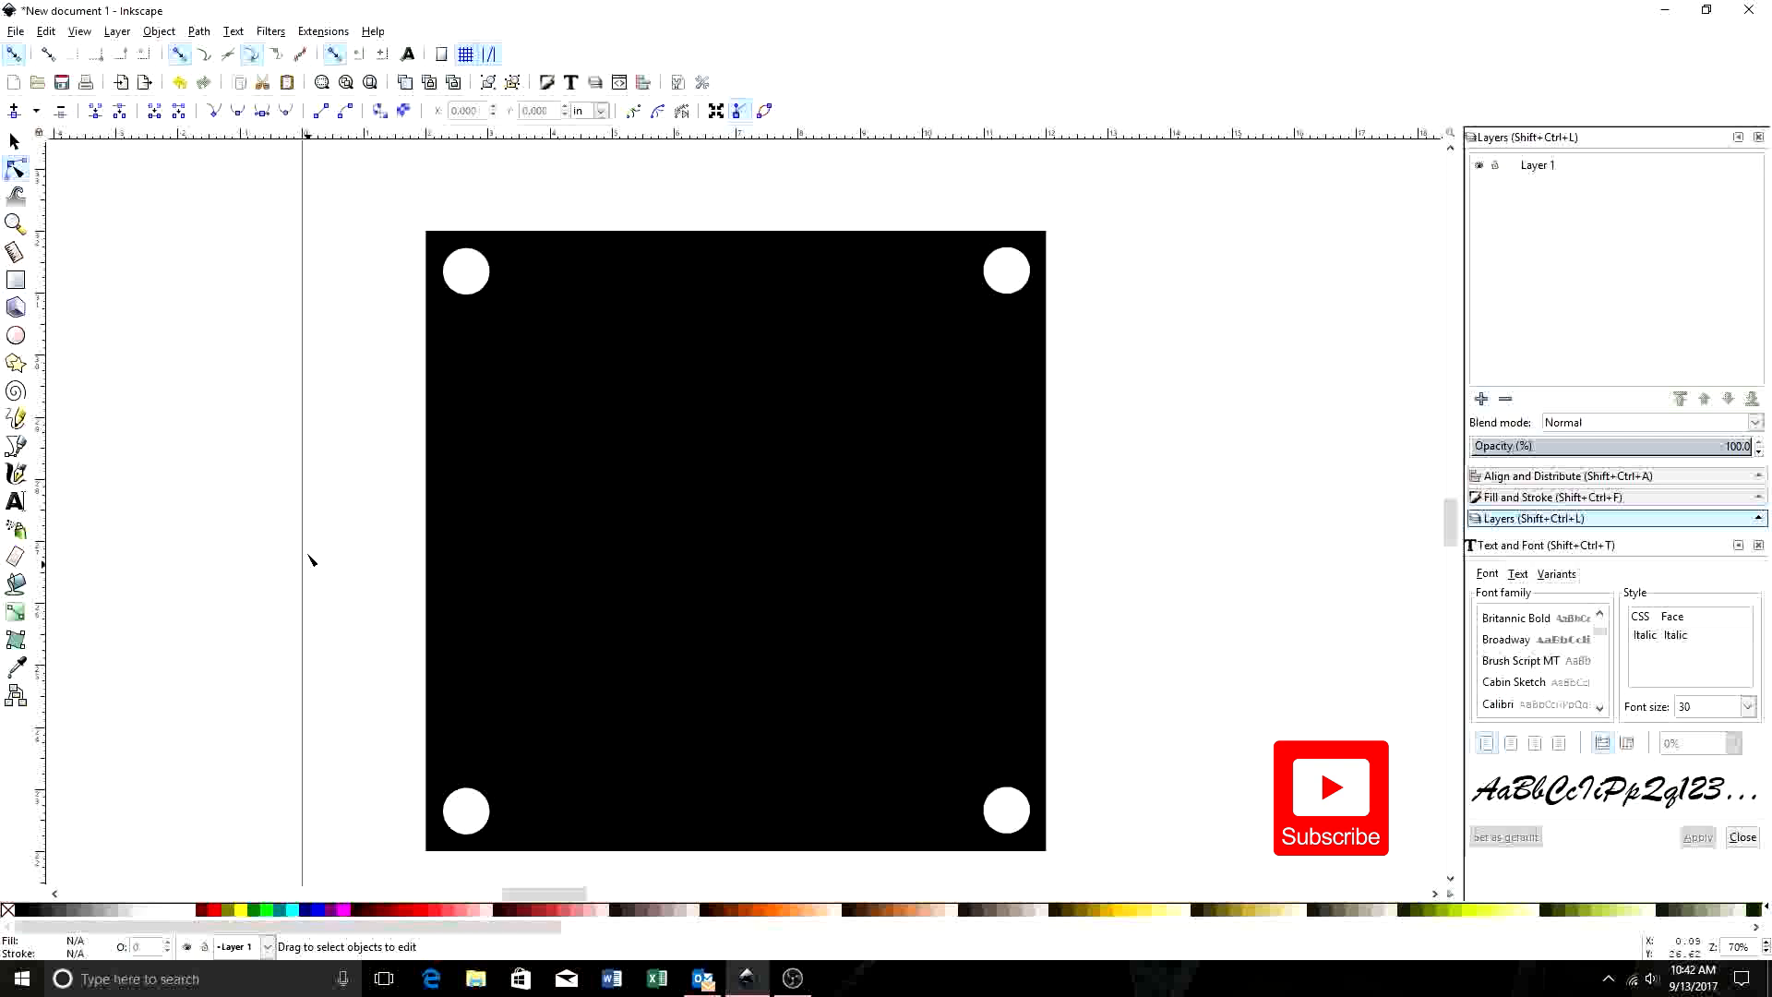
{"action": "mouse_move", "coordinate": [911, 663]}
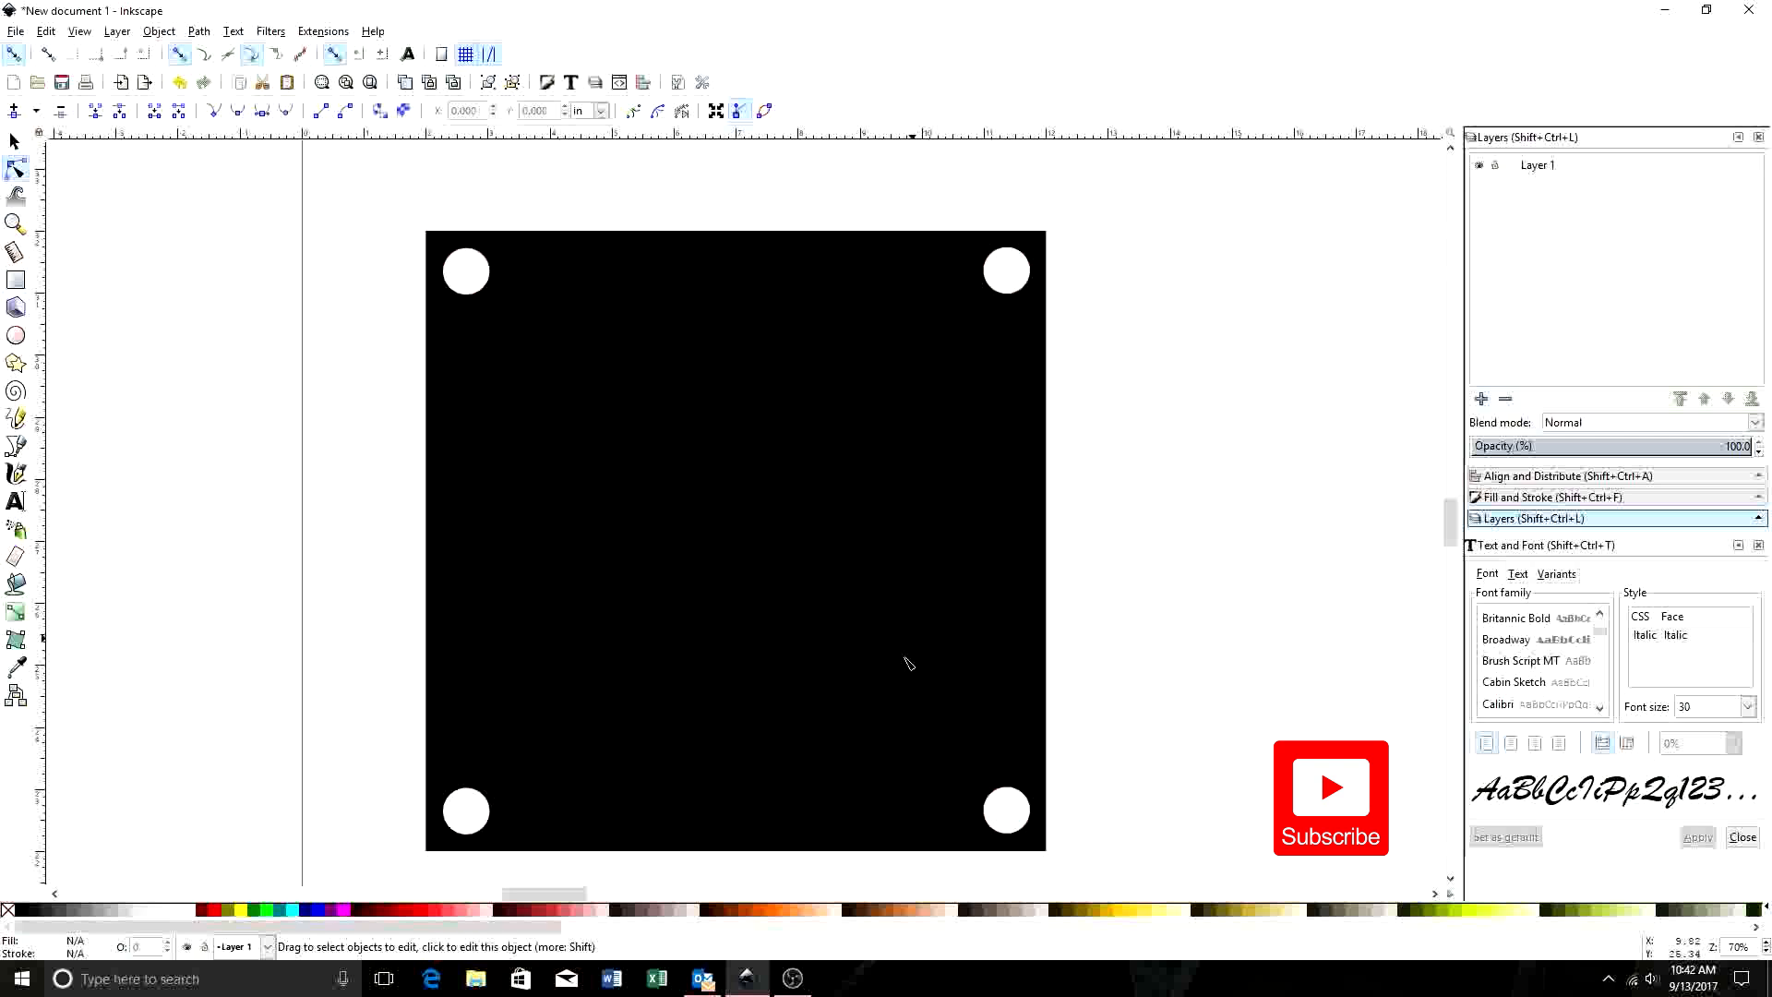
{"action": "mouse_move", "coordinate": [809, 498]}
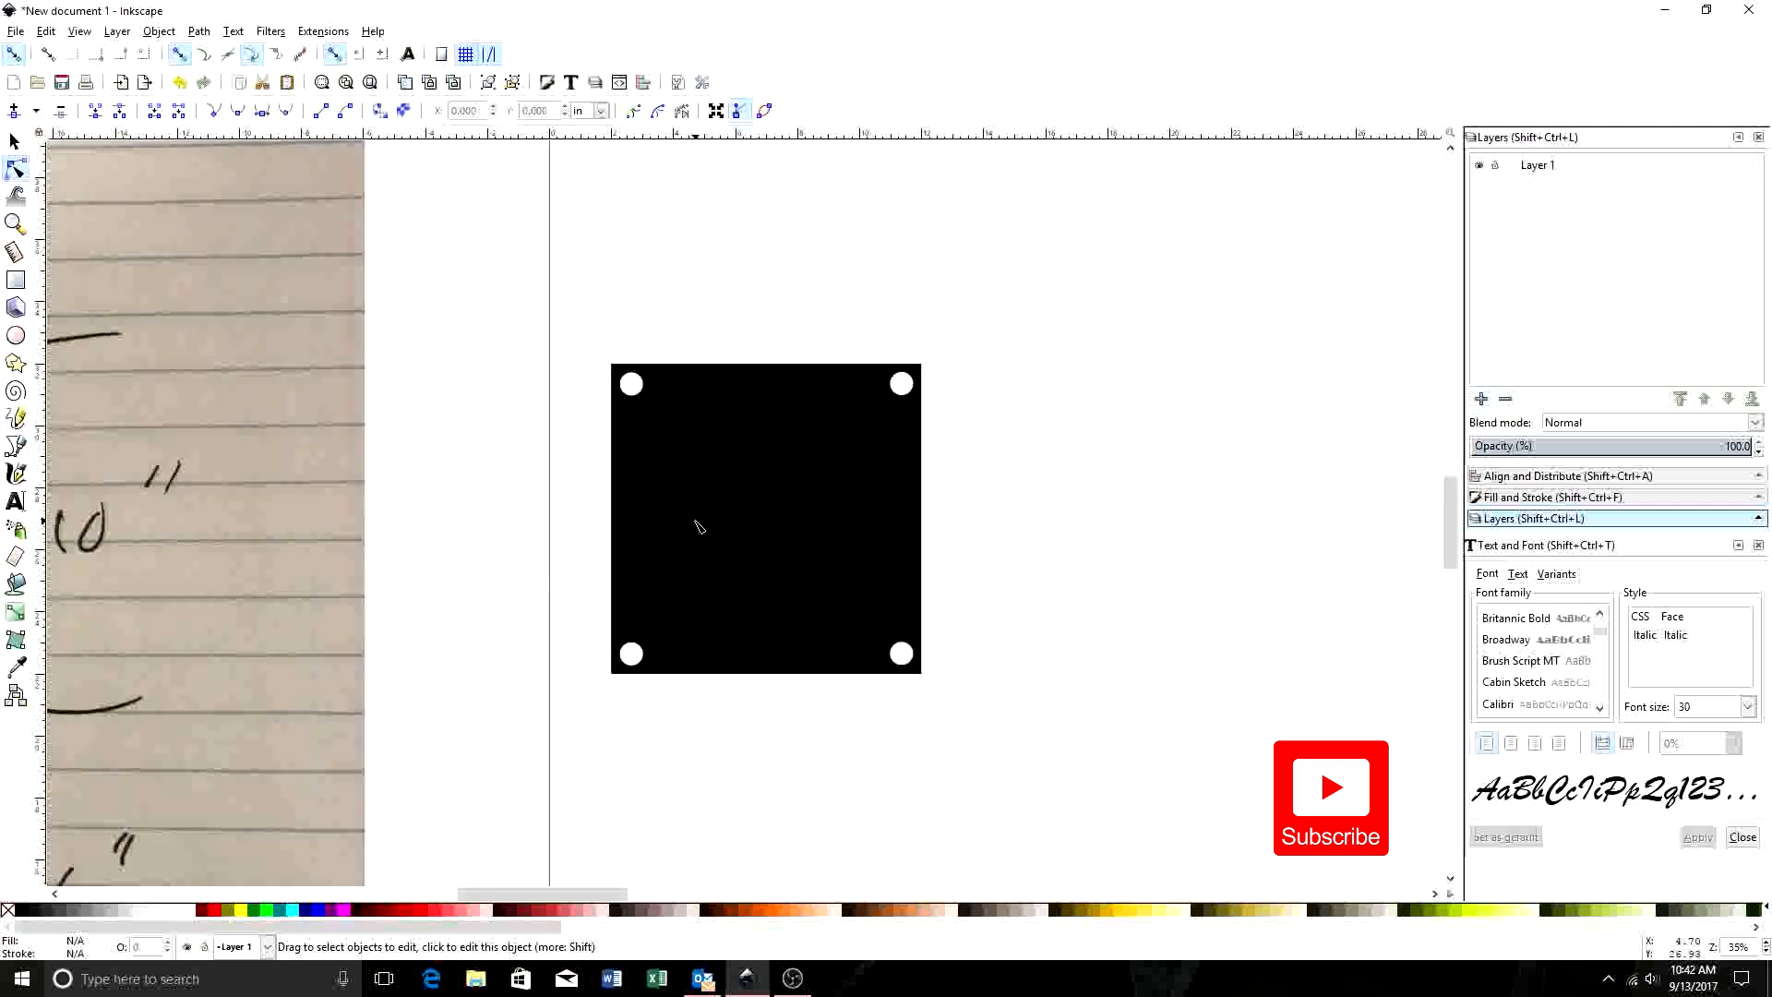
{"action": "mouse_move", "coordinate": [750, 498]}
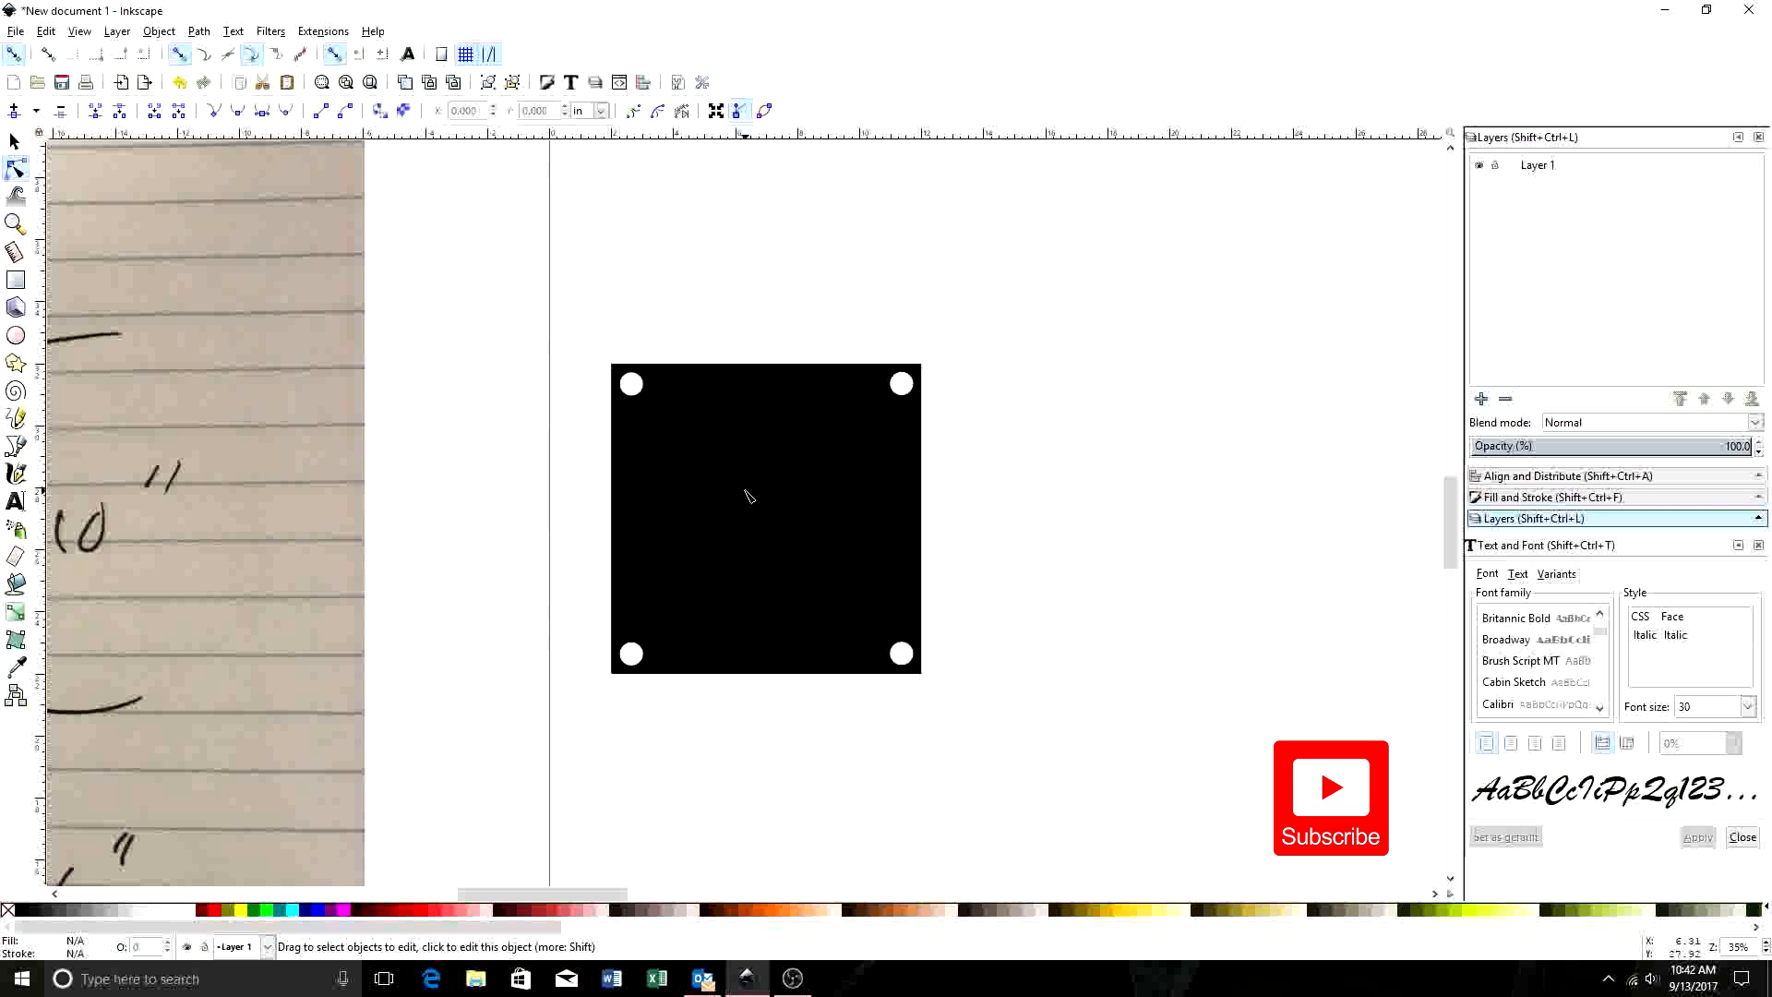
{"action": "mouse_move", "coordinate": [257, 197]}
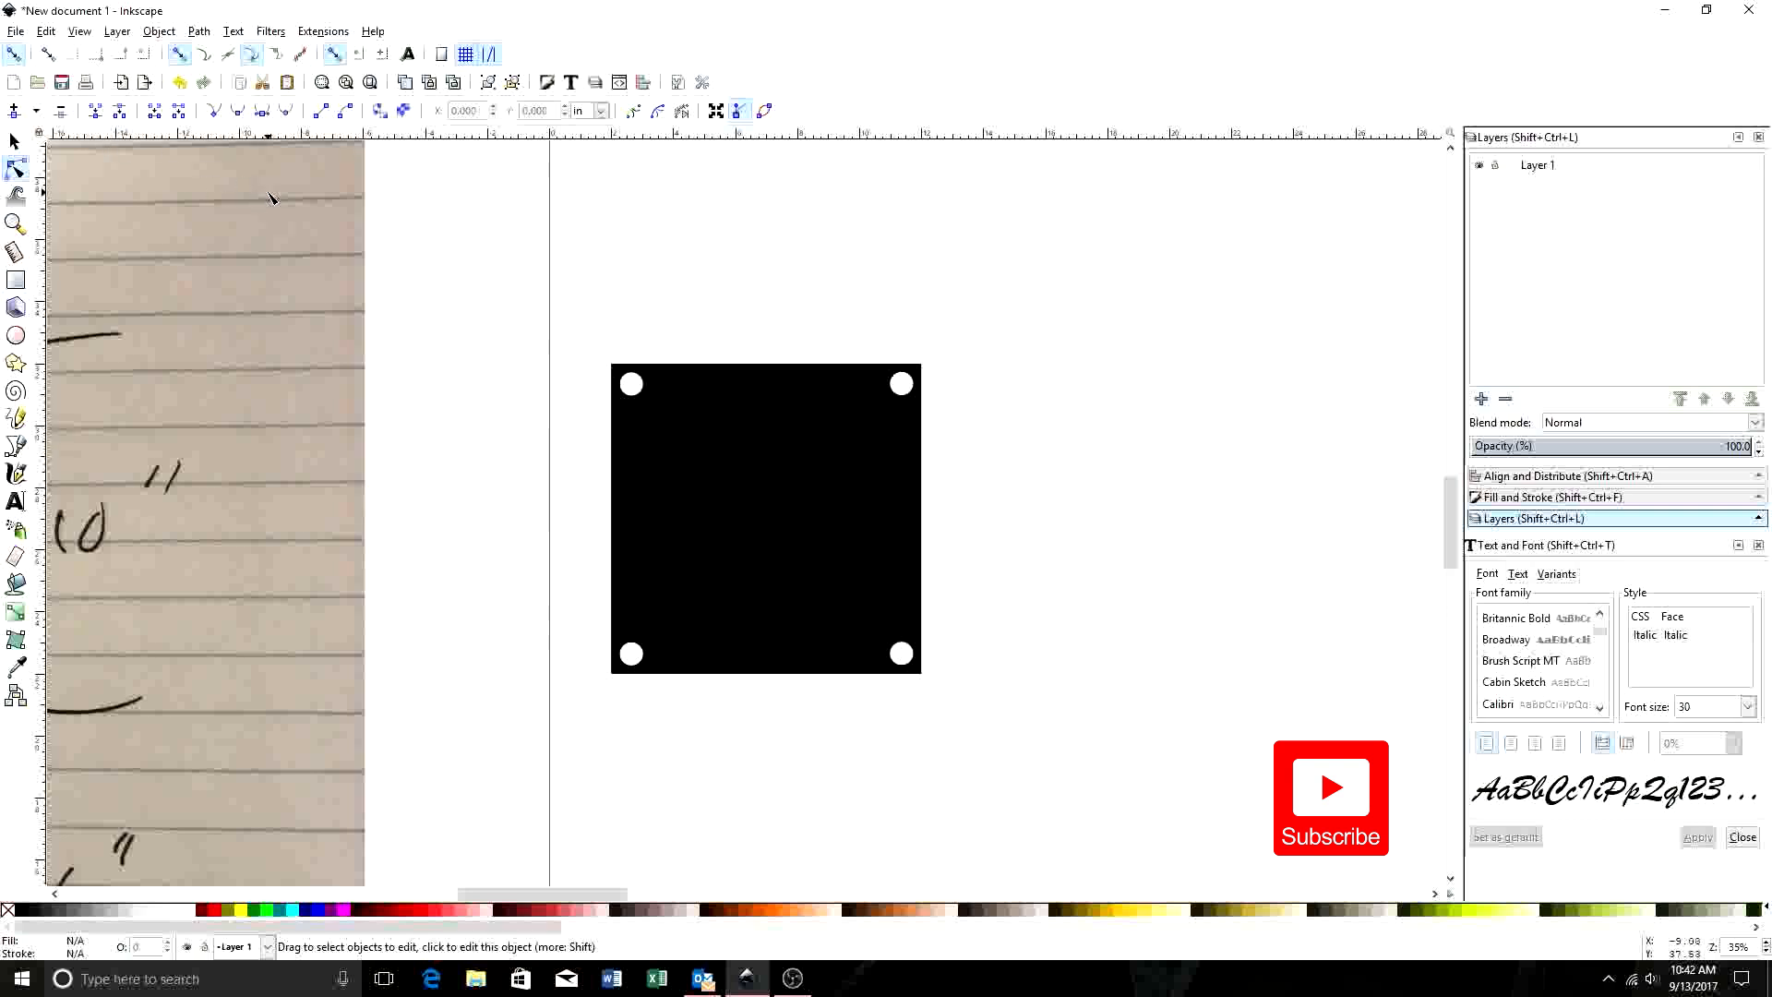
{"action": "mouse_move", "coordinate": [814, 505]}
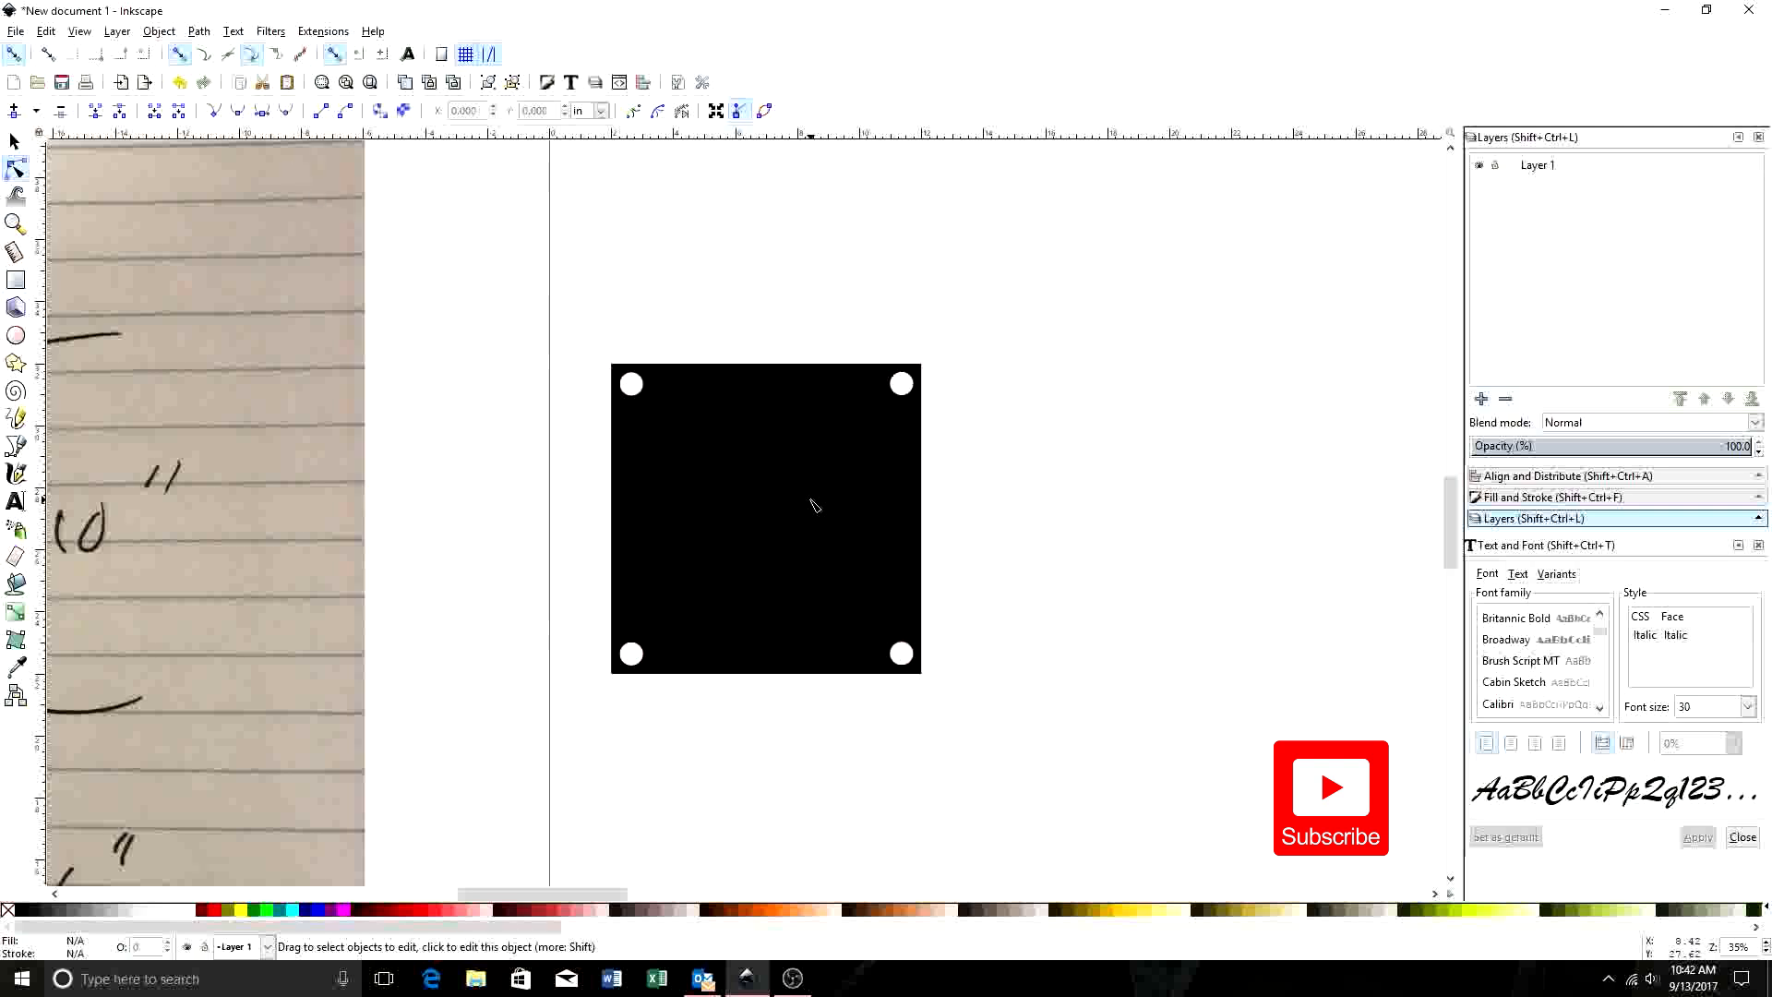
{"action": "mouse_move", "coordinate": [935, 409]}
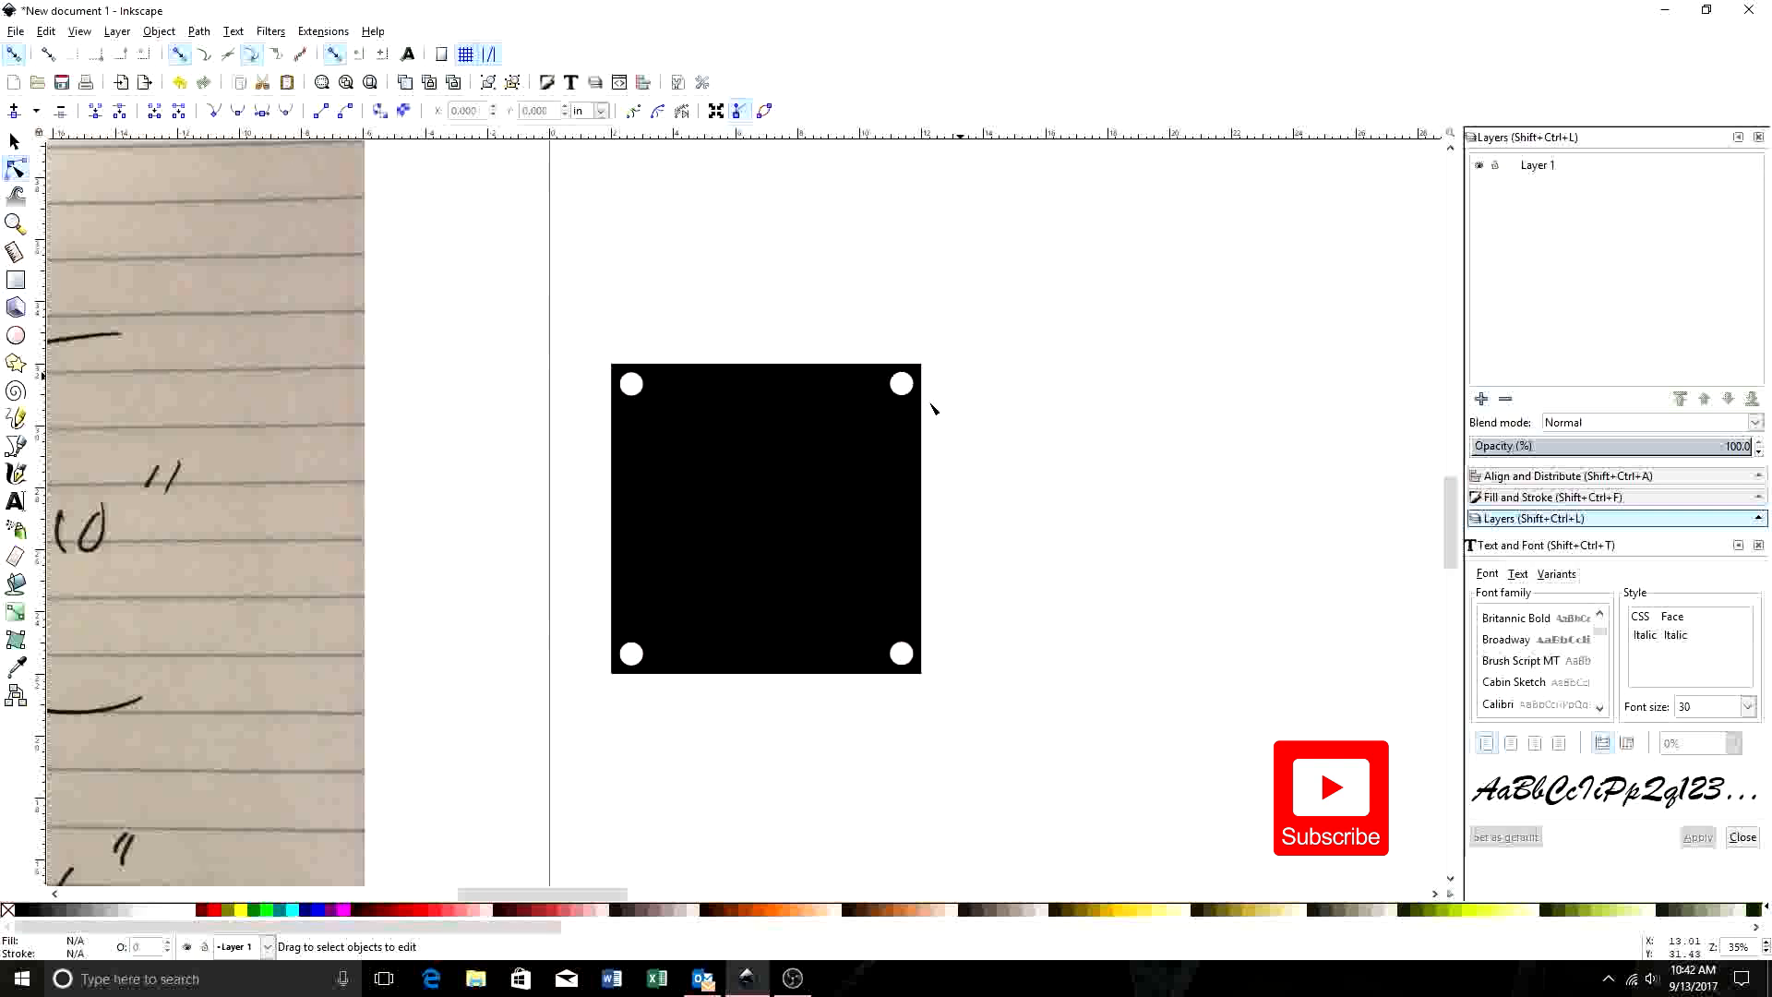
{"action": "mouse_move", "coordinate": [337, 382]}
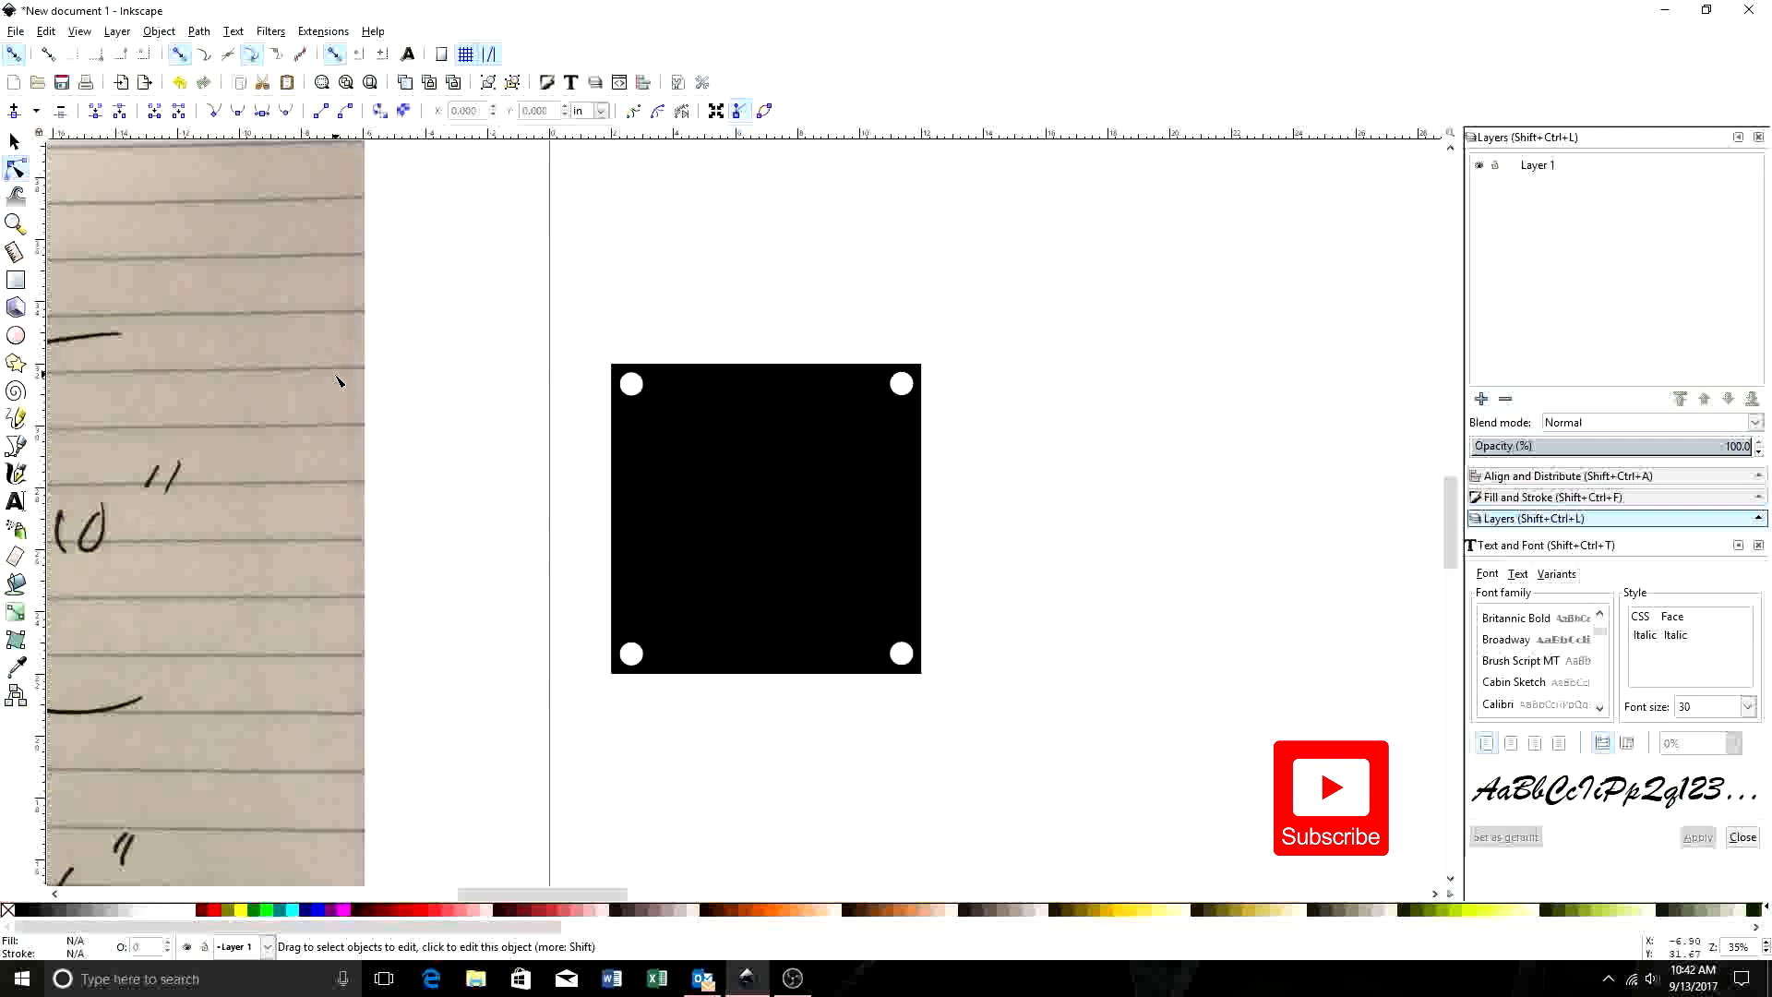
{"action": "mouse_move", "coordinate": [814, 498]}
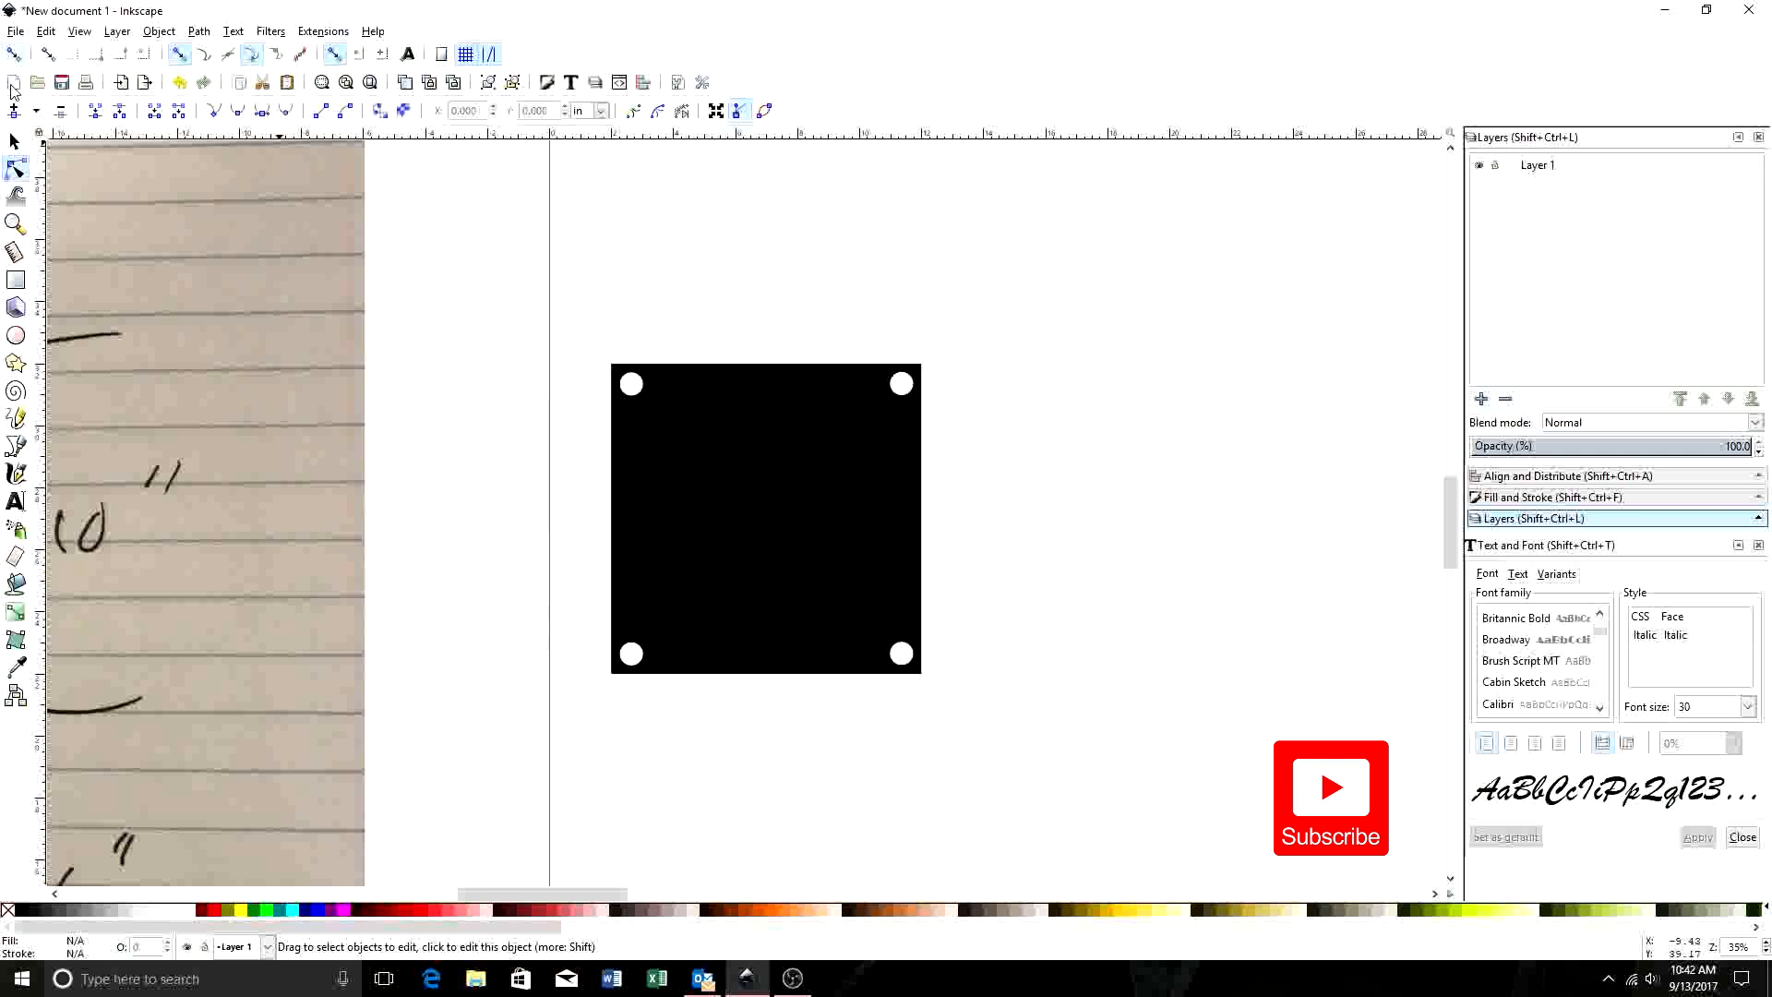
- Switch to the Select tool to grab the holed black plate
{"action": "left_click", "coordinate": [15, 31]}
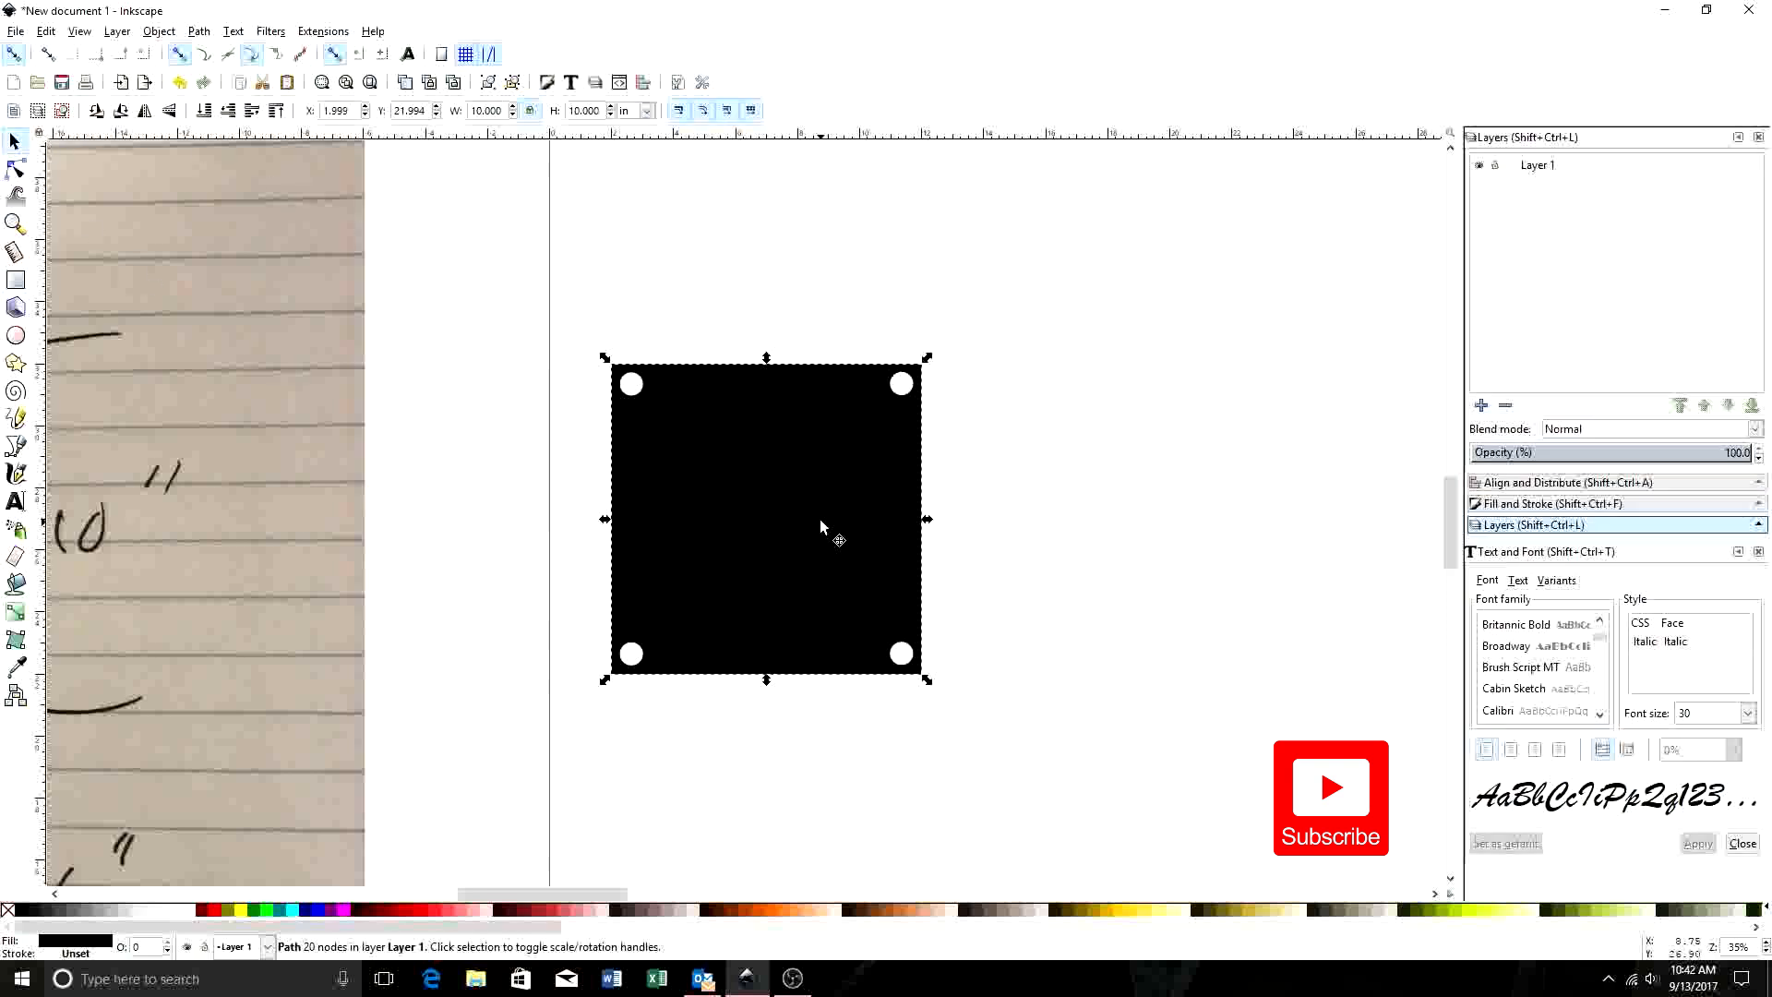
{"action": "mouse_move", "coordinate": [797, 540]}
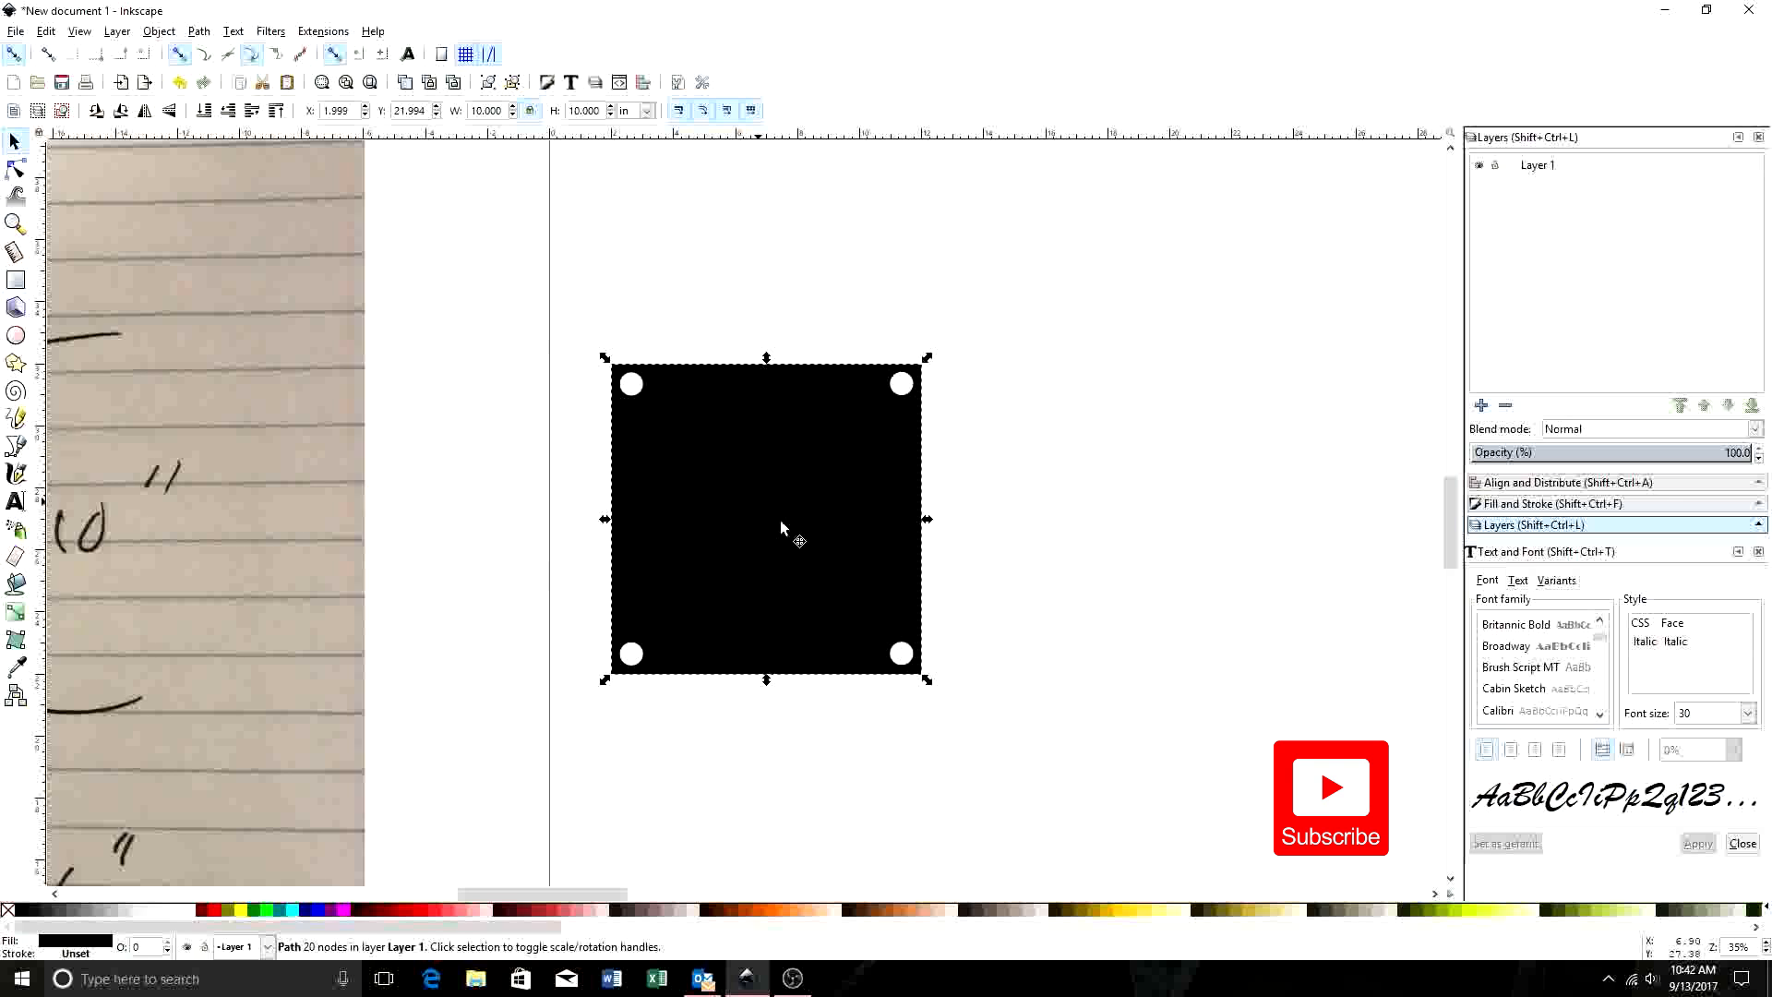
{"action": "mouse_move", "coordinate": [791, 550]}
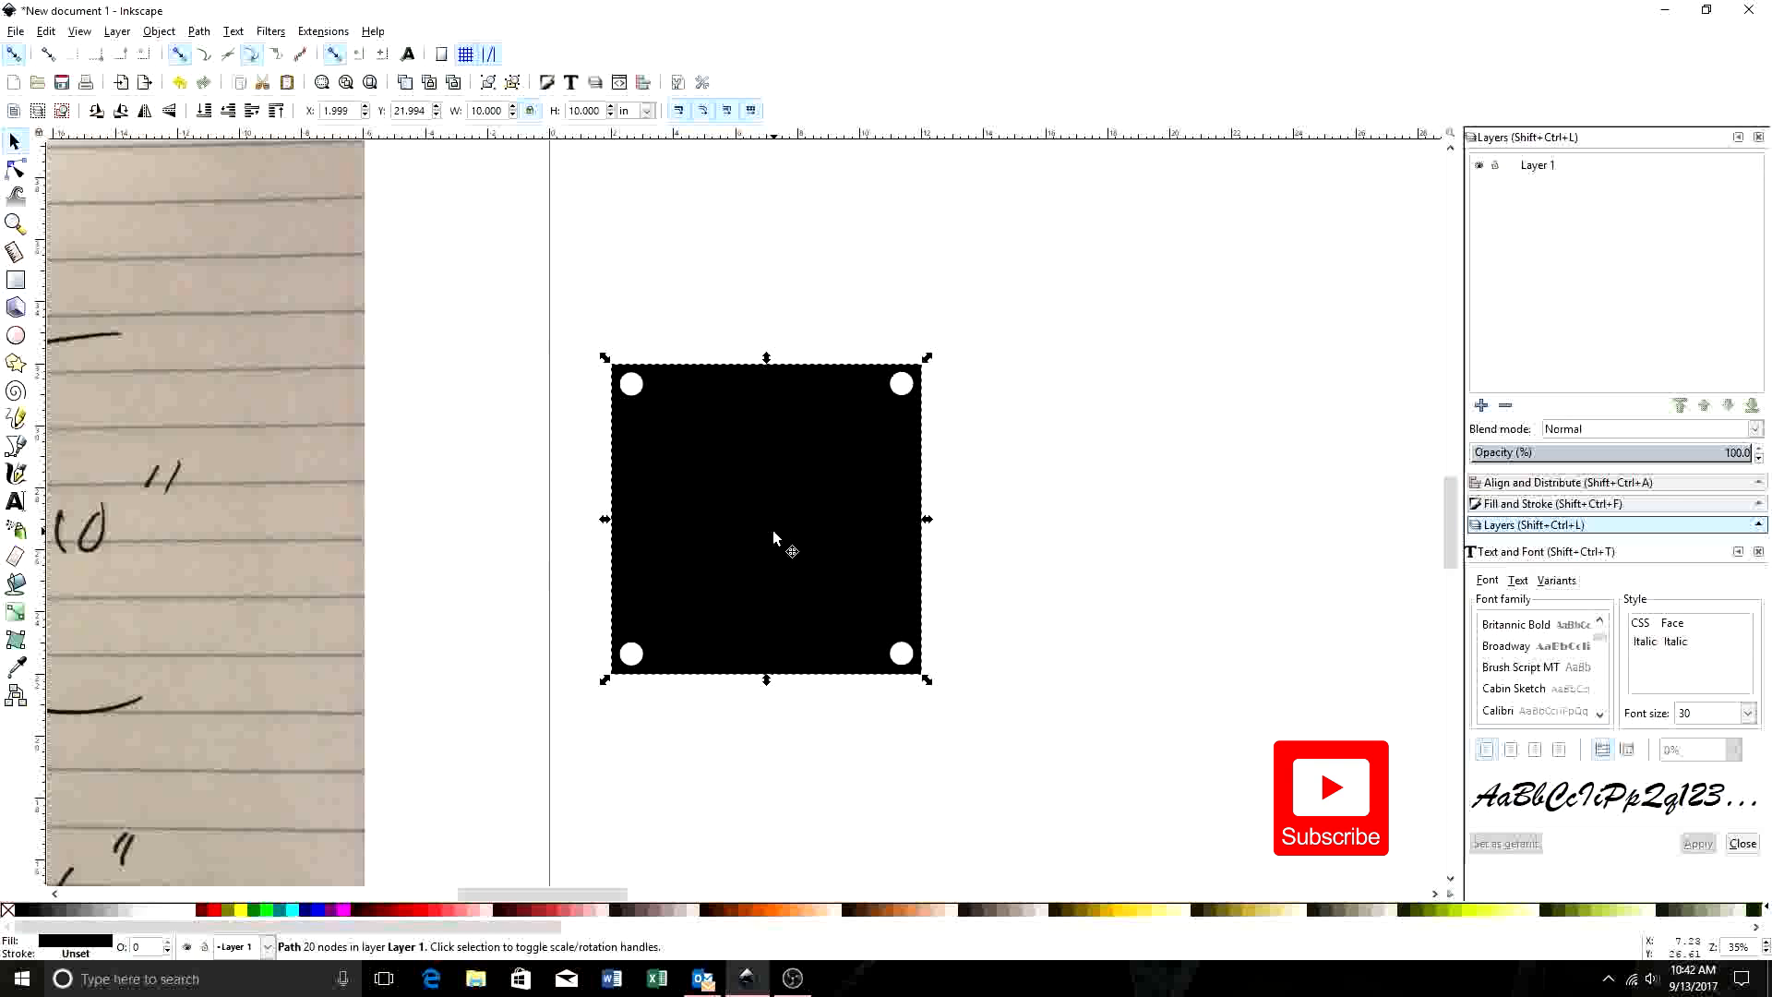
{"action": "mouse_move", "coordinate": [85, 8]}
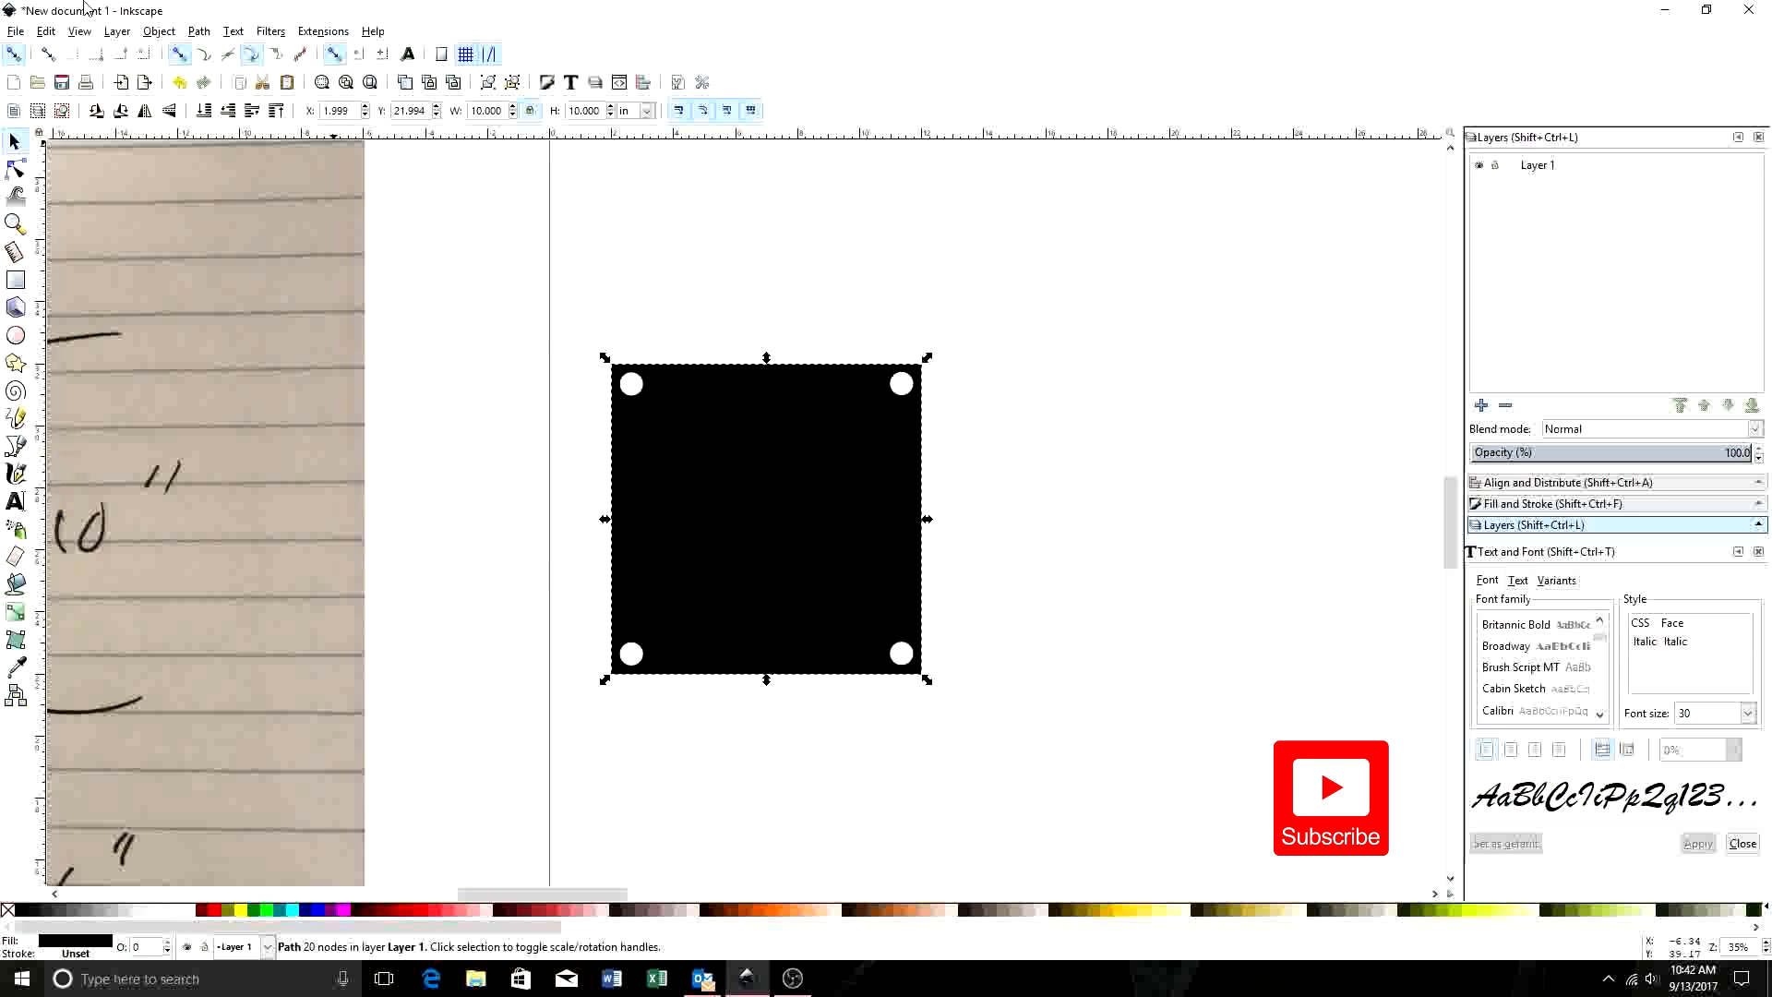
{"action": "mouse_move", "coordinate": [1560, 625]}
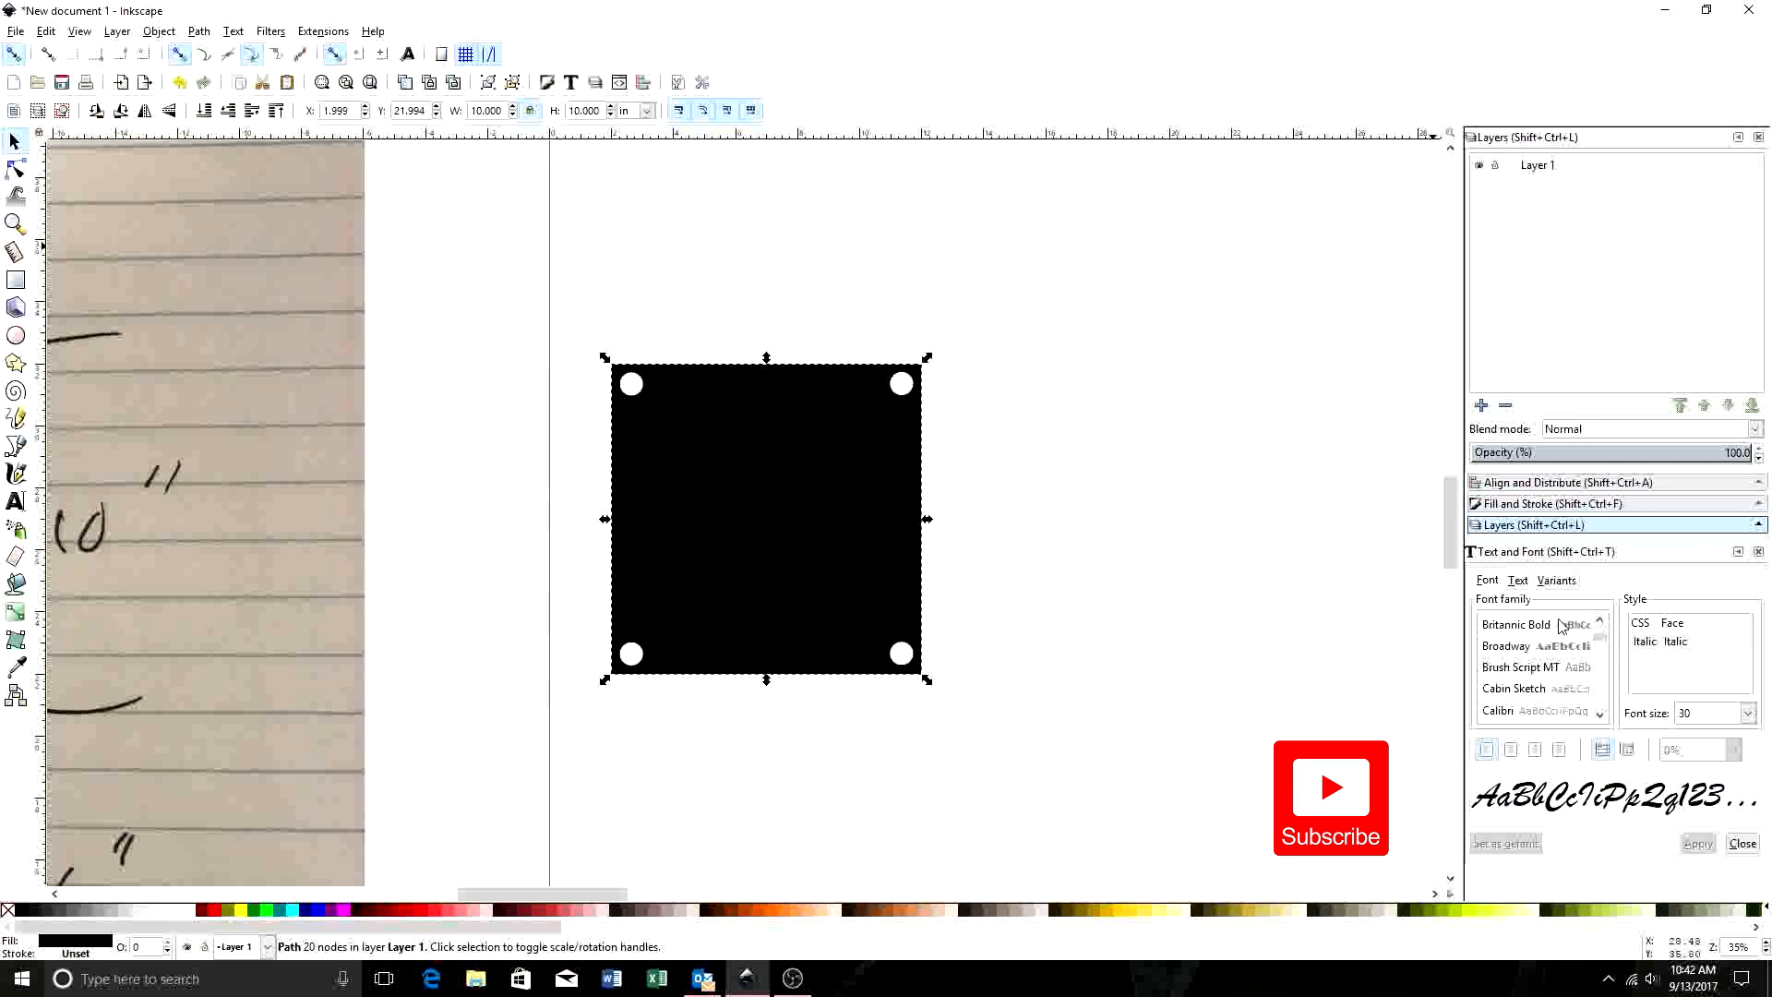
{"action": "mouse_move", "coordinate": [1159, 487]}
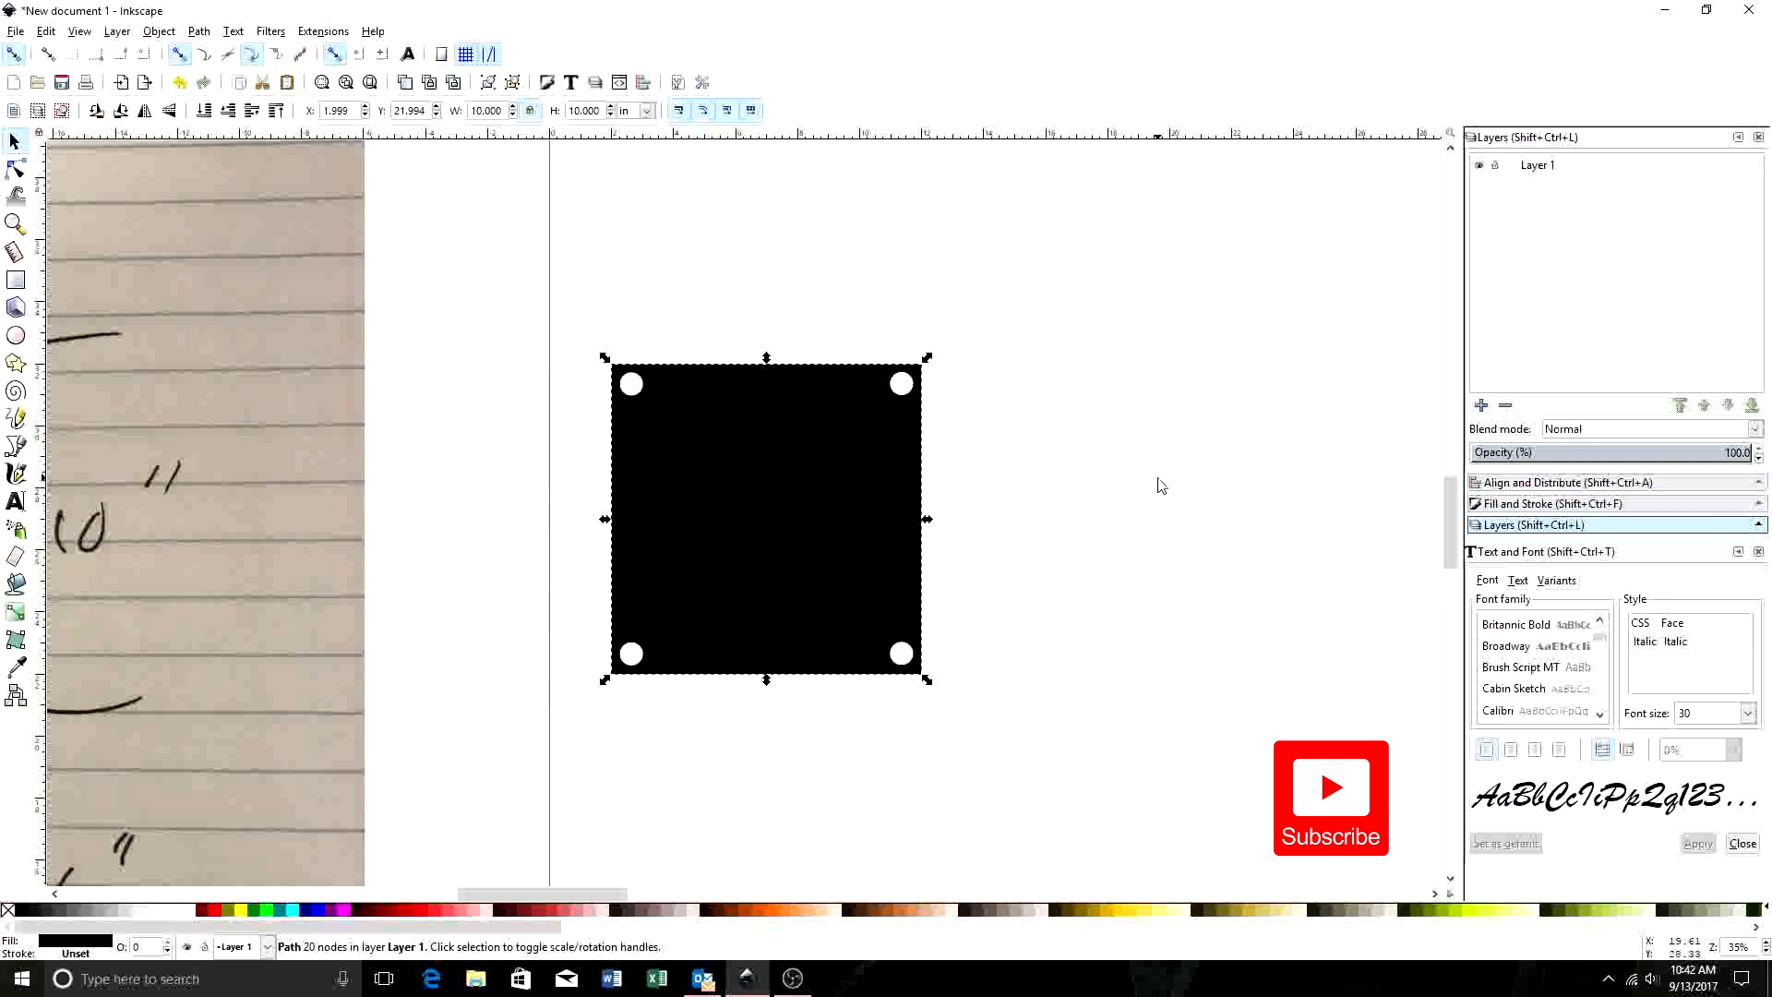
{"action": "mouse_move", "coordinate": [812, 479]}
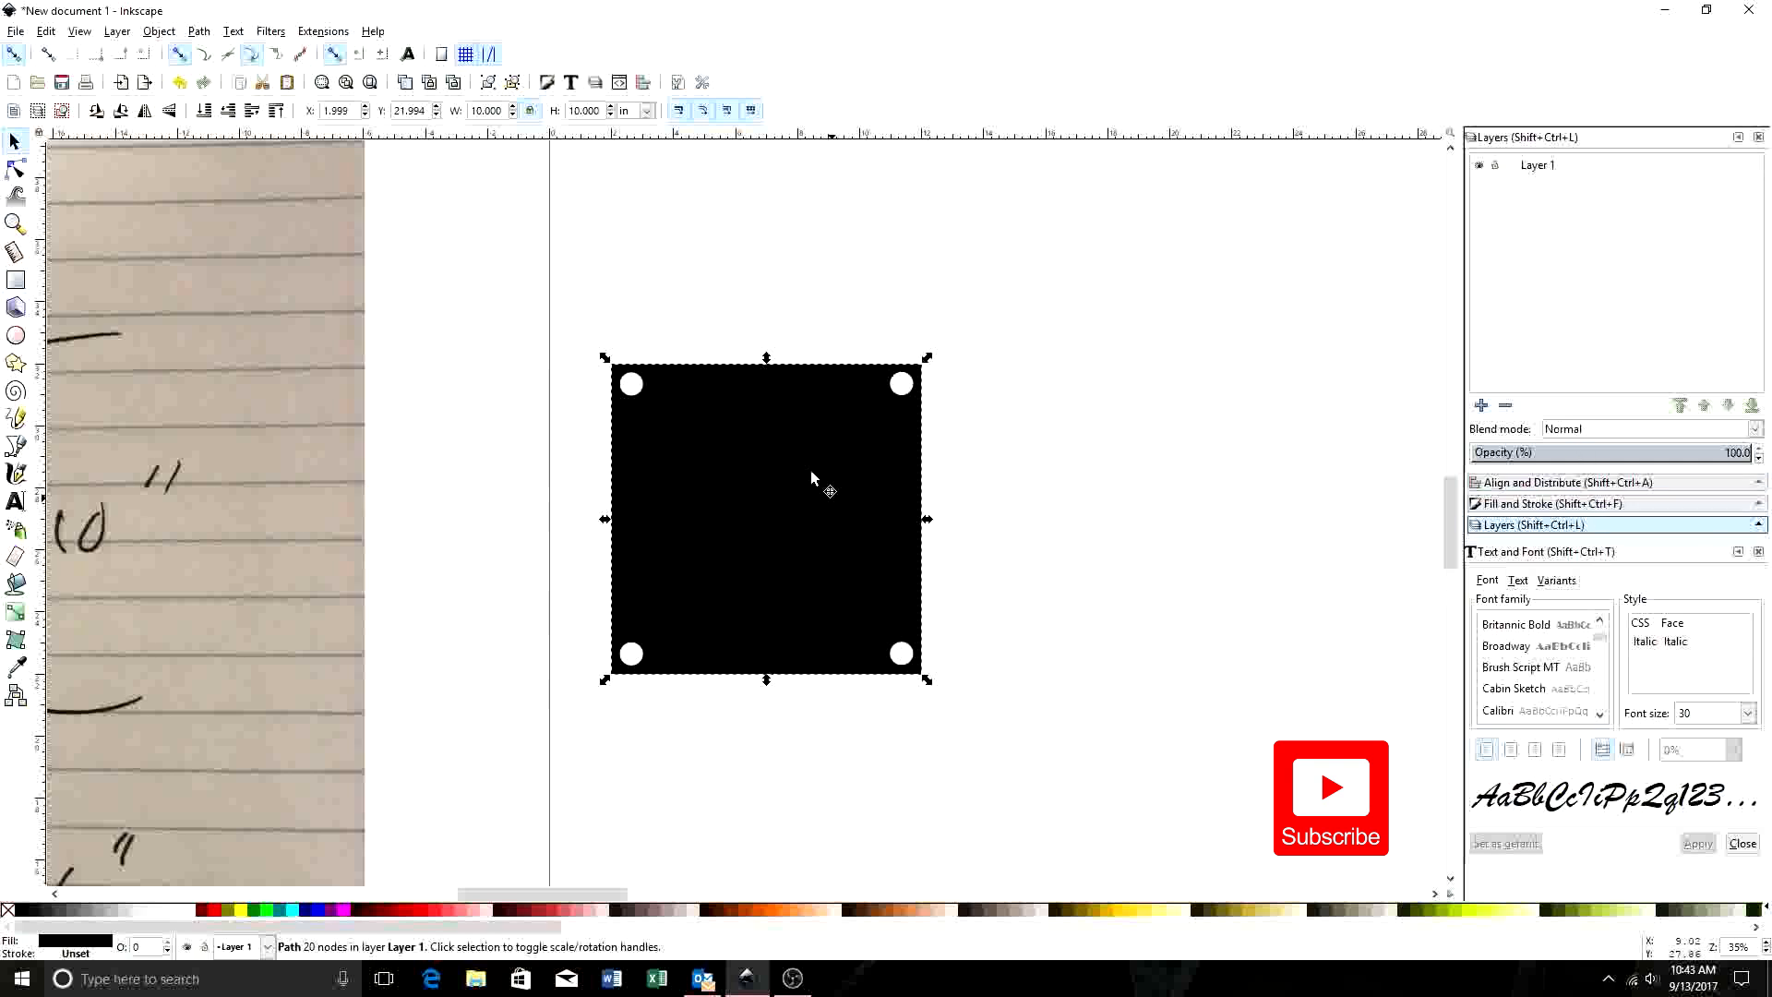
{"action": "mouse_move", "coordinate": [893, 518]}
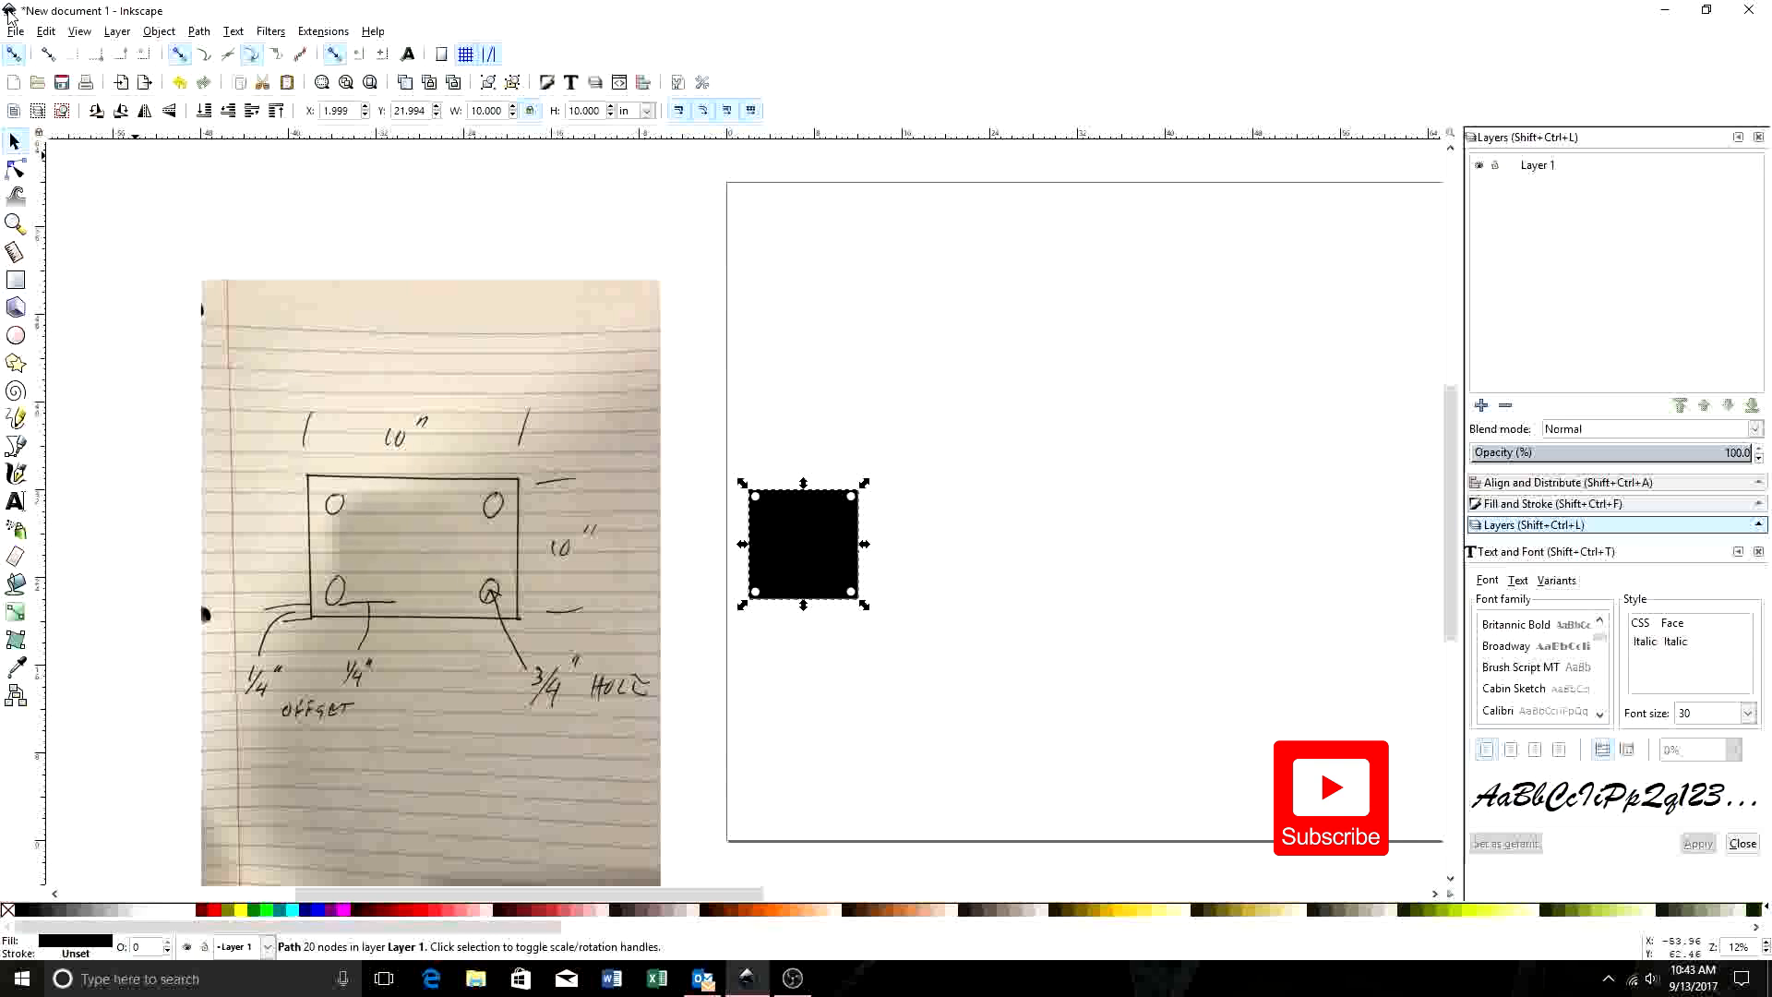
{"action": "mouse_move", "coordinate": [378, 594]}
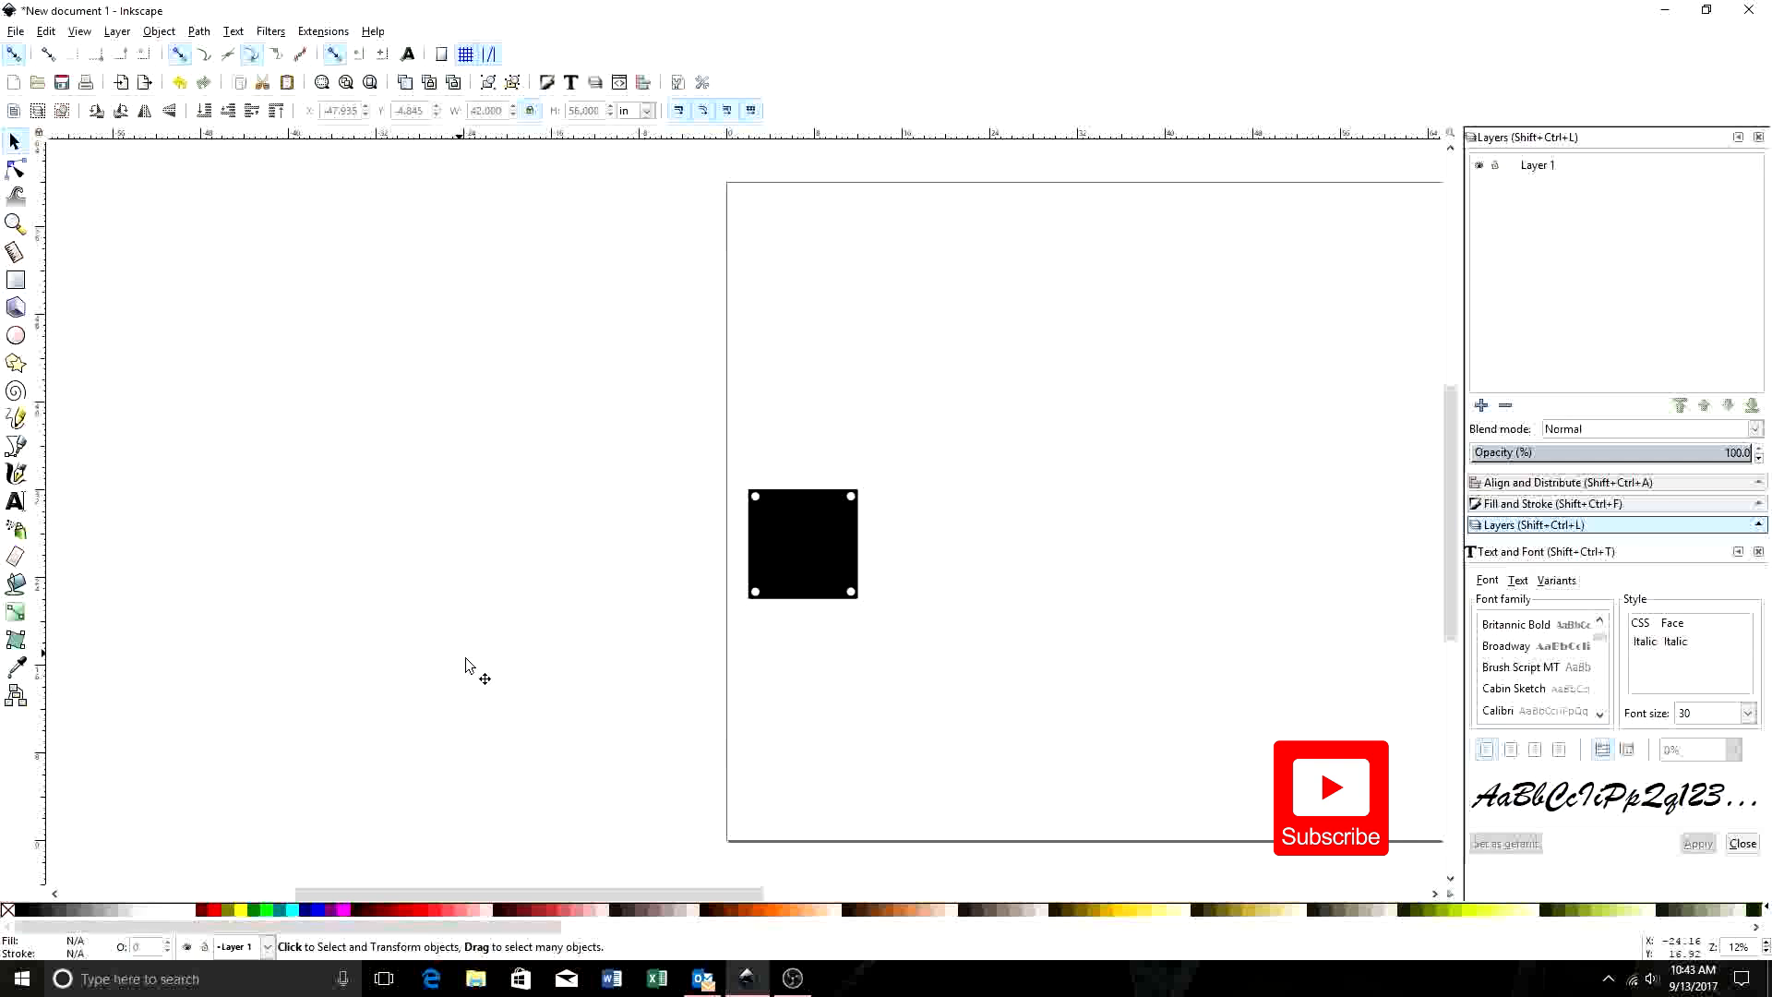
{"action": "mouse_move", "coordinate": [800, 347]}
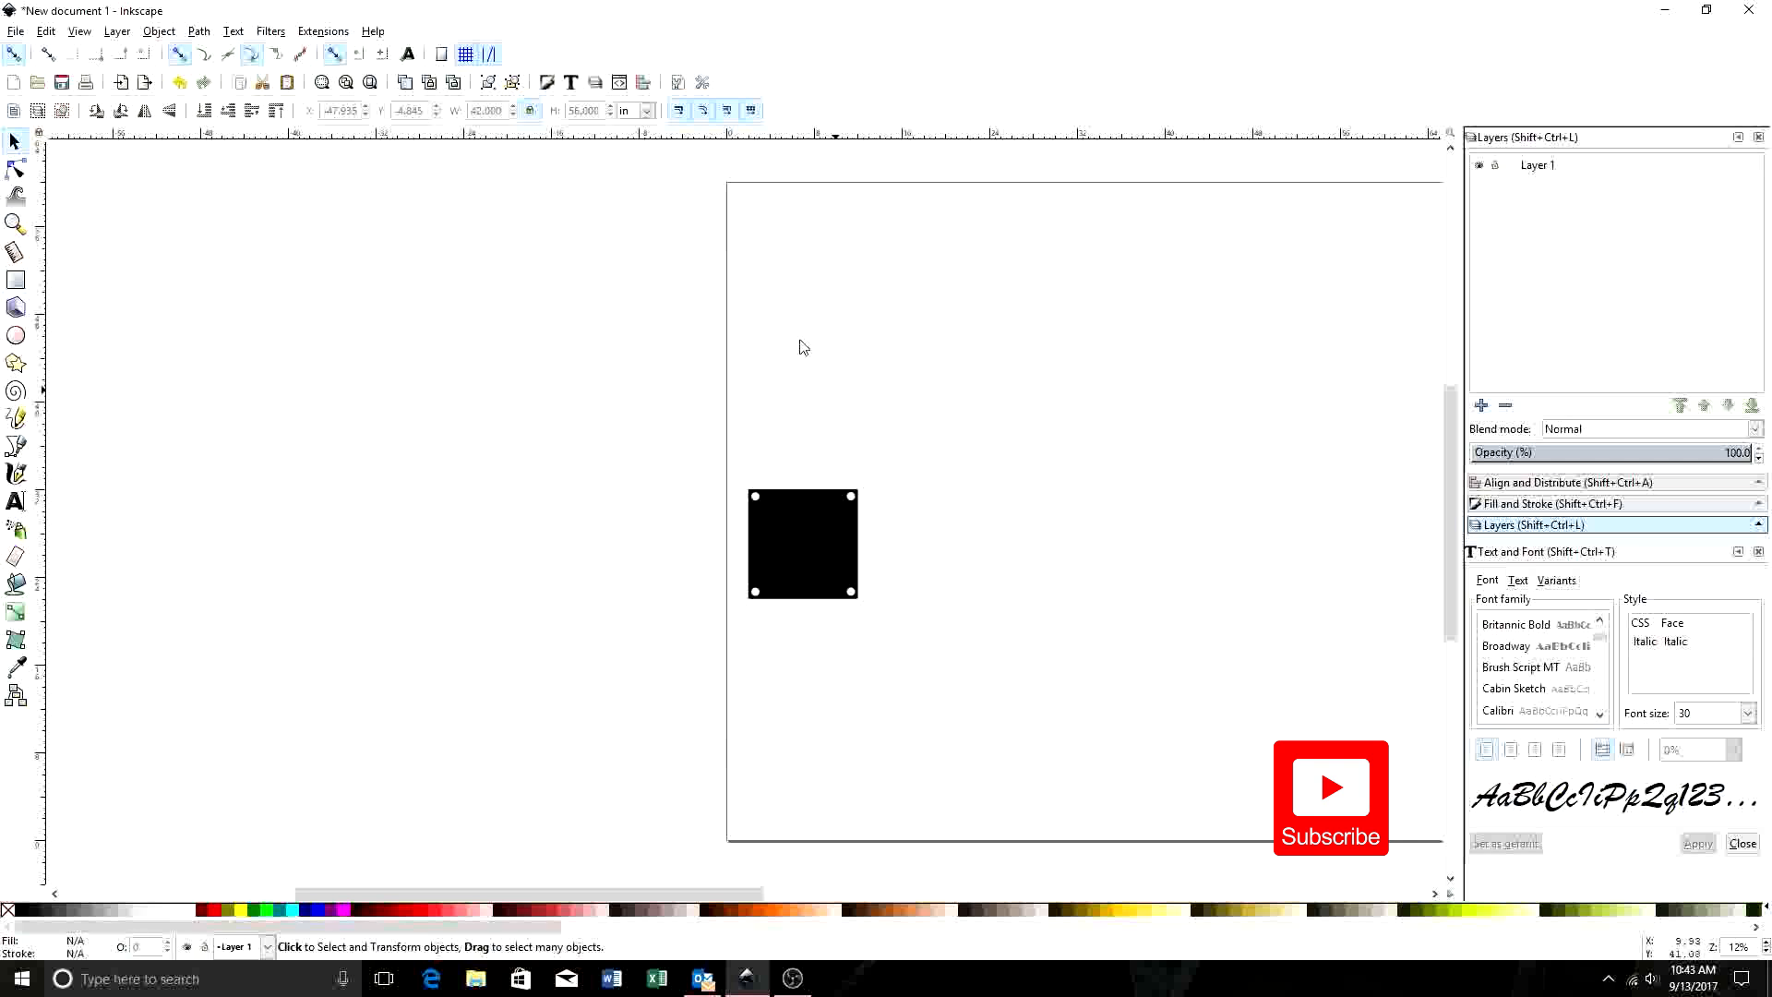
{"action": "mouse_move", "coordinate": [912, 569]}
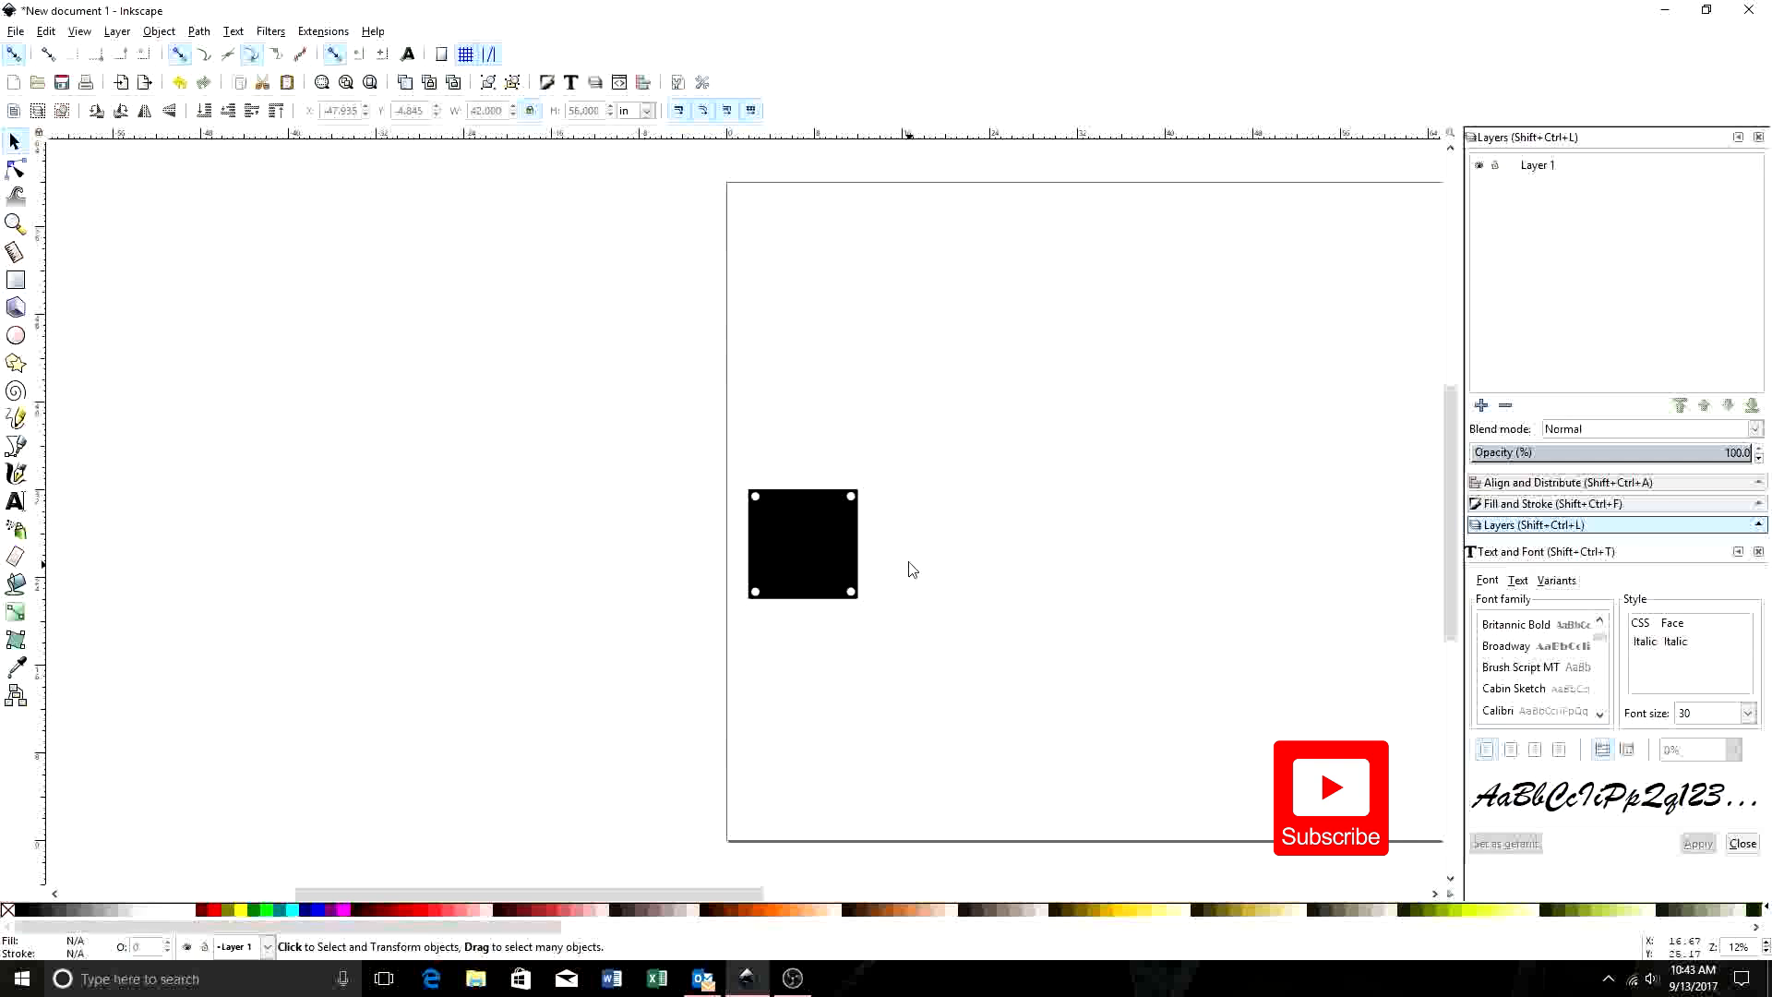
- Zoom out the canvas to find and remove the reference sketch
{"action": "scroll", "scroll_direction": "down", "scroll_amount": 3}
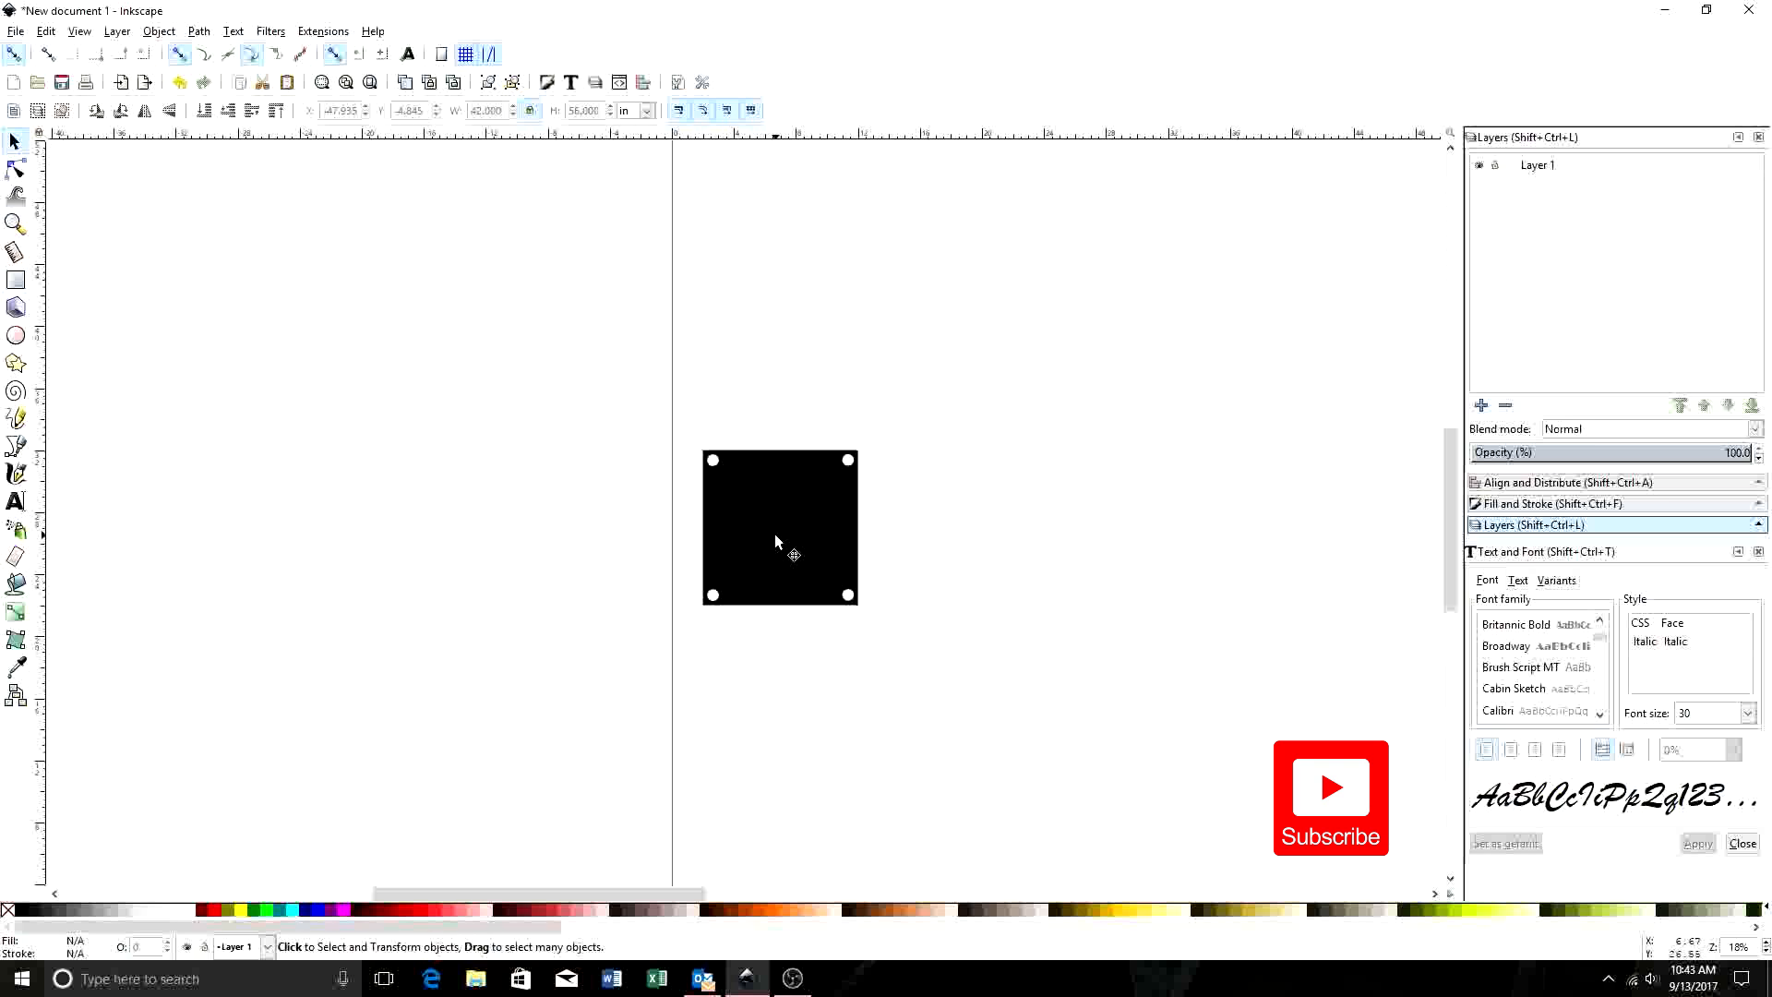
- Place the black plate at the page's bottom-left corner, then deselect it
{"action": "left_click", "coordinate": [780, 528]}
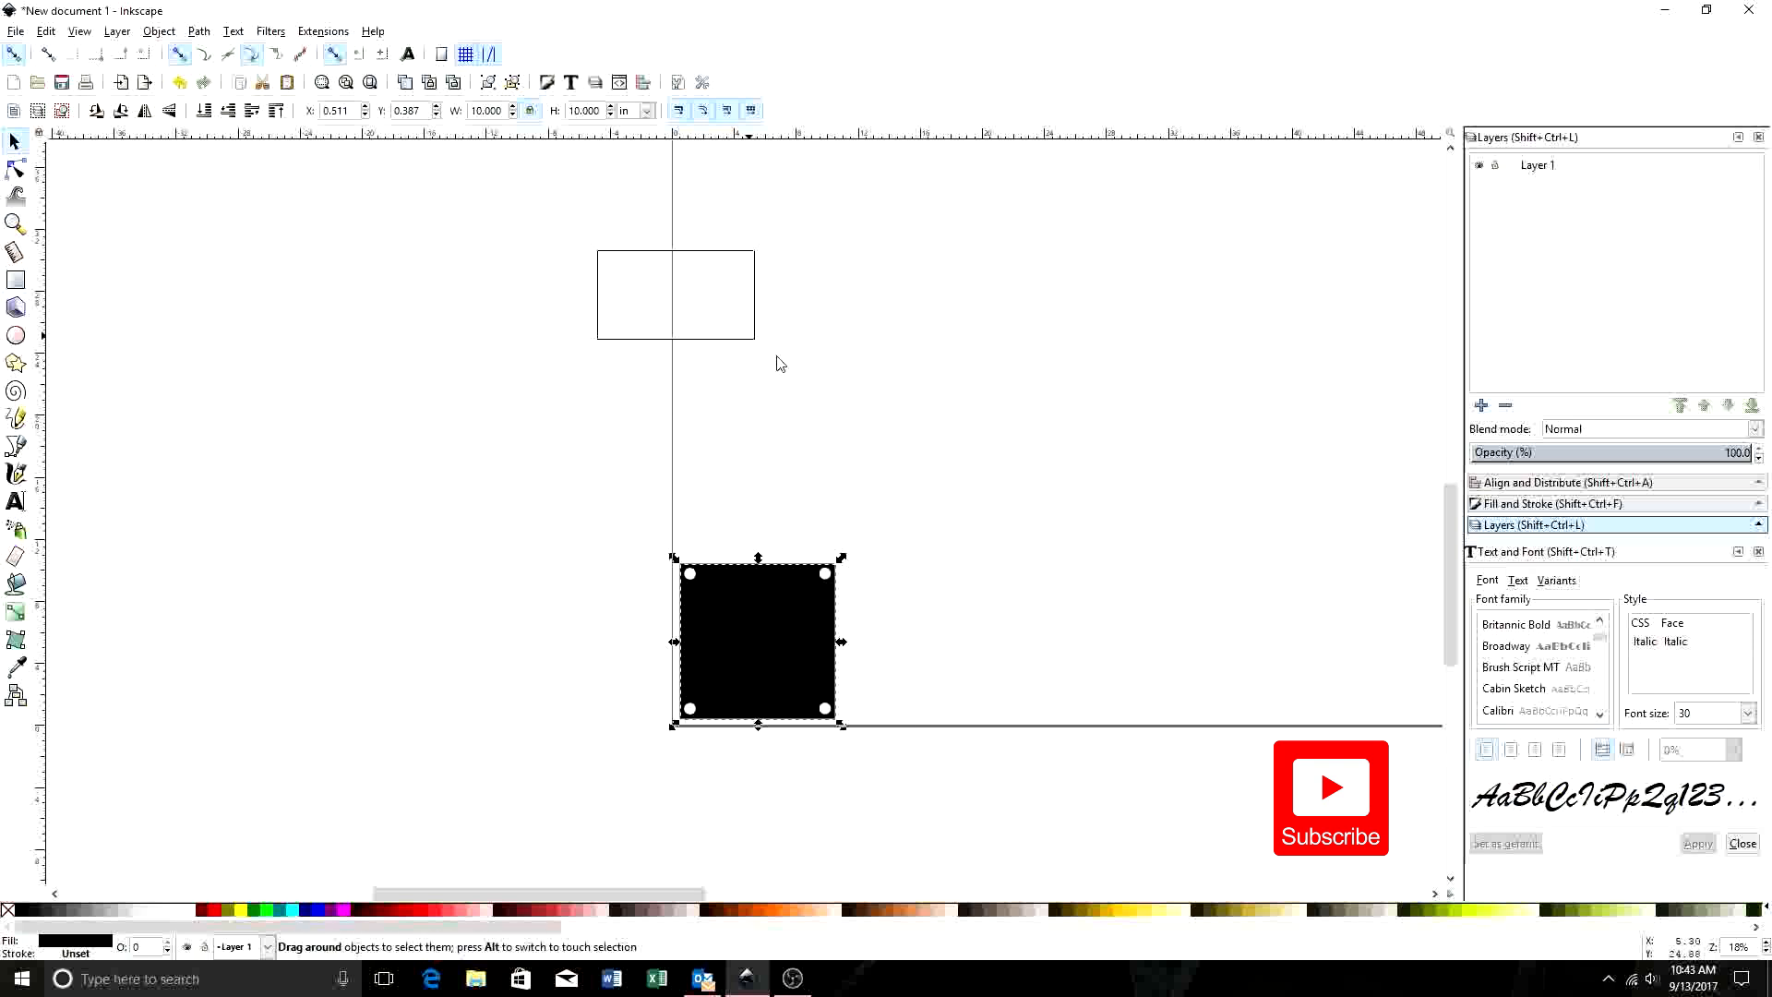
{"action": "left_click", "coordinate": [582, 251]}
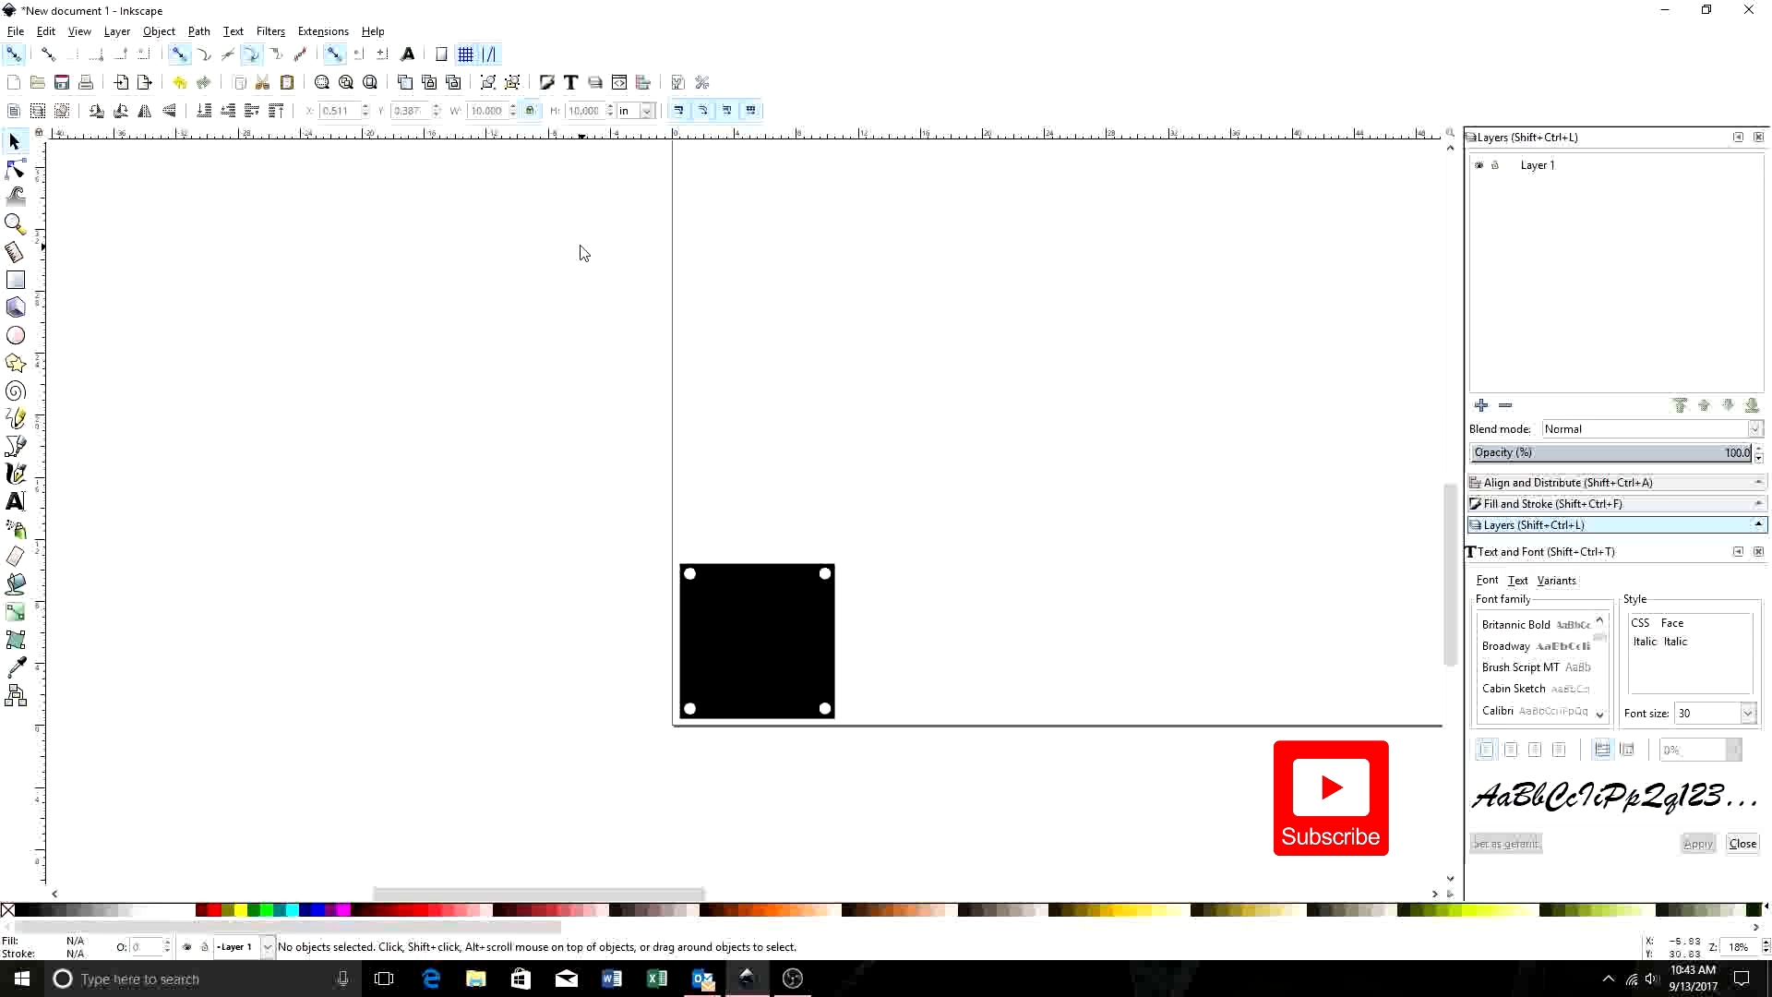
{"action": "mouse_move", "coordinate": [886, 573]}
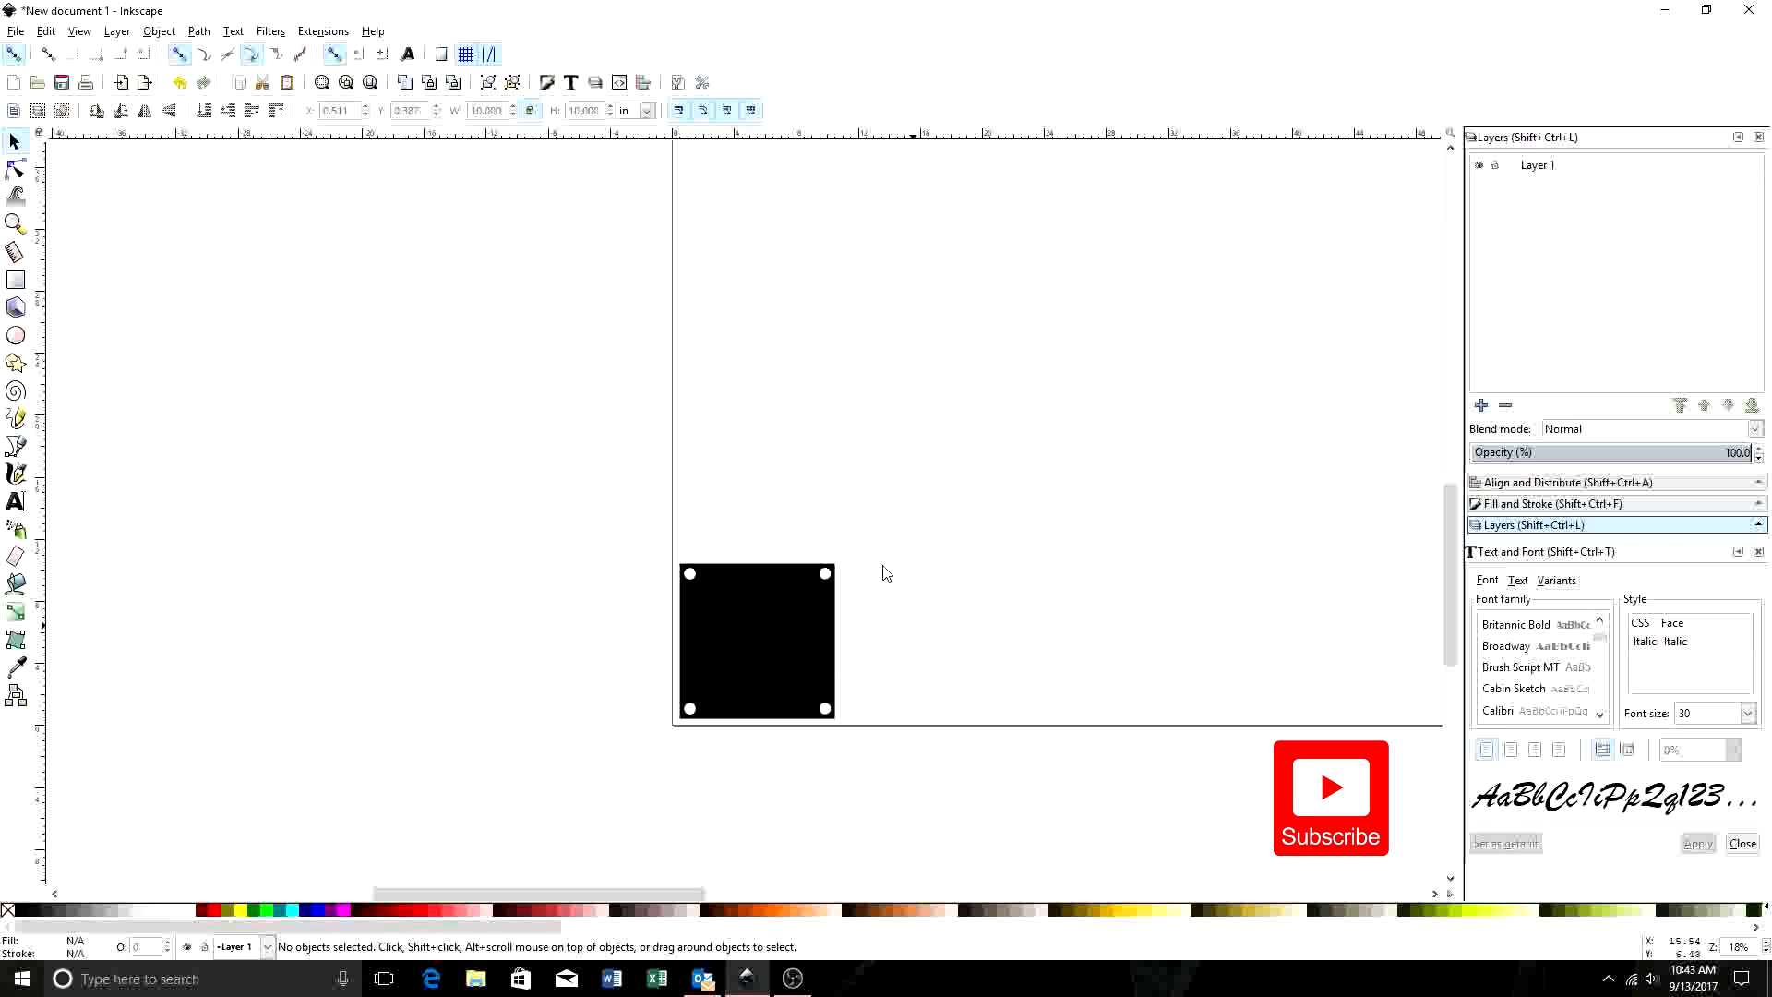
{"action": "mouse_move", "coordinate": [810, 593]}
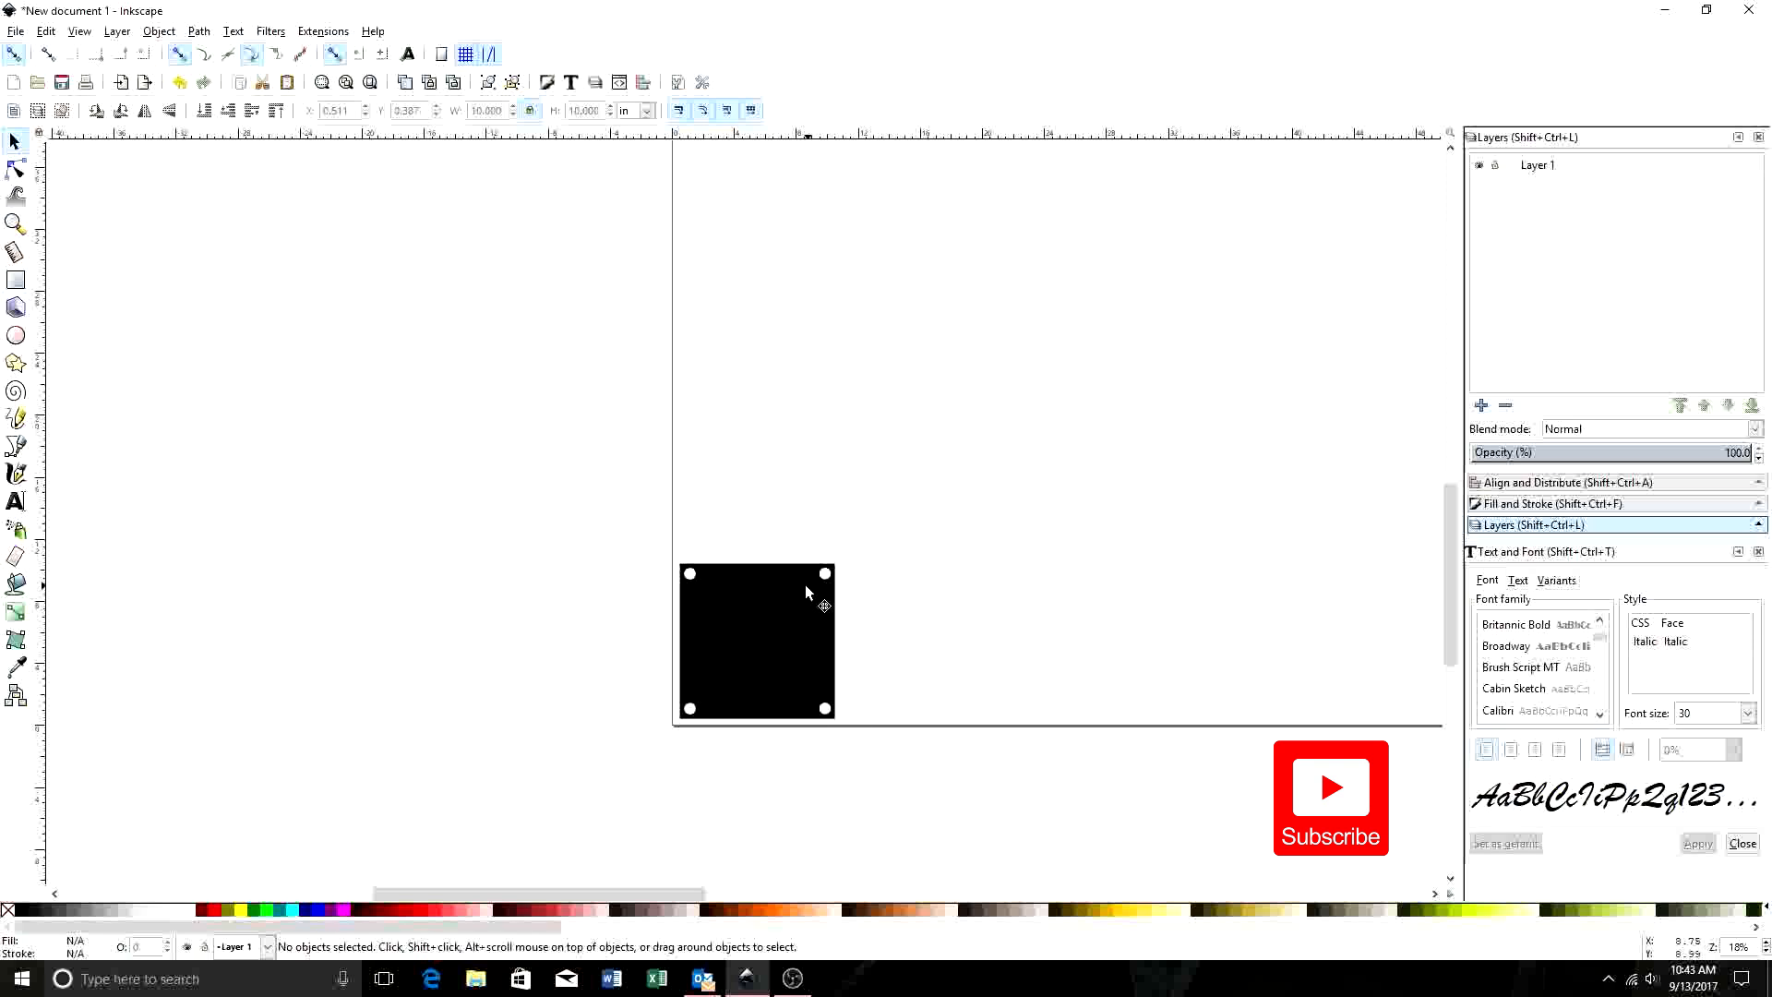
{"action": "mouse_move", "coordinate": [766, 347]}
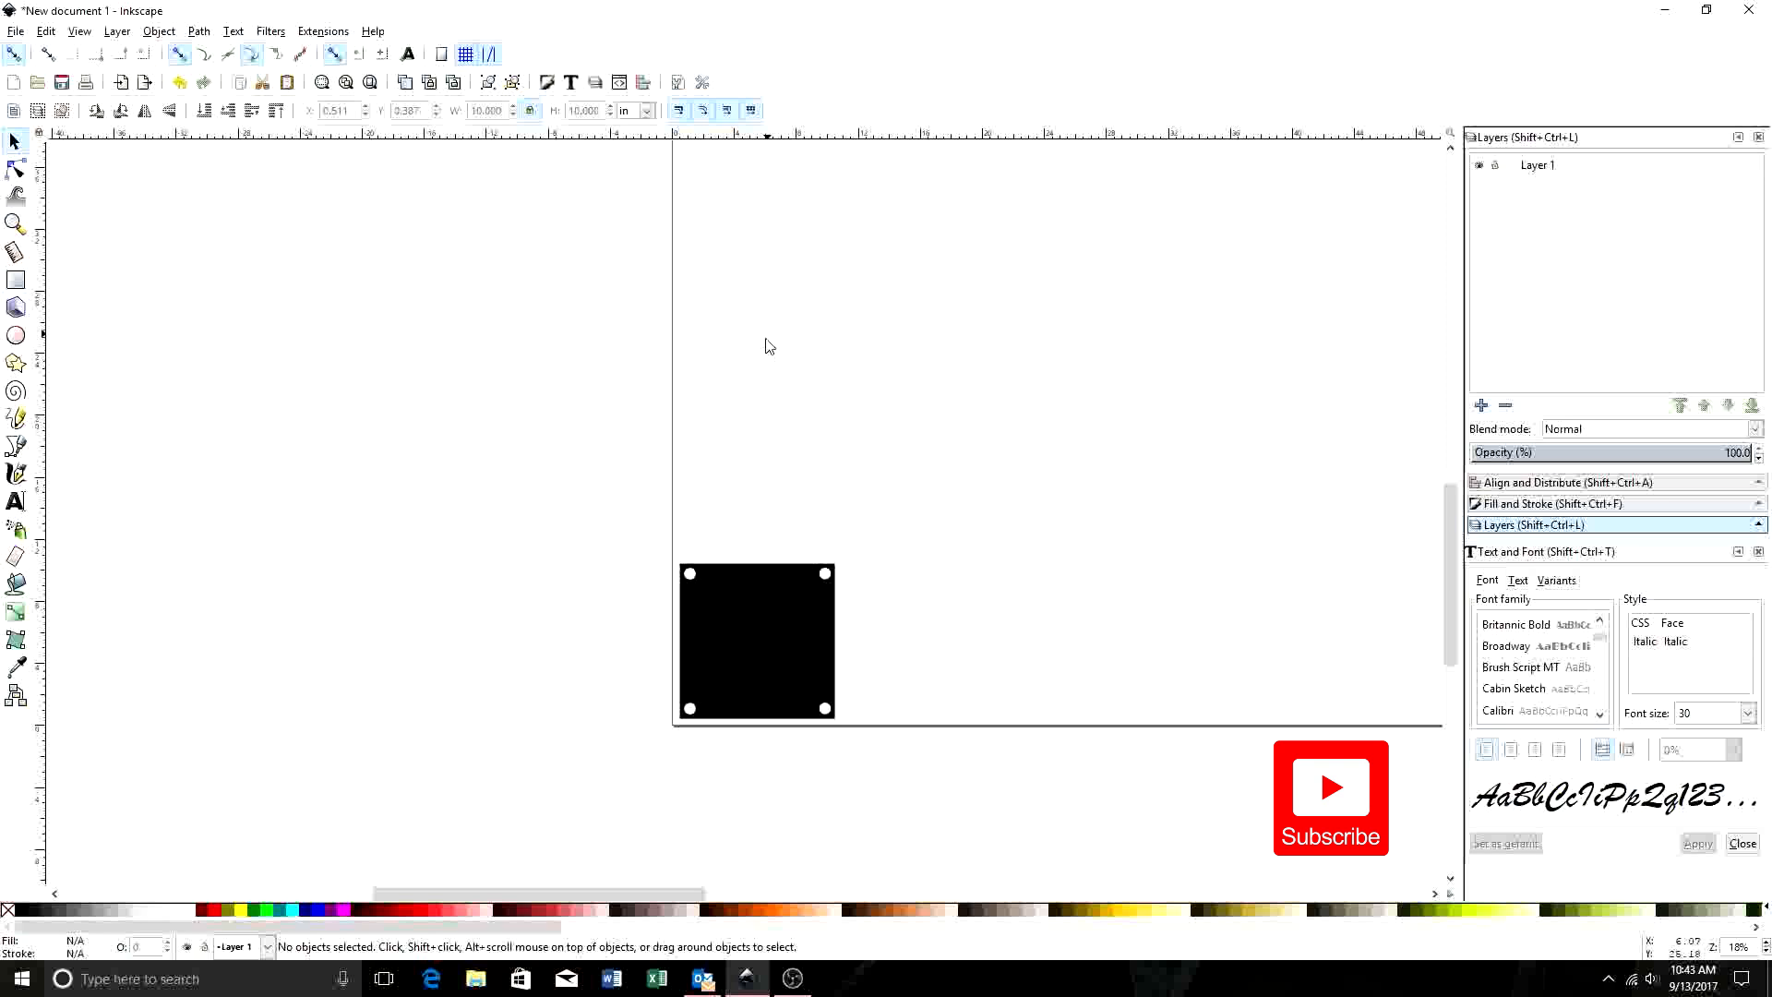
{"action": "mouse_move", "coordinate": [62, 120]}
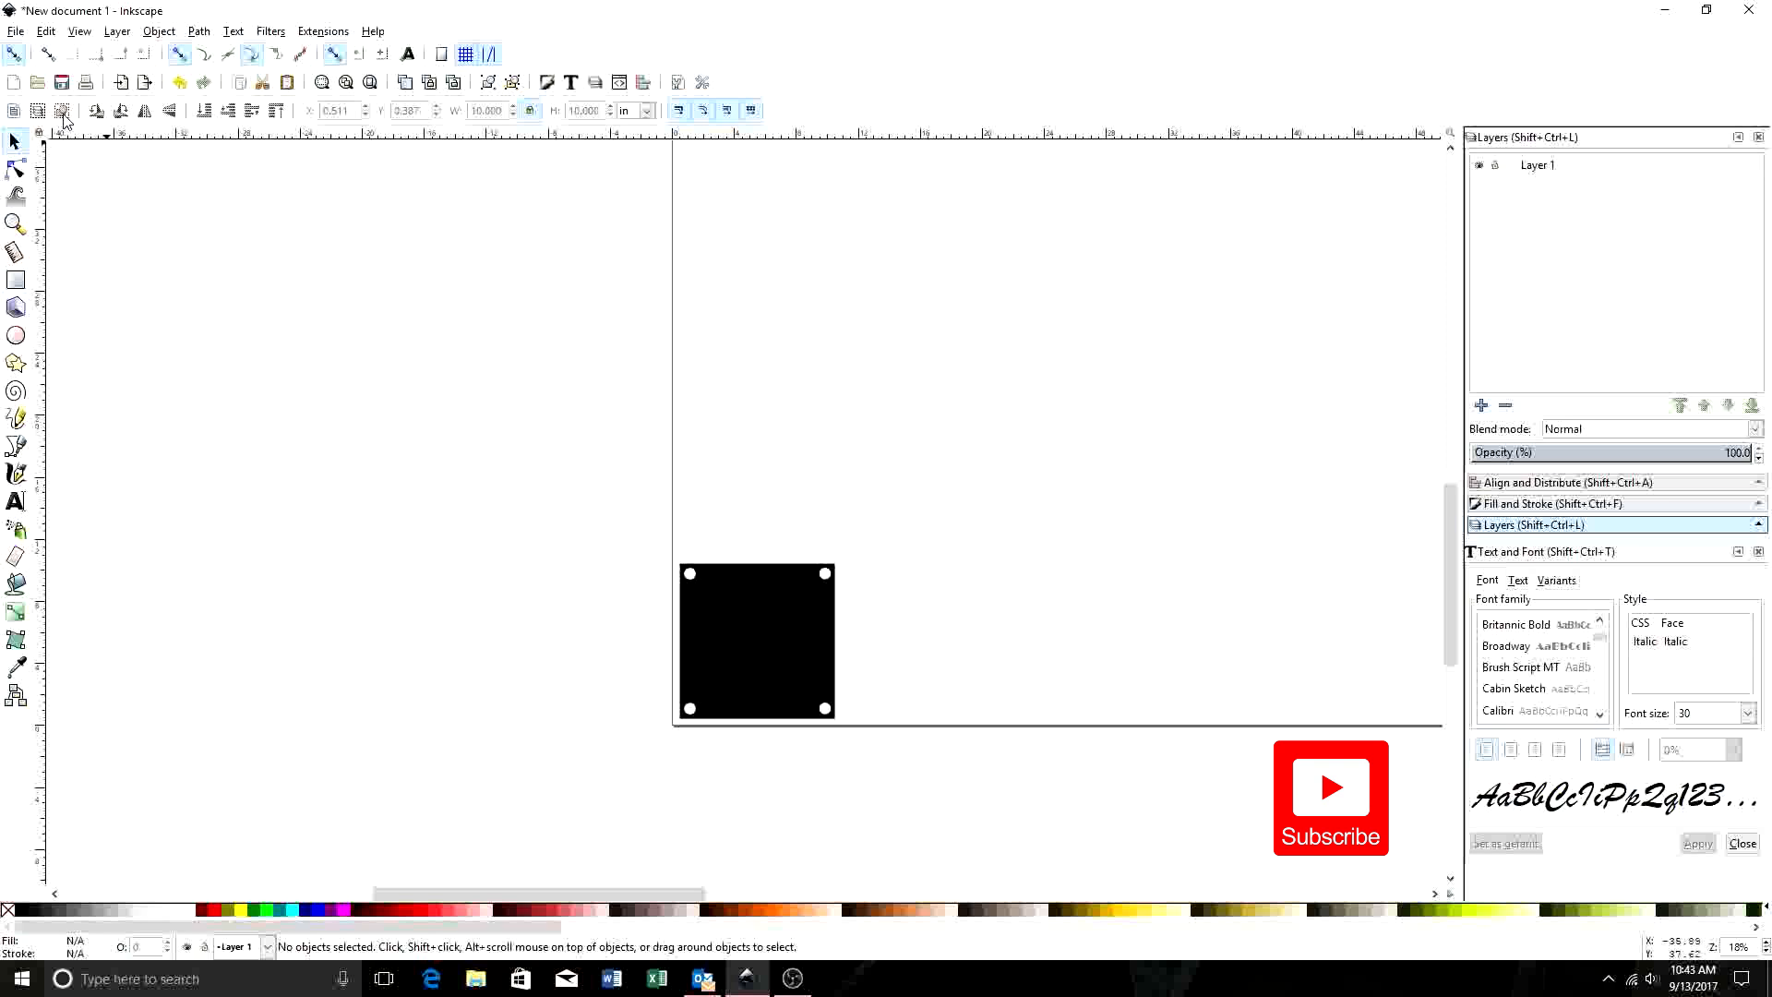
{"action": "left_click", "coordinate": [15, 167]}
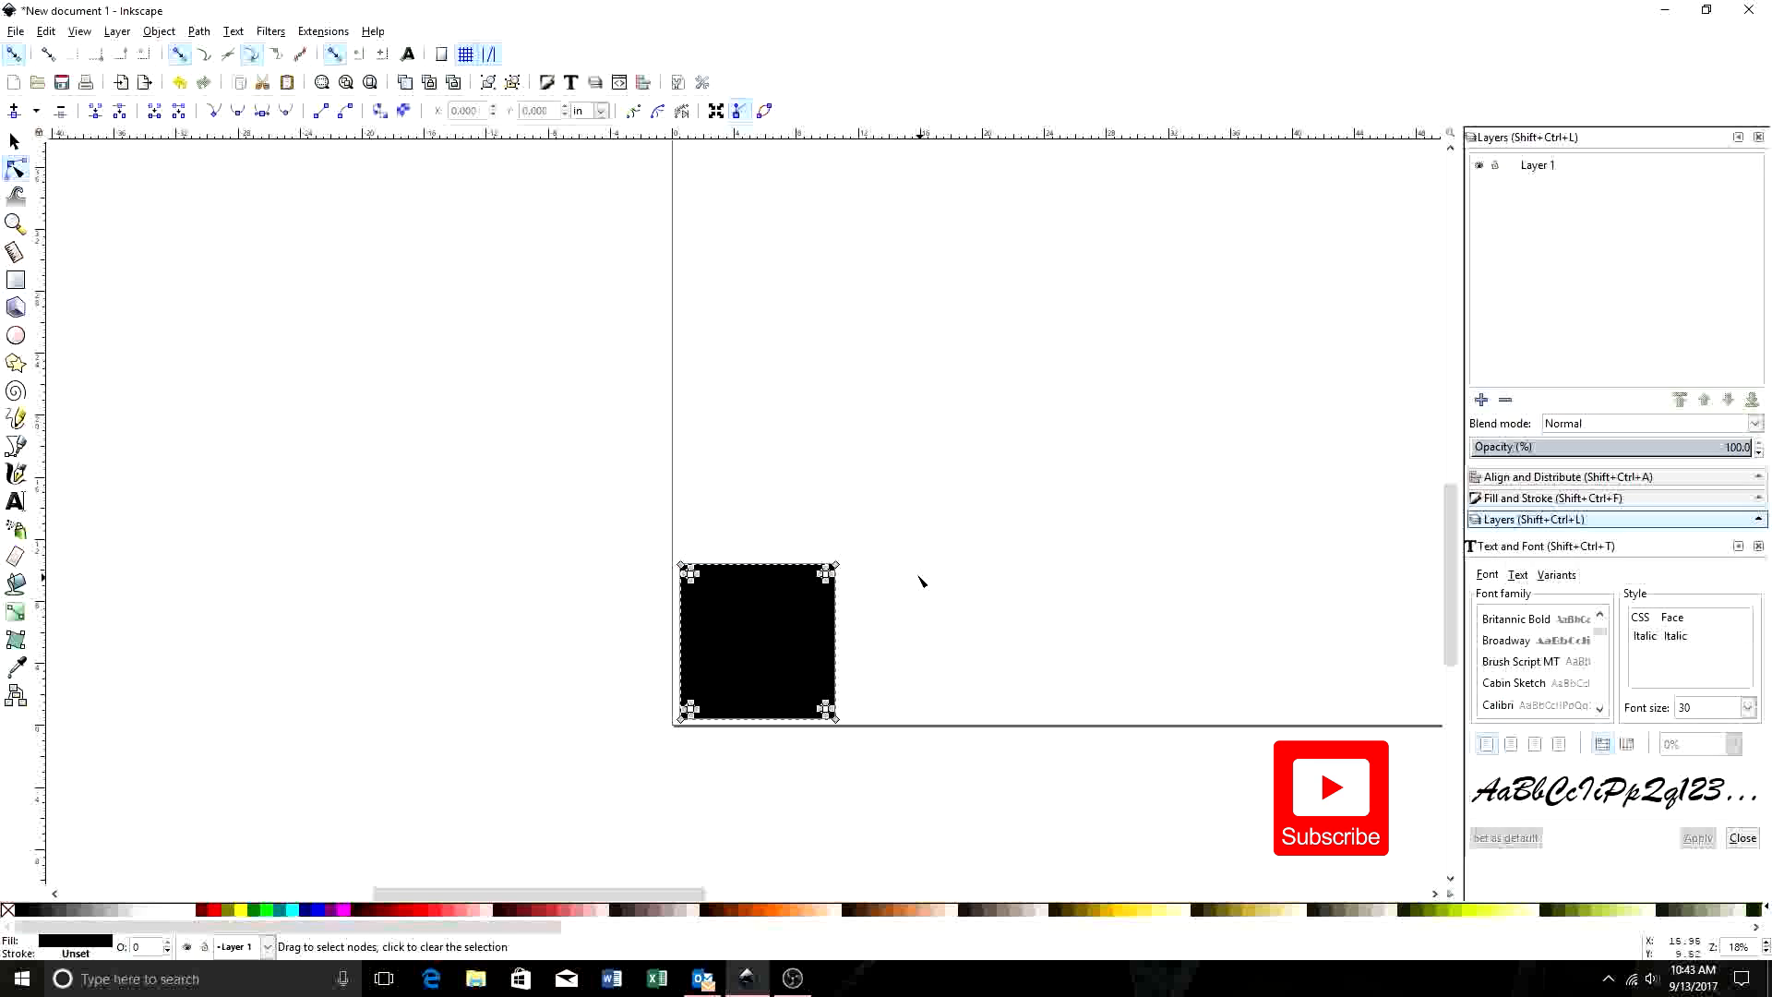
{"action": "mouse_move", "coordinate": [791, 342]}
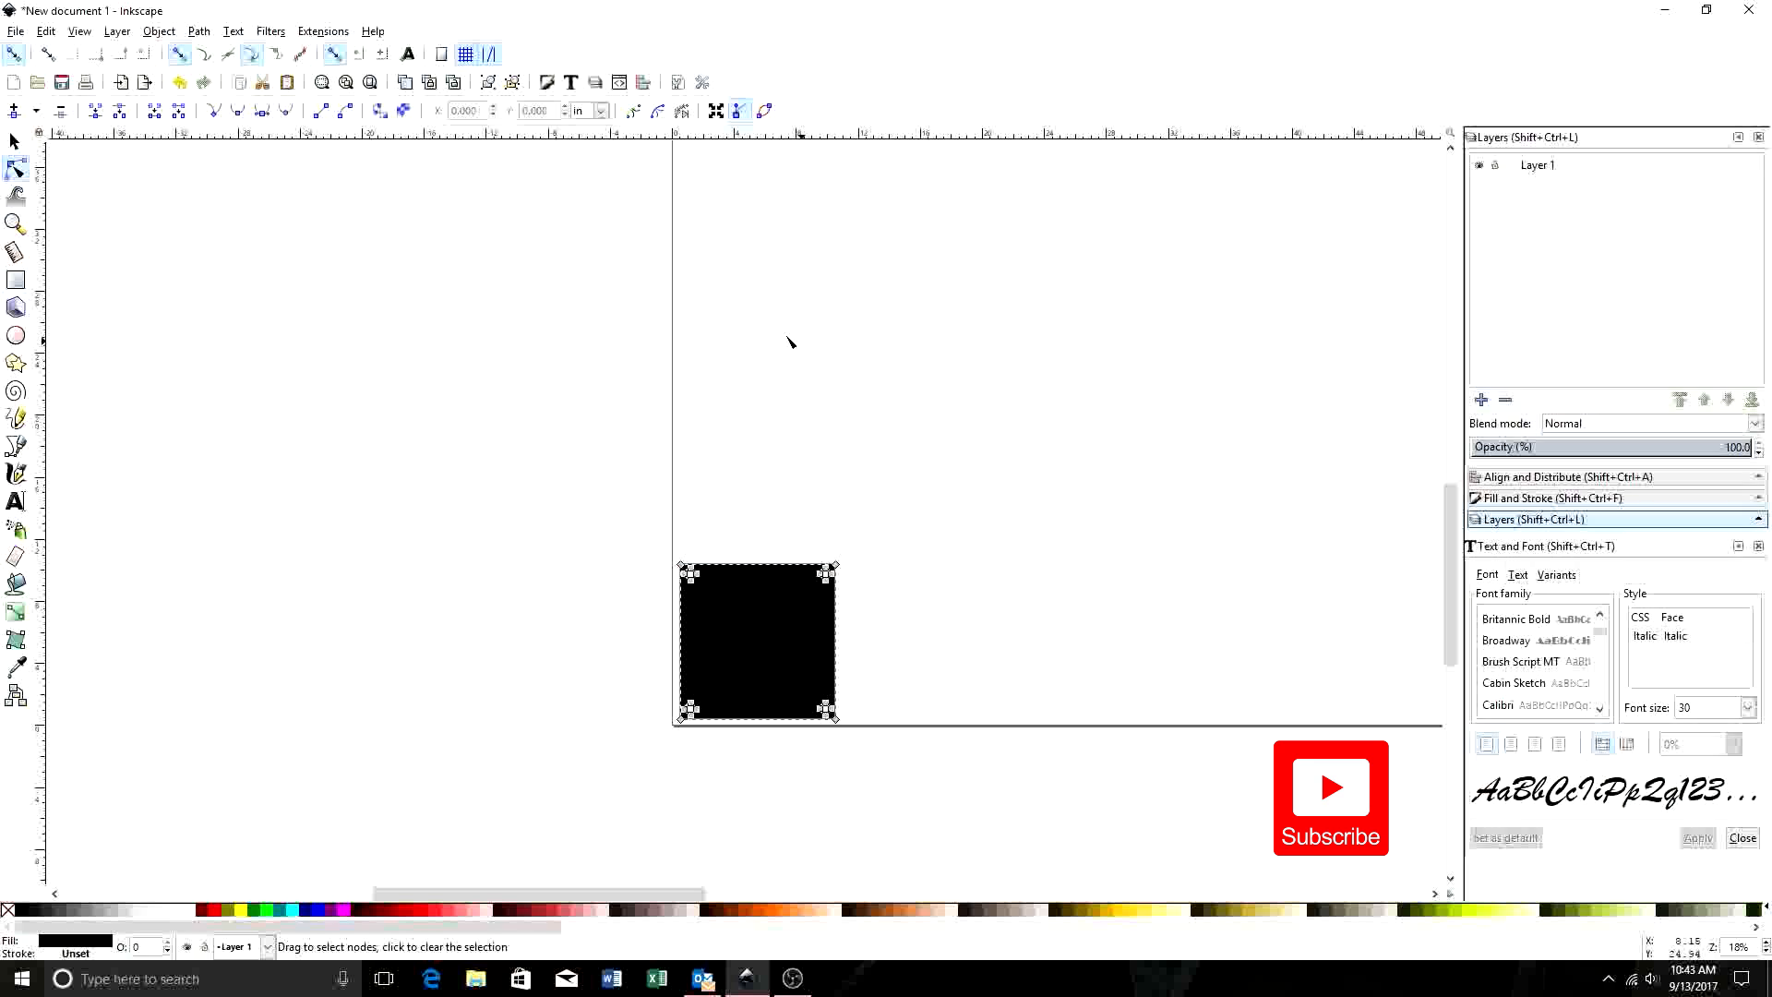
{"action": "mouse_move", "coordinate": [821, 367]}
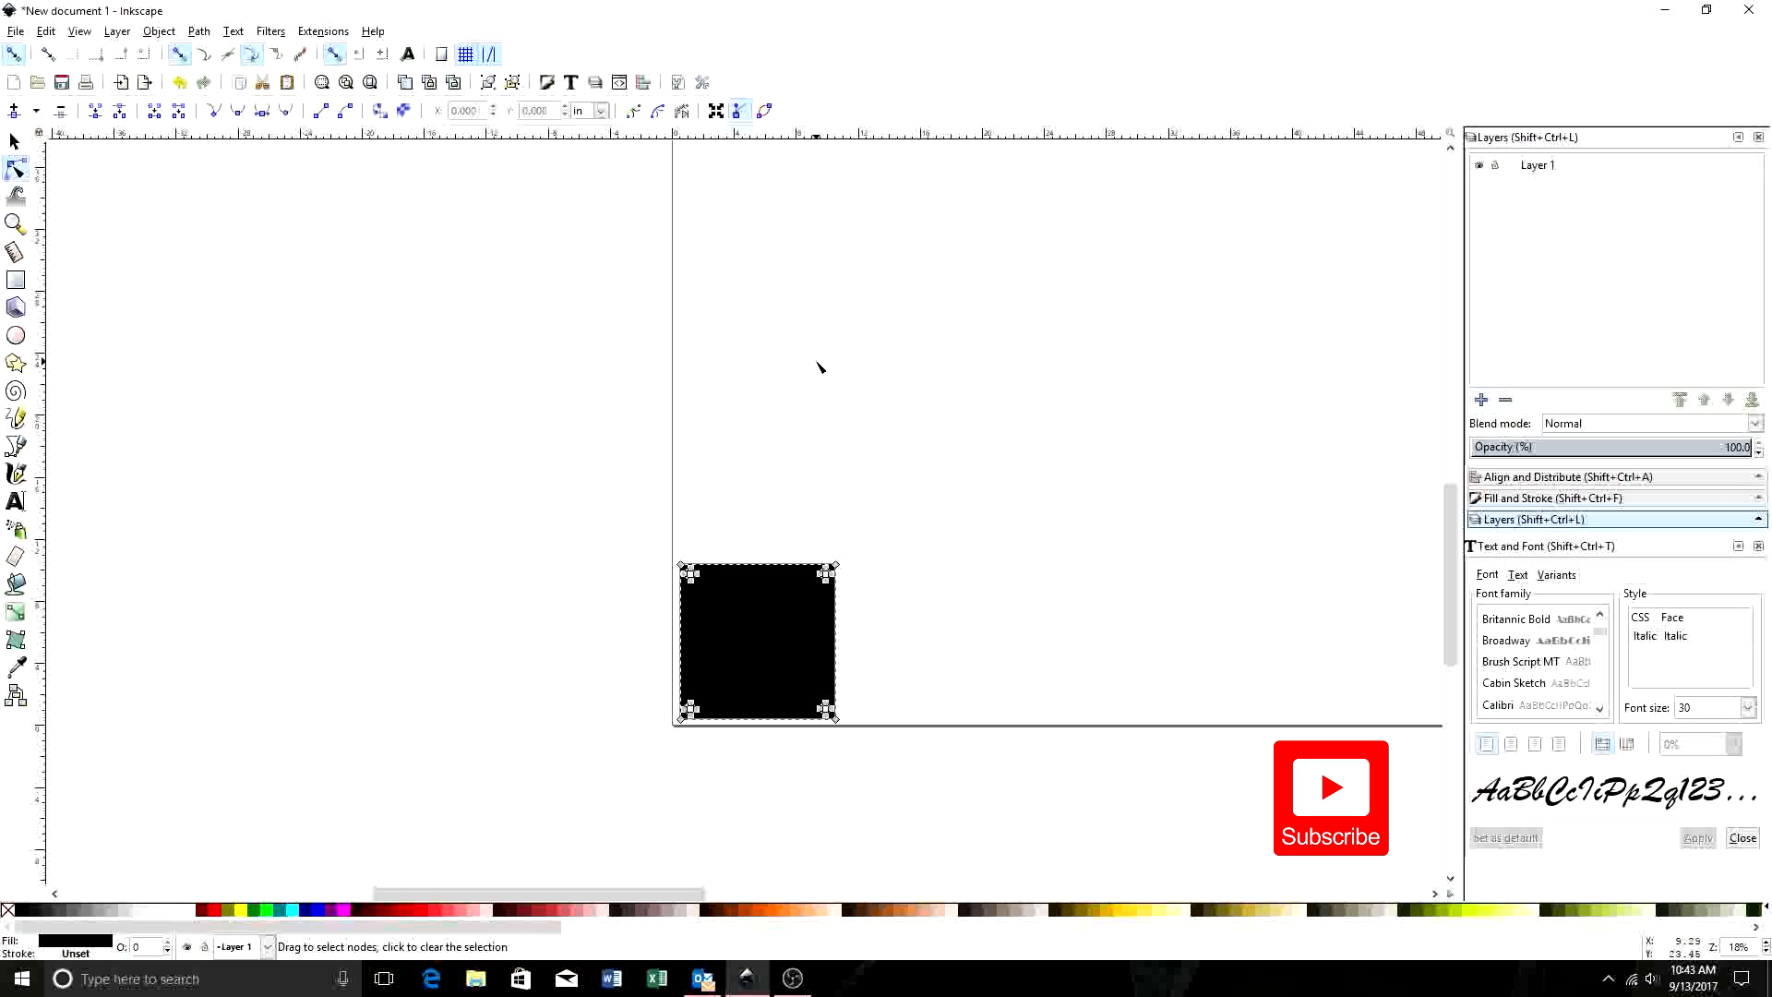
{"action": "mouse_move", "coordinate": [756, 658]}
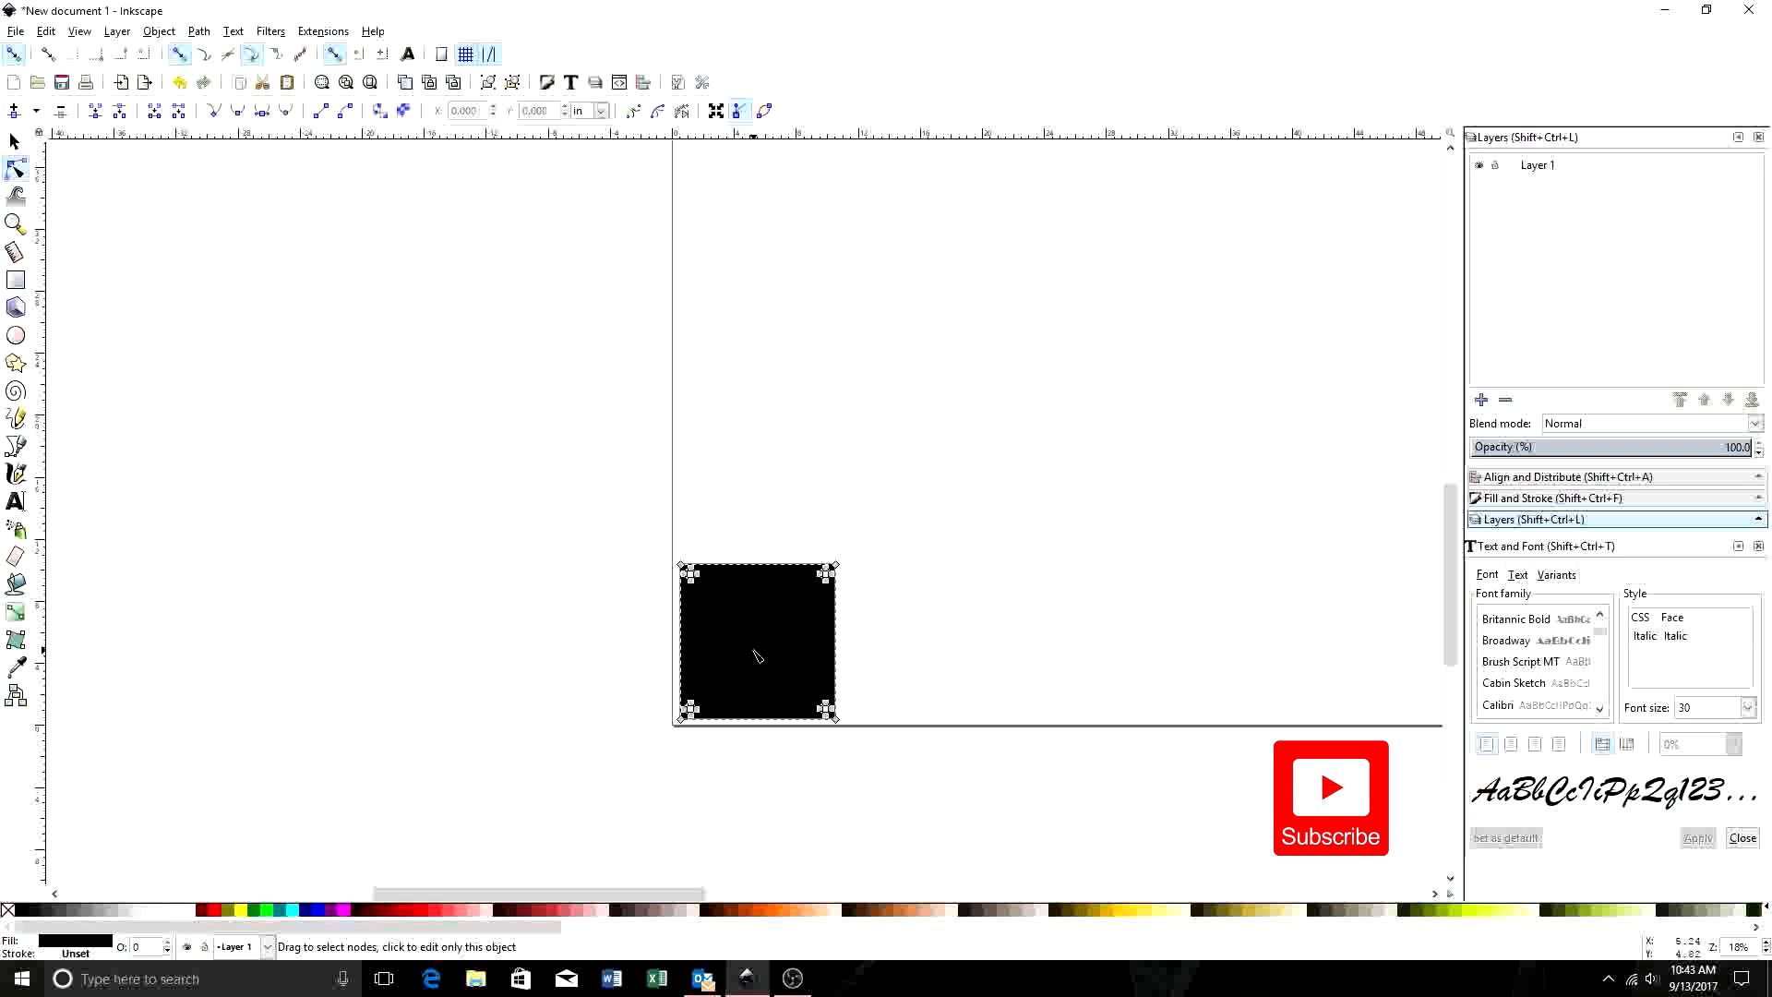
{"action": "mouse_move", "coordinate": [808, 362]}
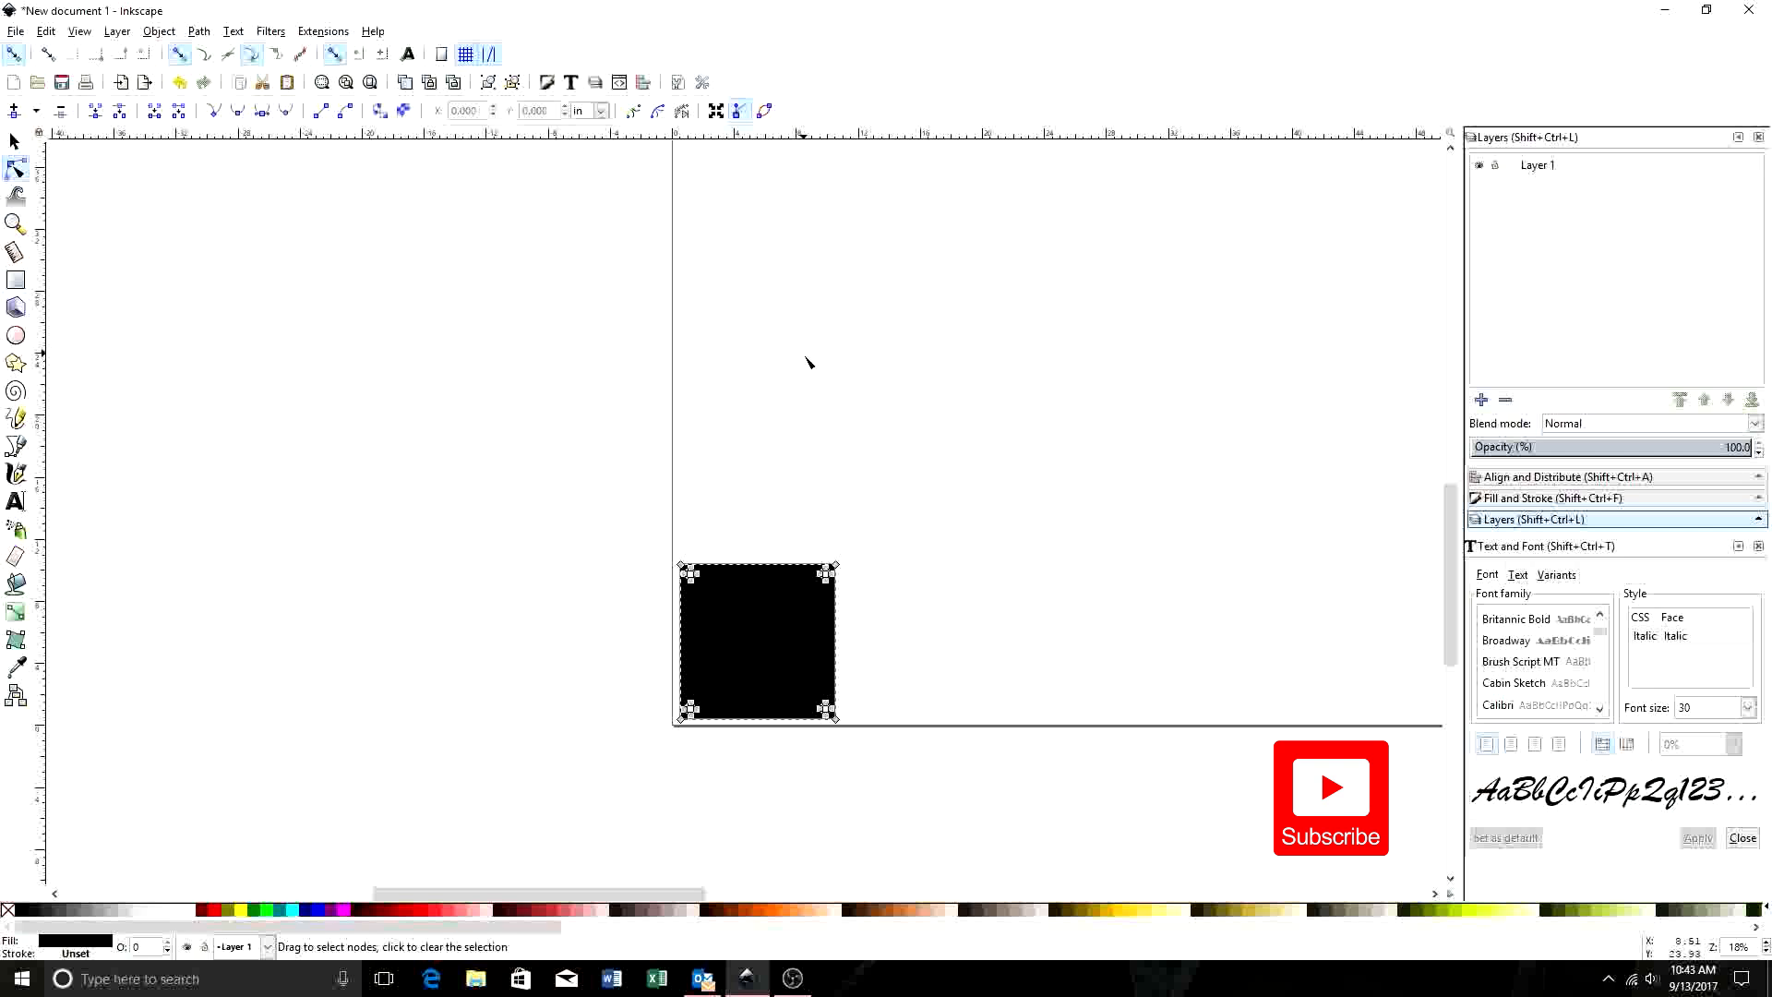
{"action": "mouse_move", "coordinate": [776, 609]}
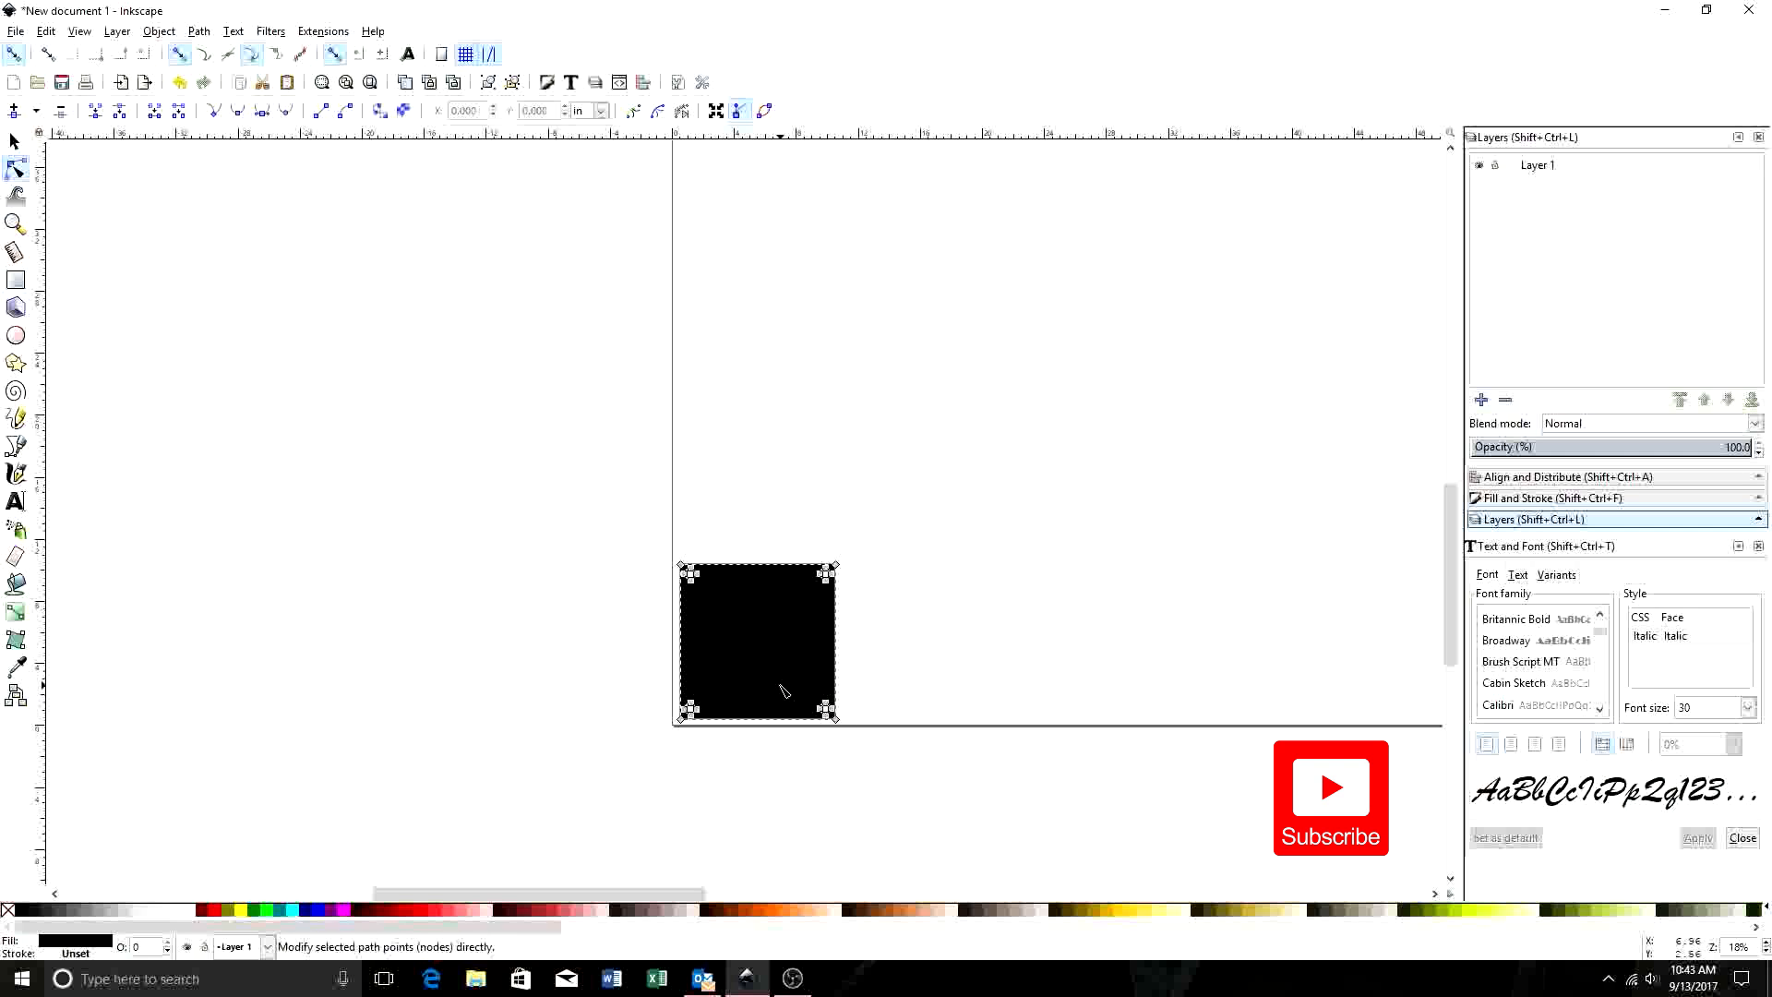
{"action": "mouse_move", "coordinate": [588, 600]}
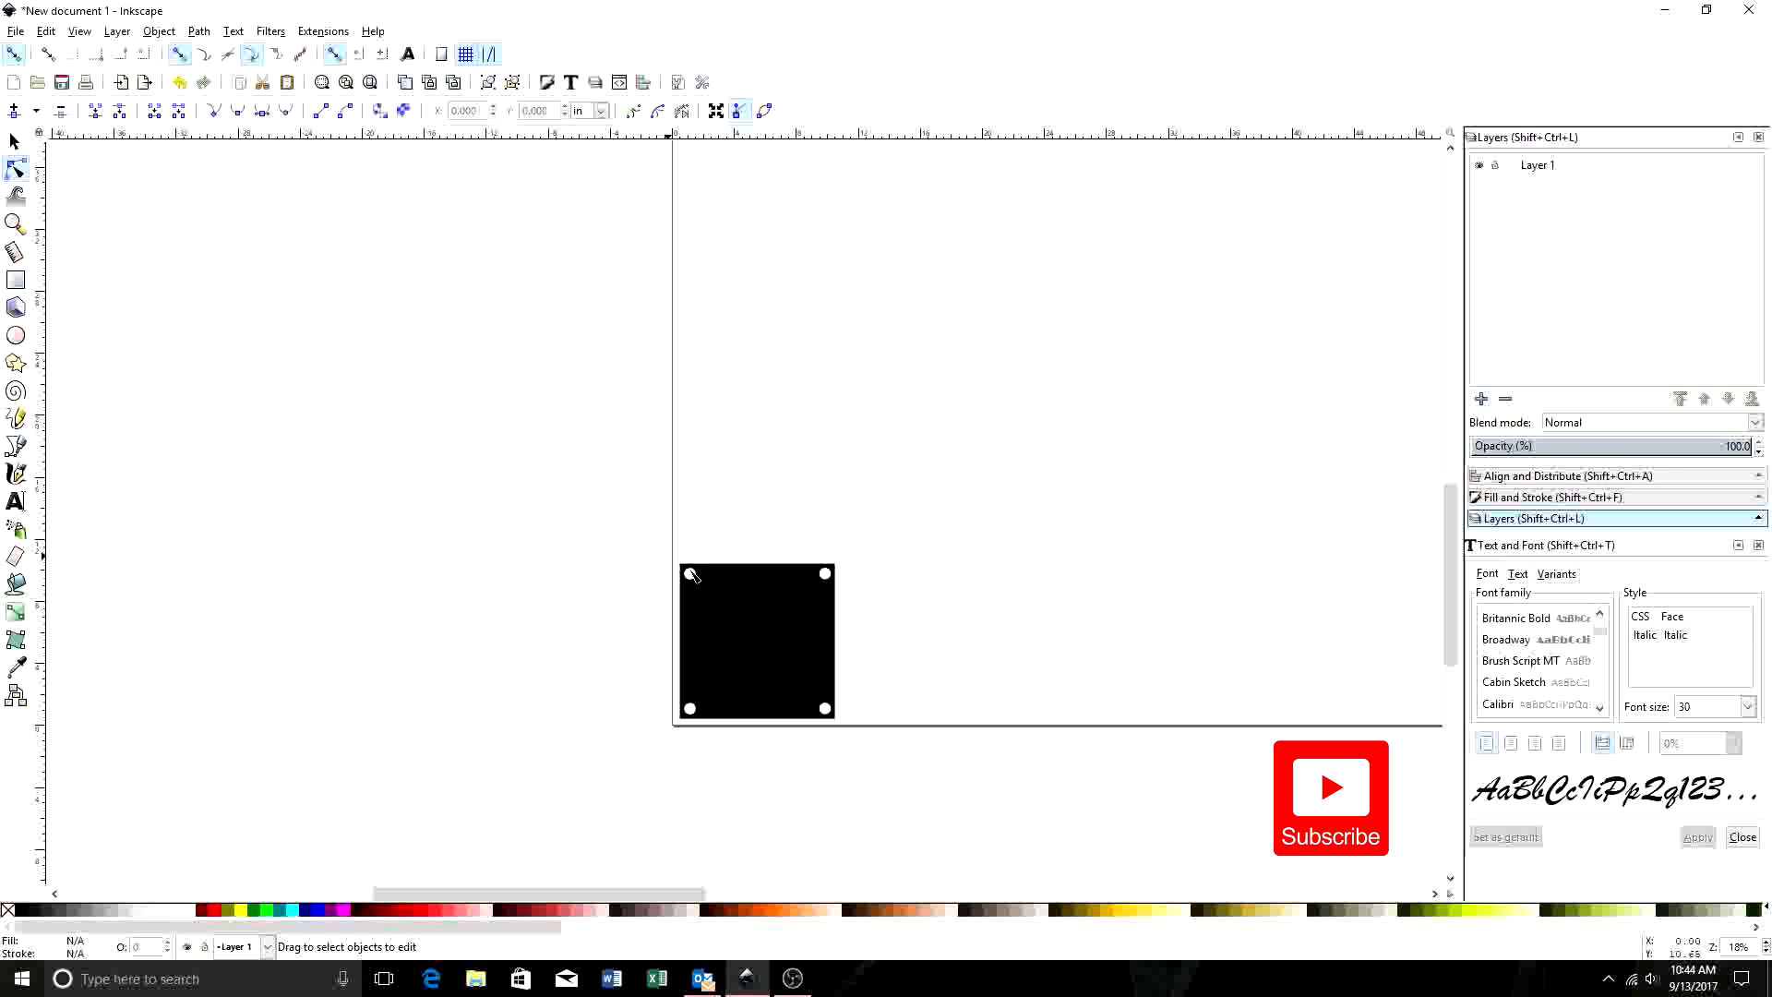
{"action": "mouse_move", "coordinate": [1136, 531]}
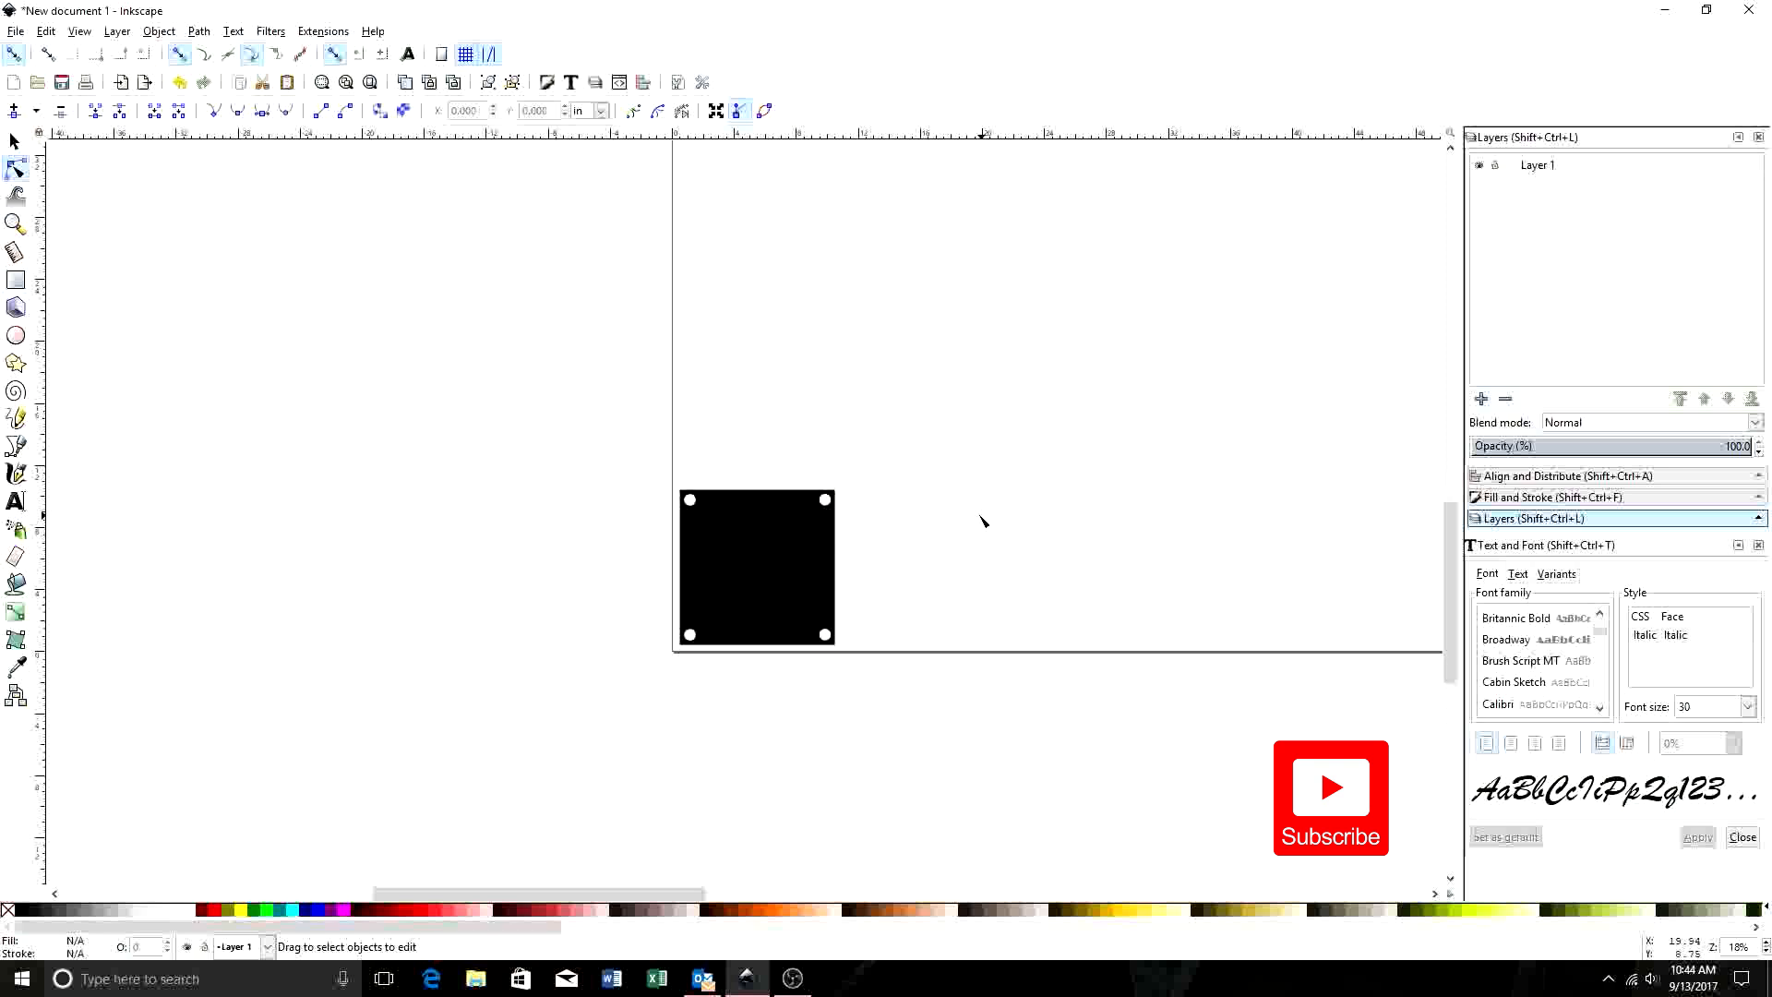
{"action": "mouse_move", "coordinate": [952, 549]}
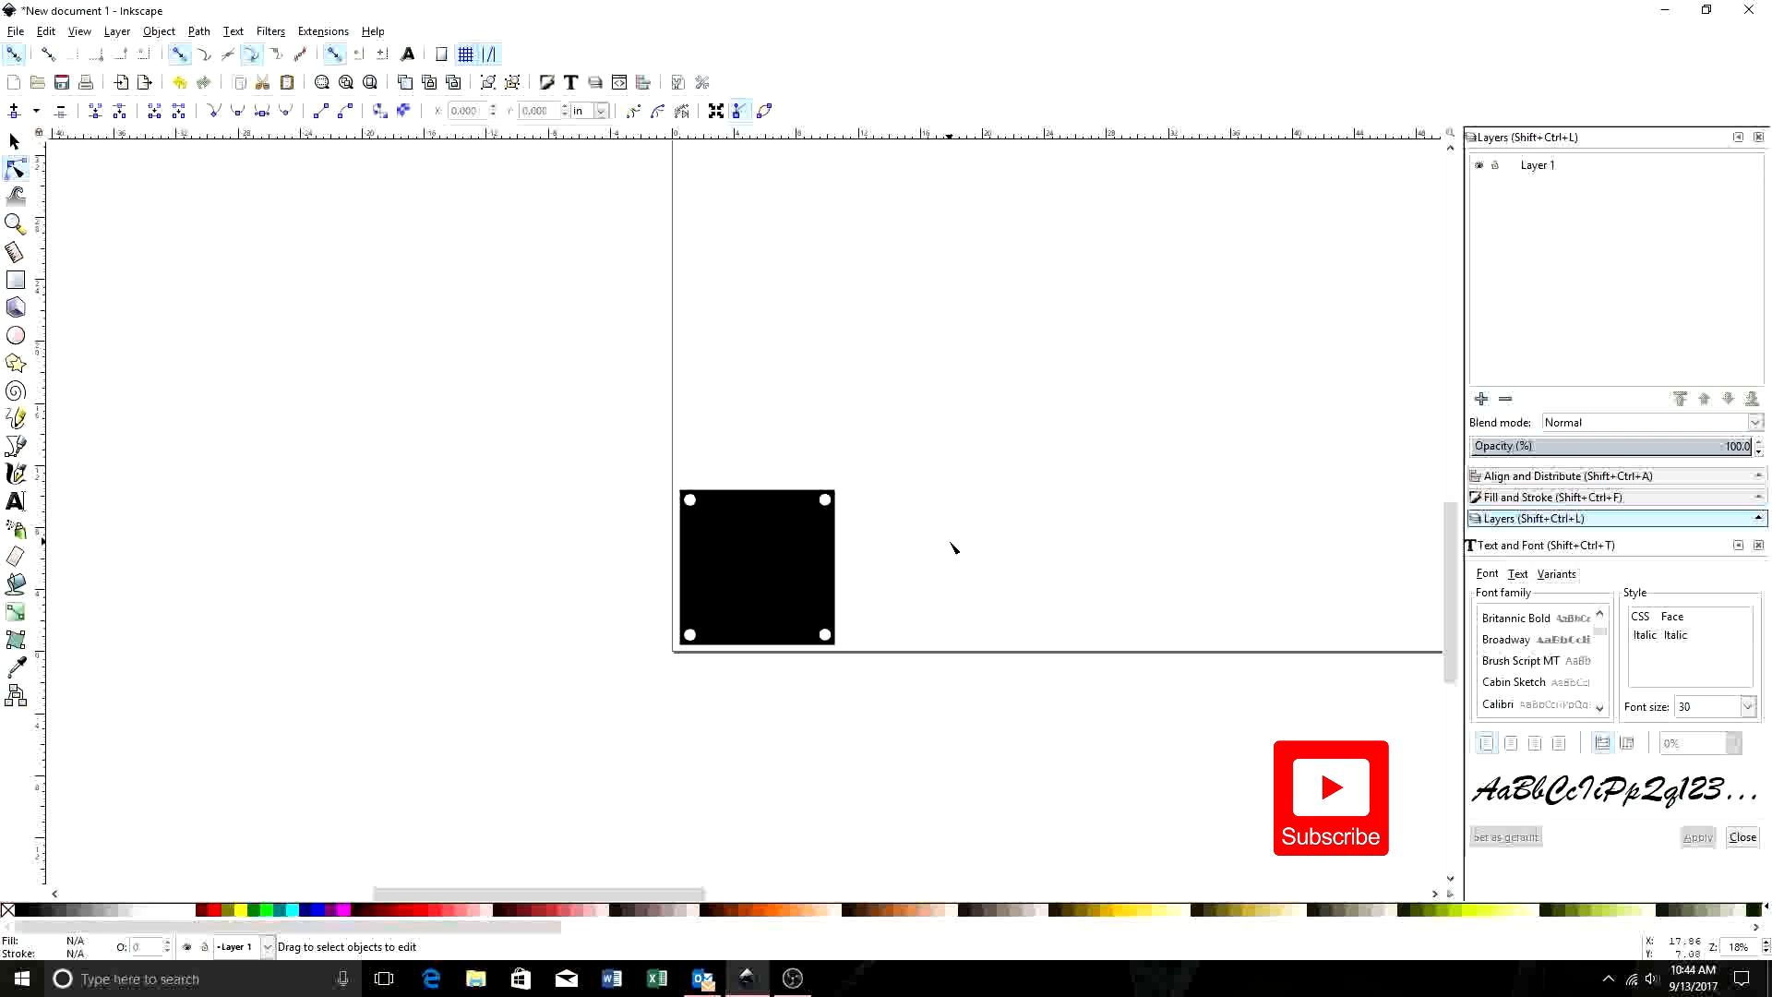
{"action": "mouse_move", "coordinate": [868, 782]}
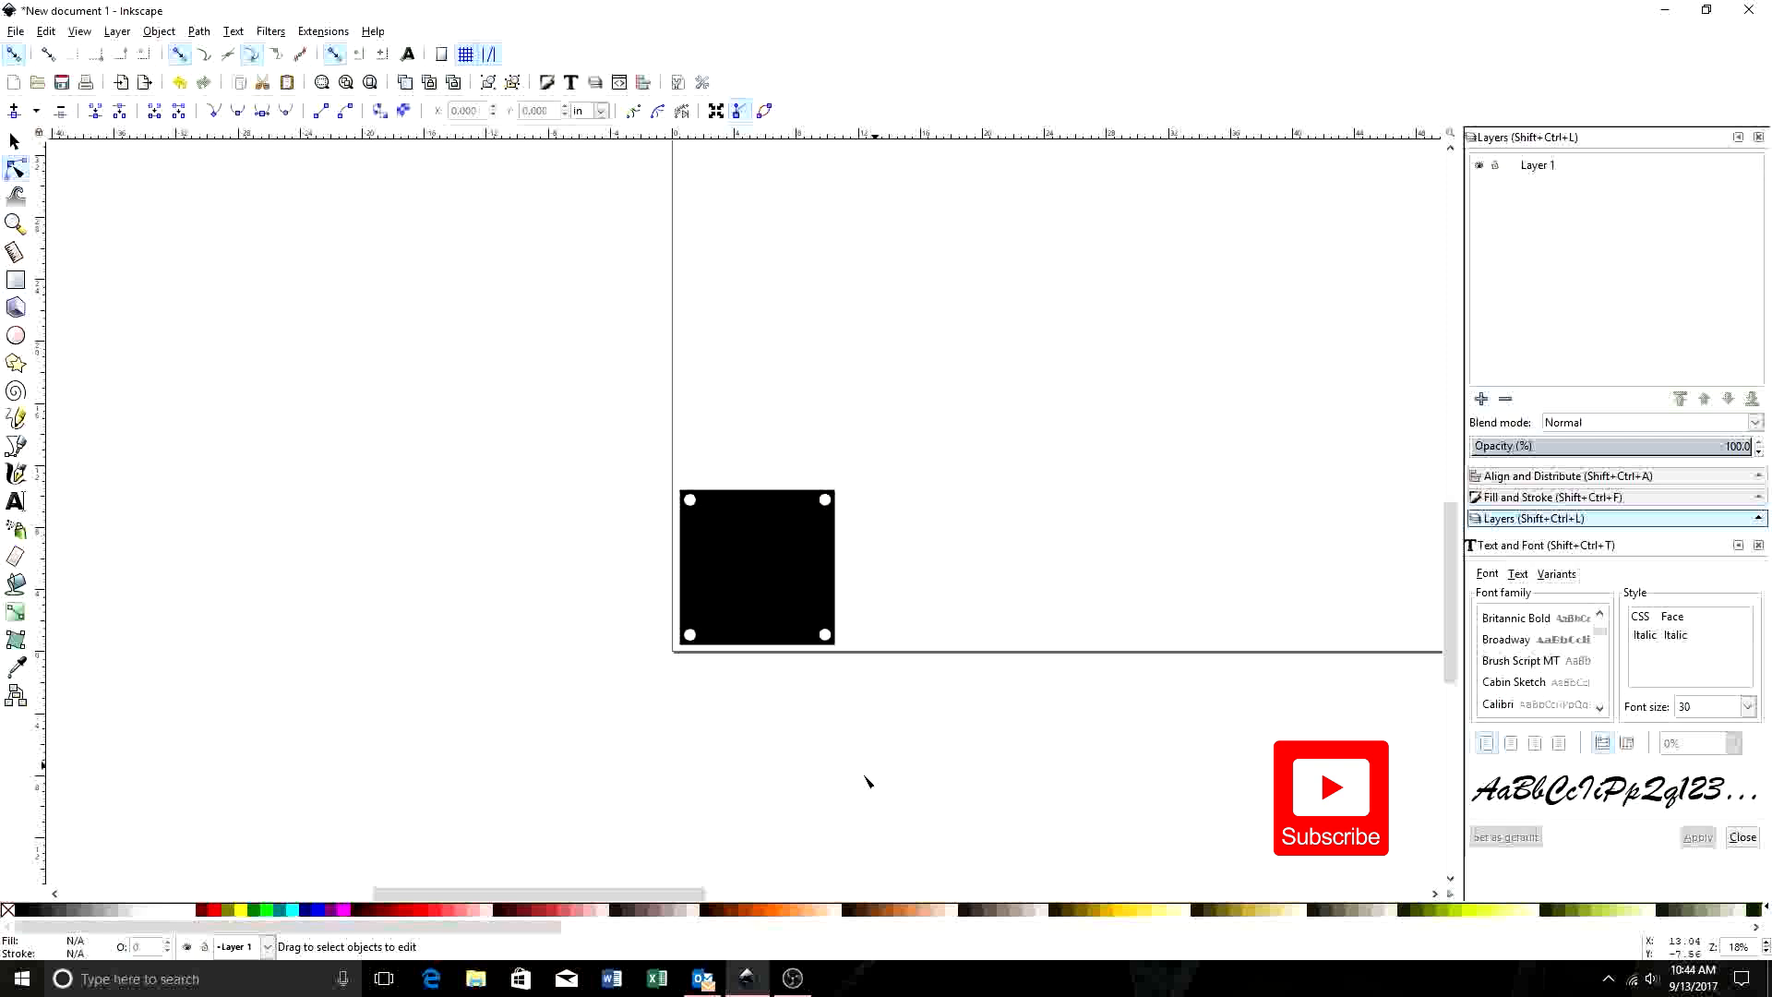